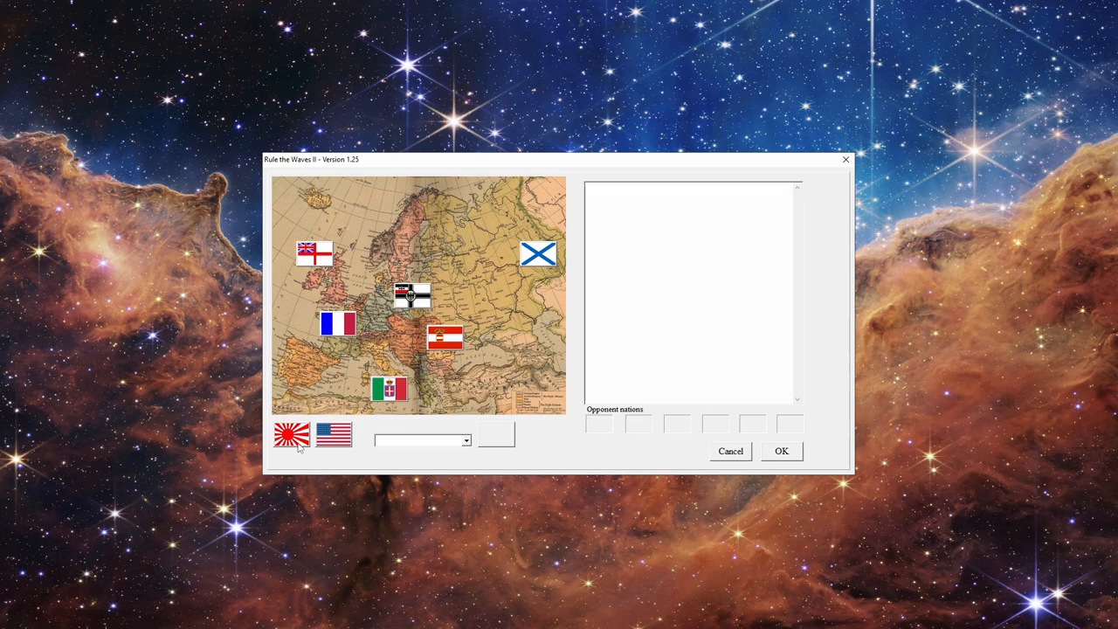
{"action": "left_click", "coordinate": [291, 434]}
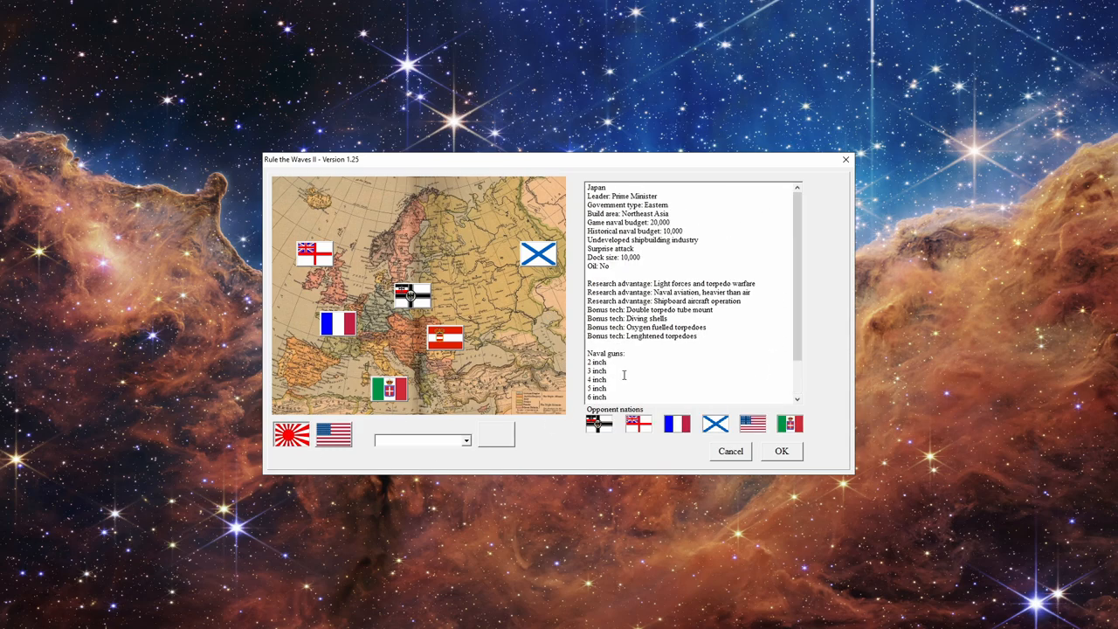
{"action": "mouse_move", "coordinate": [677, 424]}
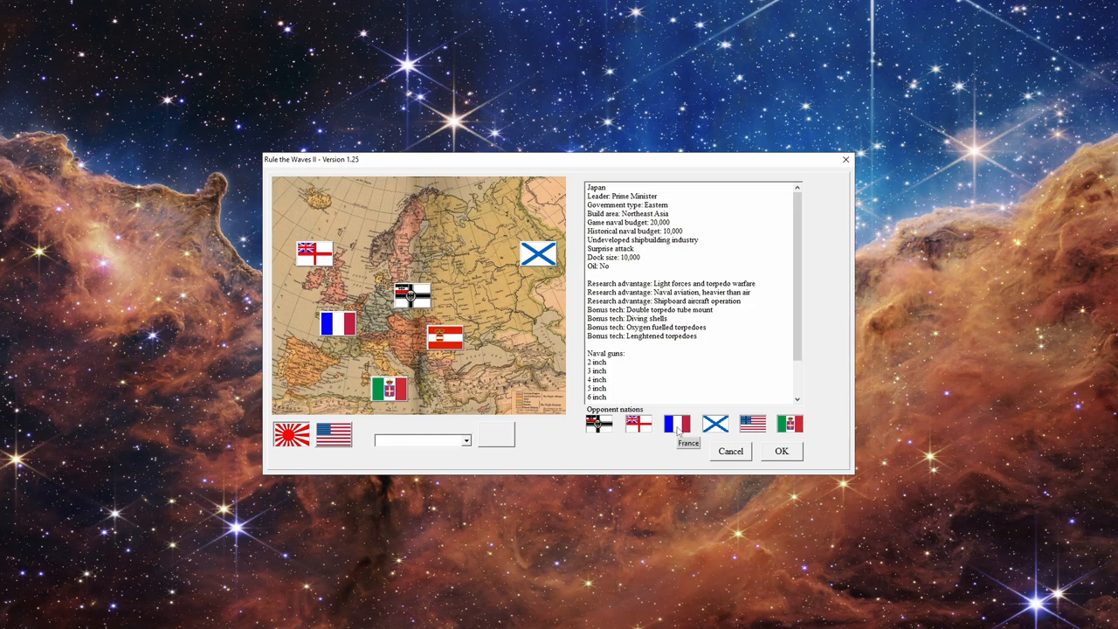
{"action": "mouse_move", "coordinate": [639, 424]}
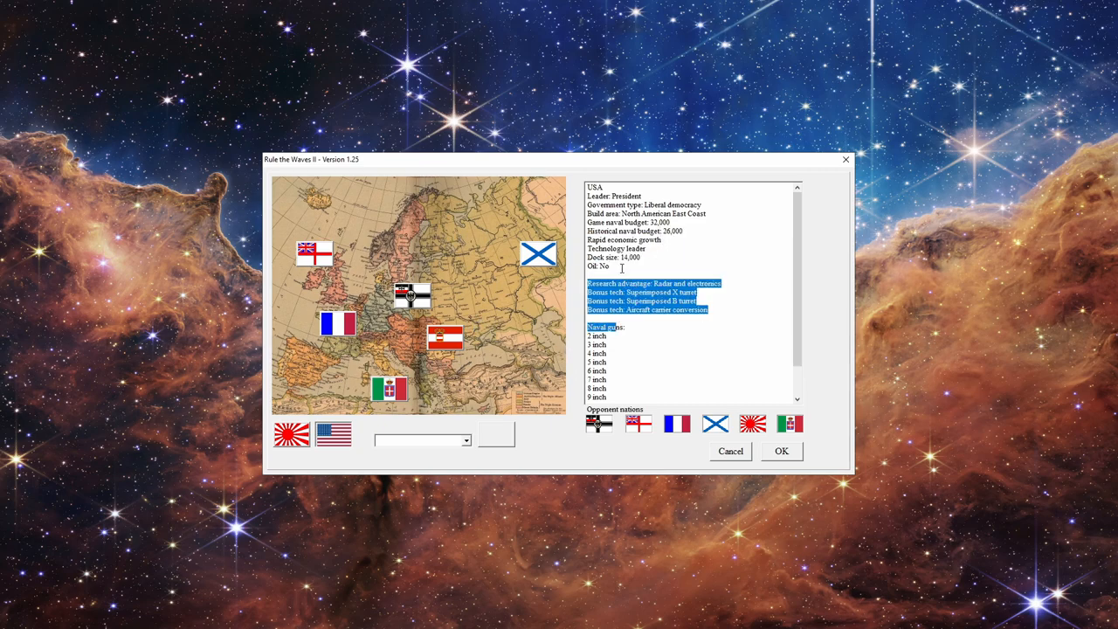
{"action": "left_click", "coordinate": [388, 389]}
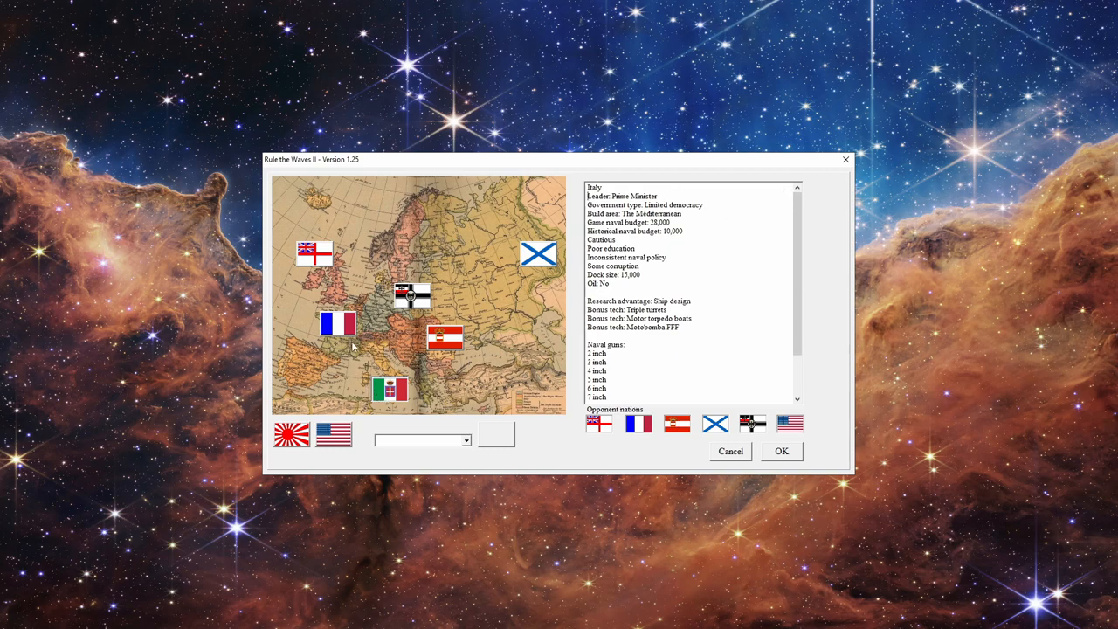
{"action": "mouse_move", "coordinate": [429, 377]}
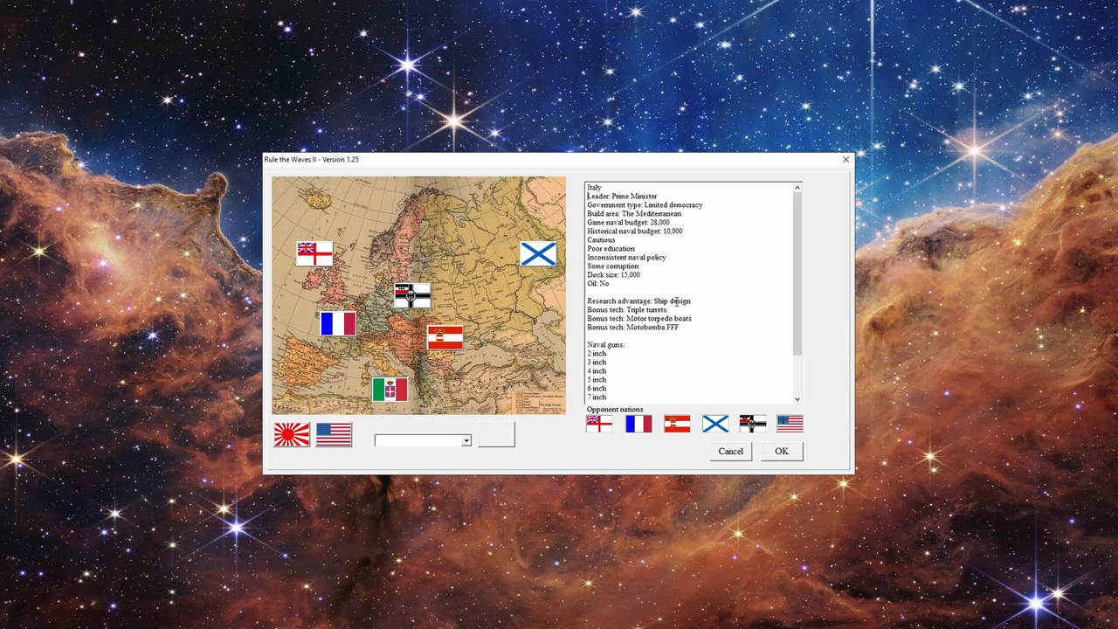
{"action": "scroll", "scroll_direction": "down", "scroll_amount": 3}
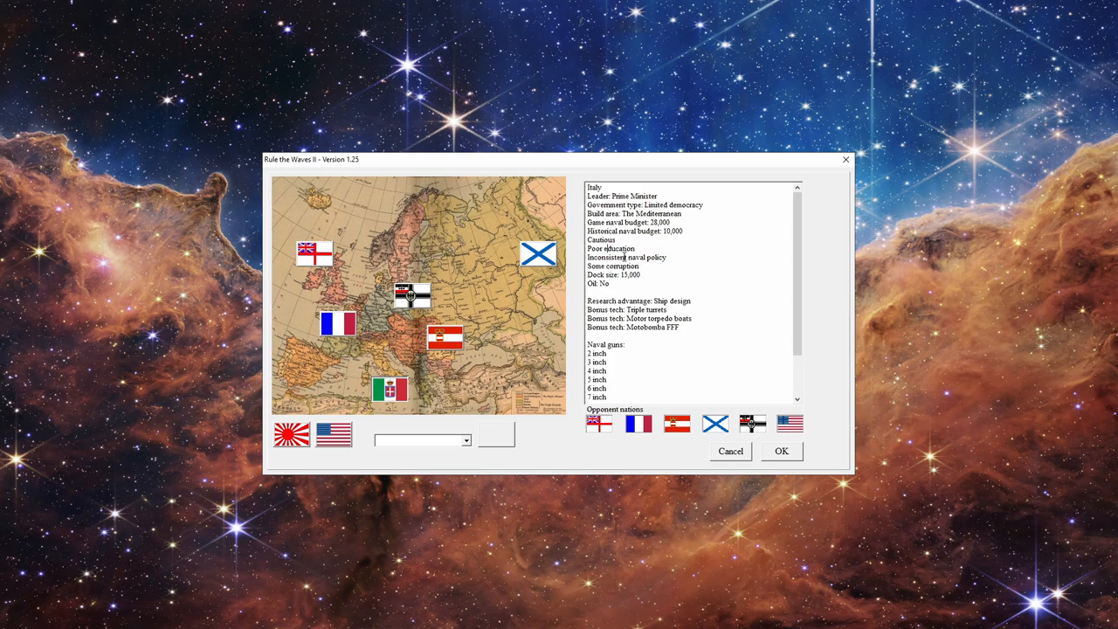
{"action": "double_click", "coordinate": [620, 265]}
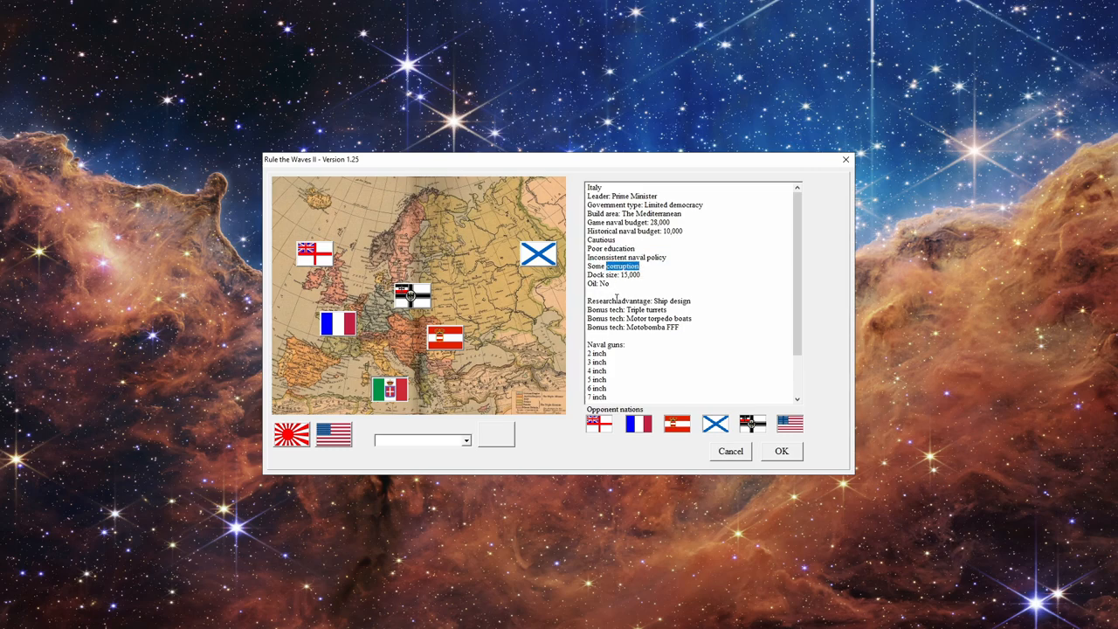
{"action": "left_click_drag", "start_coordinate": [616, 302], "coordinate": [668, 329]}
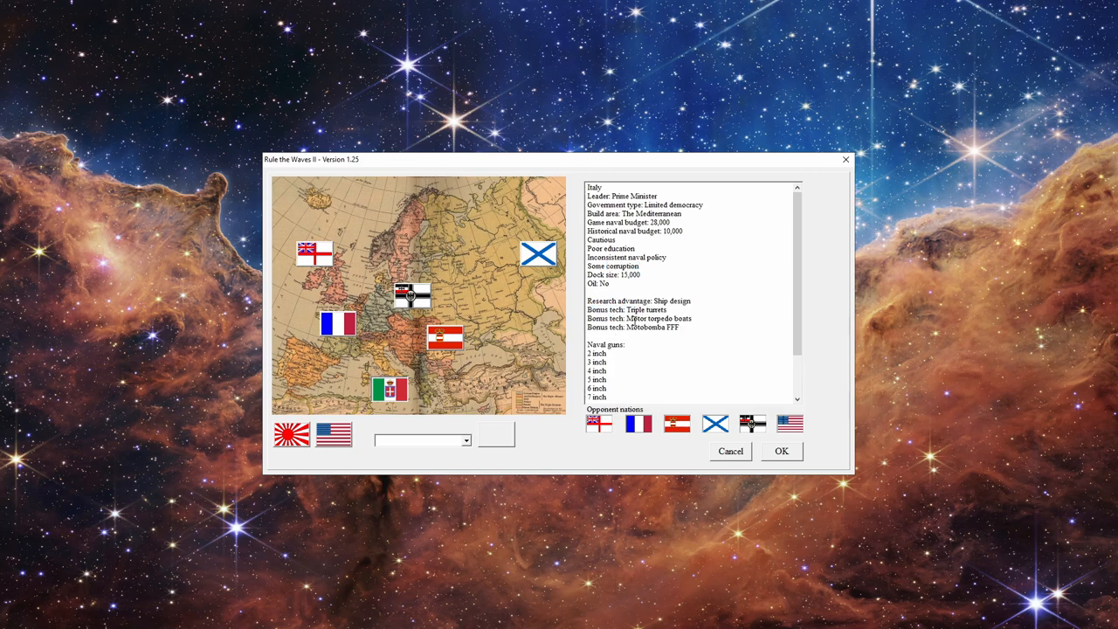
{"action": "scroll", "scroll_direction": "down", "scroll_amount": 3}
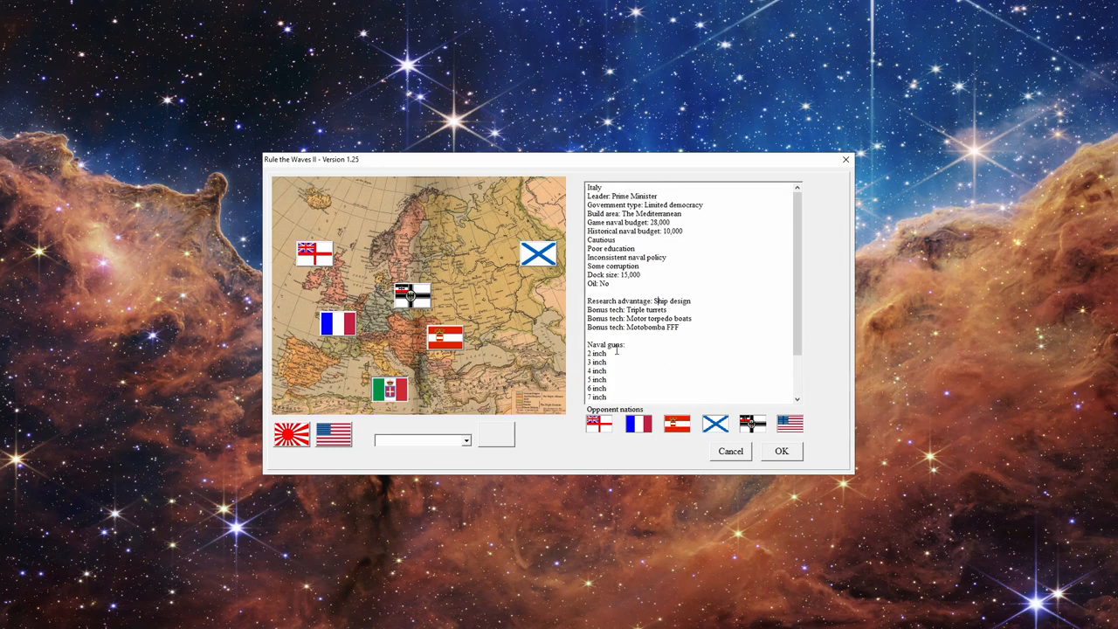
{"action": "left_click", "coordinate": [445, 339]}
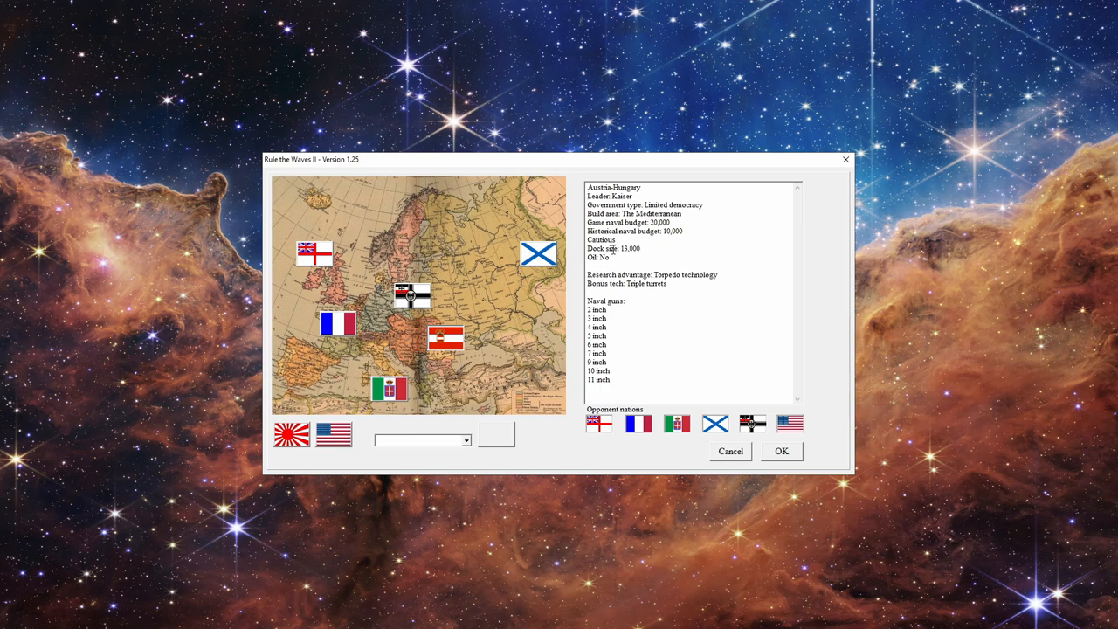
{"action": "mouse_move", "coordinate": [539, 253]}
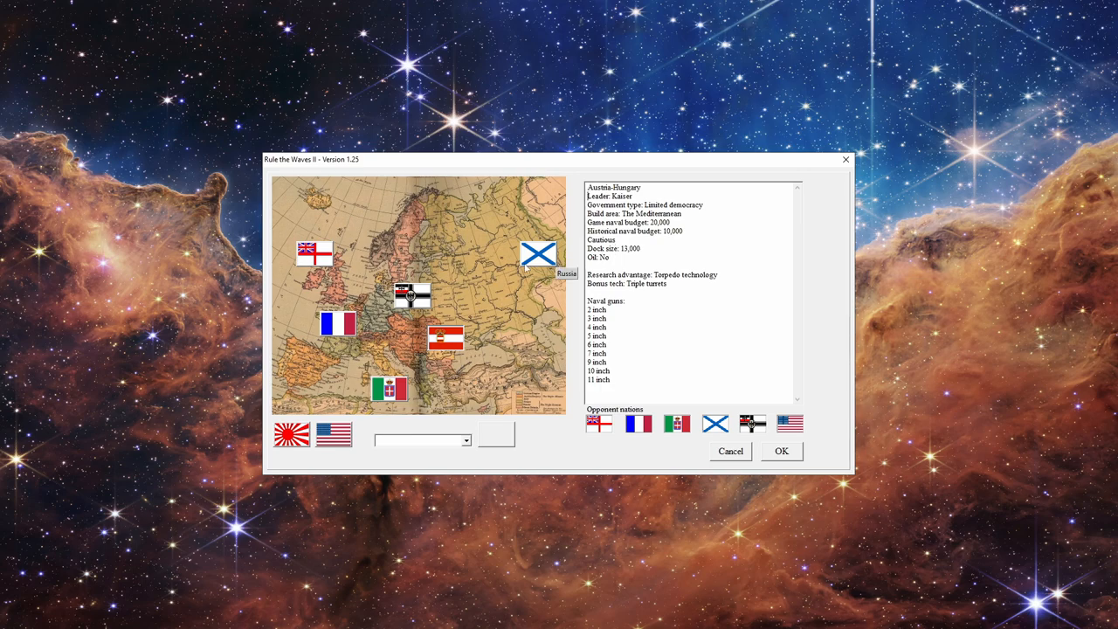
{"action": "mouse_move", "coordinate": [511, 270]}
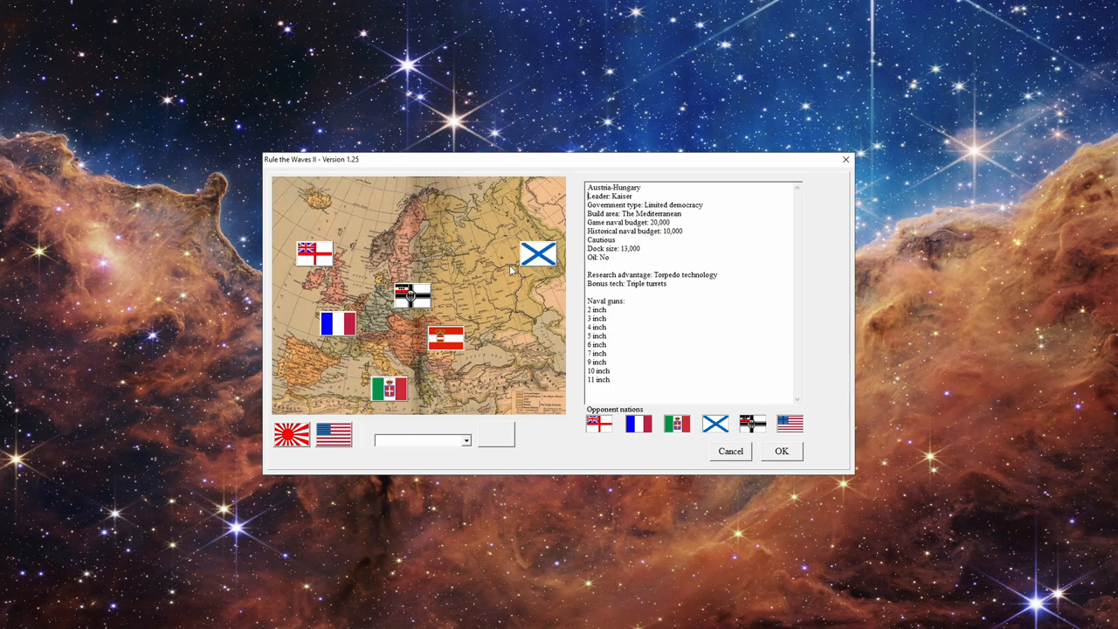
{"action": "mouse_move", "coordinate": [326, 275]}
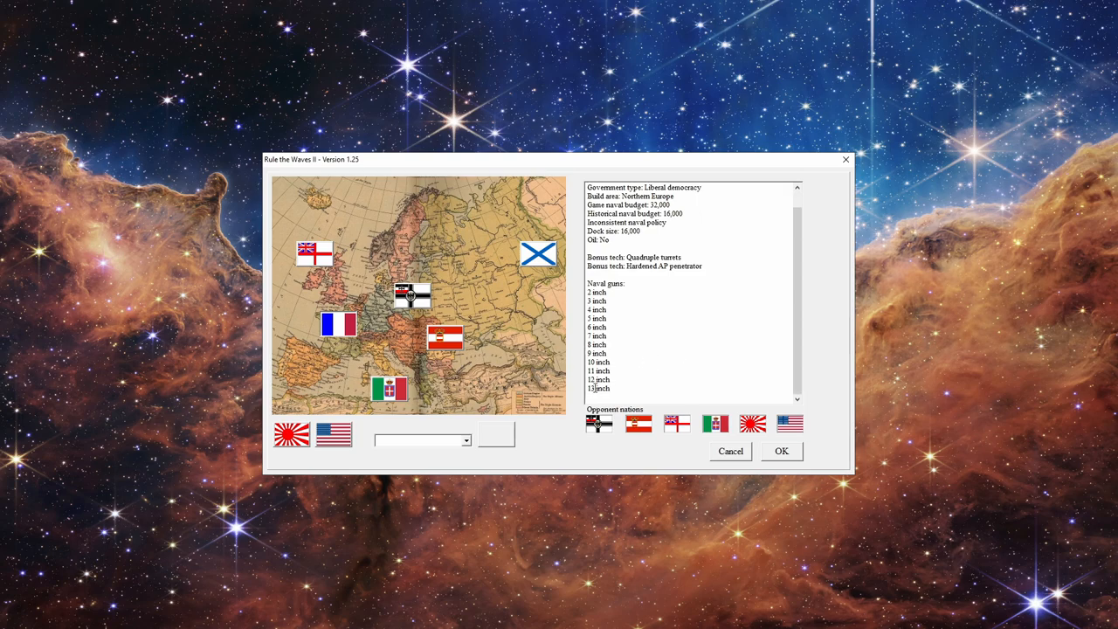
{"action": "left_click", "coordinate": [337, 323]}
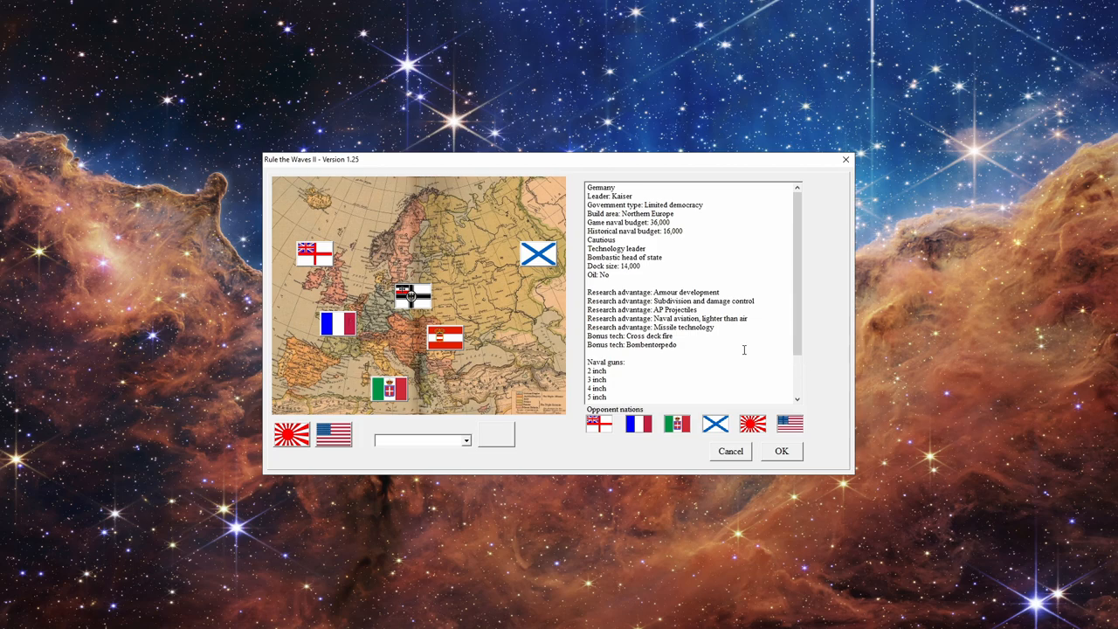
{"action": "left_click_drag", "start_coordinate": [622, 292], "coordinate": [684, 339]}
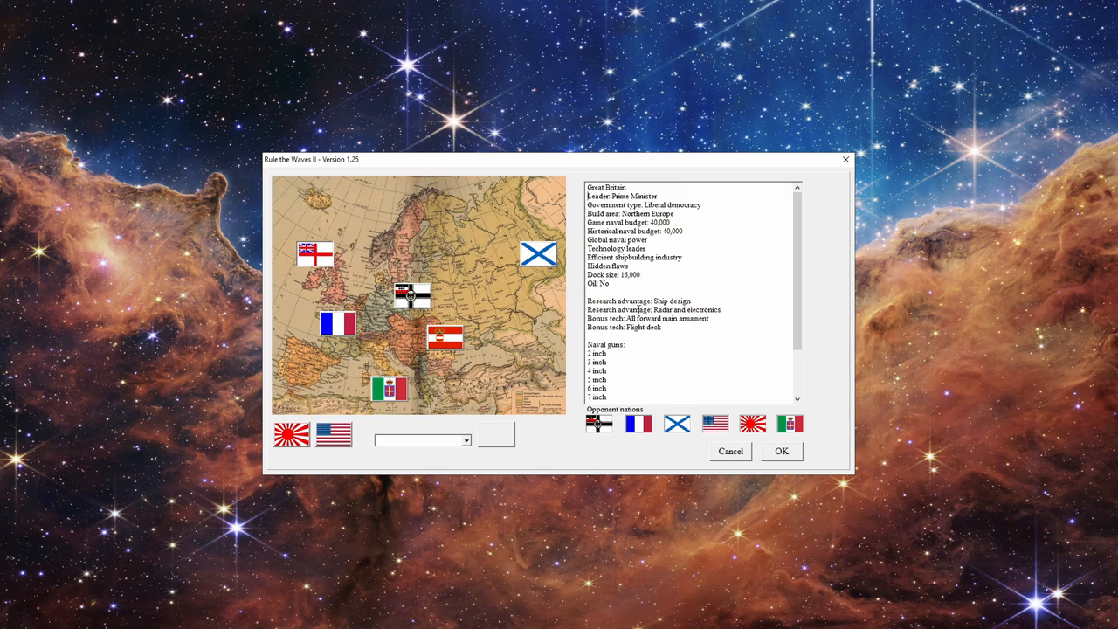
{"action": "double_click", "coordinate": [618, 266]}
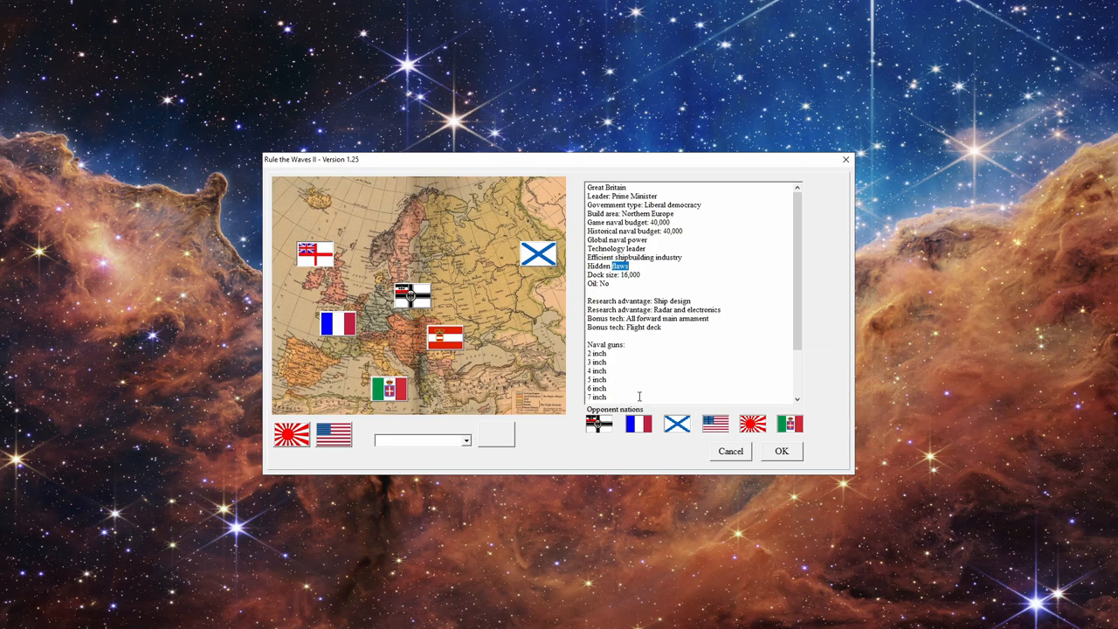
{"action": "mouse_move", "coordinate": [469, 287]}
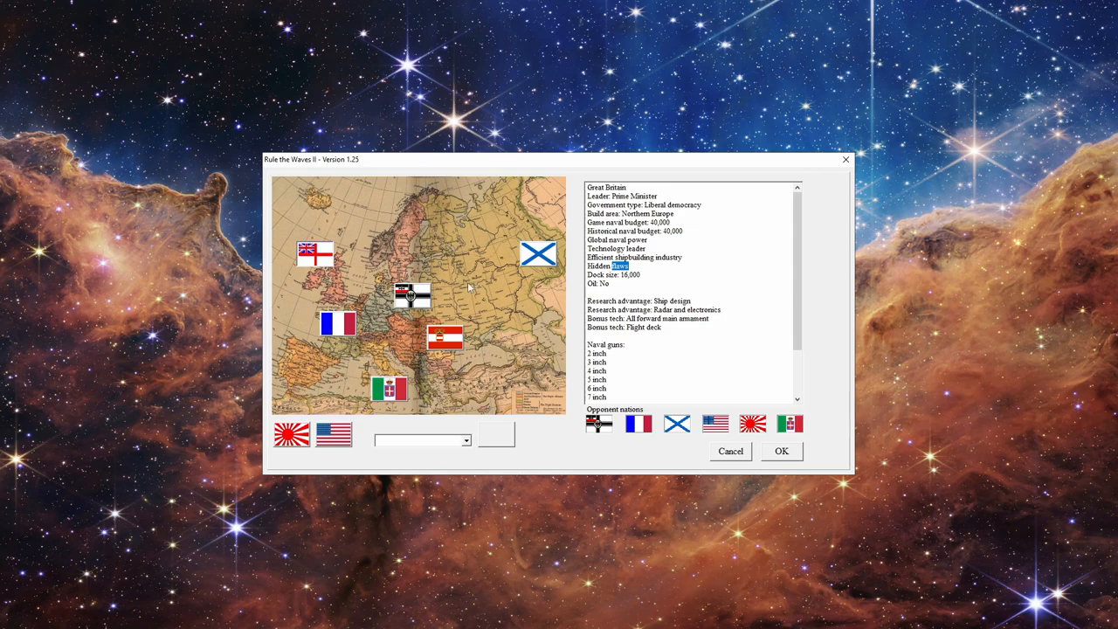
{"action": "mouse_move", "coordinate": [428, 313]}
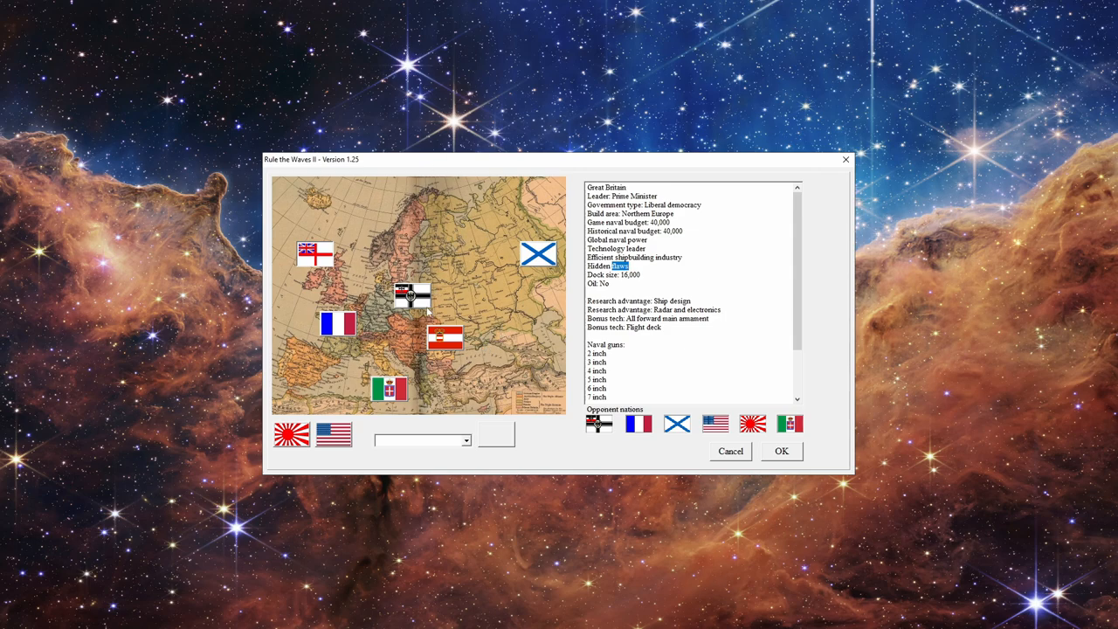
Step: Browse the Germany, Russia and Austria-Hungary profiles, then confirm Russia as the nation
{"action": "left_click", "coordinate": [410, 296]}
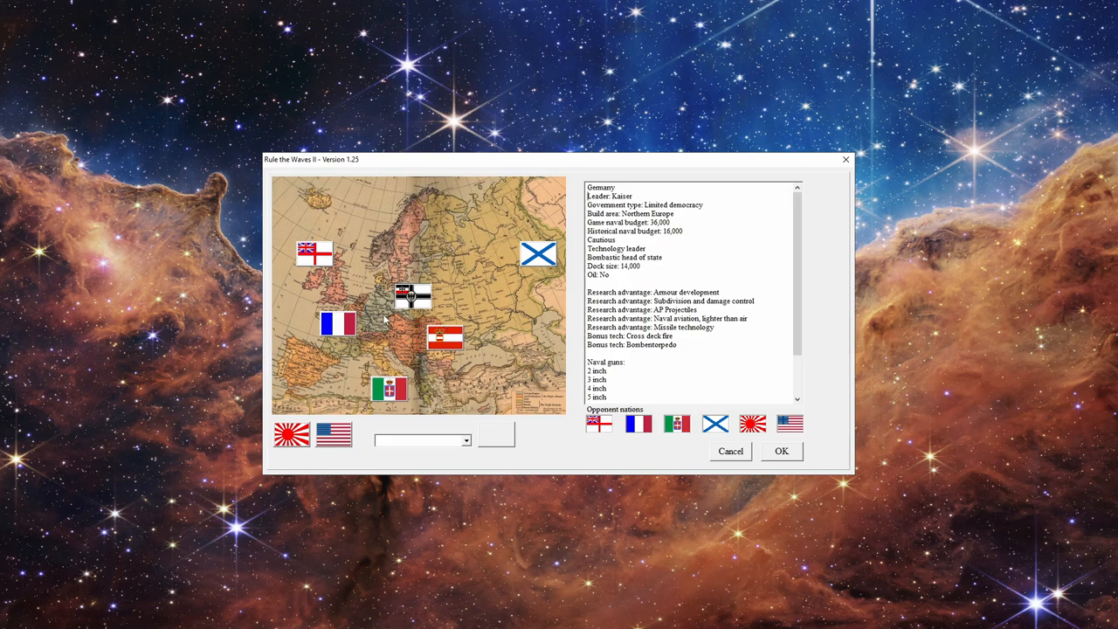
{"action": "mouse_move", "coordinate": [428, 338]}
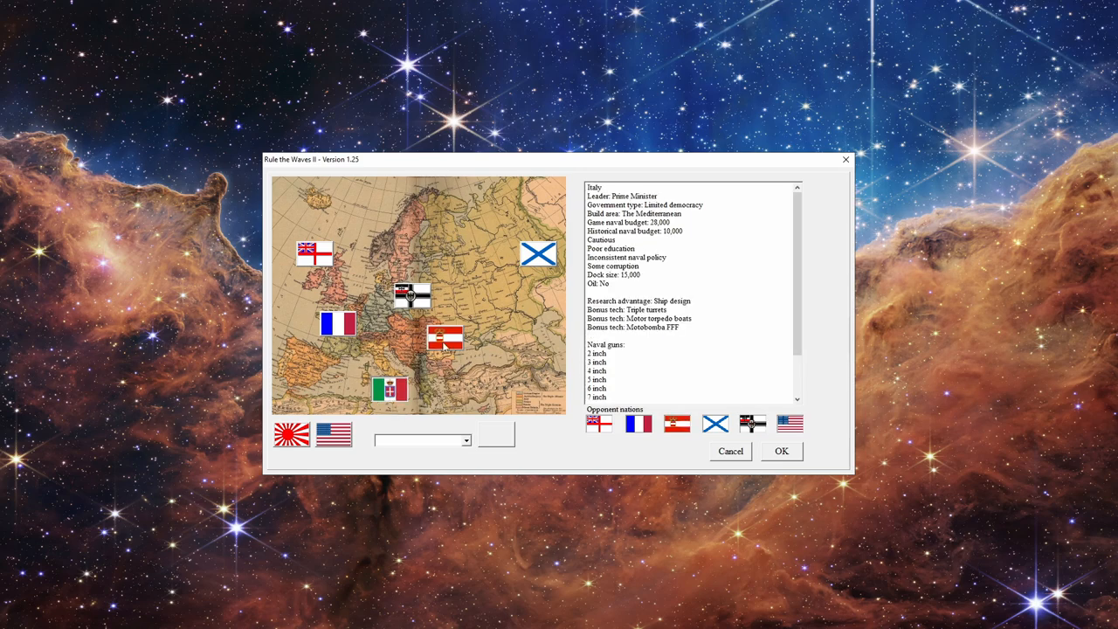
{"action": "left_click", "coordinate": [444, 339]}
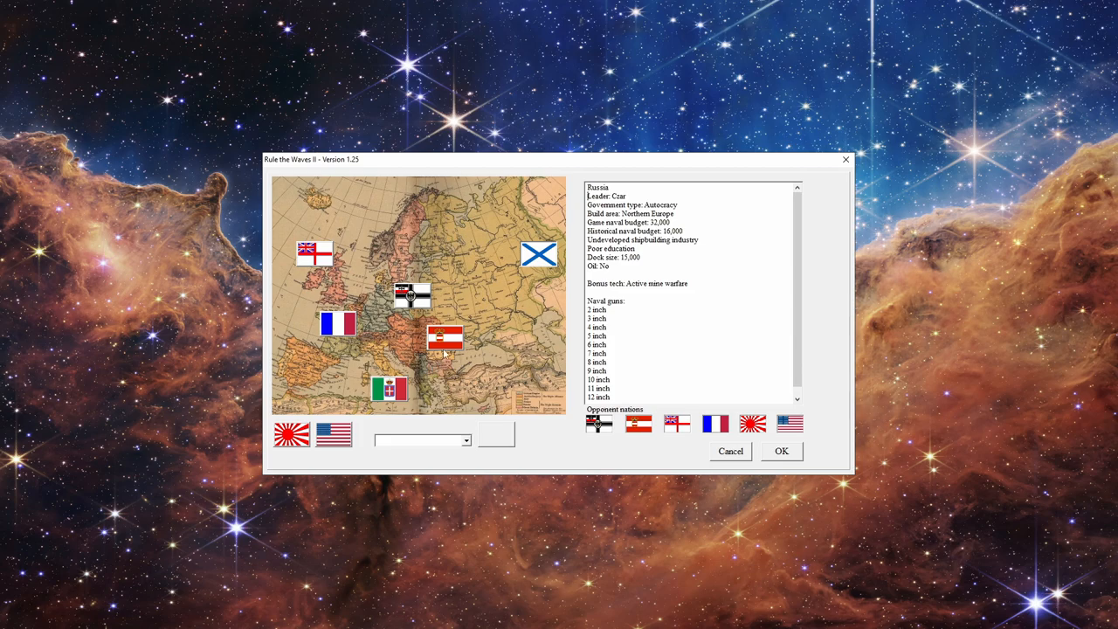
{"action": "left_click", "coordinate": [445, 339]}
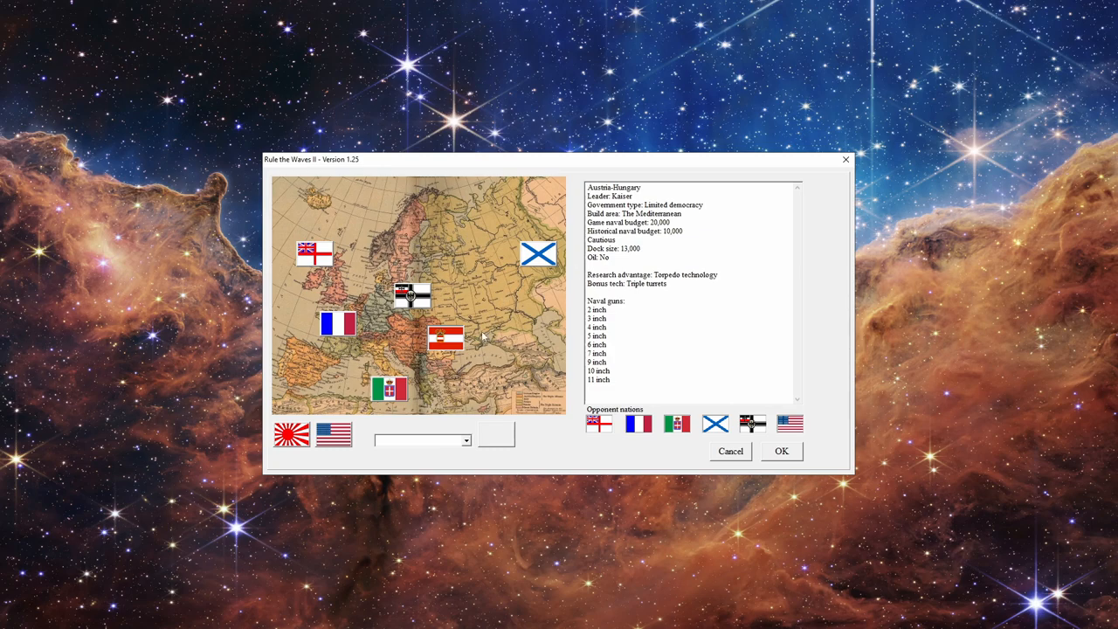
{"action": "mouse_move", "coordinate": [509, 265]}
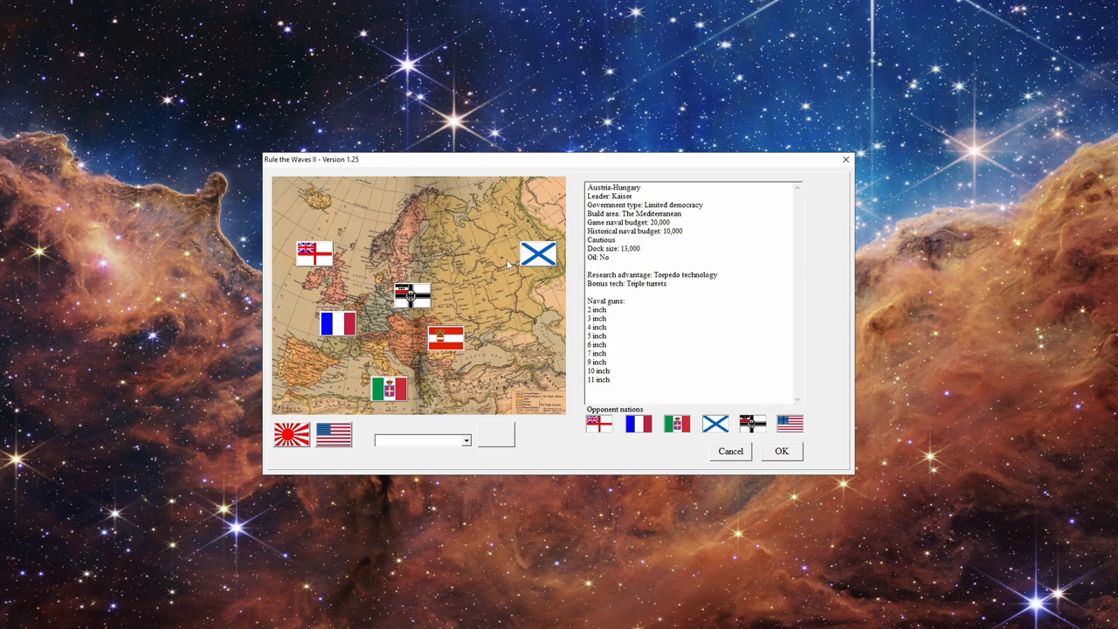
{"action": "mouse_move", "coordinate": [559, 254]}
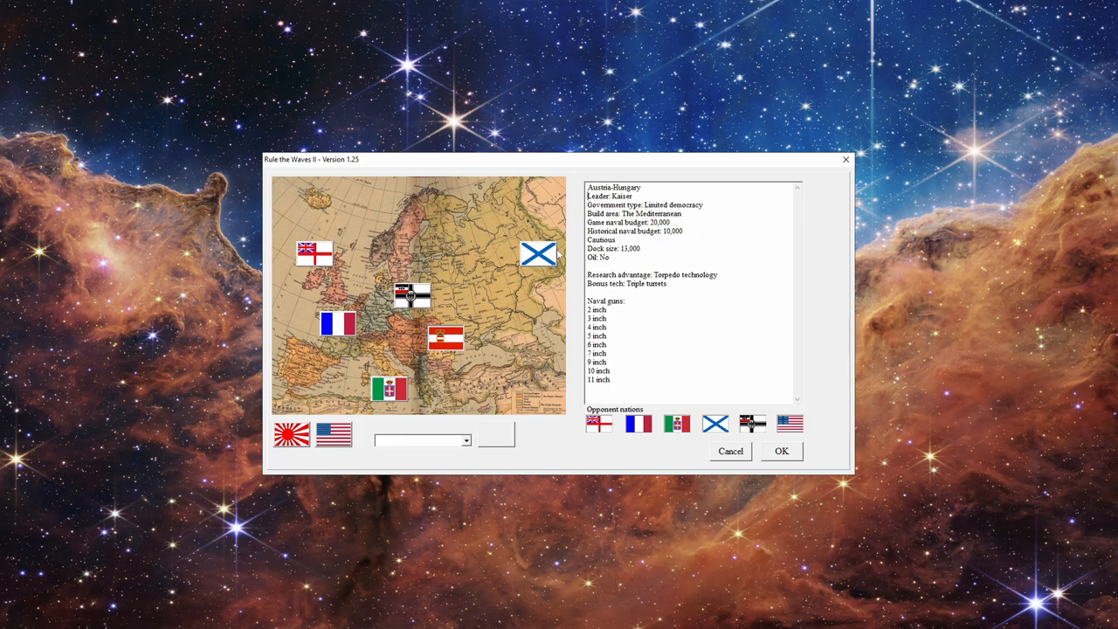
{"action": "mouse_move", "coordinate": [410, 357]}
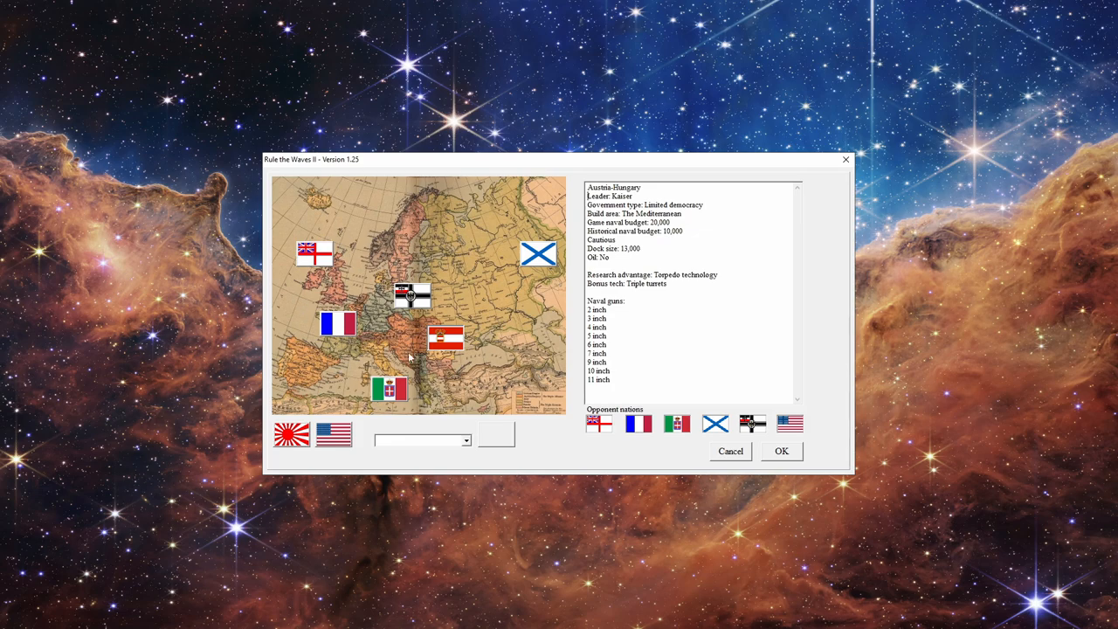
{"action": "mouse_move", "coordinate": [516, 296]}
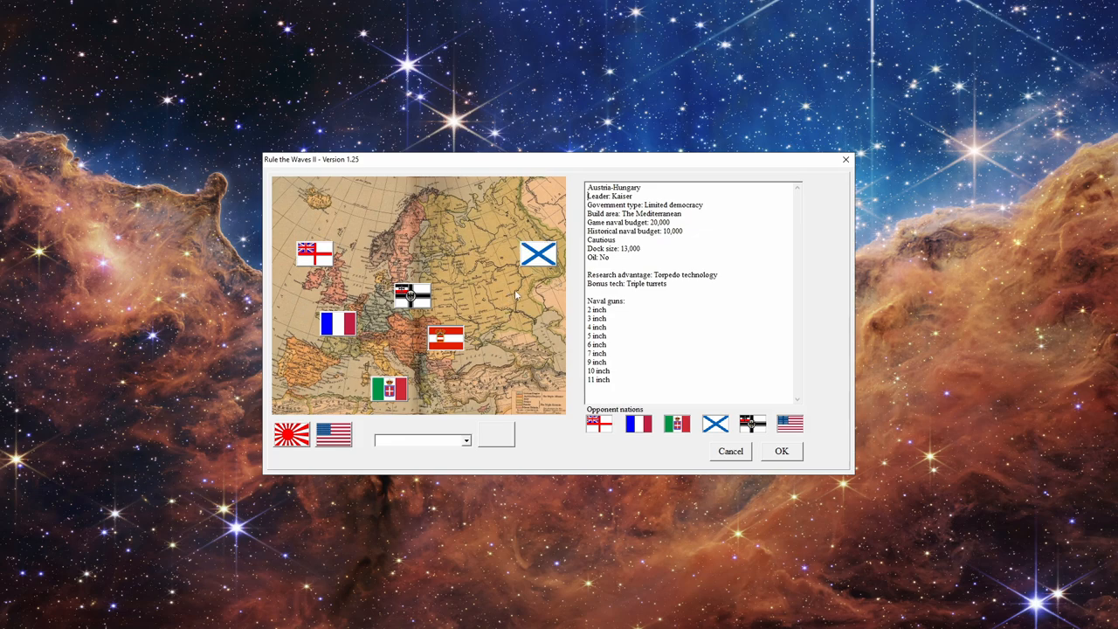
{"action": "mouse_move", "coordinate": [542, 319]}
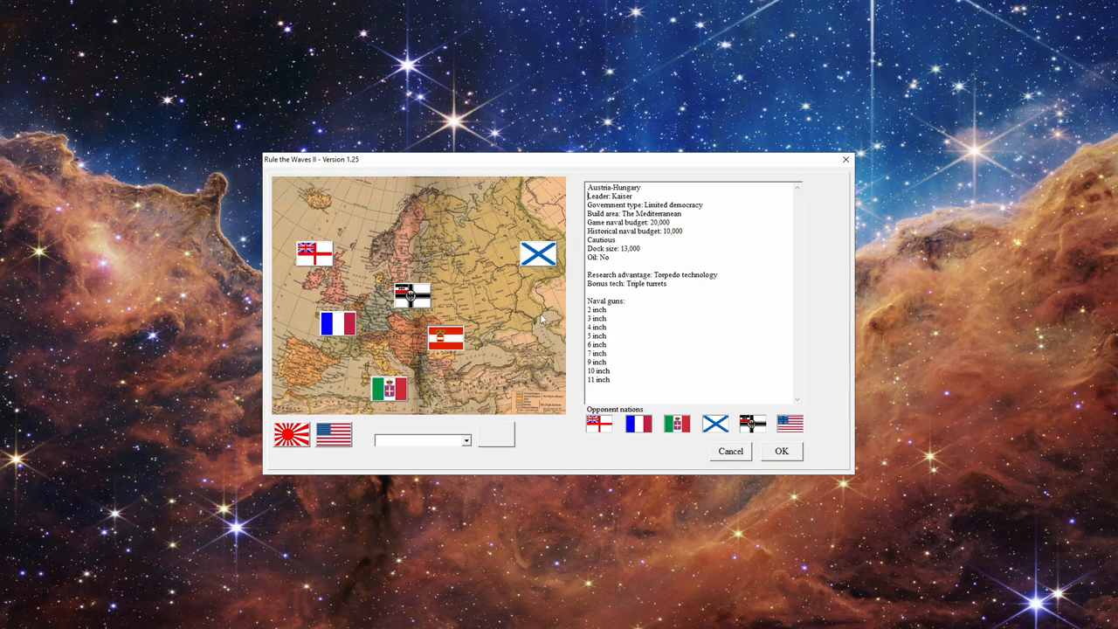
{"action": "mouse_move", "coordinate": [442, 394]}
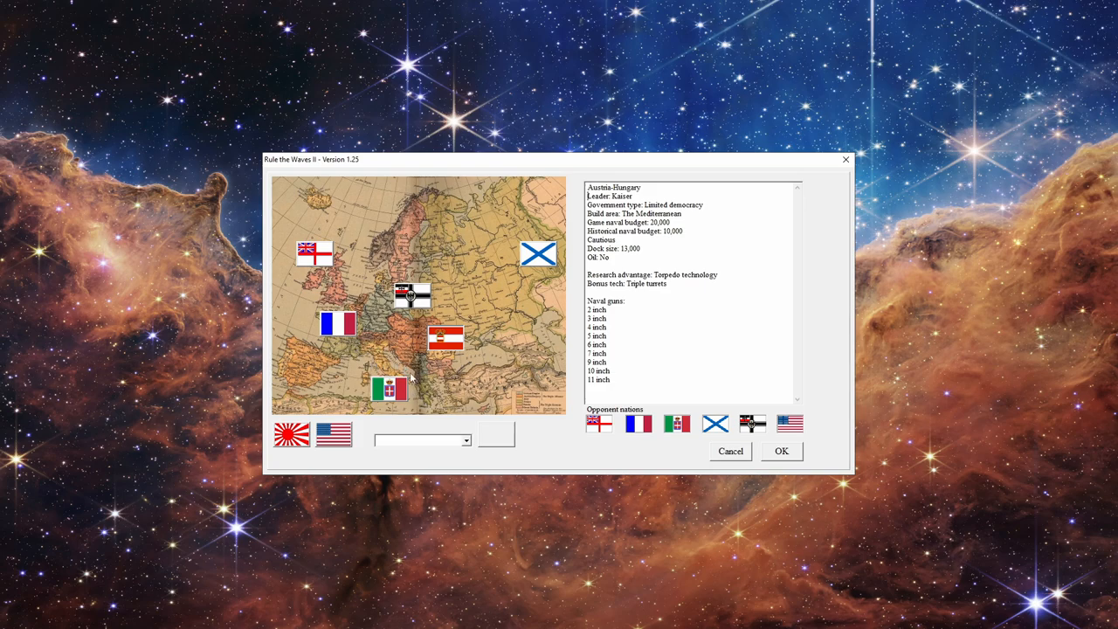
{"action": "mouse_move", "coordinate": [370, 354]}
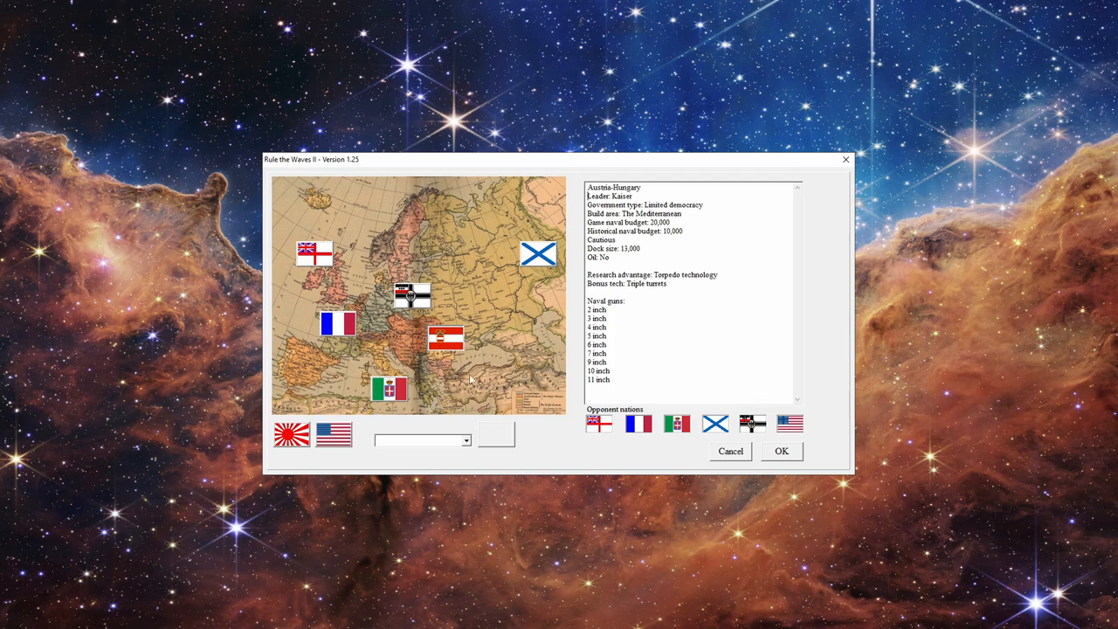
{"action": "mouse_move", "coordinate": [511, 266]}
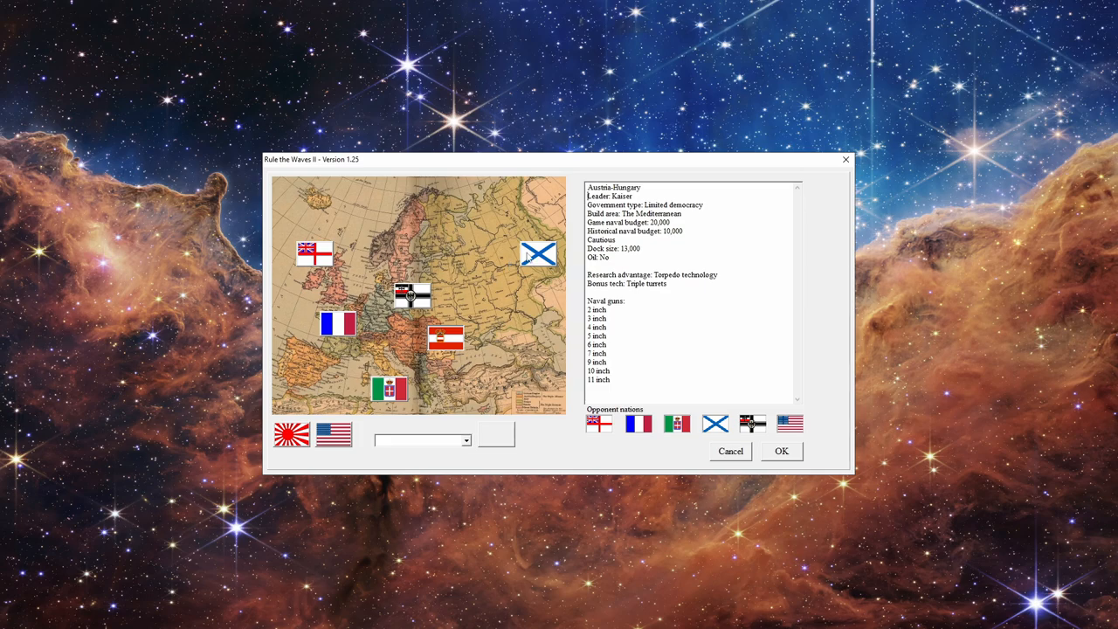
{"action": "mouse_move", "coordinate": [382, 348]}
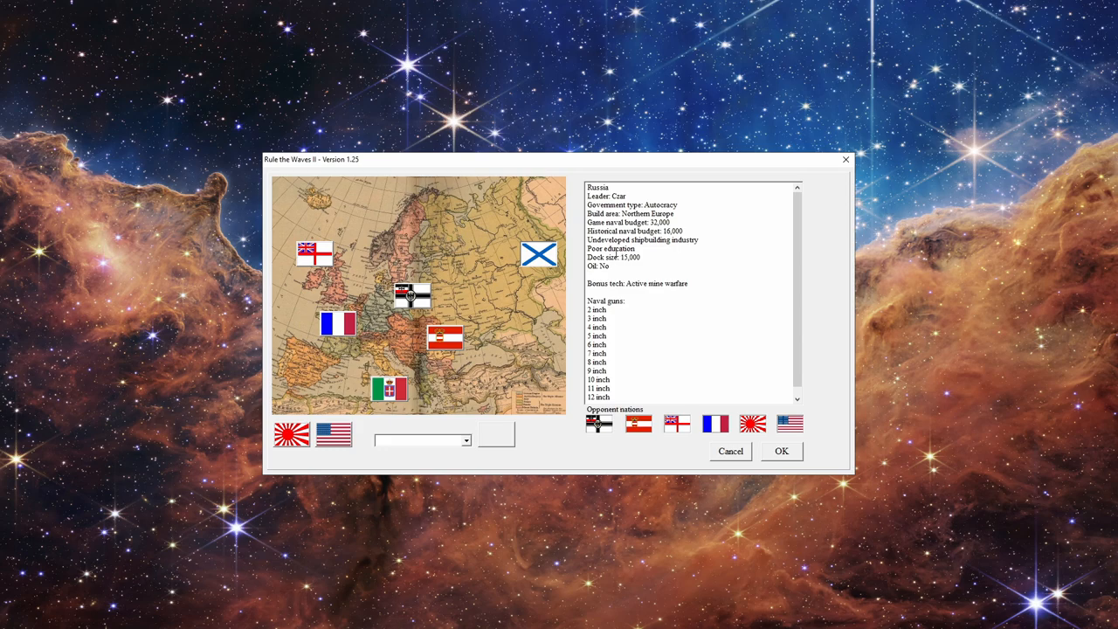
{"action": "mouse_move", "coordinate": [487, 269]}
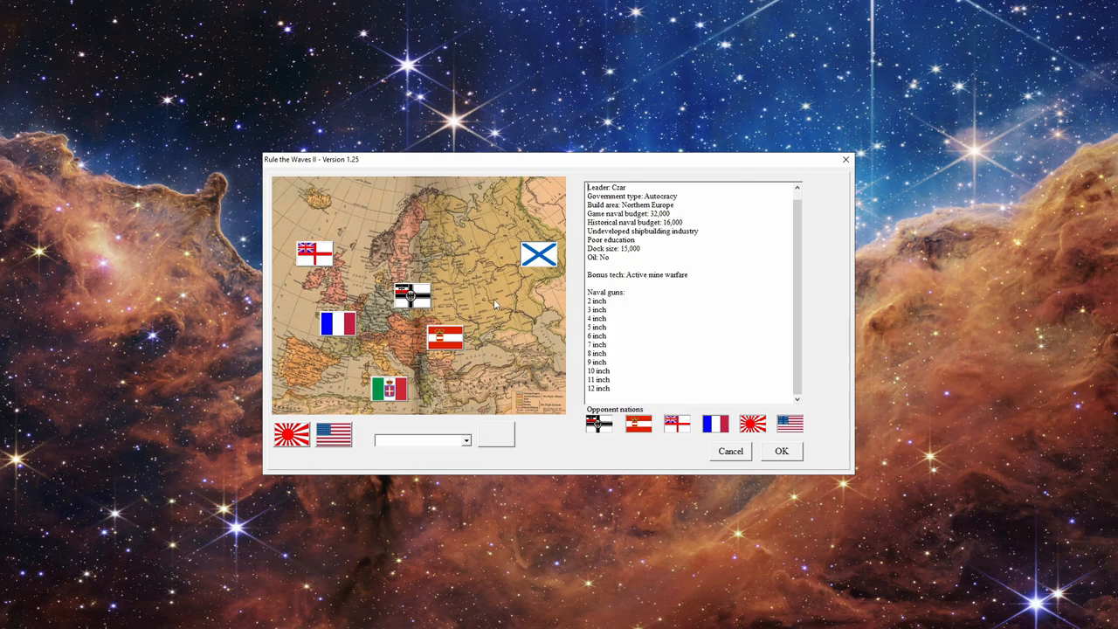
{"action": "mouse_move", "coordinate": [469, 331]}
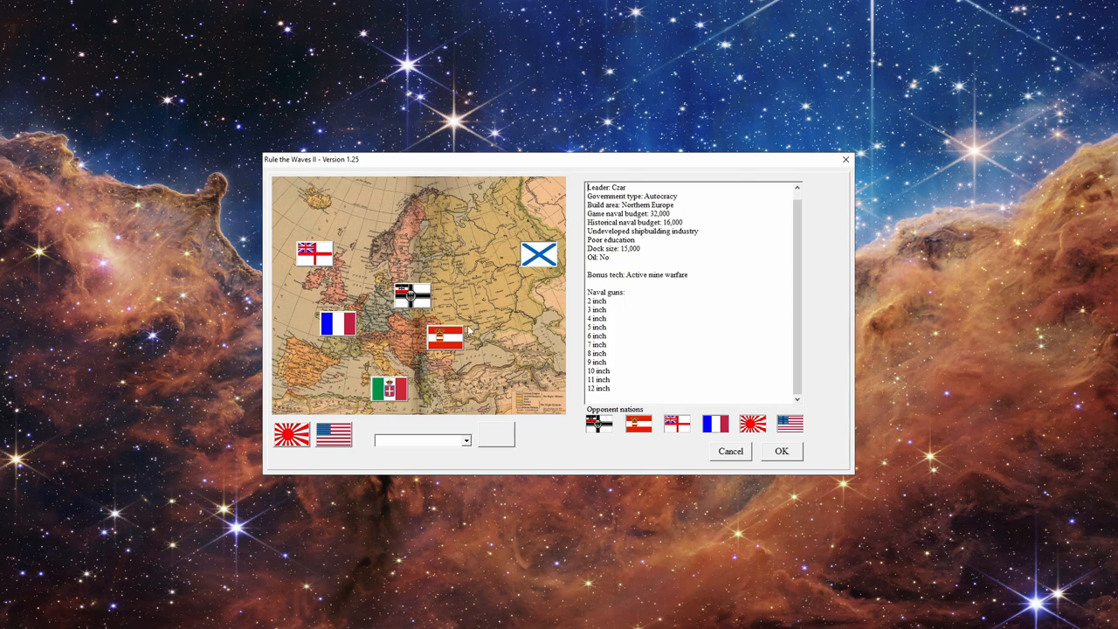
{"action": "mouse_move", "coordinate": [415, 336]}
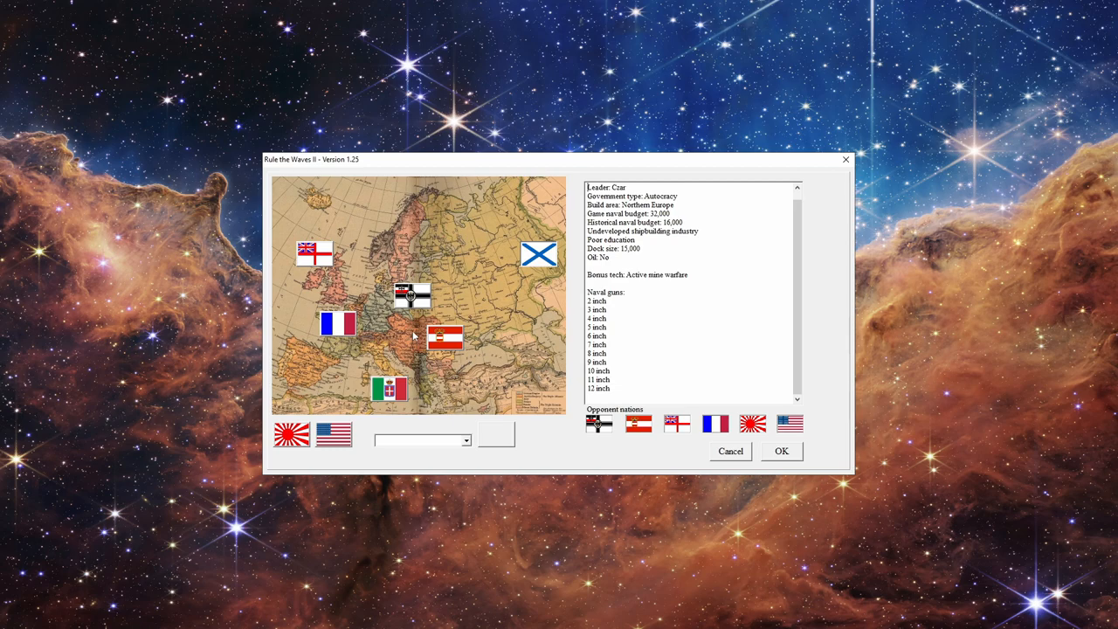
{"action": "mouse_move", "coordinate": [708, 439]}
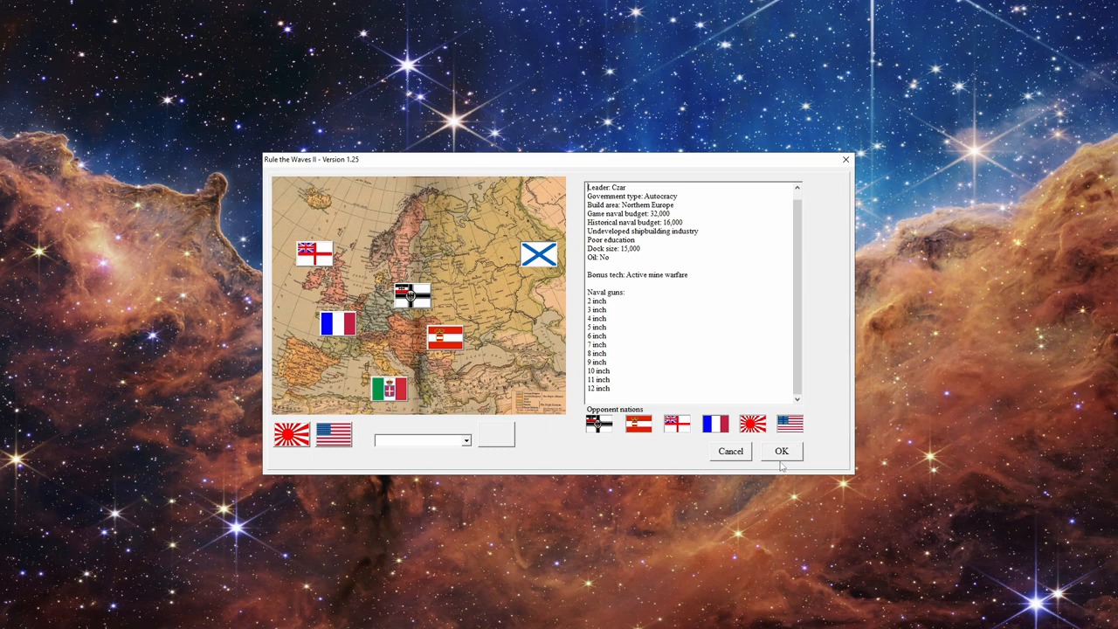
{"action": "left_click", "coordinate": [781, 451]}
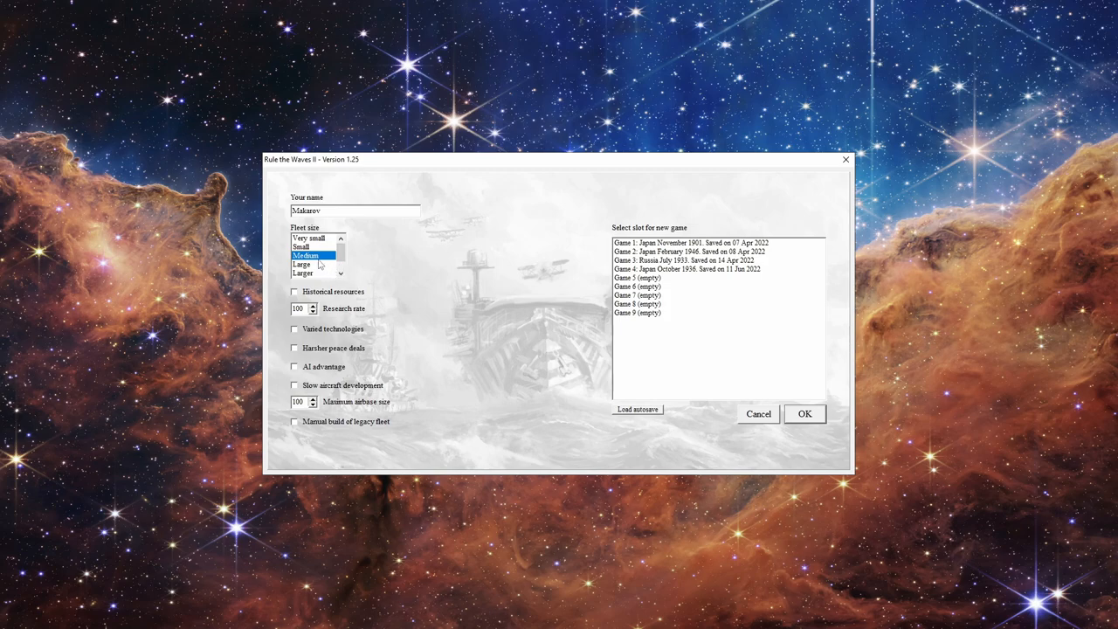
Step: Enable Historical resources and Harsher peace deals, pick empty Game 5, and start the game
{"action": "left_click", "coordinate": [294, 291]}
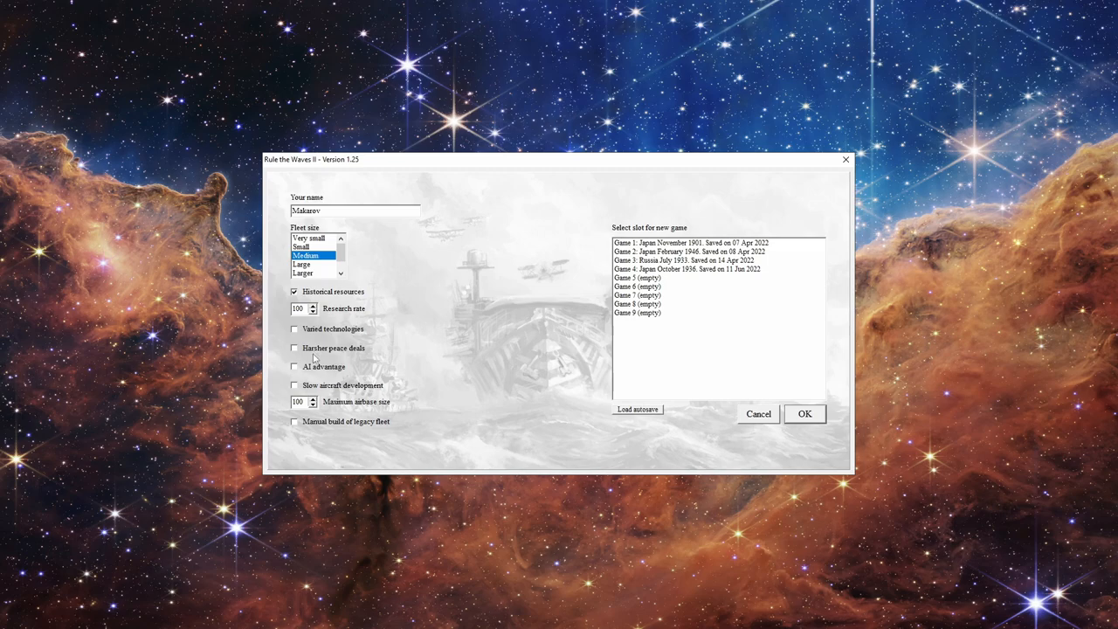
{"action": "left_click", "coordinate": [295, 347]}
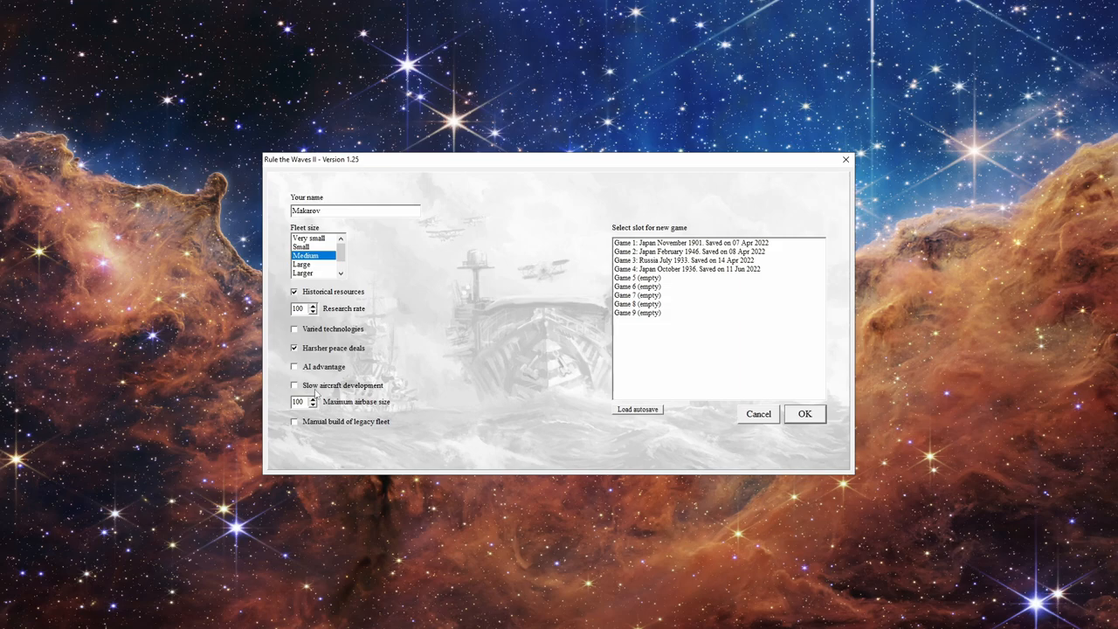
{"action": "mouse_move", "coordinate": [294, 386]}
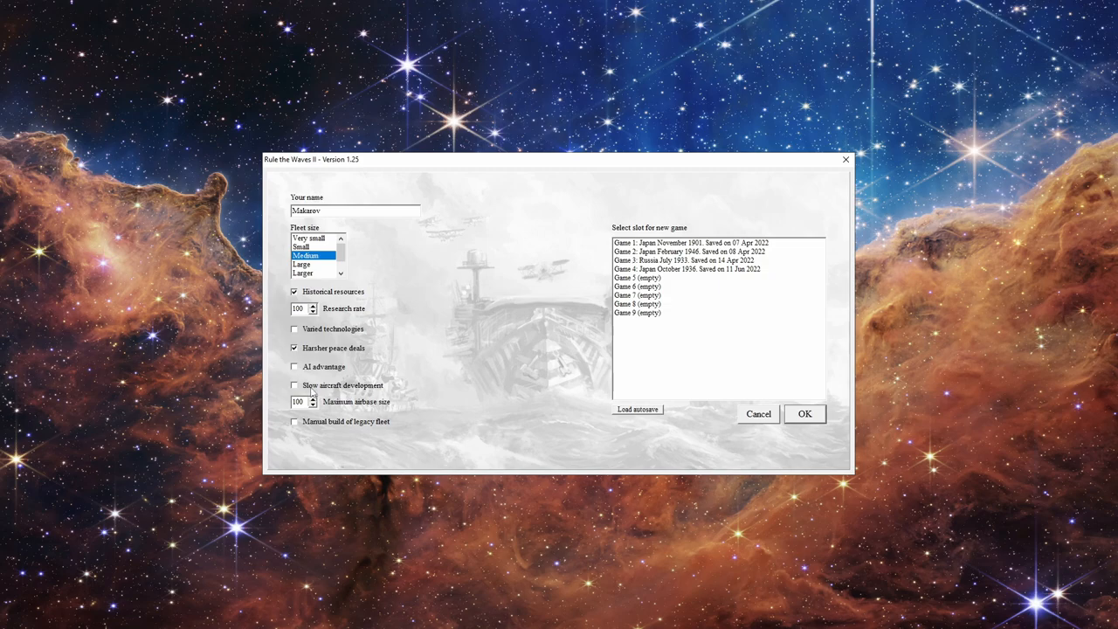
{"action": "mouse_move", "coordinate": [444, 376]}
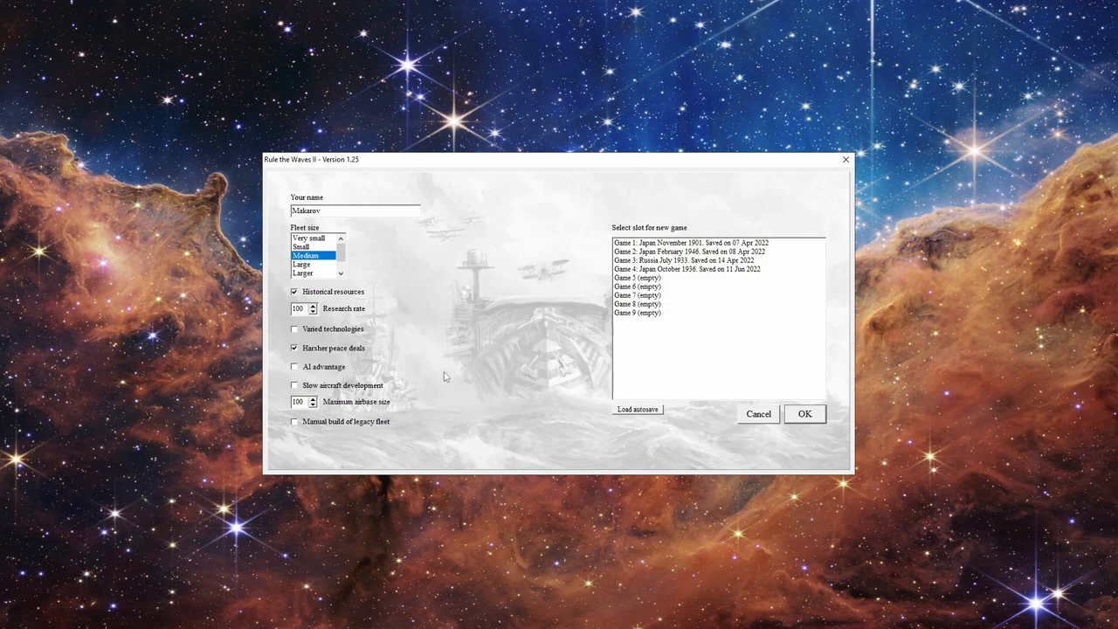
{"action": "left_click", "coordinate": [638, 277]}
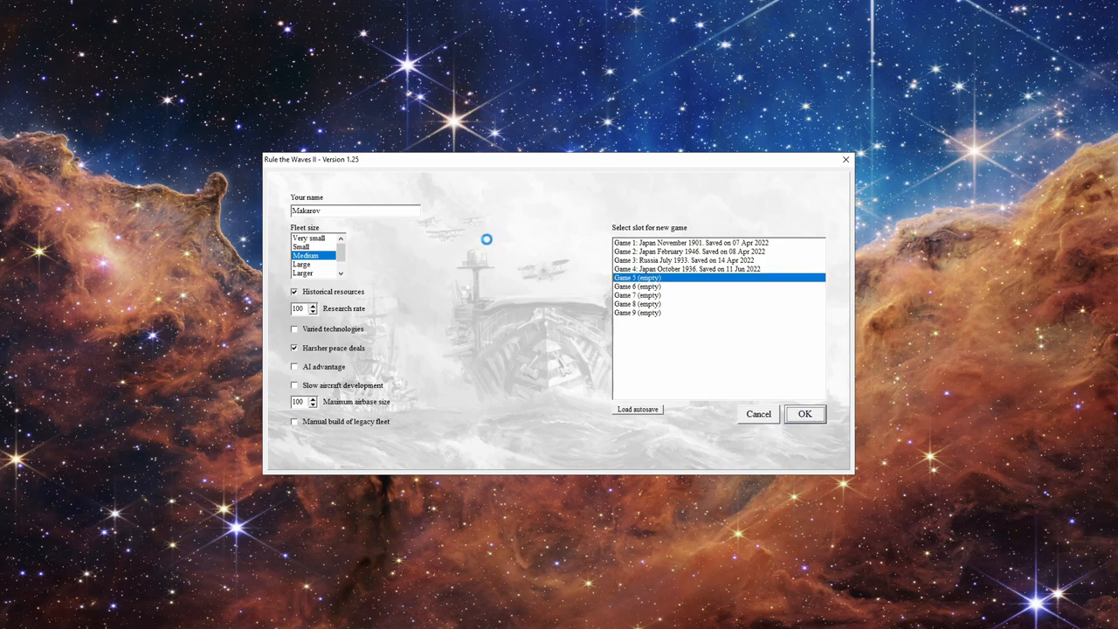
{"action": "left_click", "coordinate": [803, 413]}
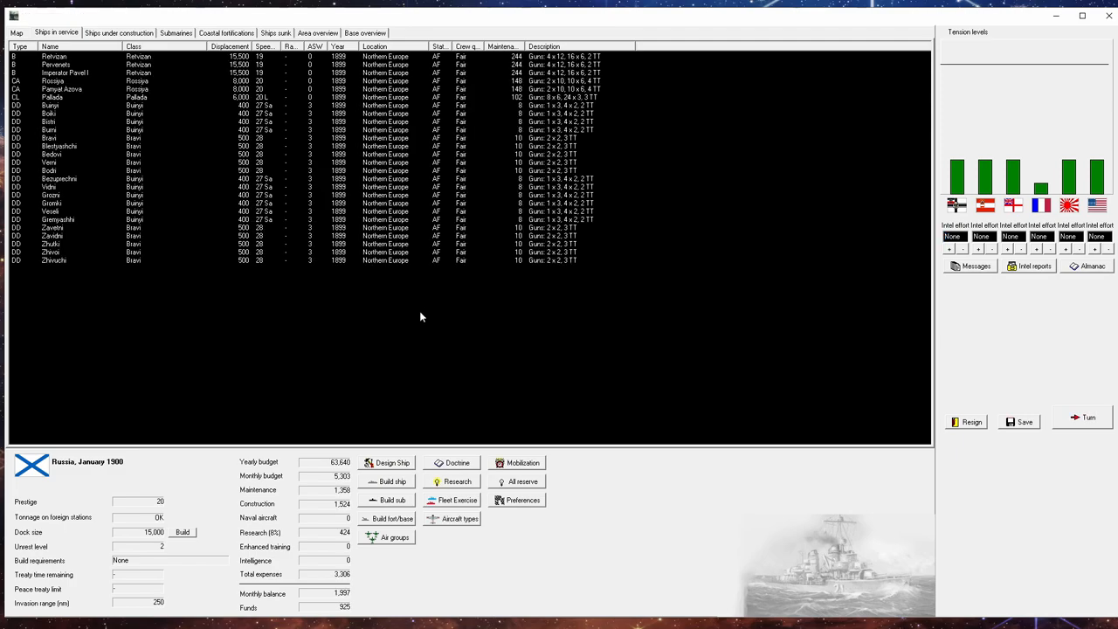
{"action": "mouse_move", "coordinate": [330, 108]}
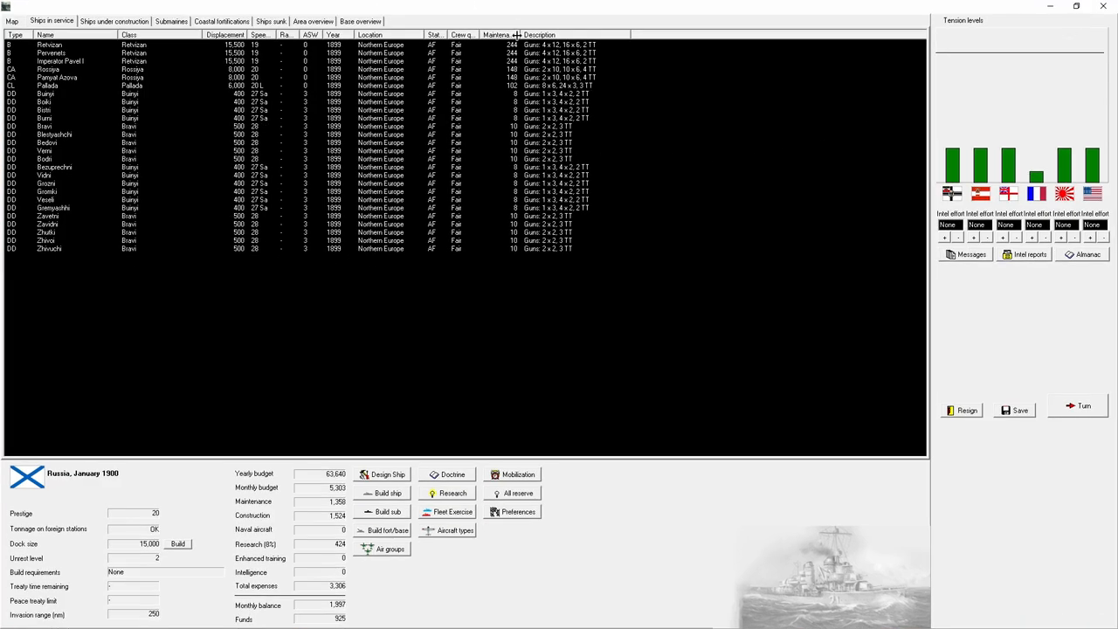
Step: Switch to the strategic map and zoom out to see all fleet stations
{"action": "left_click", "coordinate": [11, 20]}
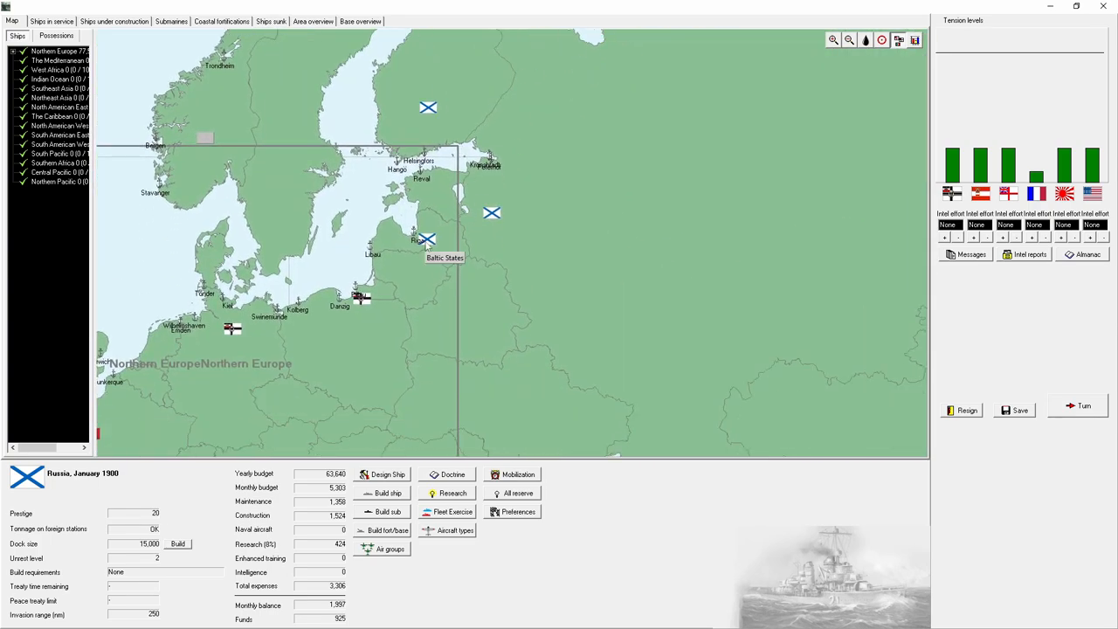
{"action": "mouse_move", "coordinate": [511, 328]}
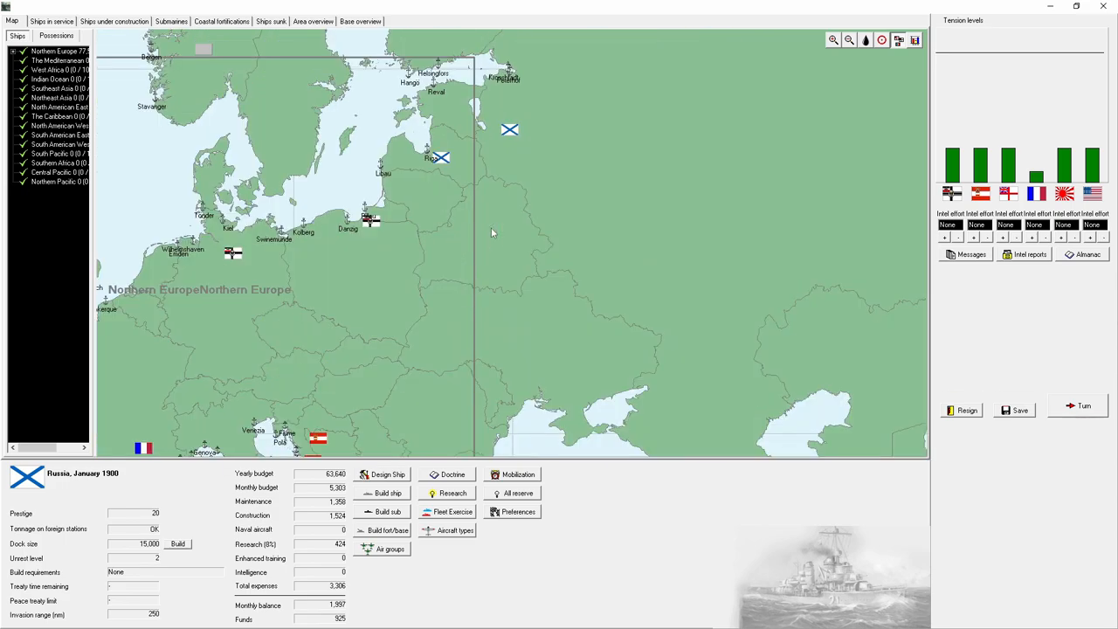
{"action": "mouse_move", "coordinate": [490, 348]}
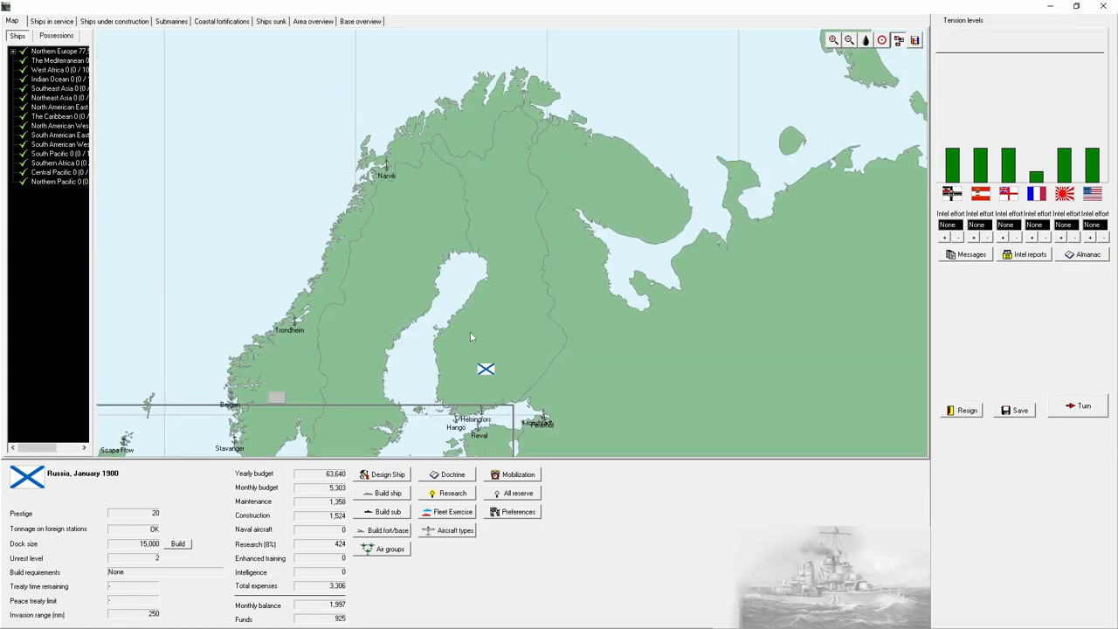
{"action": "left_click", "coordinate": [849, 40]}
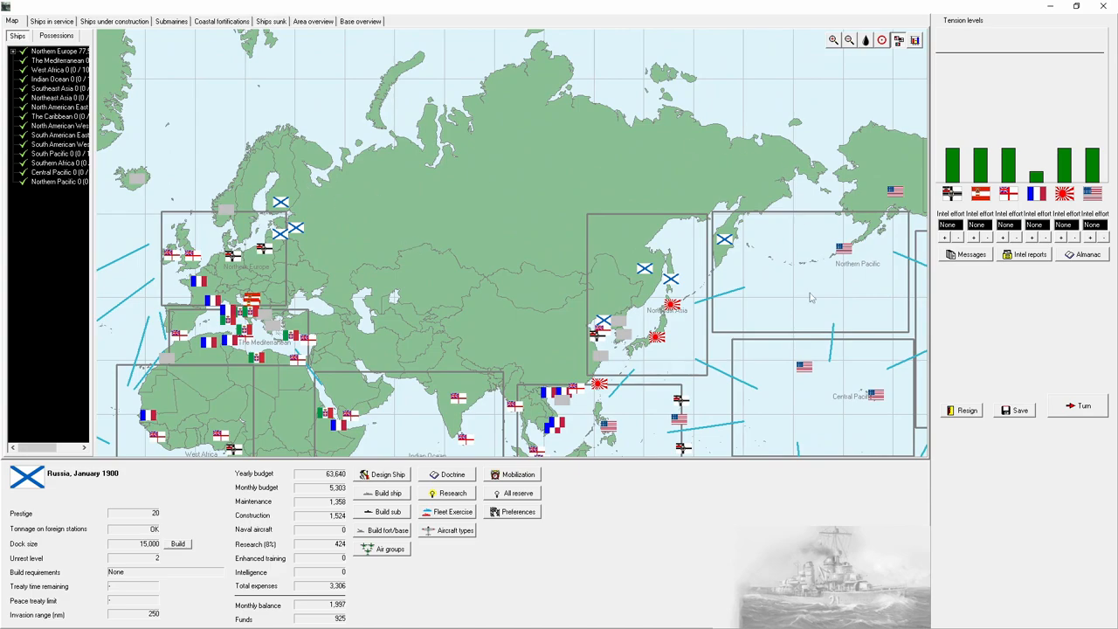
{"action": "mouse_move", "coordinate": [816, 282]}
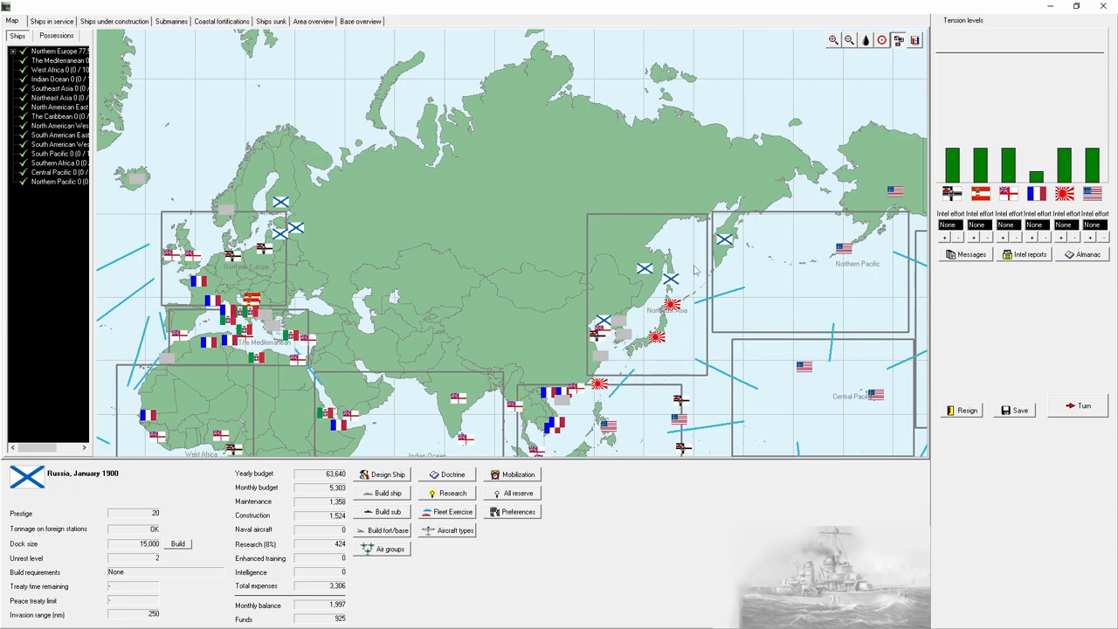
{"action": "mouse_move", "coordinate": [621, 311]}
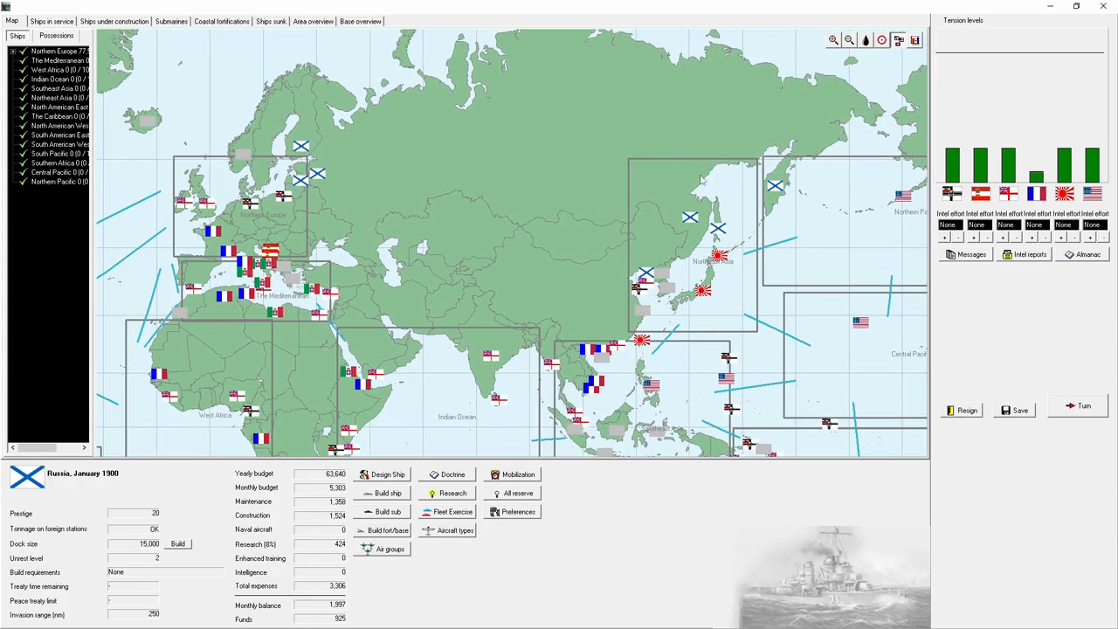
{"action": "mouse_move", "coordinate": [528, 118]}
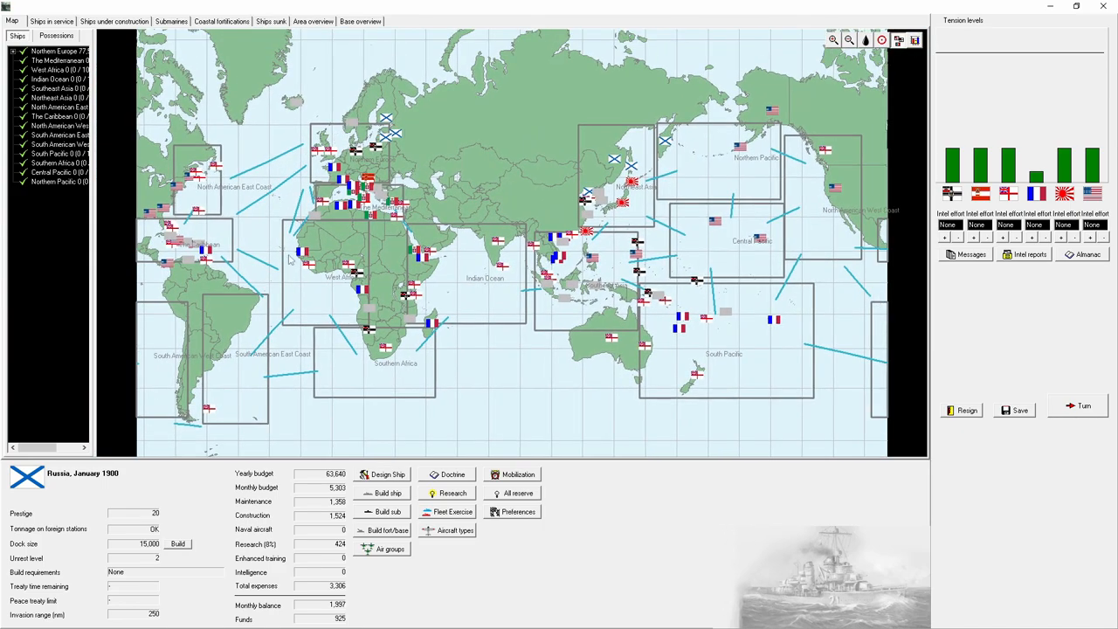
{"action": "mouse_move", "coordinate": [645, 155]}
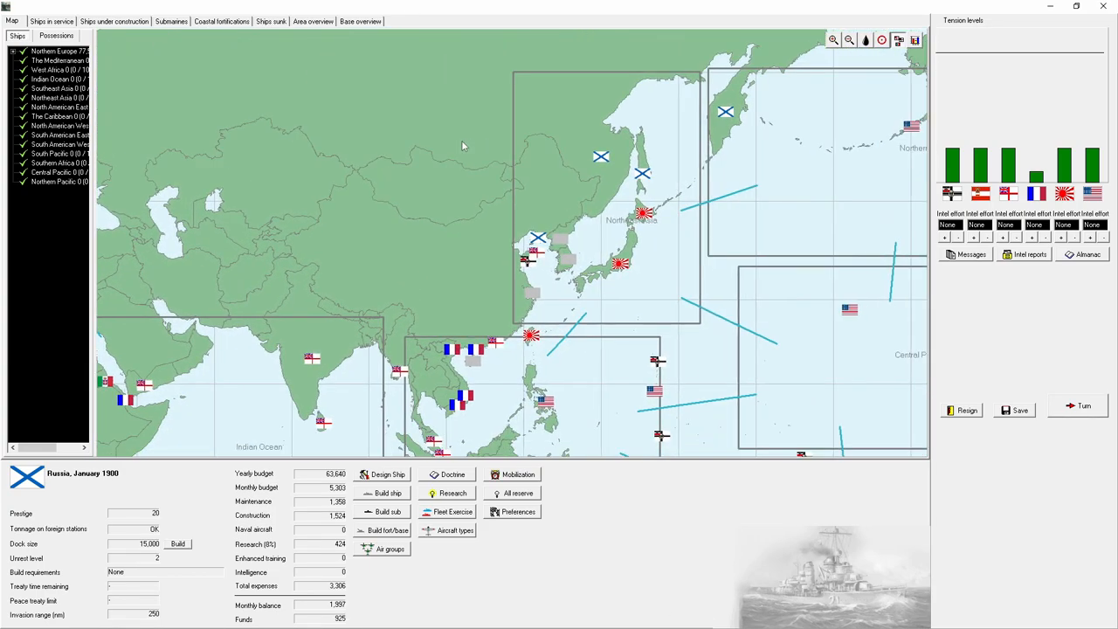
{"action": "mouse_move", "coordinate": [612, 312]}
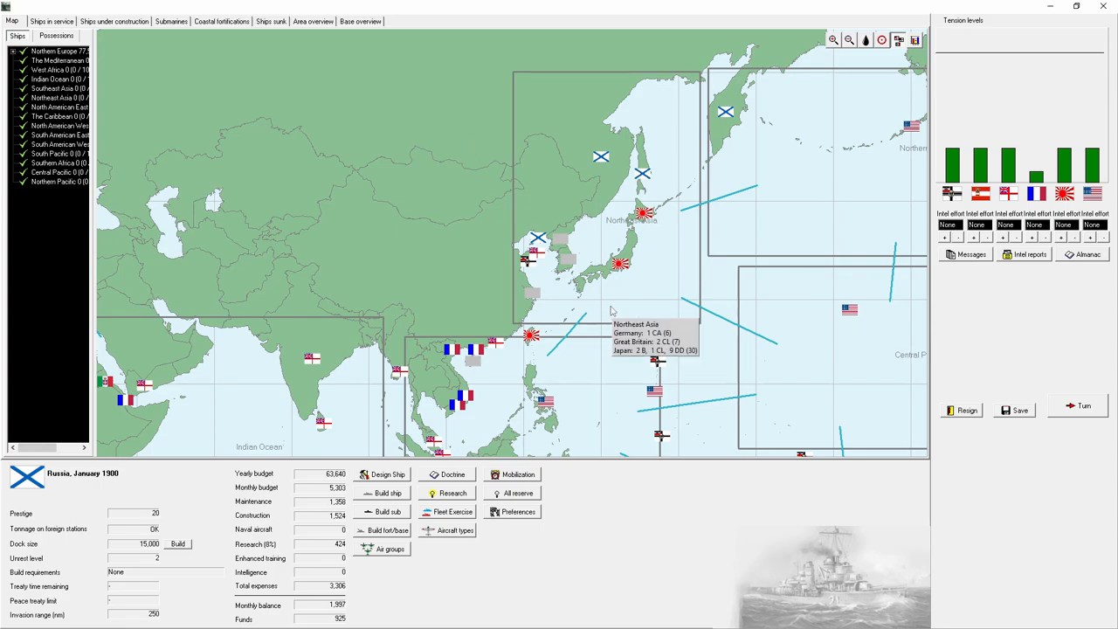
{"action": "mouse_move", "coordinate": [659, 227]}
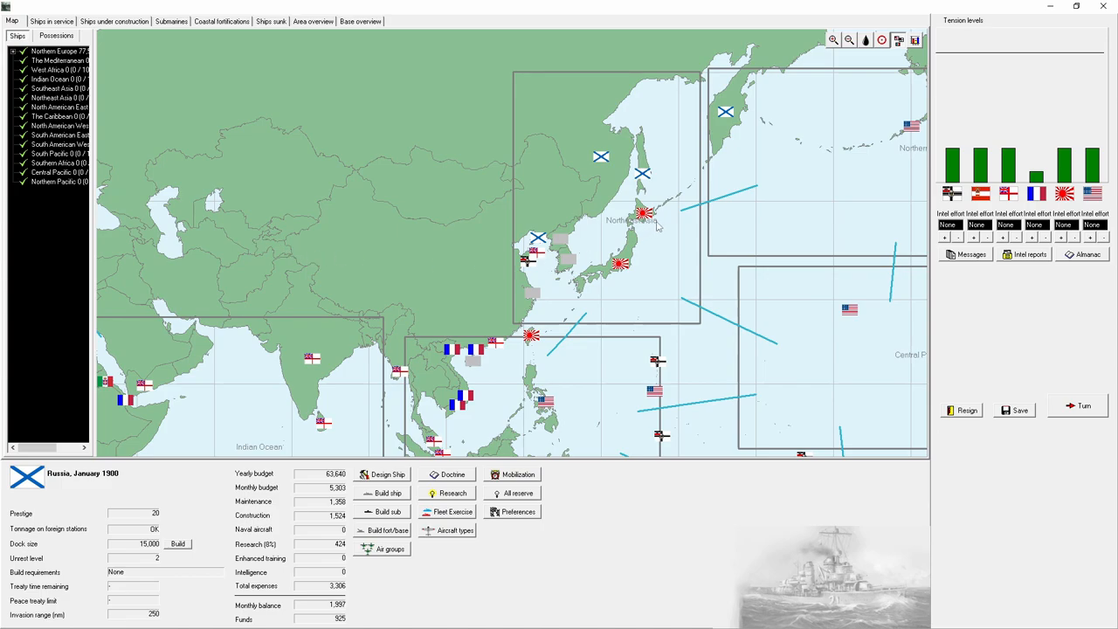
{"action": "mouse_move", "coordinate": [528, 341]}
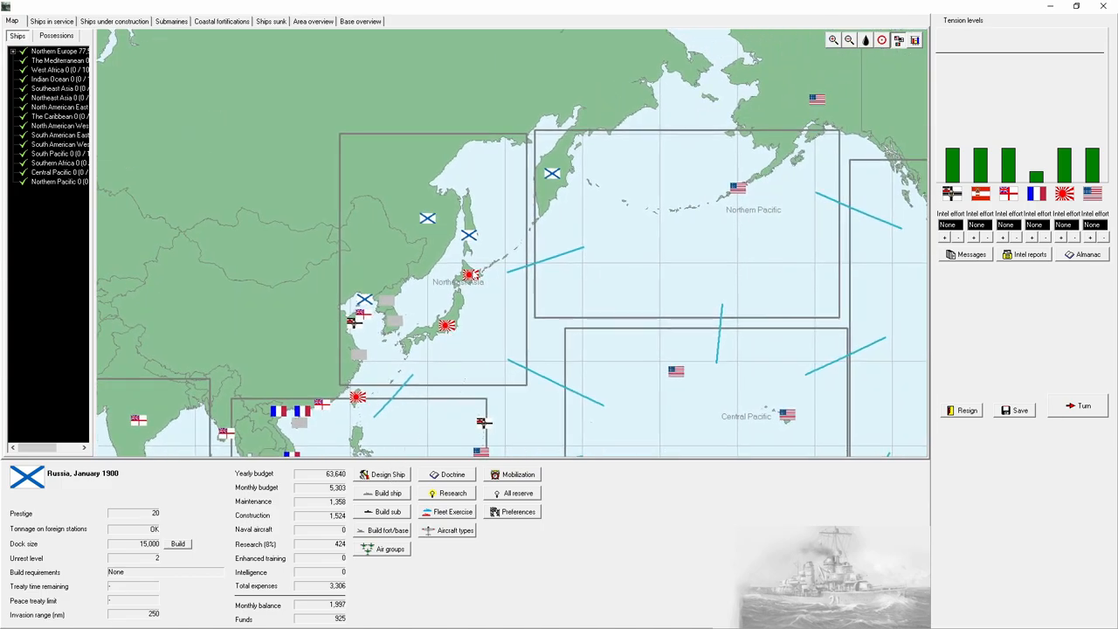
{"action": "mouse_move", "coordinate": [472, 389]}
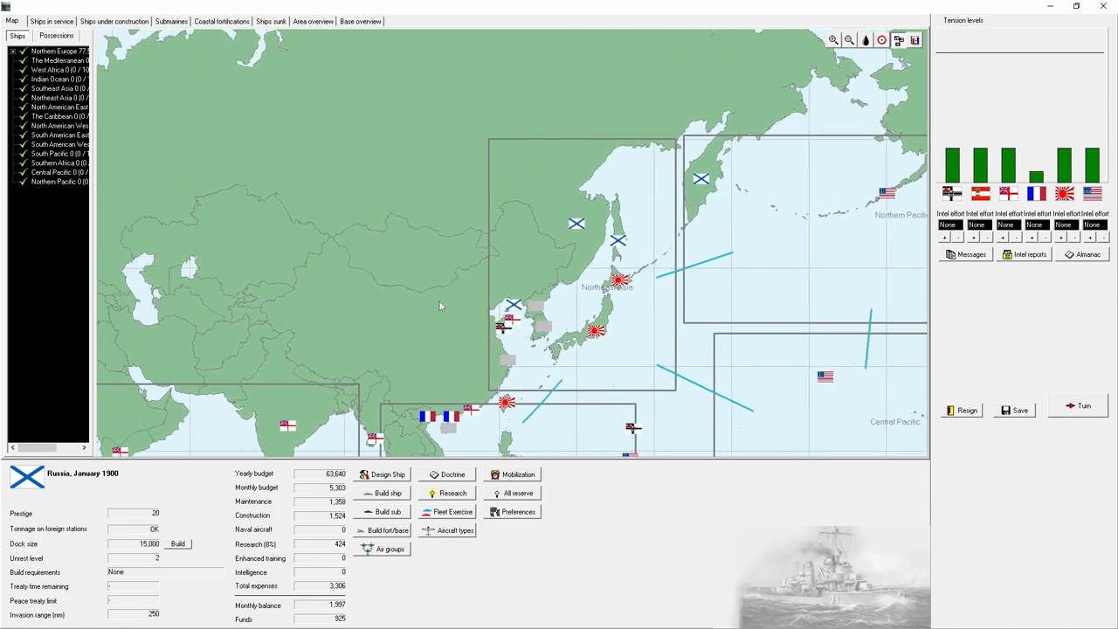
{"action": "mouse_move", "coordinate": [553, 232]}
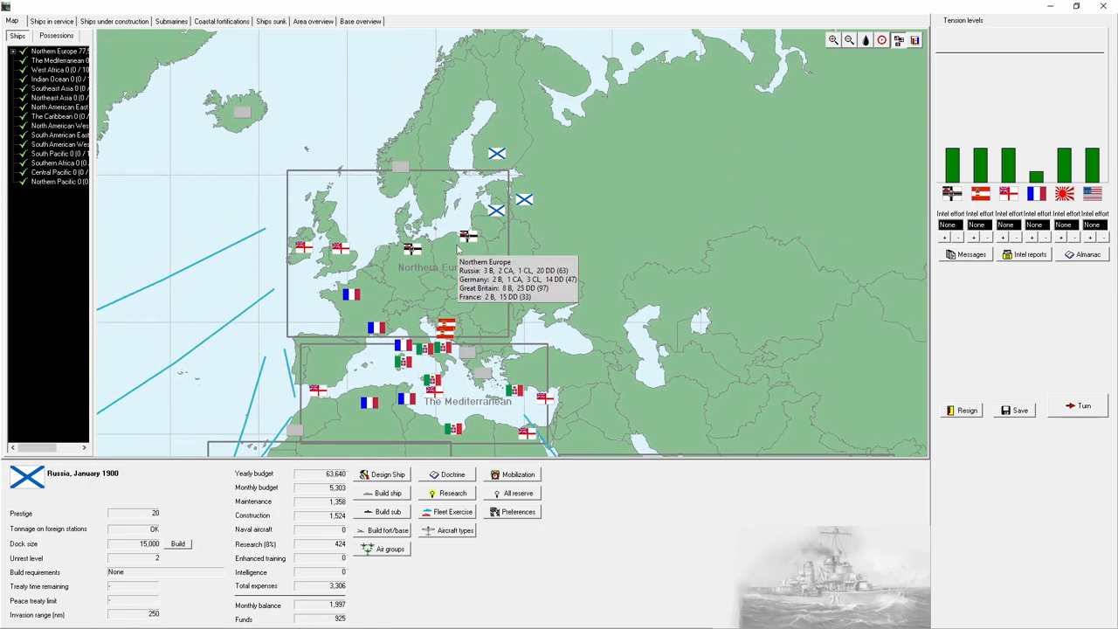
{"action": "mouse_move", "coordinate": [403, 80]}
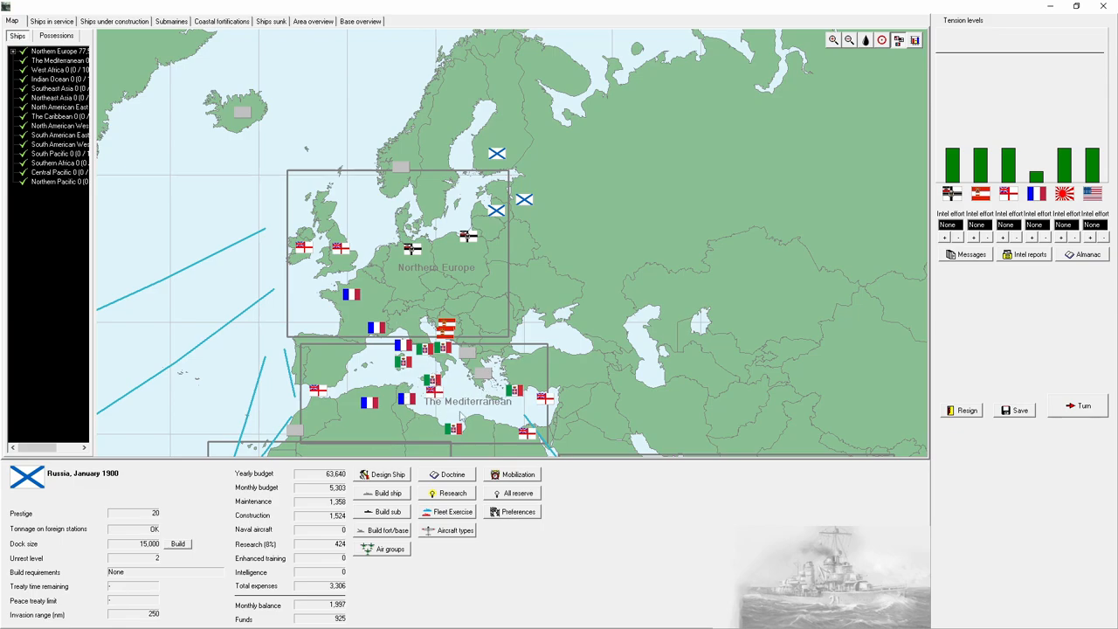
{"action": "mouse_move", "coordinate": [487, 442]}
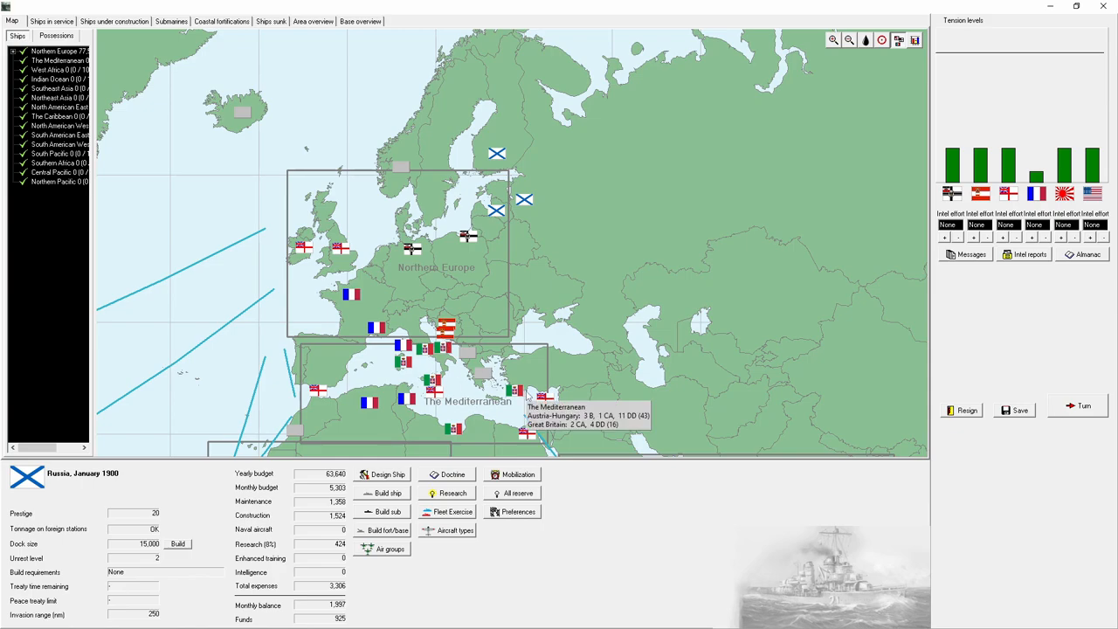
{"action": "mouse_move", "coordinate": [958, 264]}
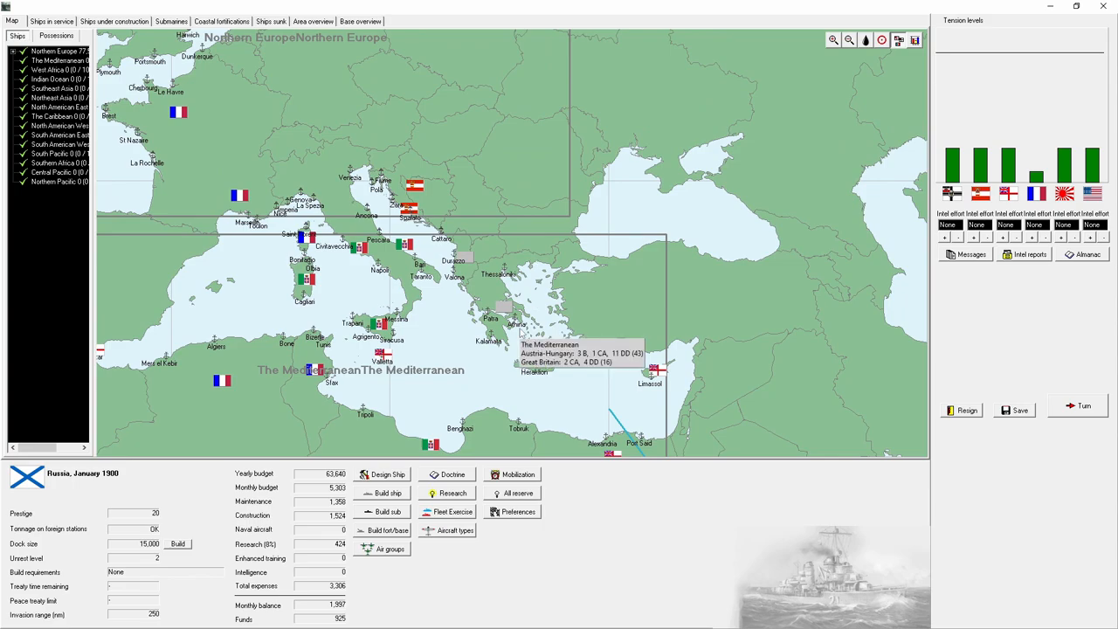
Step: Raise intelligence effort against Germany and Austria-Hungary
{"action": "left_click", "coordinate": [848, 40]}
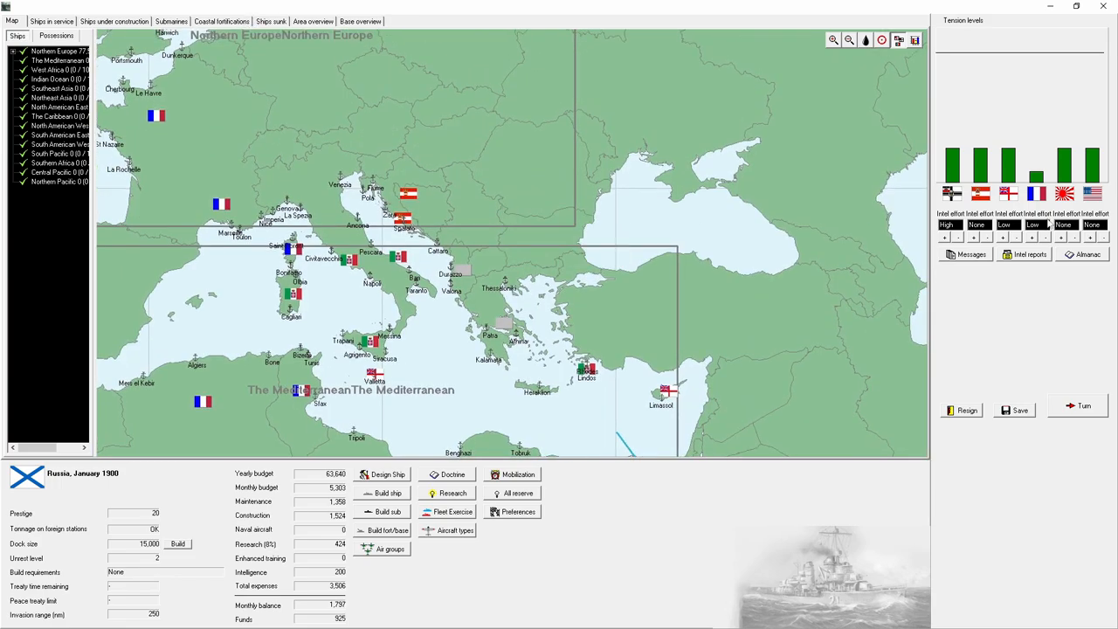
{"action": "left_click", "coordinate": [978, 238]}
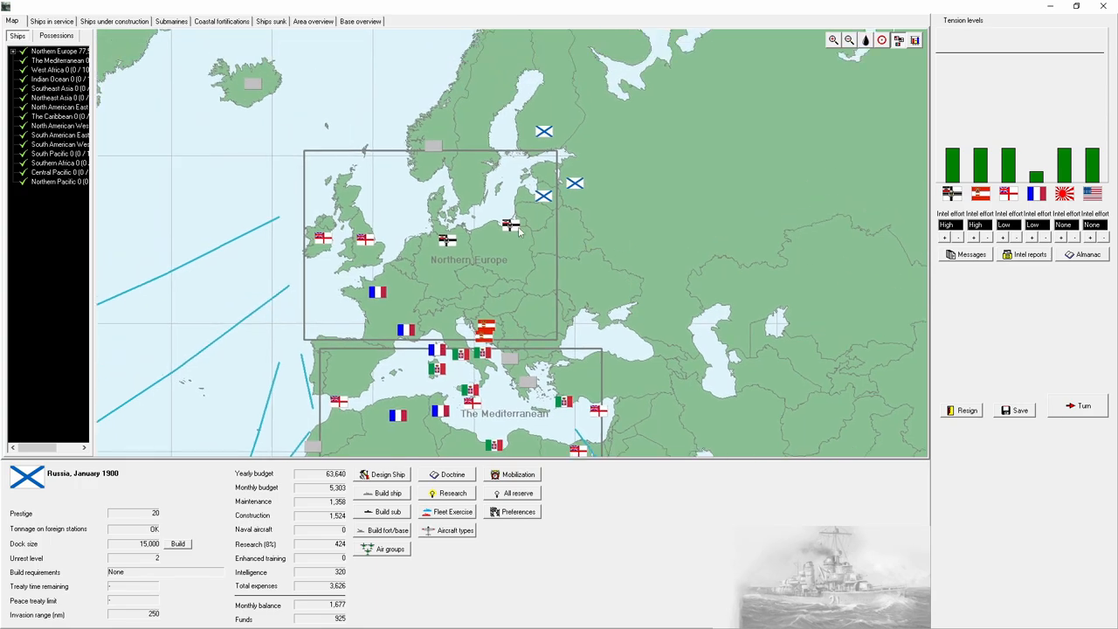
{"action": "left_click", "coordinate": [848, 40]}
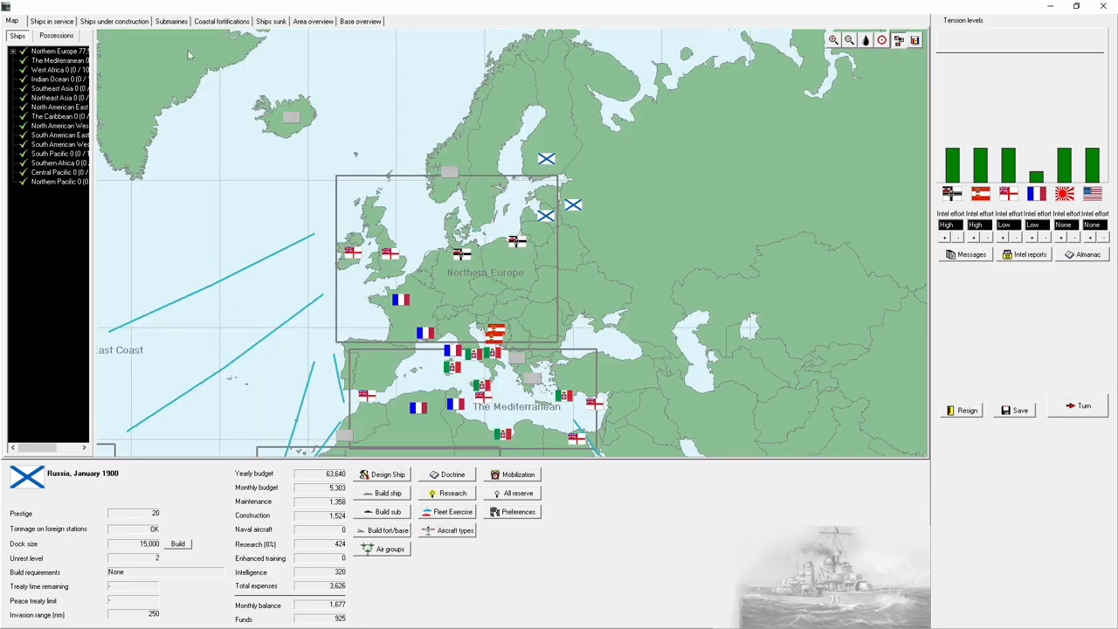
{"action": "left_click", "coordinate": [51, 21]}
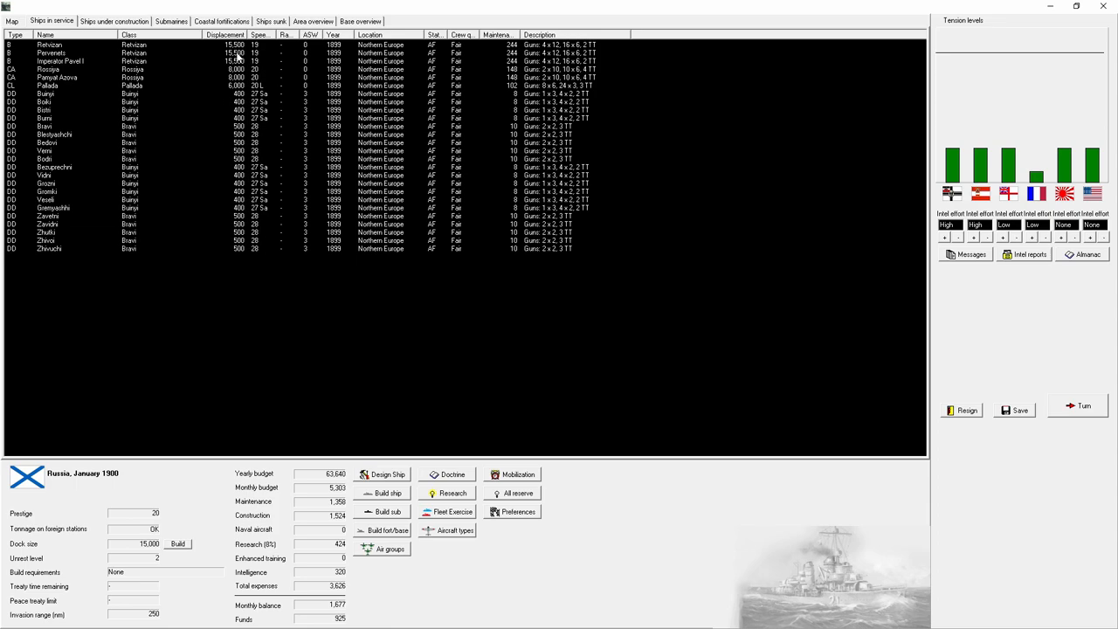
{"action": "left_click", "coordinate": [52, 44]}
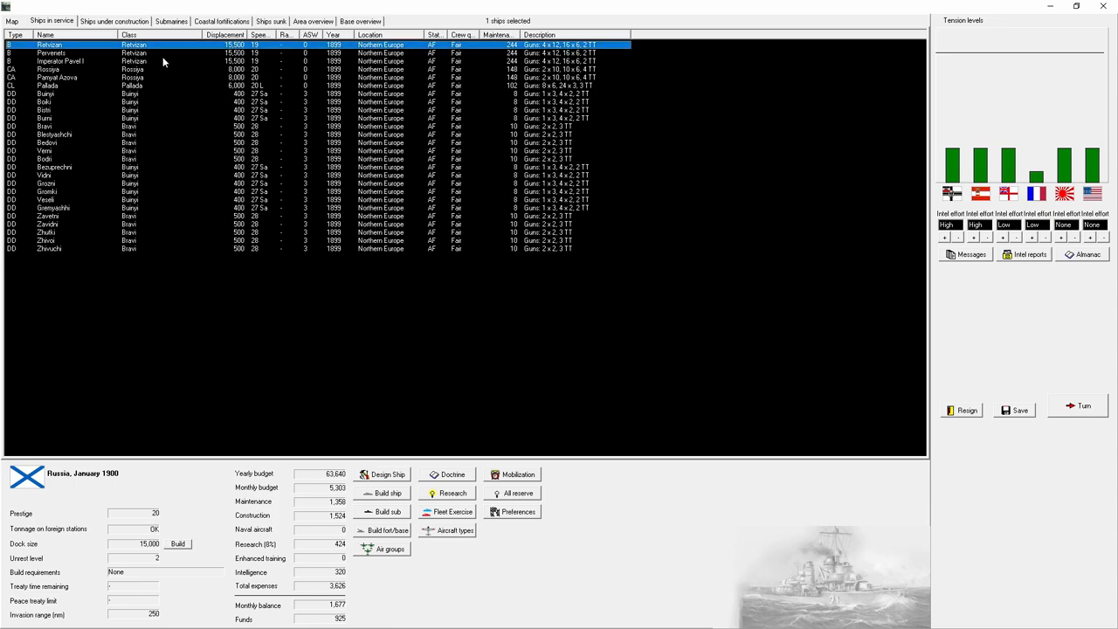
{"action": "mouse_move", "coordinate": [155, 49]}
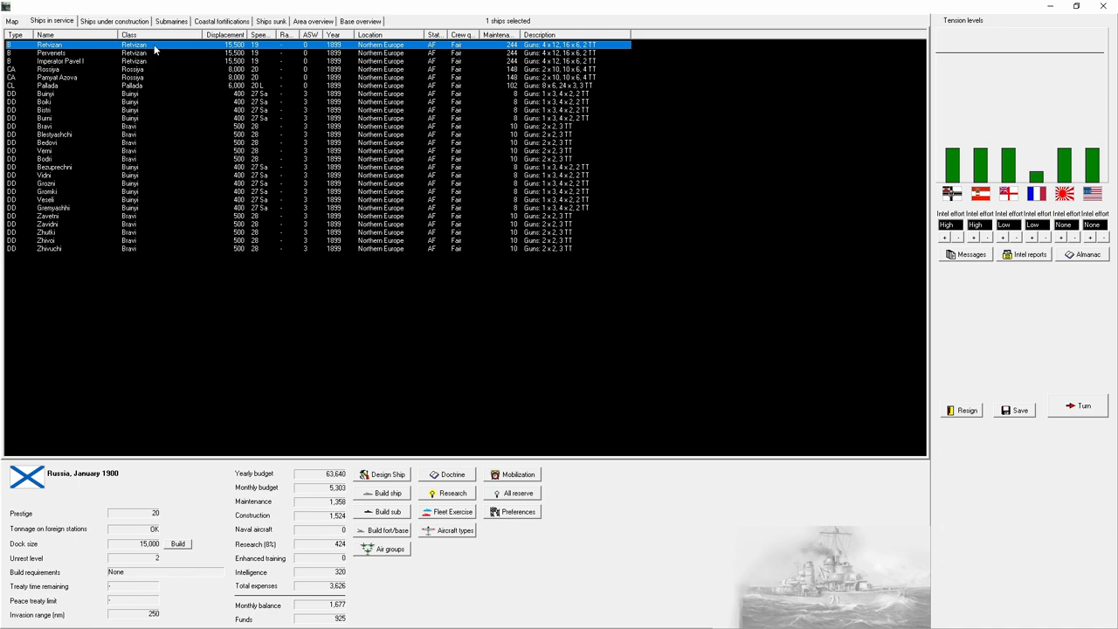
{"action": "double_click", "coordinate": [48, 44]}
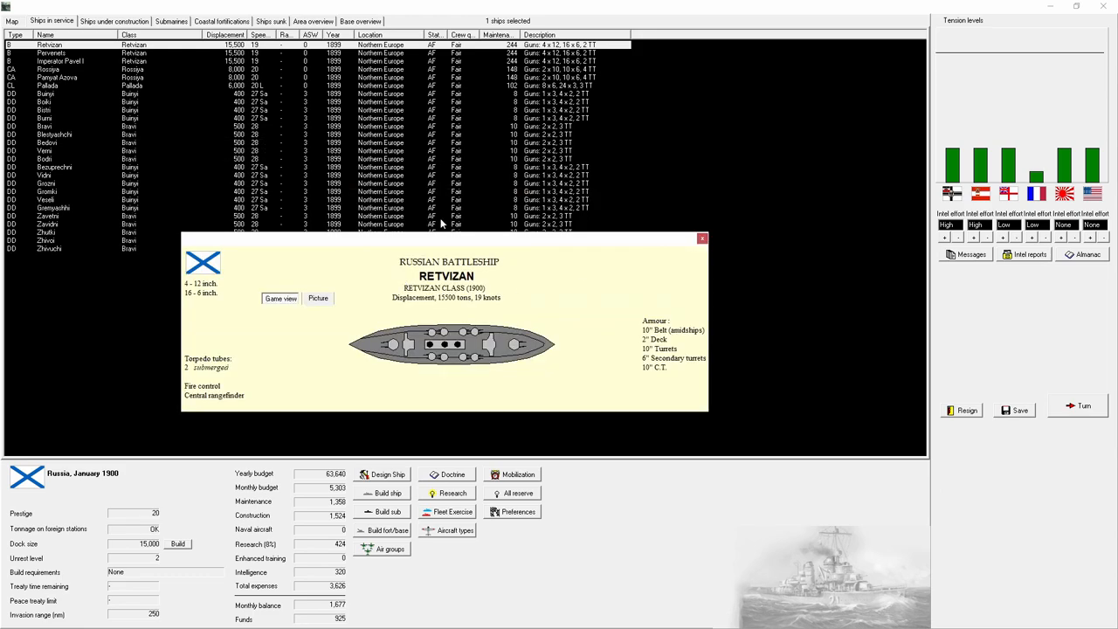
{"action": "mouse_move", "coordinate": [381, 341]}
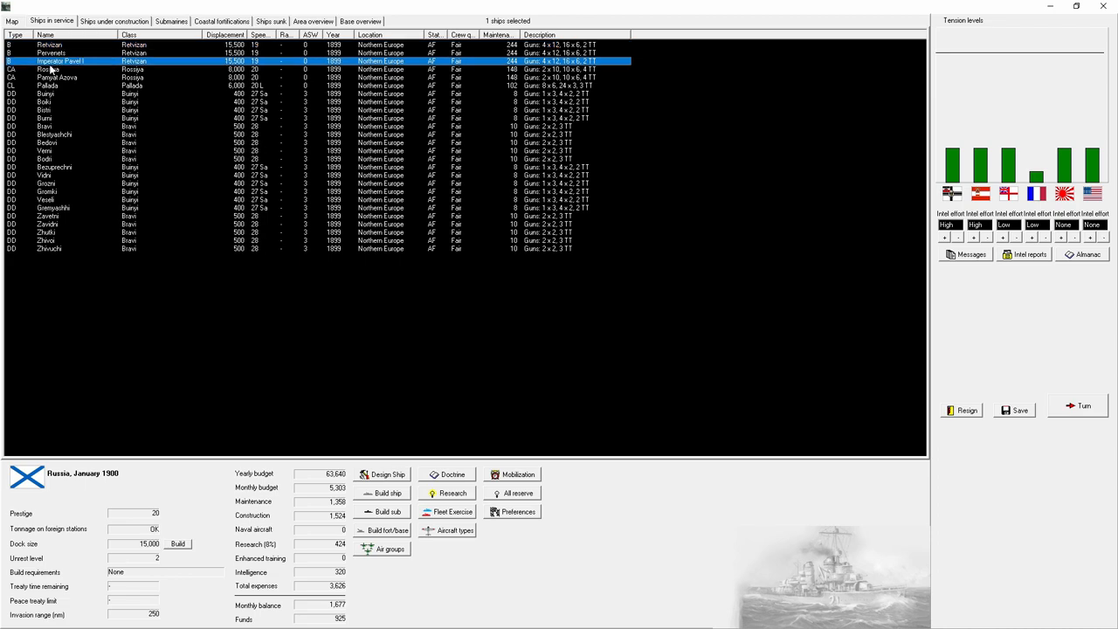
{"action": "double_click", "coordinate": [70, 69]}
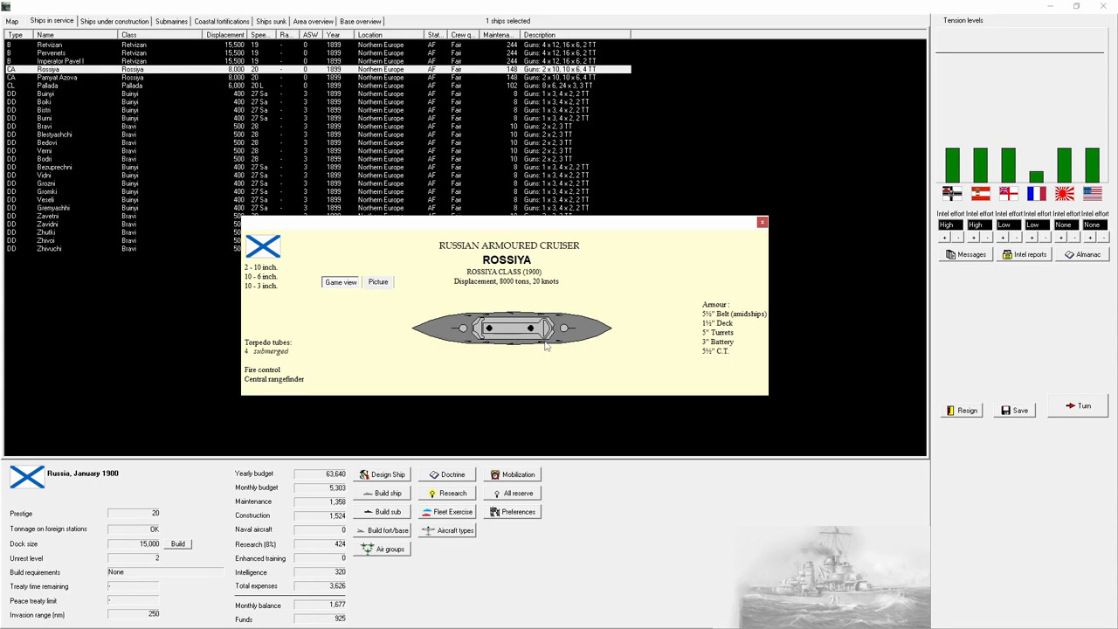
{"action": "mouse_move", "coordinate": [609, 361]}
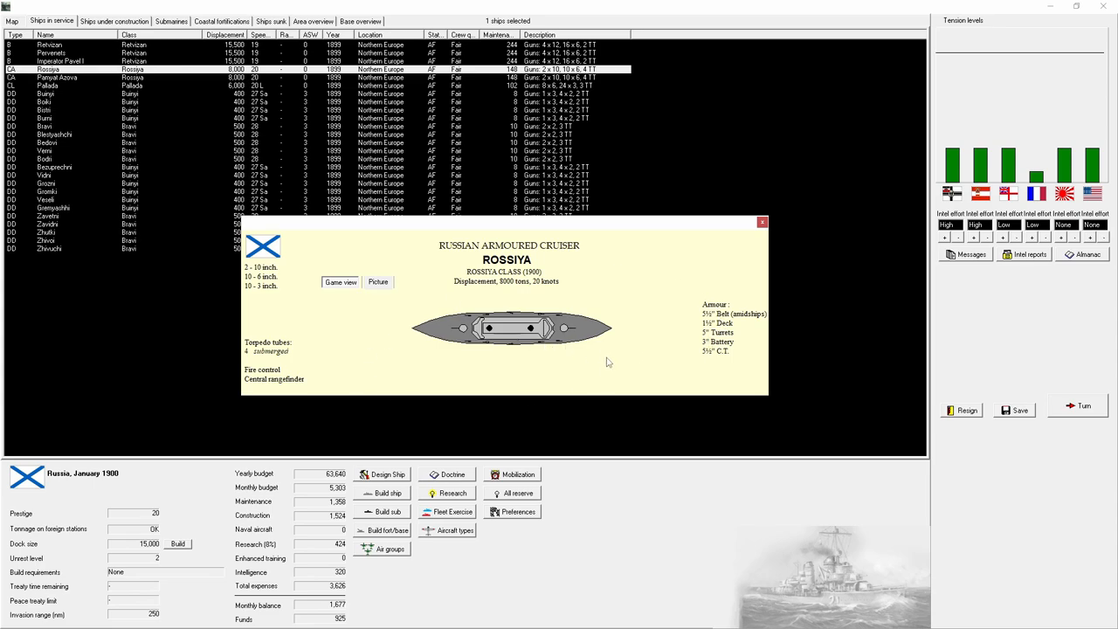
{"action": "mouse_move", "coordinate": [555, 79]}
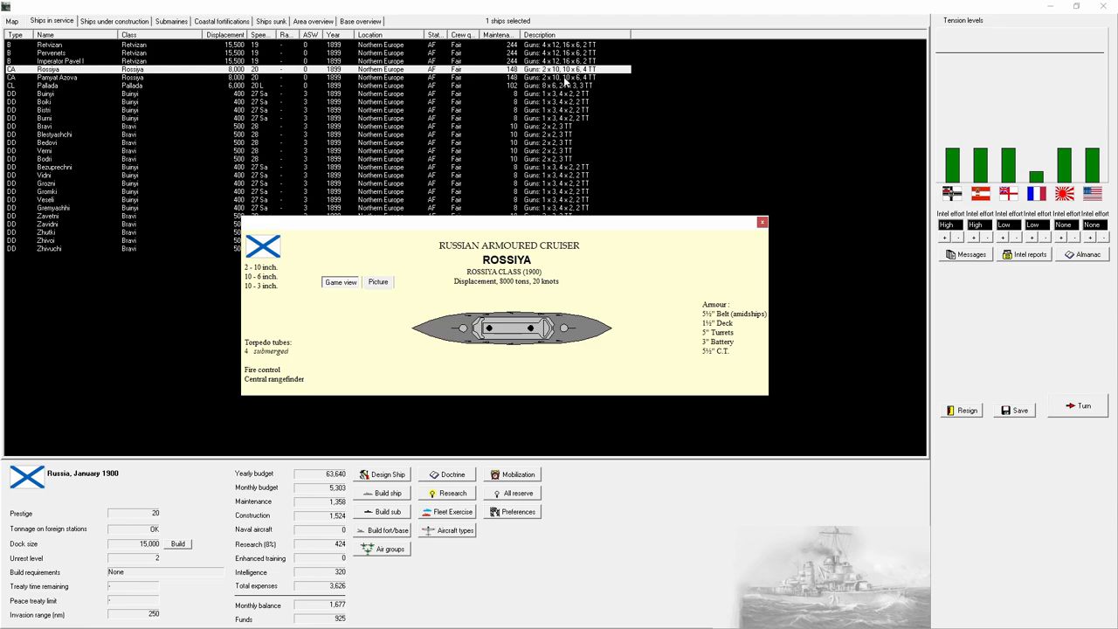
{"action": "mouse_move", "coordinate": [550, 10]}
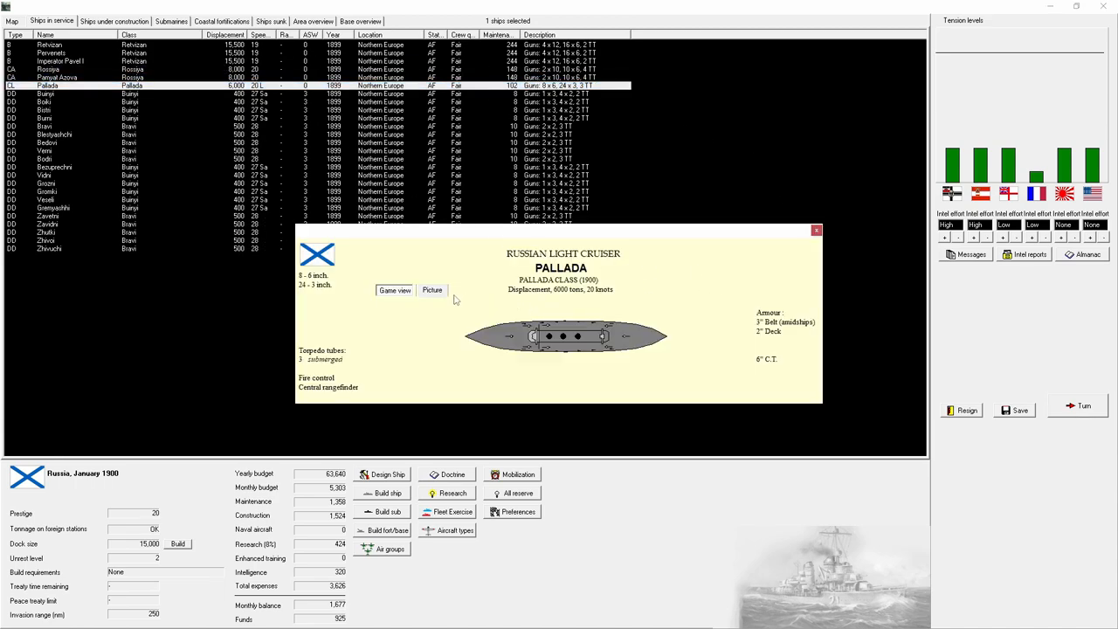
{"action": "mouse_move", "coordinate": [773, 350]}
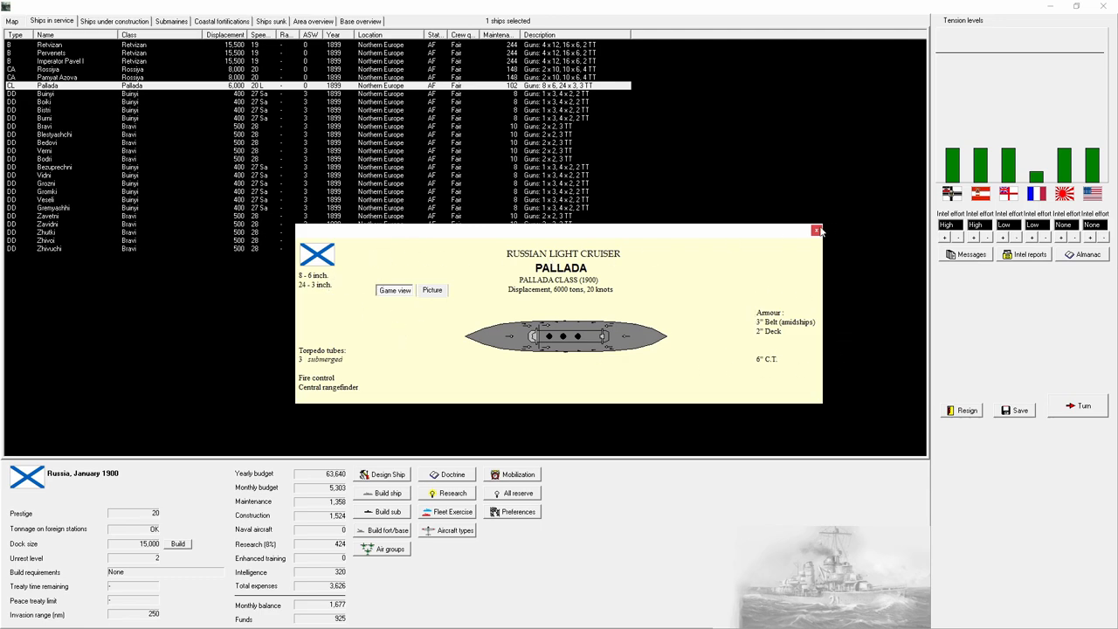
{"action": "left_click", "coordinate": [817, 230]}
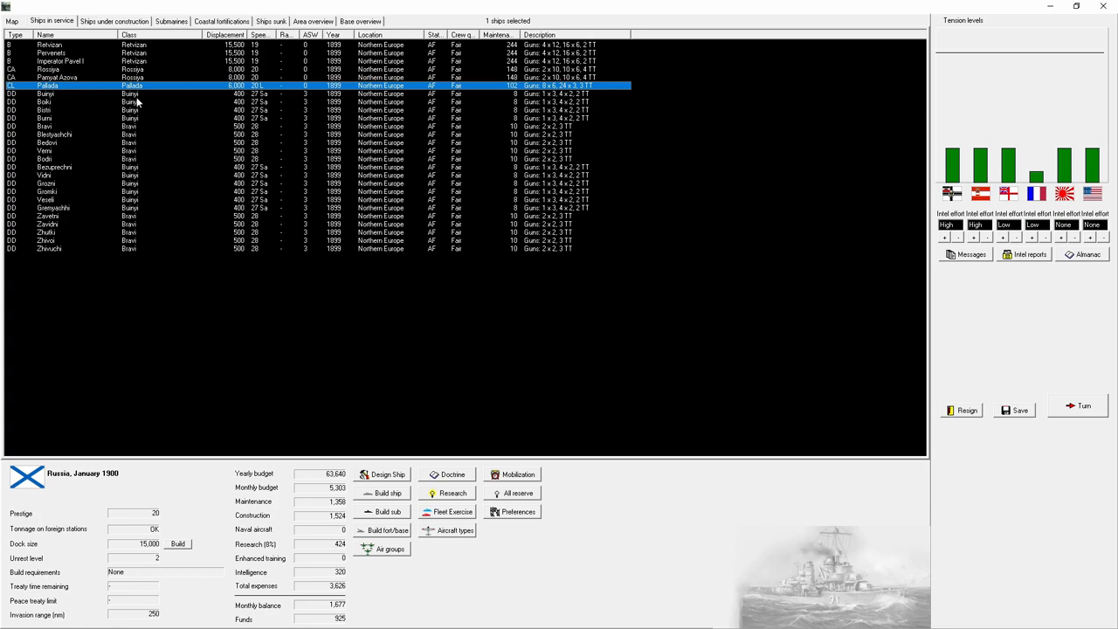
{"action": "mouse_move", "coordinate": [159, 127]}
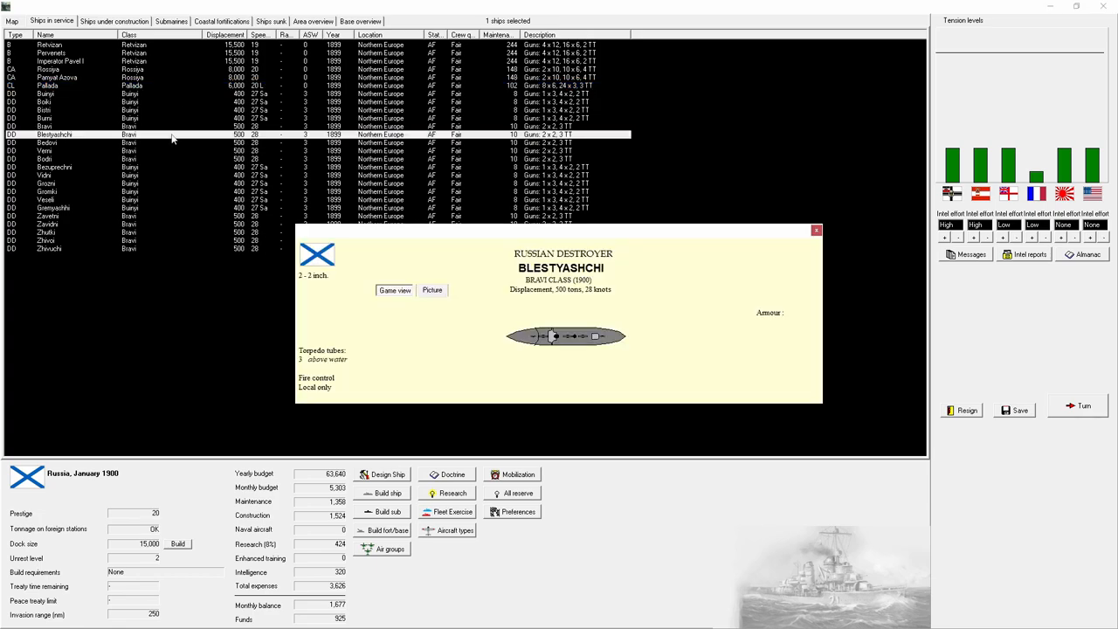
{"action": "mouse_move", "coordinate": [712, 294]}
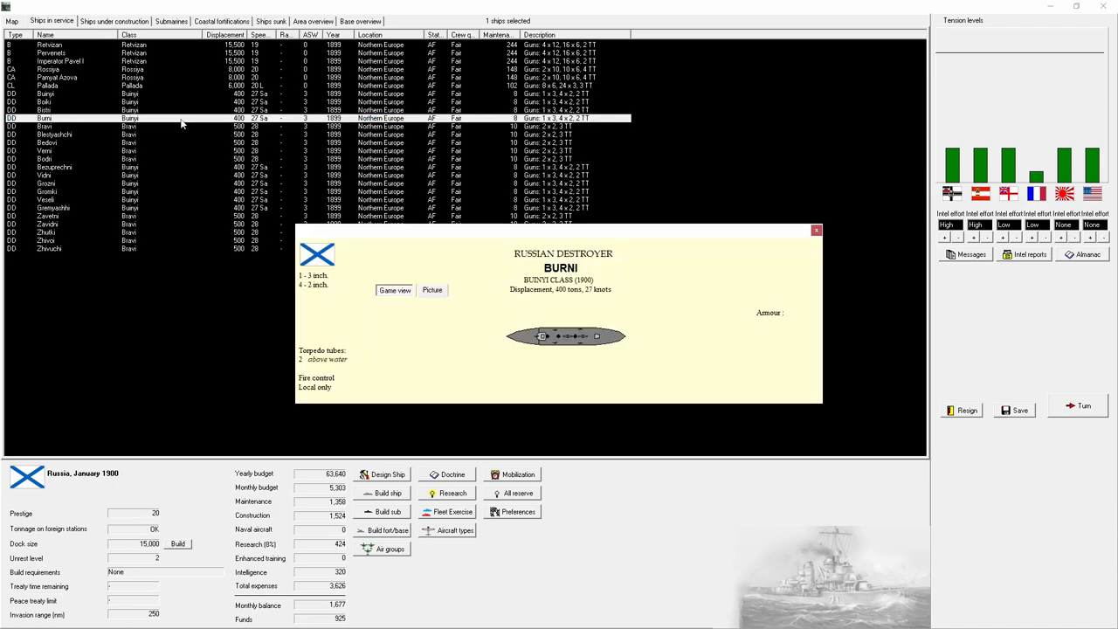
{"action": "mouse_move", "coordinate": [686, 339]}
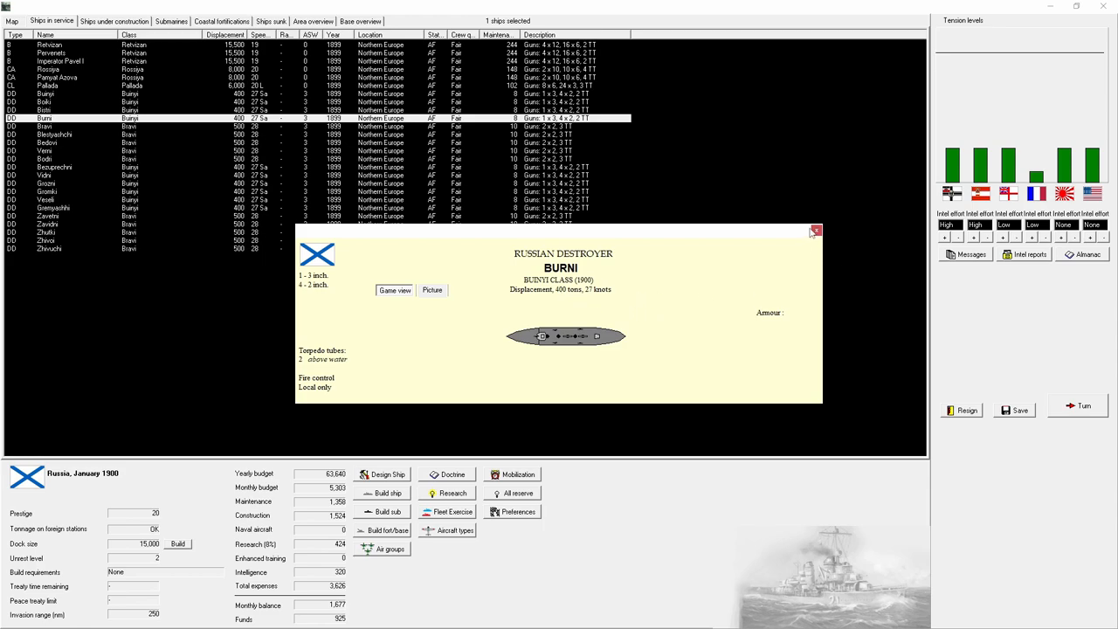
{"action": "left_click", "coordinate": [815, 231]}
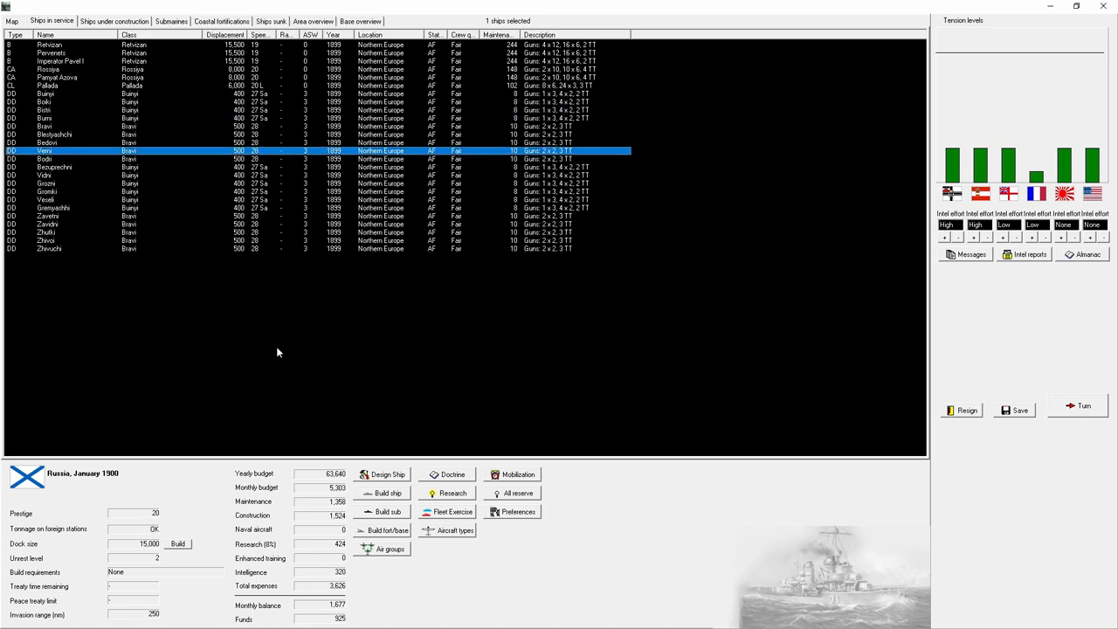
{"action": "mouse_move", "coordinate": [230, 427]}
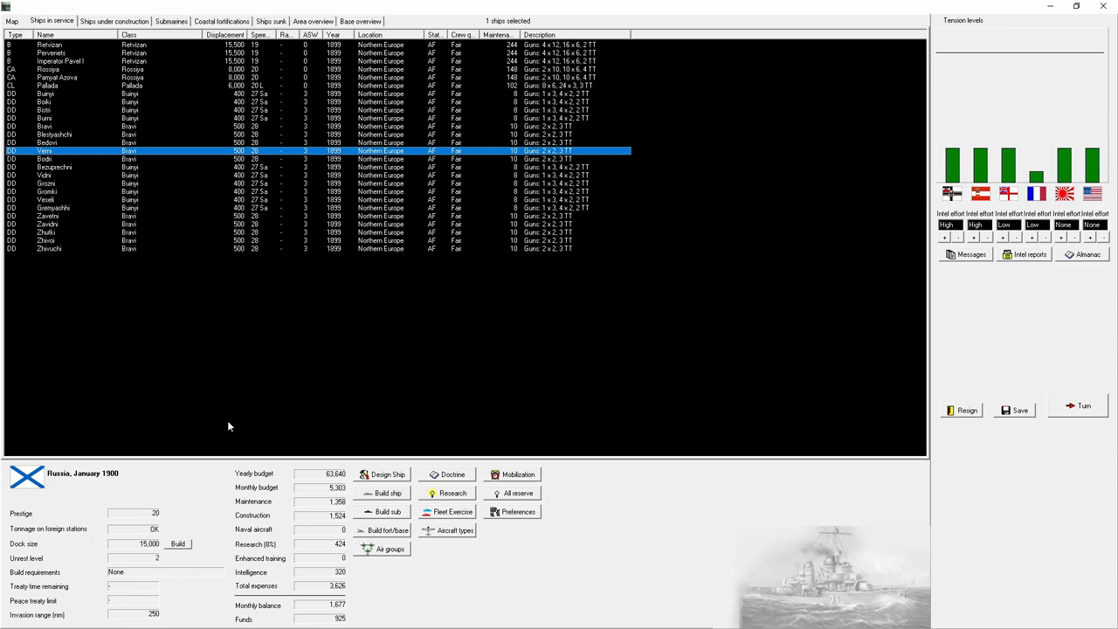
{"action": "mouse_move", "coordinate": [416, 128]}
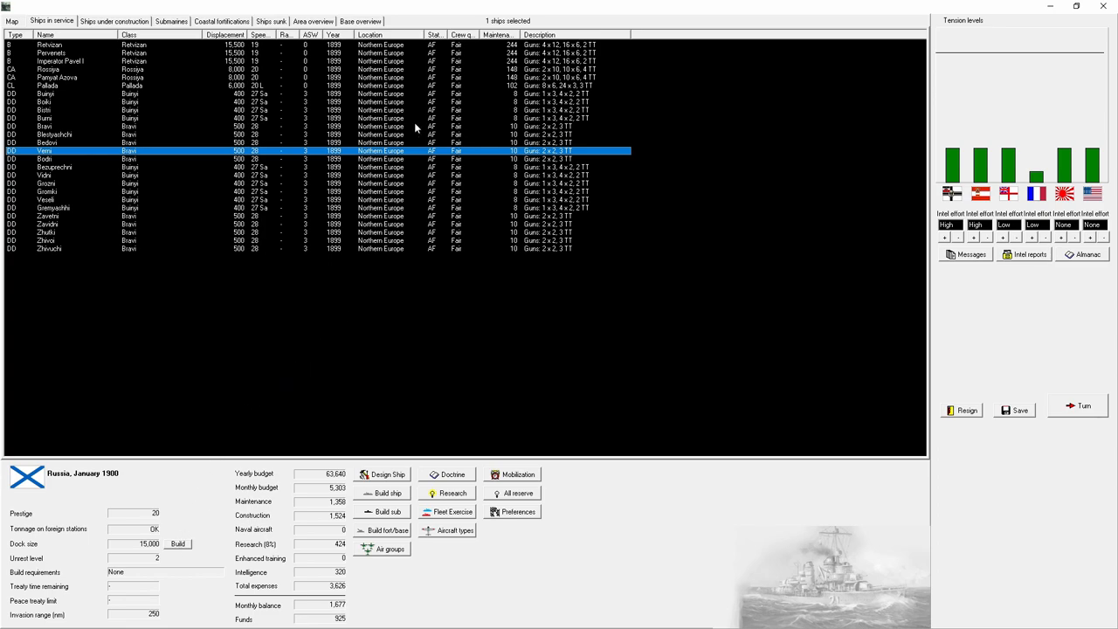
Step: Move the three Retvizan-class battleships to the Reserve Fleet
{"action": "left_click", "coordinate": [48, 225]}
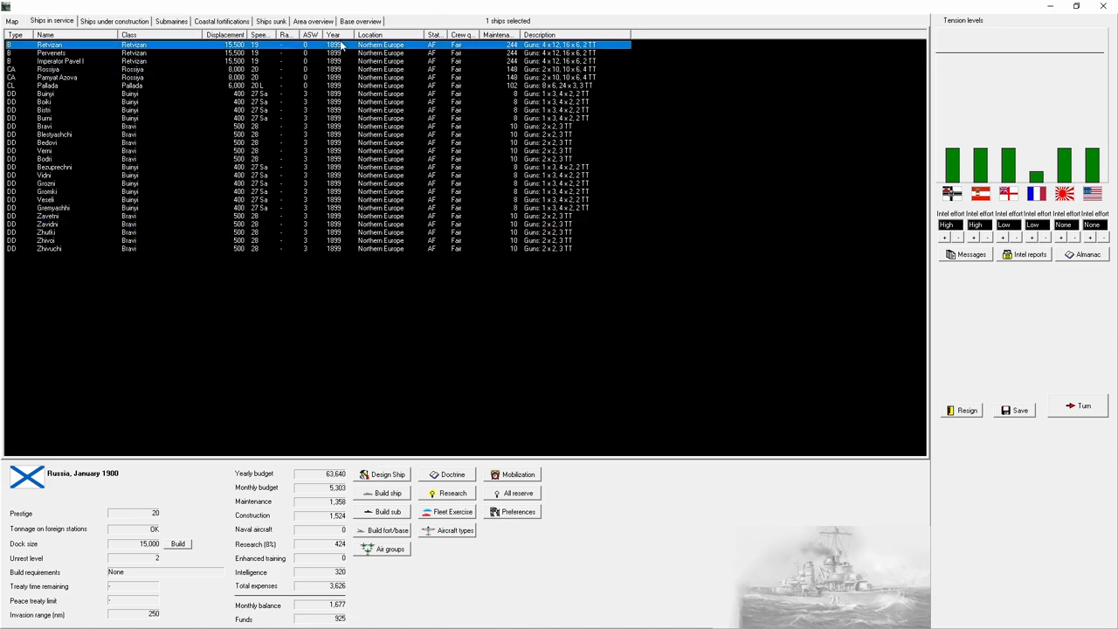
{"action": "left_click", "coordinate": [59, 62]}
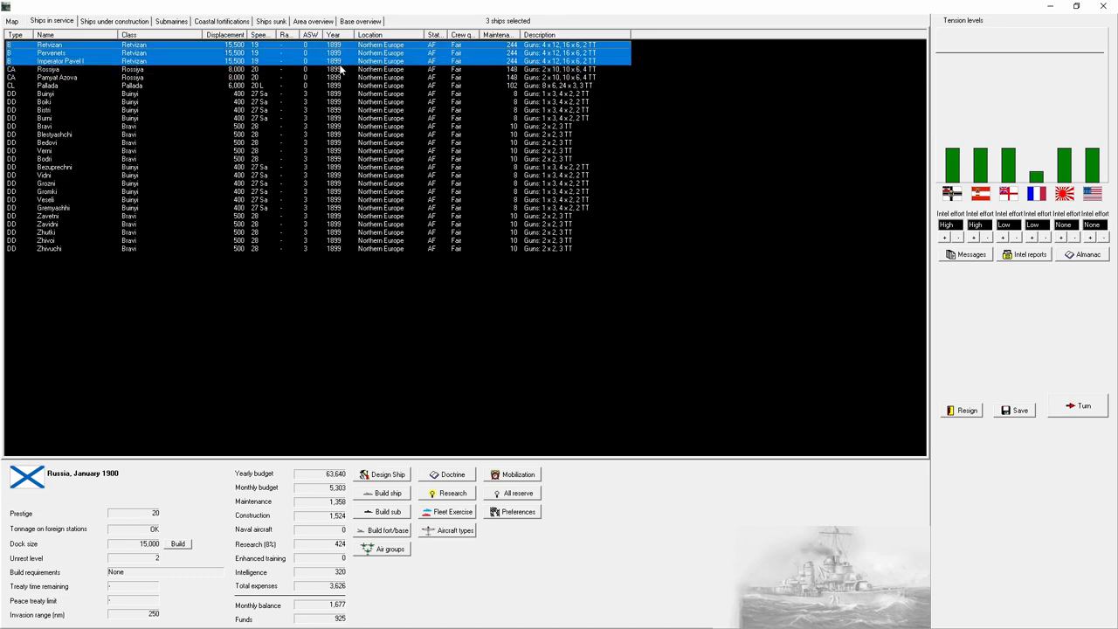
{"action": "right_click", "coordinate": [380, 57]}
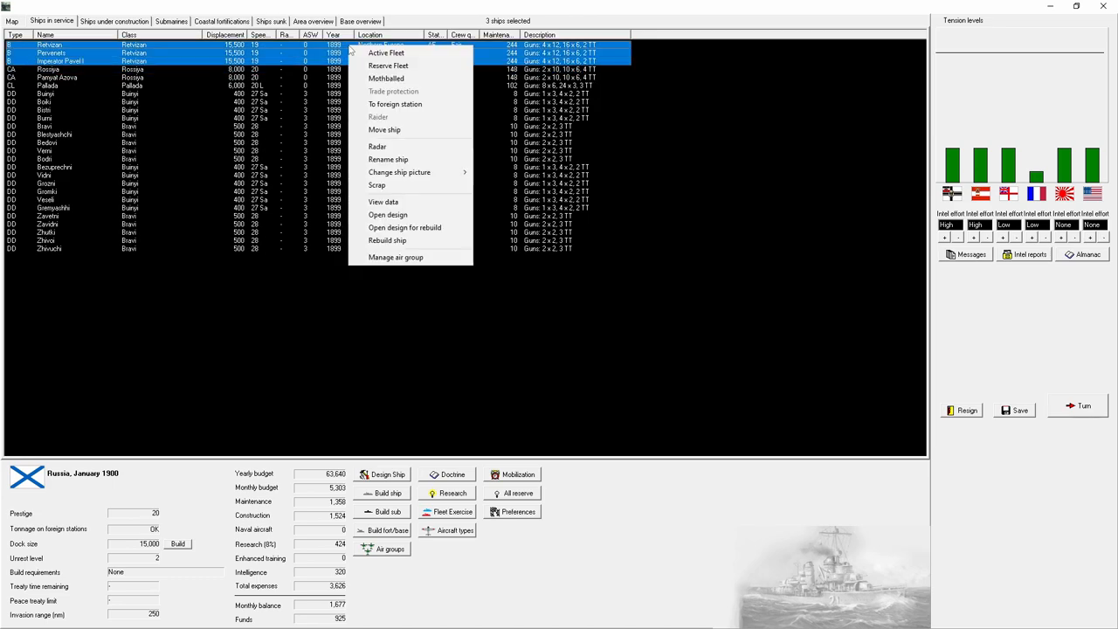
{"action": "left_click", "coordinate": [389, 66]}
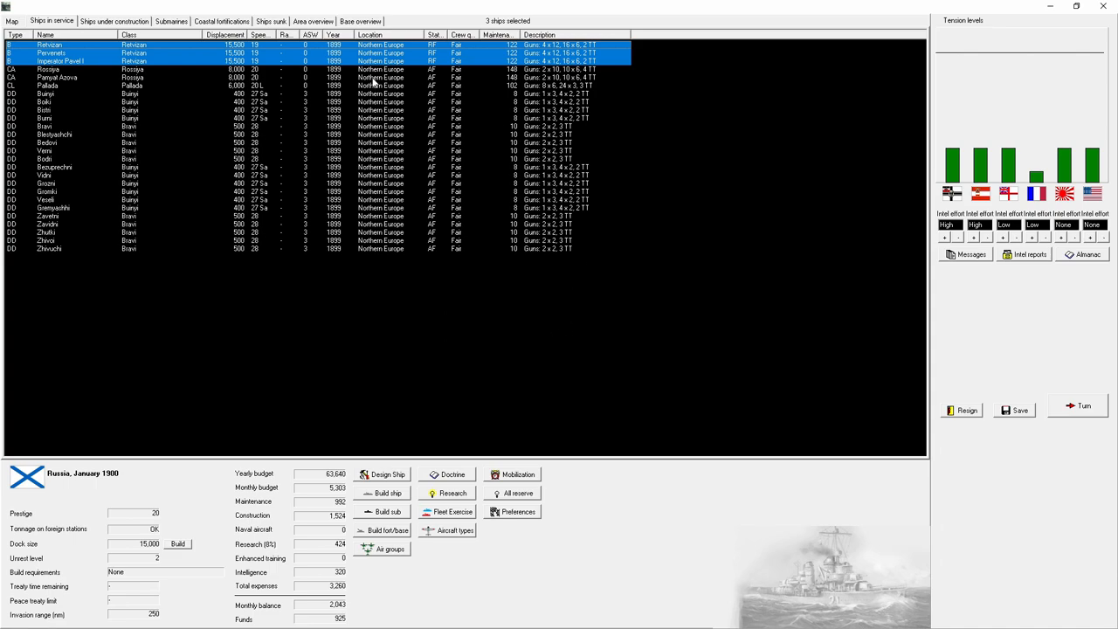
Step: Start selecting cruisers and destroyers, and check the Pervenets battleship's data sheet
{"action": "left_click", "coordinate": [57, 76]}
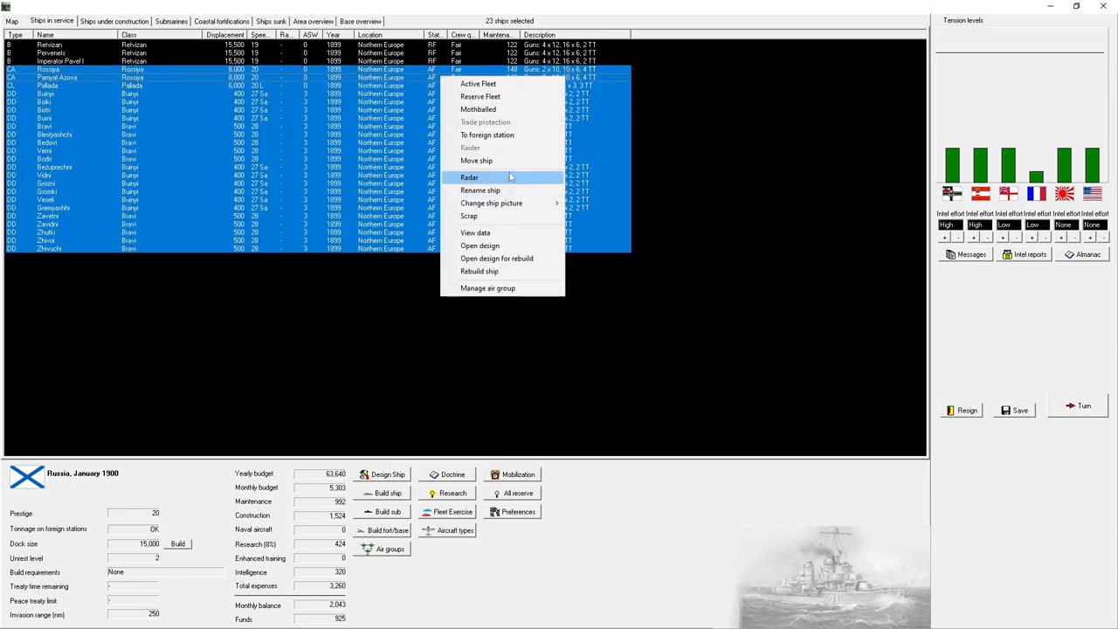
{"action": "mouse_move", "coordinate": [478, 110]}
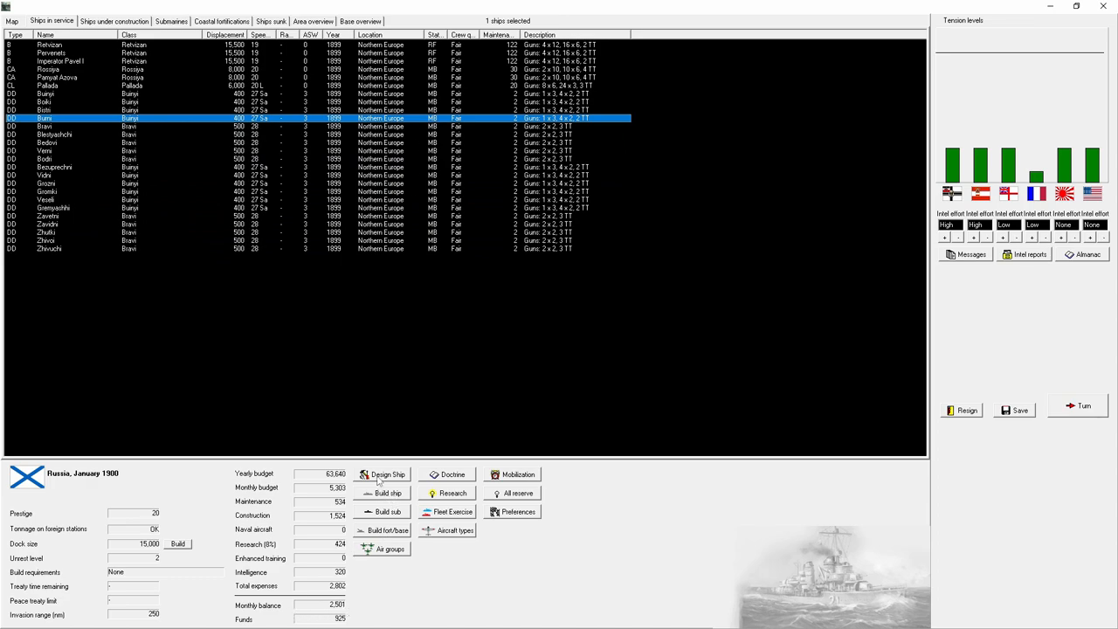
{"action": "double_click", "coordinate": [53, 53]}
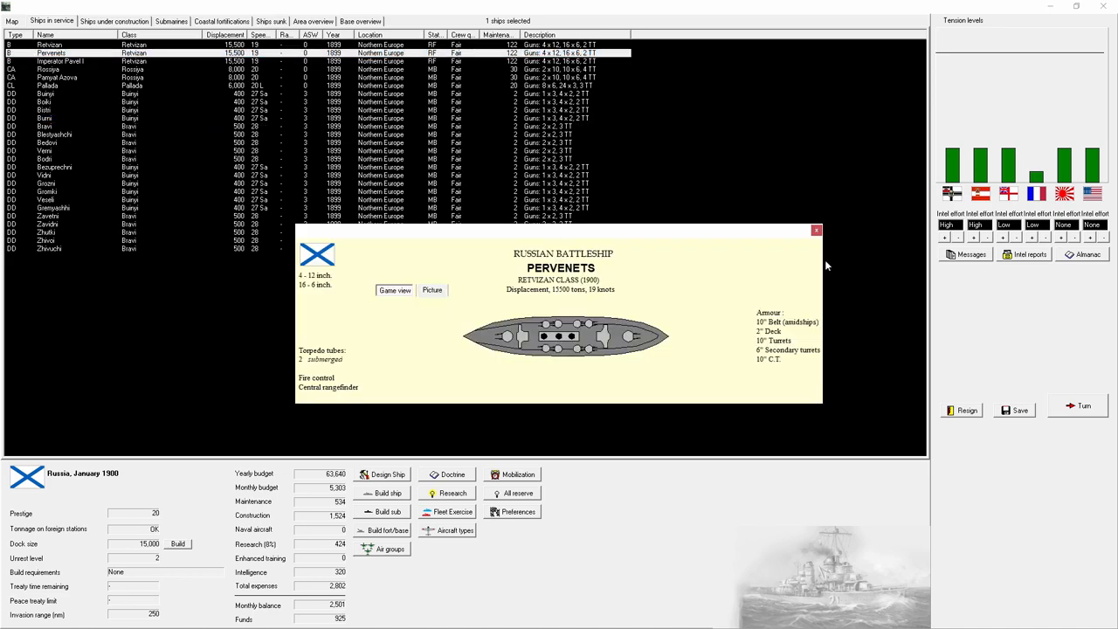
{"action": "left_click", "coordinate": [817, 229]}
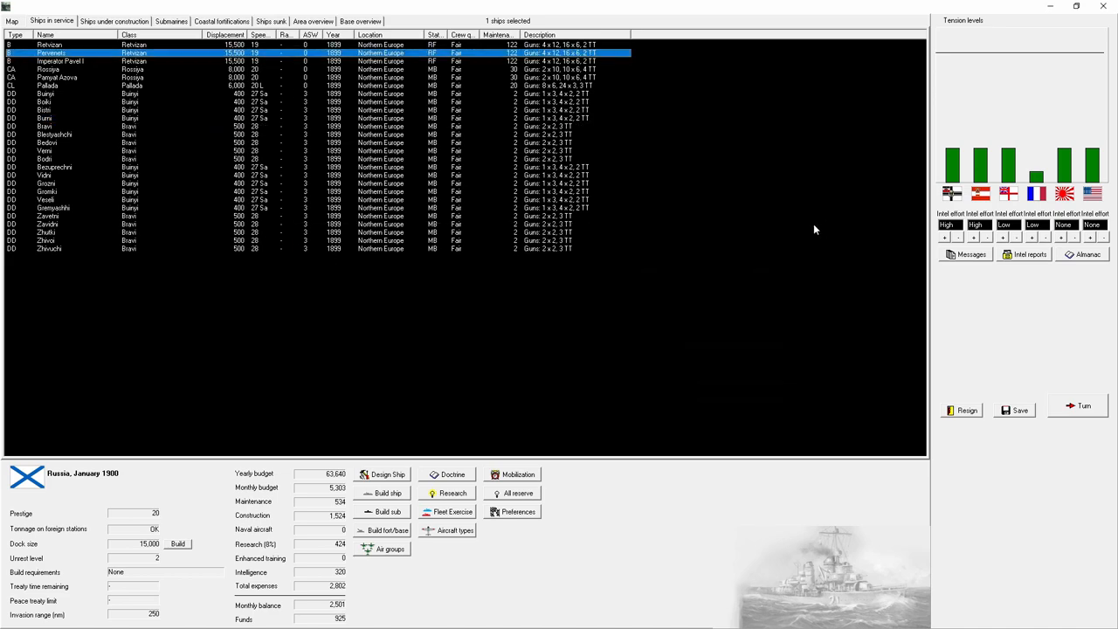
Step: Inspect Imperator Nikolai I under construction, closing its and Pervenets's data sheets
{"action": "left_click", "coordinate": [114, 20]}
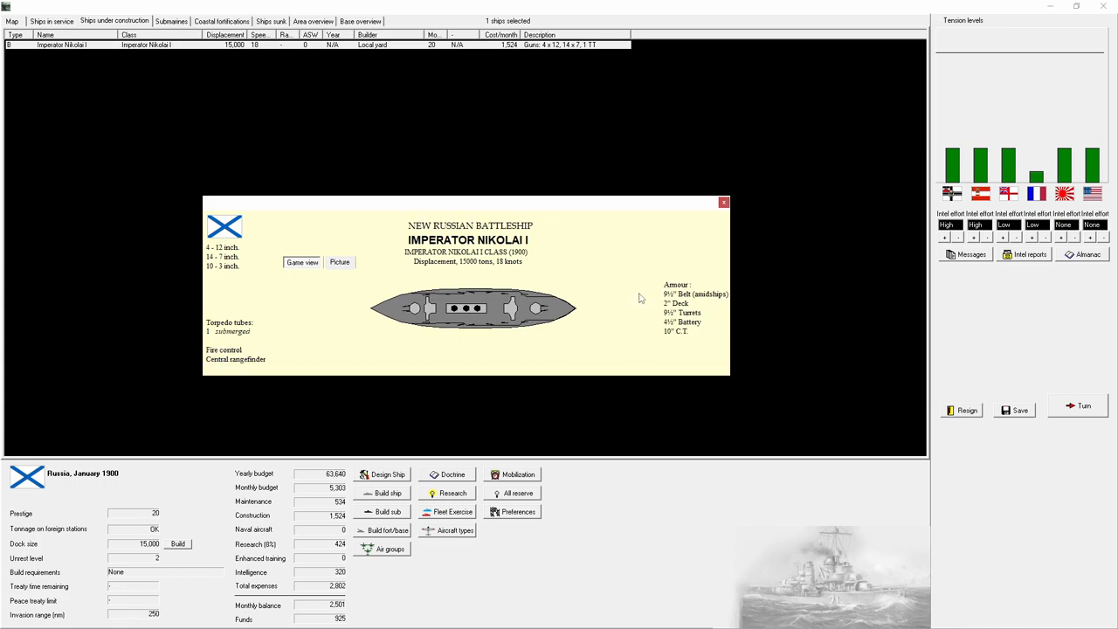
{"action": "mouse_move", "coordinate": [679, 338]}
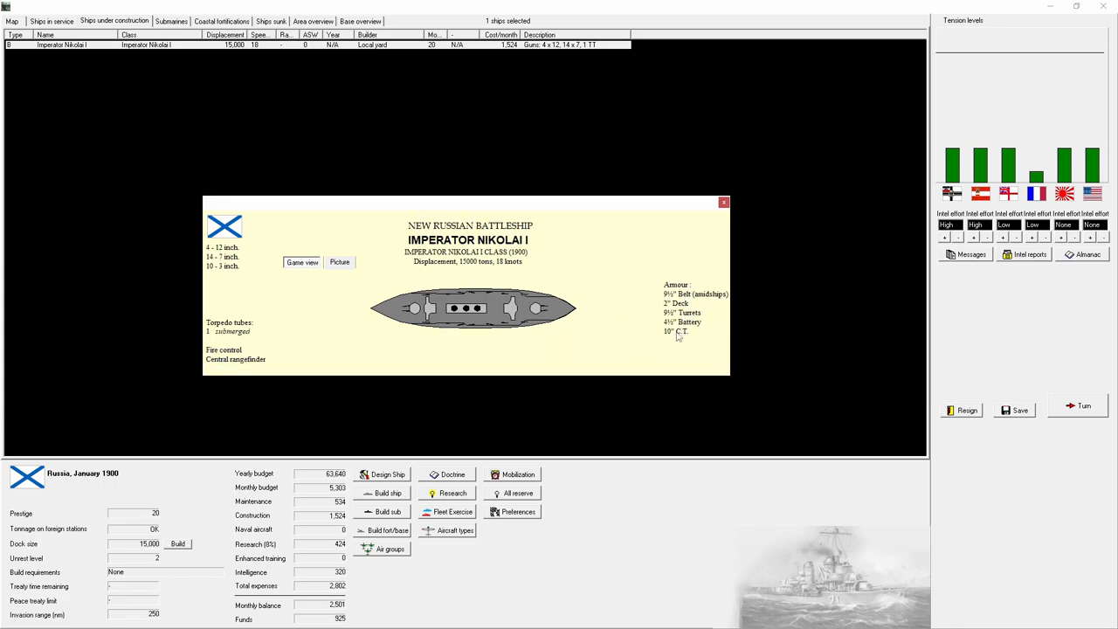
{"action": "mouse_move", "coordinate": [588, 254]}
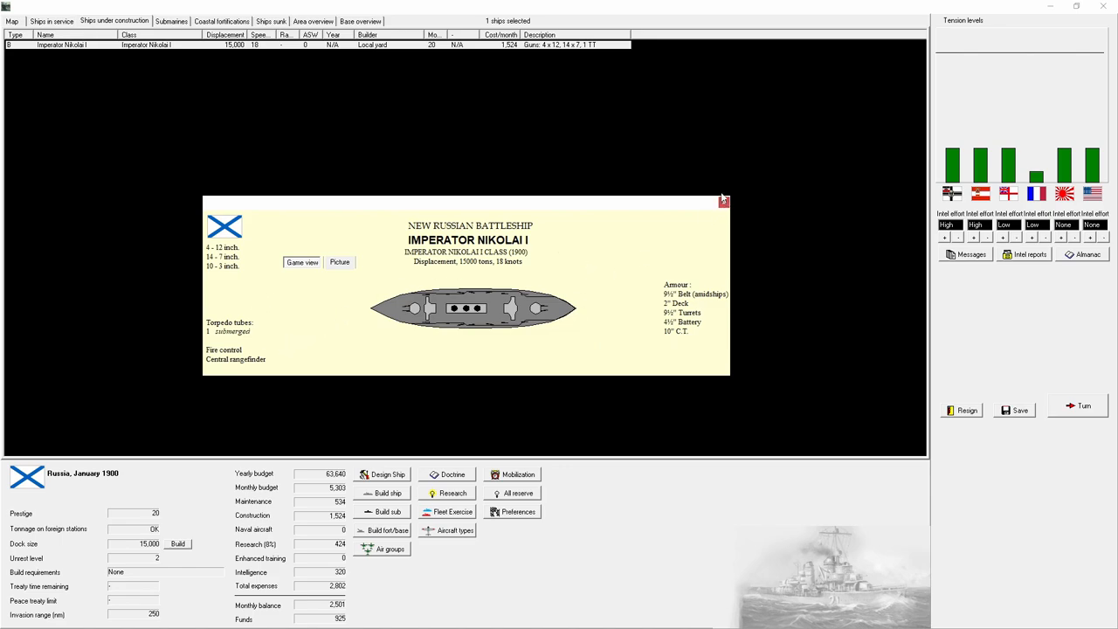
{"action": "left_click", "coordinate": [51, 21]}
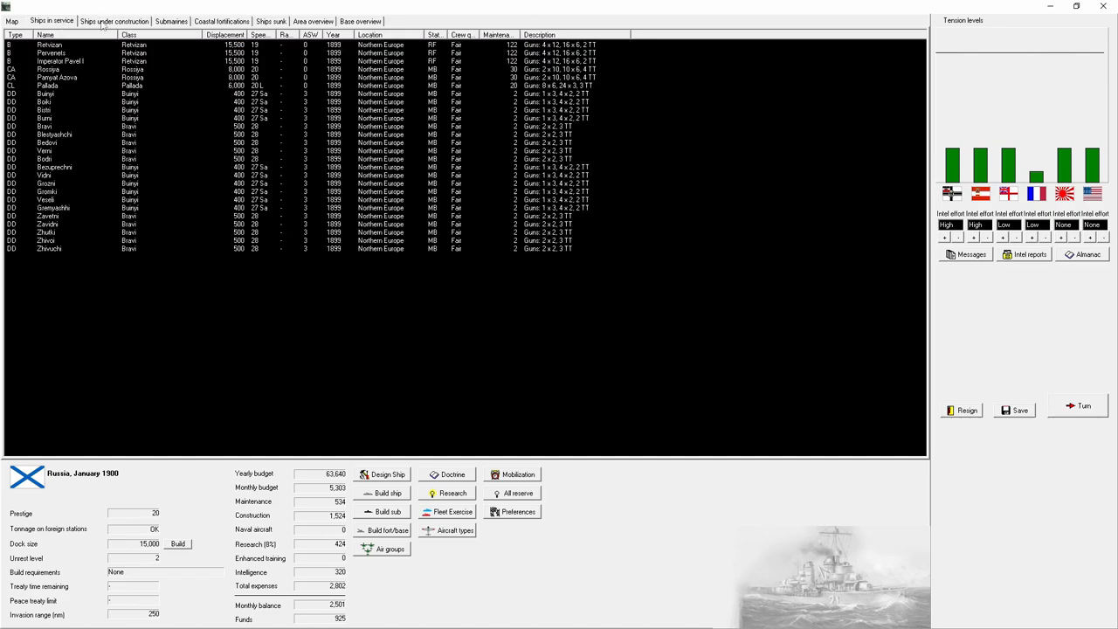
{"action": "left_click", "coordinate": [114, 21]}
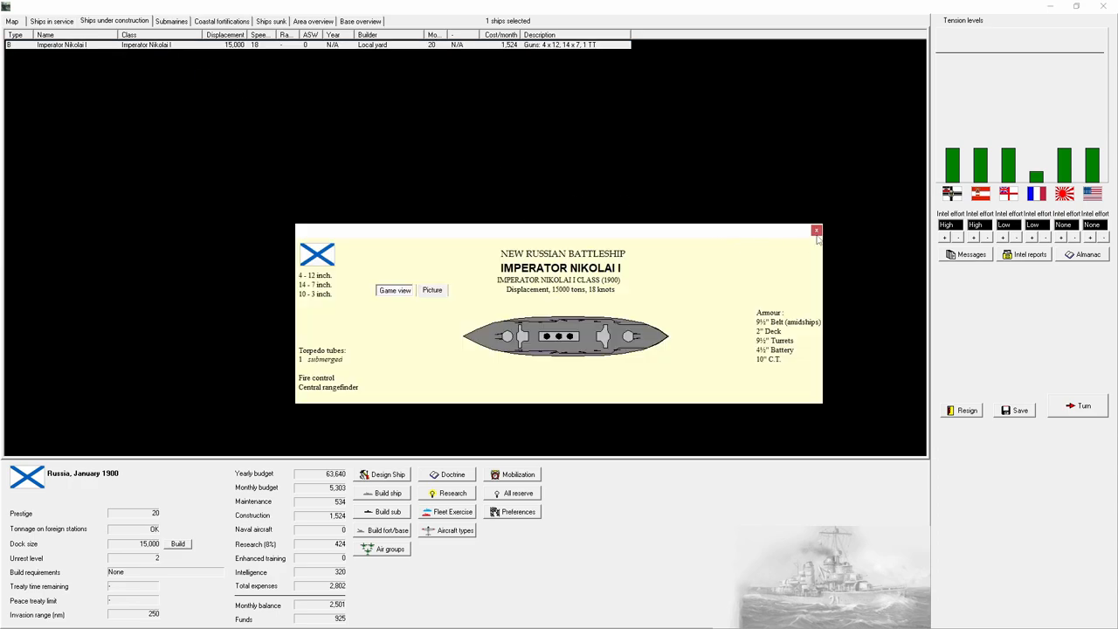
{"action": "mouse_move", "coordinate": [805, 236]}
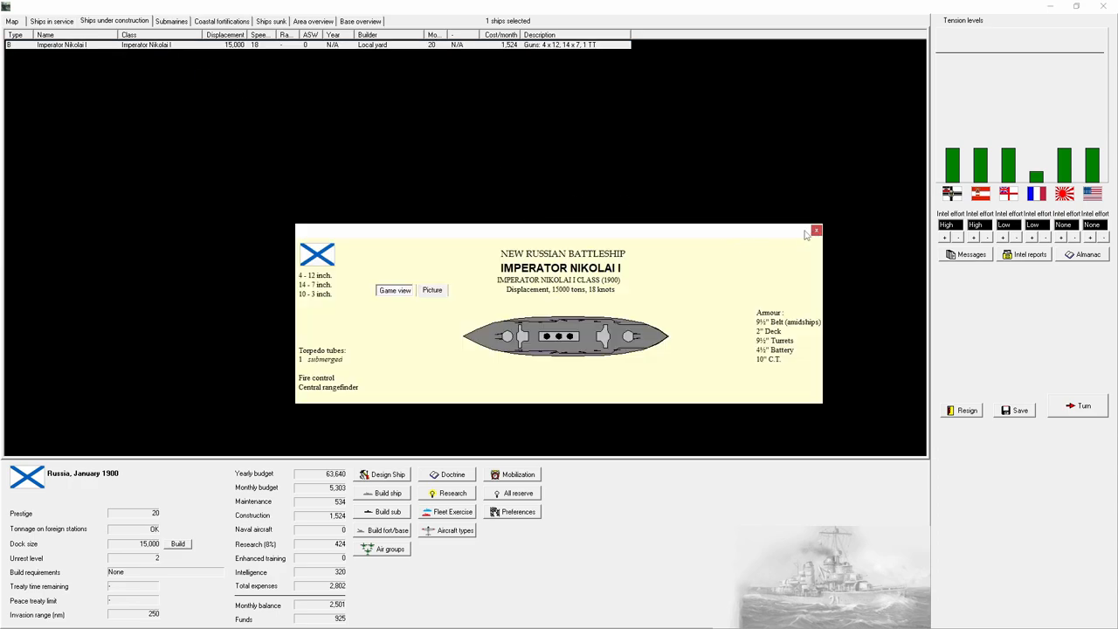
{"action": "left_click", "coordinate": [51, 21]}
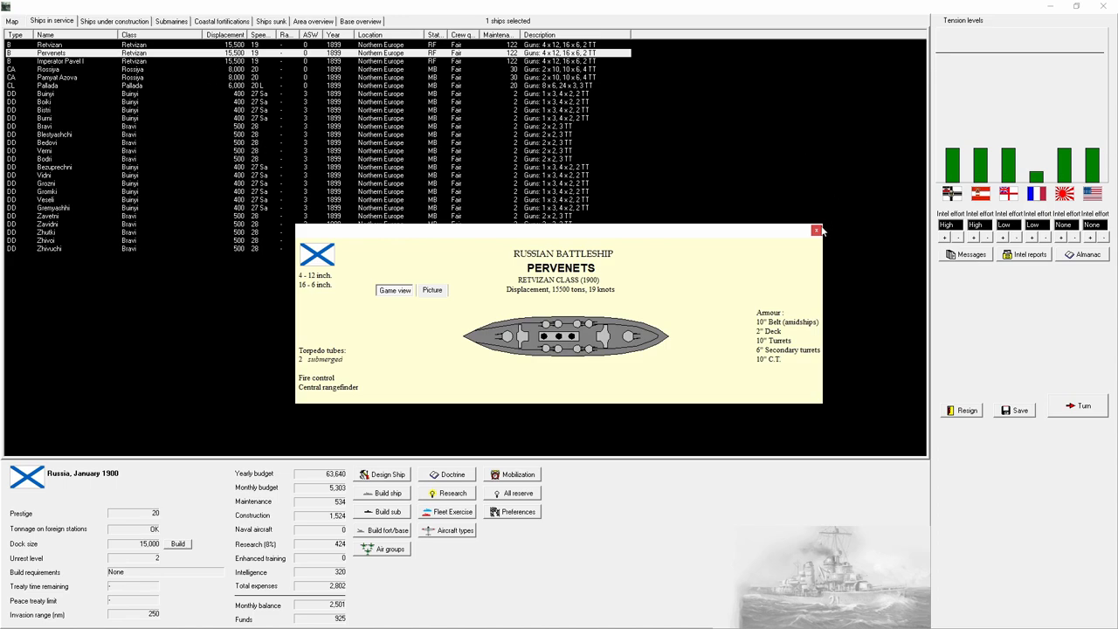
{"action": "left_click", "coordinate": [816, 230]}
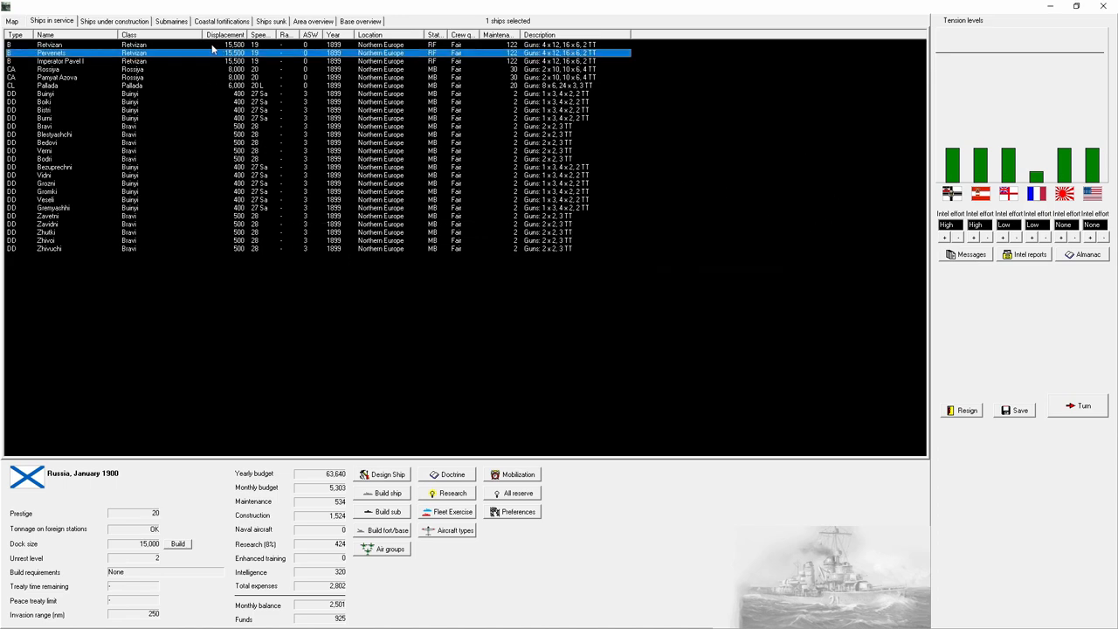
Step: Toggle between ships in service and under construction to verify nothing remains being built
{"action": "left_click", "coordinate": [114, 21]}
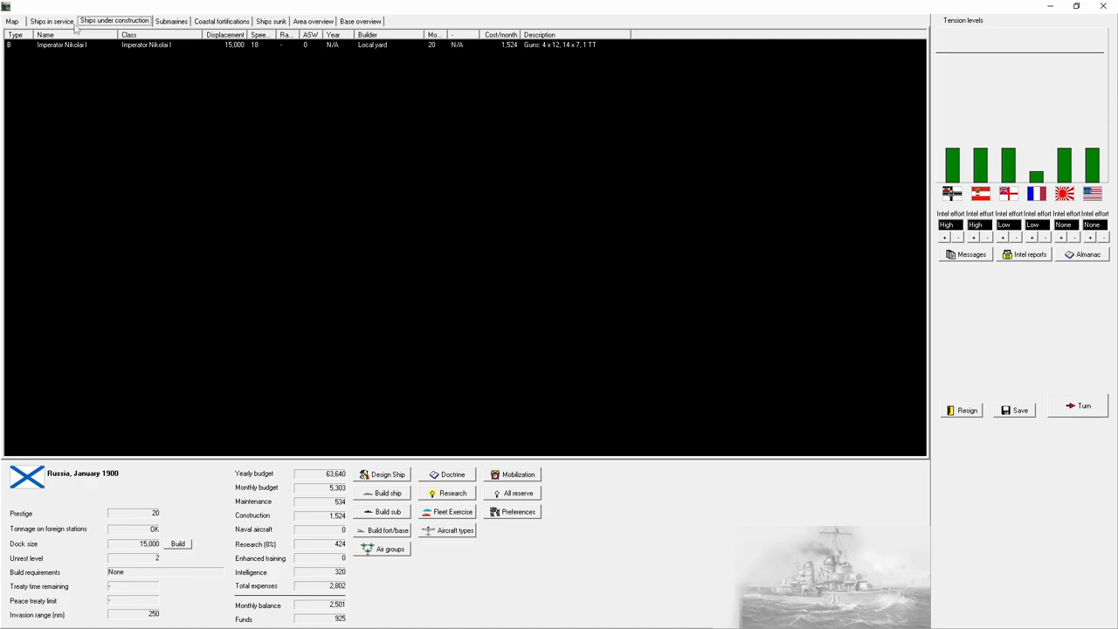
{"action": "left_click", "coordinate": [51, 21]}
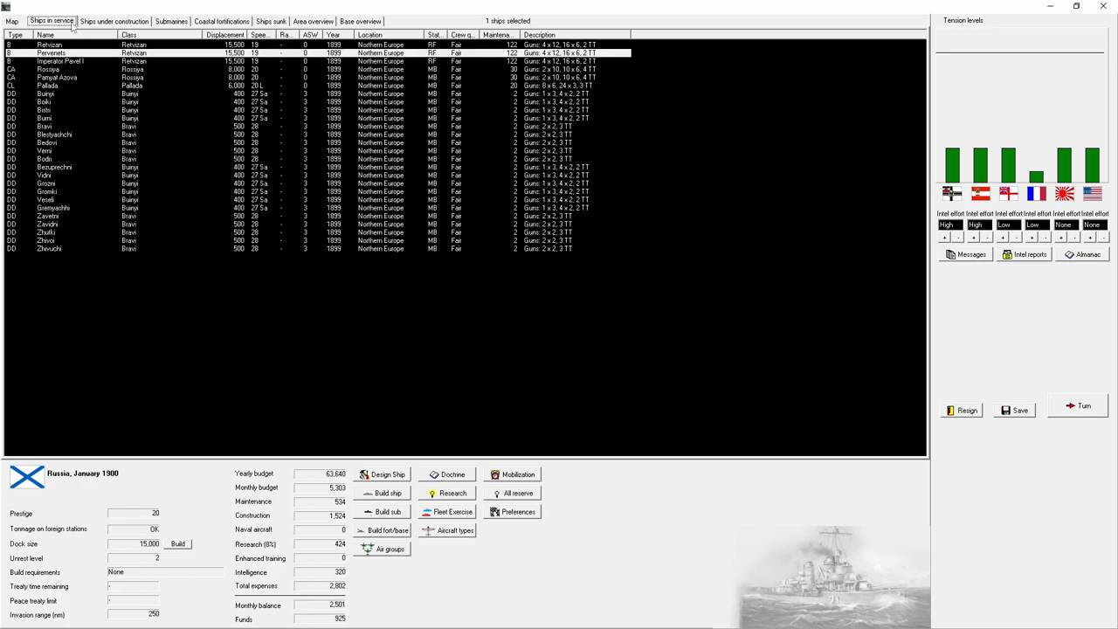
{"action": "mouse_move", "coordinate": [148, 22]}
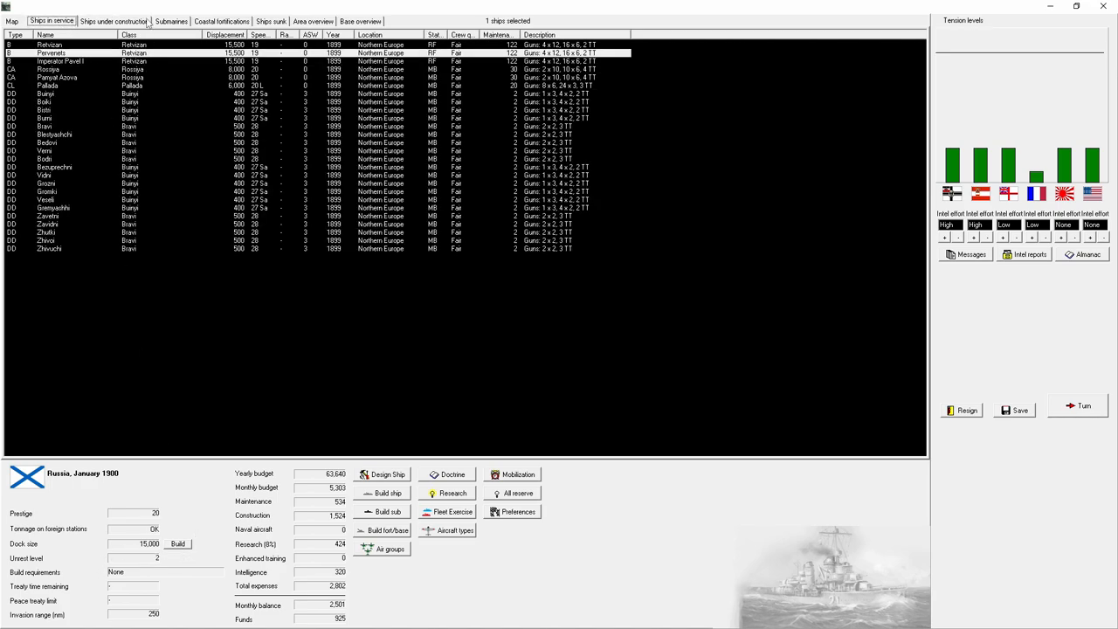
{"action": "left_click", "coordinate": [114, 20]}
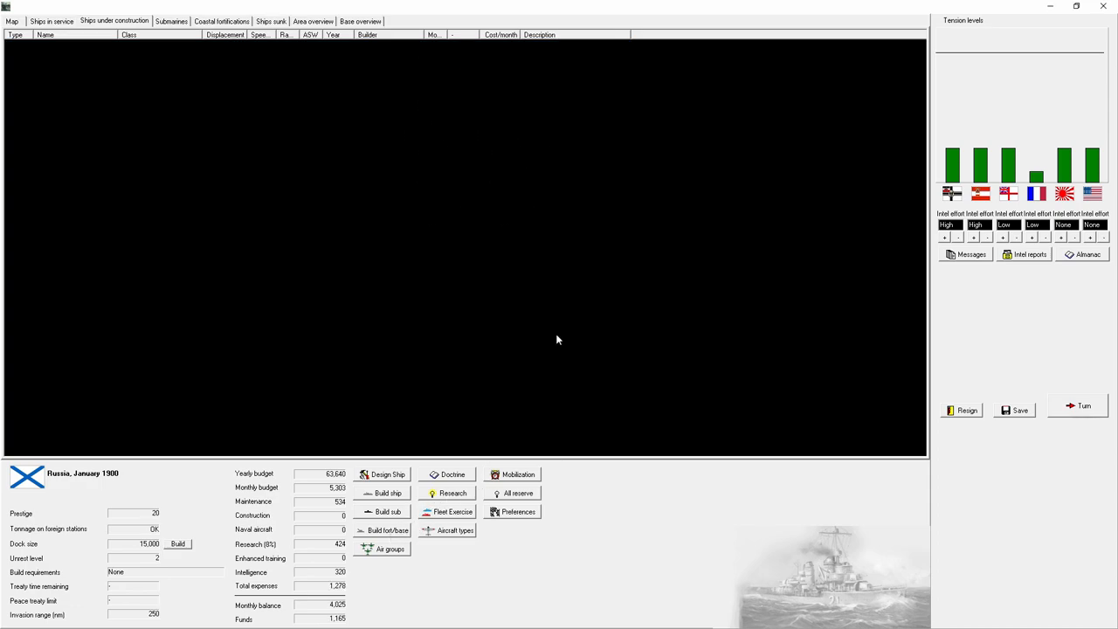
{"action": "left_click", "coordinate": [51, 20]}
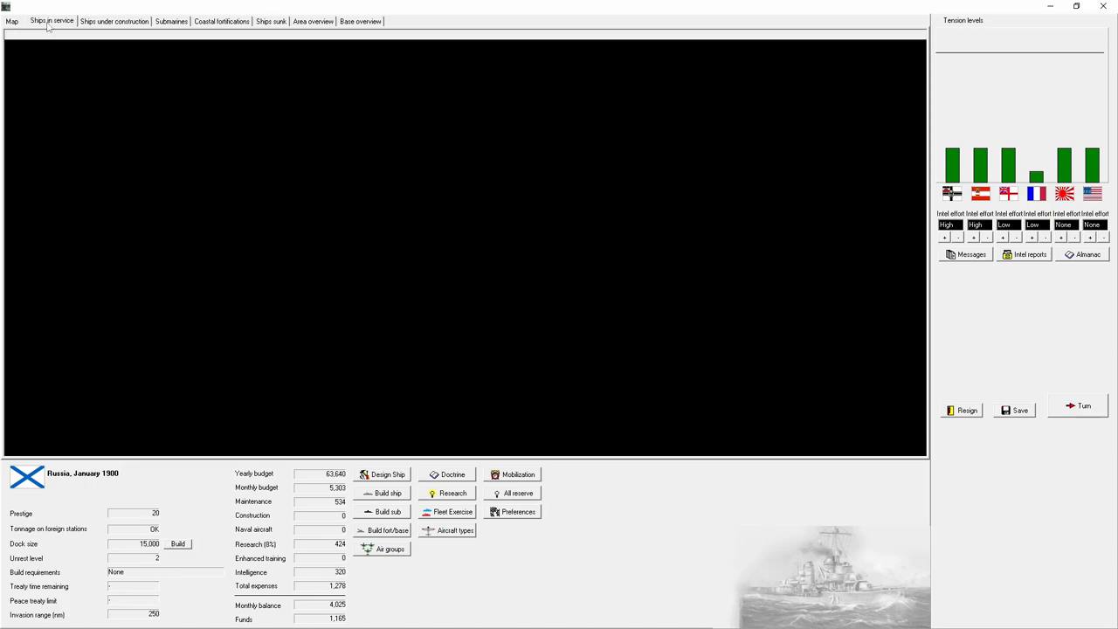
{"action": "left_click", "coordinate": [113, 21]}
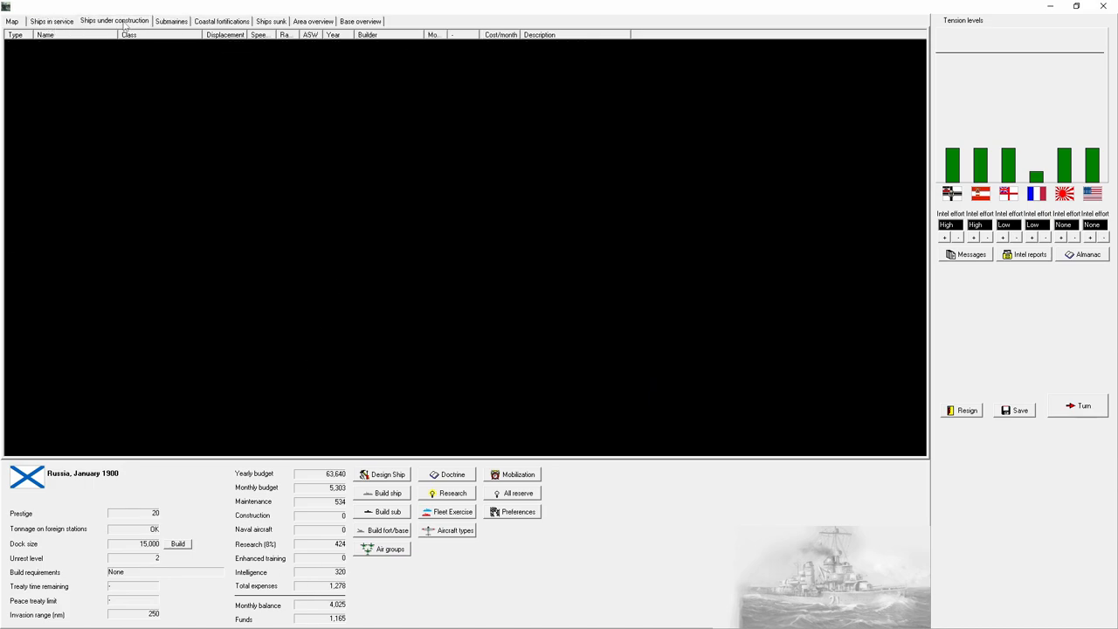
{"action": "left_click", "coordinate": [51, 20]}
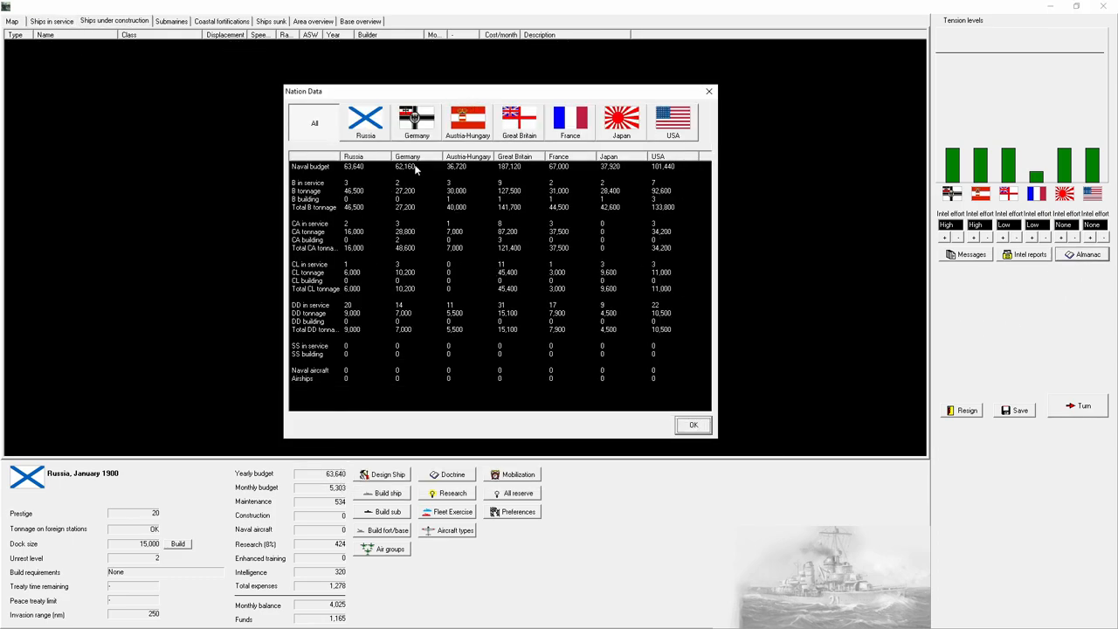
{"action": "mouse_move", "coordinate": [590, 179]}
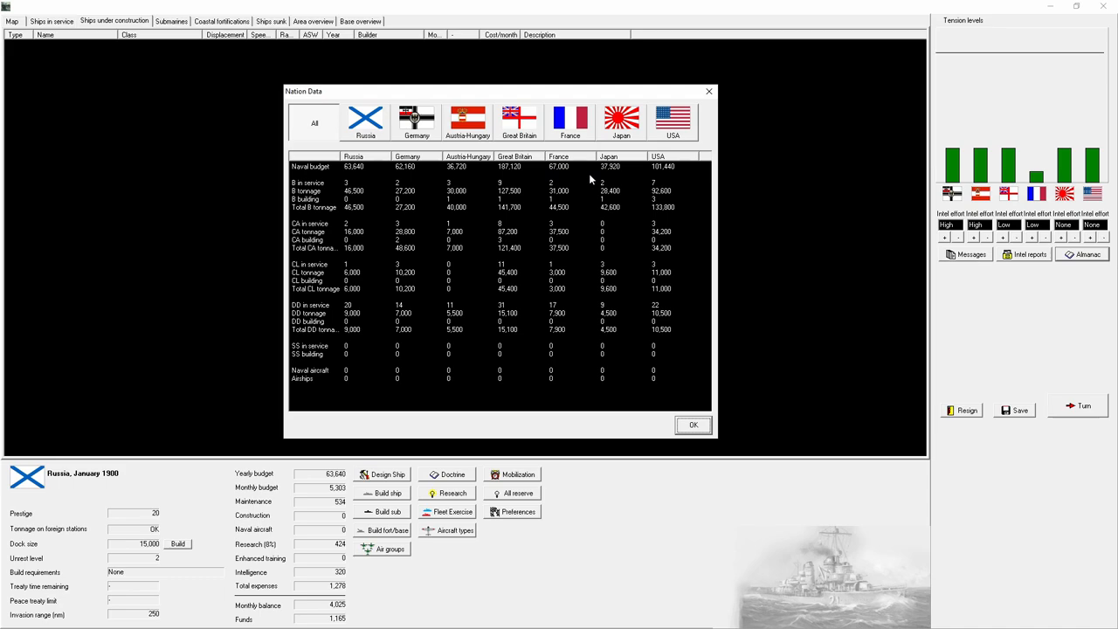
{"action": "mouse_move", "coordinate": [529, 188]}
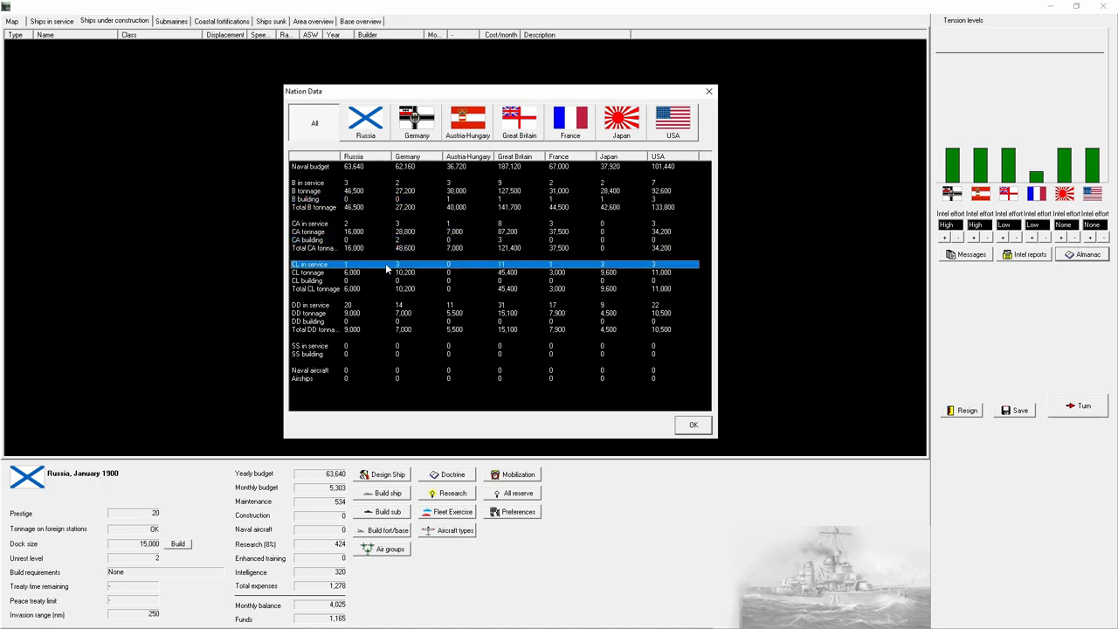
{"action": "mouse_move", "coordinate": [403, 319]}
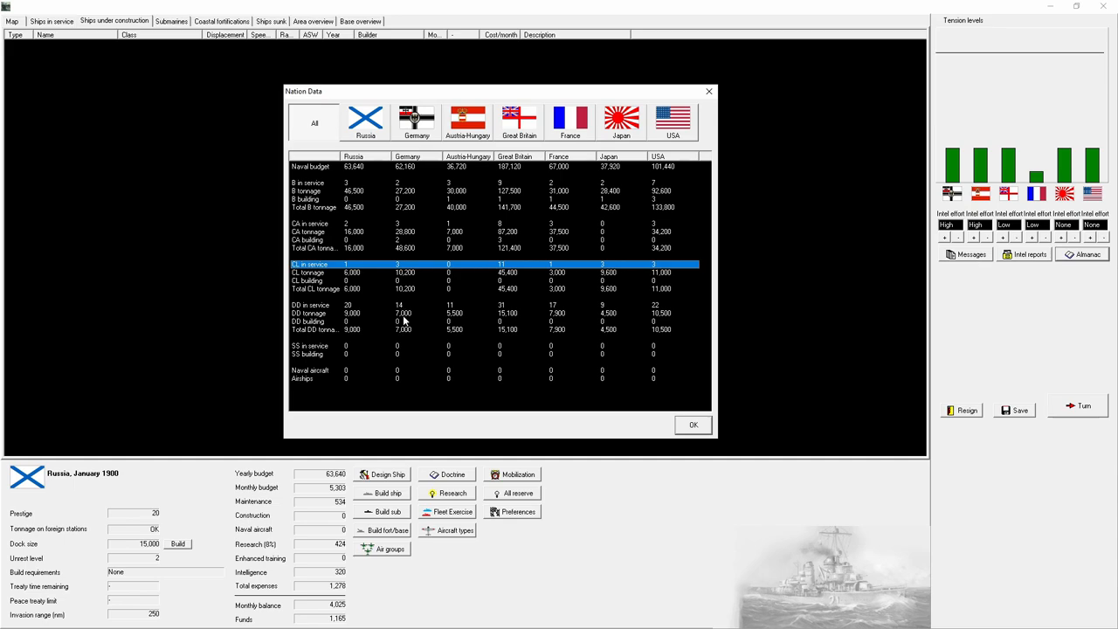
Step: Close the Nation Data comparison table with OK
{"action": "left_click", "coordinate": [693, 425]}
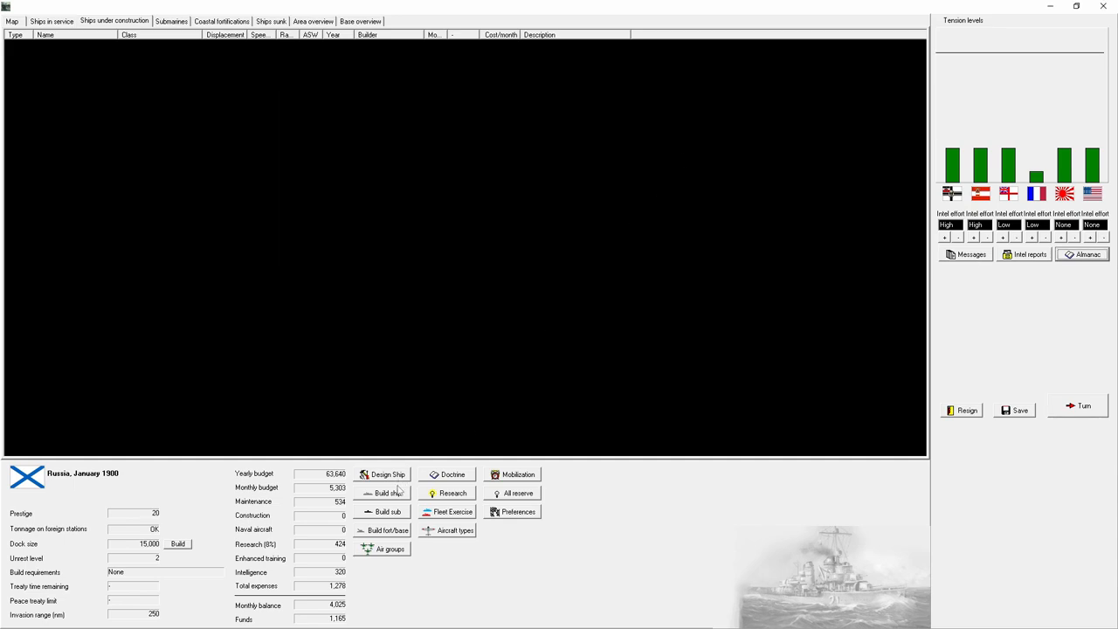
Step: Order two Retvizan battleships, Imperator Petr Velikii and Imperator Nikolai I, from France
{"action": "left_click", "coordinate": [388, 474]}
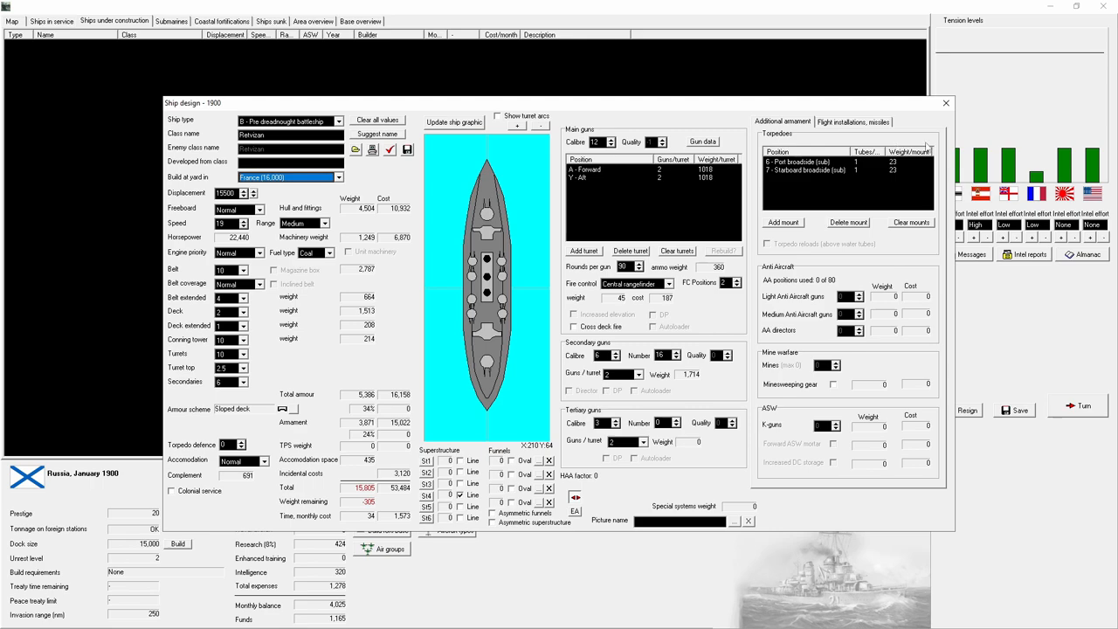
{"action": "left_click", "coordinate": [947, 103]}
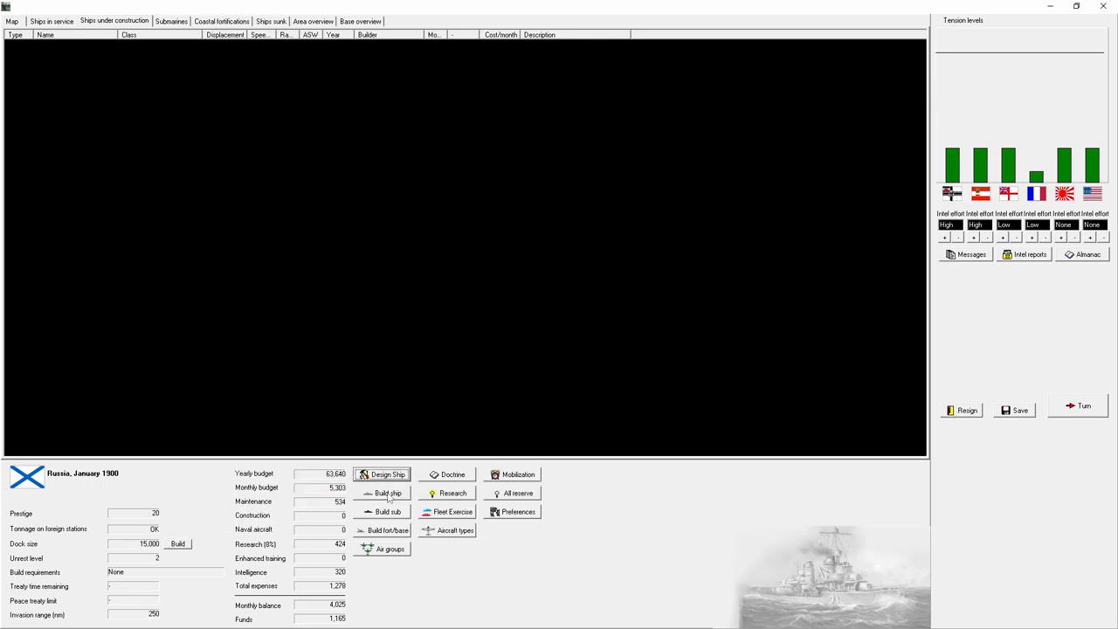
{"action": "left_click", "coordinate": [388, 492]}
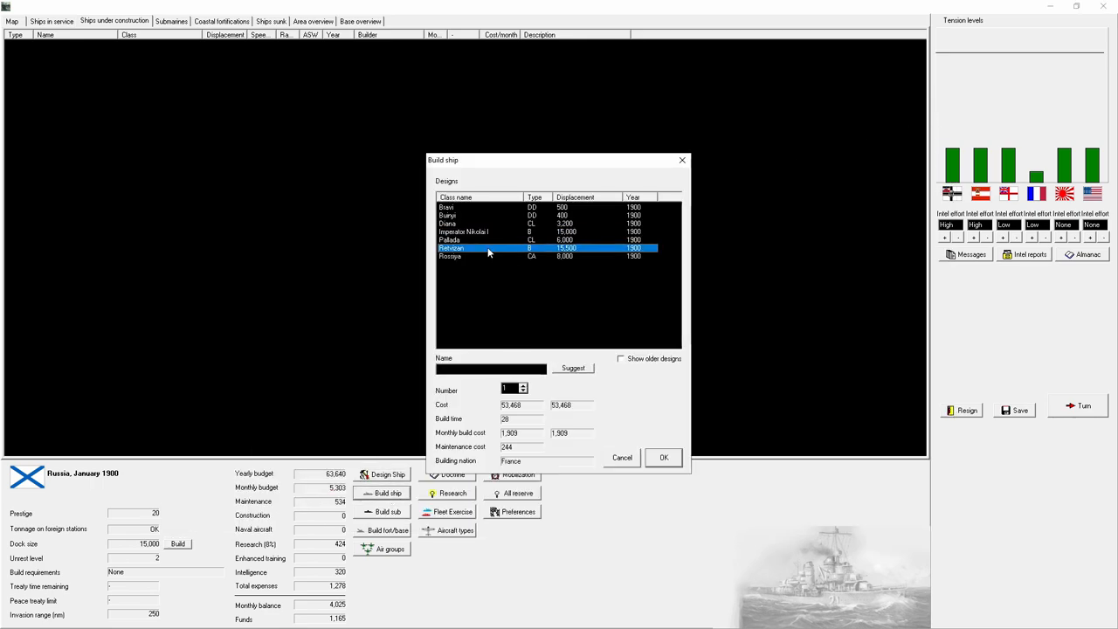
{"action": "left_click", "coordinate": [524, 386]}
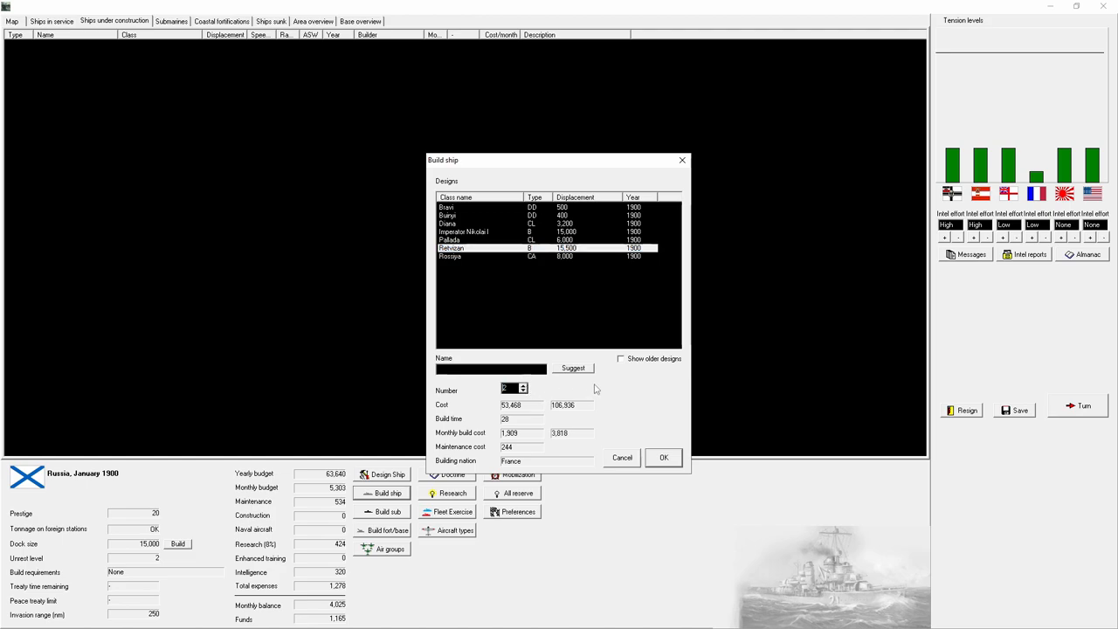
{"action": "left_click", "coordinate": [663, 457]}
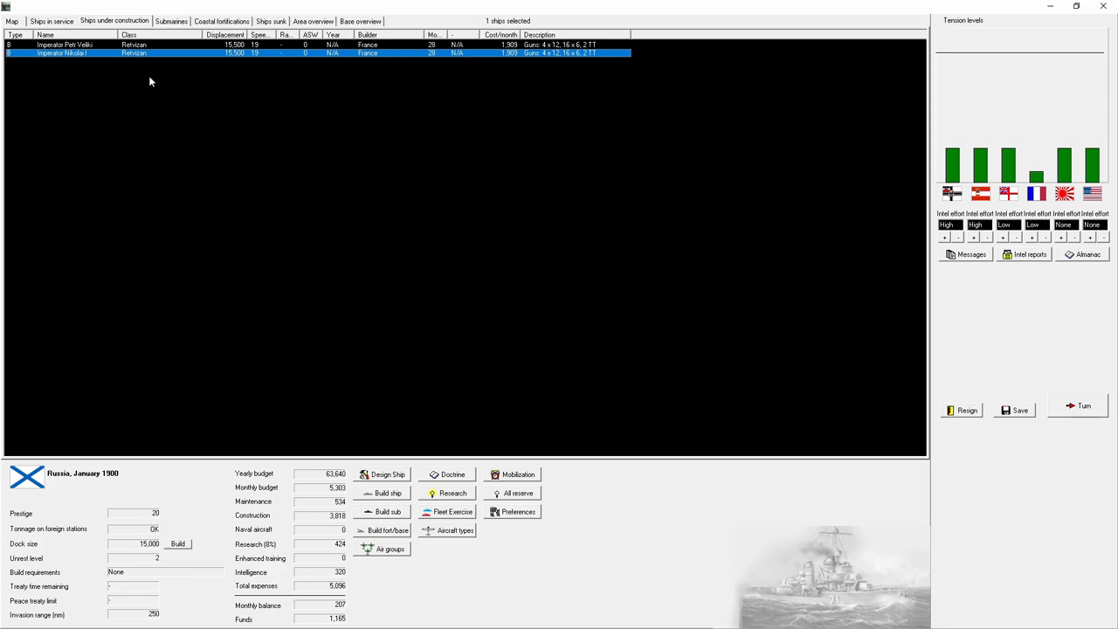
Step: Compare the Rossiya and Diana cruiser designs in the build window without ordering
{"action": "left_click", "coordinate": [51, 21]}
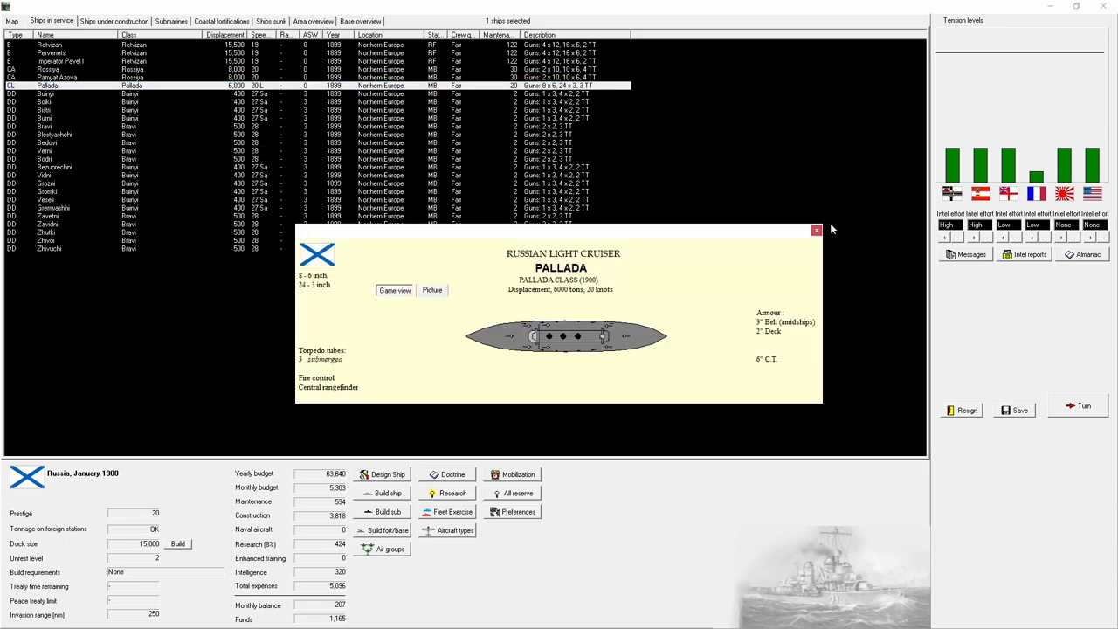
{"action": "left_click", "coordinate": [386, 493]}
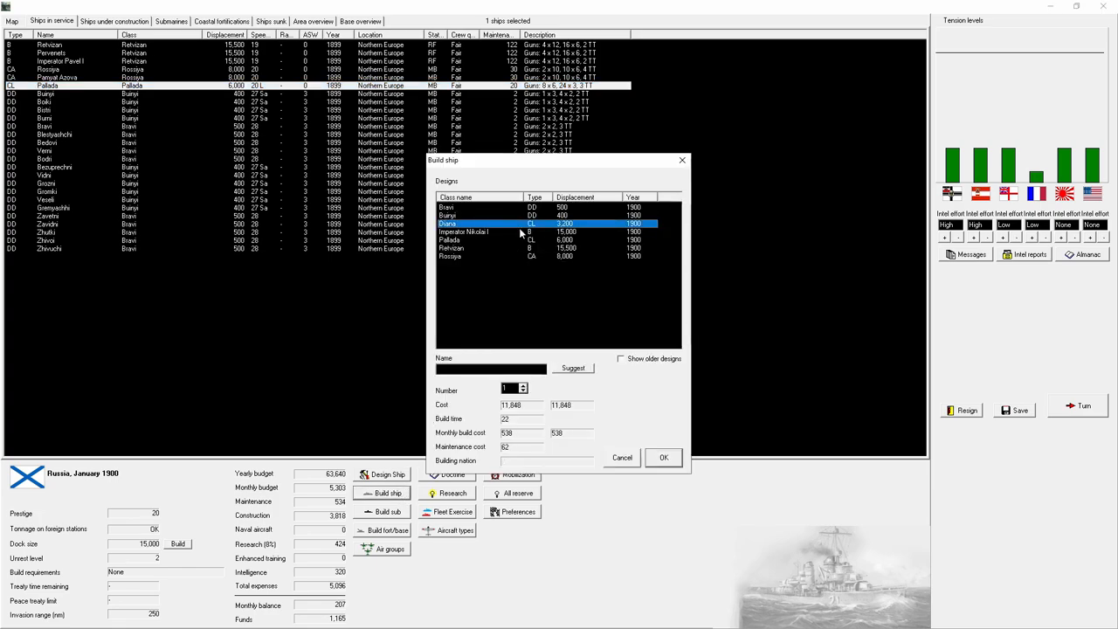
{"action": "left_click", "coordinate": [472, 207]}
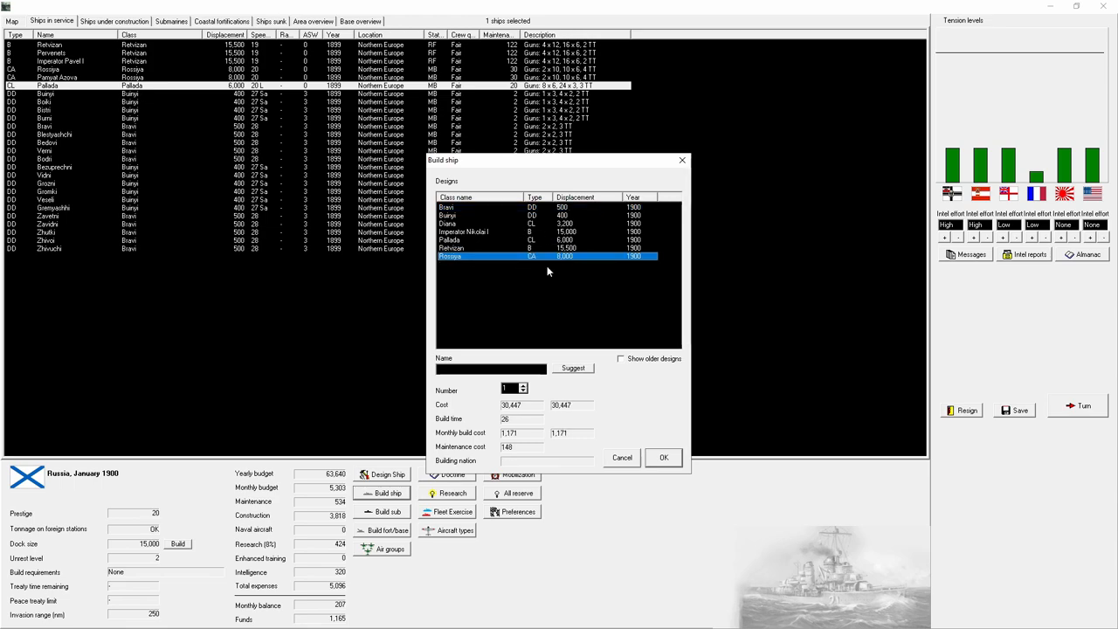
{"action": "left_click", "coordinate": [472, 240]}
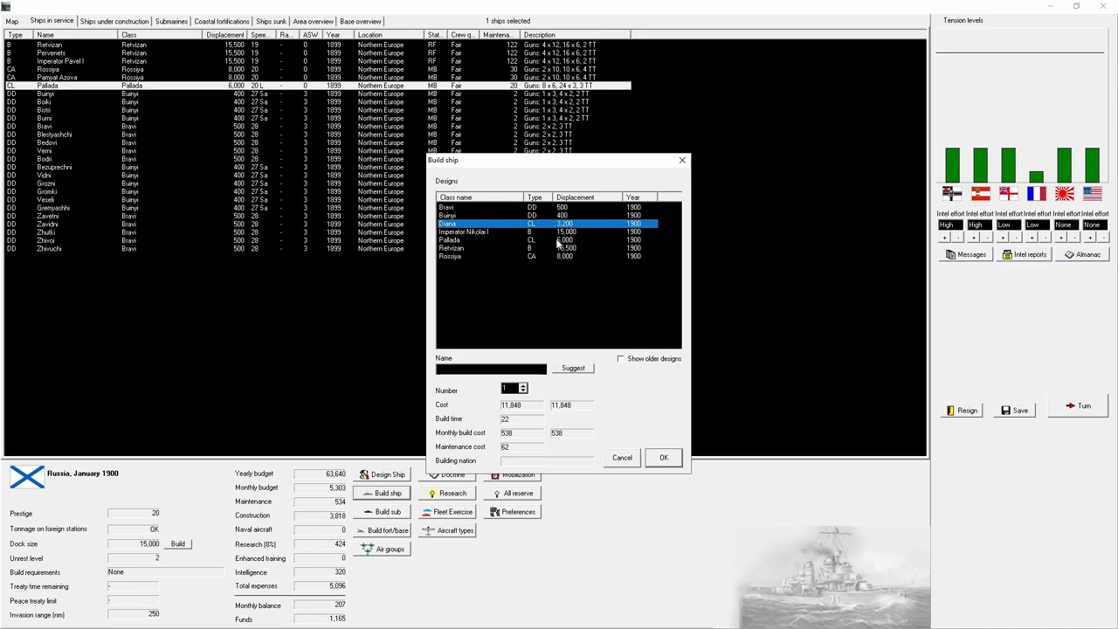
{"action": "left_click", "coordinate": [622, 457]}
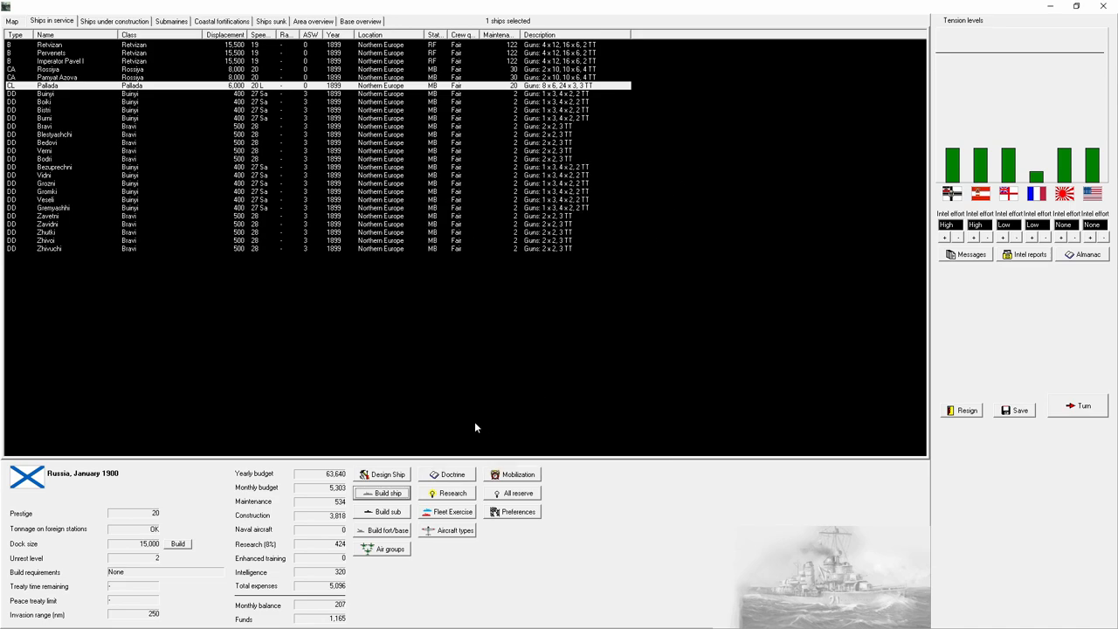
Step: Load the saved Pallada design in the ship designer for review
{"action": "left_click", "coordinate": [387, 493]}
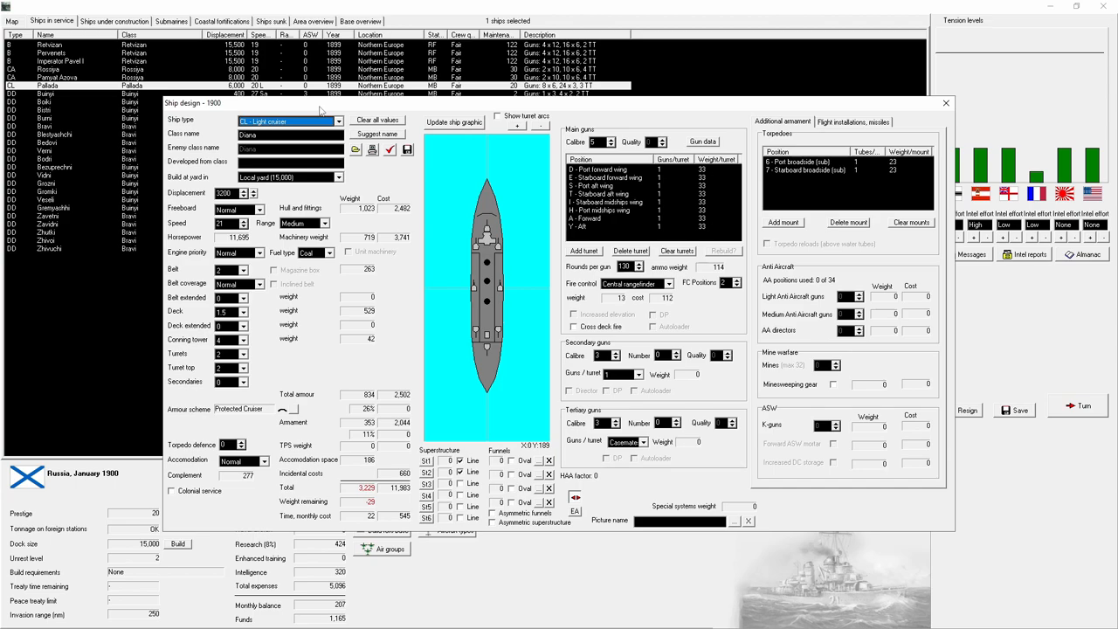
{"action": "left_click", "coordinate": [338, 120]}
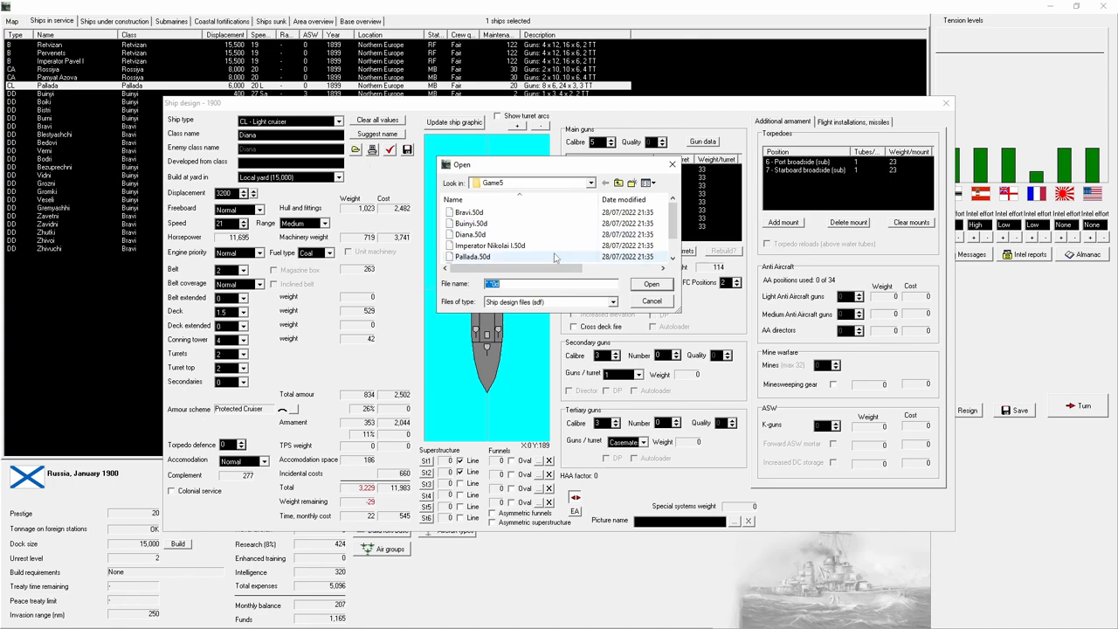
{"action": "left_click", "coordinate": [651, 284]}
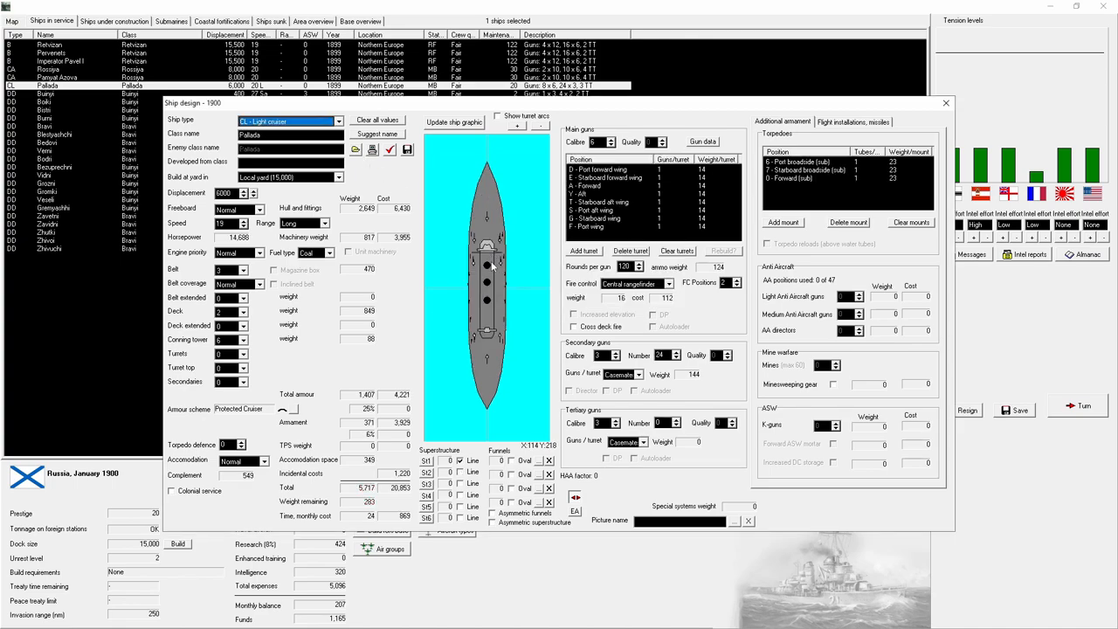
{"action": "left_click", "coordinate": [945, 104]}
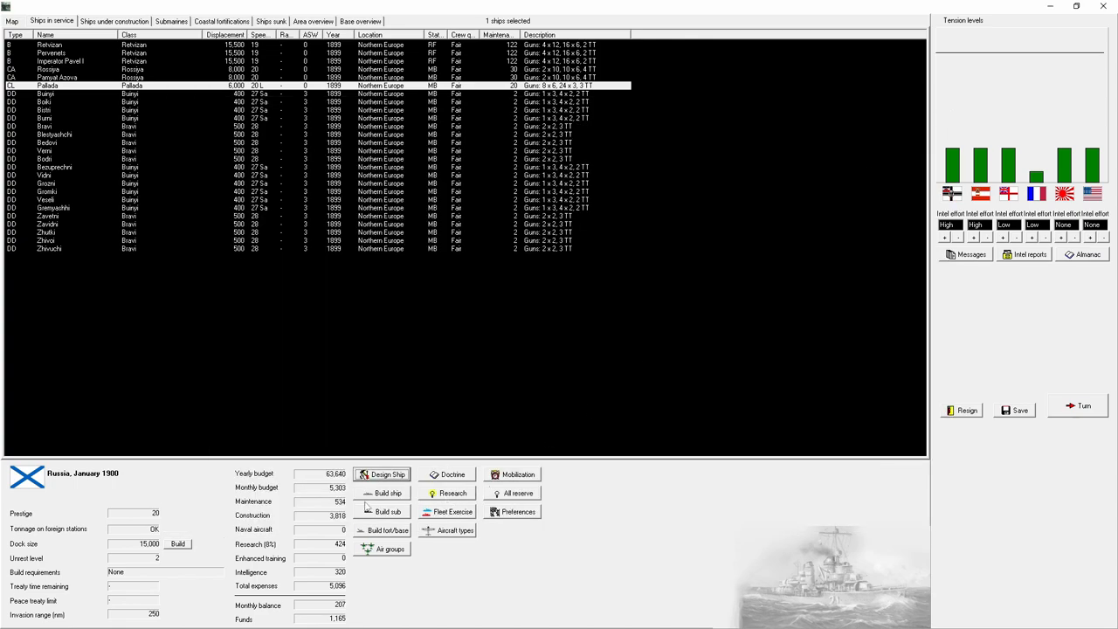
Step: Place the order for one Diana light cruiser and return to the ships list
{"action": "left_click", "coordinate": [387, 493]}
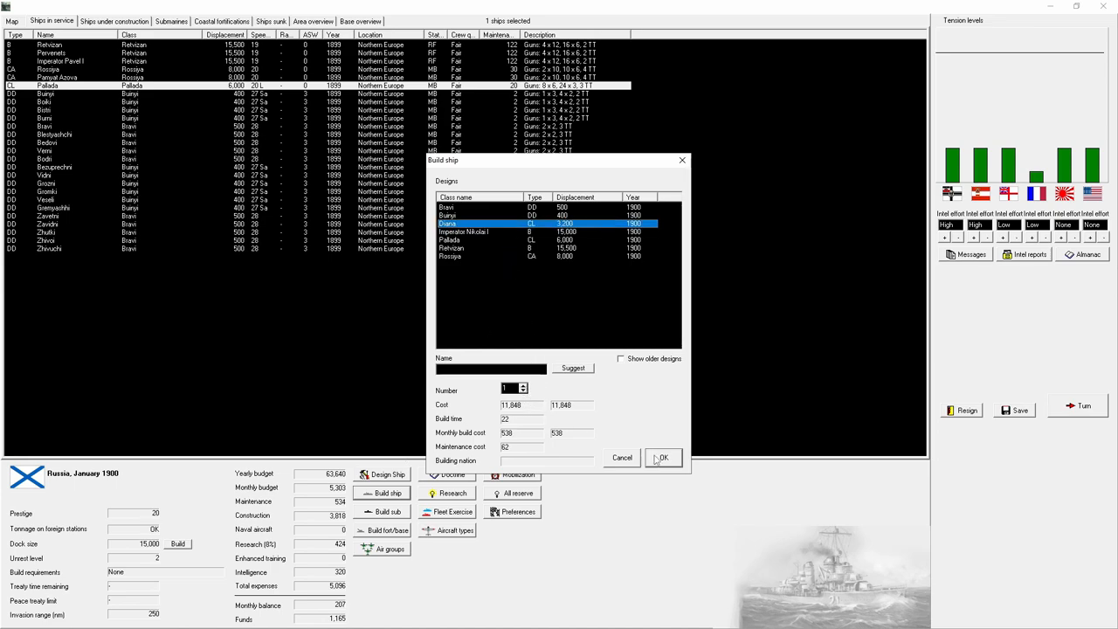
{"action": "left_click", "coordinate": [662, 457]}
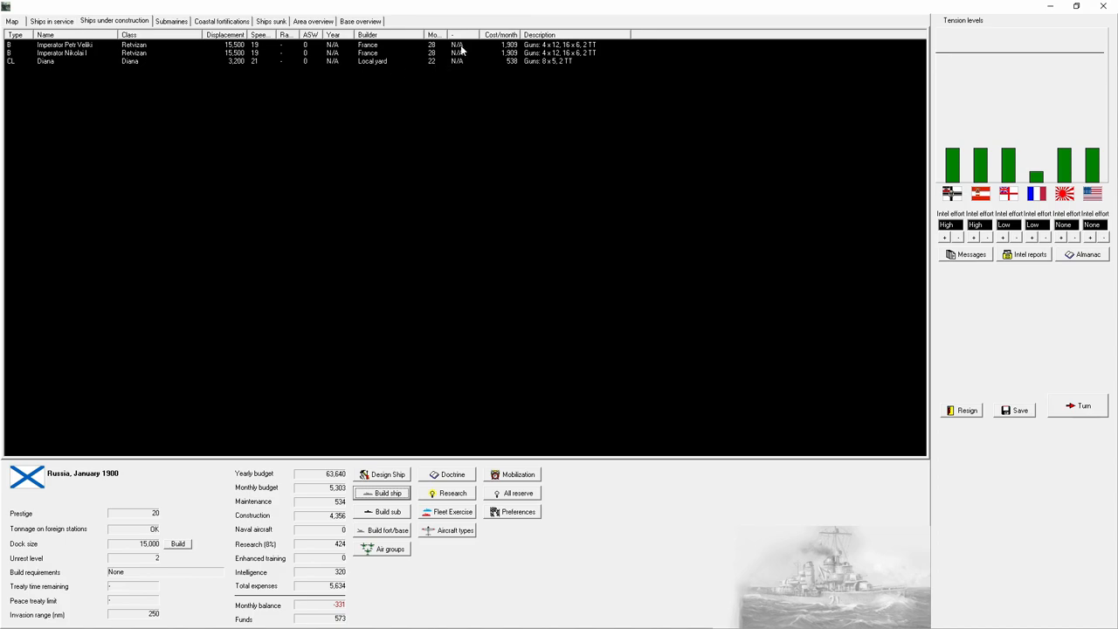
{"action": "left_click", "coordinate": [52, 21]}
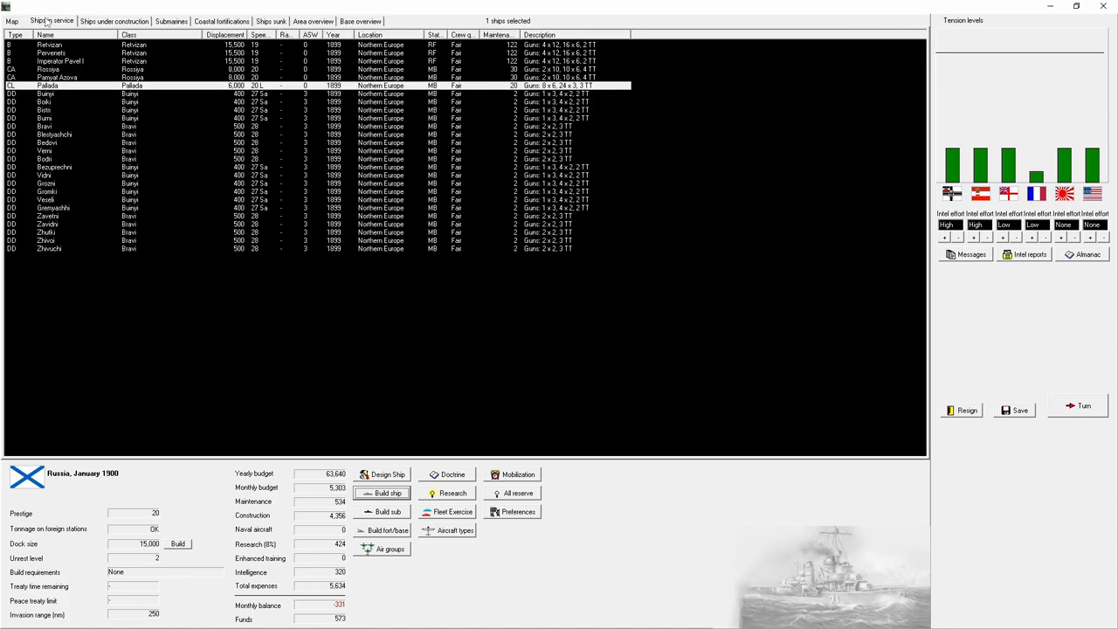
Step: Set Machinery development and Ship design research to high priority
{"action": "left_click", "coordinate": [453, 493]}
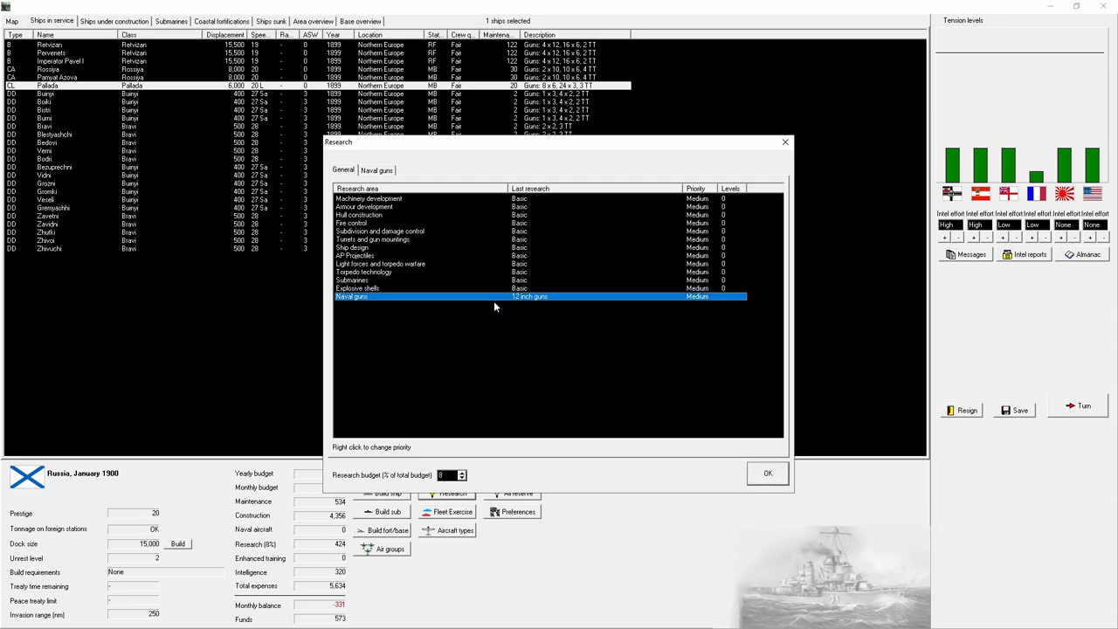
{"action": "mouse_move", "coordinate": [435, 242]}
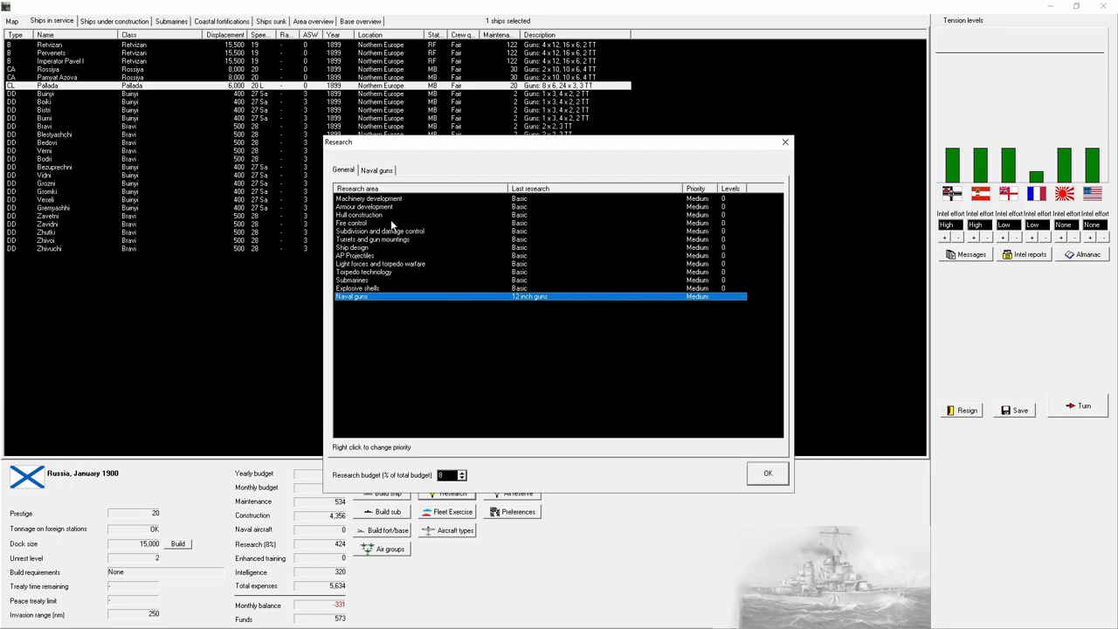
{"action": "right_click", "coordinate": [367, 199]}
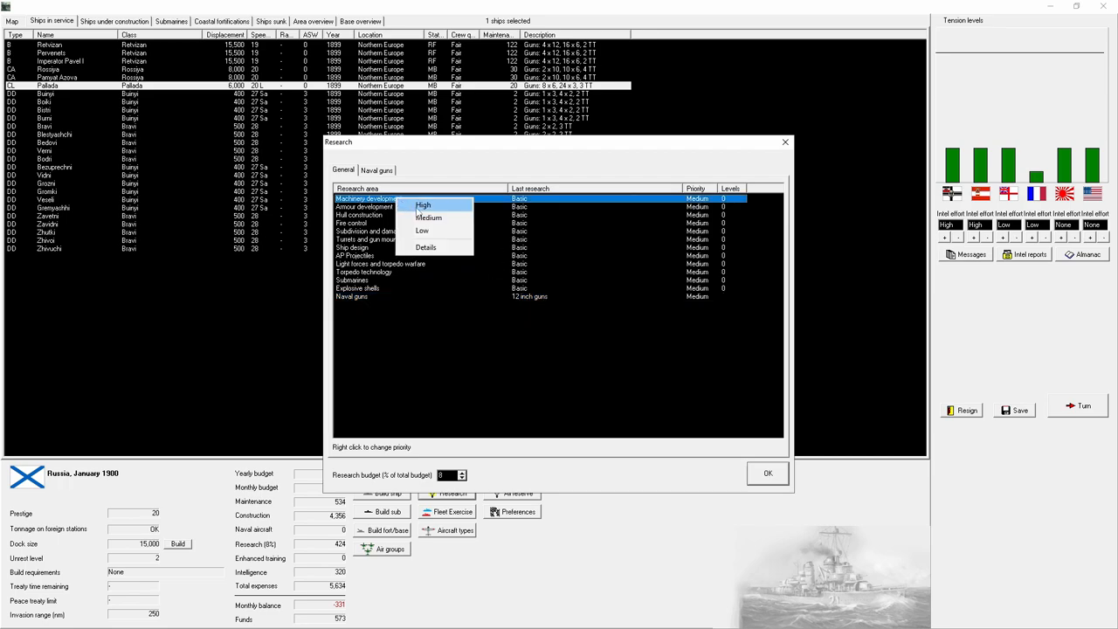
{"action": "left_click", "coordinate": [422, 204]}
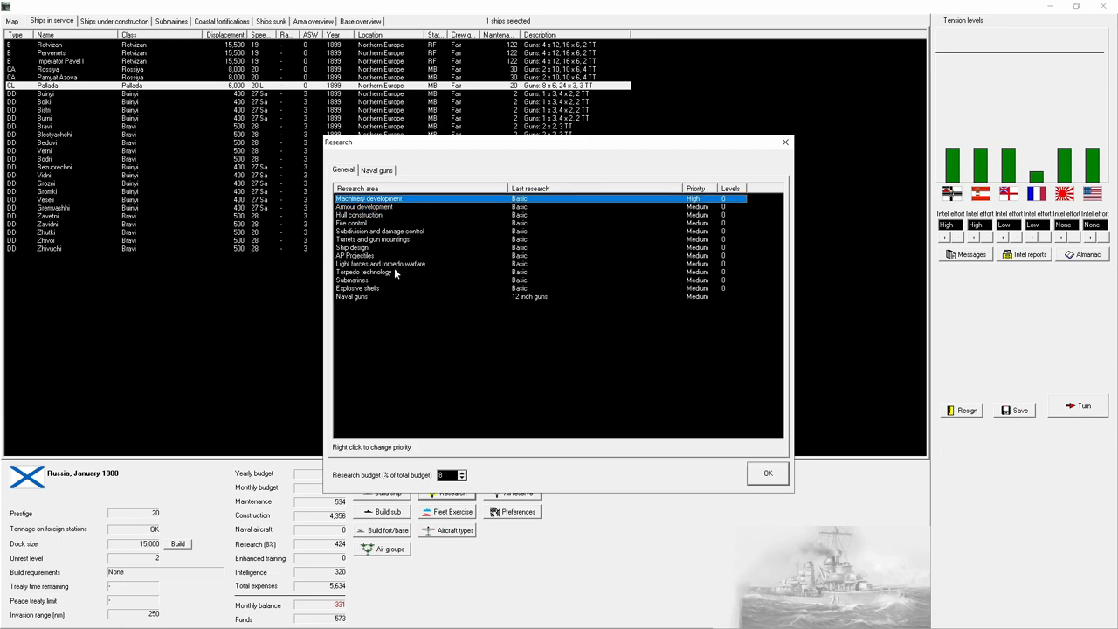
{"action": "left_click", "coordinate": [352, 247]}
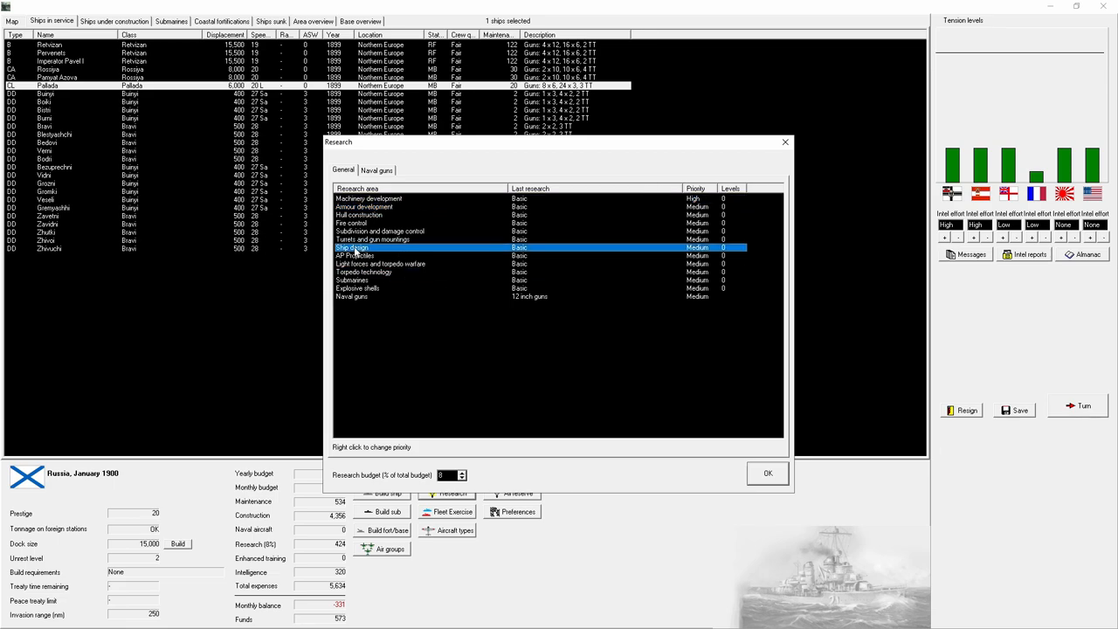
{"action": "left_click", "coordinate": [373, 239]}
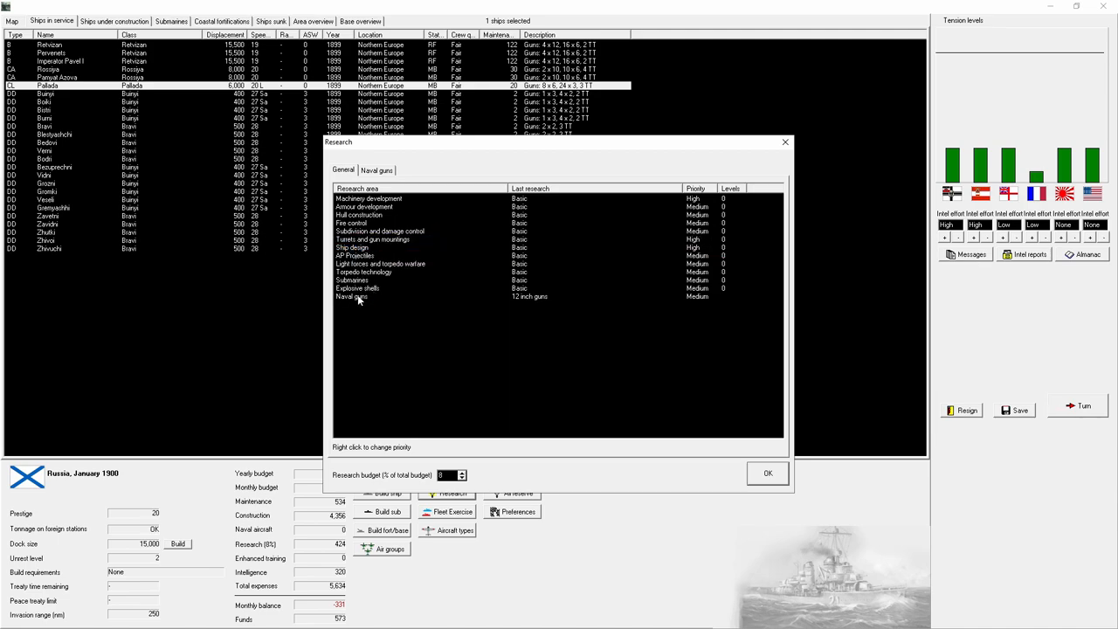
Step: Lower Subdivision and damage control and Submarines priorities, then apply the research settings
{"action": "left_click", "coordinate": [359, 215]}
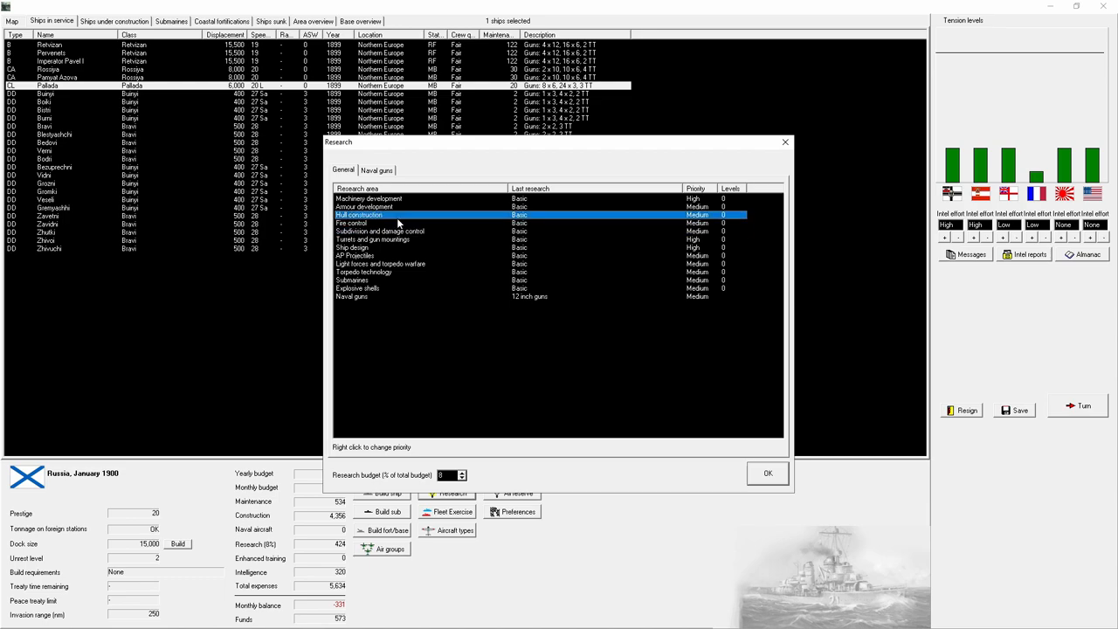
{"action": "left_click", "coordinate": [380, 230]}
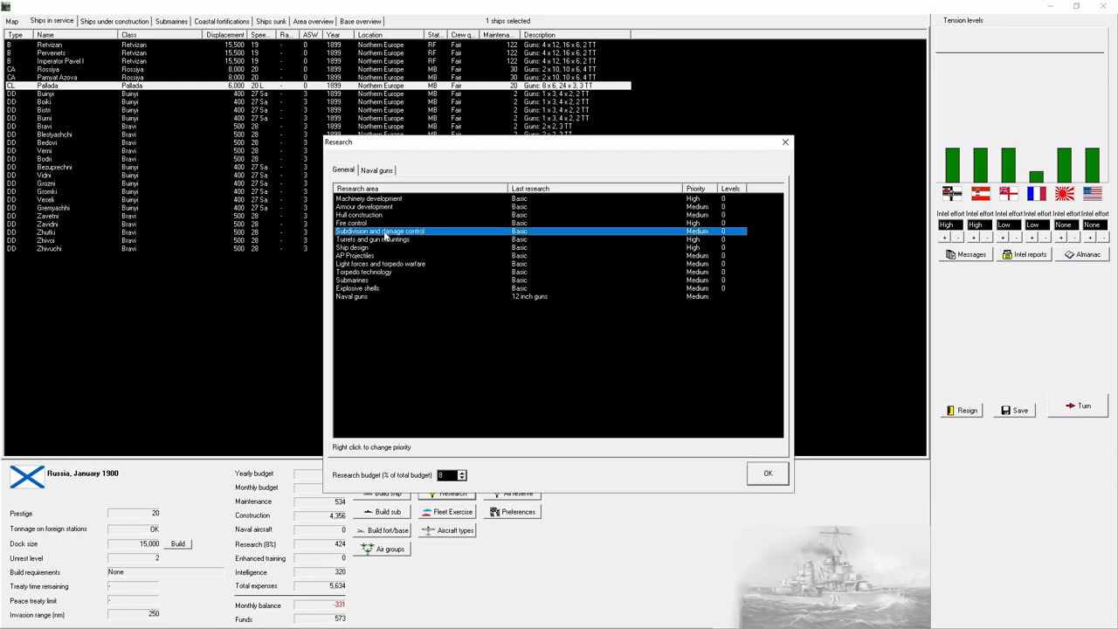
{"action": "left_click", "coordinate": [380, 263]}
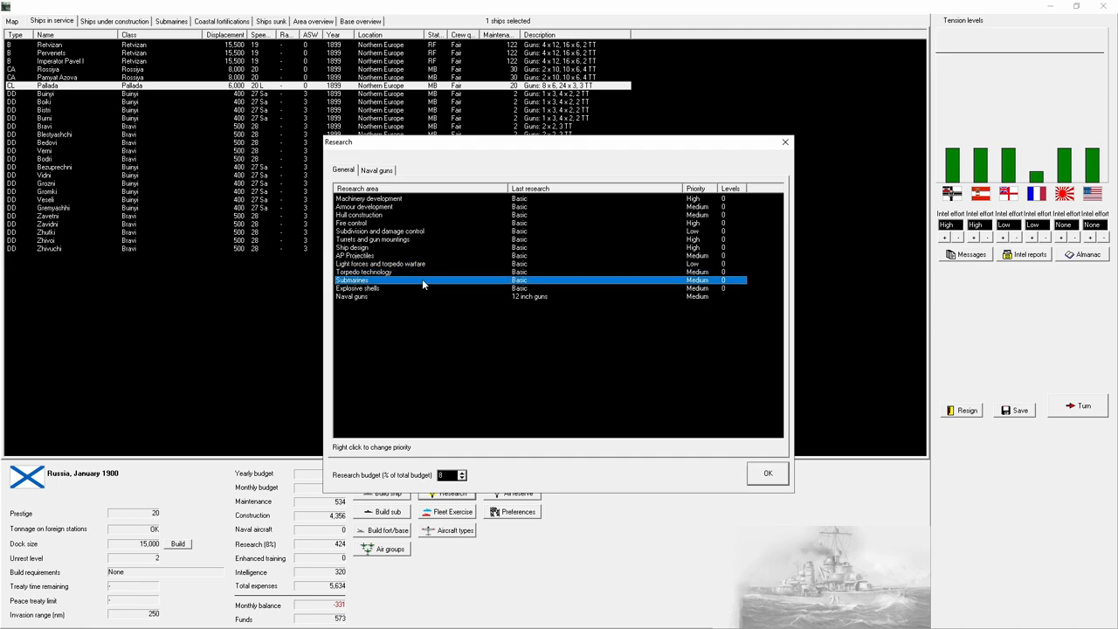
{"action": "right_click", "coordinate": [363, 272]}
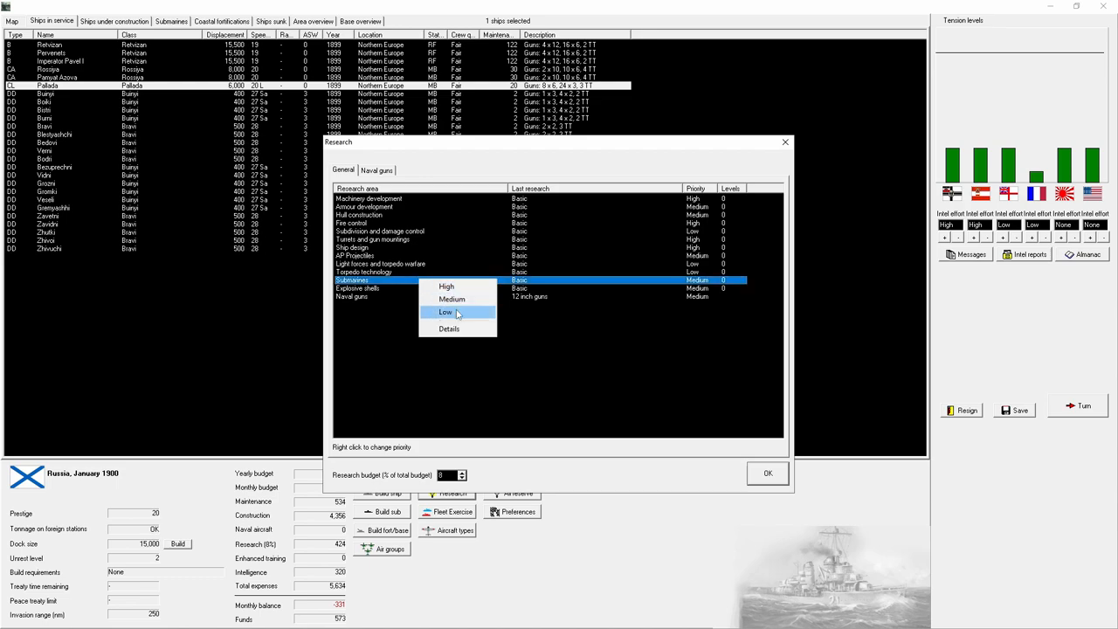
{"action": "left_click", "coordinate": [446, 312]}
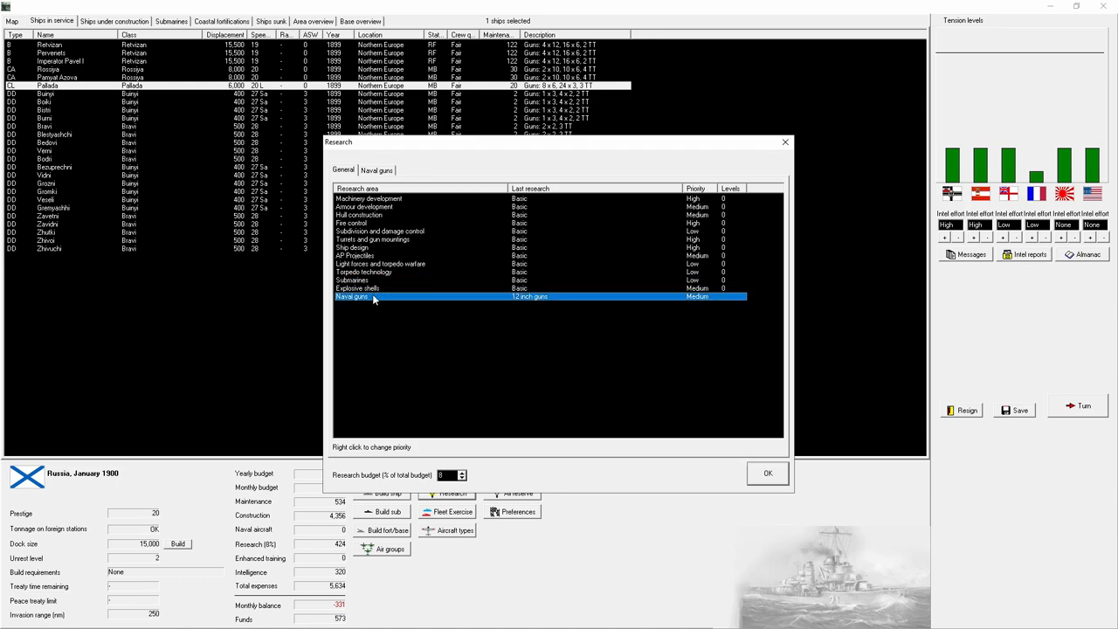
{"action": "mouse_move", "coordinate": [672, 297]}
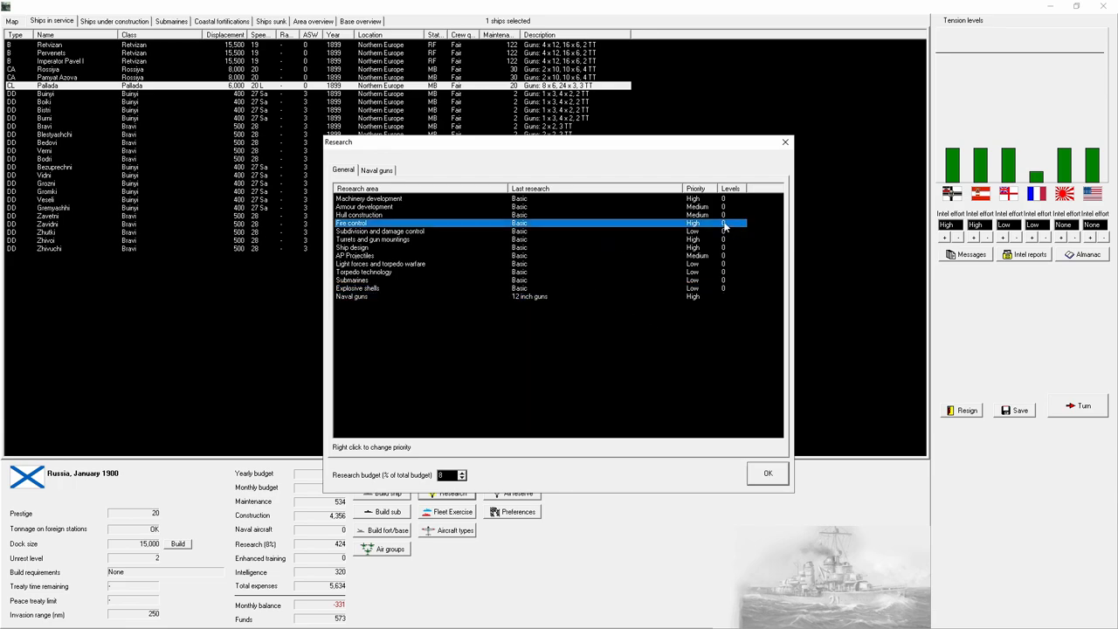
{"action": "left_click", "coordinate": [380, 255]}
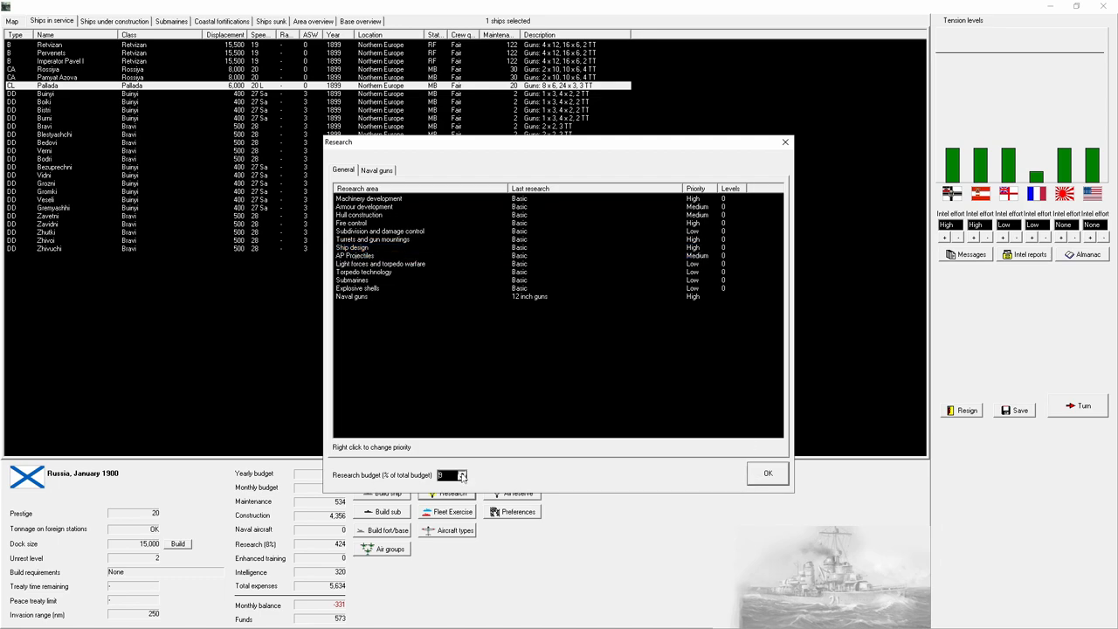
{"action": "left_click", "coordinate": [767, 473]}
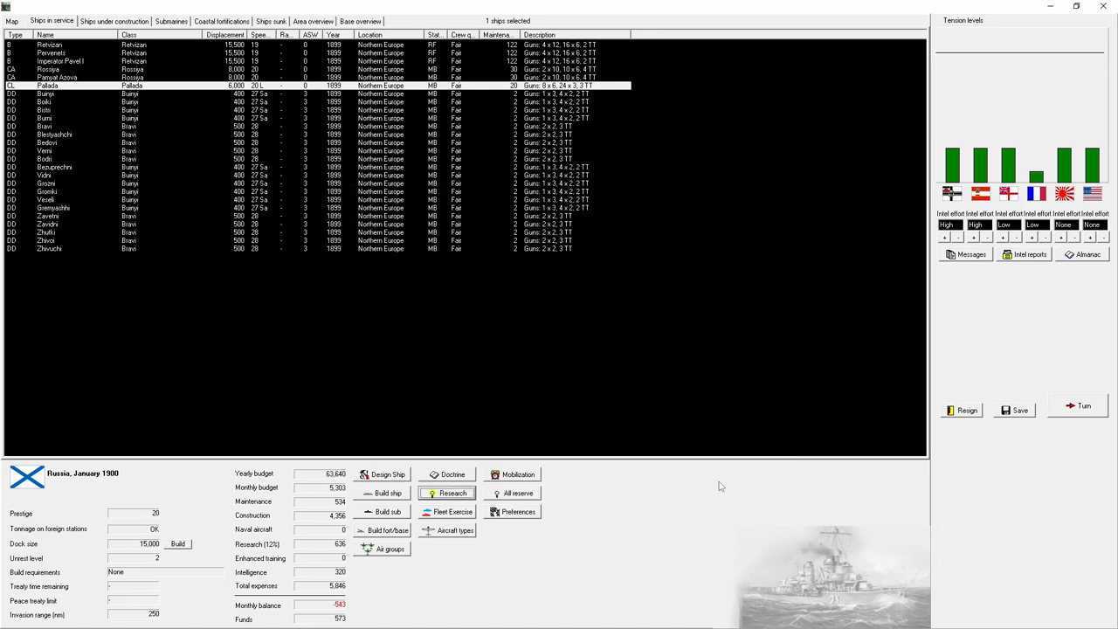
{"action": "mouse_move", "coordinate": [157, 29]}
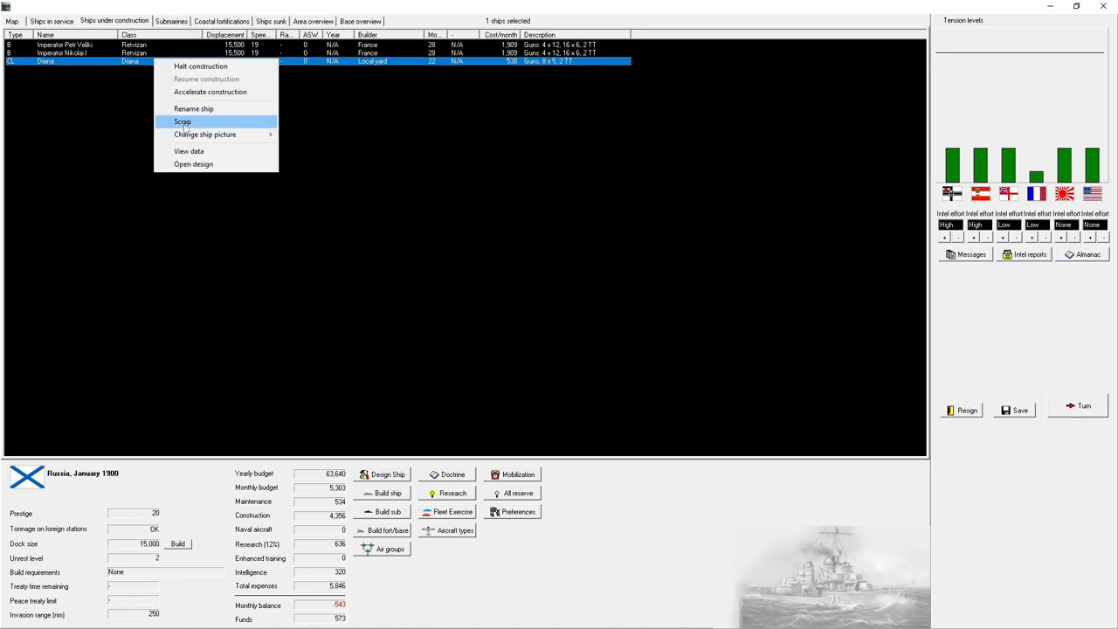
Step: Scrap the unfinished Diana, look over doctrine settings unchanged, and return to the map
{"action": "left_click", "coordinate": [183, 121]}
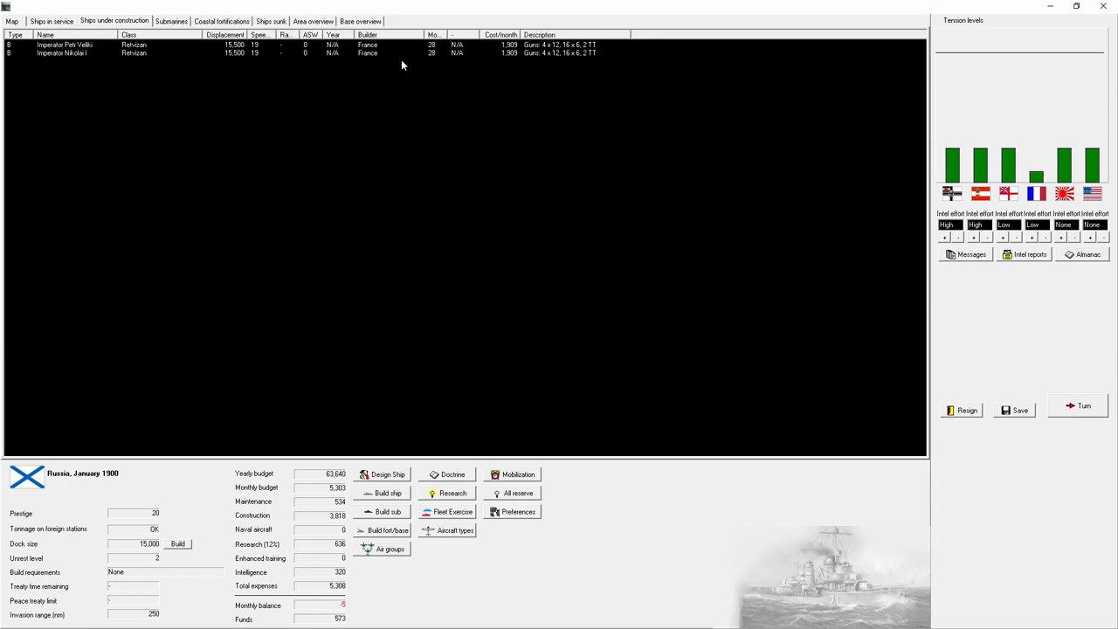
{"action": "mouse_move", "coordinate": [478, 420]}
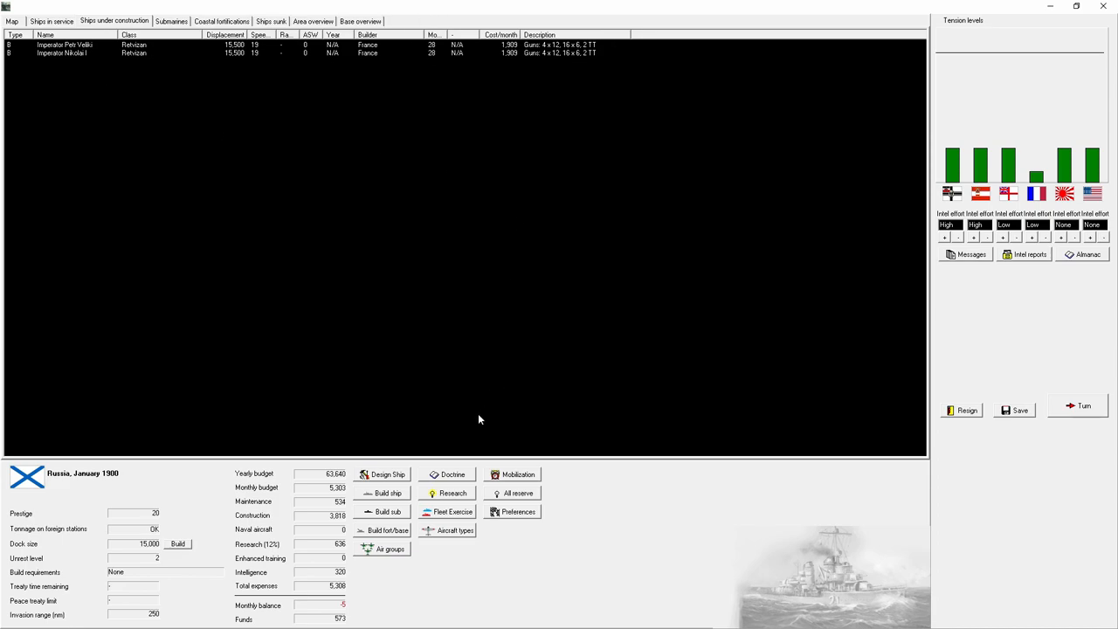
{"action": "mouse_move", "coordinate": [131, 558]}
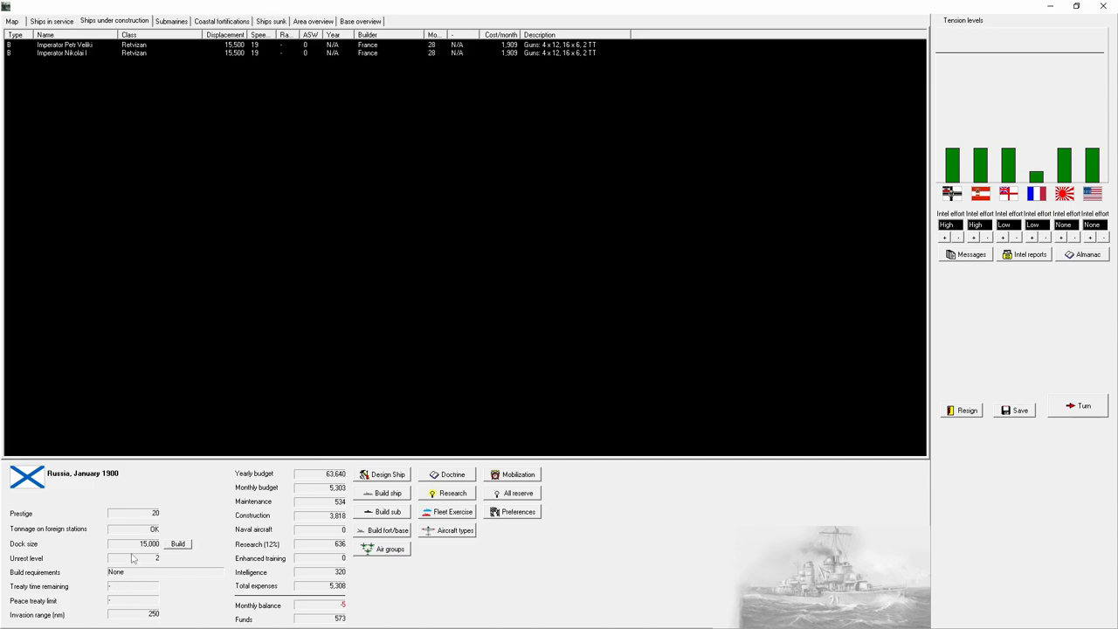
{"action": "mouse_move", "coordinate": [374, 465]}
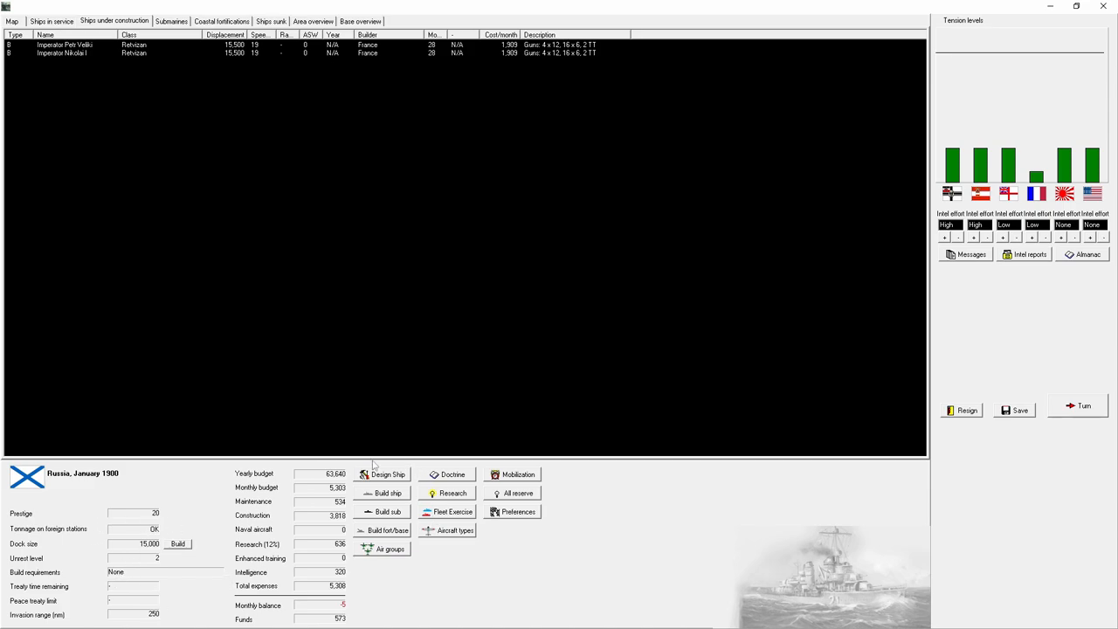
{"action": "mouse_move", "coordinate": [500, 520]}
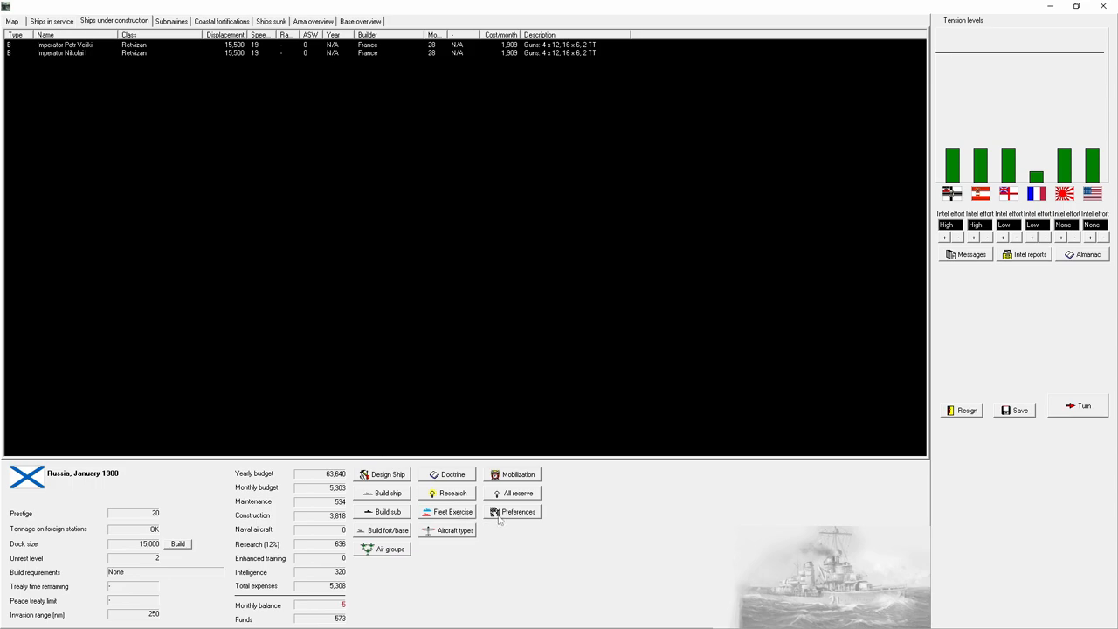
{"action": "left_click", "coordinate": [447, 473]}
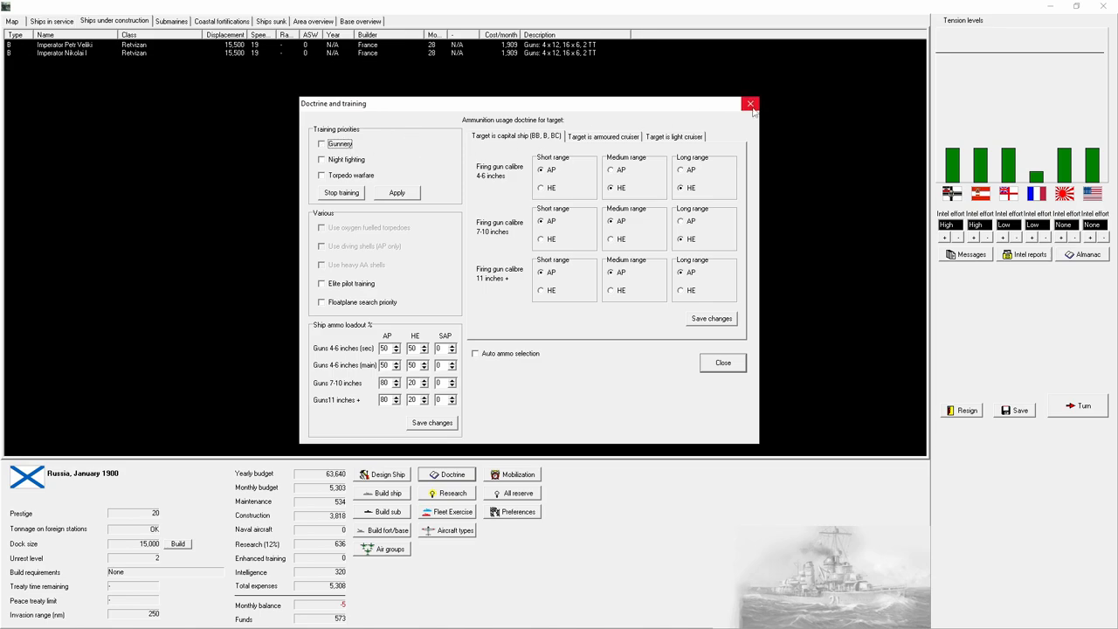
{"action": "left_click", "coordinate": [750, 104]}
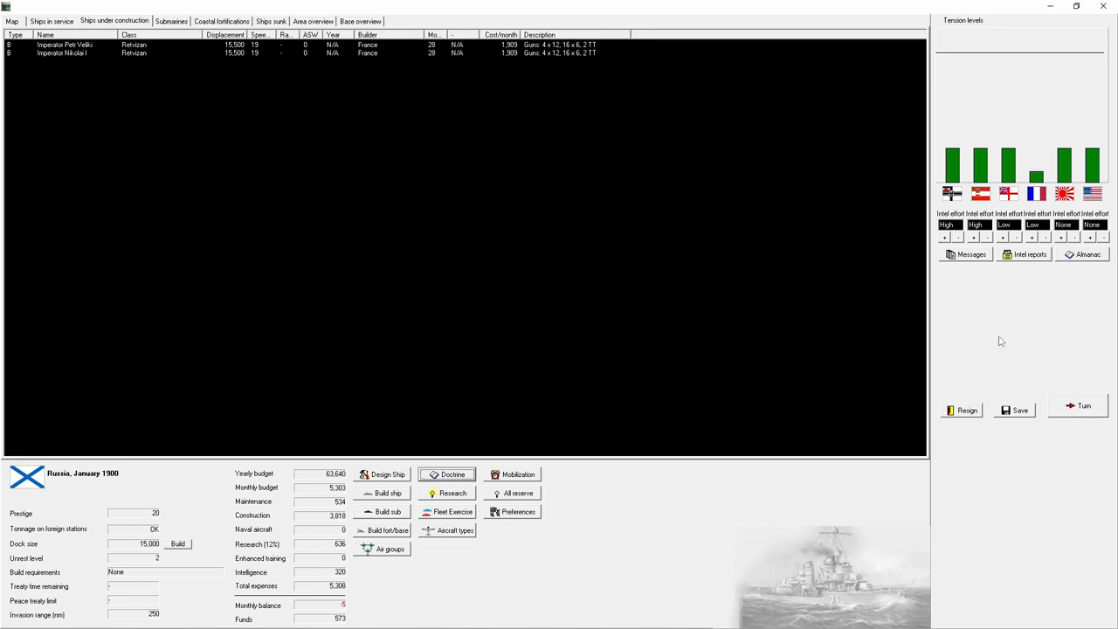
{"action": "left_click", "coordinate": [11, 21]}
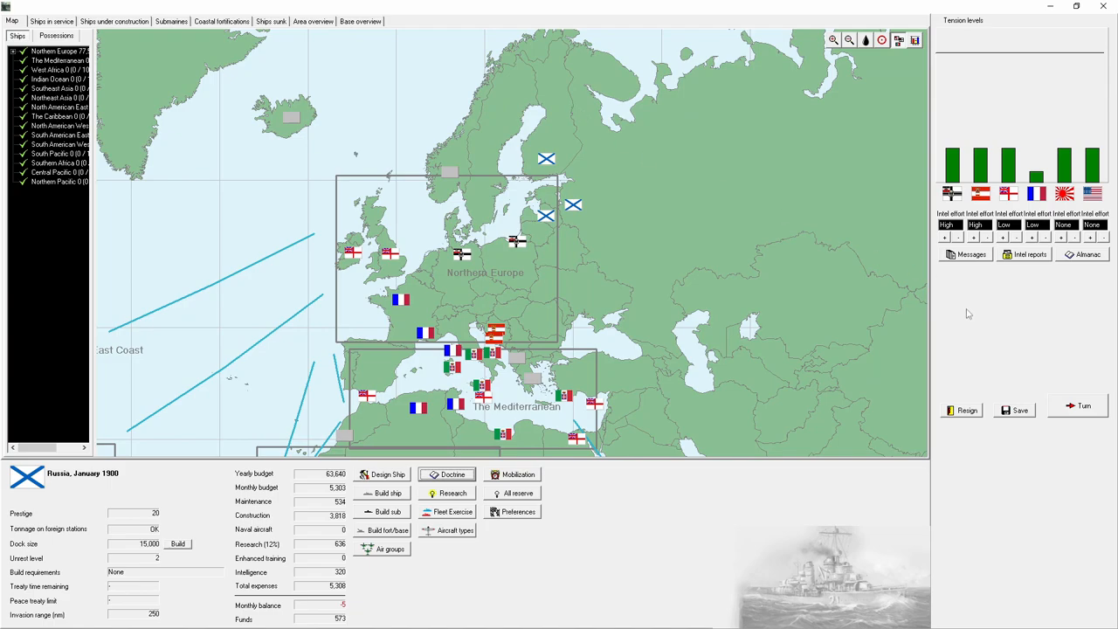
Step: Advance to April 1900, reviewing spy reports on the Richelieu and Argonaut designs
{"action": "left_click", "coordinate": [1083, 406]}
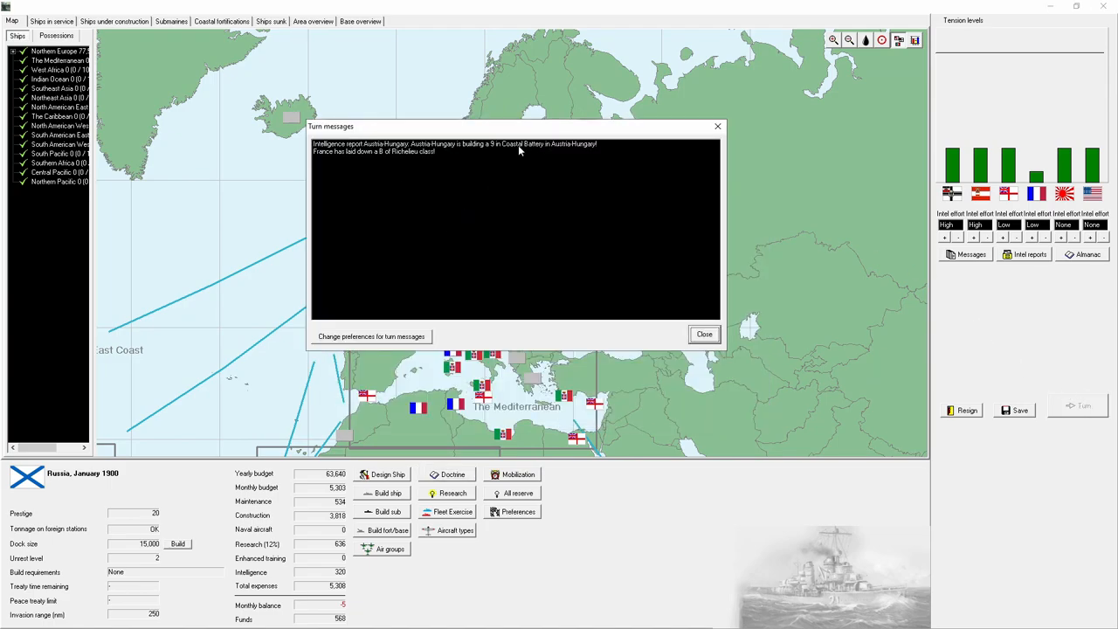
{"action": "mouse_move", "coordinate": [406, 159]}
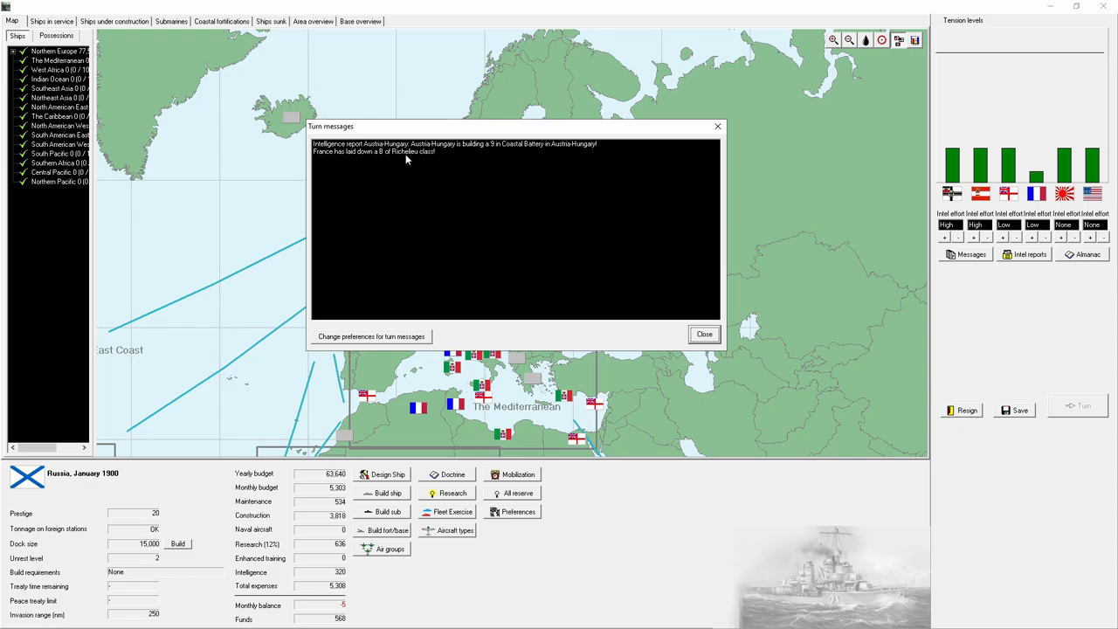
{"action": "mouse_move", "coordinate": [705, 333]}
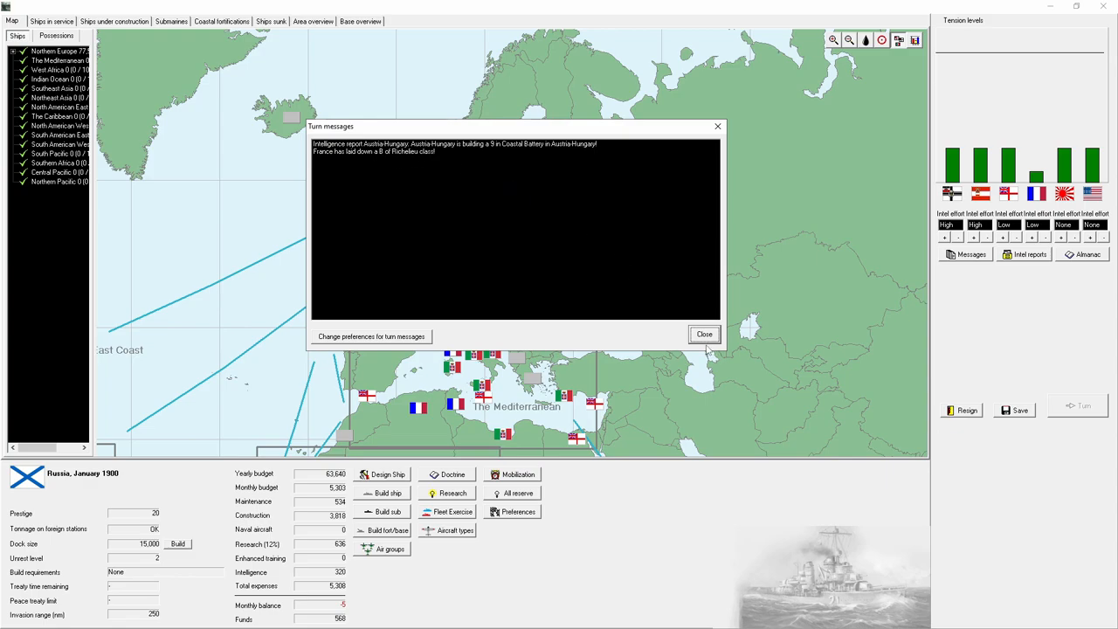
{"action": "left_click", "coordinate": [704, 335]}
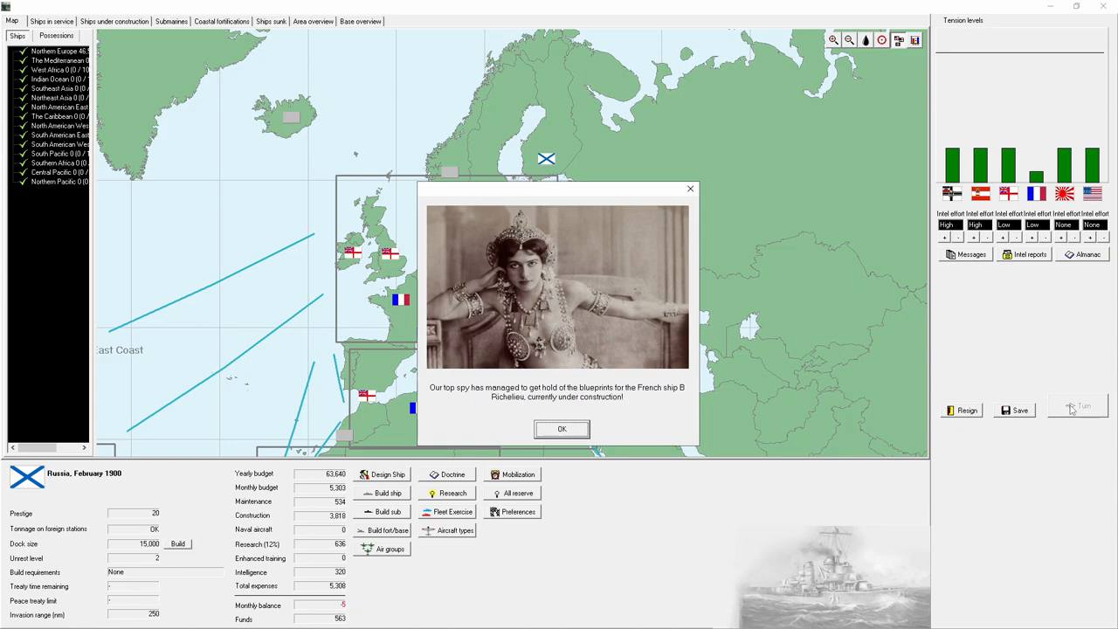
{"action": "left_click", "coordinate": [561, 429]}
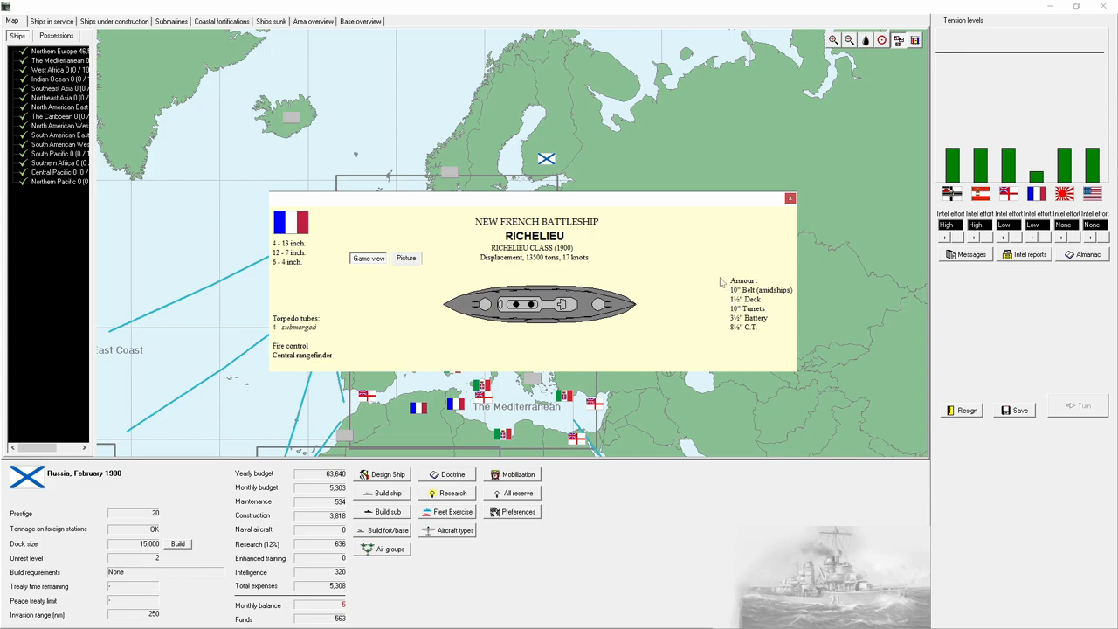
{"action": "mouse_move", "coordinate": [797, 228]}
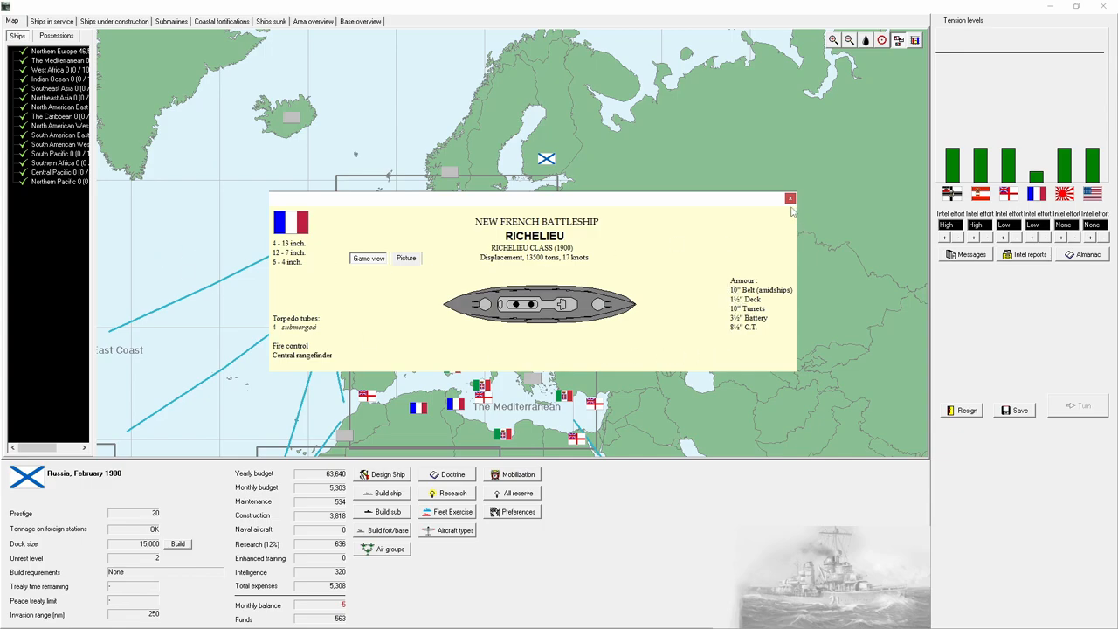
{"action": "mouse_move", "coordinate": [557, 263]}
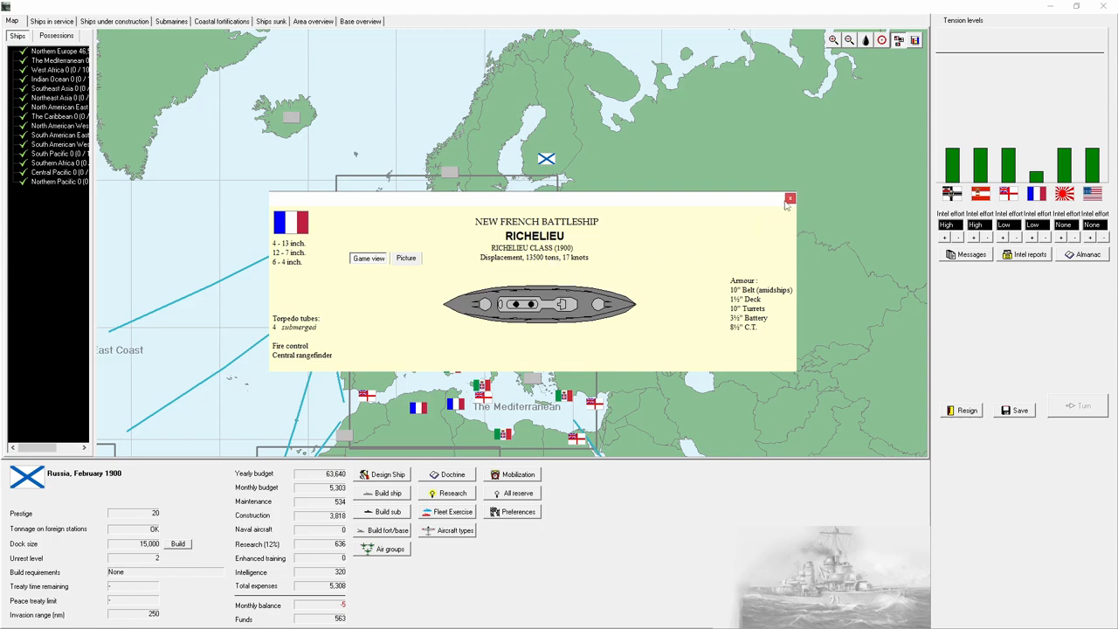
{"action": "left_click", "coordinate": [790, 199]}
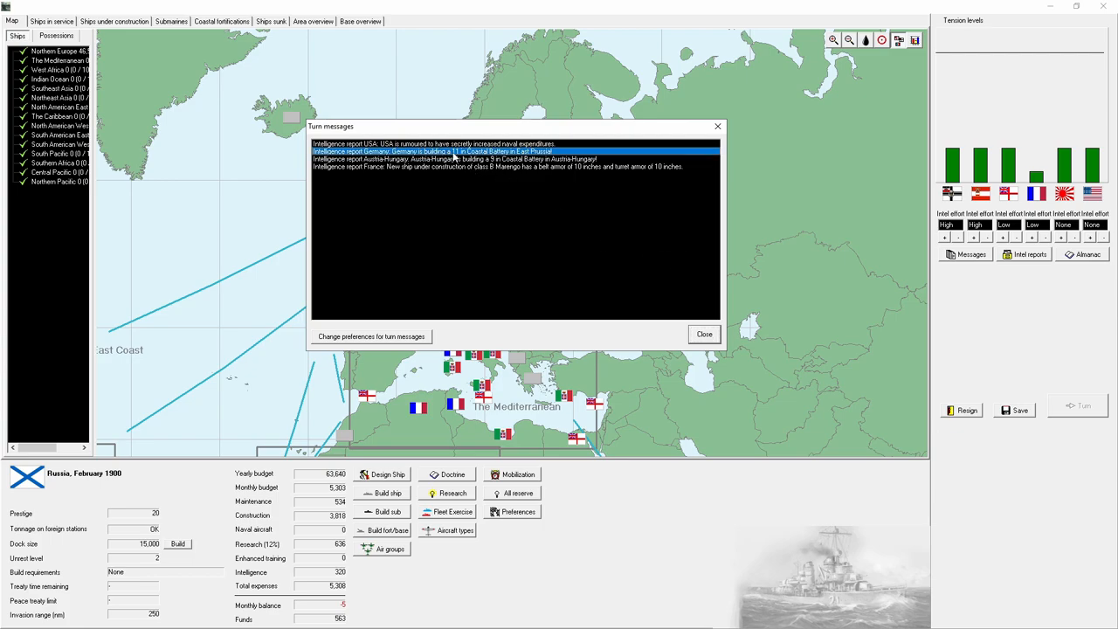
{"action": "left_click", "coordinate": [433, 144]}
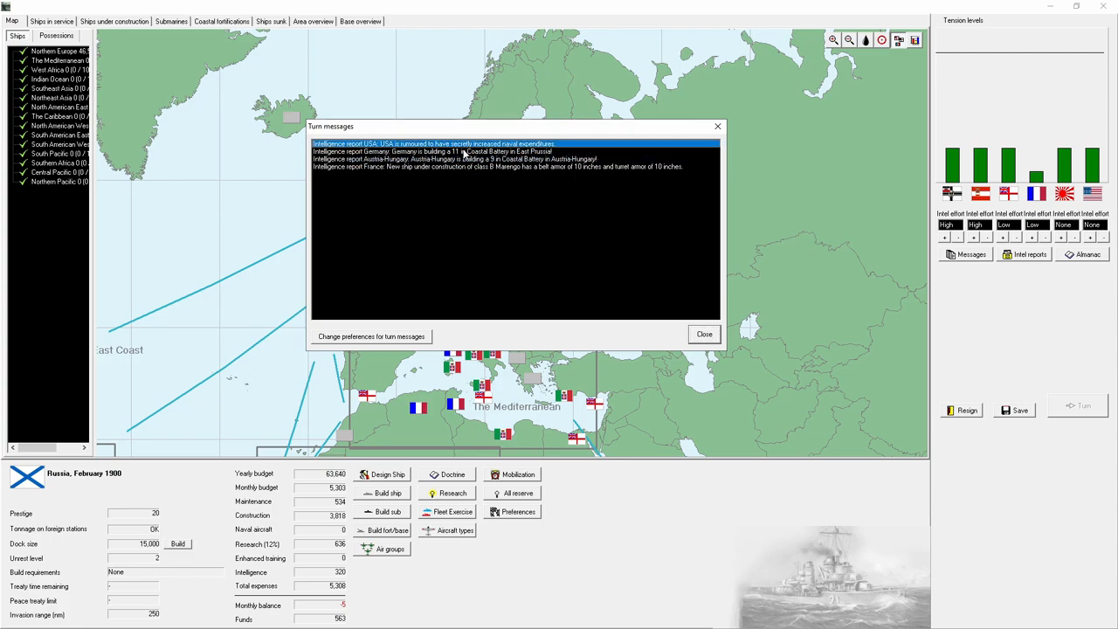
{"action": "left_click", "coordinate": [704, 334]}
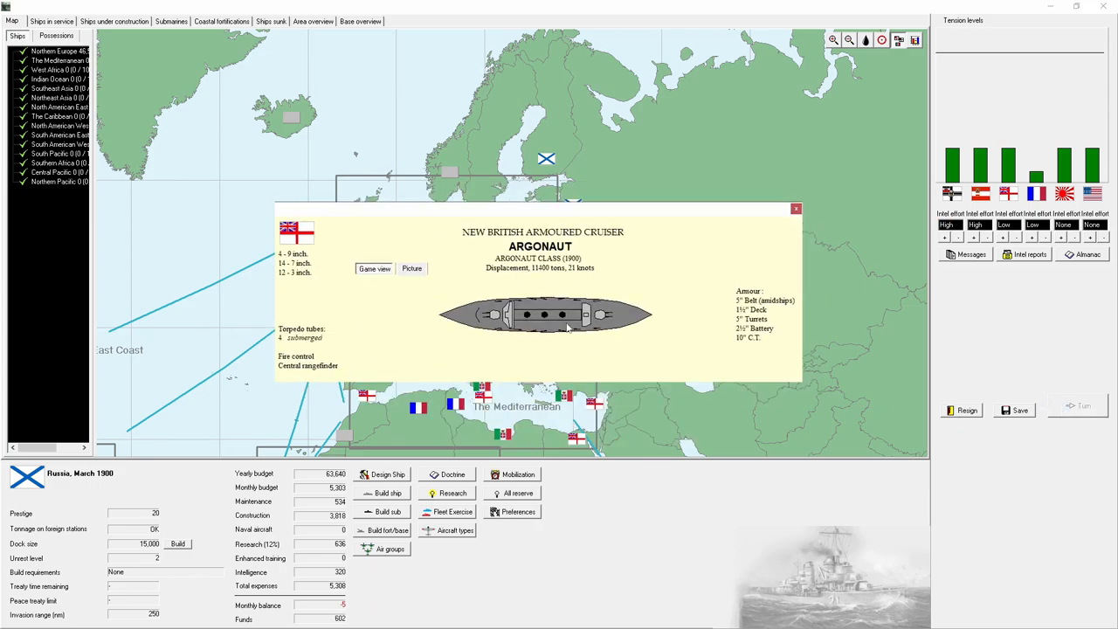
{"action": "left_click", "coordinate": [795, 208]}
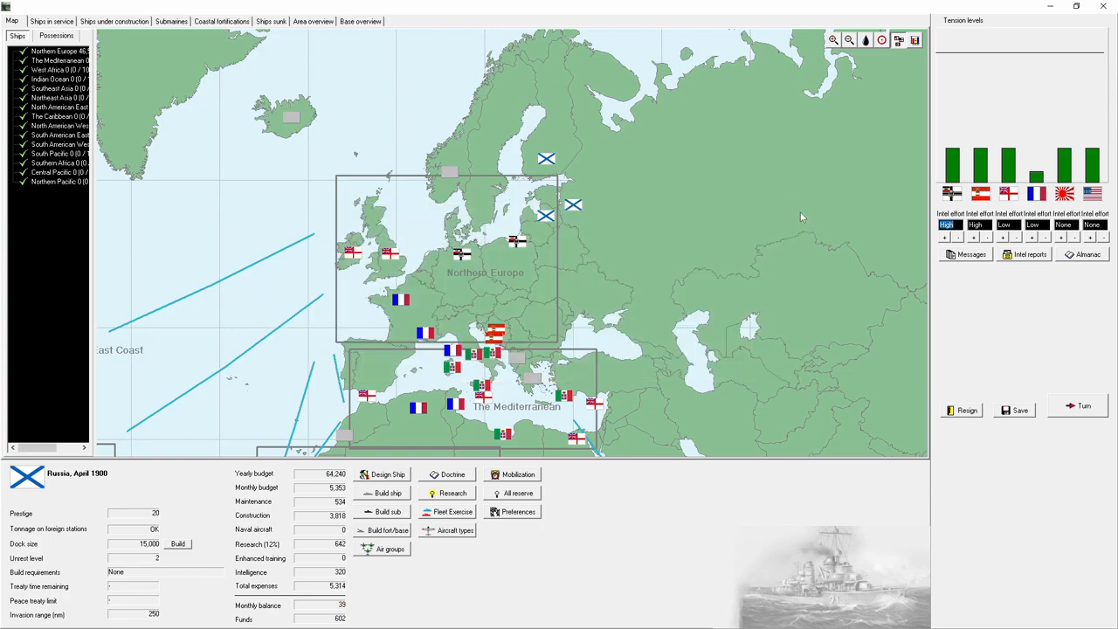
Step: Advance four months to August 1900 and publicly denounce Germany over the spy
{"action": "left_click", "coordinate": [1084, 406]}
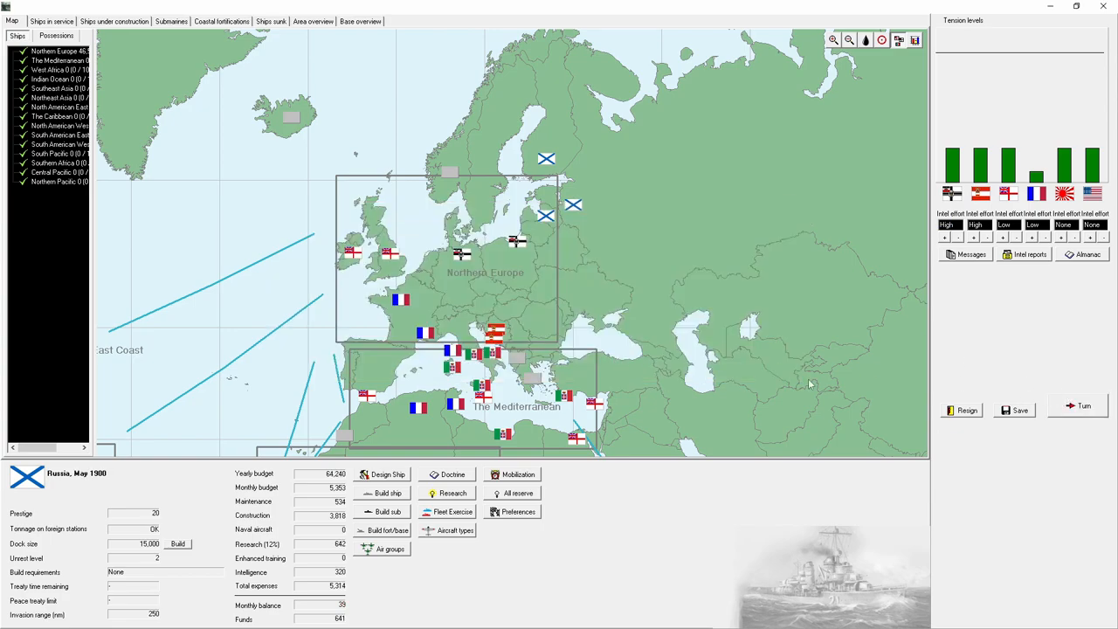
{"action": "left_click", "coordinate": [1082, 405]}
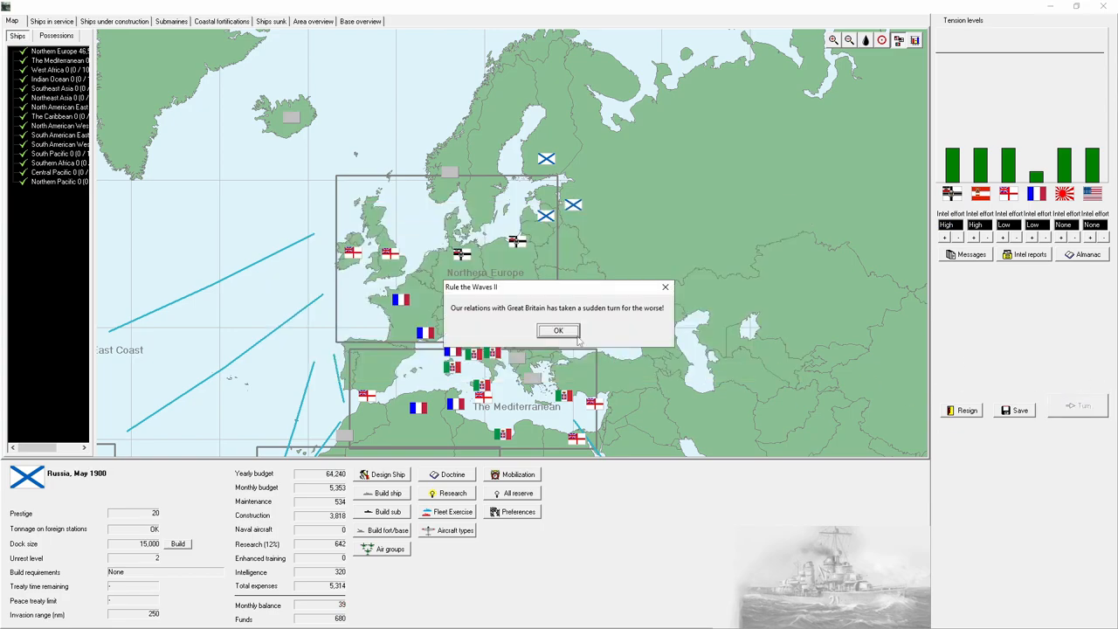
{"action": "left_click", "coordinate": [558, 330]}
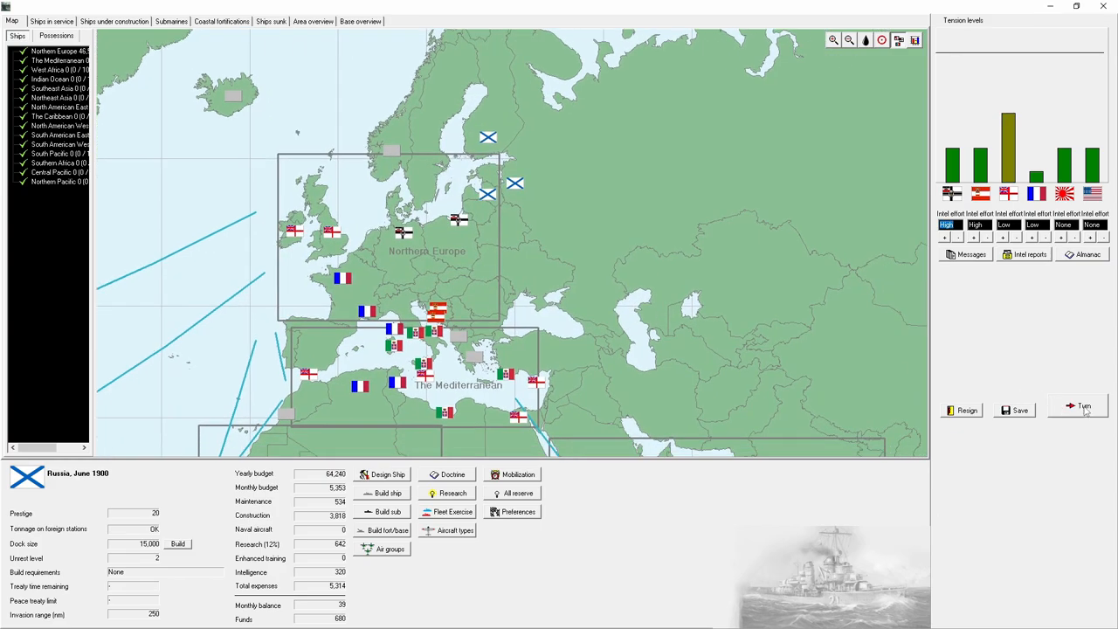
{"action": "left_click", "coordinate": [1084, 406]}
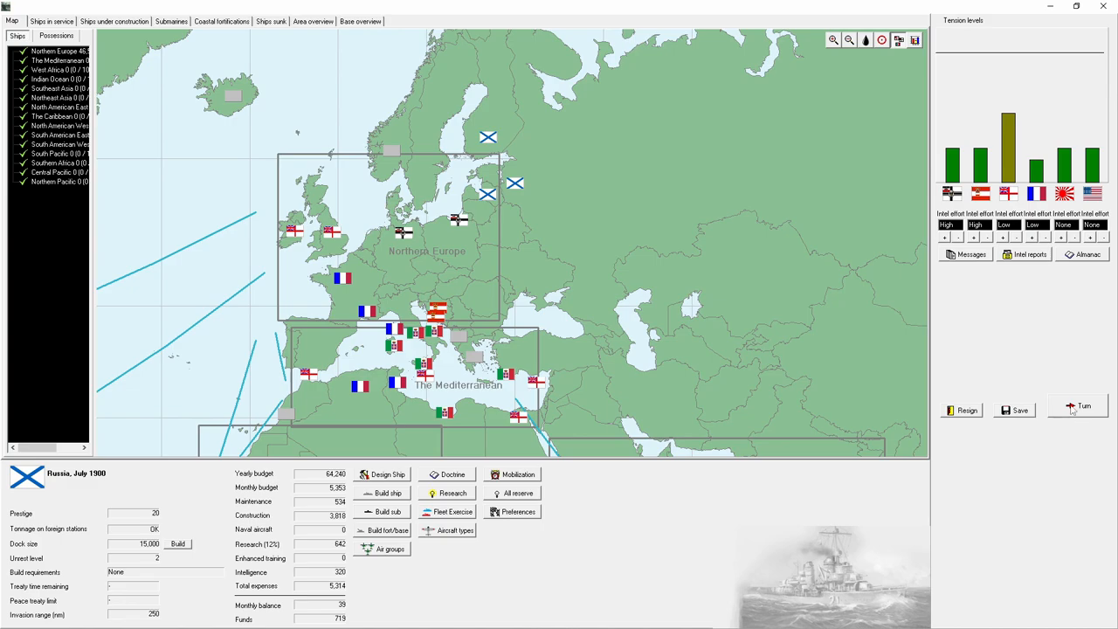
{"action": "left_click", "coordinate": [1083, 407]}
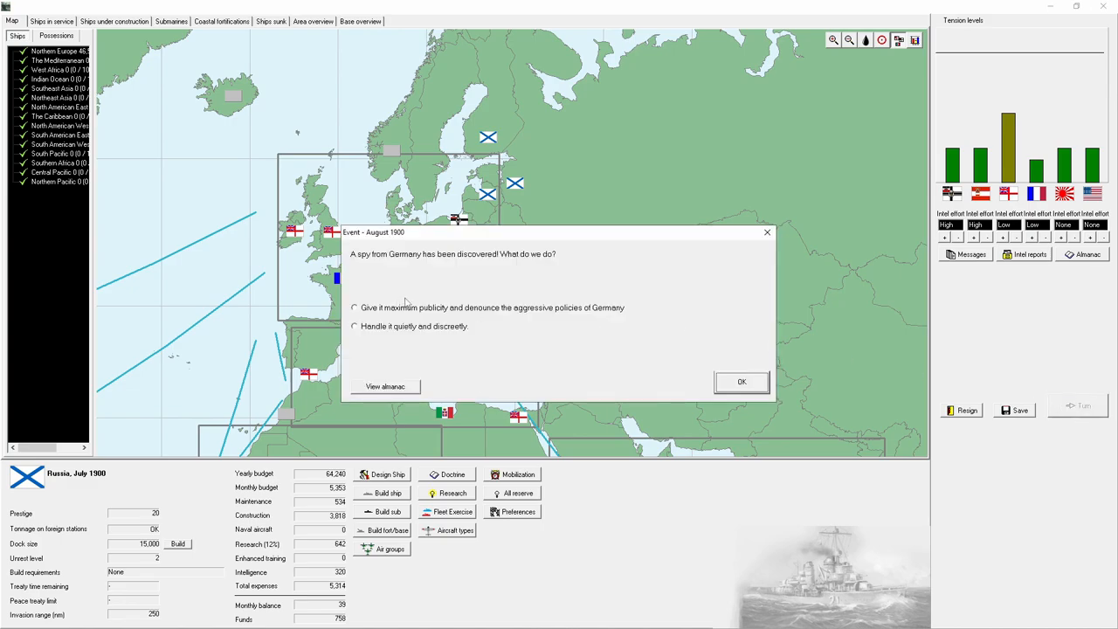
{"action": "left_click", "coordinate": [355, 308]}
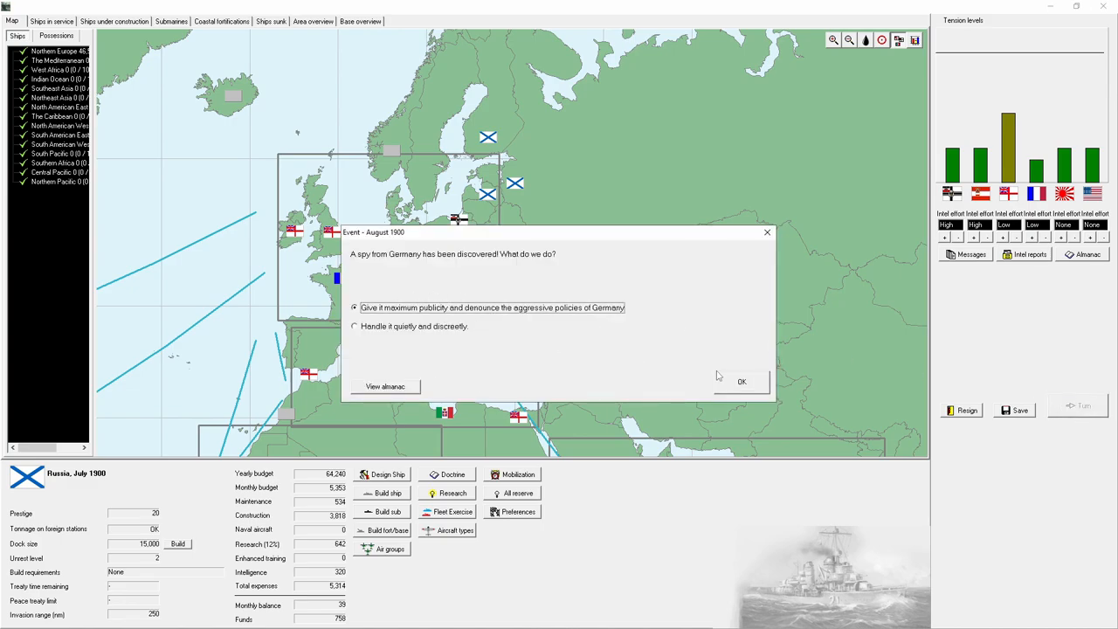
{"action": "left_click", "coordinate": [741, 381]}
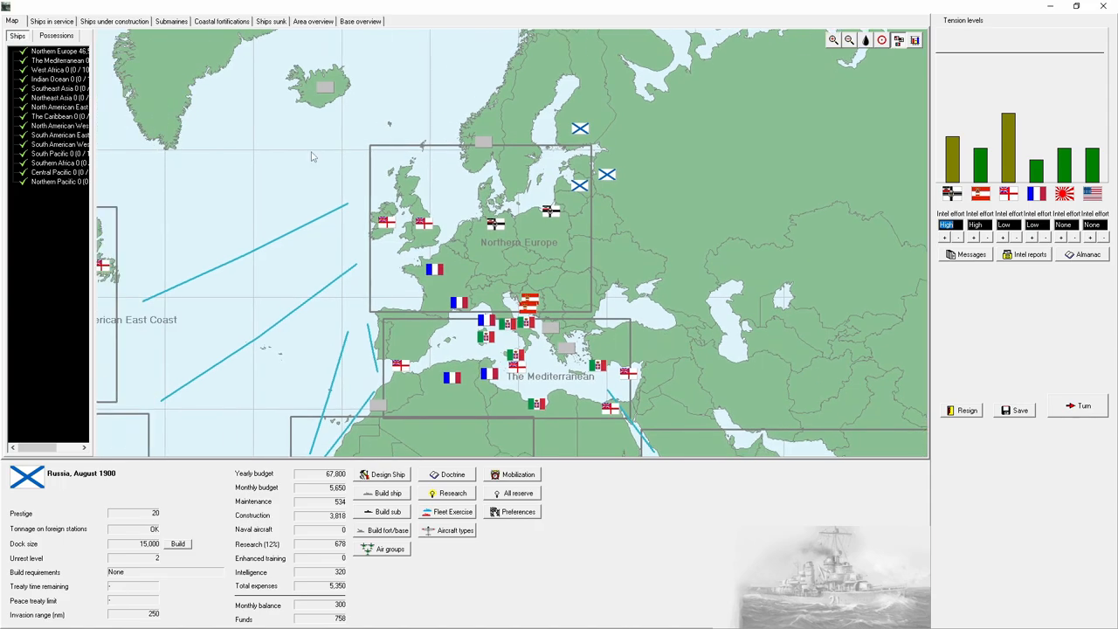
Step: Order a Diana light cruiser, then reach October 1900 accepting negative funds
{"action": "left_click", "coordinate": [387, 492]}
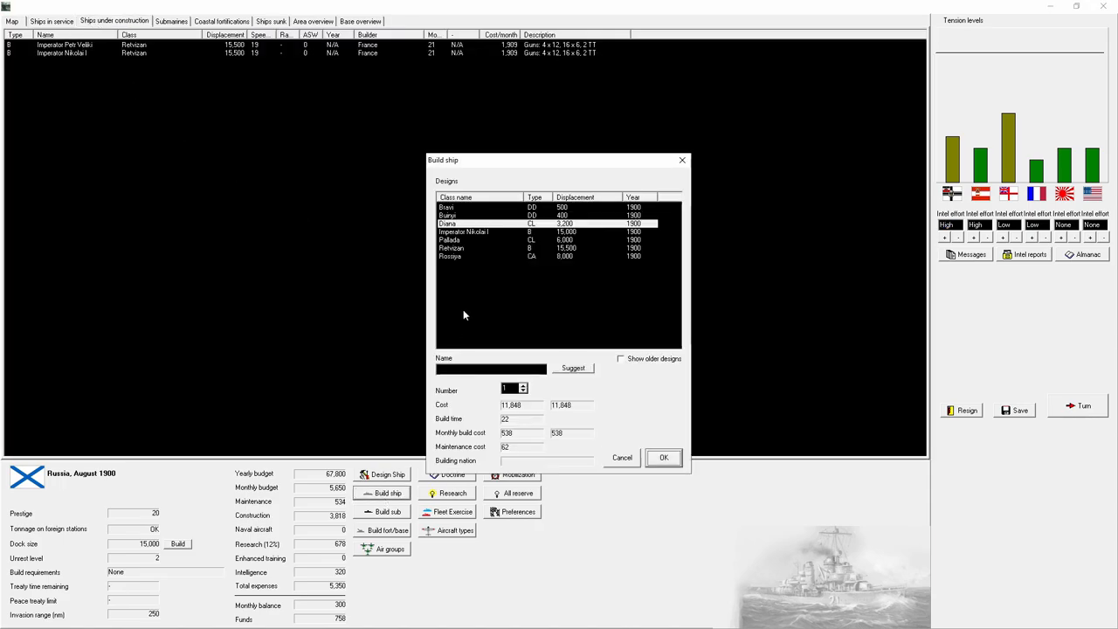
{"action": "left_click", "coordinate": [573, 368]}
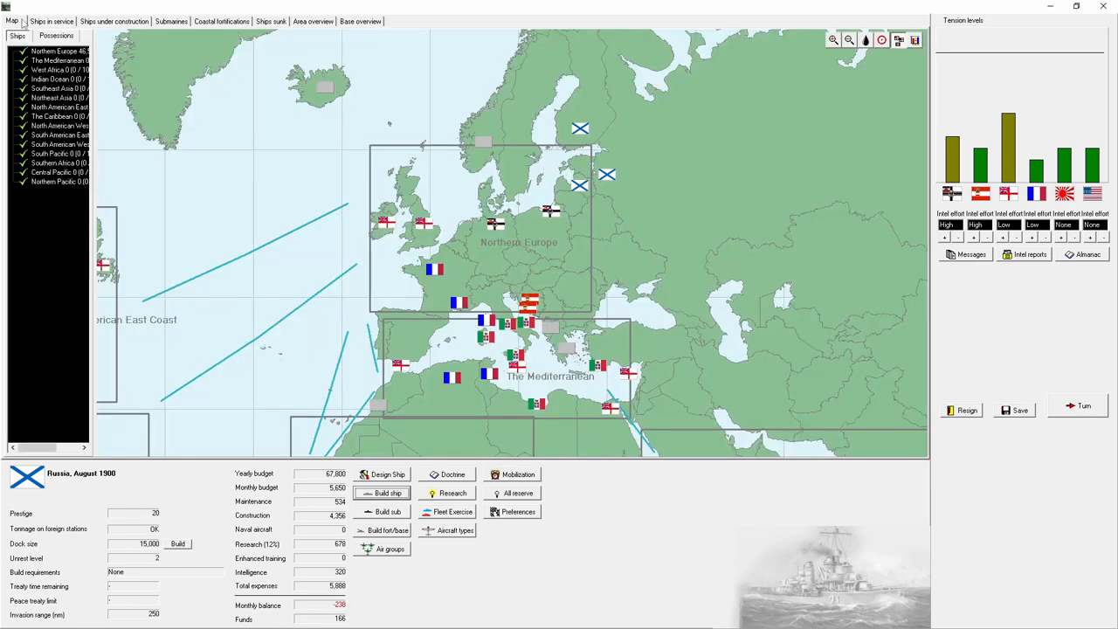
{"action": "left_click", "coordinate": [1084, 405]}
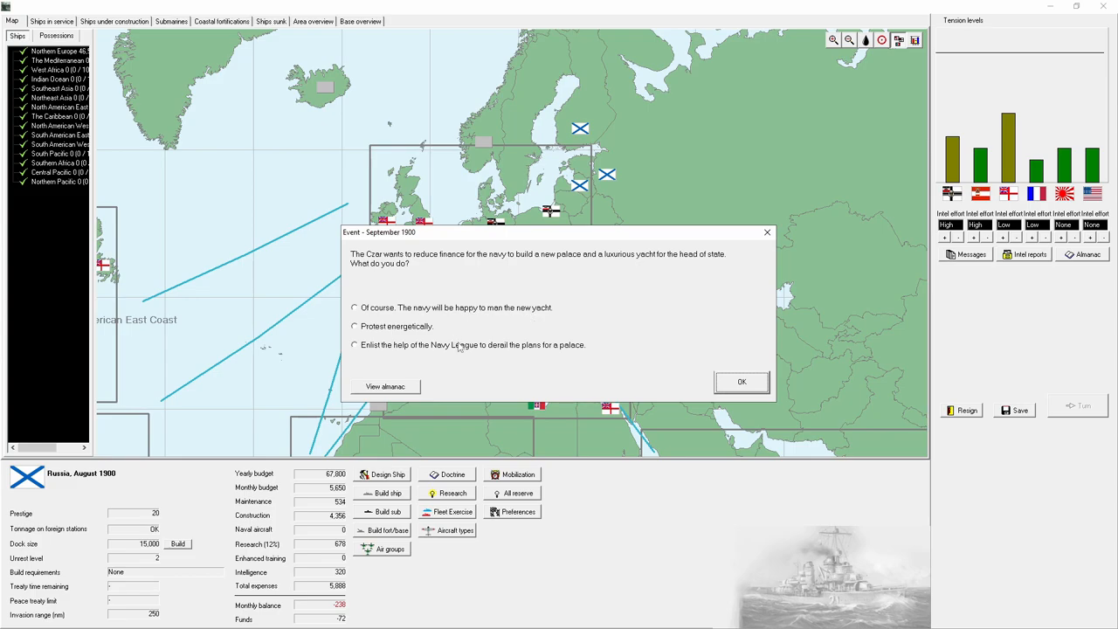
{"action": "left_click", "coordinate": [741, 382]}
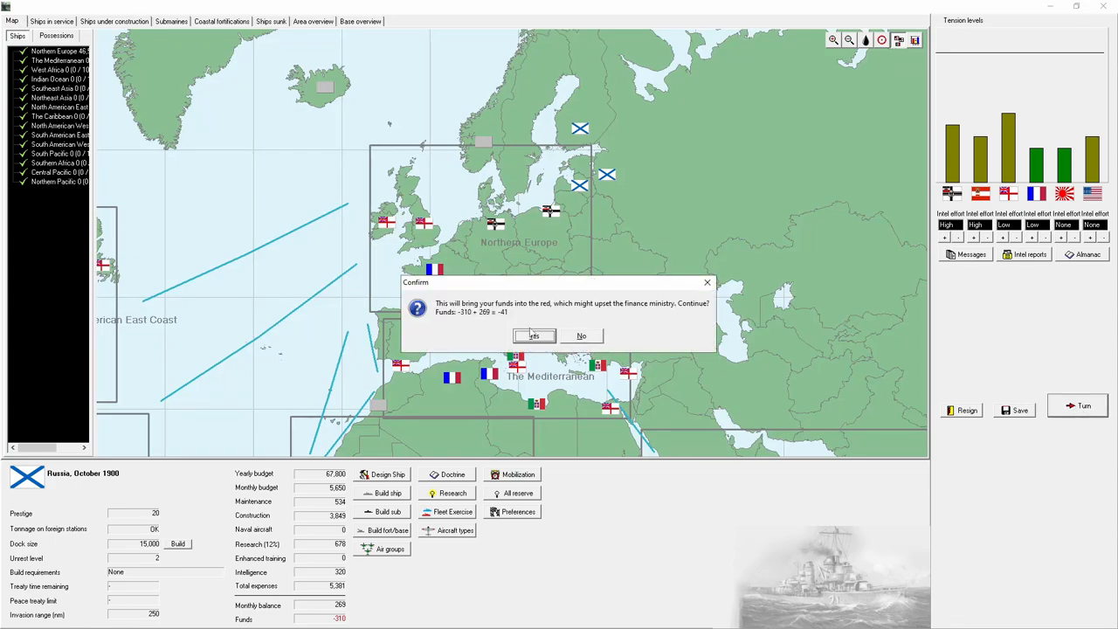
{"action": "left_click", "coordinate": [534, 336]}
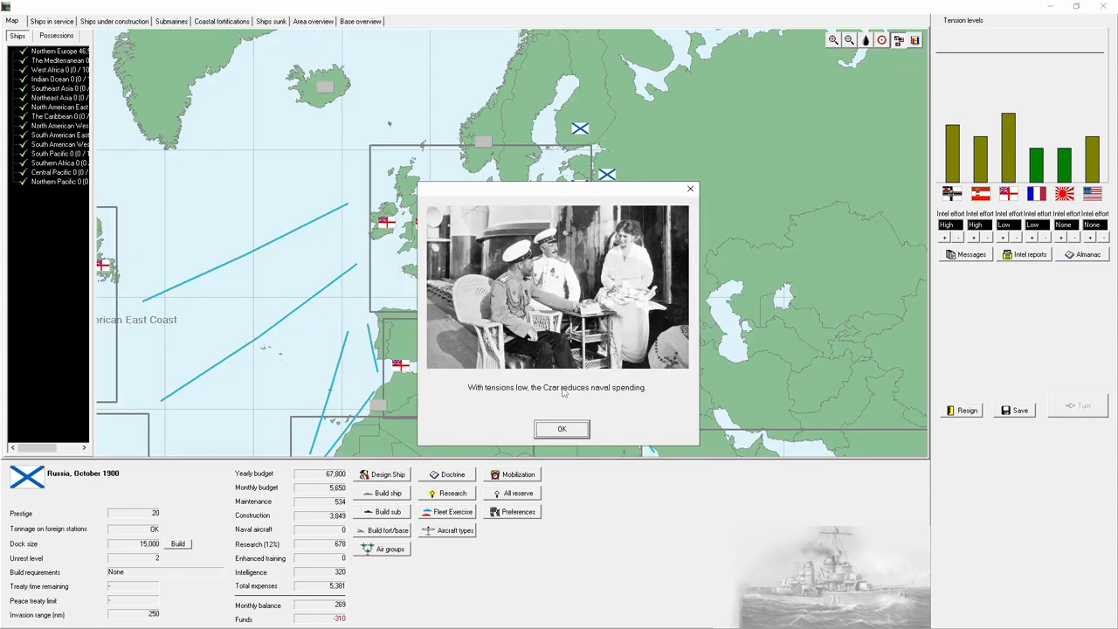
{"action": "left_click", "coordinate": [562, 429]}
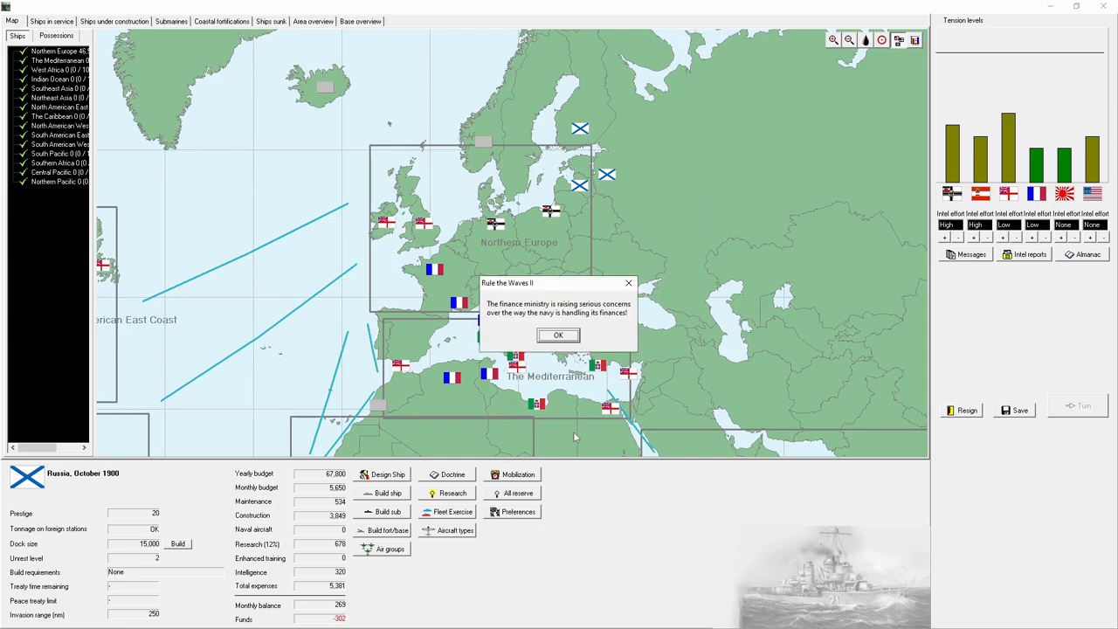
{"action": "left_click", "coordinate": [557, 334]}
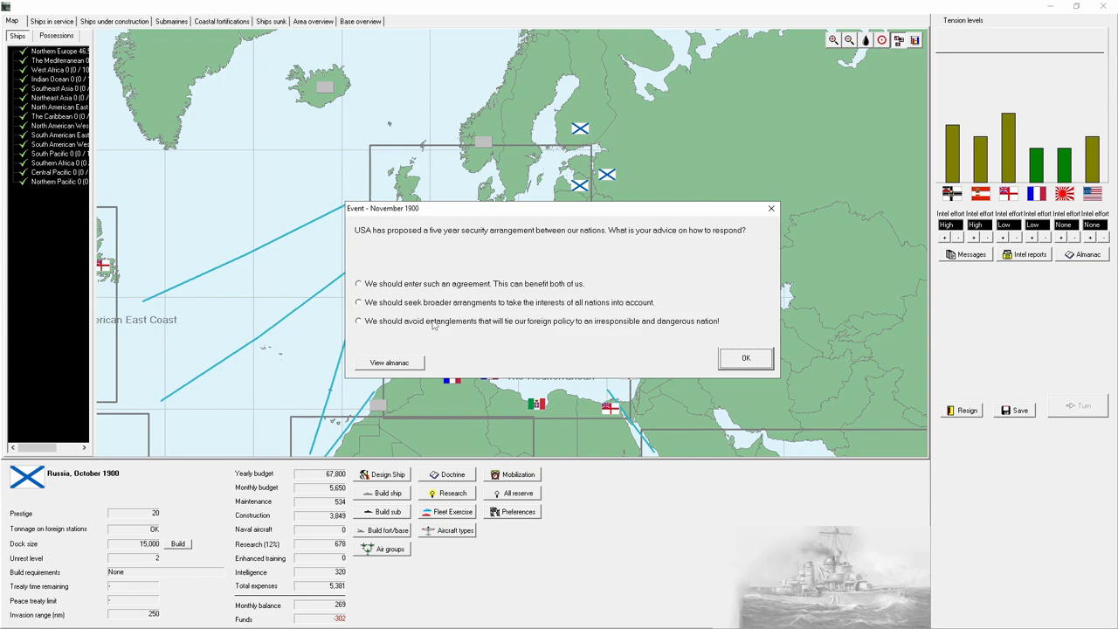
{"action": "mouse_move", "coordinate": [437, 303]}
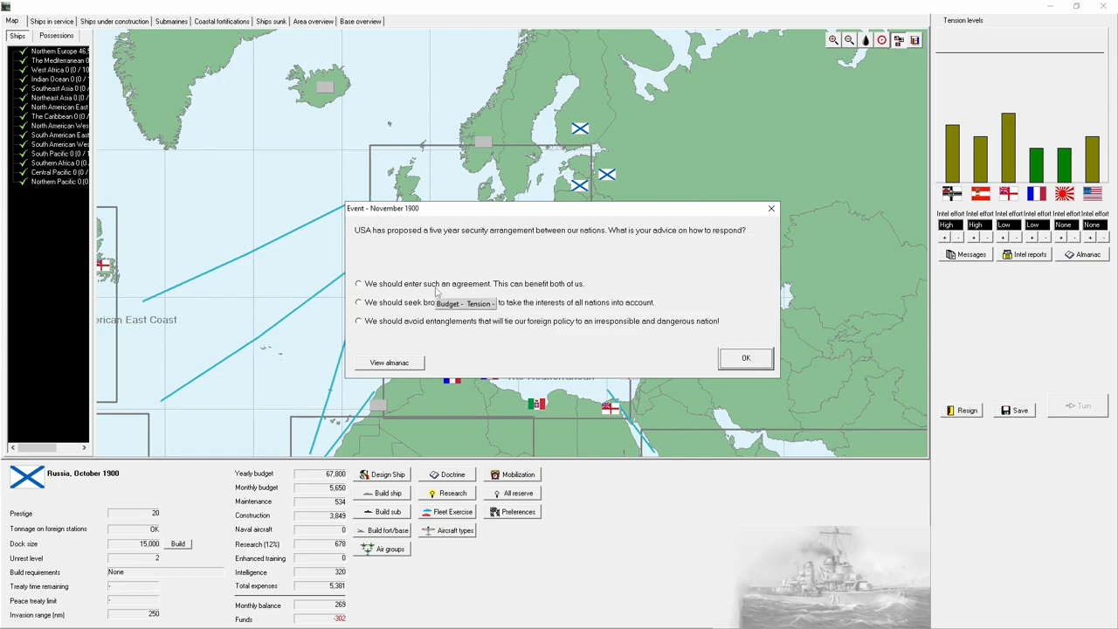
Step: Advise entering the five-year US security agreement and acknowledge the resulting treaty
{"action": "left_click", "coordinate": [359, 283]}
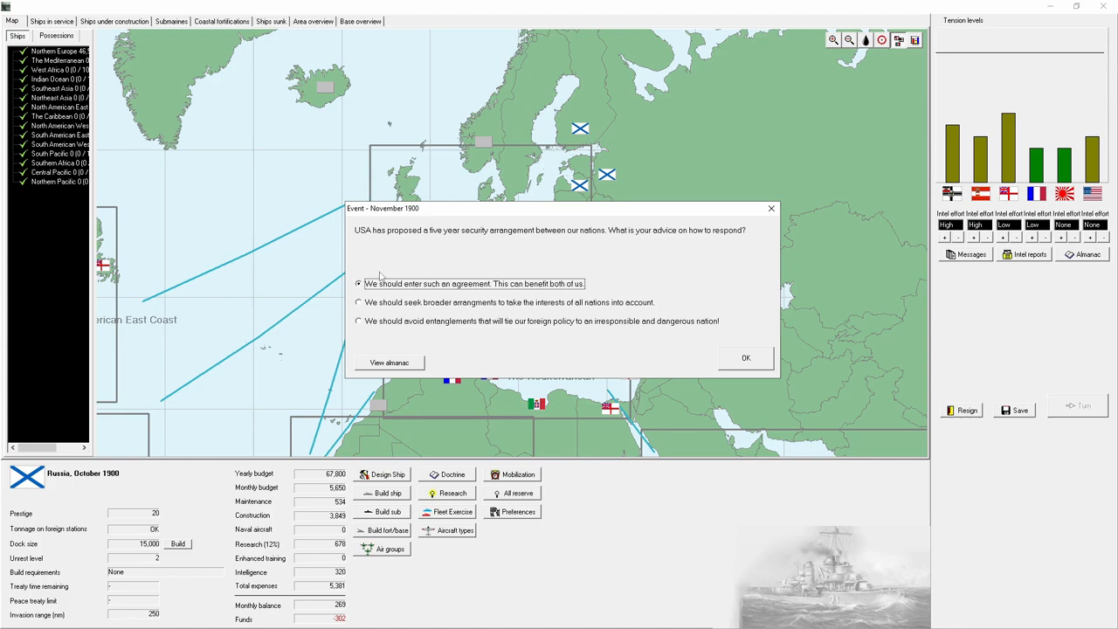
{"action": "mouse_move", "coordinate": [711, 389]}
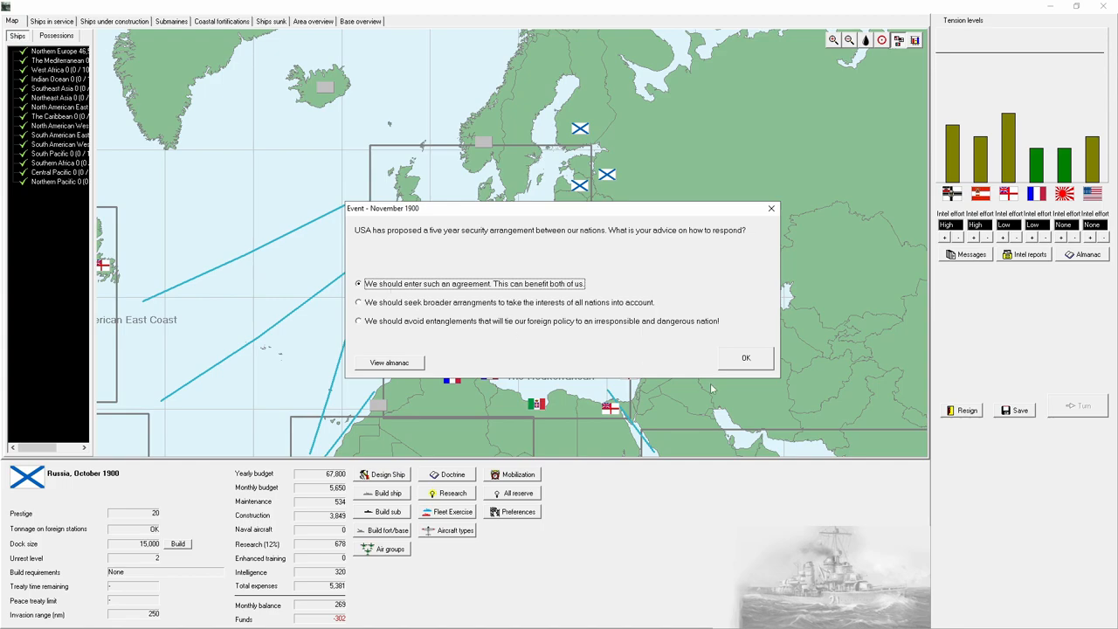
{"action": "left_click", "coordinate": [745, 357]}
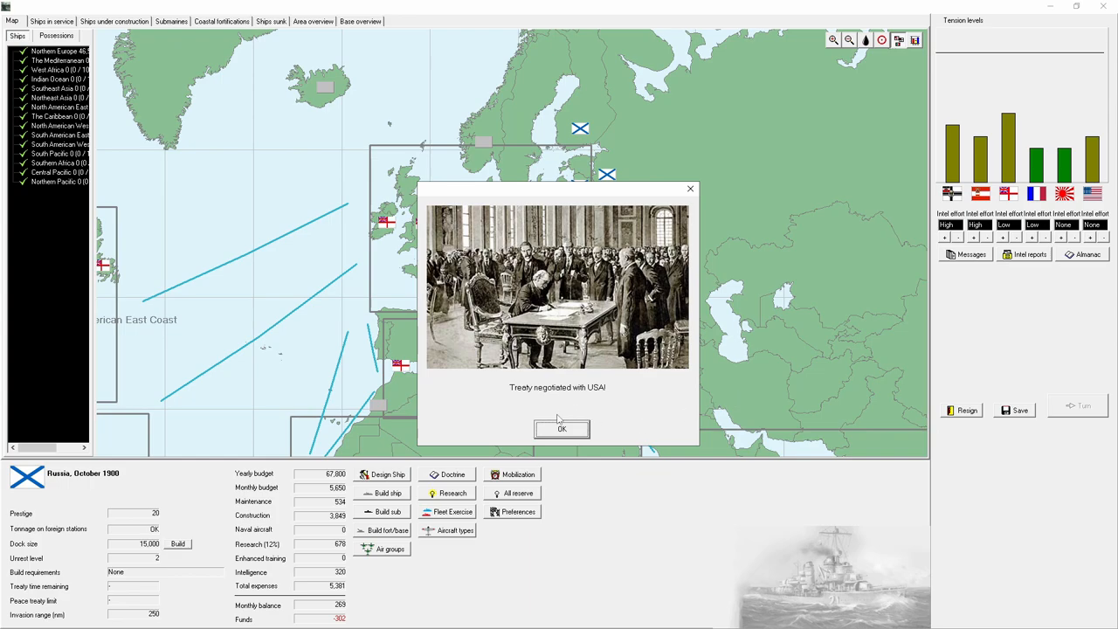
{"action": "left_click", "coordinate": [562, 429]}
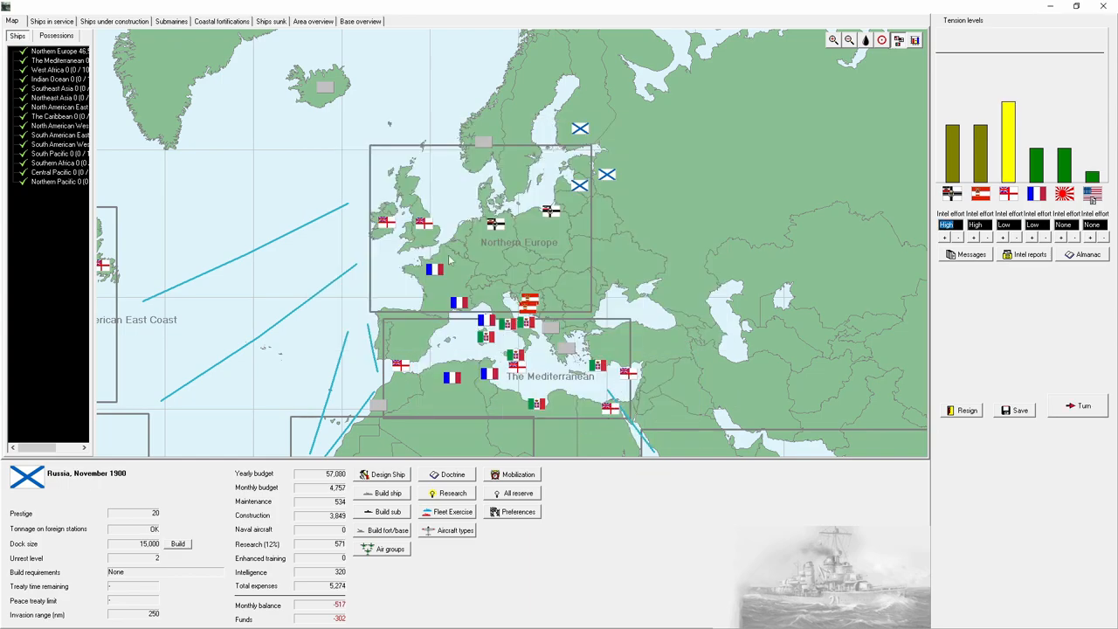
Step: Halt construction of battleship Imperator Nikolai I in the ships under construction list
{"action": "left_click", "coordinate": [114, 21]}
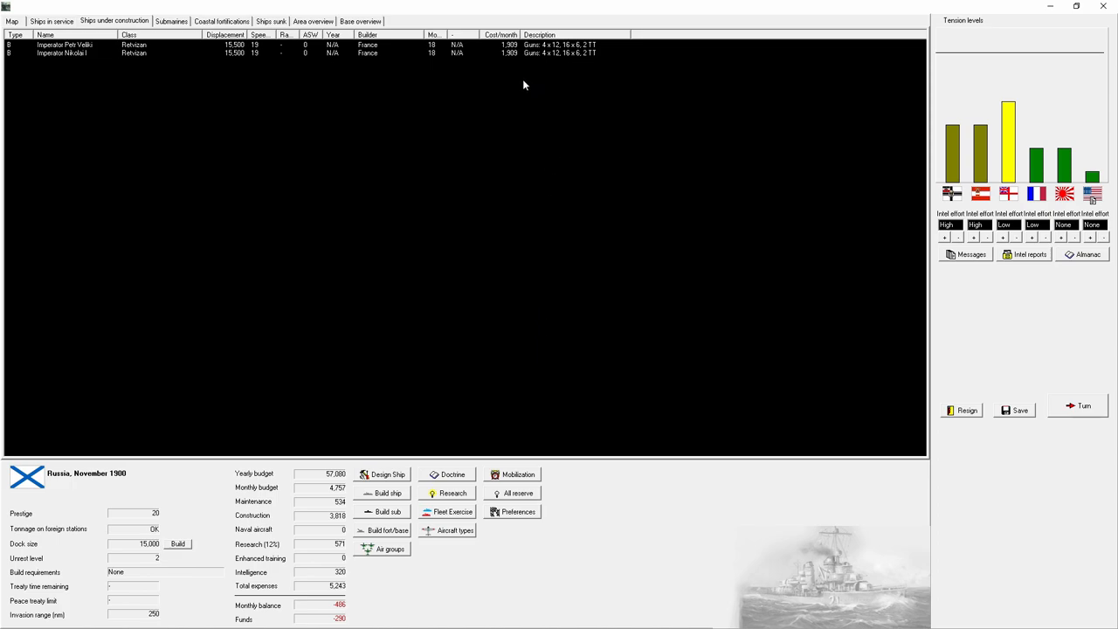
{"action": "right_click", "coordinate": [61, 53]}
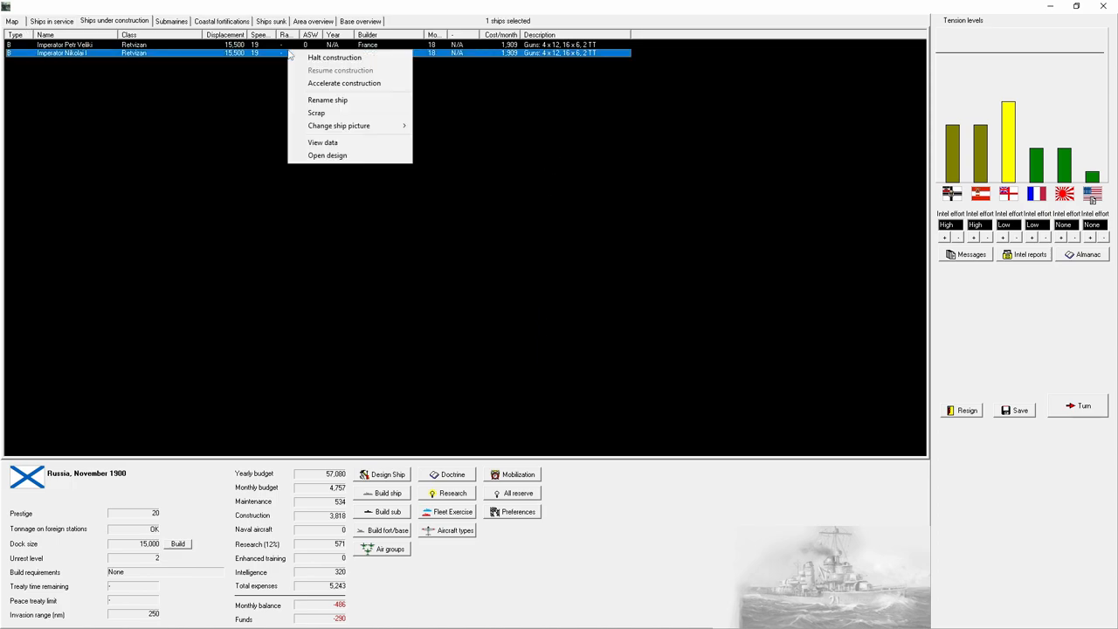
{"action": "left_click", "coordinate": [11, 21]}
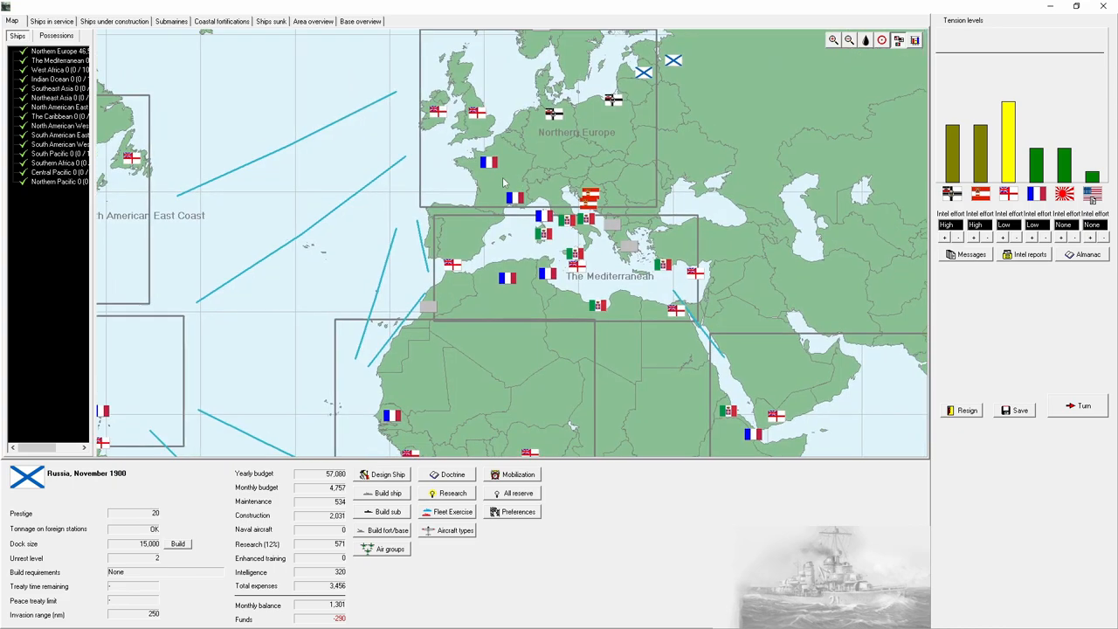
Step: Answer the Czar's British proposal and reach January 1901, dismissing research breakthrough reports
{"action": "left_click", "coordinate": [1083, 405]}
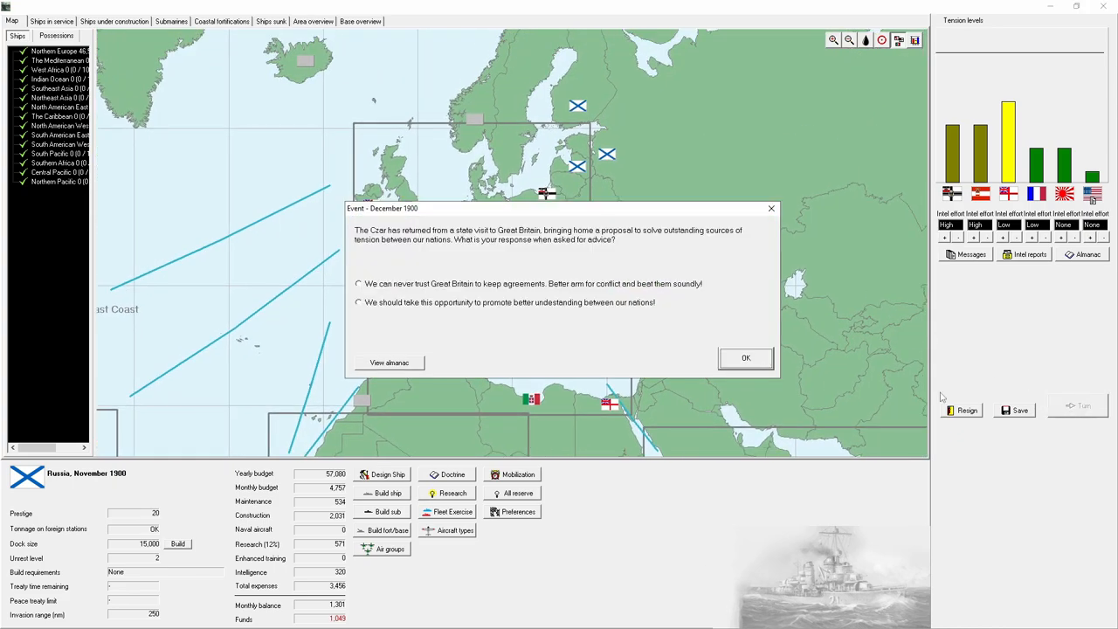
{"action": "mouse_move", "coordinate": [587, 249]}
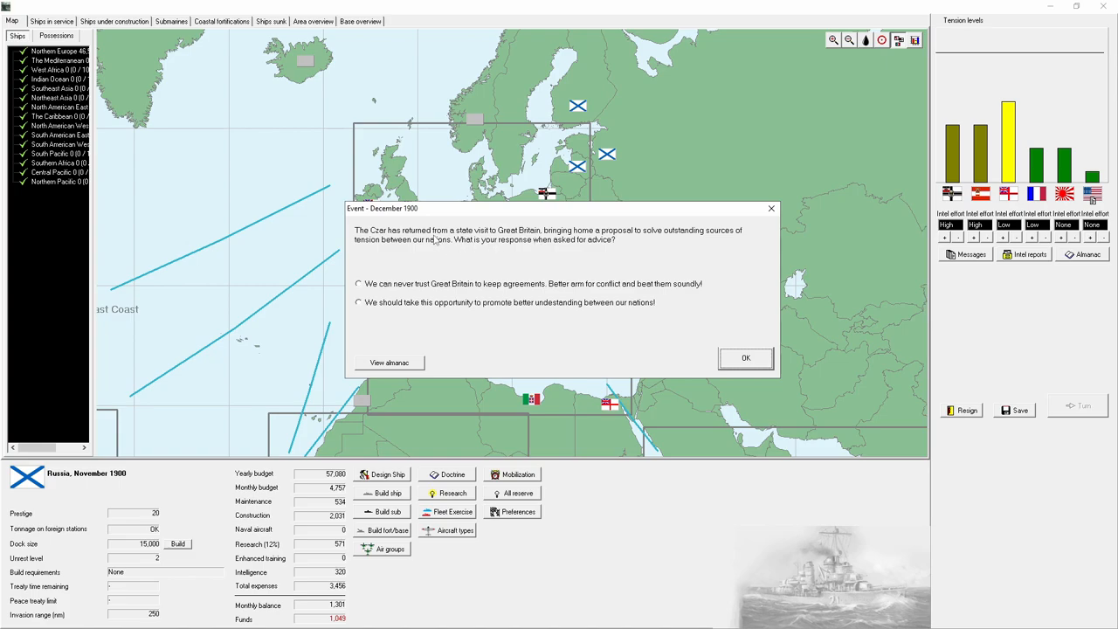
{"action": "mouse_move", "coordinate": [521, 247]}
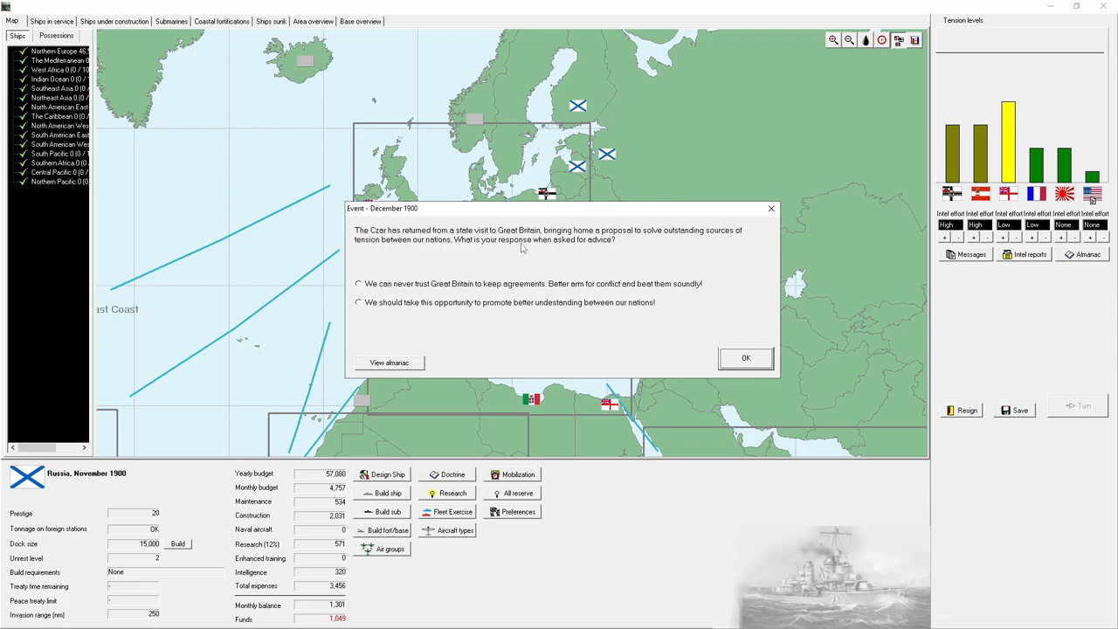
{"action": "mouse_move", "coordinate": [476, 309]}
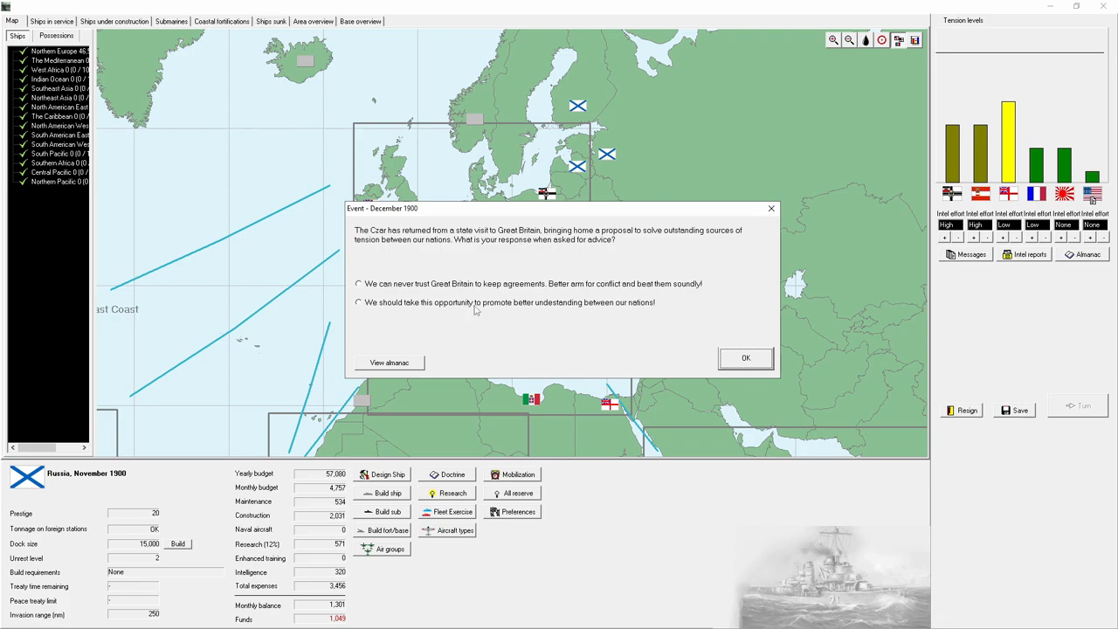
{"action": "left_click", "coordinate": [745, 358]}
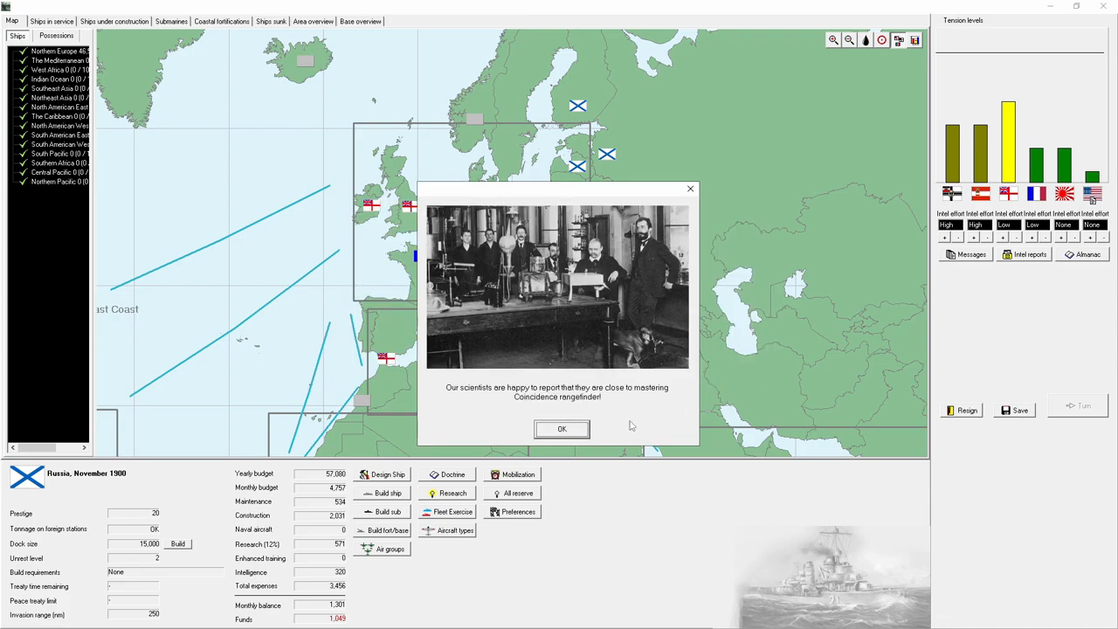
{"action": "left_click", "coordinate": [562, 429]}
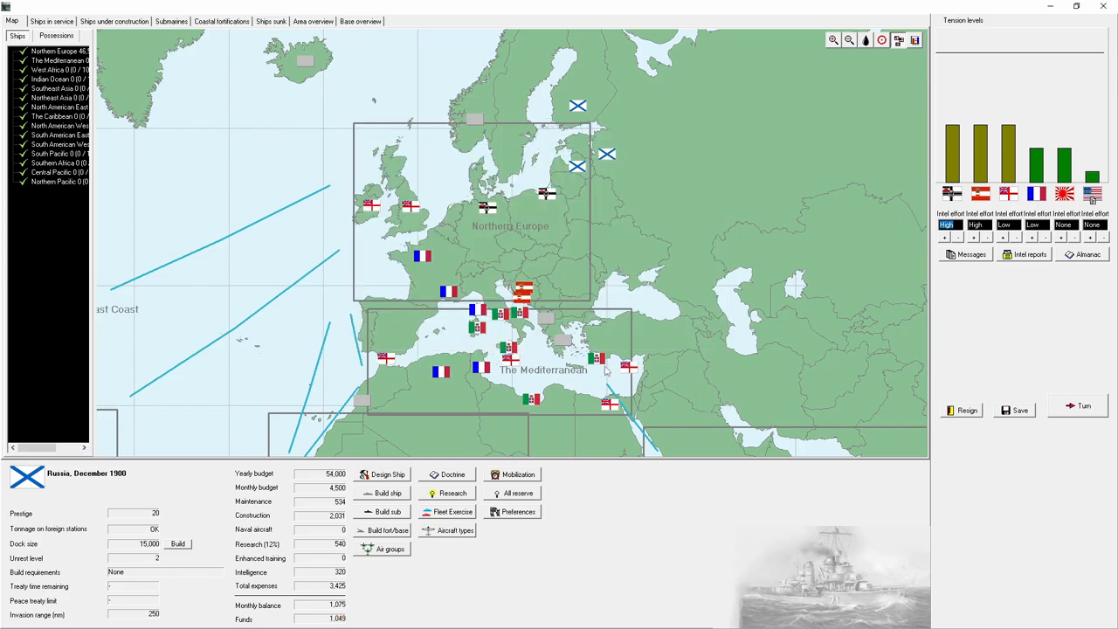
{"action": "left_click", "coordinate": [114, 21]}
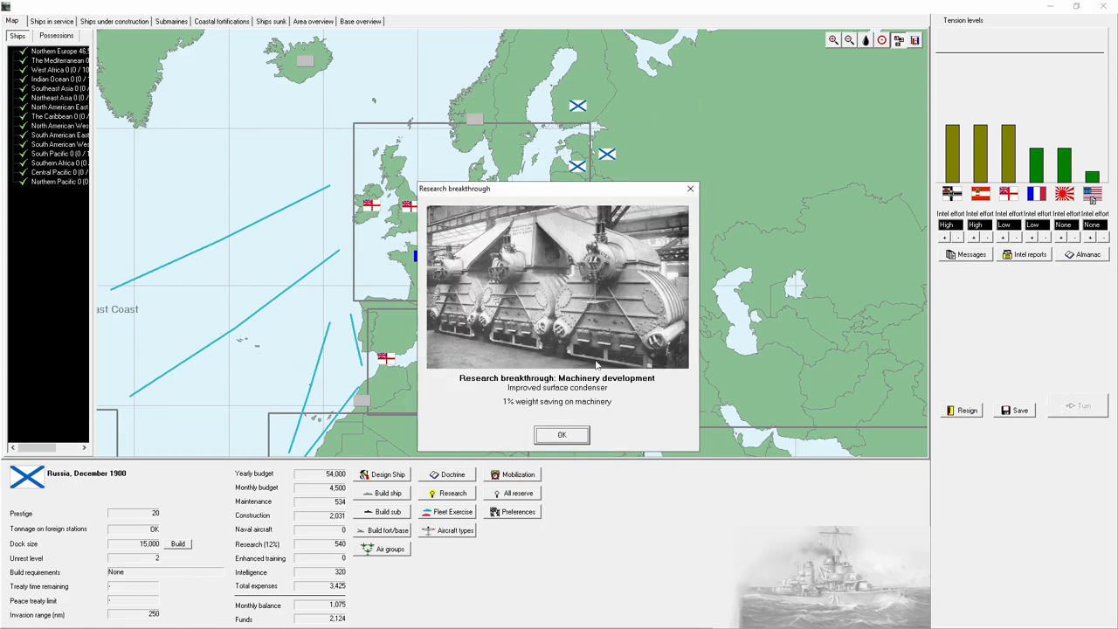
{"action": "left_click", "coordinate": [562, 436]}
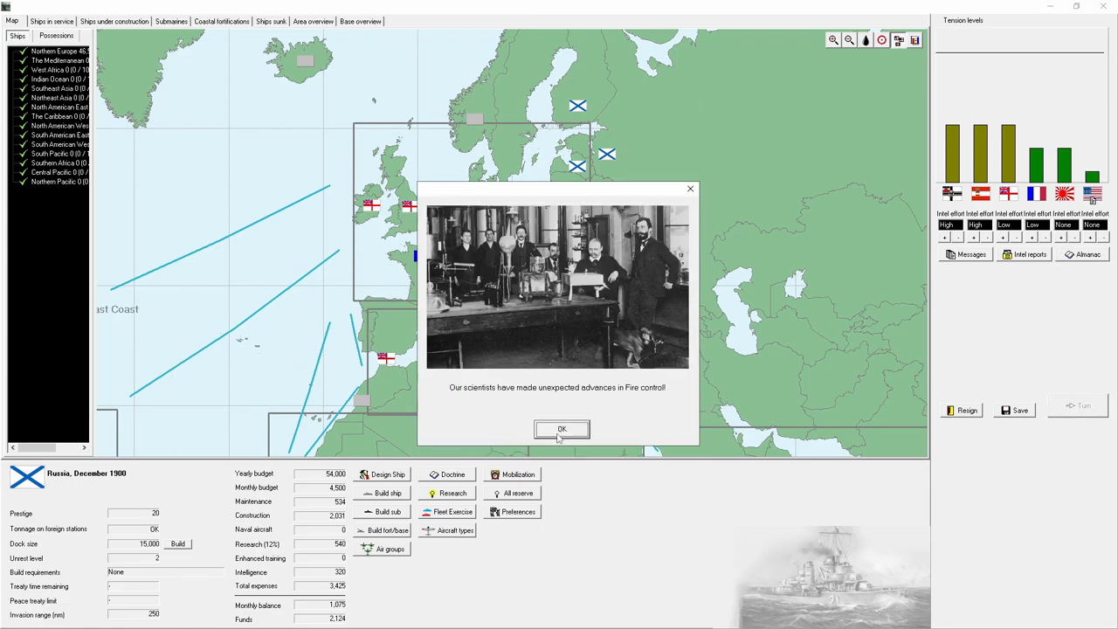
{"action": "left_click", "coordinate": [562, 429]}
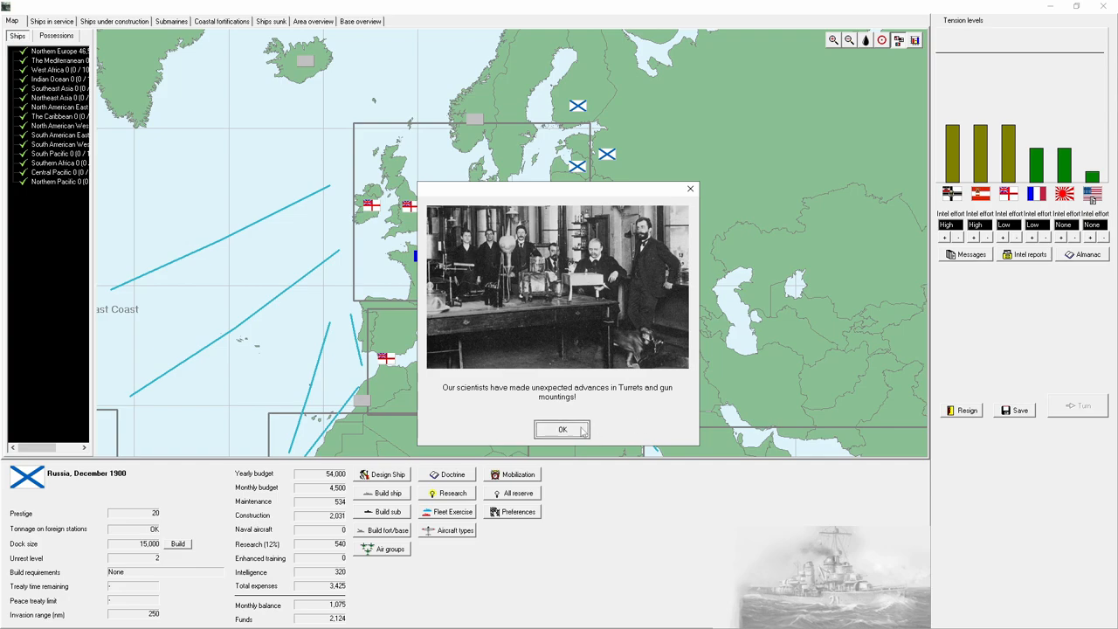
{"action": "left_click", "coordinate": [561, 429]}
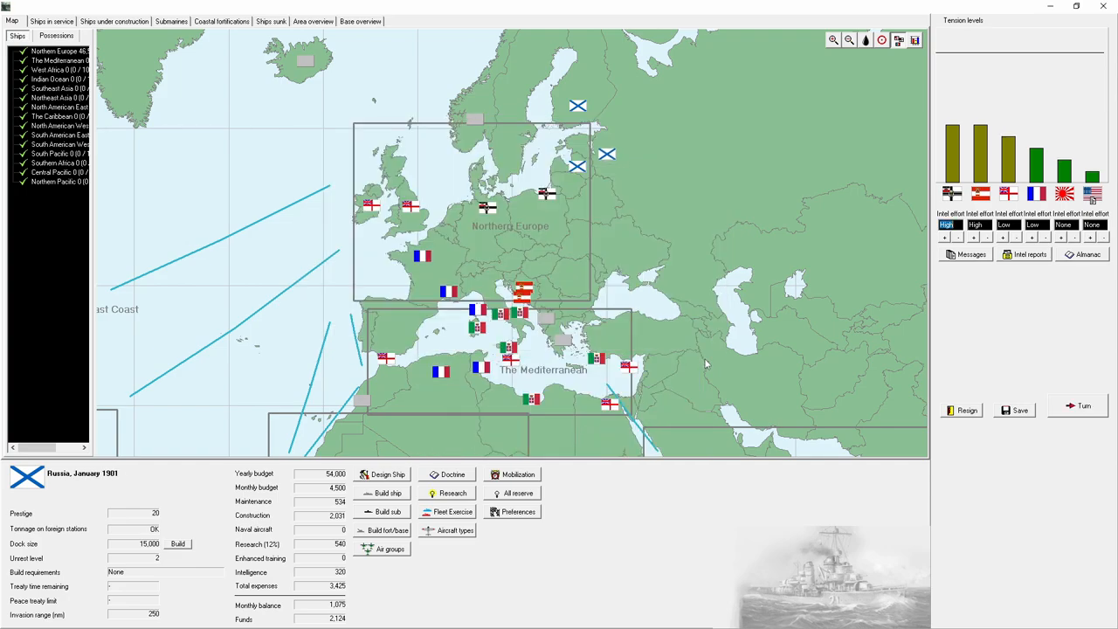
Step: Check ships under construction, advance a month and answer the steel industry event
{"action": "left_click", "coordinate": [114, 21]}
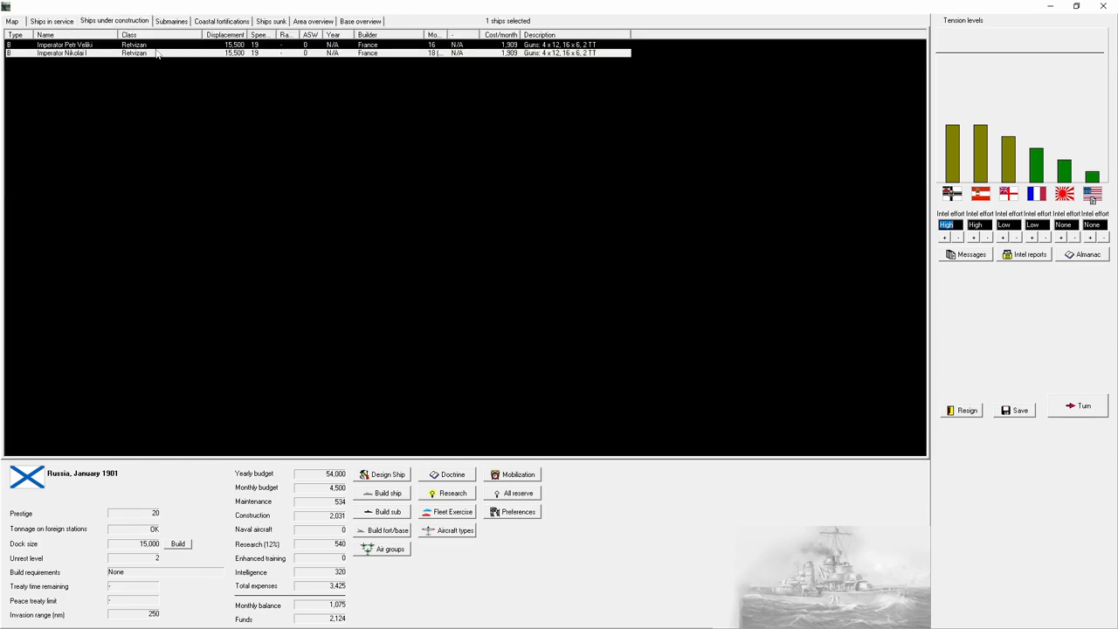
{"action": "left_click", "coordinate": [11, 21]}
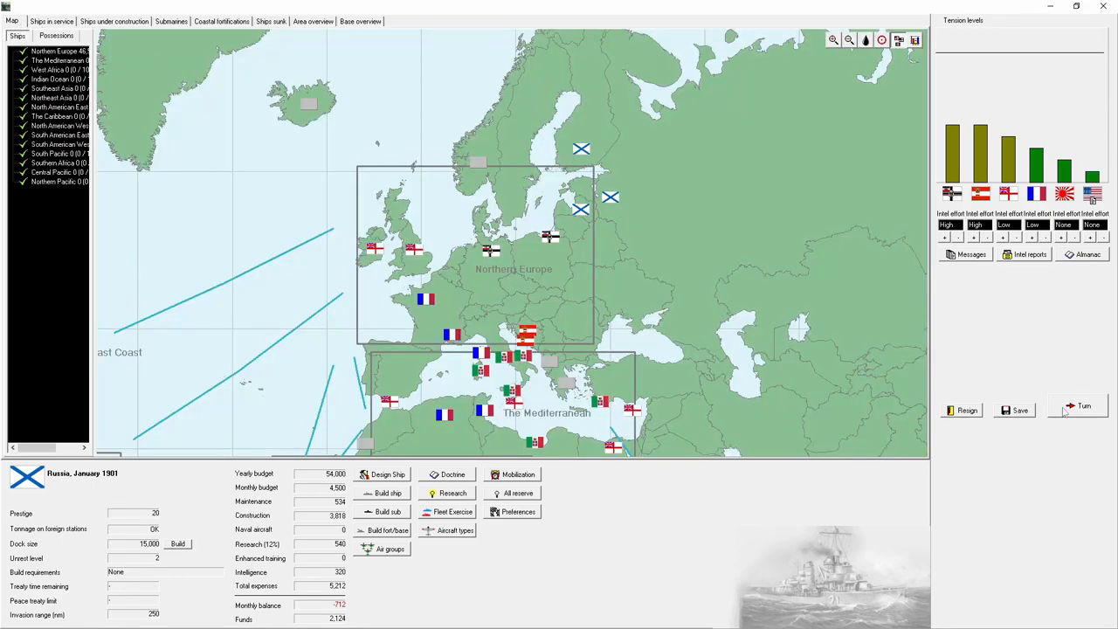
{"action": "left_click", "coordinate": [1083, 407]}
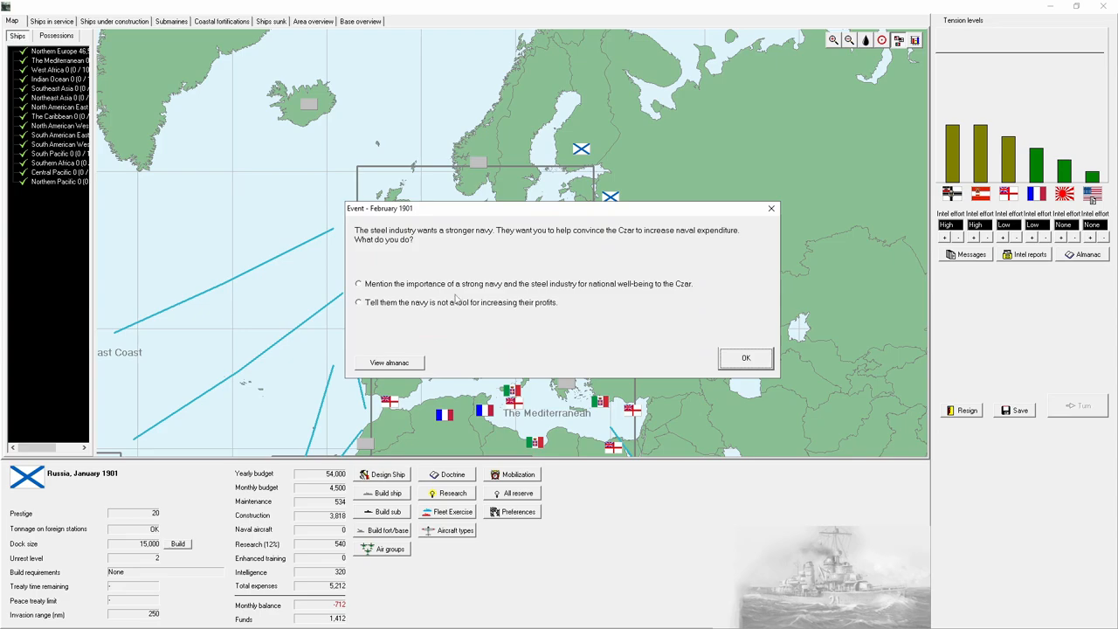
{"action": "left_click", "coordinate": [745, 358]}
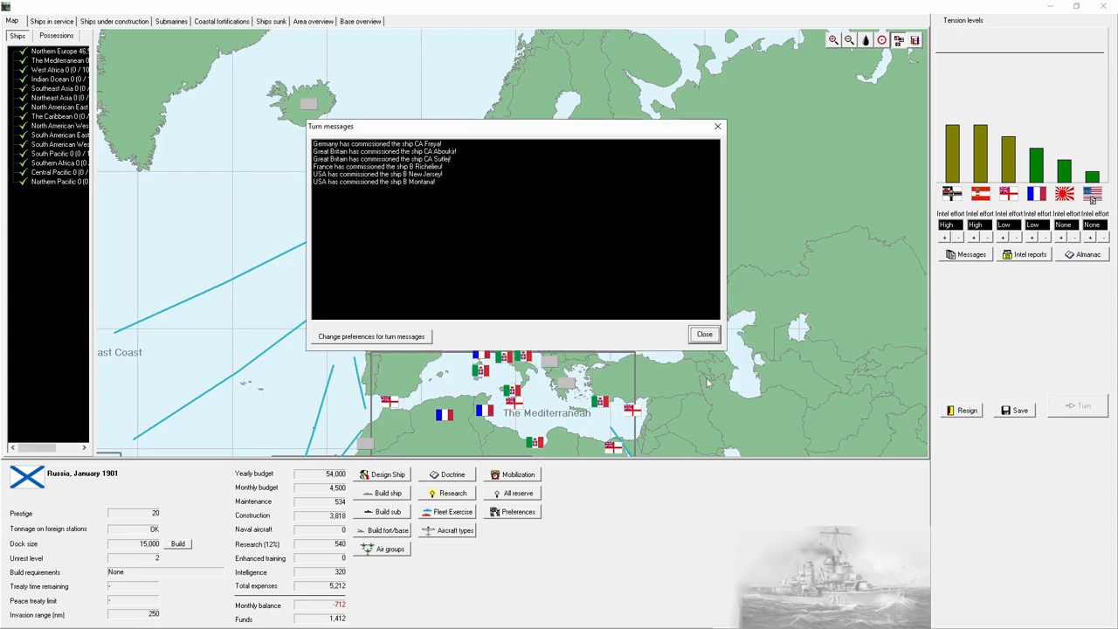
{"action": "left_click", "coordinate": [704, 334]}
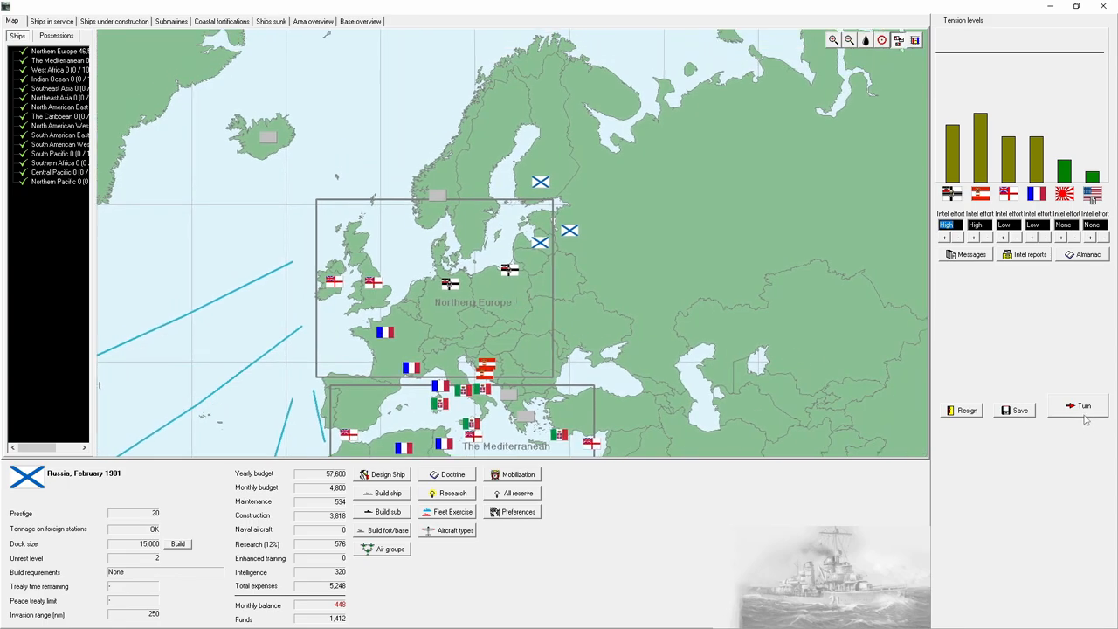
Step: Advance two more months to April 1901, dismissing each monthly news report
{"action": "left_click", "coordinate": [1083, 405]}
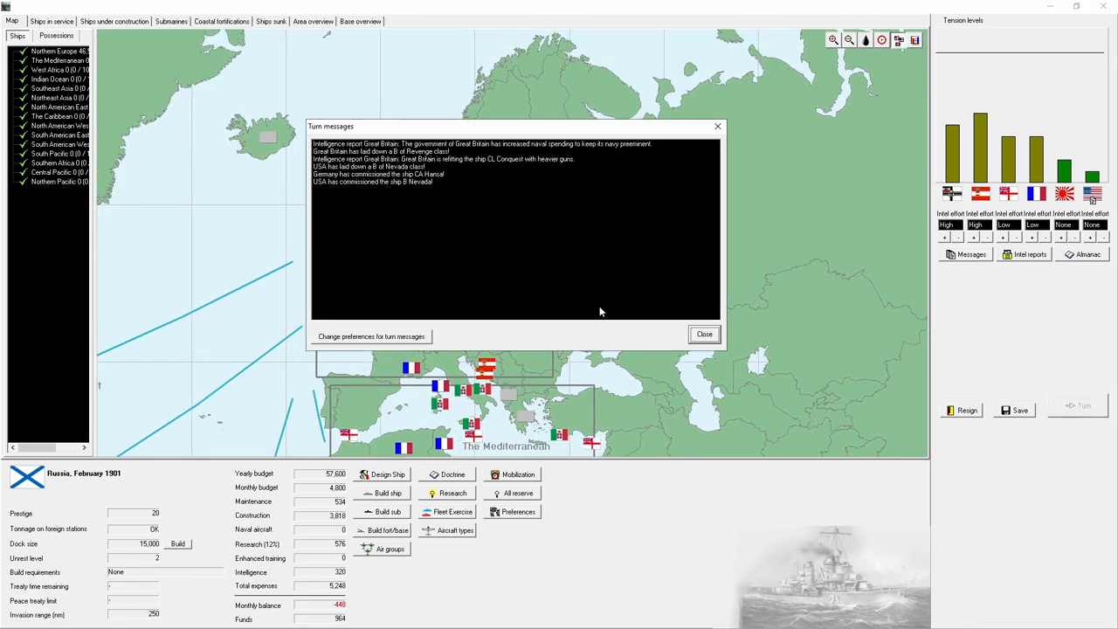
{"action": "left_click", "coordinate": [704, 334]}
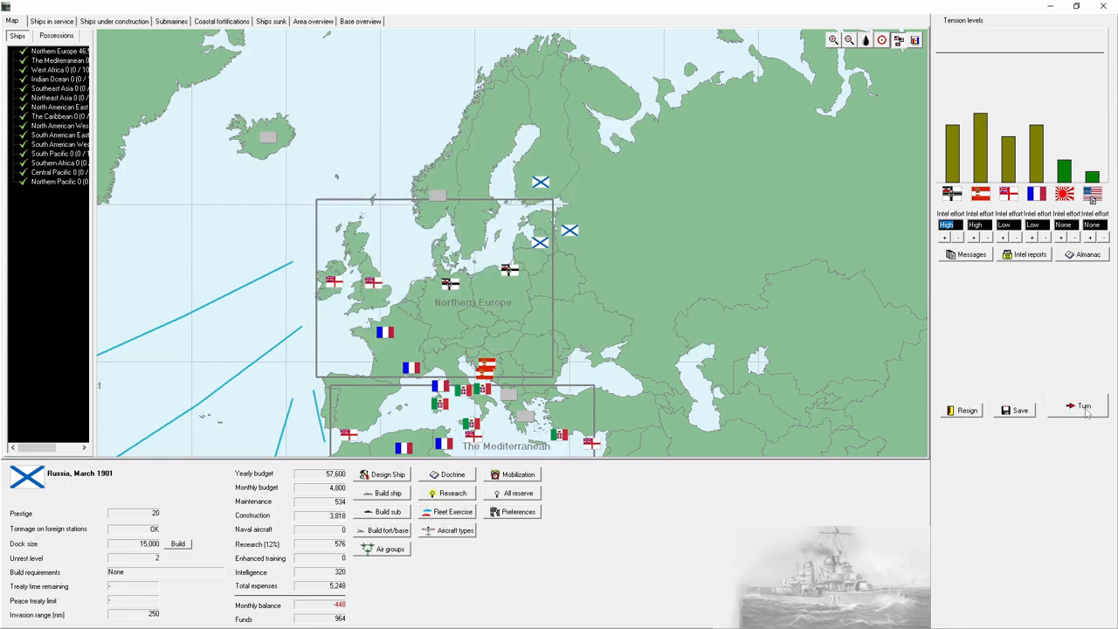
{"action": "left_click", "coordinate": [1084, 407]}
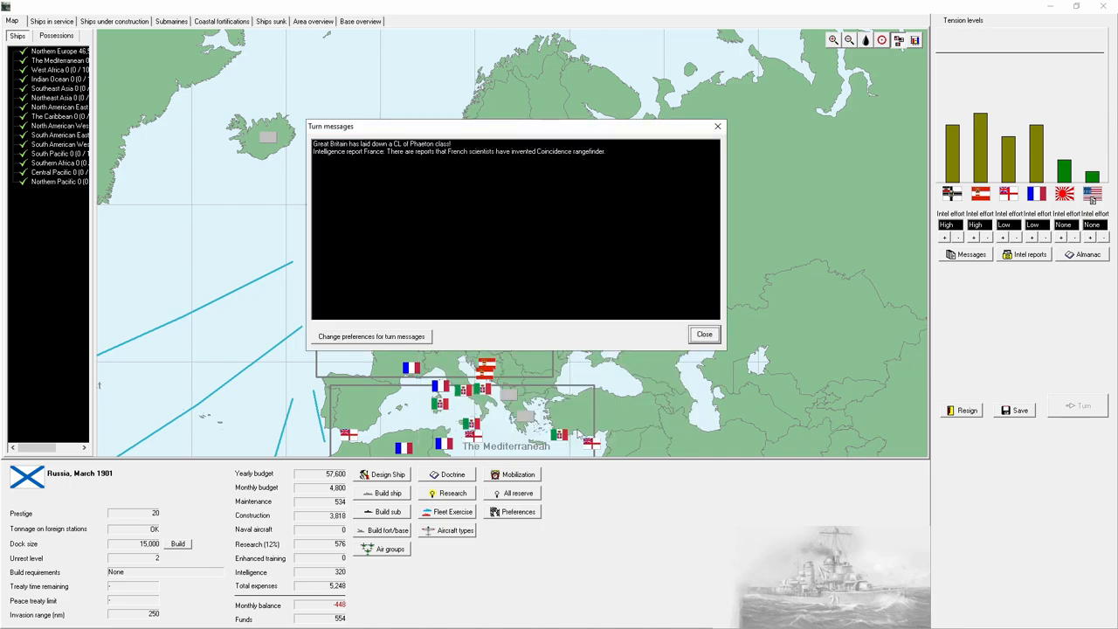
{"action": "left_click", "coordinate": [704, 334]}
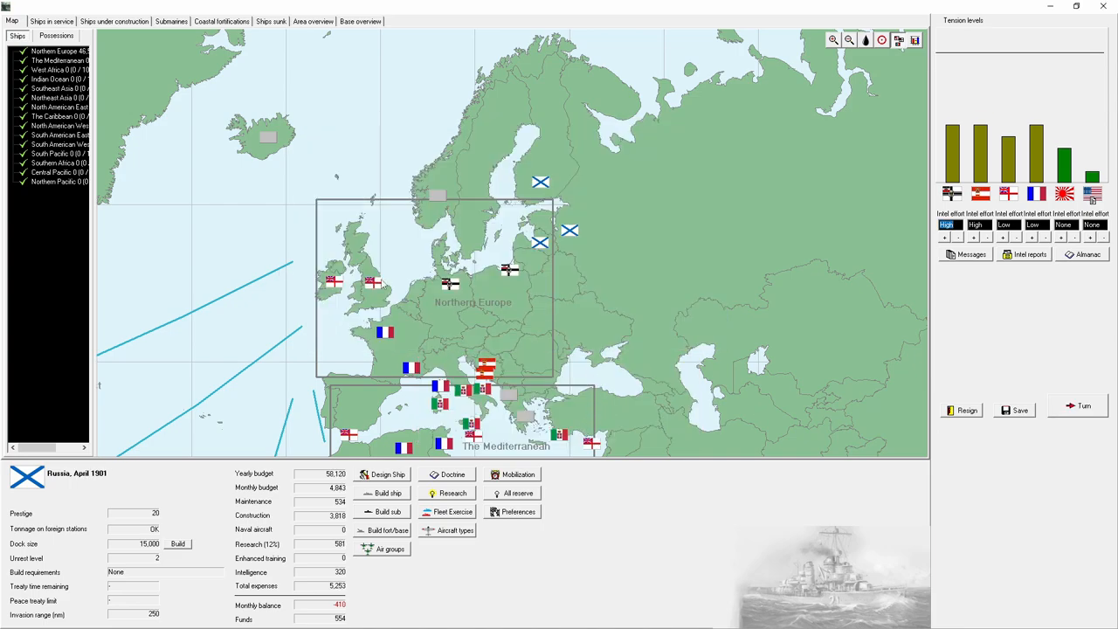
{"action": "mouse_move", "coordinate": [395, 292]}
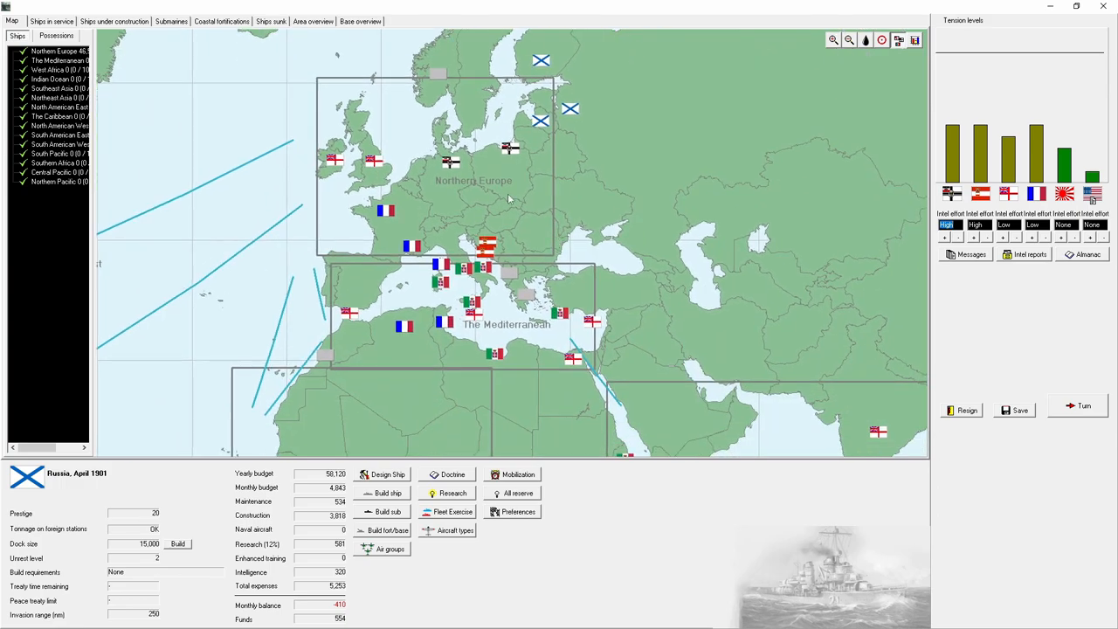
{"action": "mouse_move", "coordinate": [491, 153]}
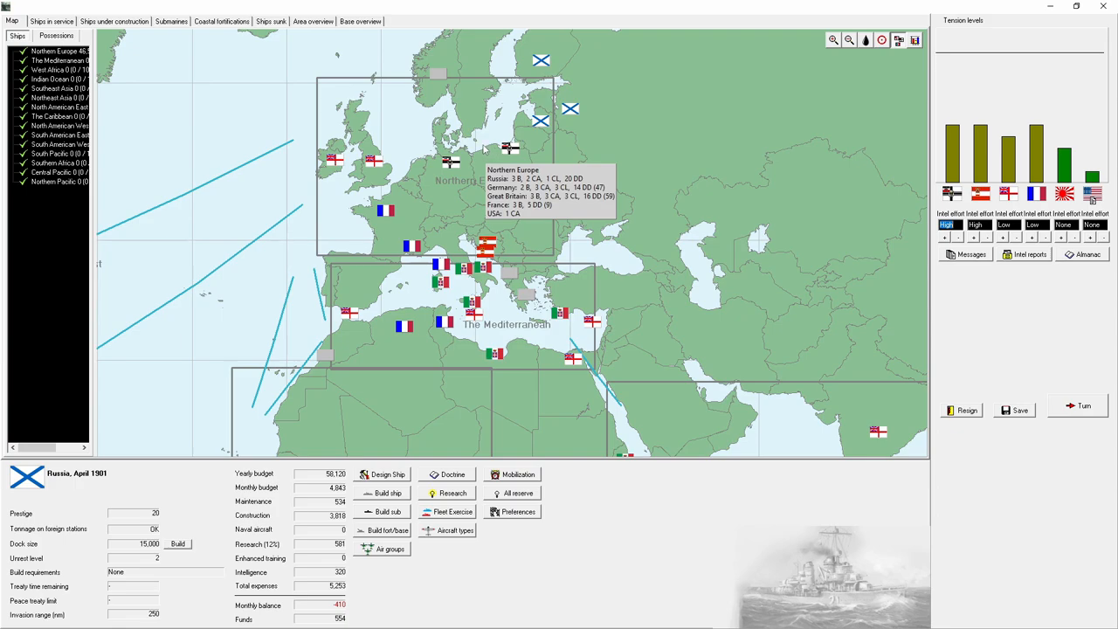
{"action": "mouse_move", "coordinate": [479, 158]}
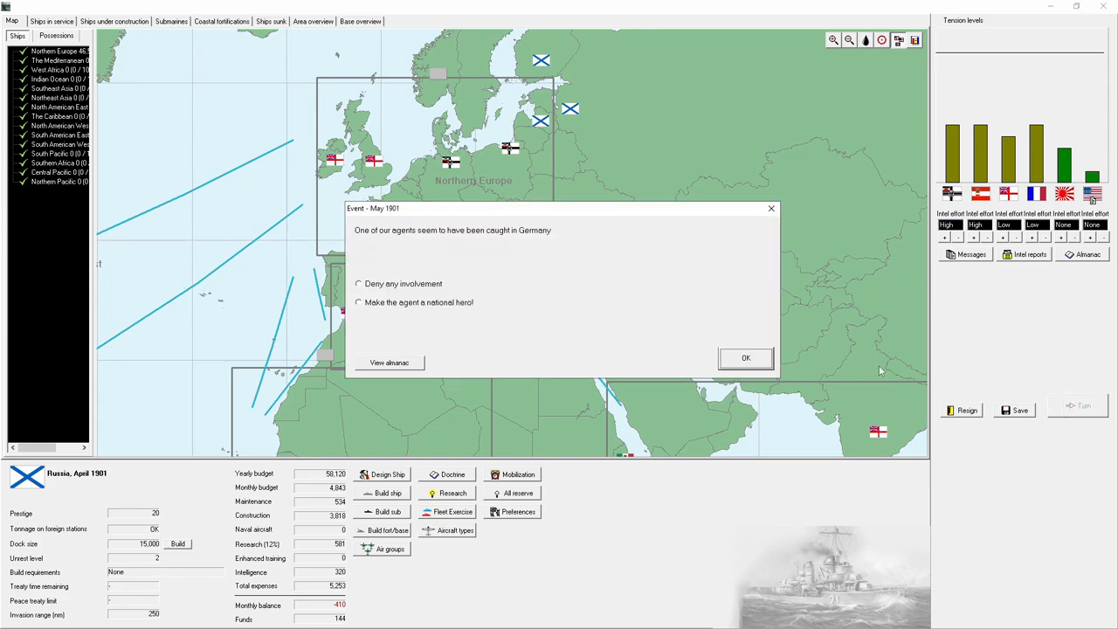
Step: Make the agent caught in Germany a national hero and deny involvement in France
{"action": "left_click", "coordinate": [357, 302]}
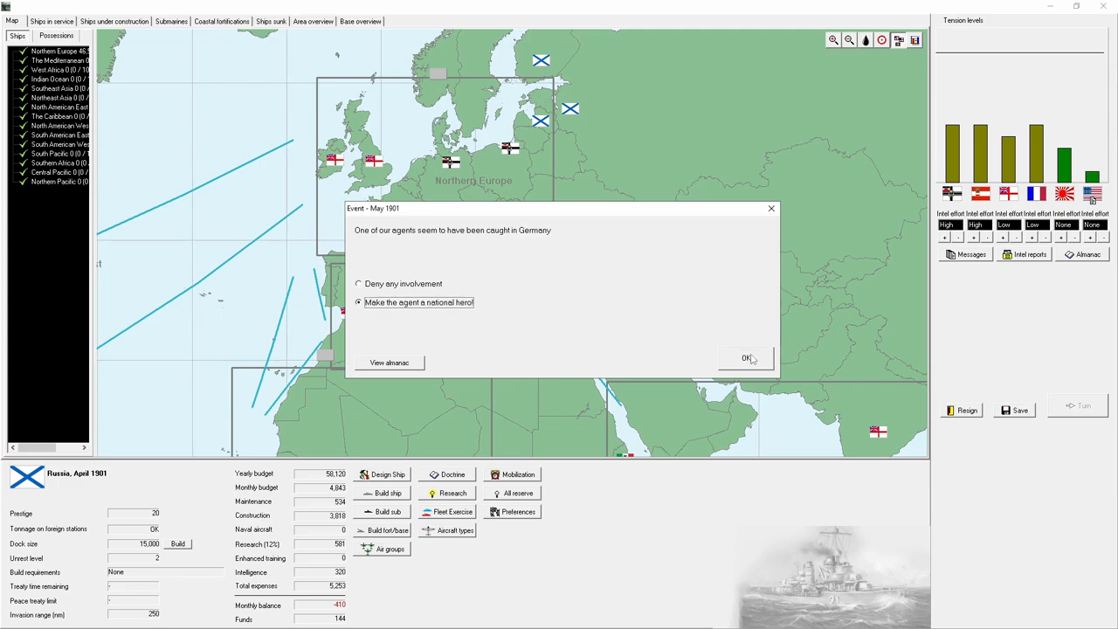
{"action": "left_click", "coordinate": [745, 358]}
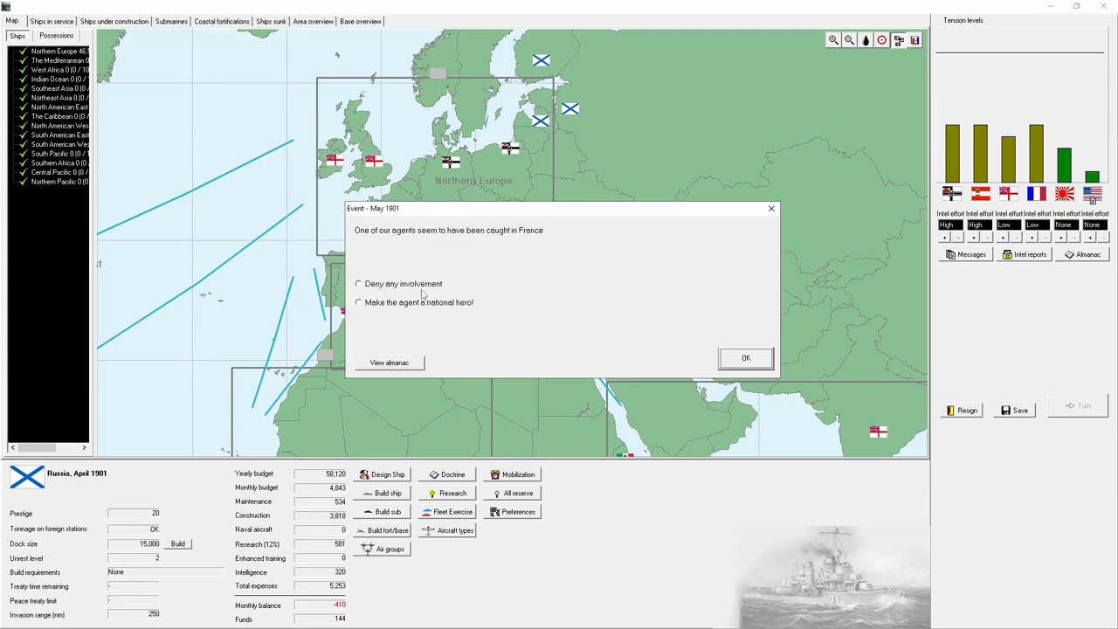
{"action": "left_click", "coordinate": [746, 359]}
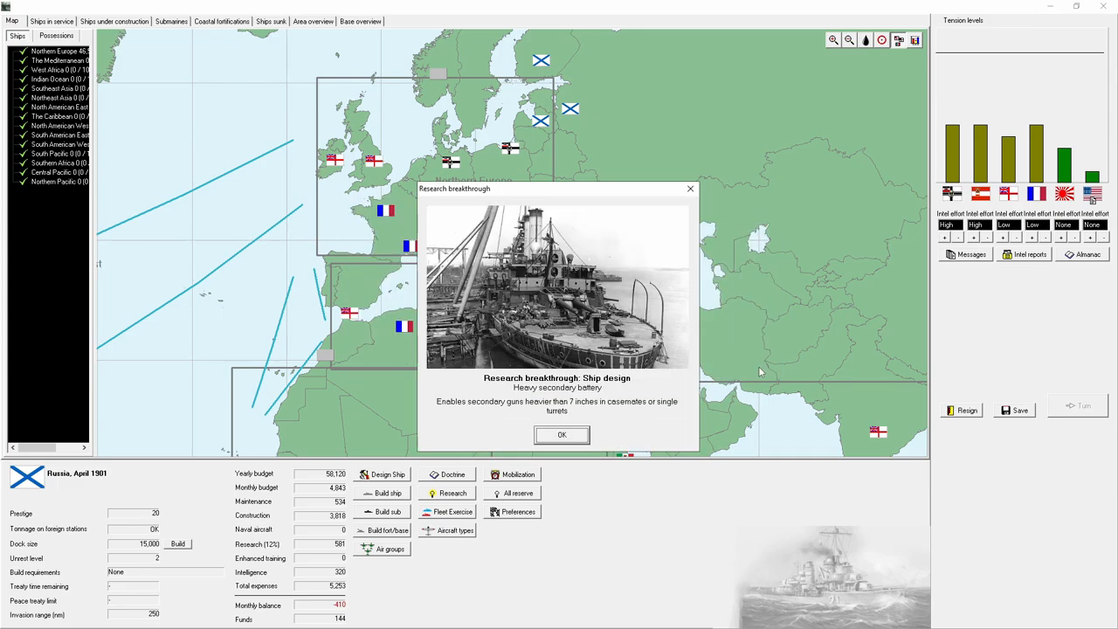
Step: Acknowledge the heavy secondary battery and active mine warfare breakthroughs and dismiss the news
{"action": "left_click", "coordinate": [562, 436]}
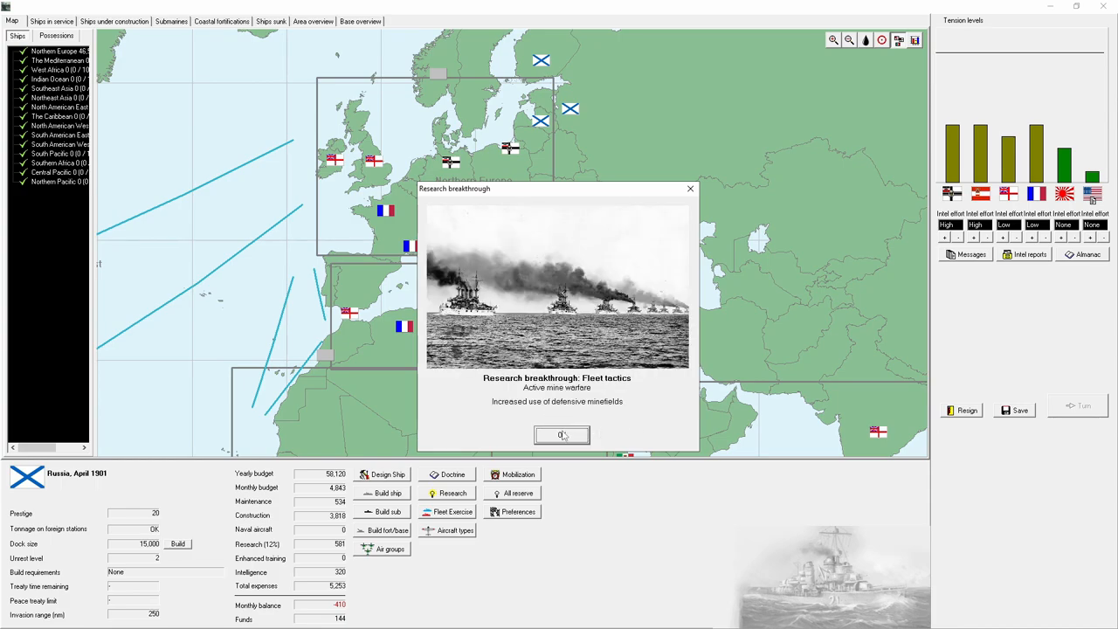
{"action": "left_click", "coordinate": [562, 435]}
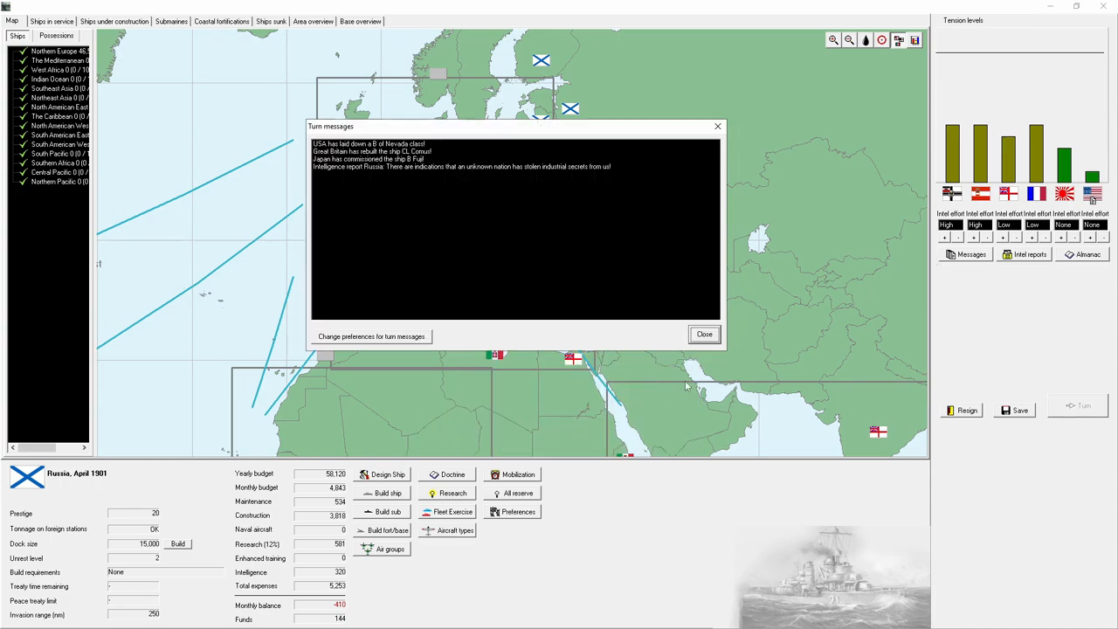
{"action": "left_click", "coordinate": [704, 334]}
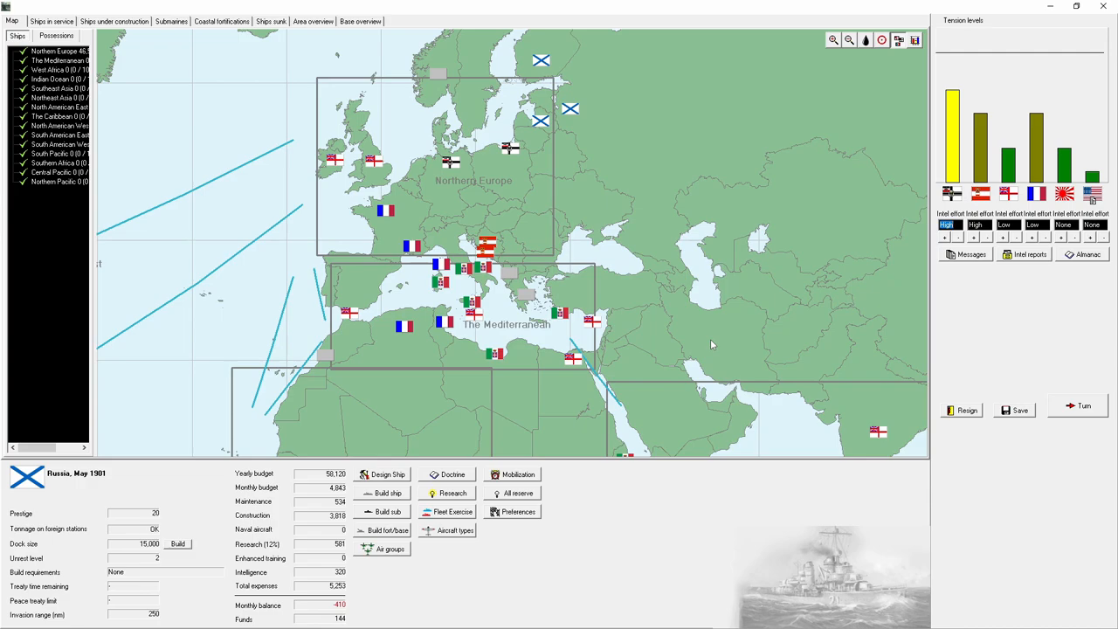
{"action": "mouse_move", "coordinate": [660, 268]}
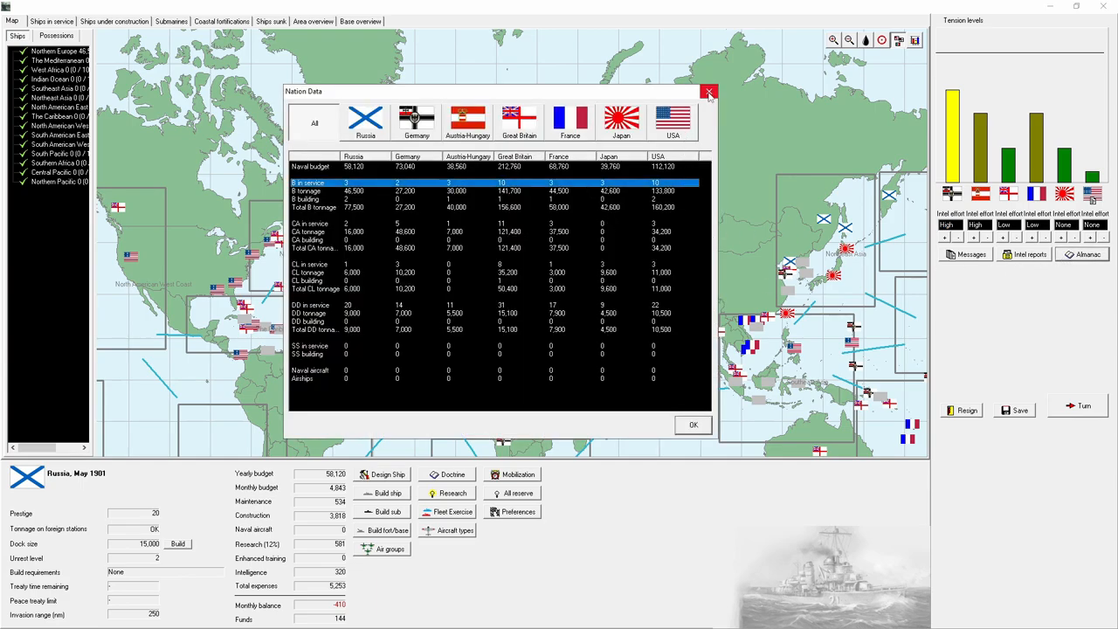
Step: Close the naval comparison, accept negative funds (-266), and view ships under construction
{"action": "left_click", "coordinate": [709, 92]}
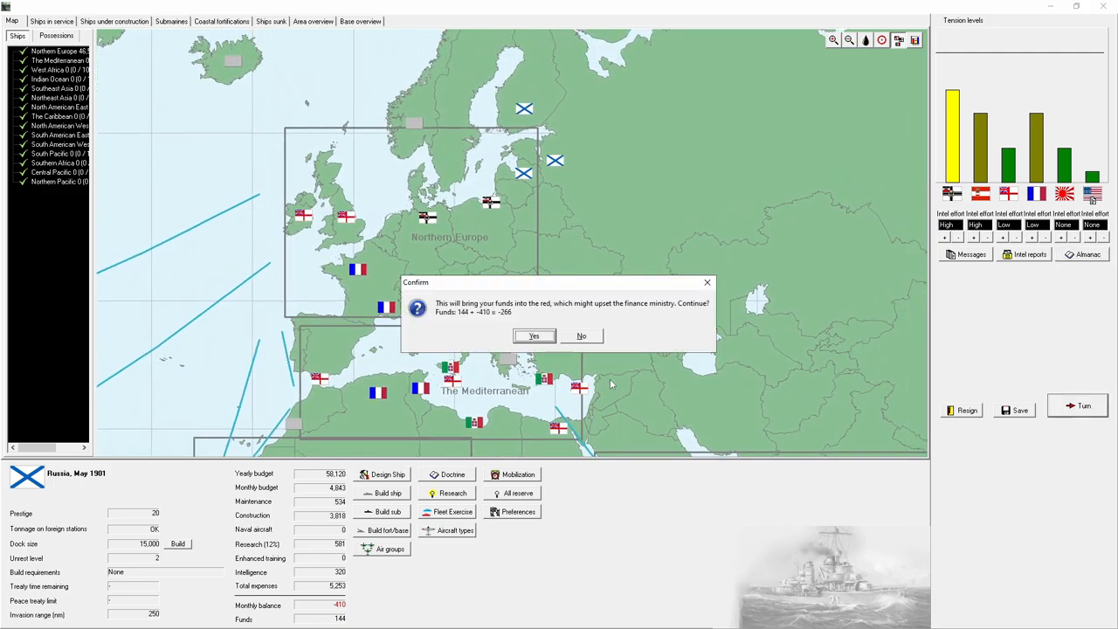
{"action": "left_click", "coordinate": [534, 335]}
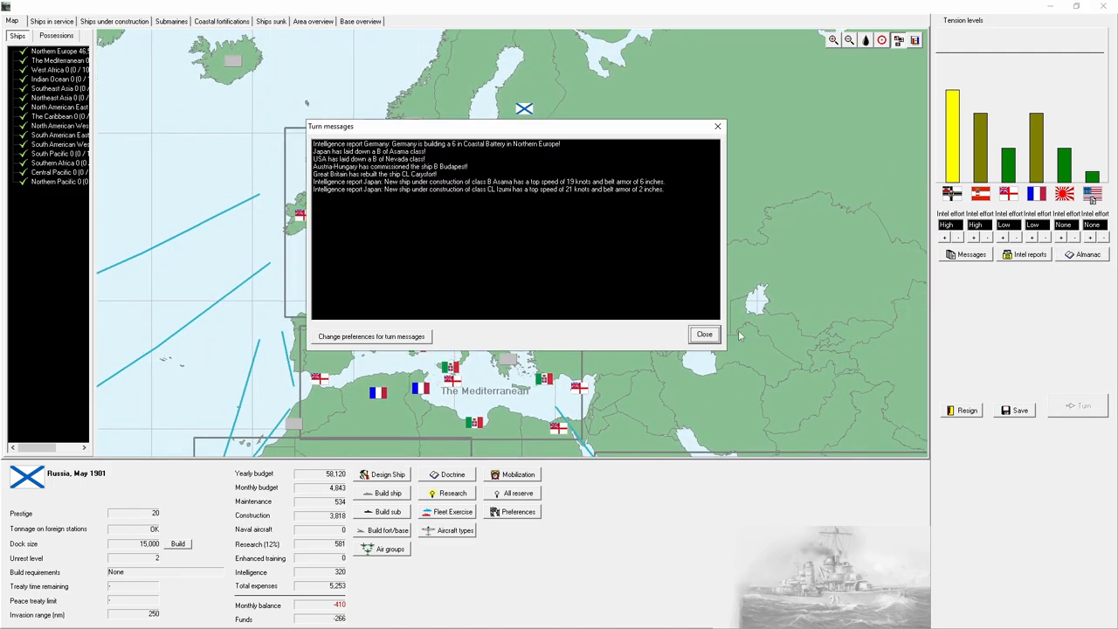
{"action": "left_click", "coordinate": [704, 334]}
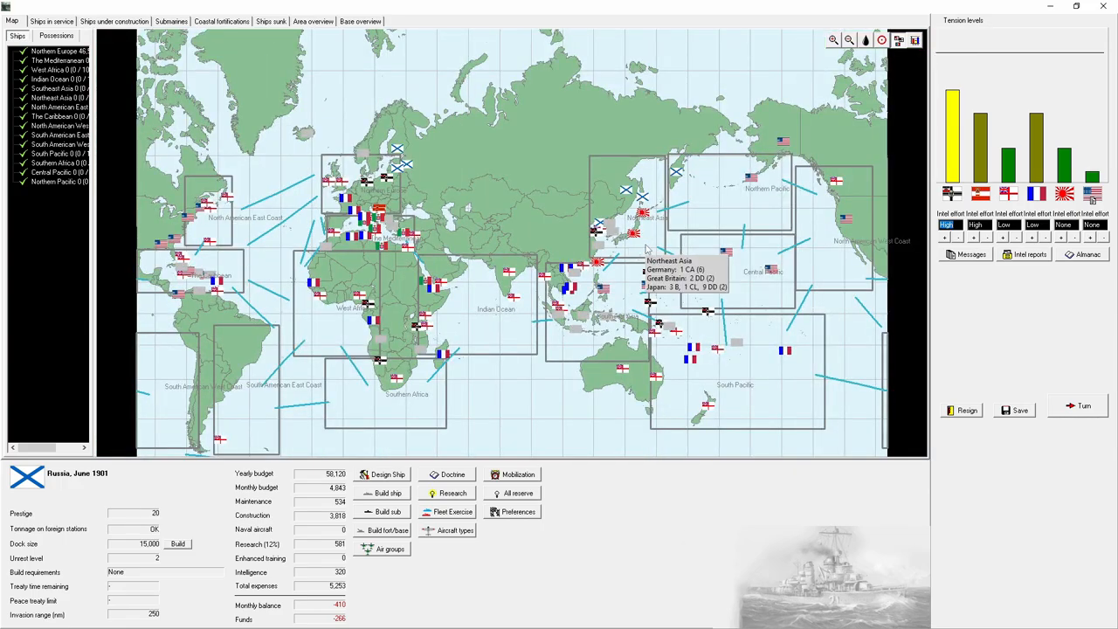
{"action": "left_click", "coordinate": [114, 21]}
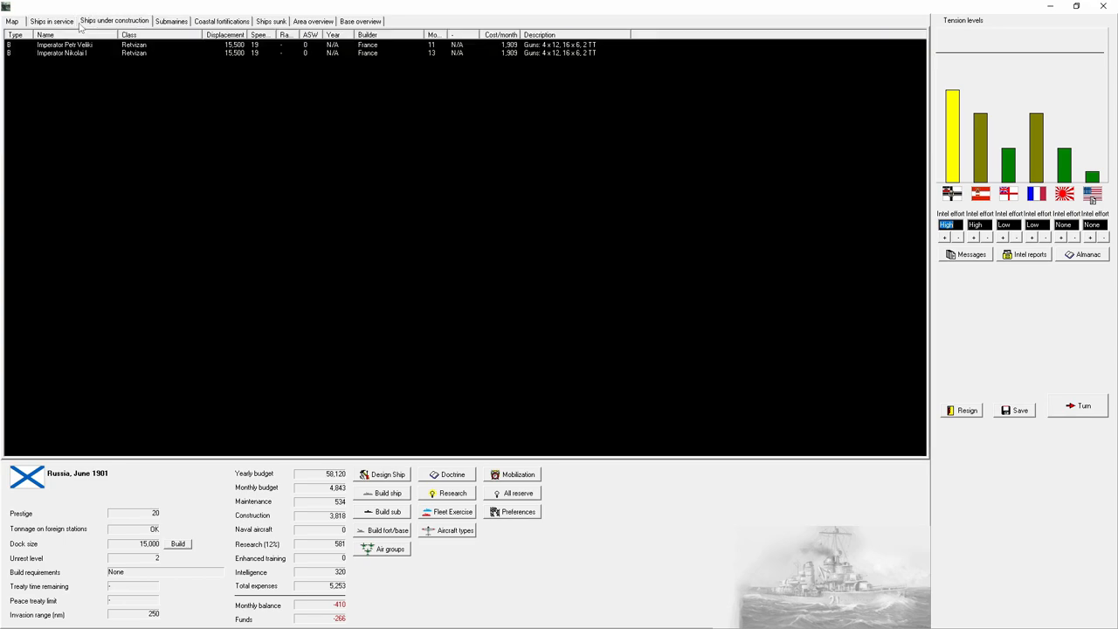
Step: Move Imperator Pavel I, Rossiya, Pamyat Azova and four others to Northeast Asia
{"action": "left_click", "coordinate": [51, 20]}
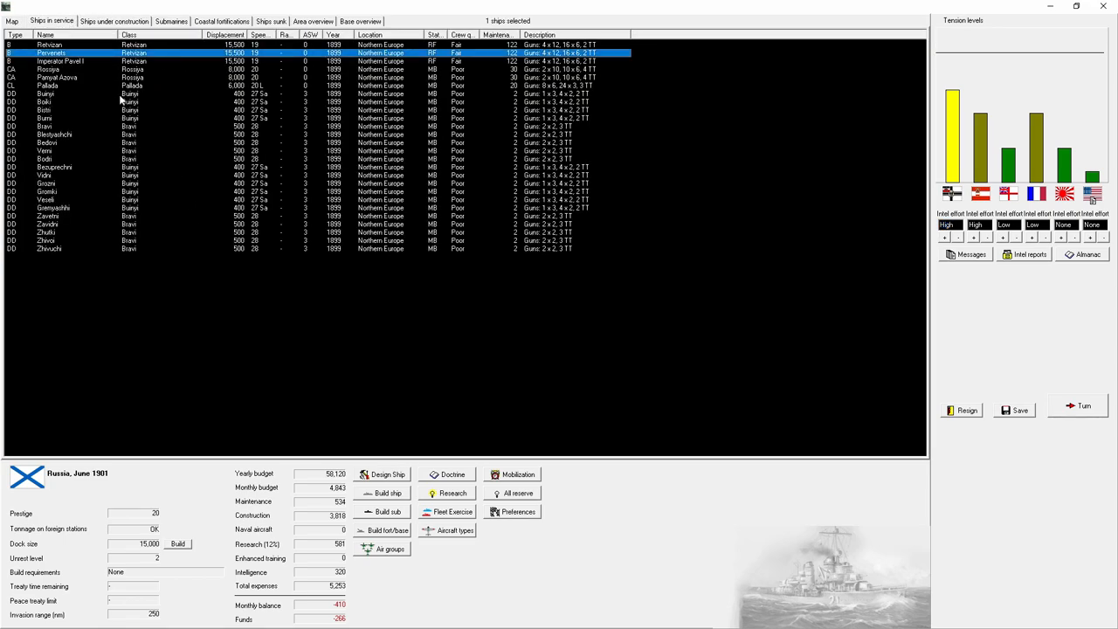
{"action": "left_click", "coordinate": [61, 61]}
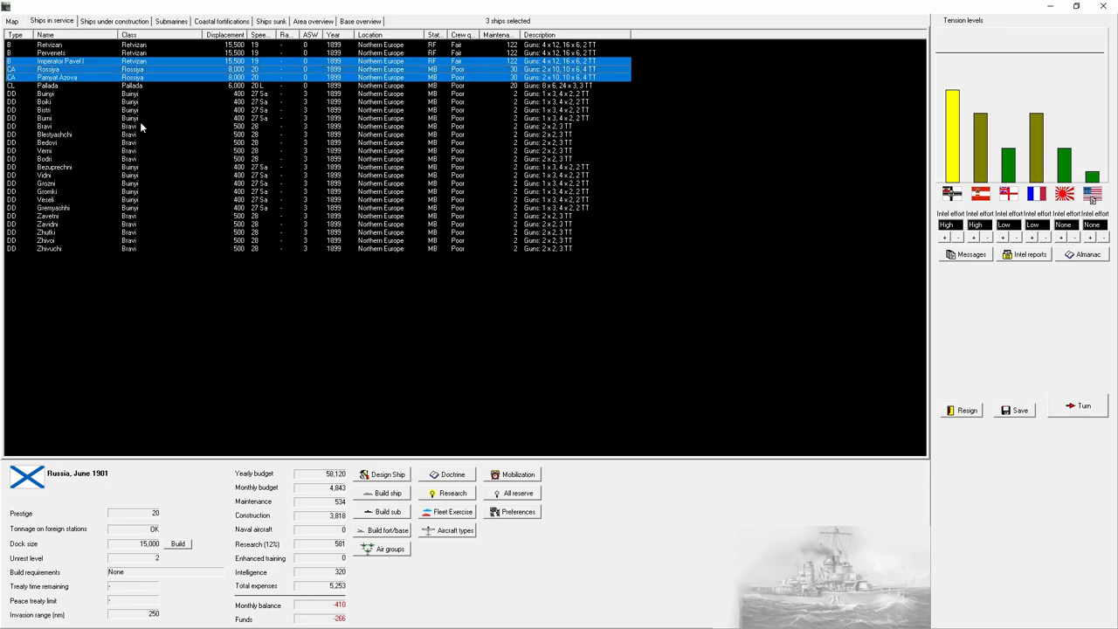
{"action": "left_click", "coordinate": [140, 151]}
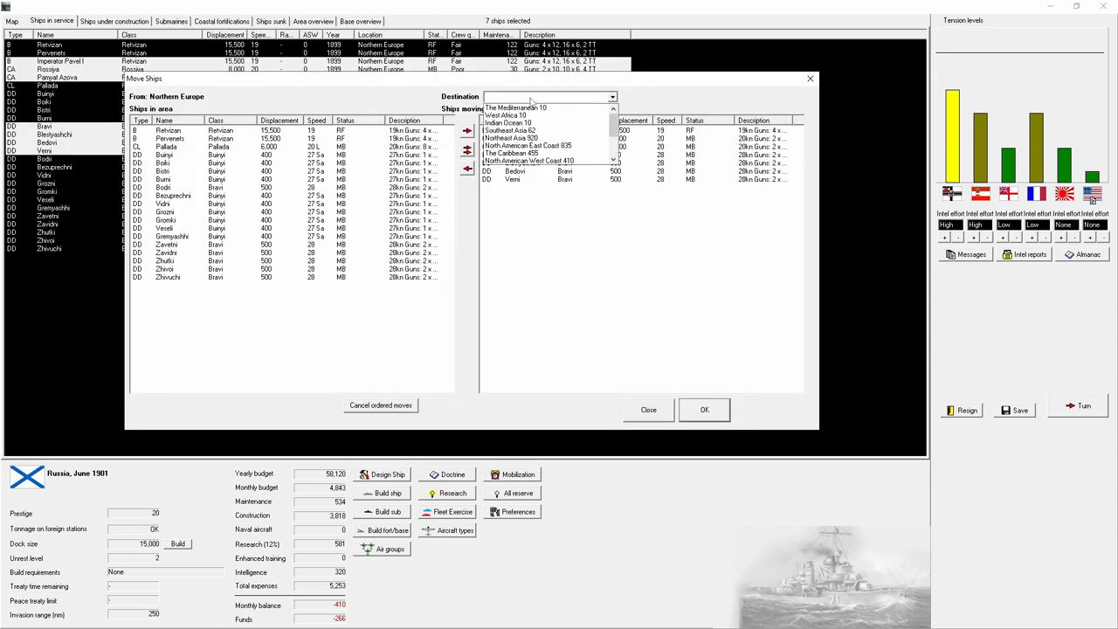
{"action": "left_click", "coordinate": [511, 130]}
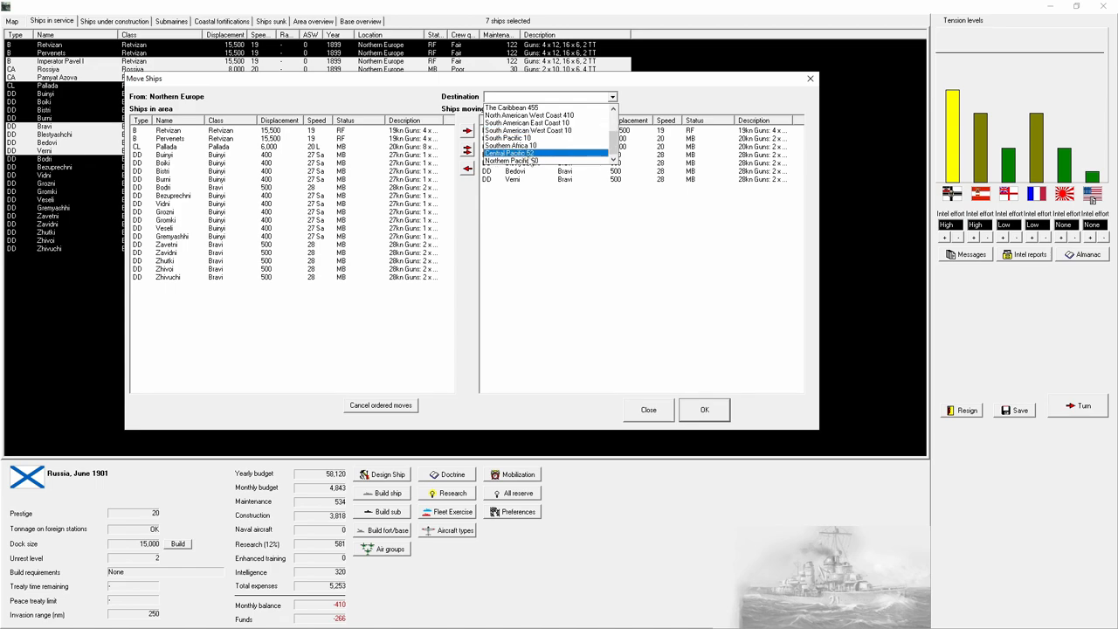
{"action": "left_click", "coordinate": [525, 161]}
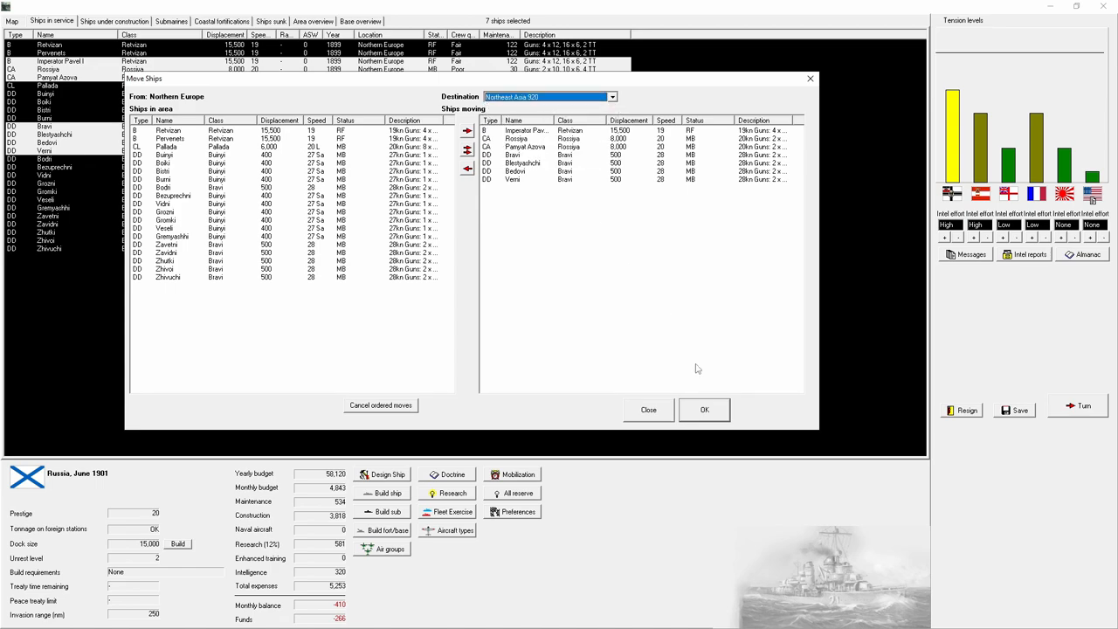
{"action": "left_click", "coordinate": [704, 410]}
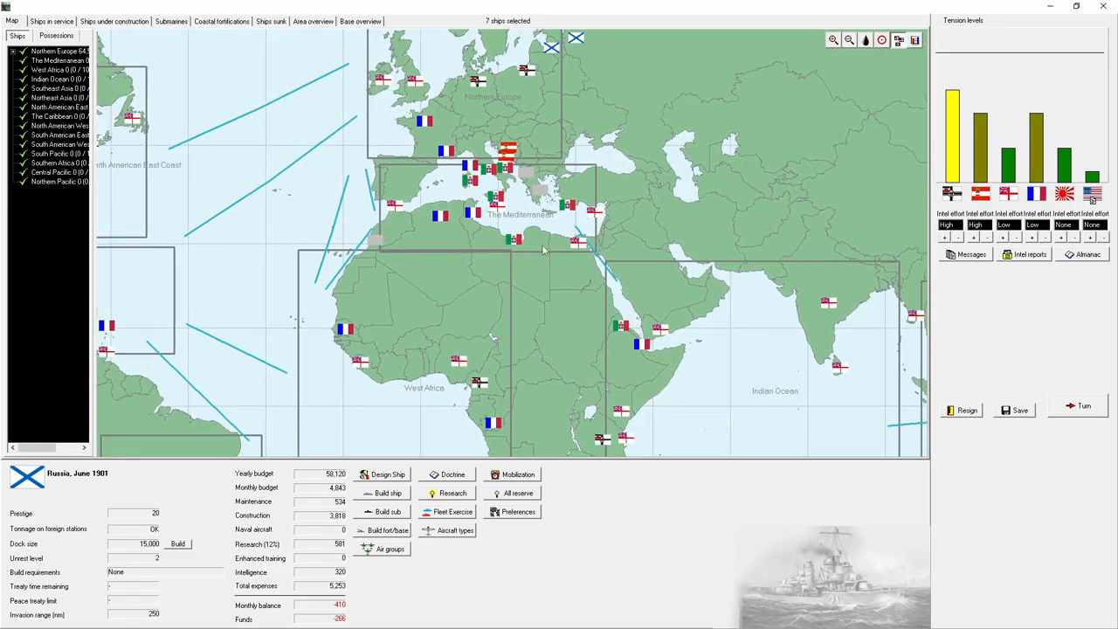
{"action": "mouse_move", "coordinate": [642, 251]}
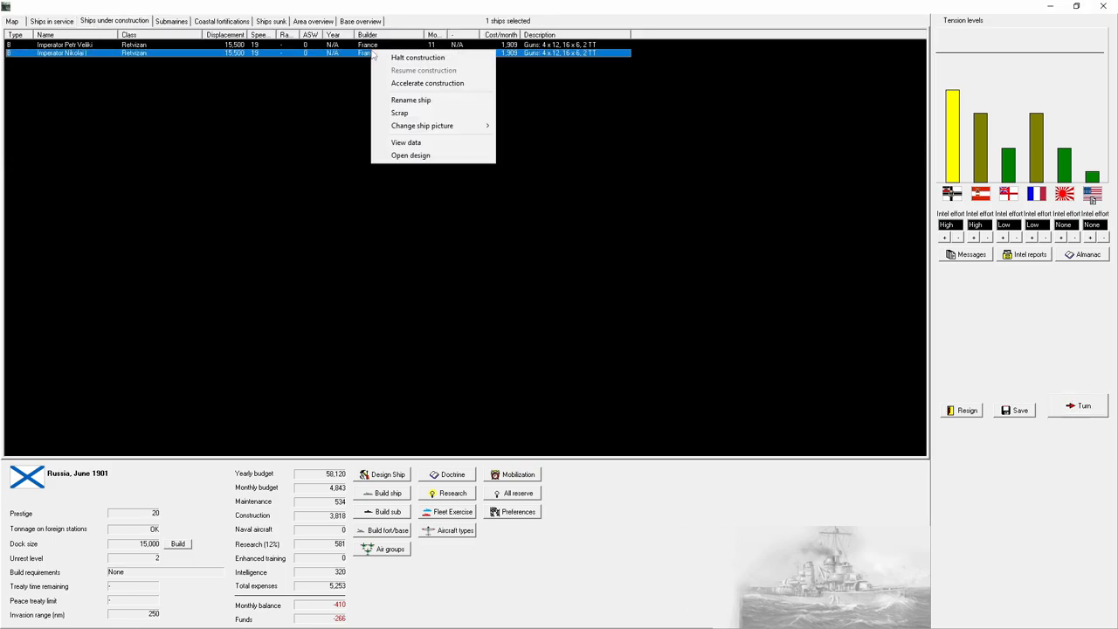
Step: Halt work on Imperator Nikolai I and dismiss the monthly news report
{"action": "left_click", "coordinate": [1084, 405]}
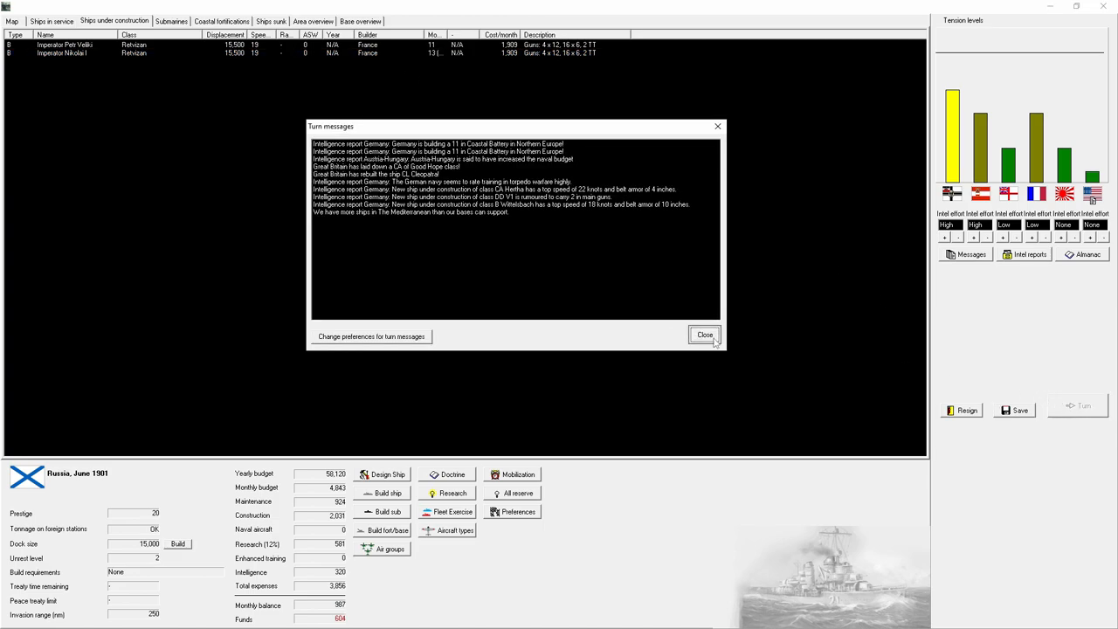
{"action": "left_click", "coordinate": [704, 335]}
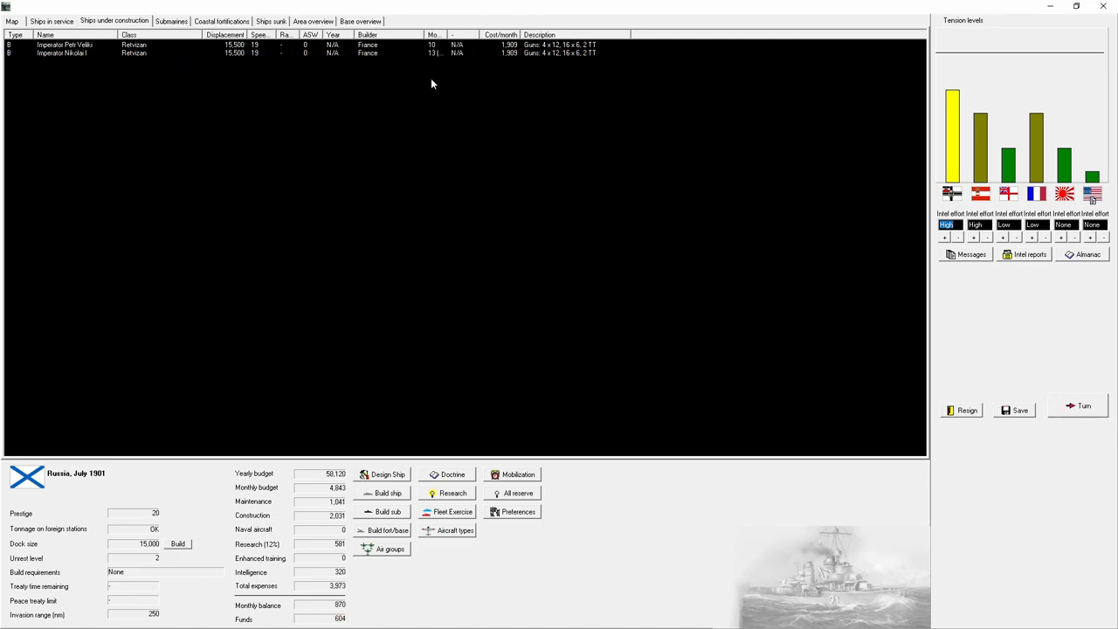
{"action": "left_click", "coordinate": [52, 21]}
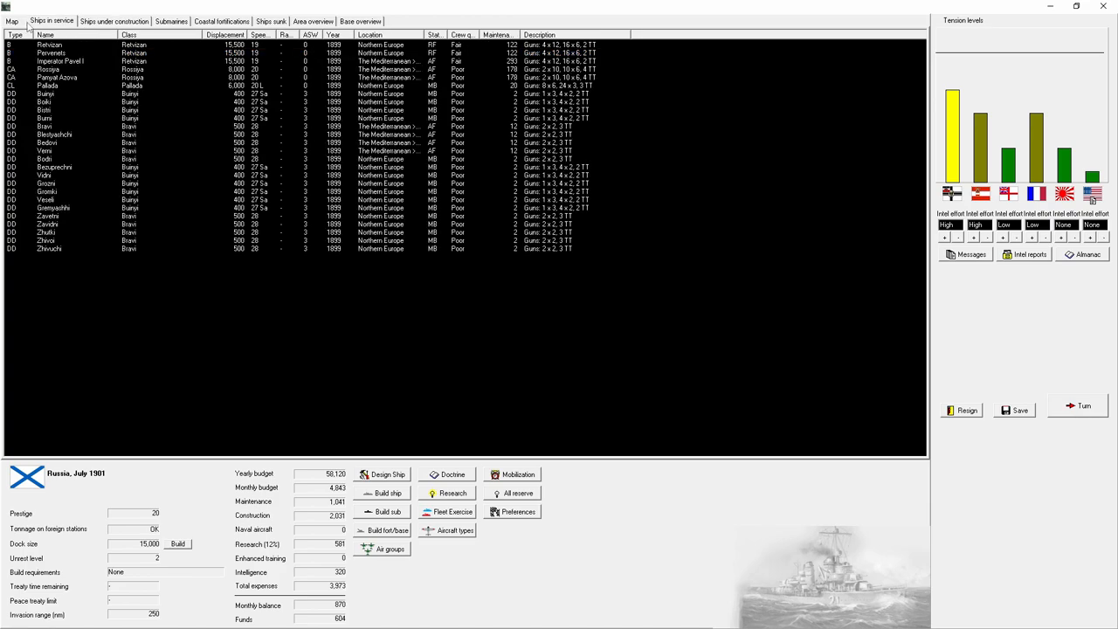
{"action": "left_click", "coordinate": [11, 21]}
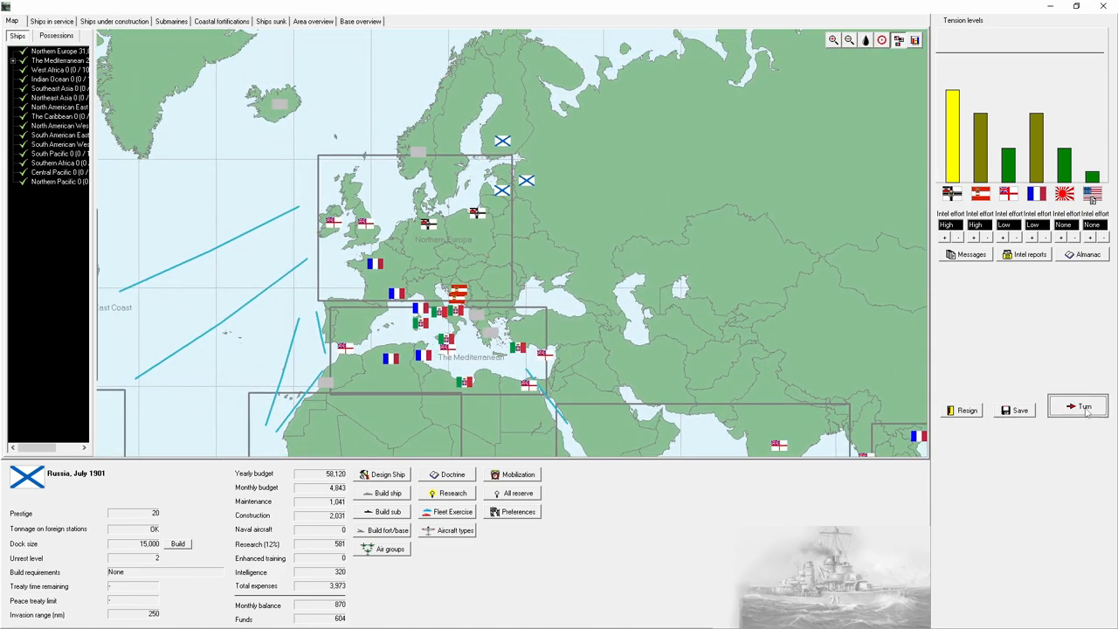
Step: Read the German and Austria-Hungary budget reports, then zoom the map to Port Arthur
{"action": "left_click", "coordinate": [1083, 407]}
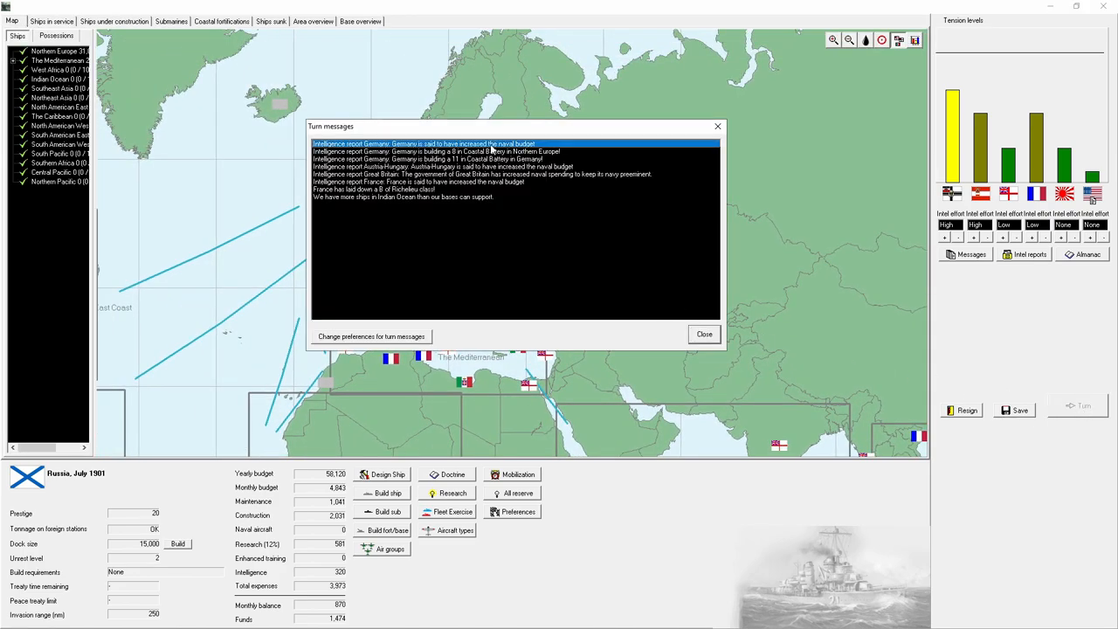
{"action": "left_click", "coordinate": [515, 166]}
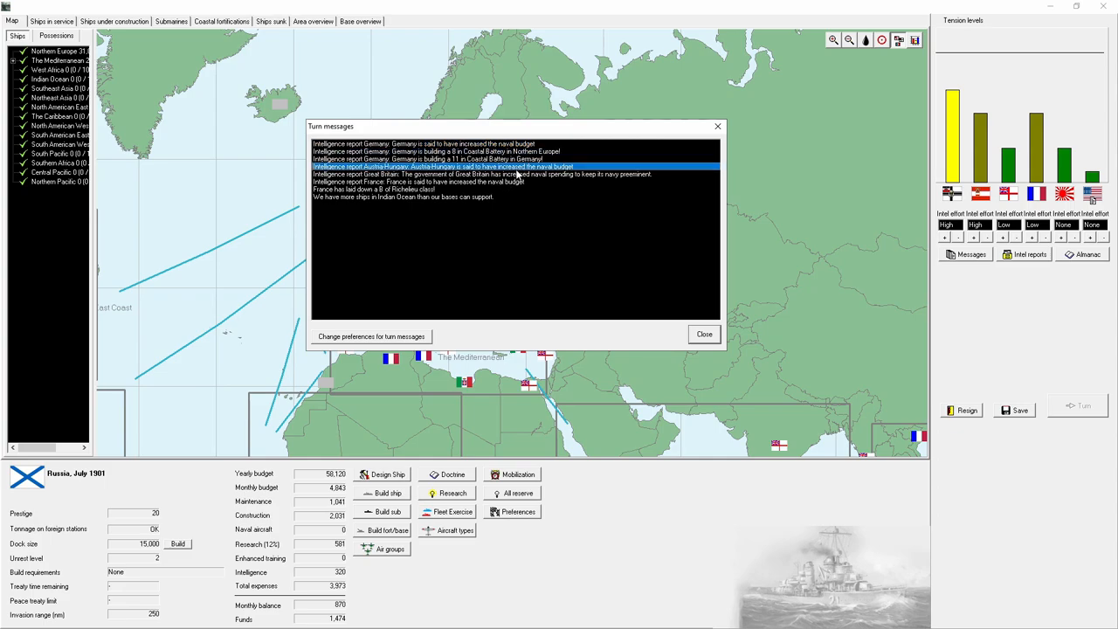
{"action": "left_click", "coordinate": [704, 334]}
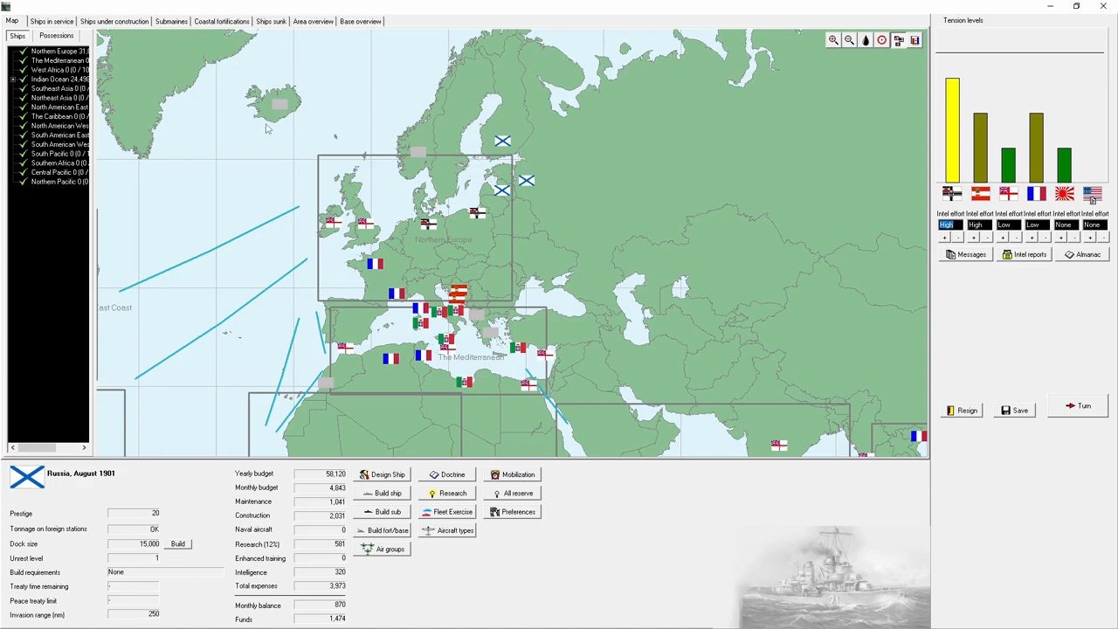
{"action": "left_click", "coordinate": [114, 21]}
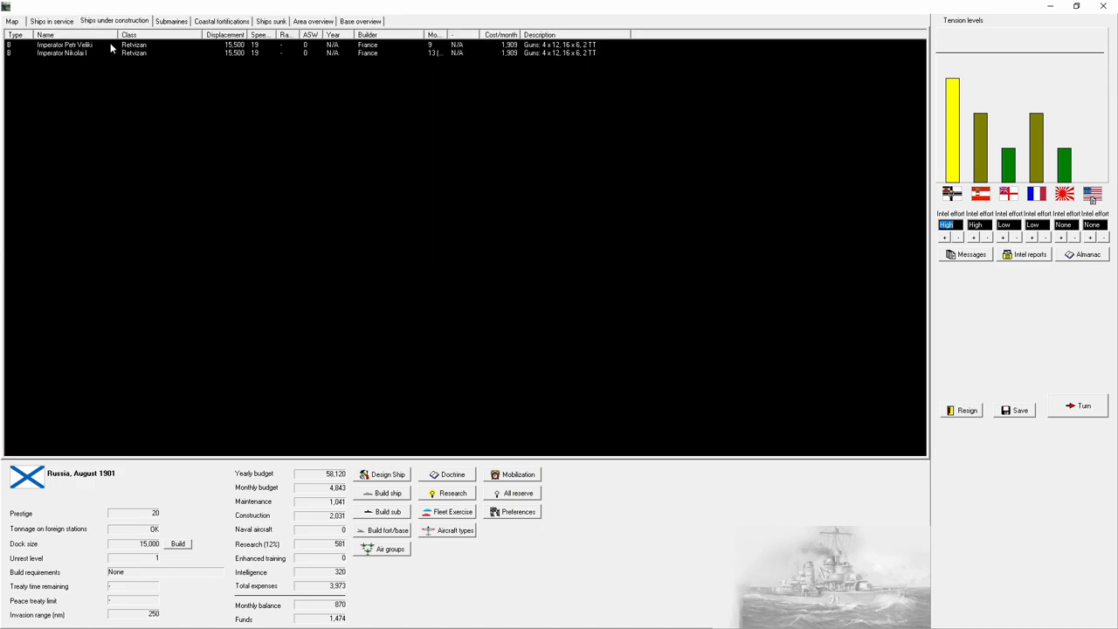
{"action": "left_click", "coordinate": [11, 20]}
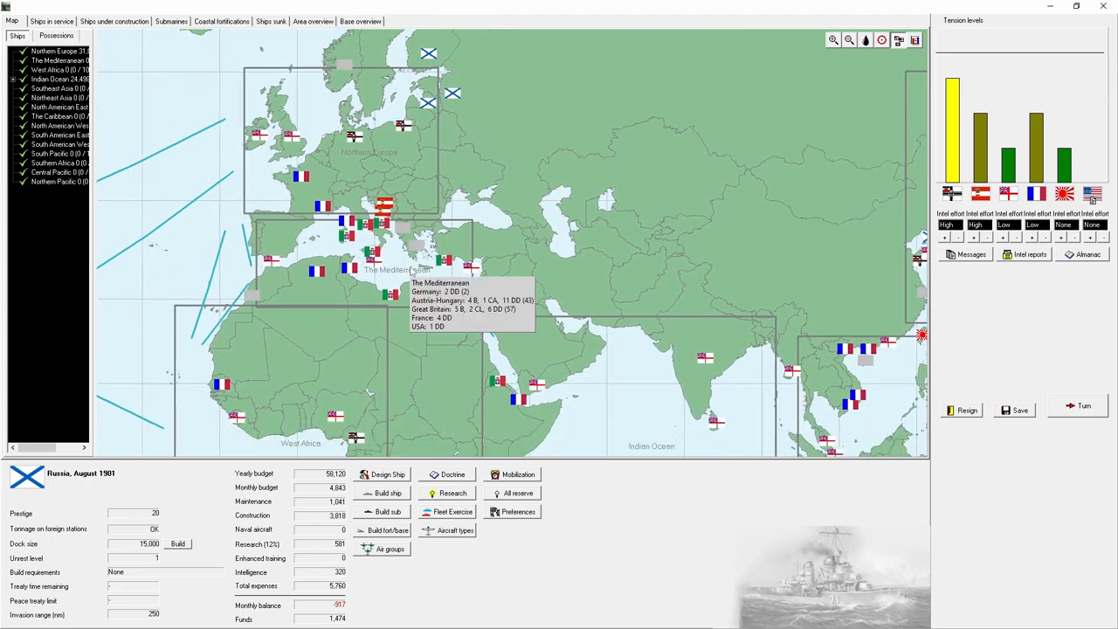
{"action": "mouse_move", "coordinate": [653, 452]}
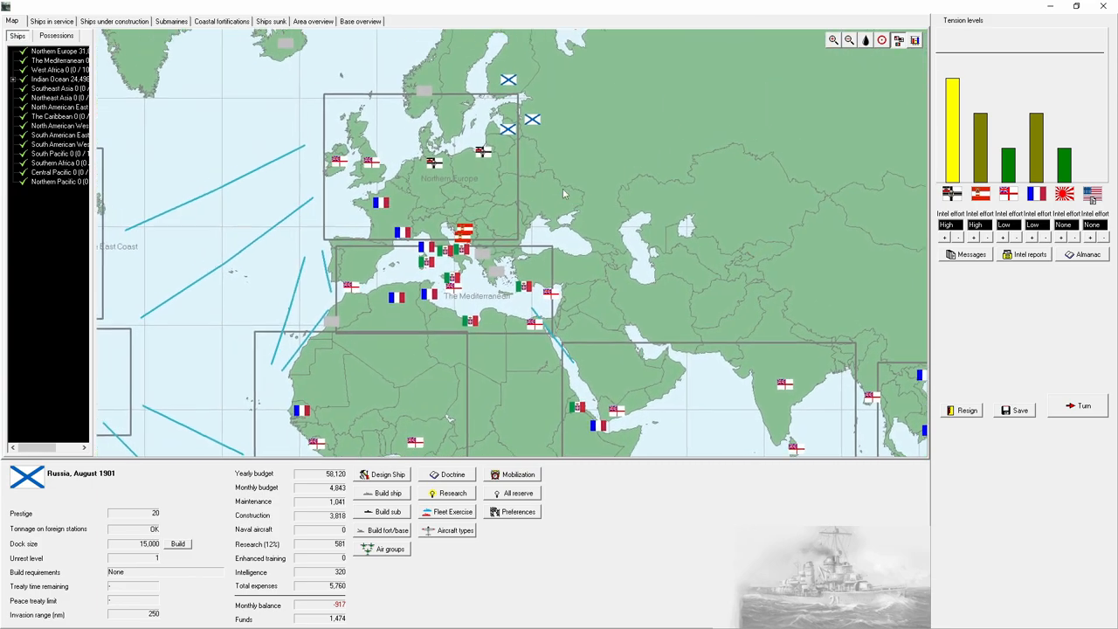
{"action": "left_click", "coordinate": [833, 41]}
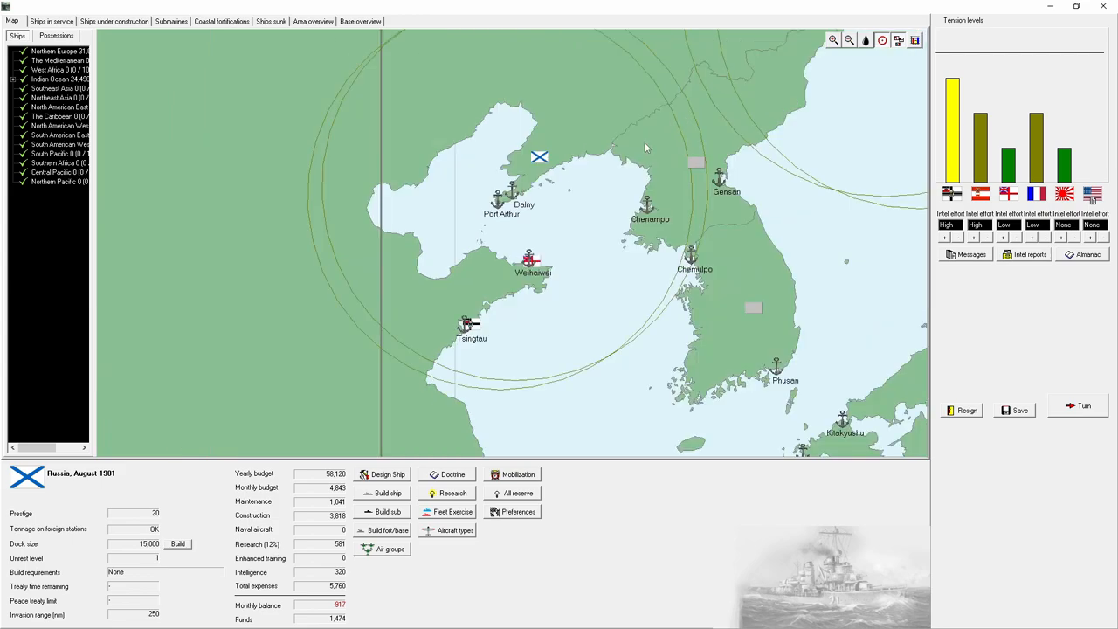
Step: Zoom out to the wider Pacific map and end the August 1901 turn
{"action": "left_click", "coordinate": [849, 41]}
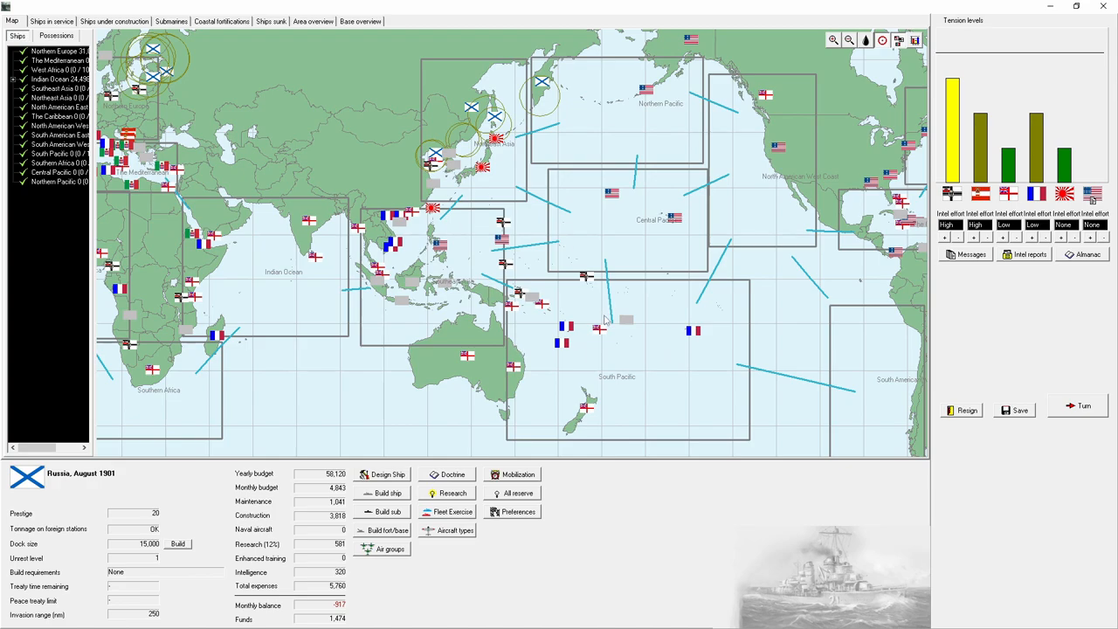
{"action": "mouse_move", "coordinate": [451, 221]}
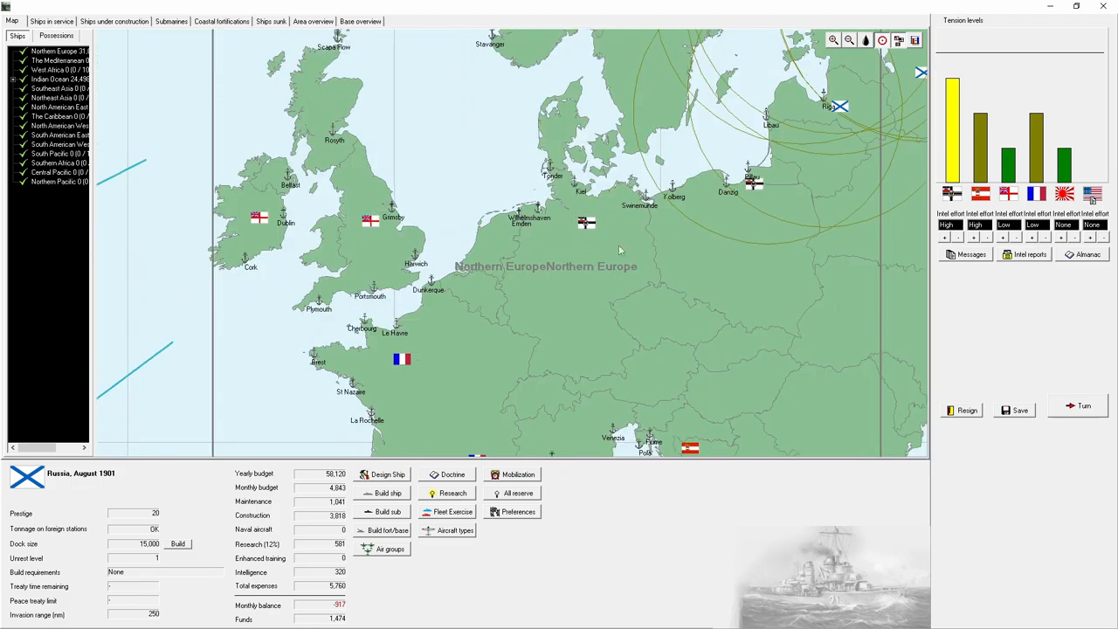
{"action": "left_click", "coordinate": [1082, 406]}
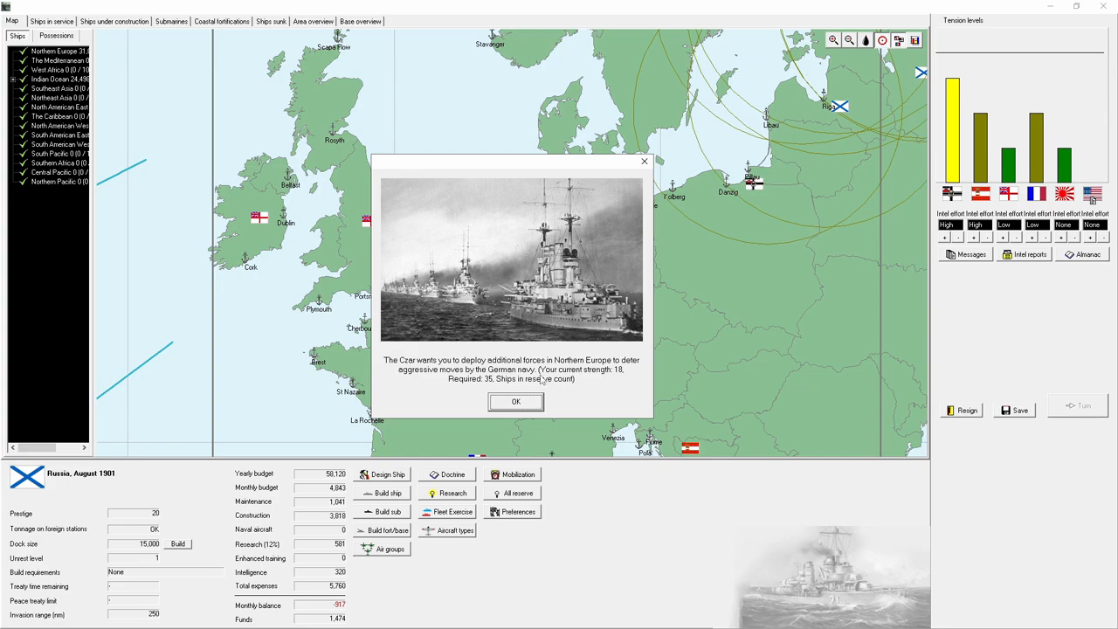
{"action": "mouse_move", "coordinate": [583, 385]}
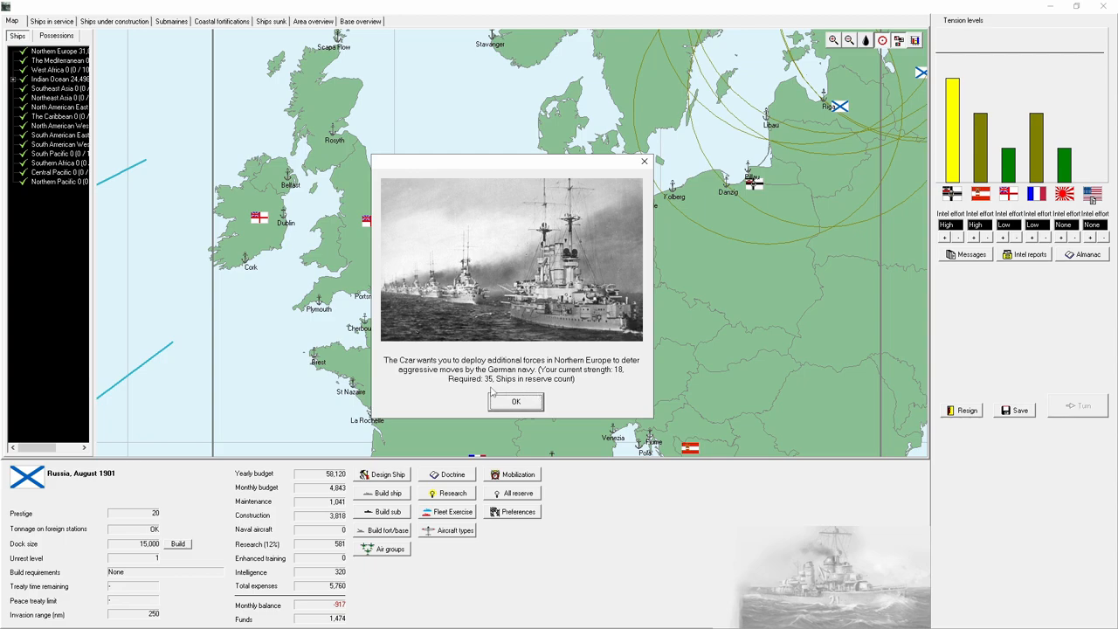
Step: Acknowledge the Czar's force request and the naval funding bill, then review ships in service
{"action": "left_click", "coordinate": [515, 402]}
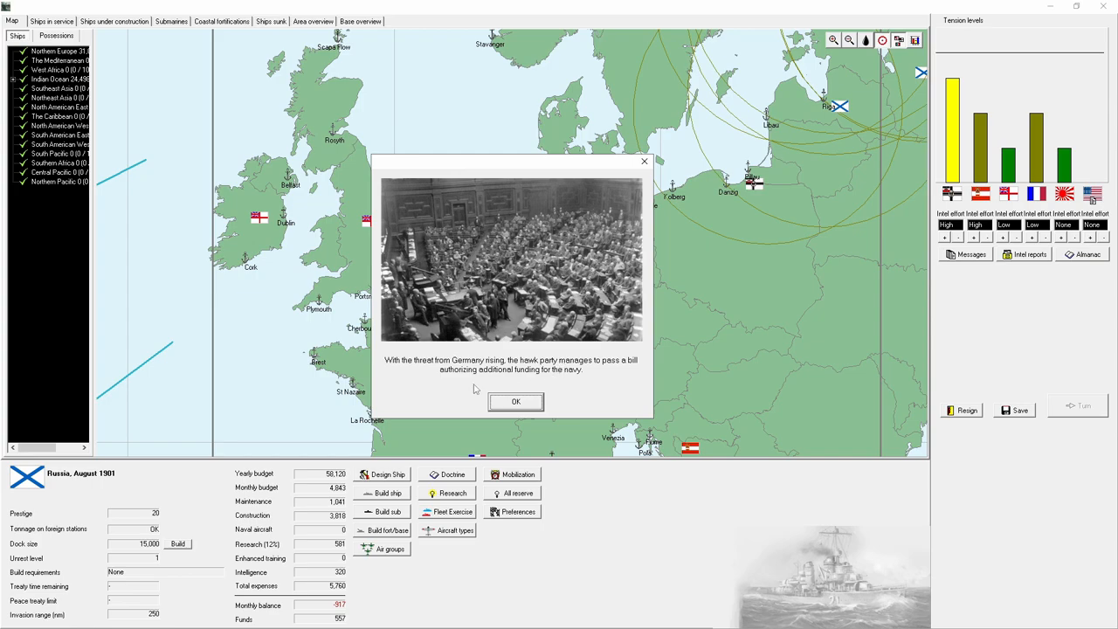
{"action": "mouse_move", "coordinate": [609, 380]}
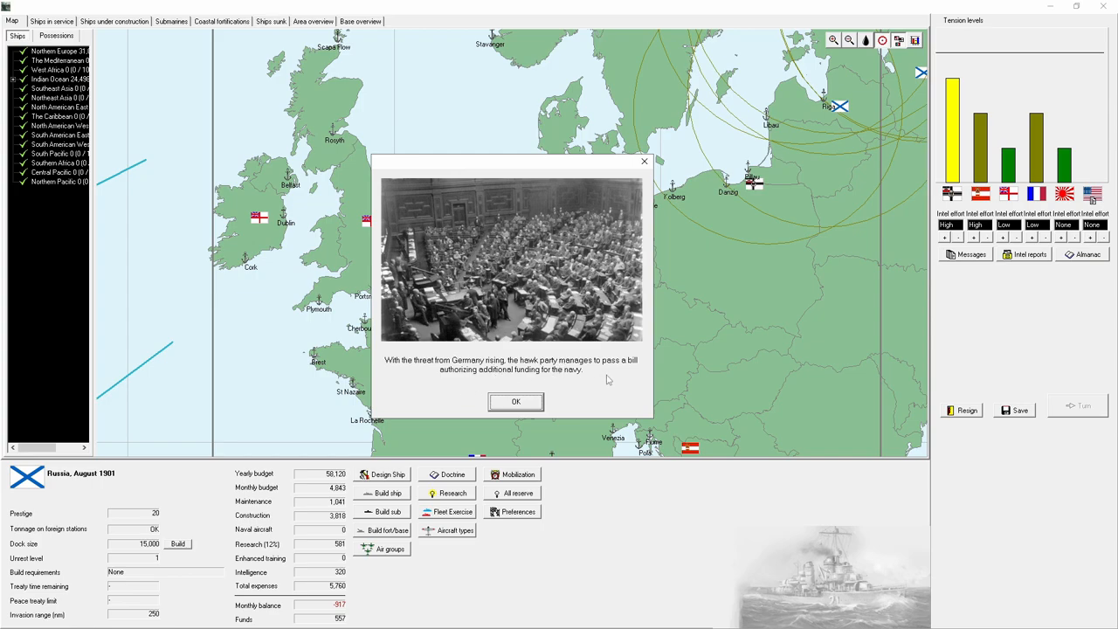
{"action": "left_click", "coordinate": [516, 401]}
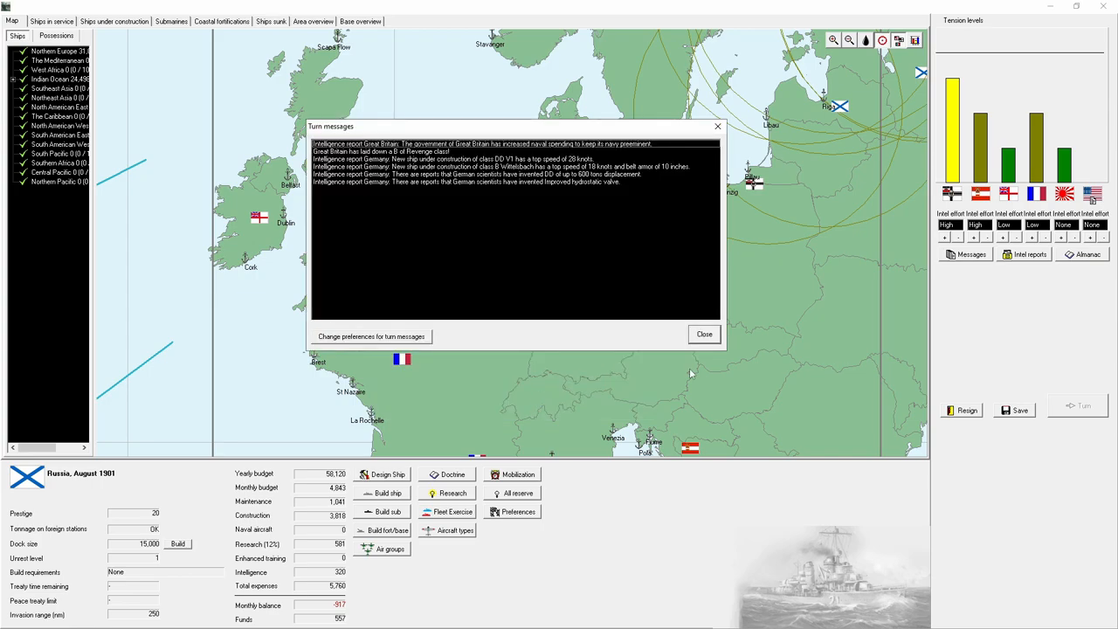
{"action": "left_click", "coordinate": [704, 334]}
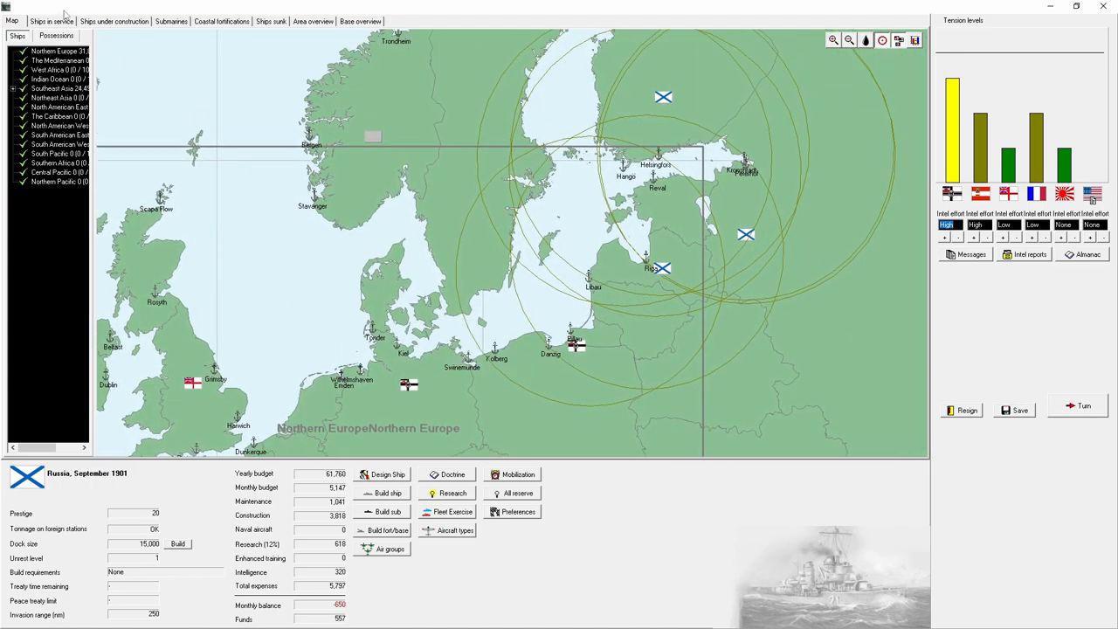
{"action": "left_click", "coordinate": [50, 21]}
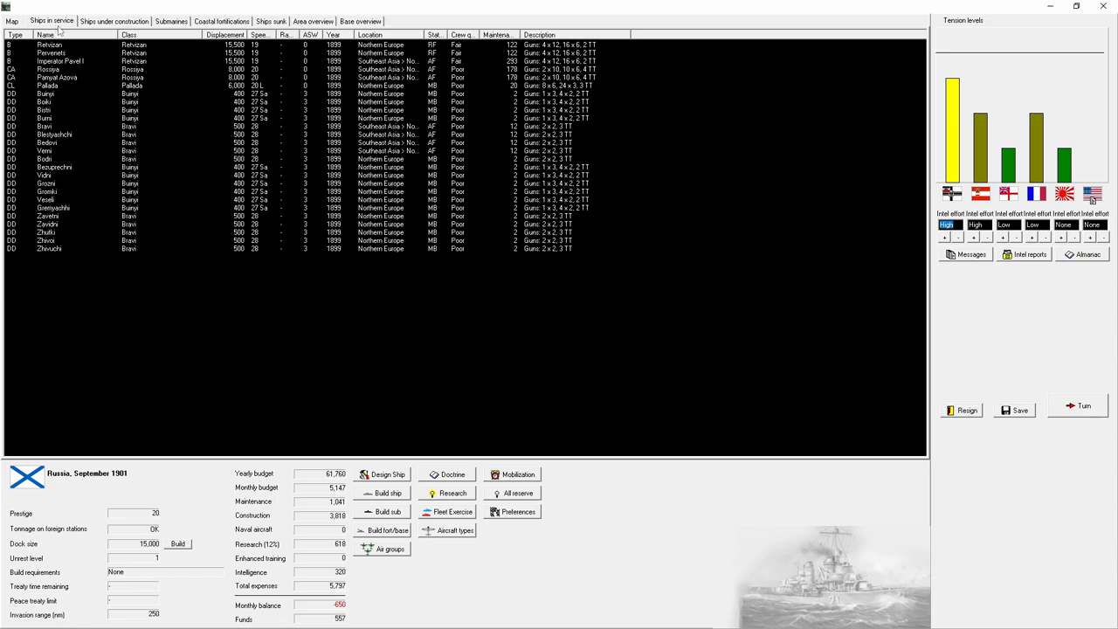
{"action": "mouse_move", "coordinate": [57, 31]}
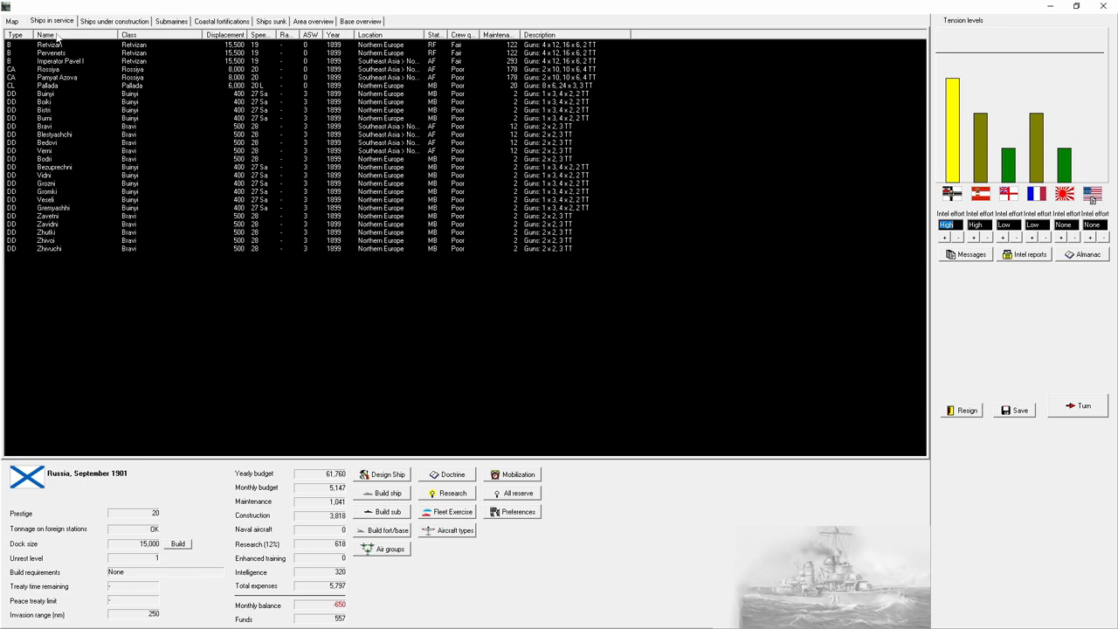
Step: End the September 1901 turn and acknowledge the Czar's prestige penalty
{"action": "left_click", "coordinate": [12, 20]}
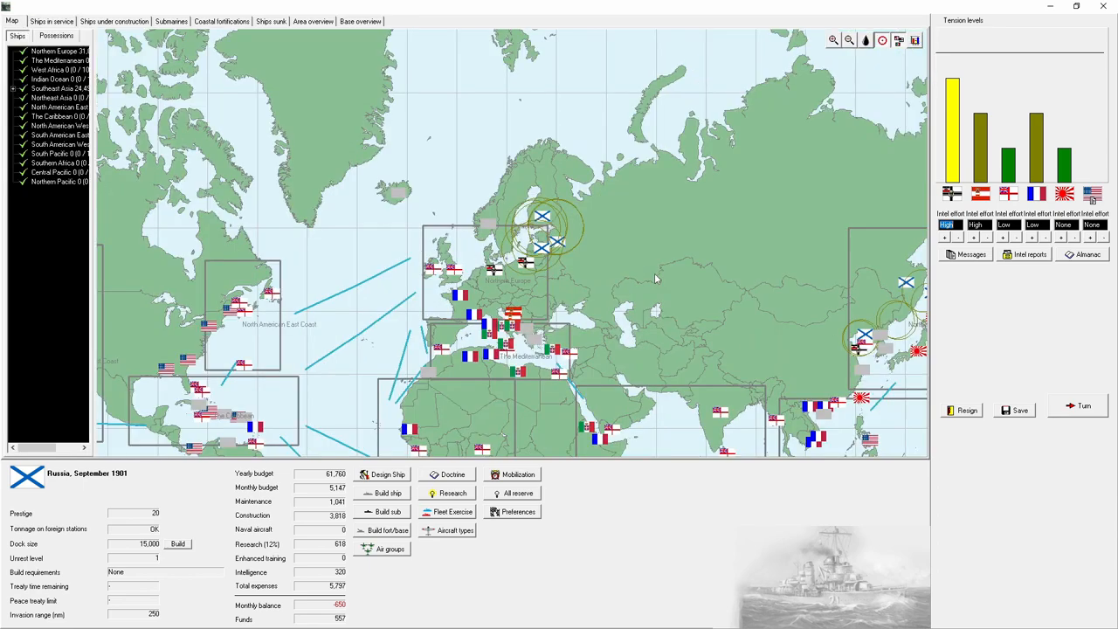
{"action": "left_click", "coordinate": [1084, 406]}
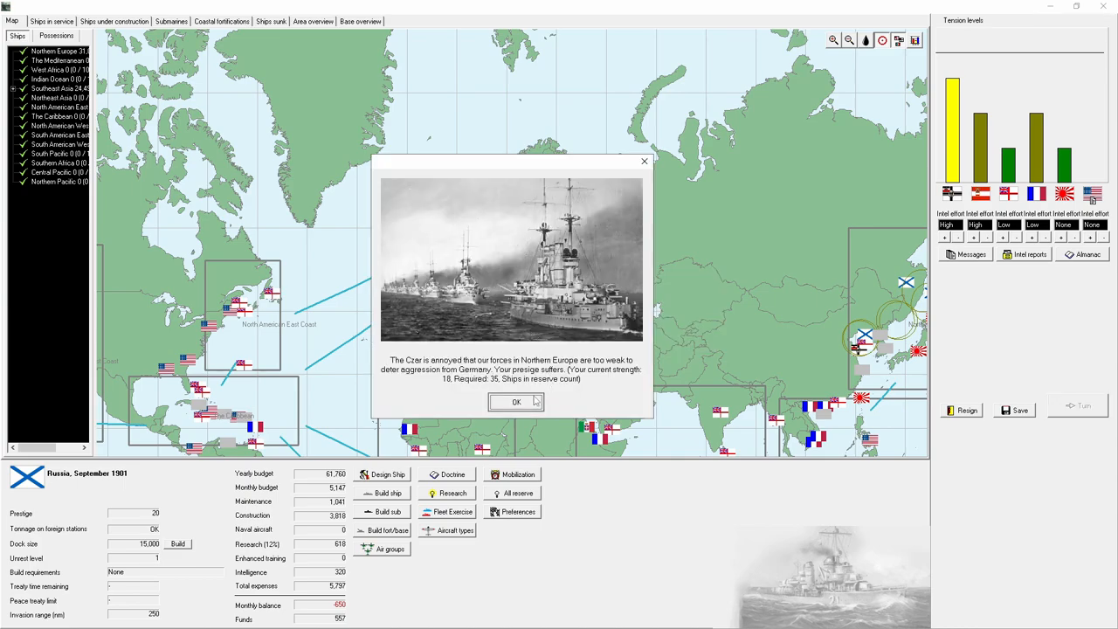
{"action": "left_click", "coordinate": [515, 402]}
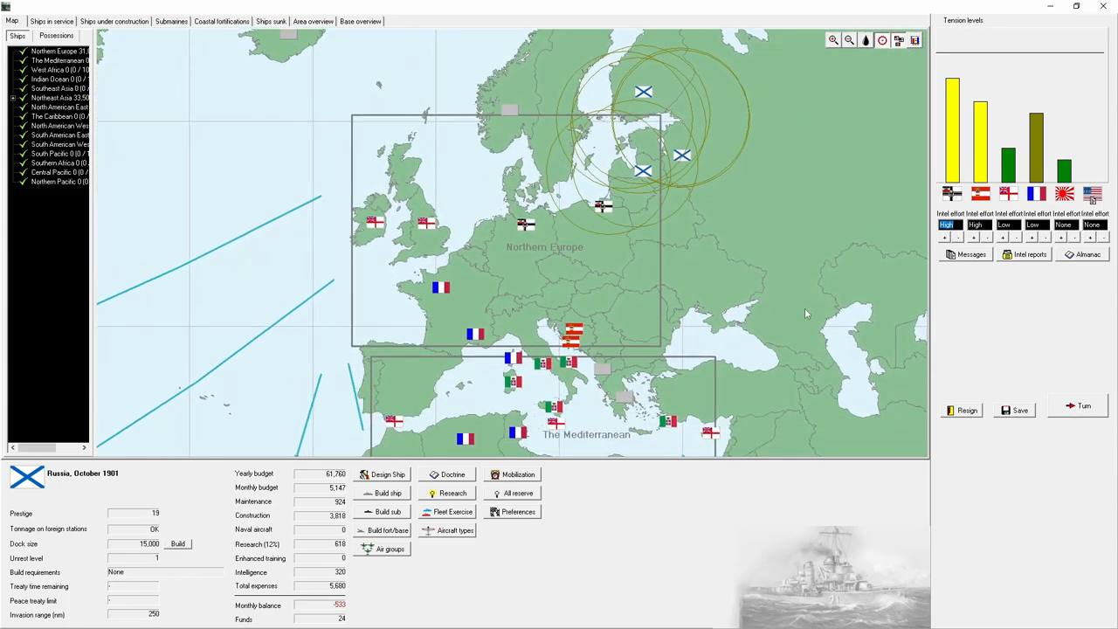
Step: Accept negative funds, refuse any concessions to Germany, and end the November 1901 turn
{"action": "left_click", "coordinate": [113, 21]}
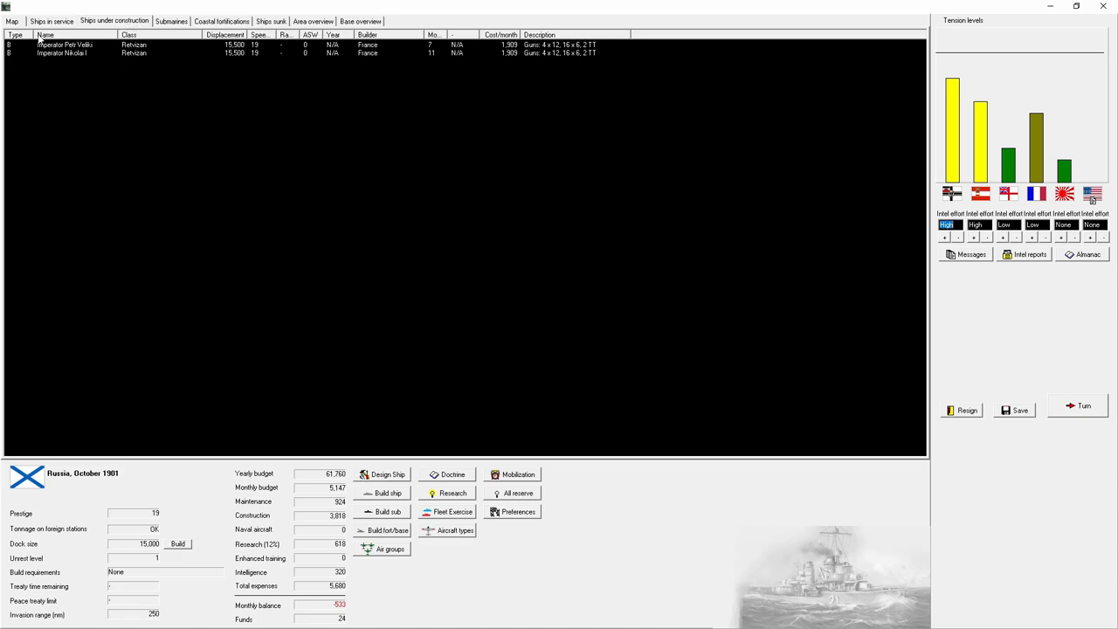
{"action": "left_click", "coordinate": [11, 21]}
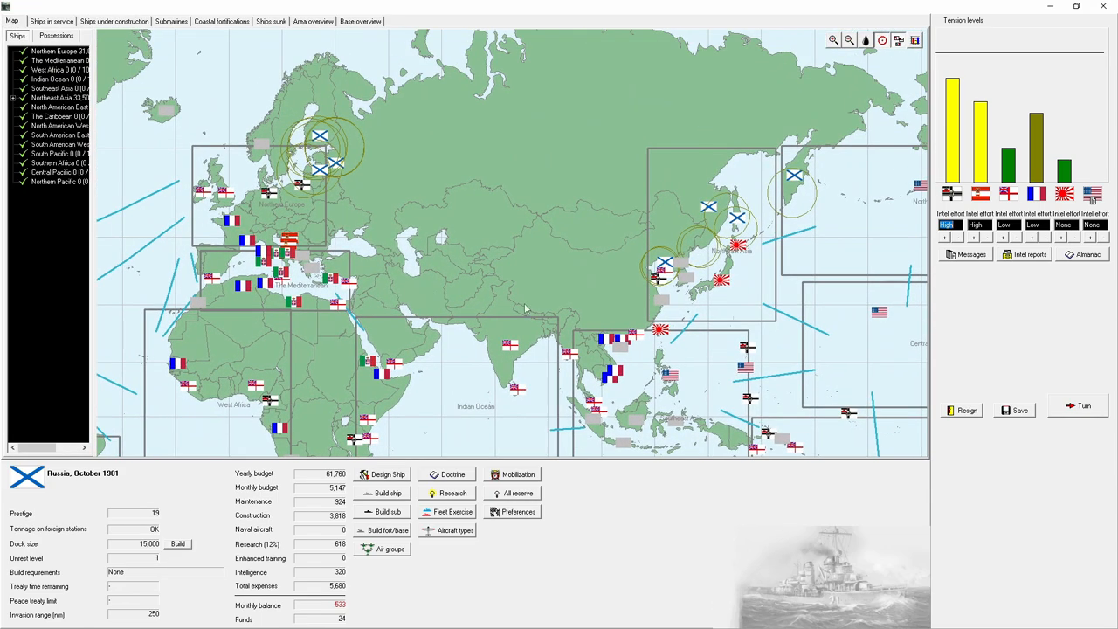
{"action": "mouse_move", "coordinate": [669, 315]}
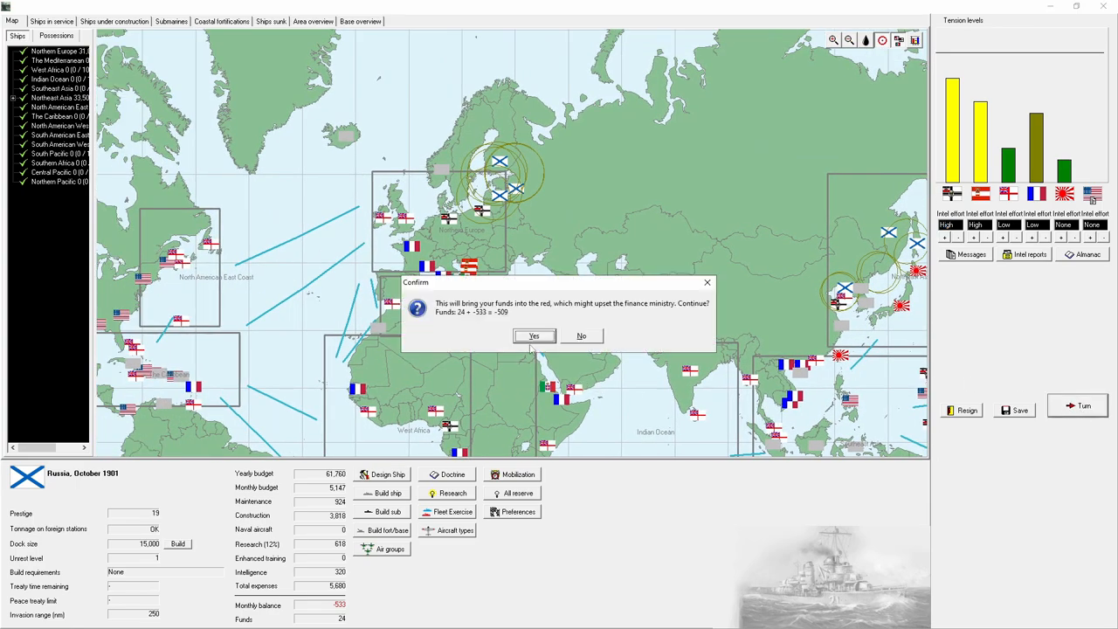
{"action": "left_click", "coordinate": [534, 335]}
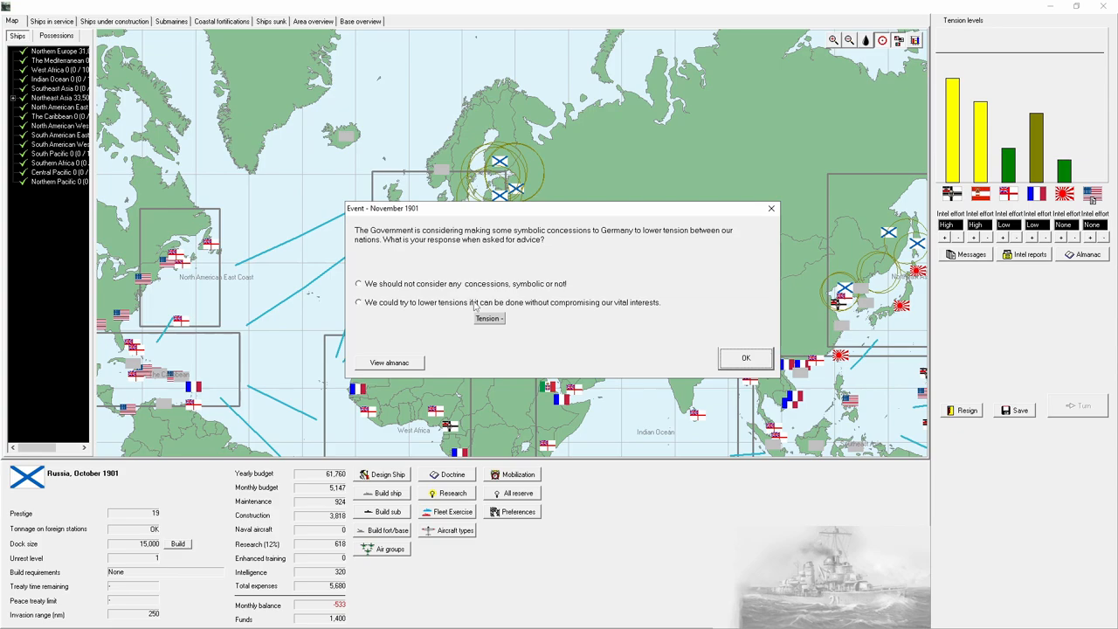
{"action": "left_click", "coordinate": [357, 283]}
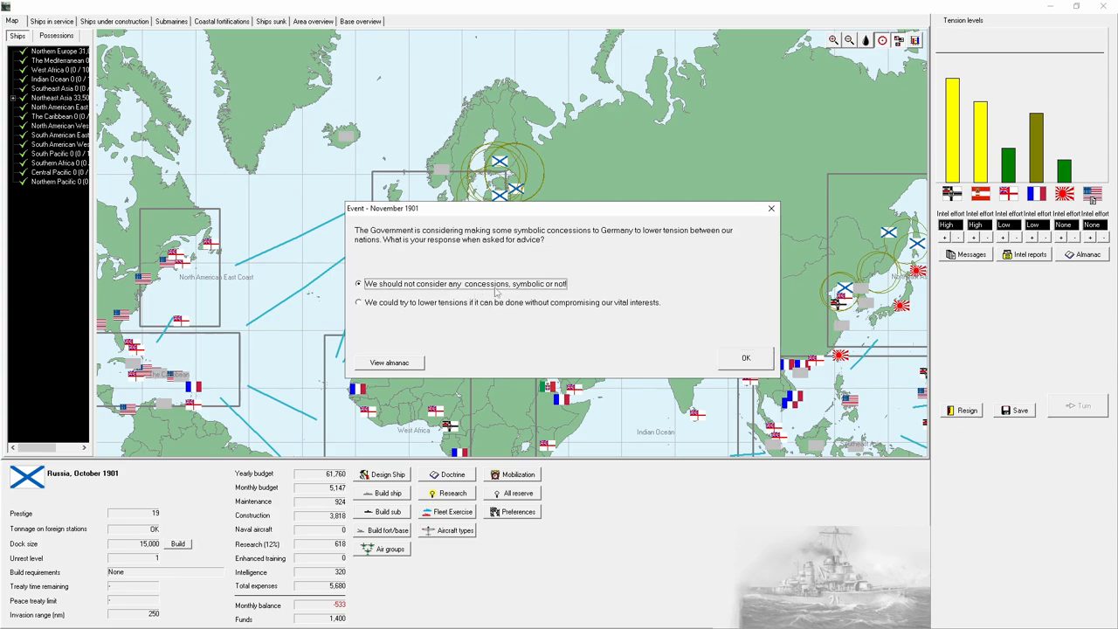
{"action": "left_click", "coordinate": [746, 358]}
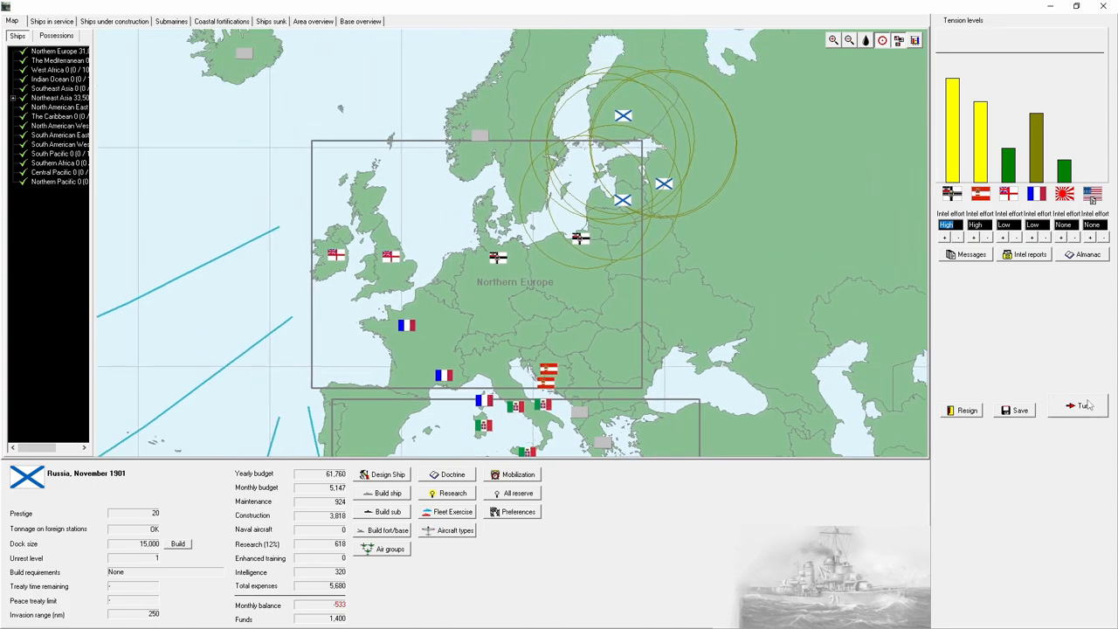
{"action": "left_click", "coordinate": [1084, 406]}
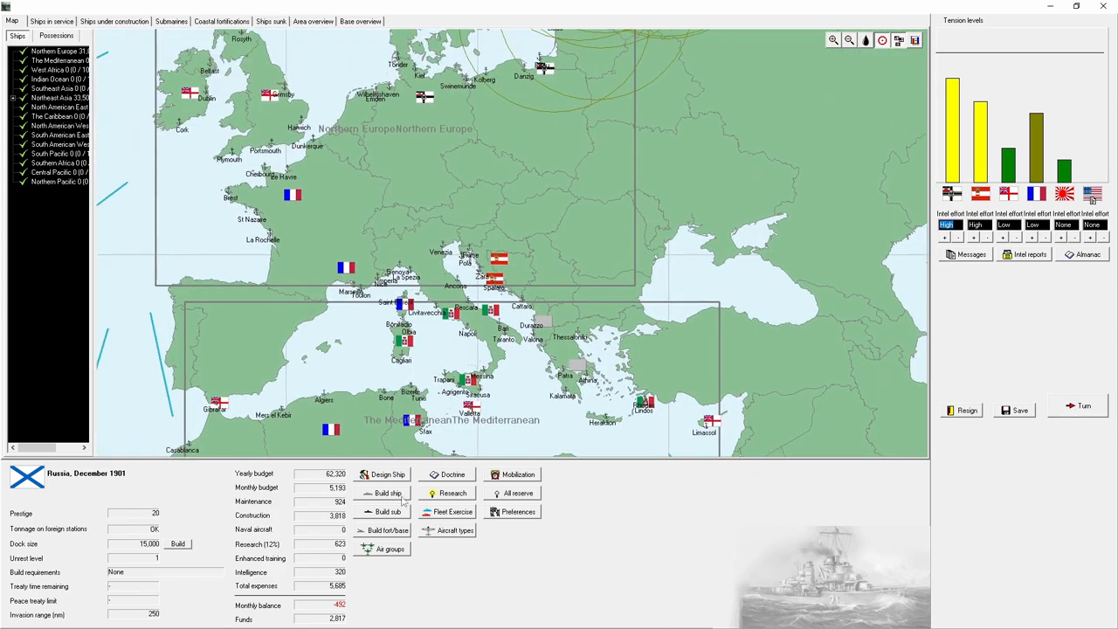
Step: Design the new Naezdnik corvette class and accept its design report
{"action": "left_click", "coordinate": [388, 475]}
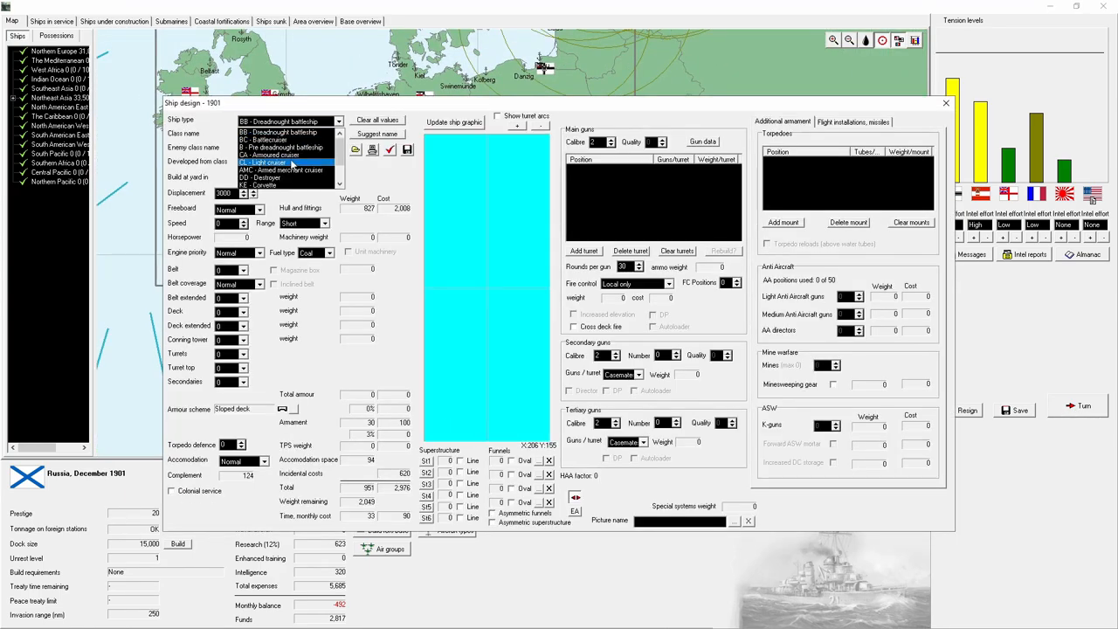
{"action": "left_click", "coordinate": [267, 184]}
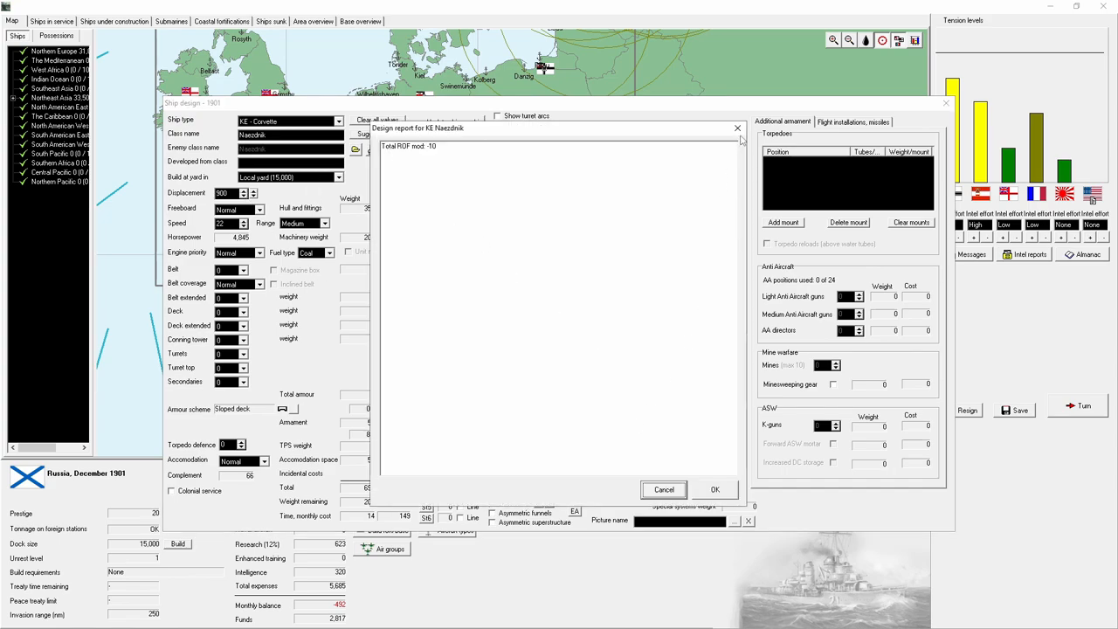
{"action": "left_click", "coordinate": [664, 489]}
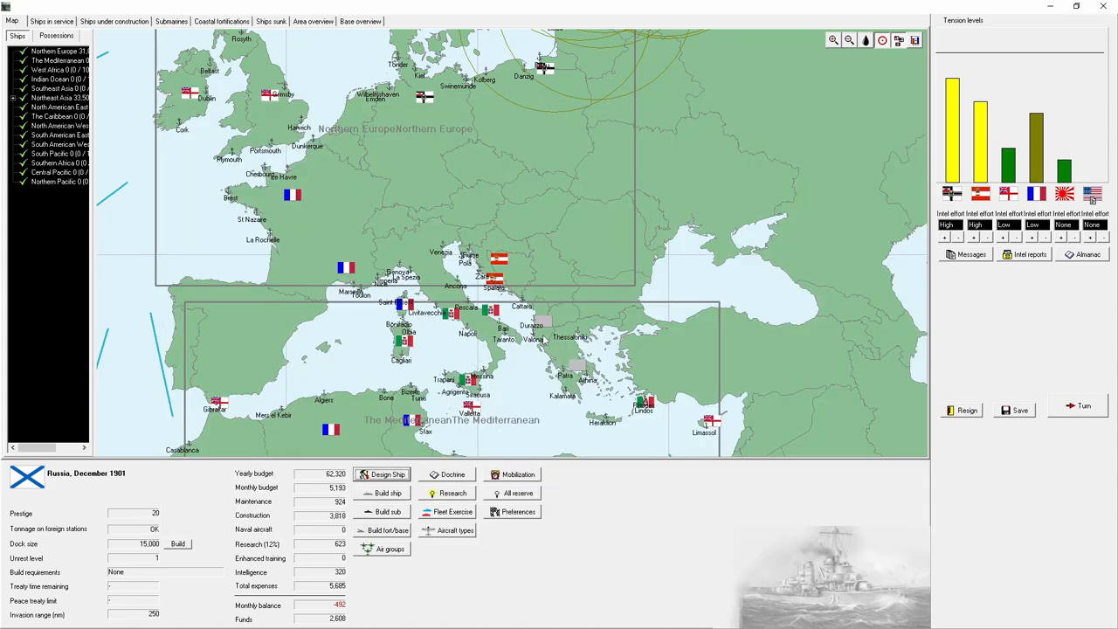
Step: End the December 1901 turn, respond to the captured agent, and return to the map
{"action": "left_click", "coordinate": [1083, 405]}
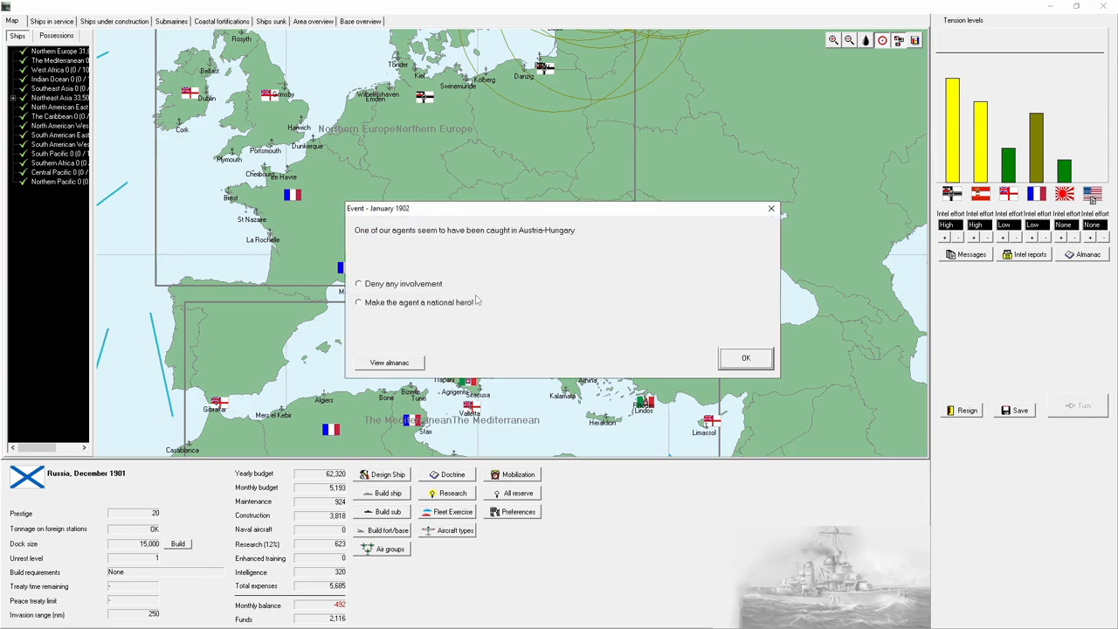
{"action": "mouse_move", "coordinate": [441, 303]}
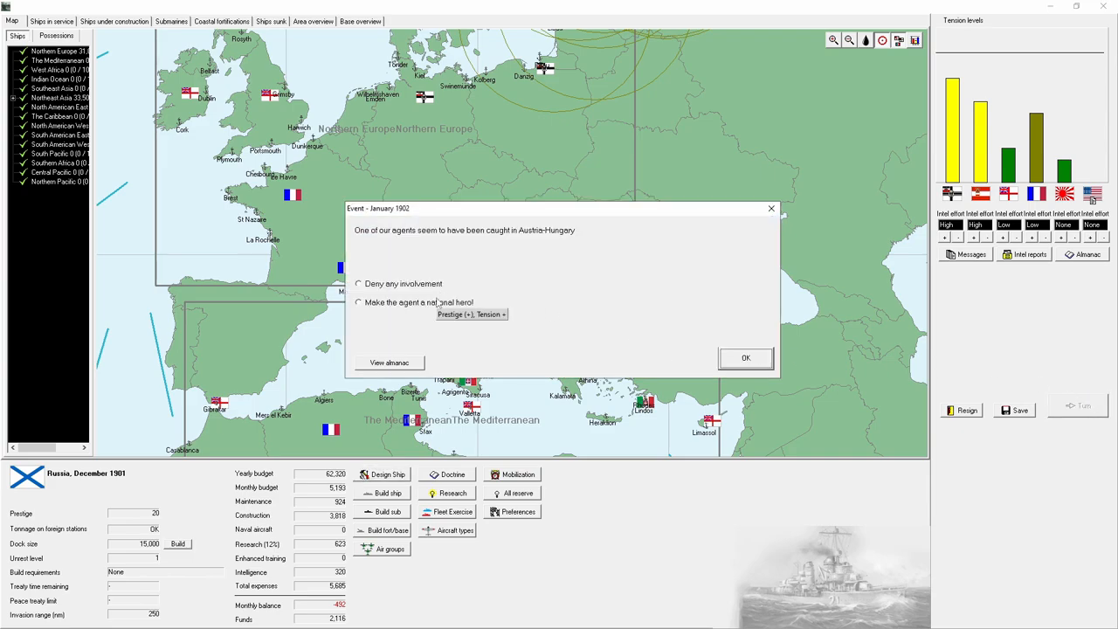
{"action": "left_click", "coordinate": [746, 357]}
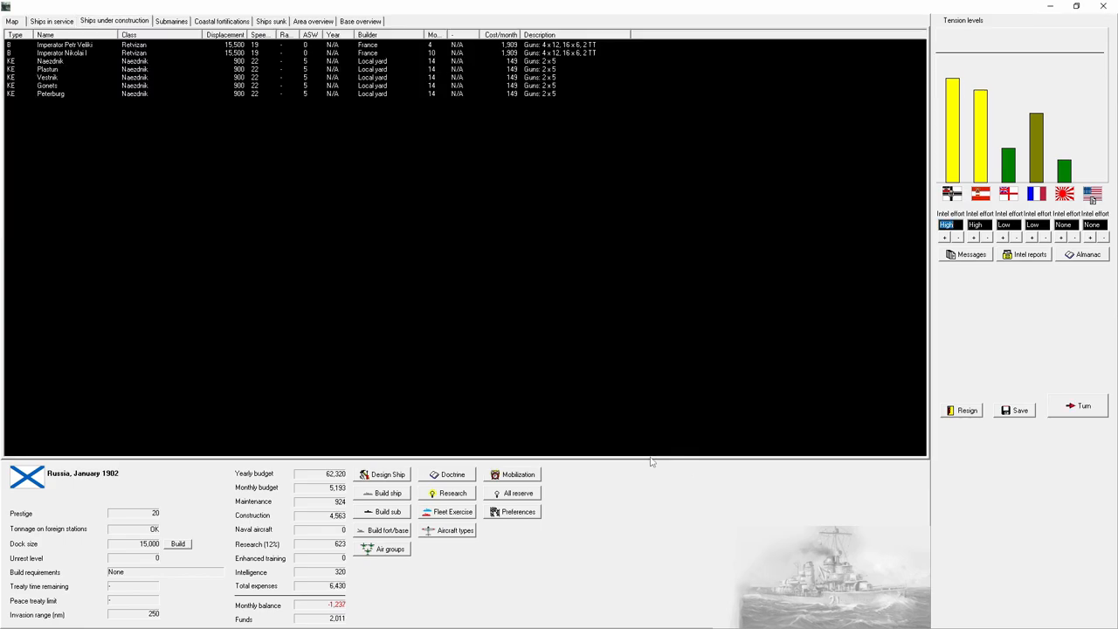
{"action": "left_click", "coordinate": [12, 21]}
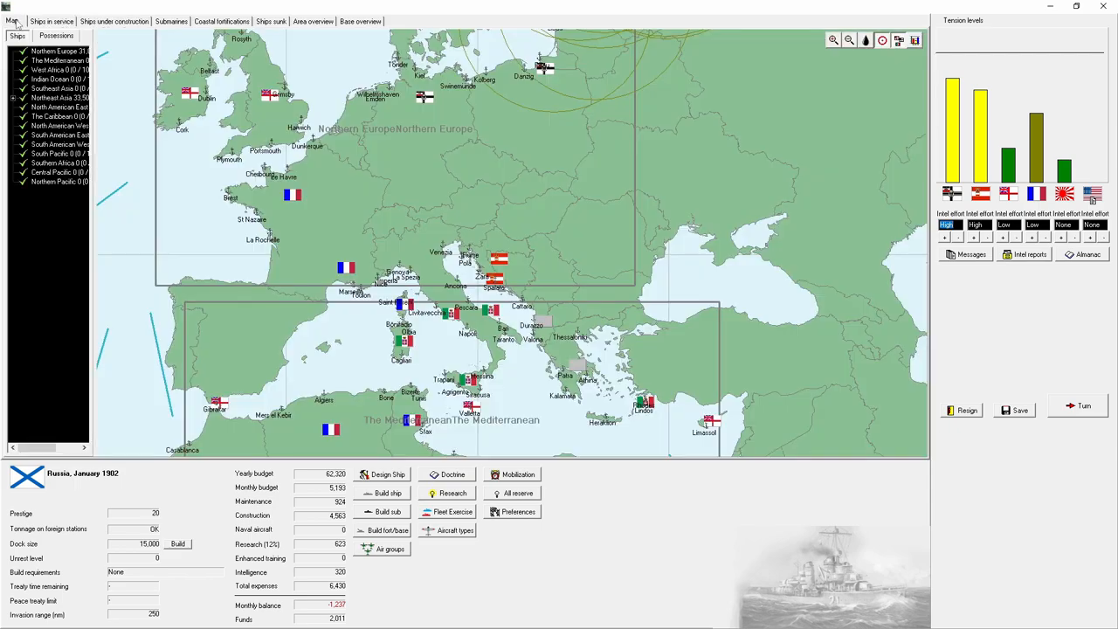
Step: Dismiss the research setback report and halt construction of Imperator Nikolai I
{"action": "left_click", "coordinate": [1083, 405]}
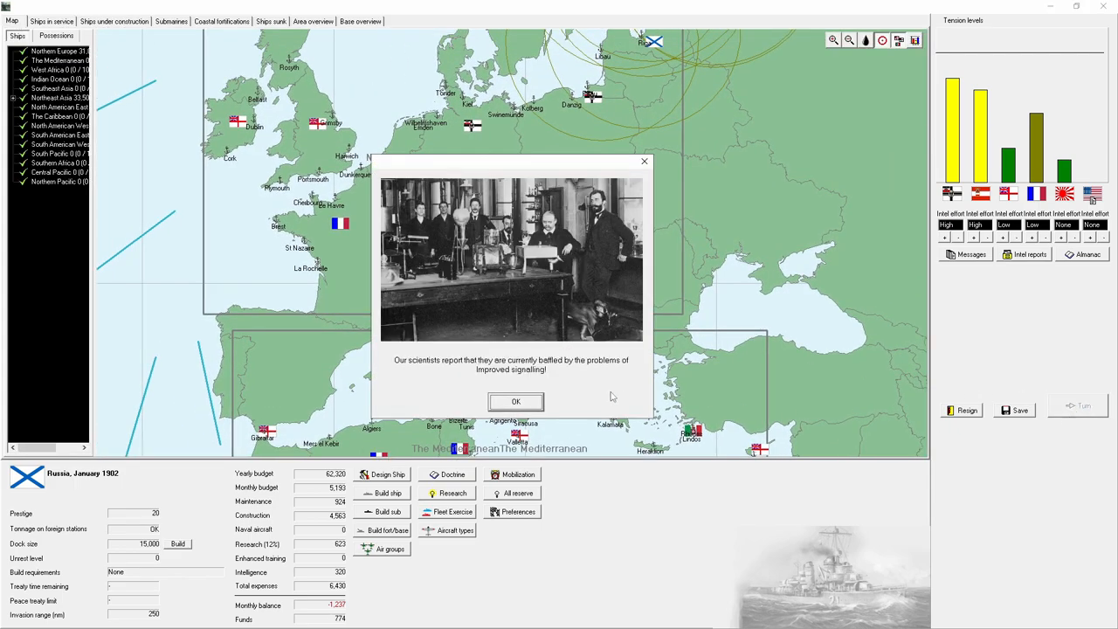
{"action": "left_click", "coordinate": [516, 402]}
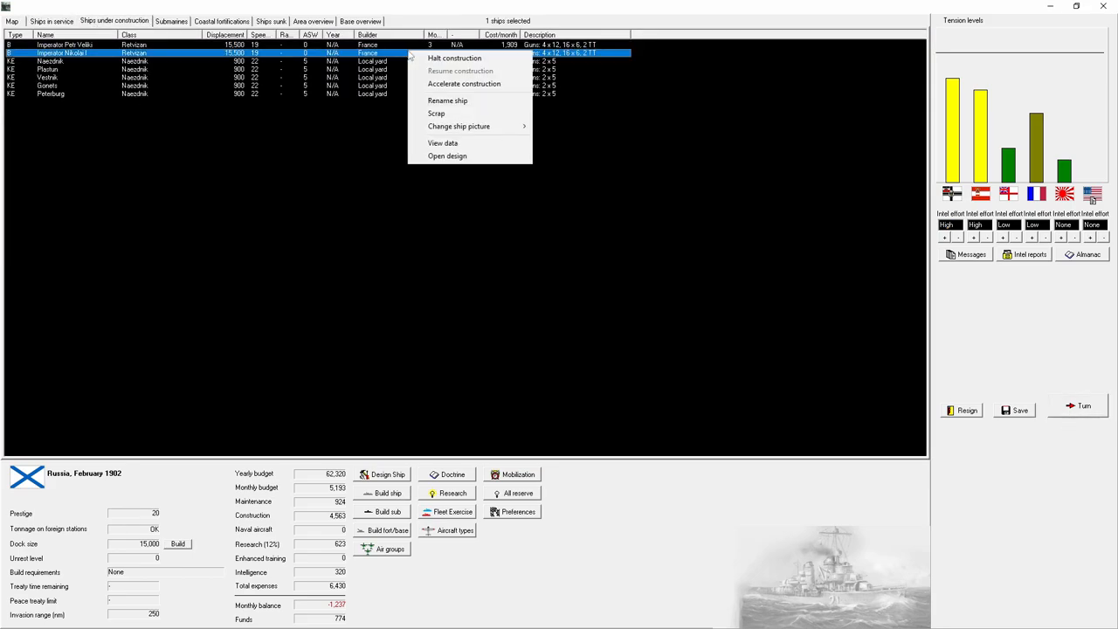
{"action": "left_click", "coordinate": [454, 58]}
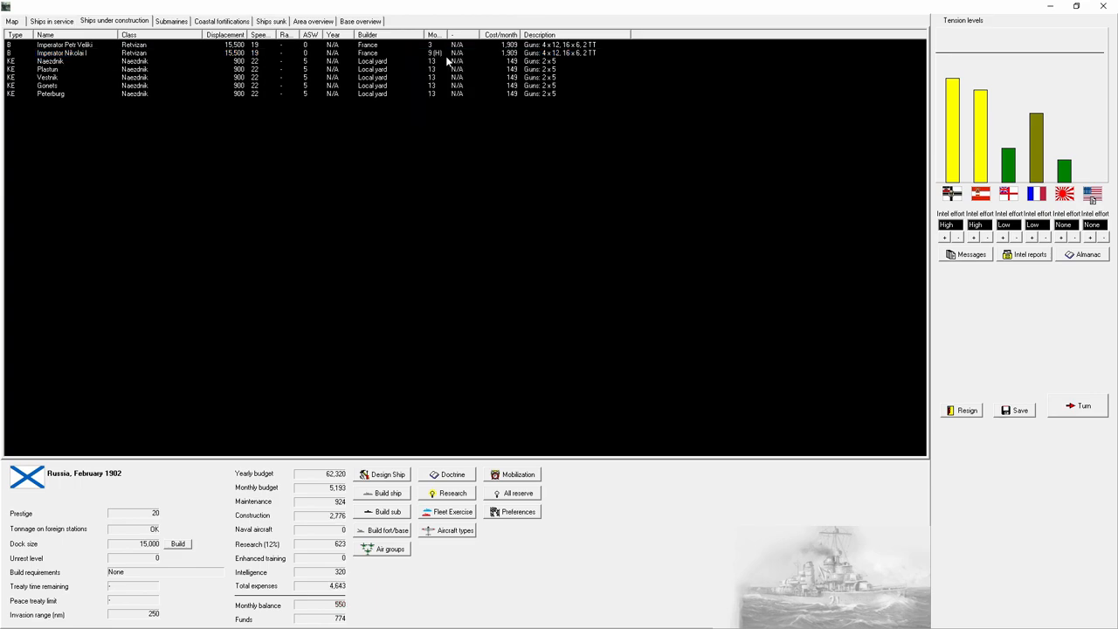
{"action": "left_click", "coordinate": [12, 21]}
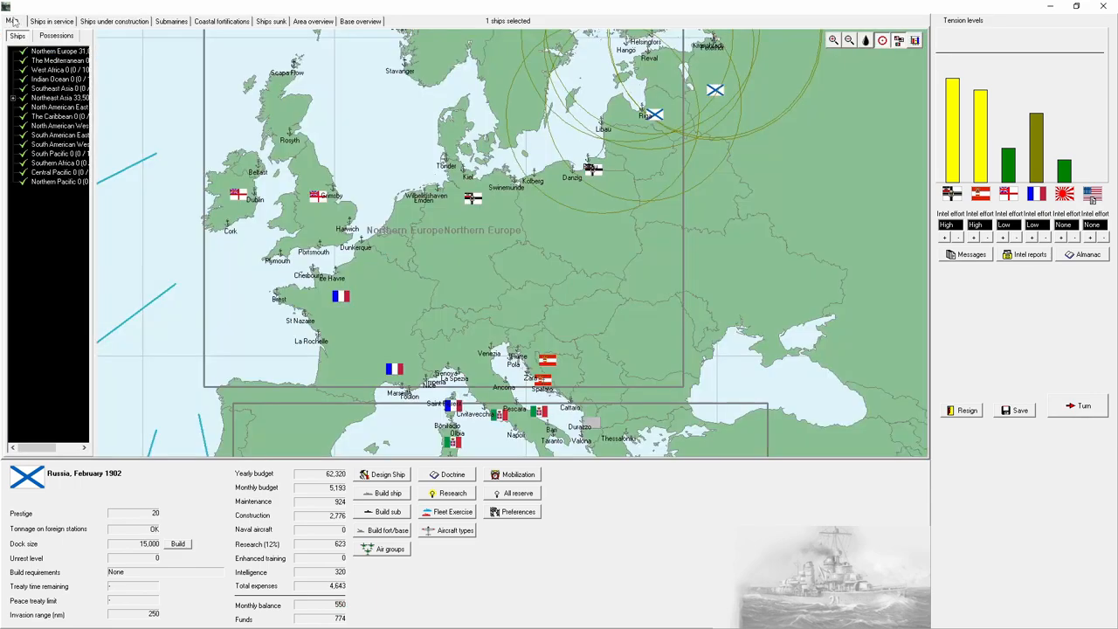
Step: Process the following monthly turns through to April 1902, closing the turn messages
{"action": "left_click", "coordinate": [1084, 405]}
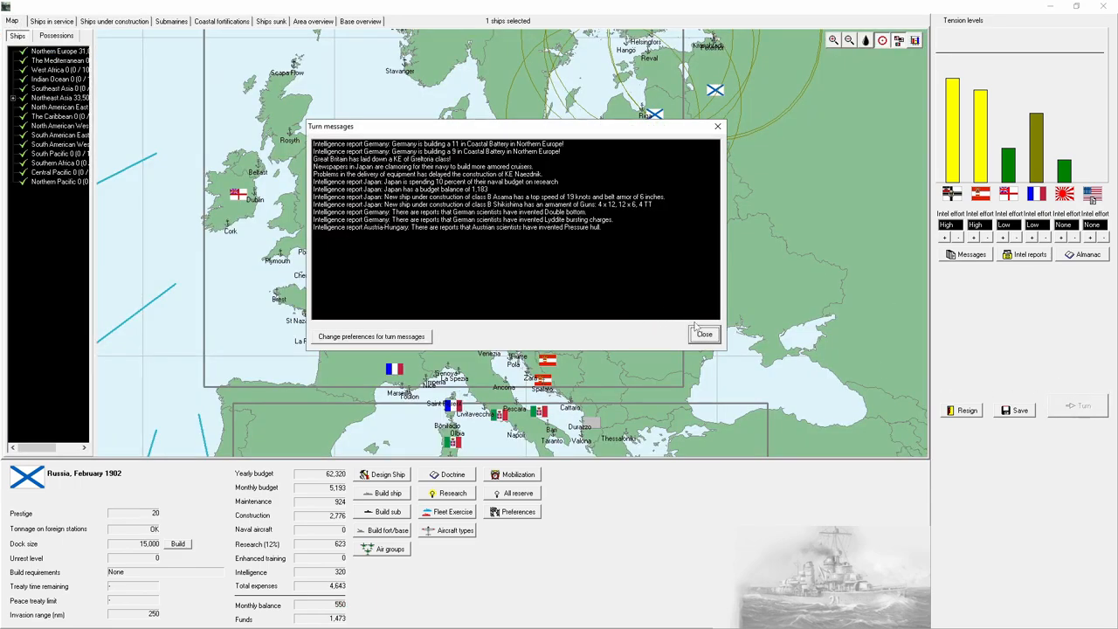
{"action": "left_click", "coordinate": [704, 334]}
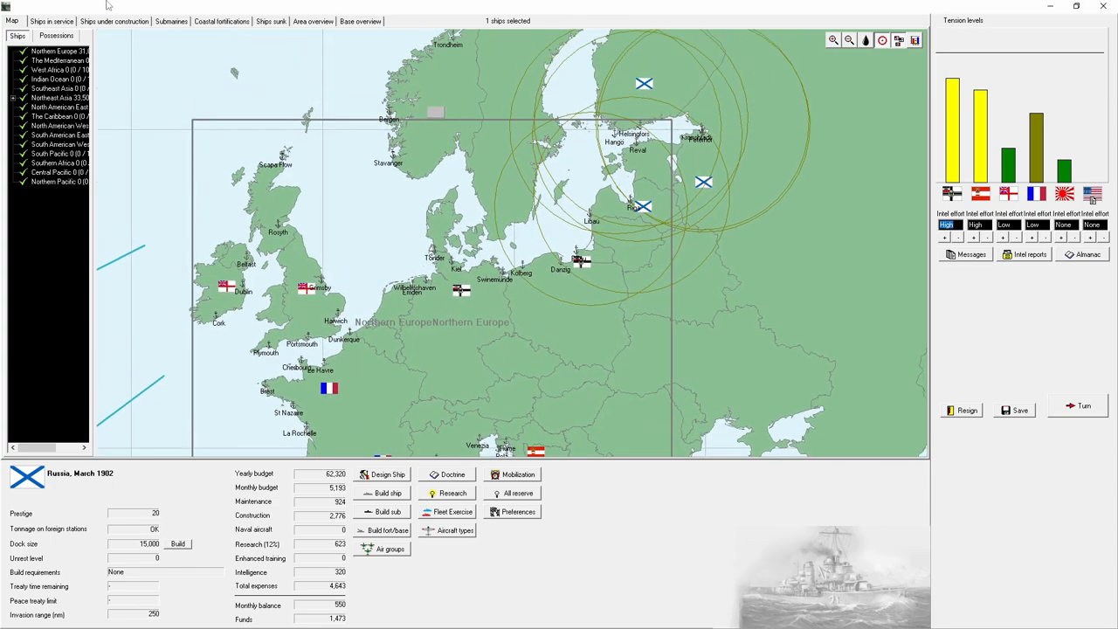
{"action": "right_click", "coordinate": [61, 53]}
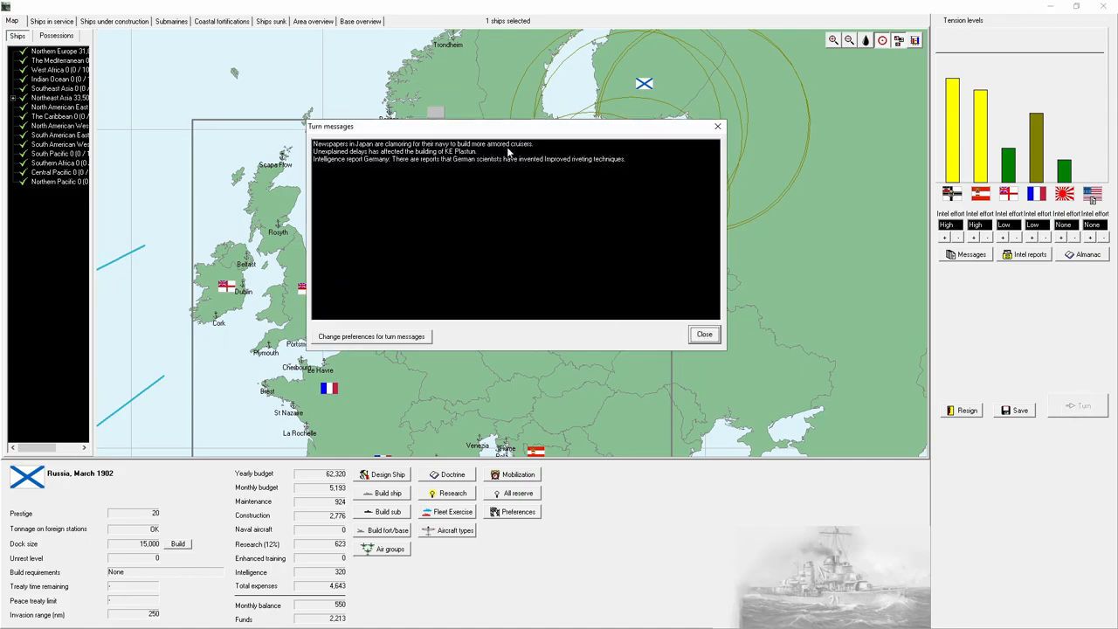
{"action": "mouse_move", "coordinate": [625, 314]}
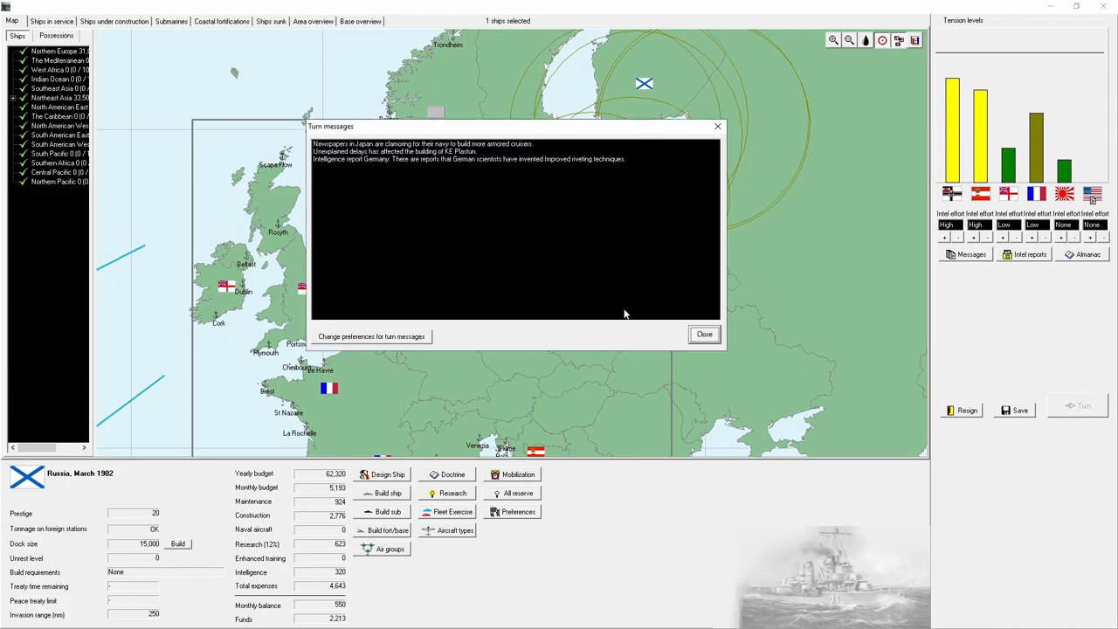
{"action": "left_click", "coordinate": [704, 333]}
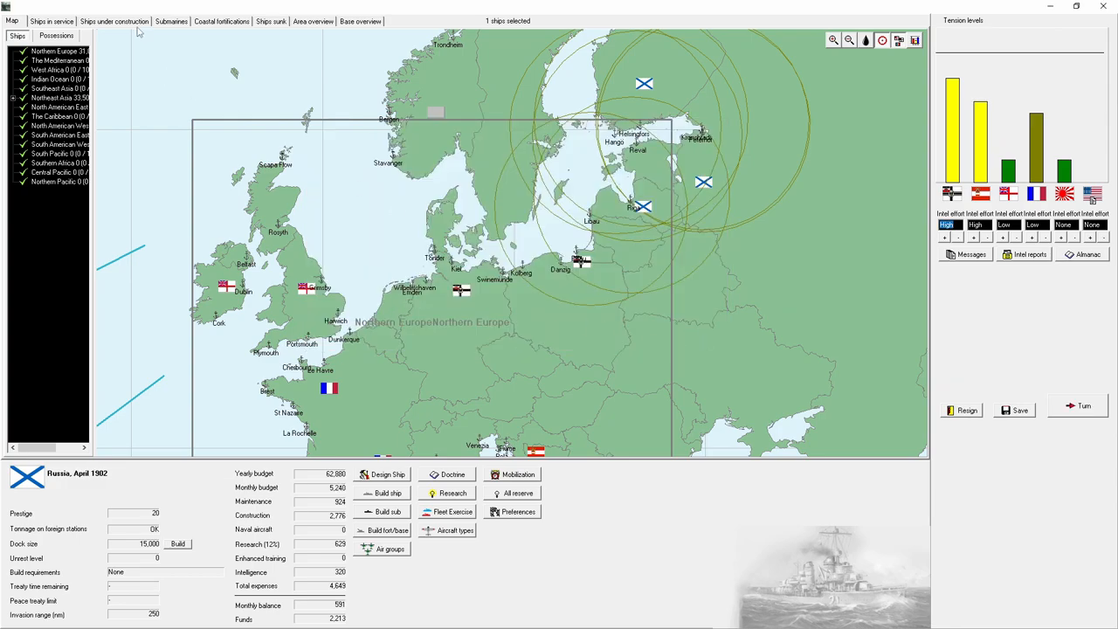
Step: Check ships under construction, then acknowledge the Czar's complaint and Imperator Petr Veliki's commissioning
{"action": "left_click", "coordinate": [113, 21]}
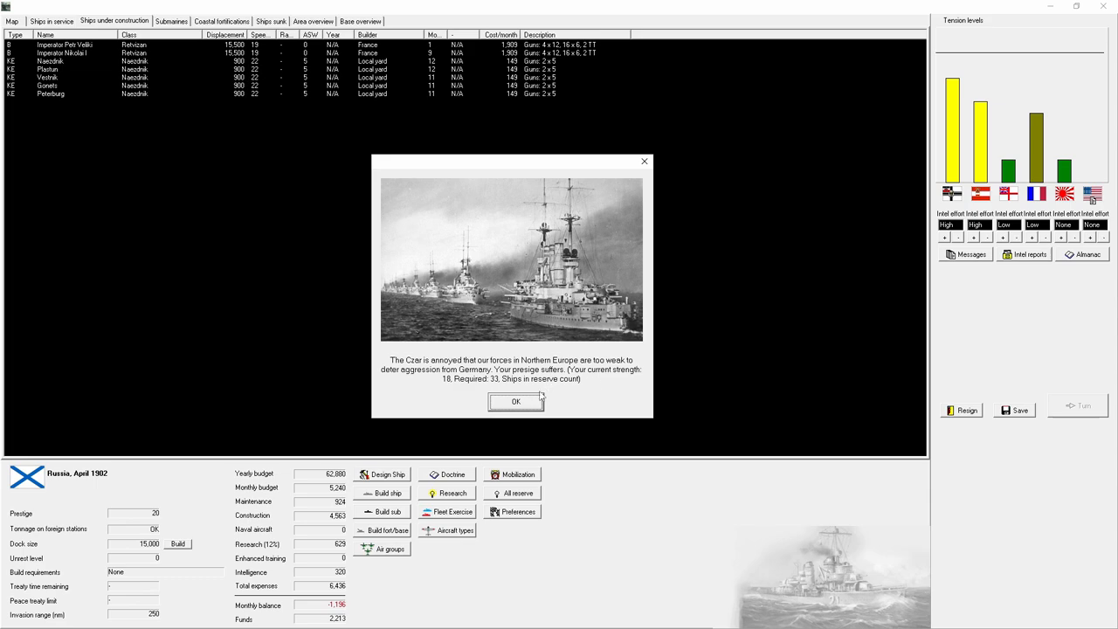
{"action": "left_click", "coordinate": [516, 401]}
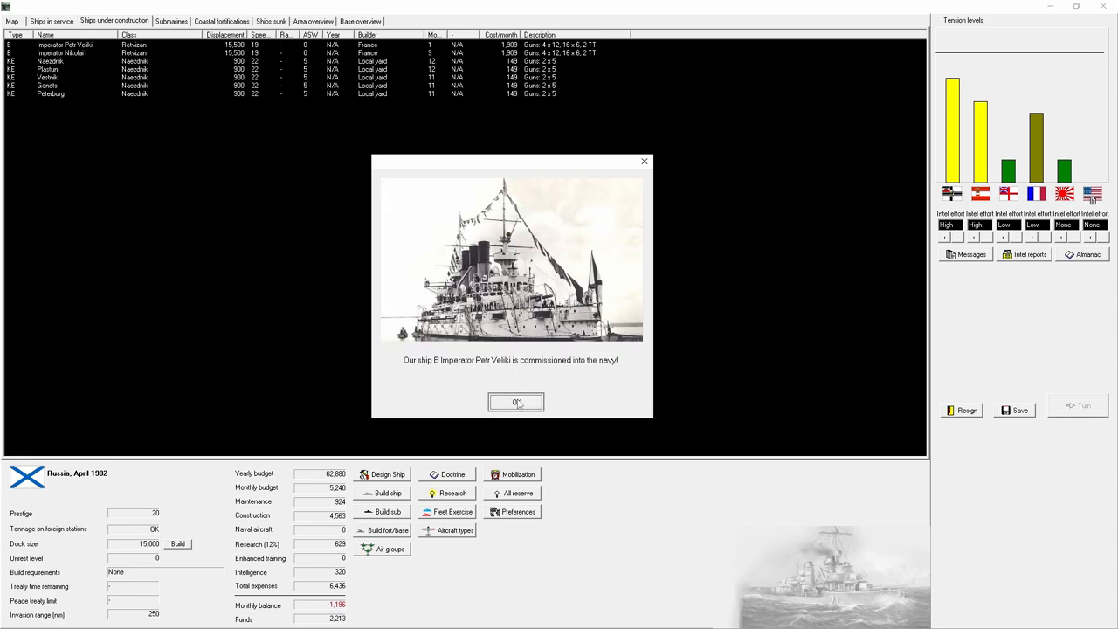
{"action": "left_click", "coordinate": [515, 402]}
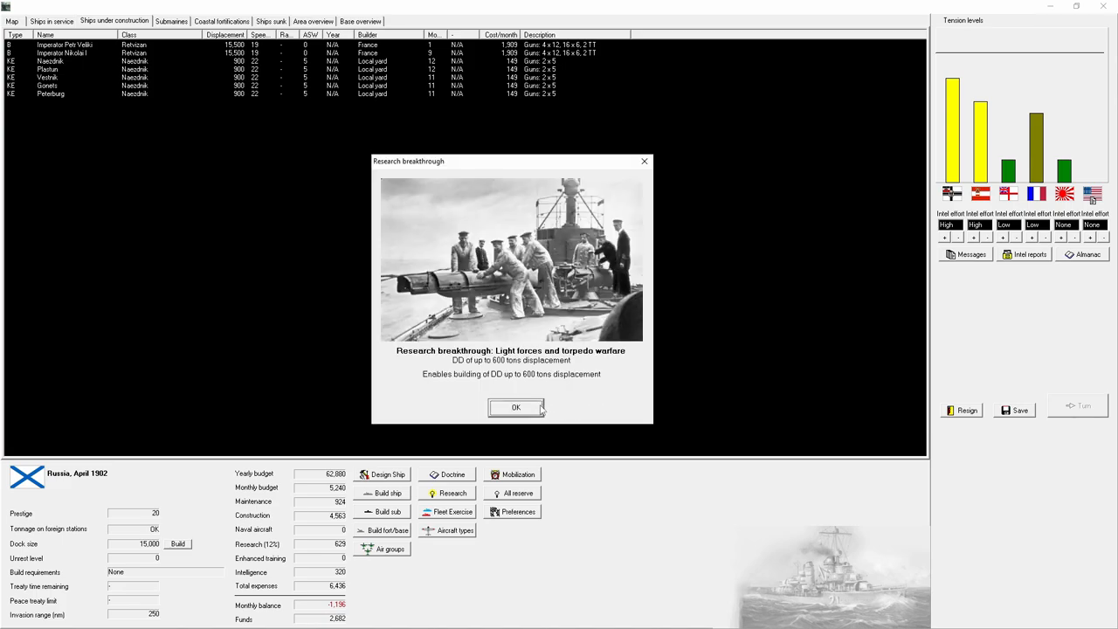
Step: Acknowledge the light forces breakthrough, order five Naezdnik corvettes, and advance to June 1902
{"action": "left_click", "coordinate": [516, 407]}
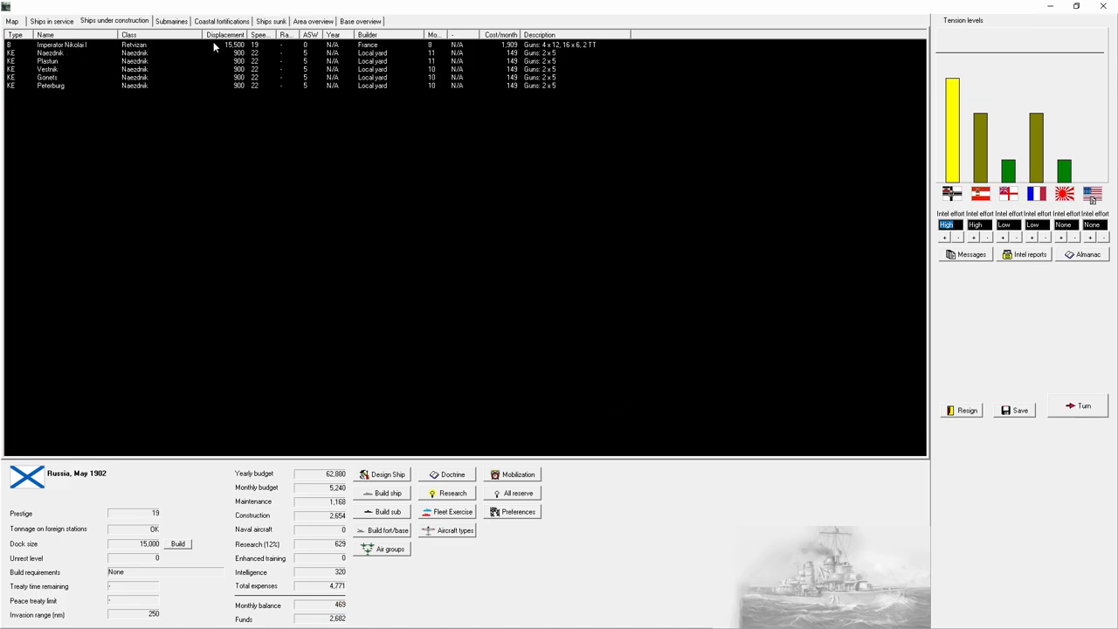
{"action": "left_click", "coordinate": [387, 492]}
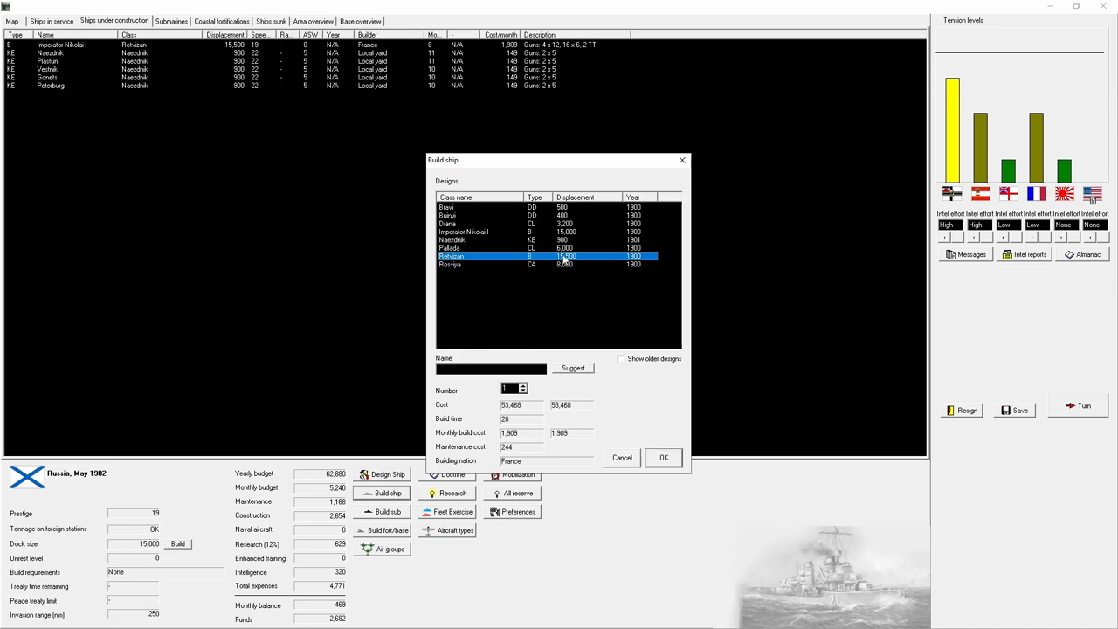
{"action": "left_click", "coordinate": [472, 240]}
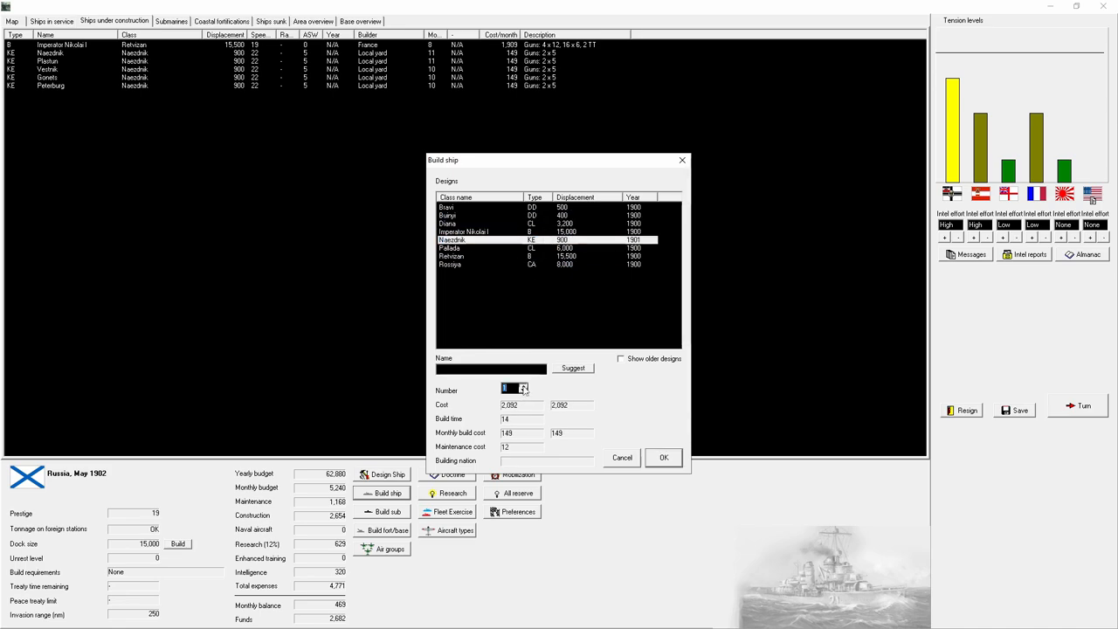
{"action": "left_click", "coordinate": [663, 457]}
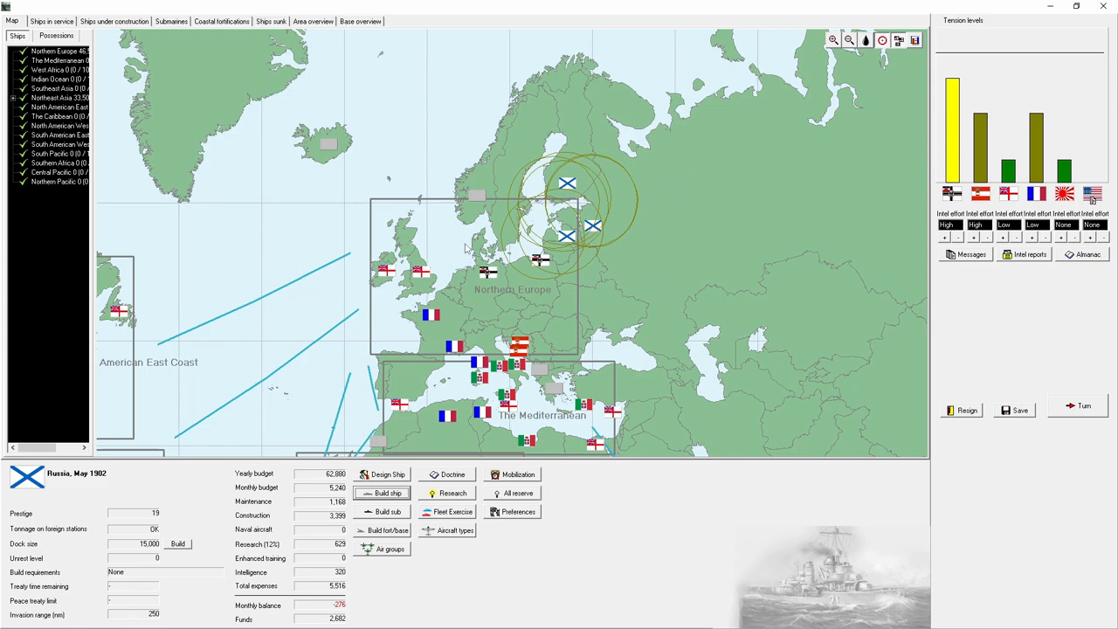
{"action": "left_click", "coordinate": [1079, 405]}
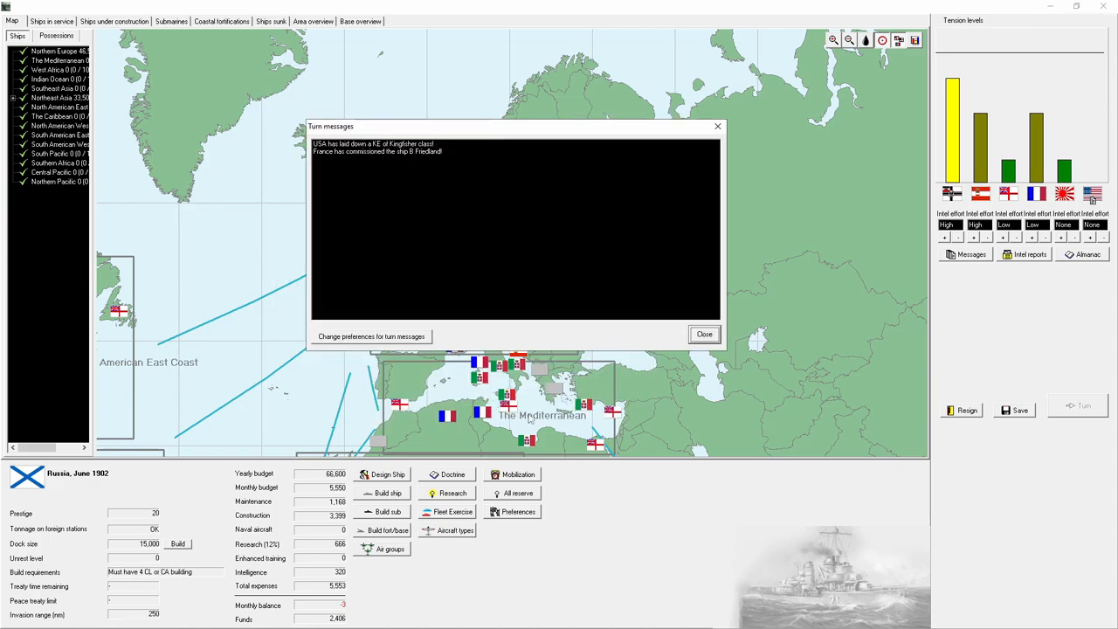
Step: Close the June turn messages and check the Naezdnik ship actions without changing anything
{"action": "left_click", "coordinate": [114, 21]}
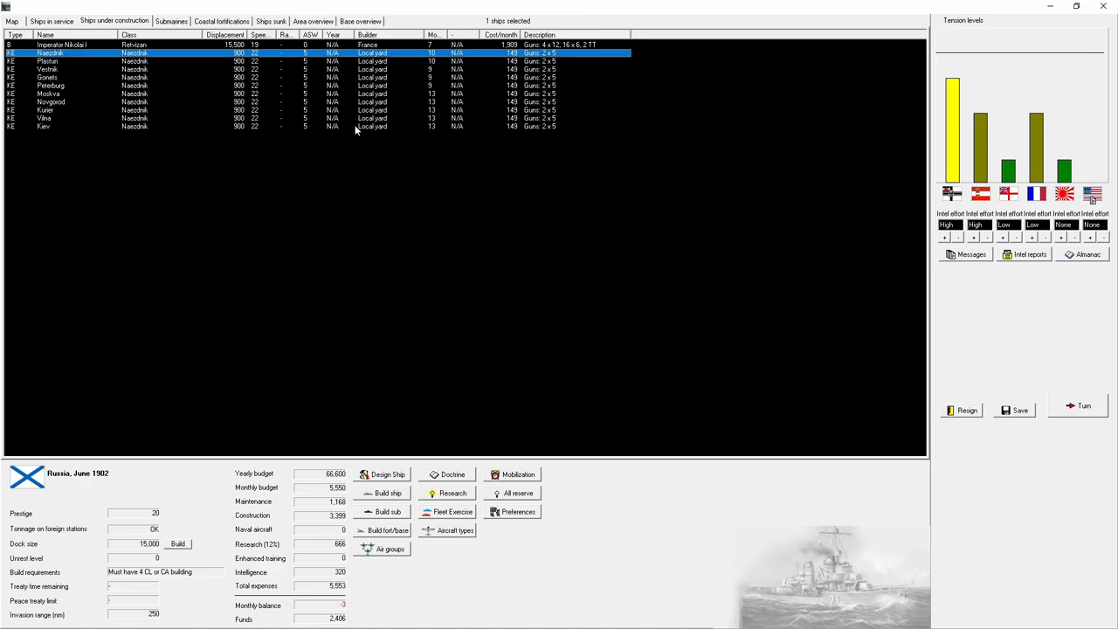
{"action": "right_click", "coordinate": [356, 126]}
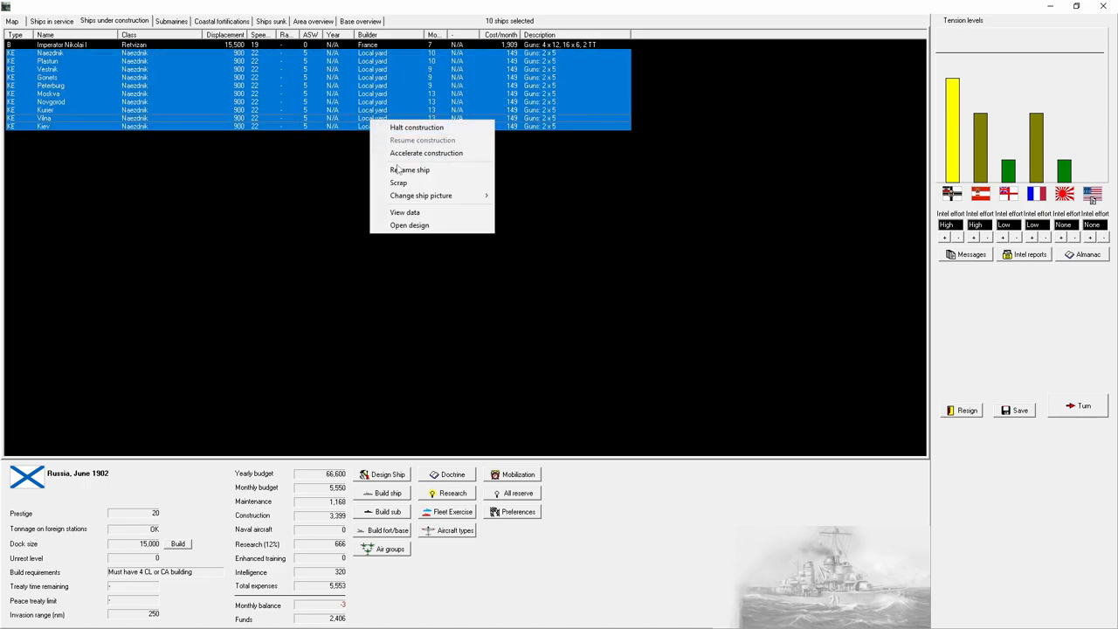
{"action": "left_click", "coordinate": [574, 236]}
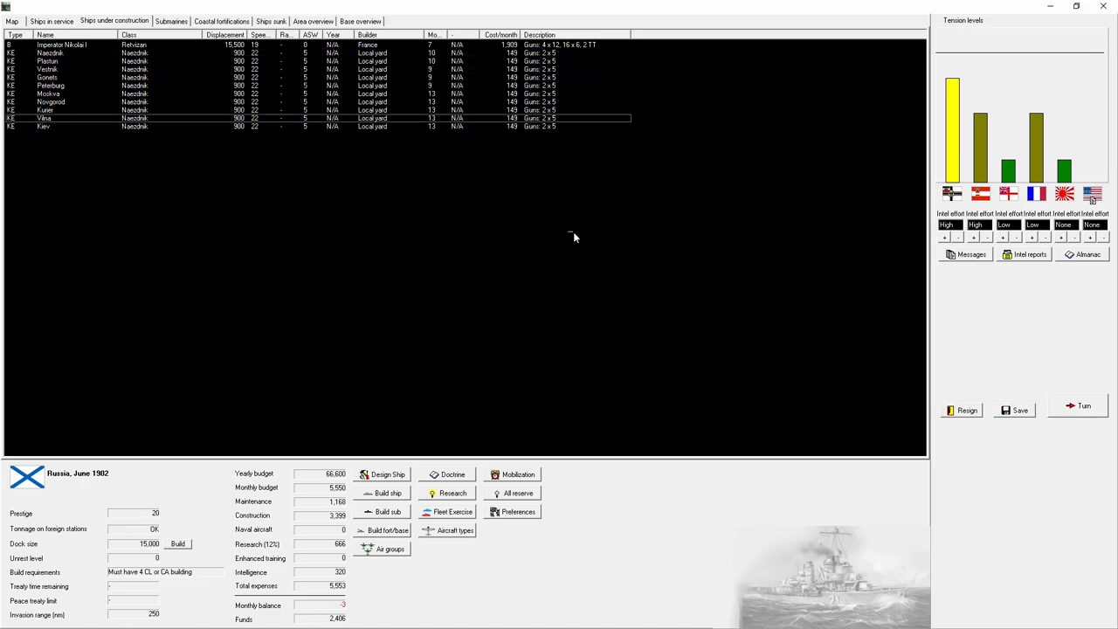
Step: Lay down four Diana-class light cruisers to meet the cruiser build requirement
{"action": "left_click", "coordinate": [387, 492]}
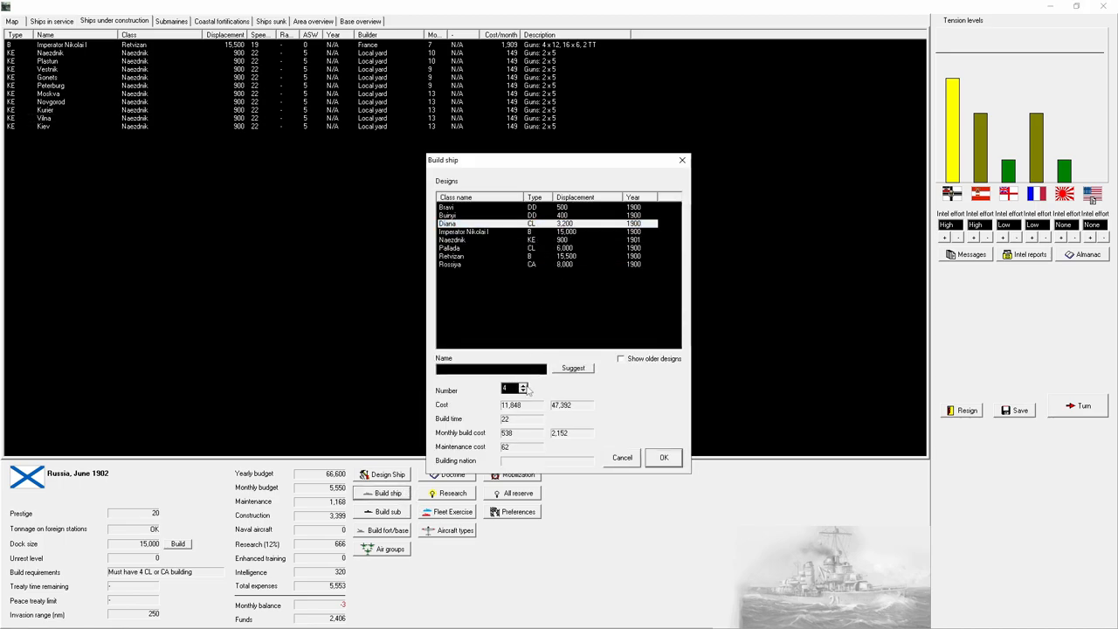
{"action": "left_click", "coordinate": [622, 457]}
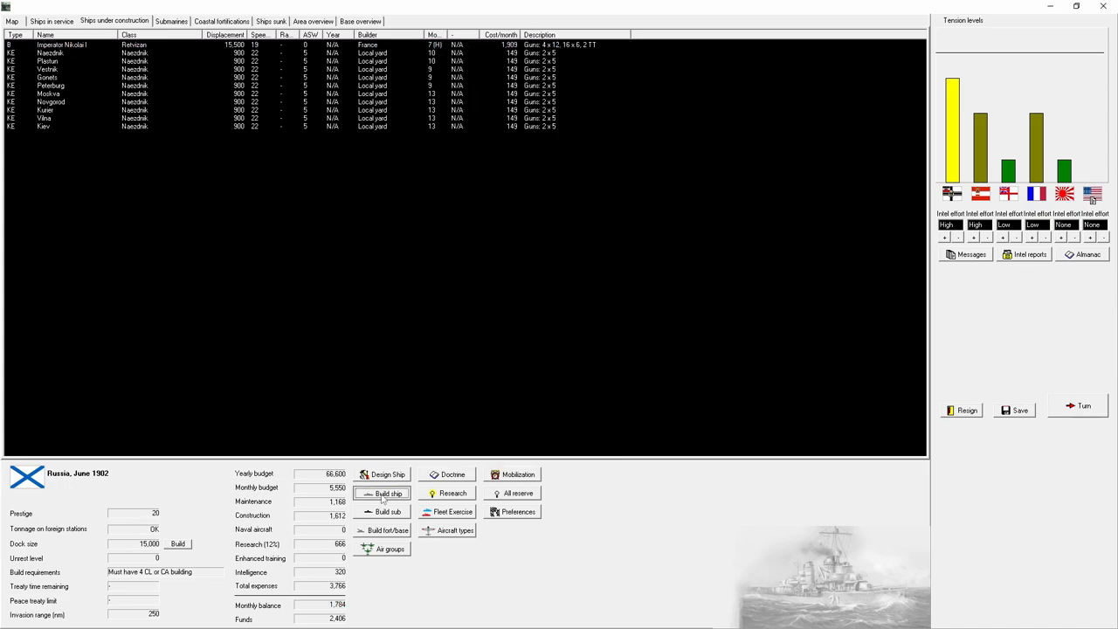
{"action": "left_click", "coordinate": [388, 493]}
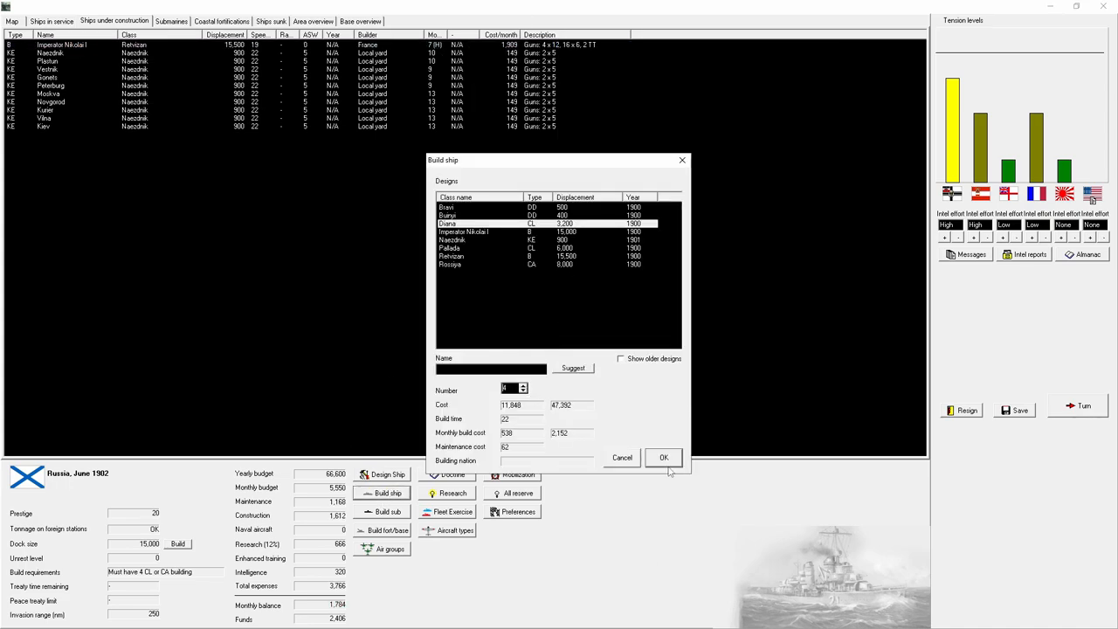
{"action": "left_click", "coordinate": [663, 457]}
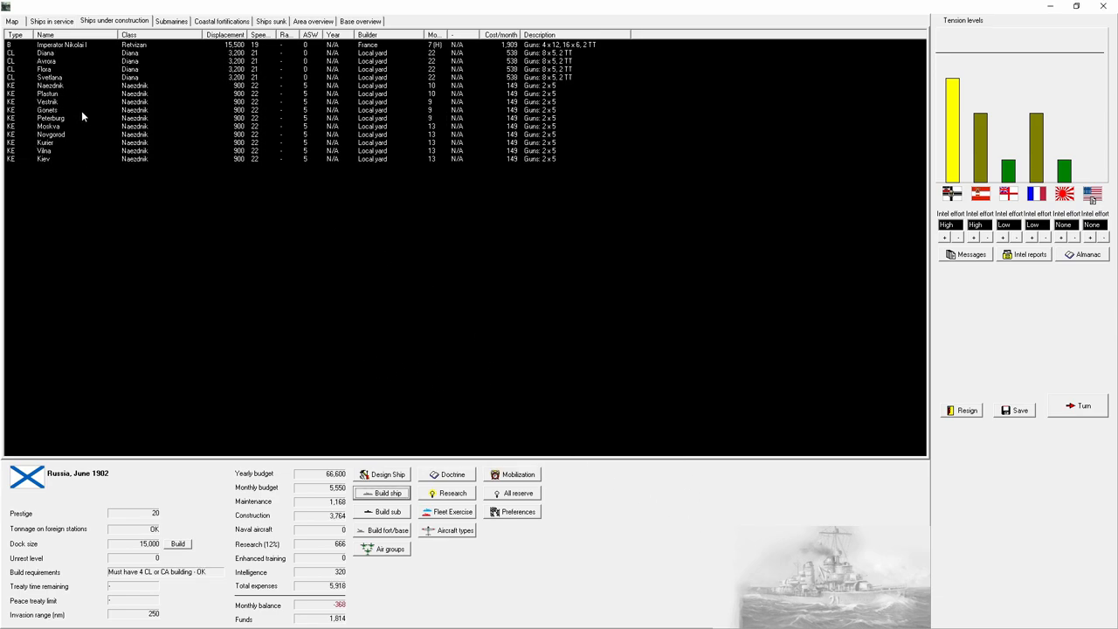
{"action": "left_click", "coordinate": [13, 21]}
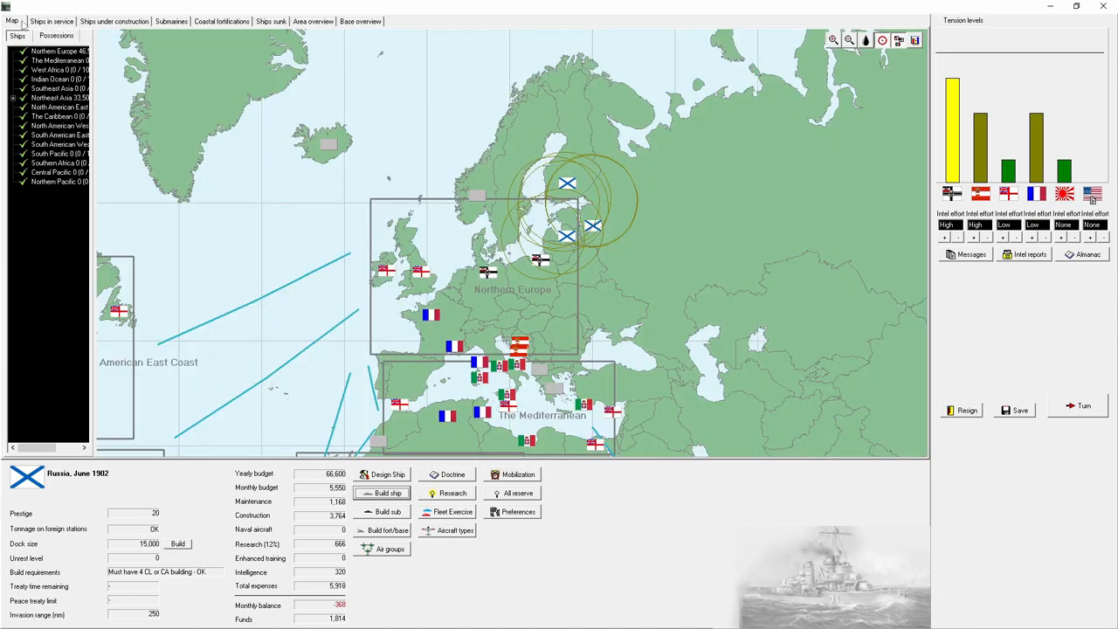
Step: Process the July 1902 turn and buy the offered British technology rights
{"action": "left_click", "coordinate": [1085, 405]}
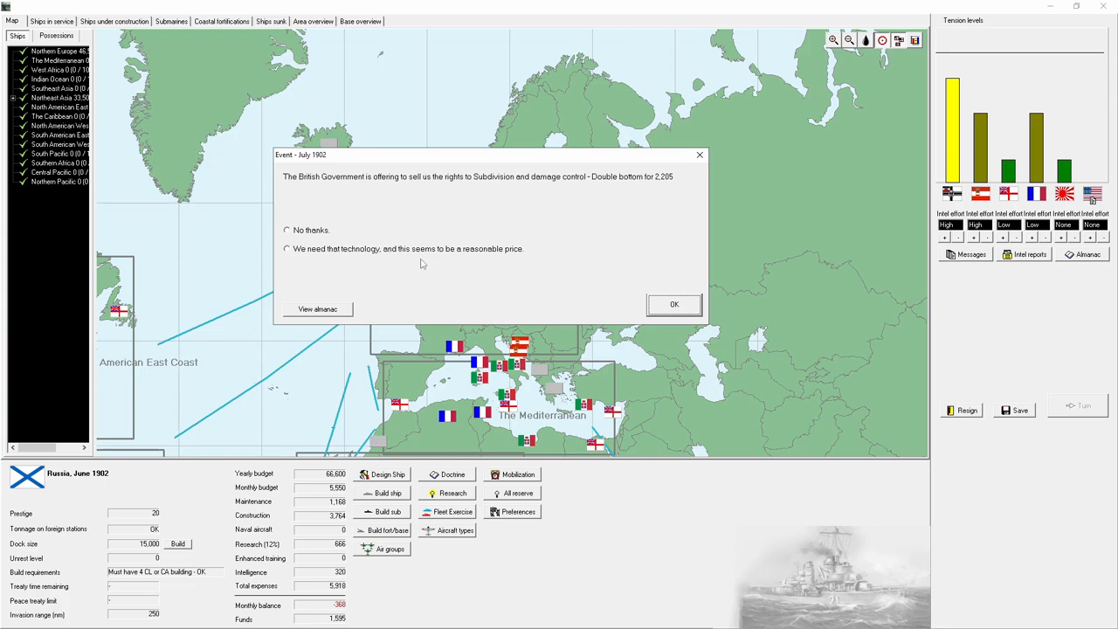
{"action": "left_click", "coordinate": [287, 249]}
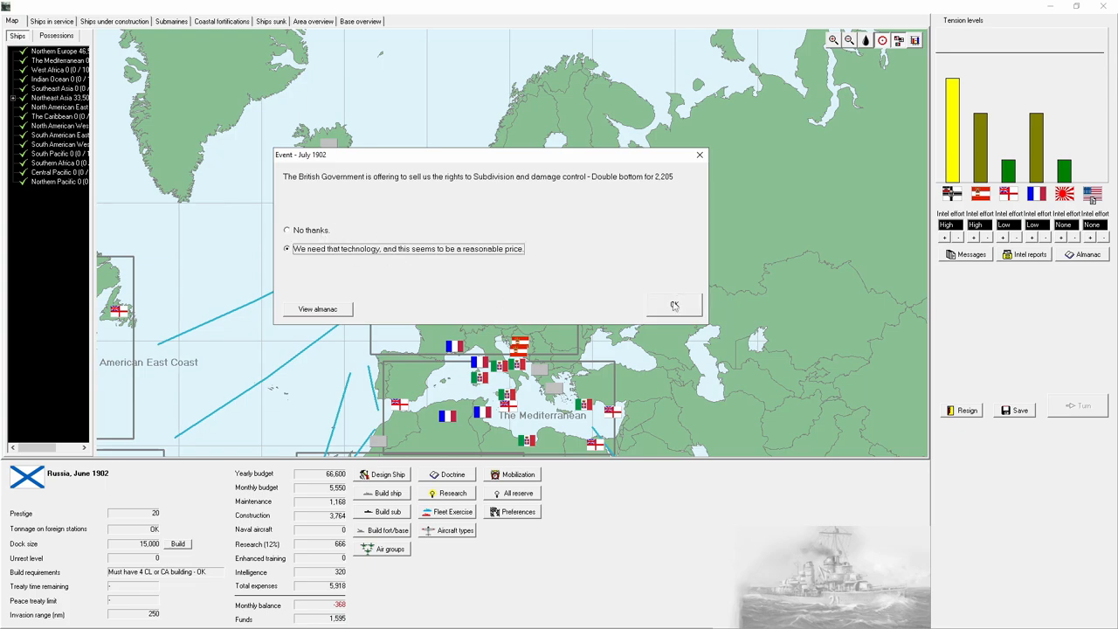
{"action": "left_click", "coordinate": [674, 305]}
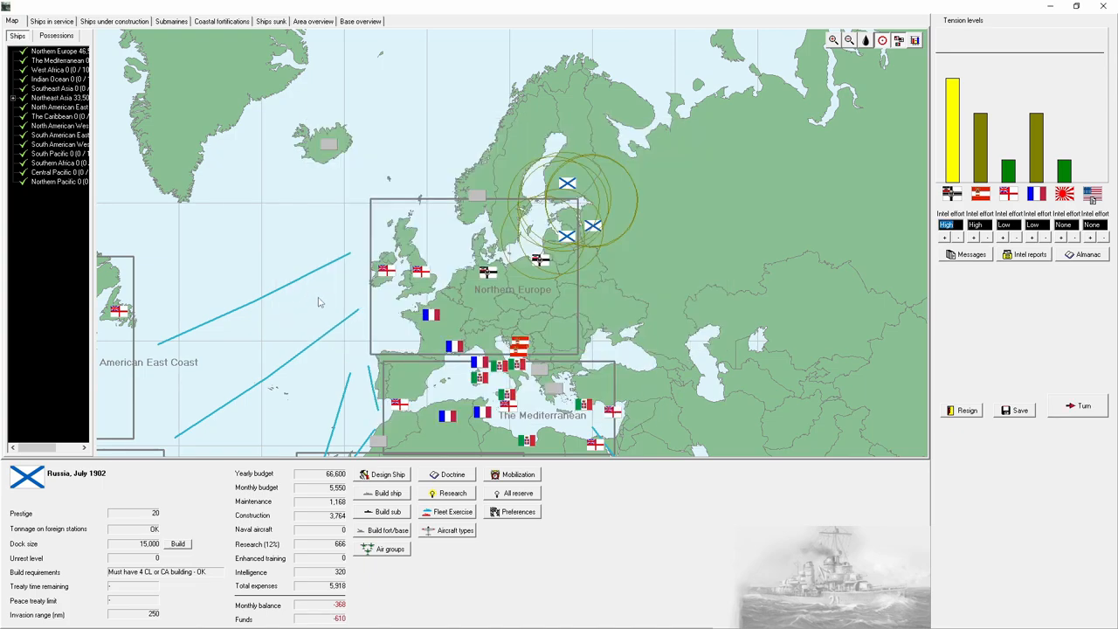
Step: Halt construction of three Naezdnik corvettes and advance to August 1902
{"action": "left_click", "coordinate": [113, 21]}
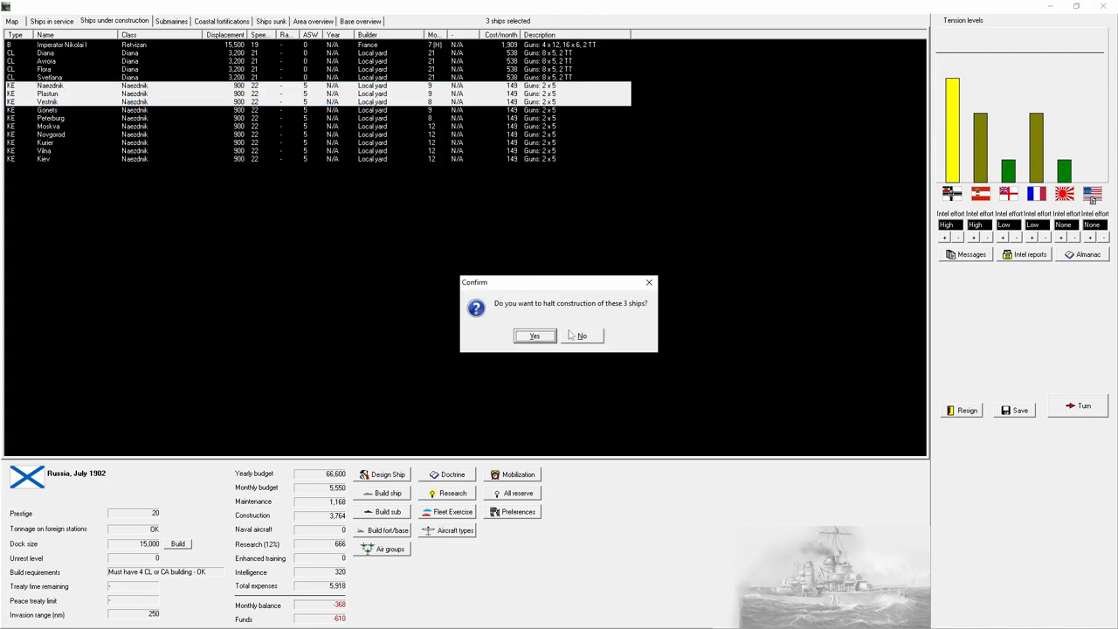
{"action": "left_click", "coordinate": [535, 337]}
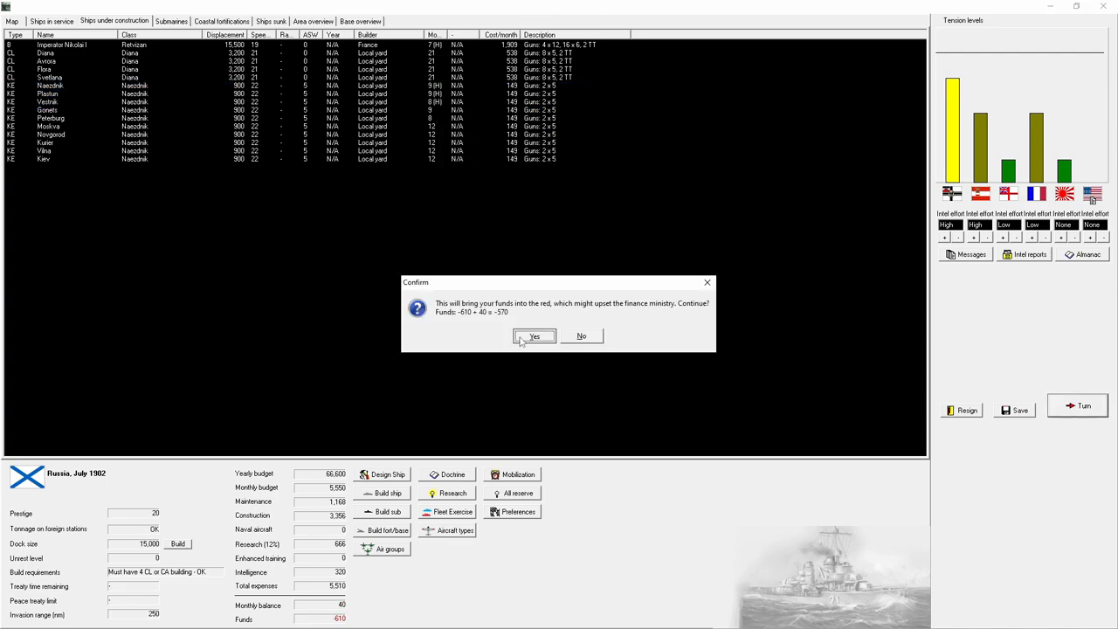
{"action": "left_click", "coordinate": [534, 337]}
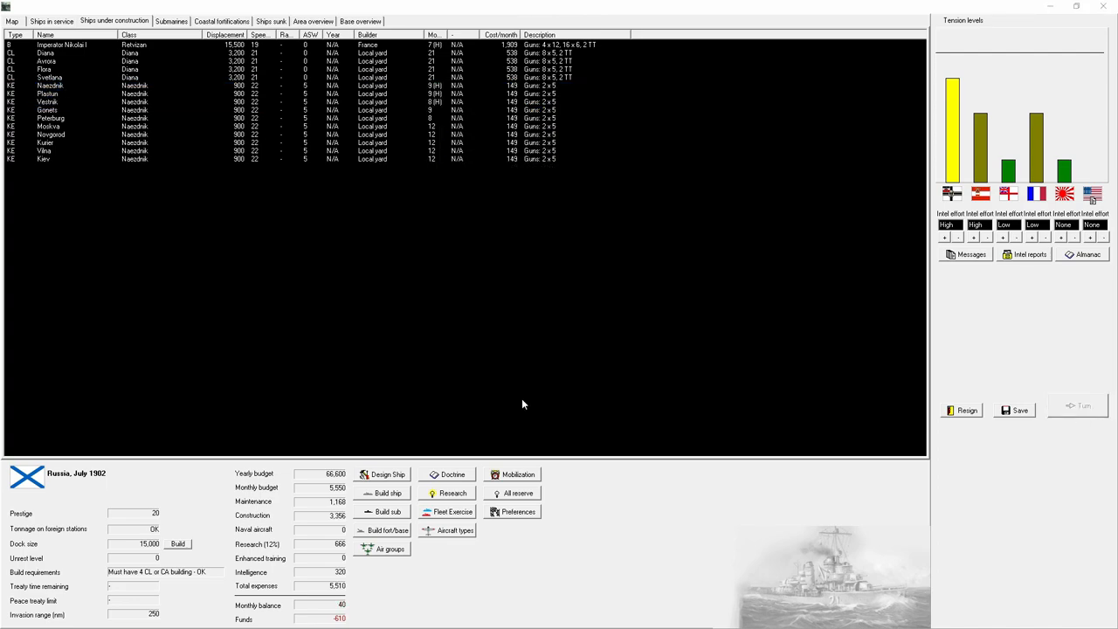
{"action": "left_click", "coordinate": [1083, 406]}
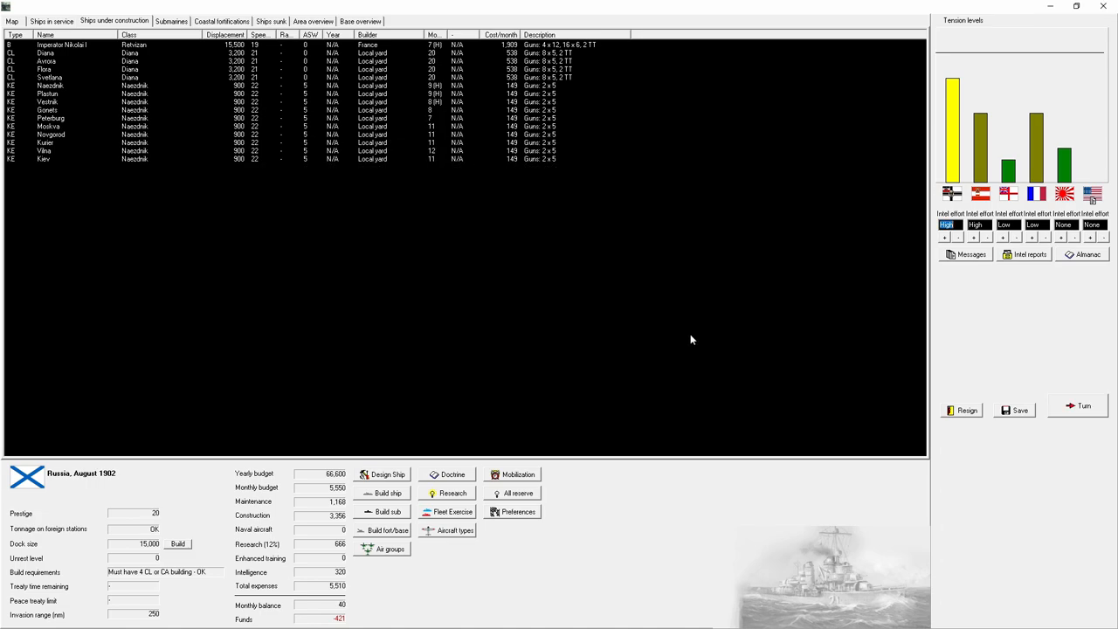
{"action": "left_click", "coordinate": [52, 21]}
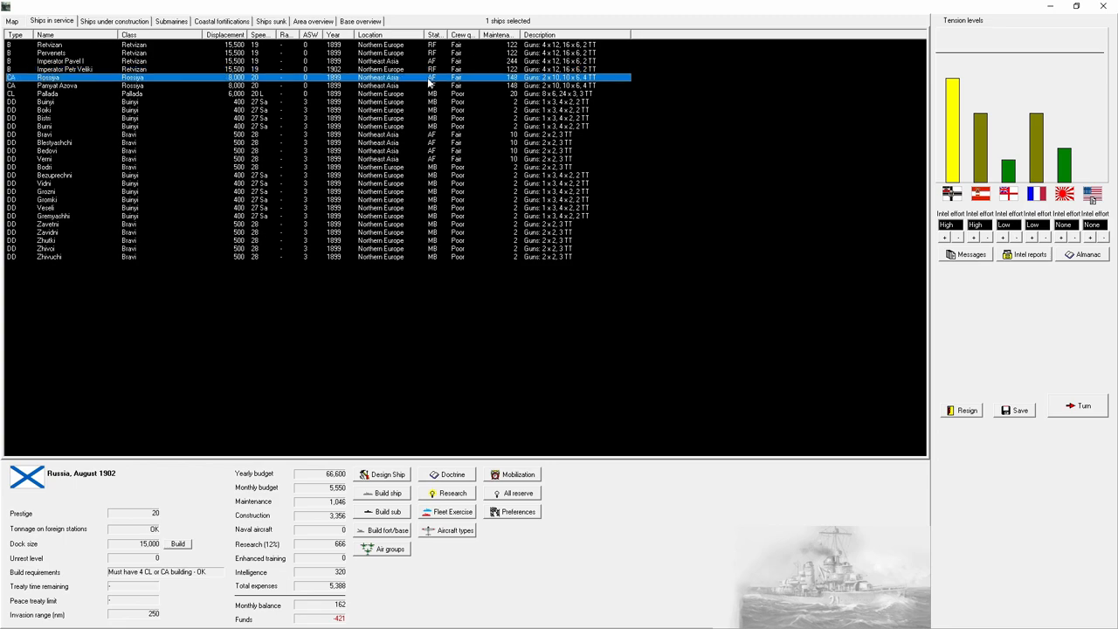
Step: Put Rossiya and Pamyat Azova in reserve, mothball four Bravi destroyers, and end the turn
{"action": "right_click", "coordinate": [57, 85]}
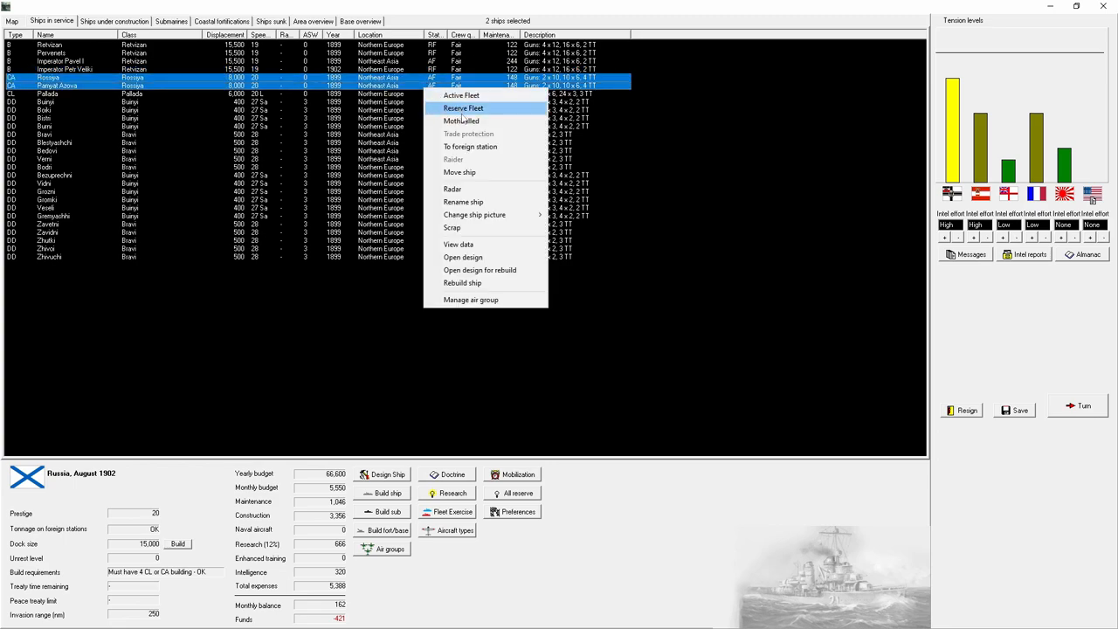
{"action": "left_click", "coordinate": [463, 108]}
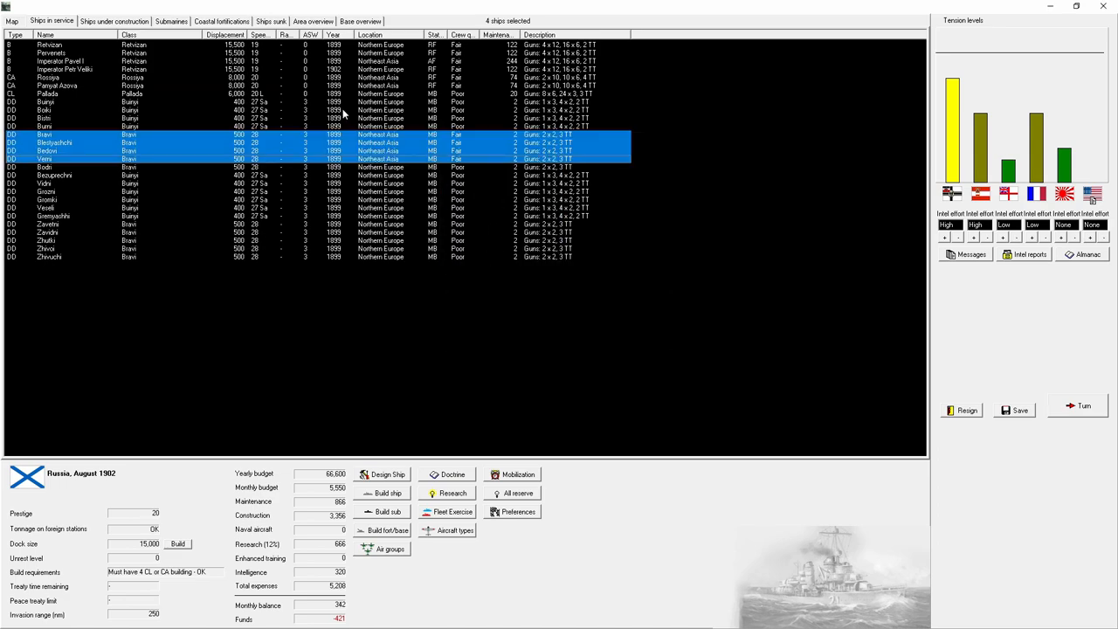
{"action": "left_click", "coordinate": [79, 86]}
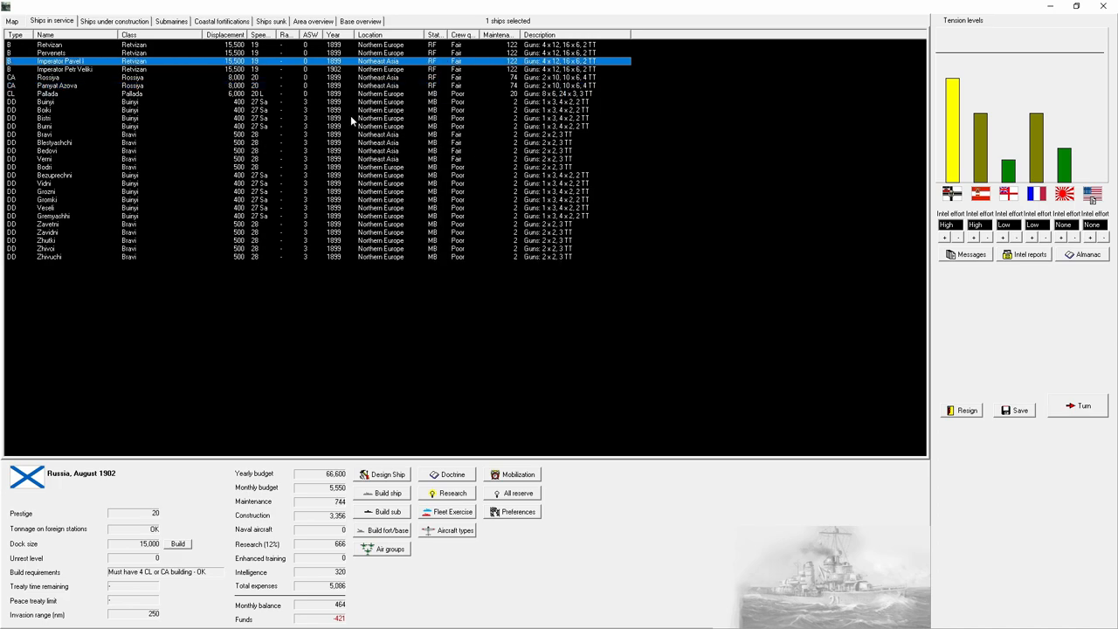
{"action": "left_click", "coordinate": [1083, 406]}
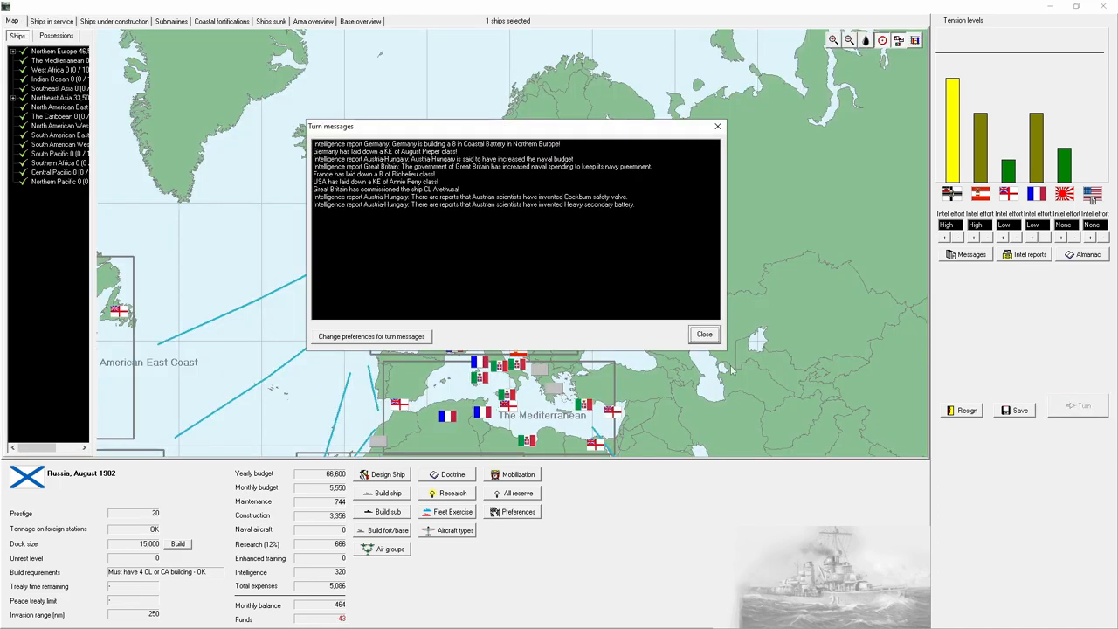
Step: Dismiss the turn messages and review the naval comparison of all nations
{"action": "left_click", "coordinate": [705, 334]}
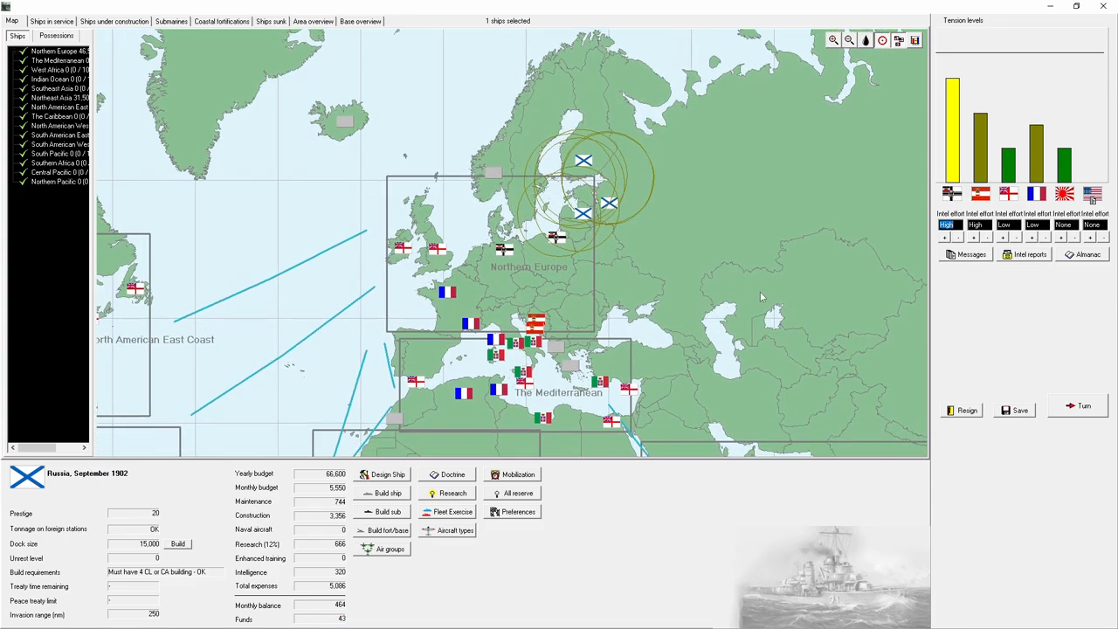
{"action": "mouse_move", "coordinate": [1101, 452]}
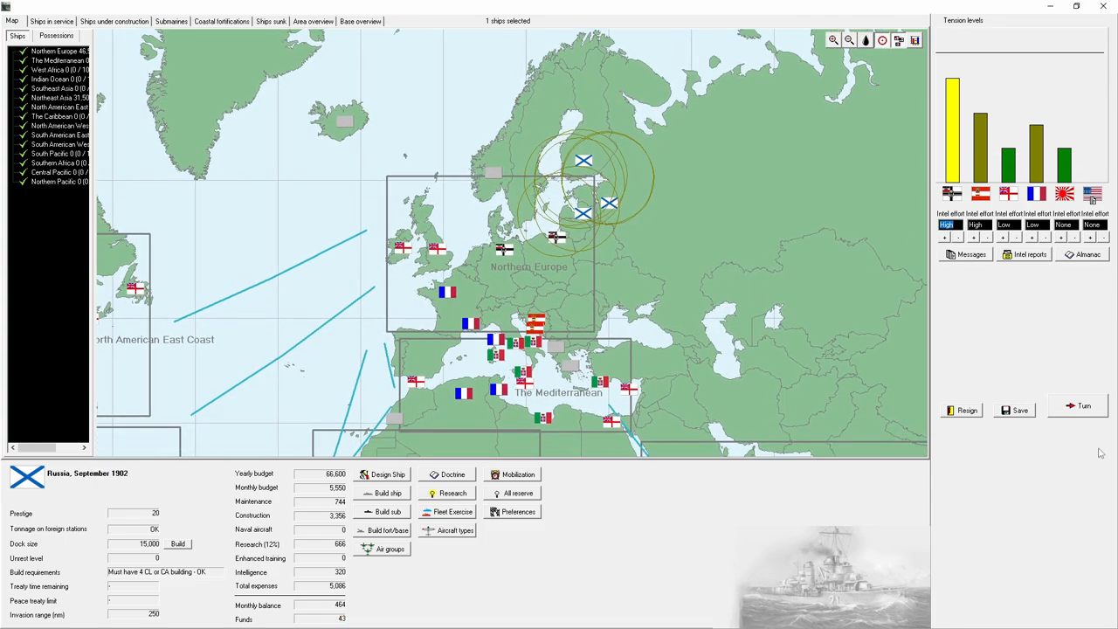
{"action": "left_click", "coordinate": [1088, 254]}
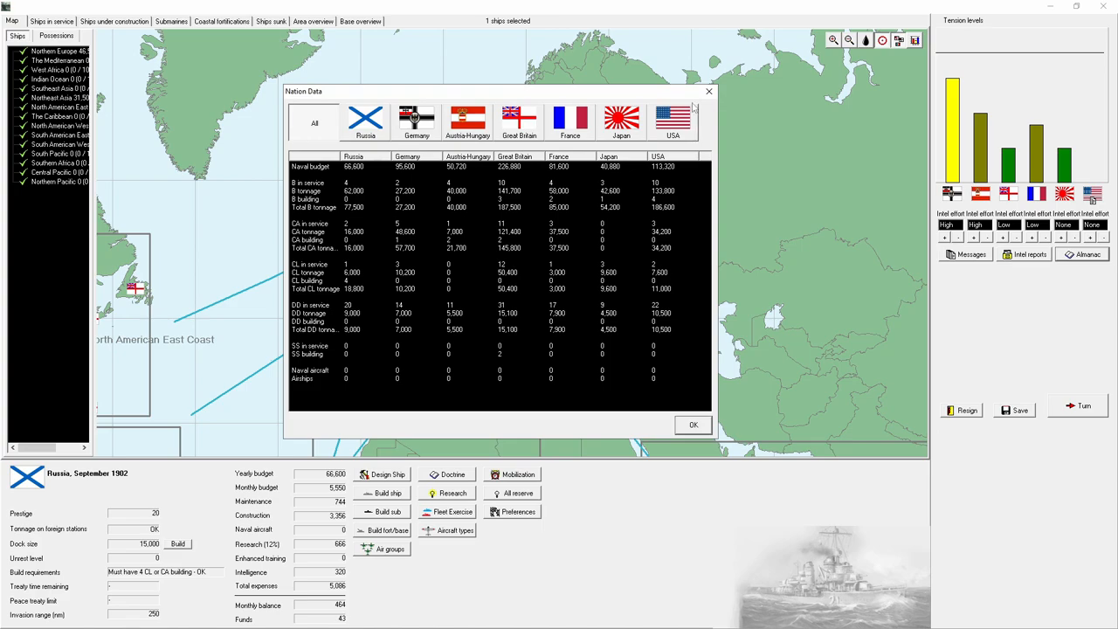
{"action": "left_click", "coordinate": [693, 424]}
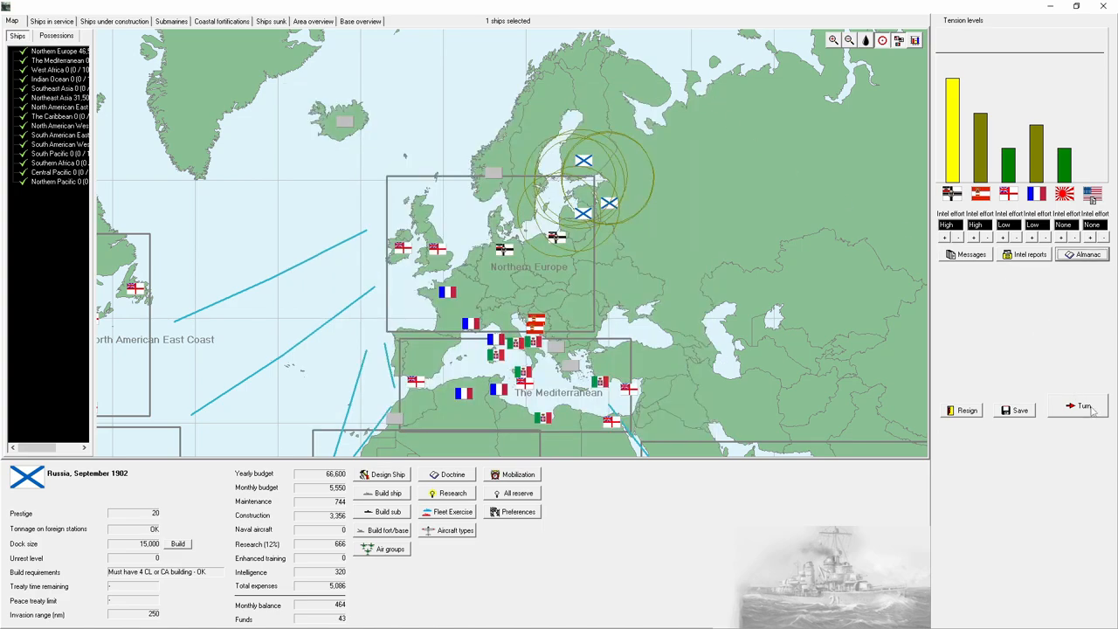
Step: Advance two months to November 1902, acknowledging the AP Projectiles breakthrough
{"action": "left_click", "coordinate": [1083, 405]}
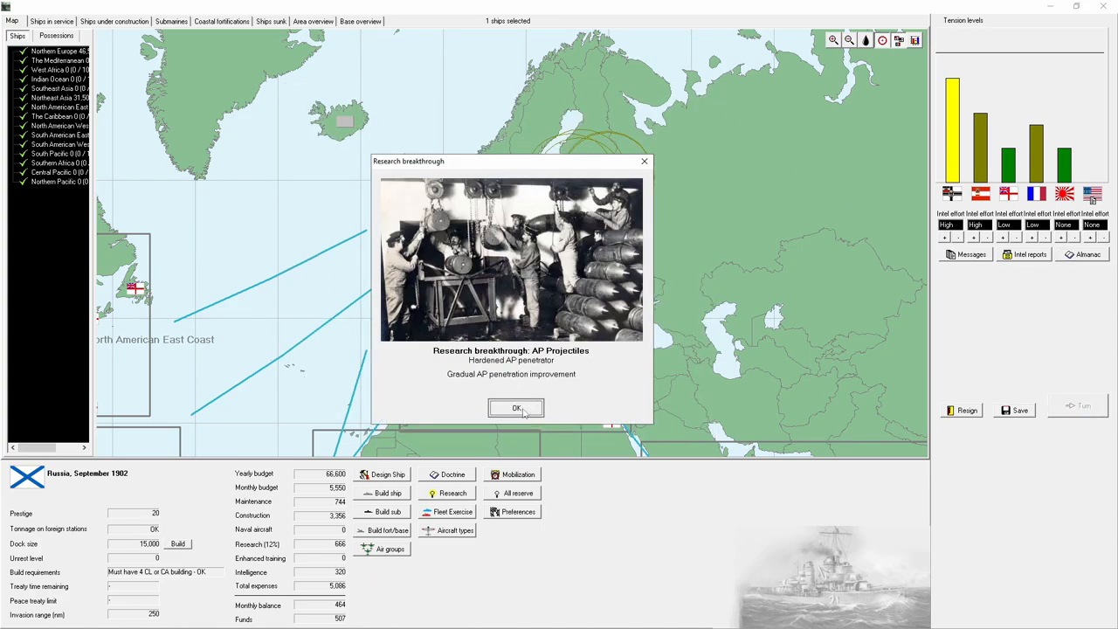
{"action": "left_click", "coordinate": [516, 408]}
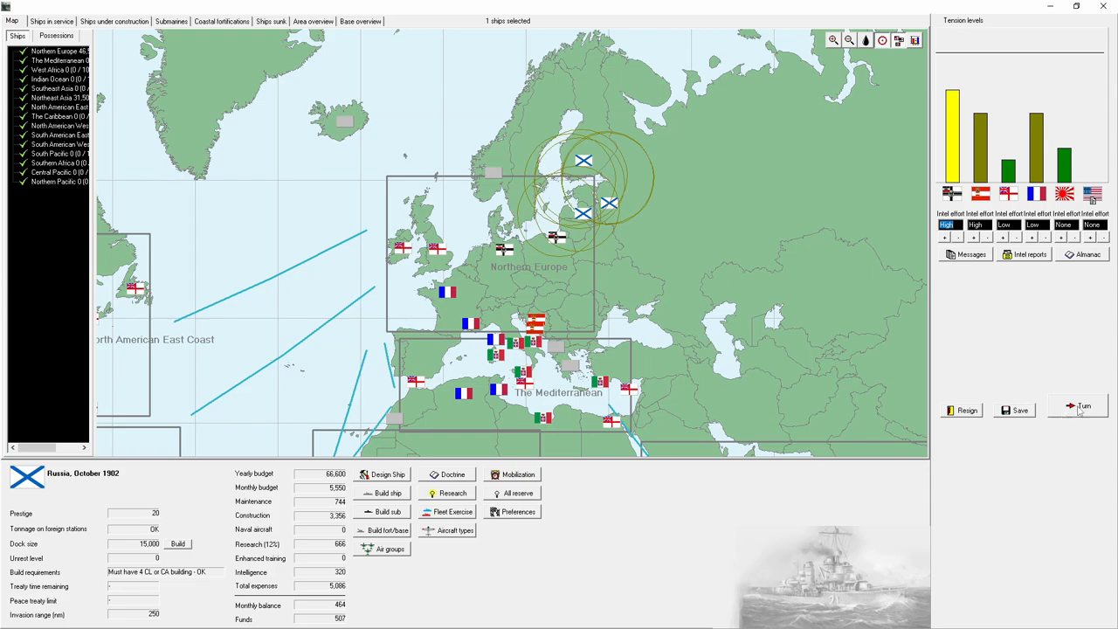
{"action": "left_click", "coordinate": [1082, 406]}
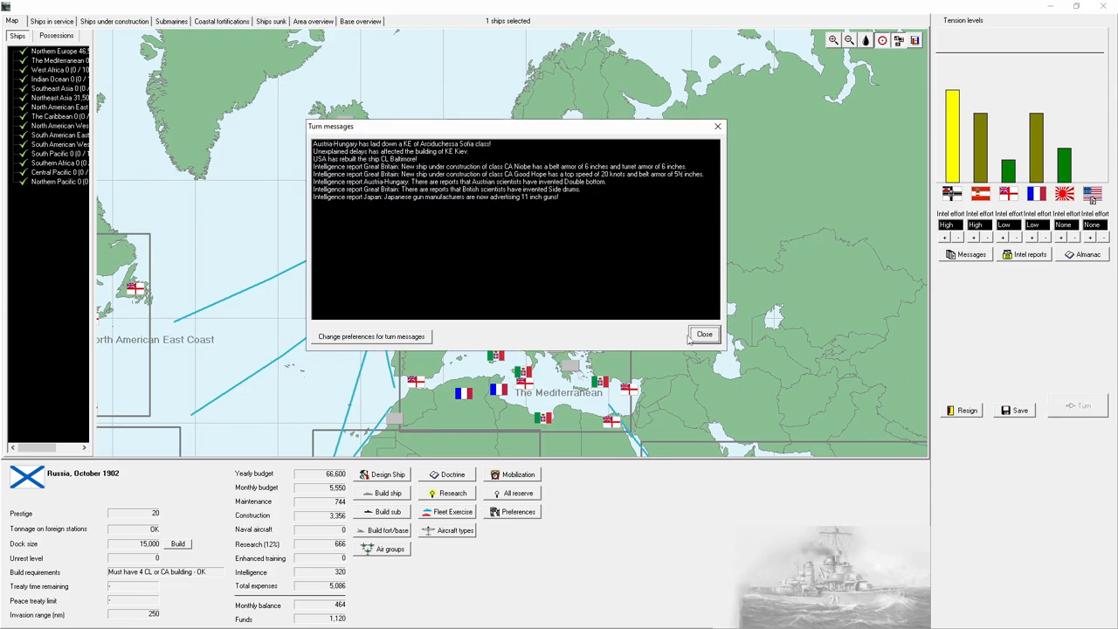
{"action": "left_click", "coordinate": [703, 334]}
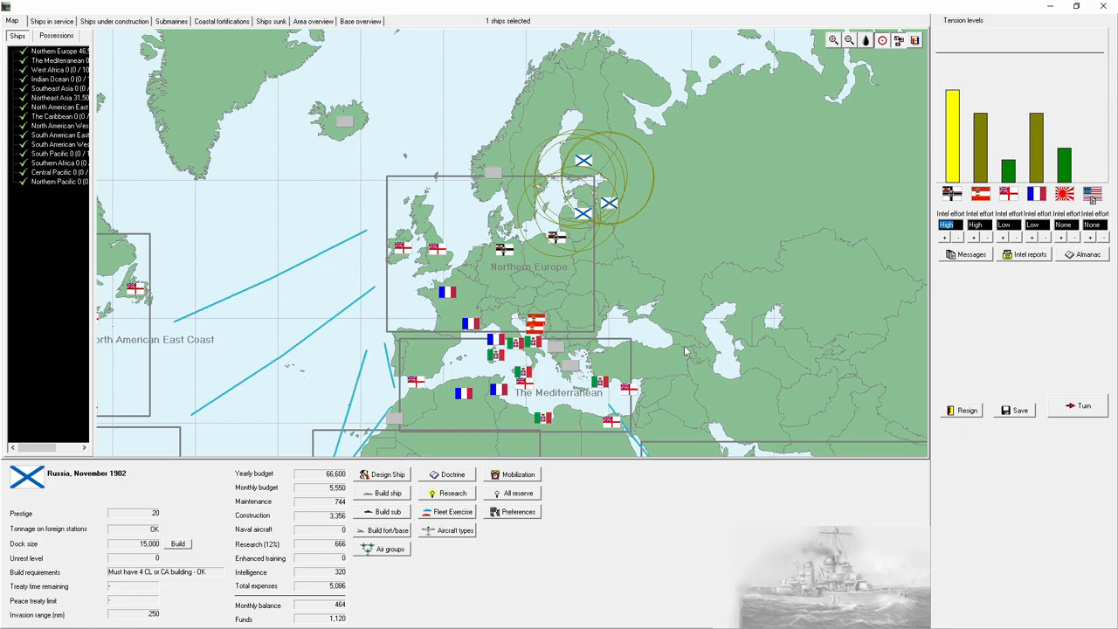
{"action": "left_click", "coordinate": [113, 21]}
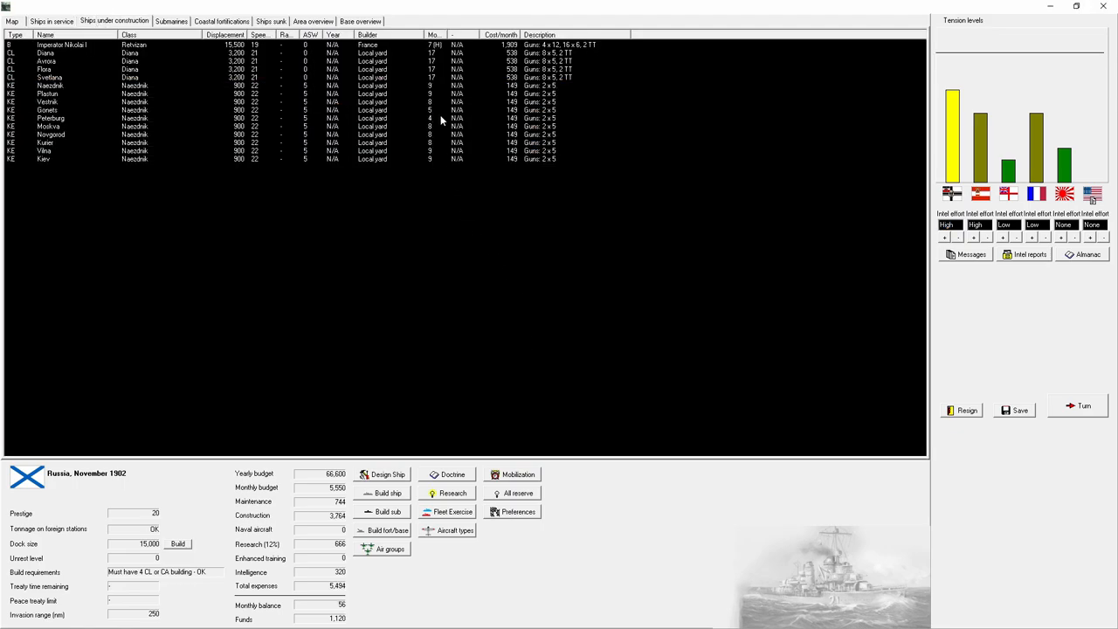
Step: Advance a month, acknowledging cruiser-building praise and answering the French spying event
{"action": "left_click", "coordinate": [61, 44]}
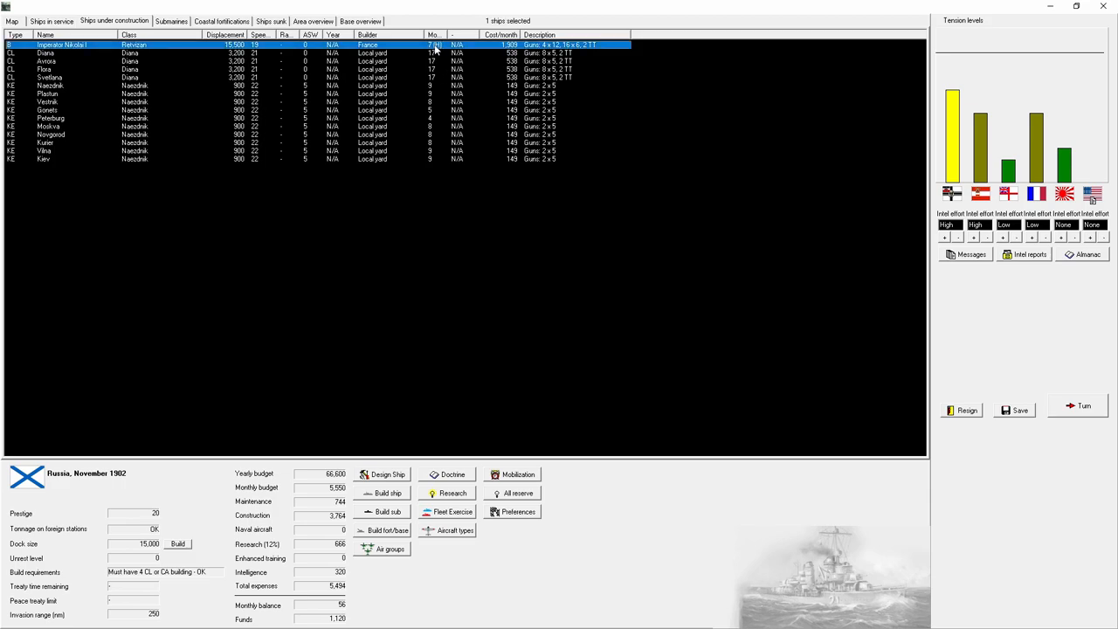
{"action": "mouse_move", "coordinate": [514, 152]}
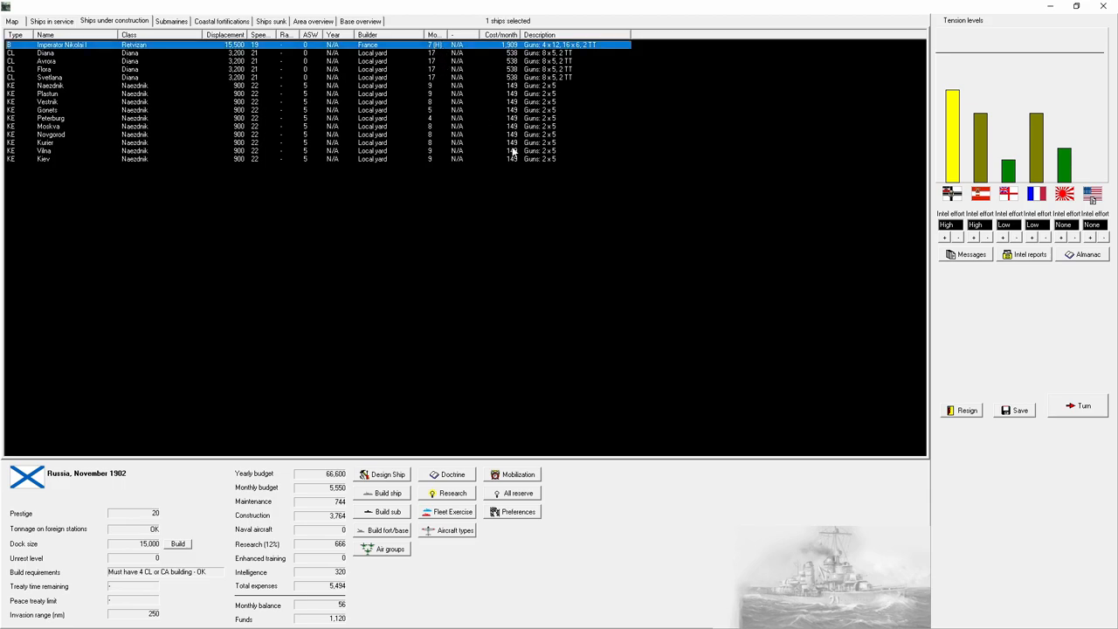
{"action": "left_click", "coordinate": [1084, 406]}
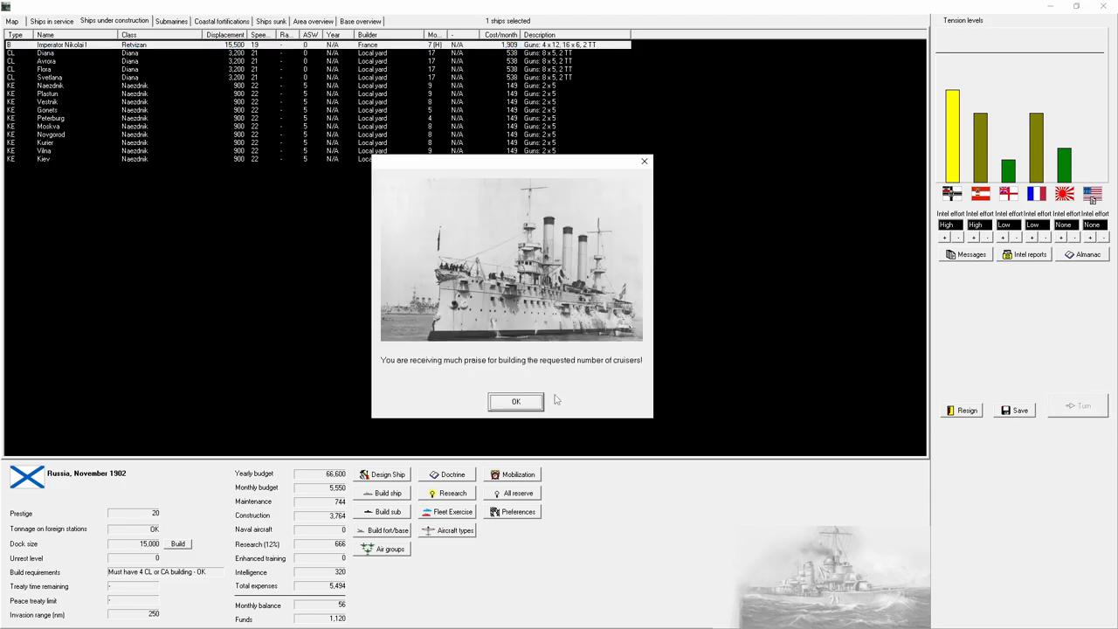
{"action": "left_click", "coordinate": [516, 401]}
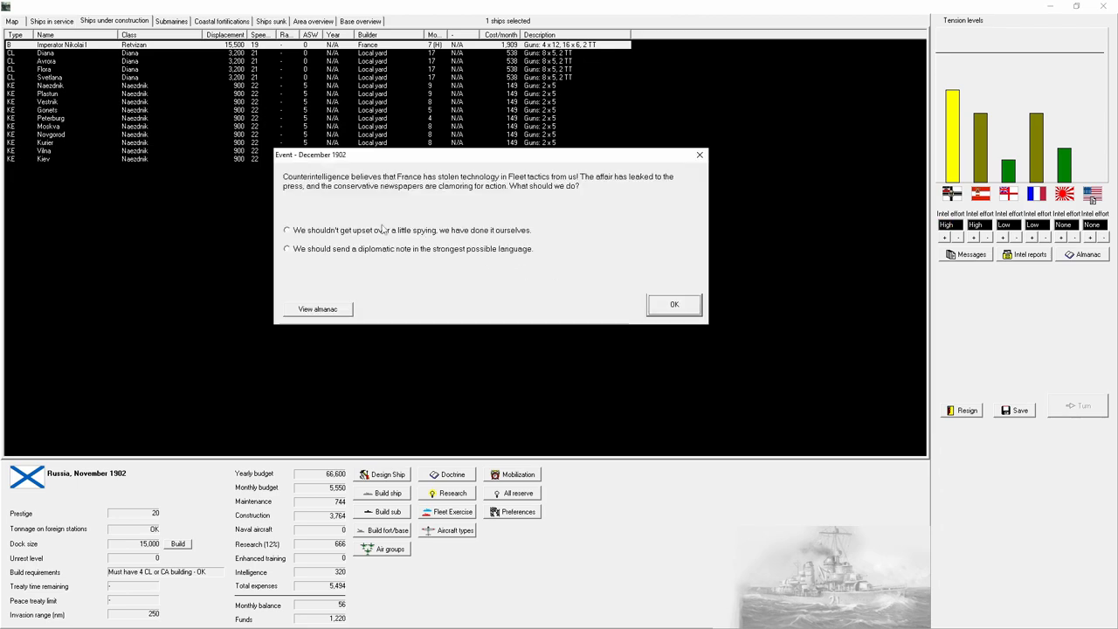
{"action": "mouse_move", "coordinate": [407, 243]}
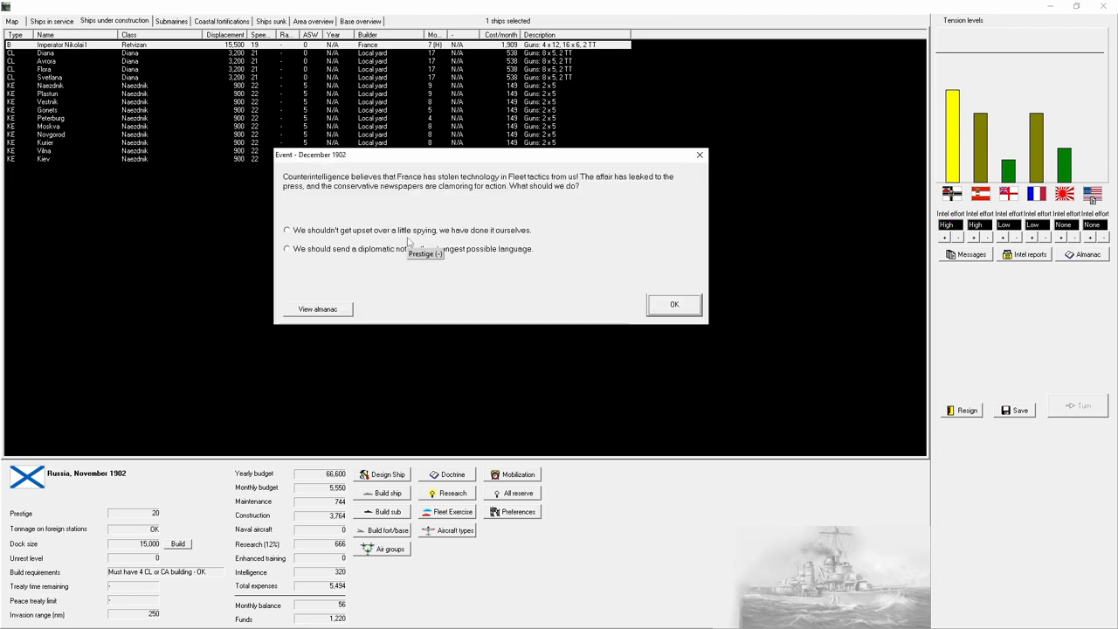
{"action": "left_click", "coordinate": [673, 304]}
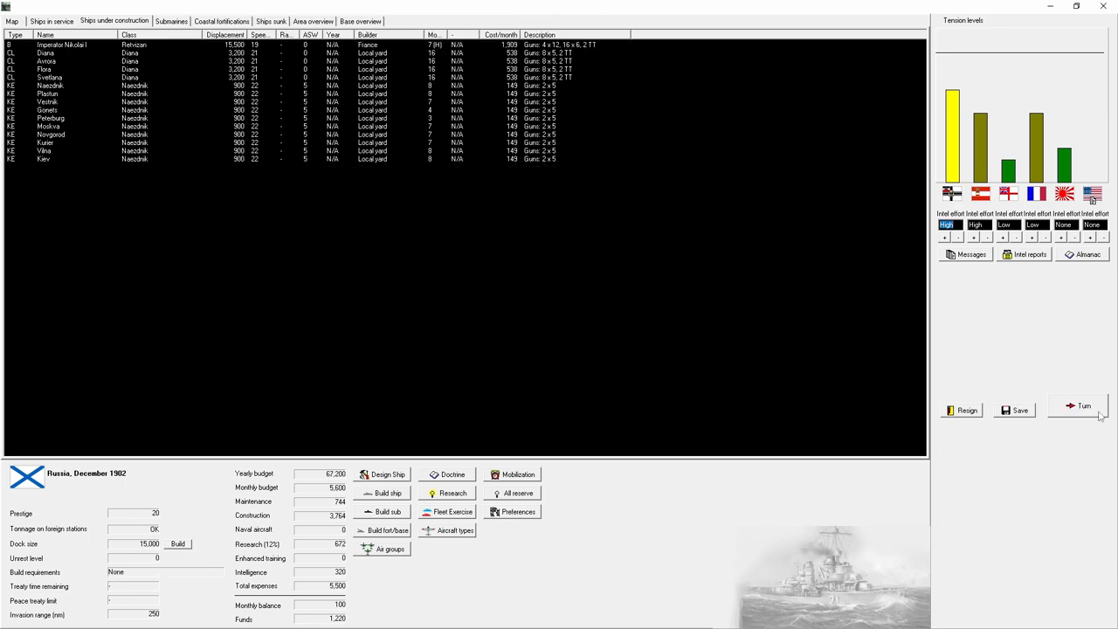
Step: Advance two months, dismissing spy reports and the hull, design and wing turret breakthroughs
{"action": "left_click", "coordinate": [1084, 405]}
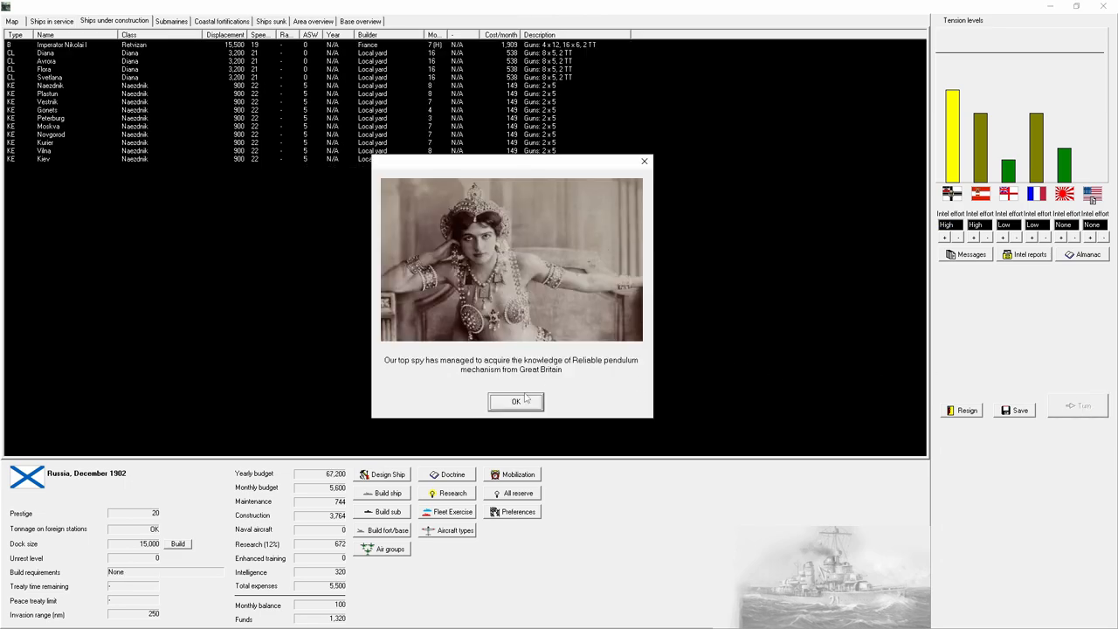
{"action": "mouse_move", "coordinate": [588, 371]}
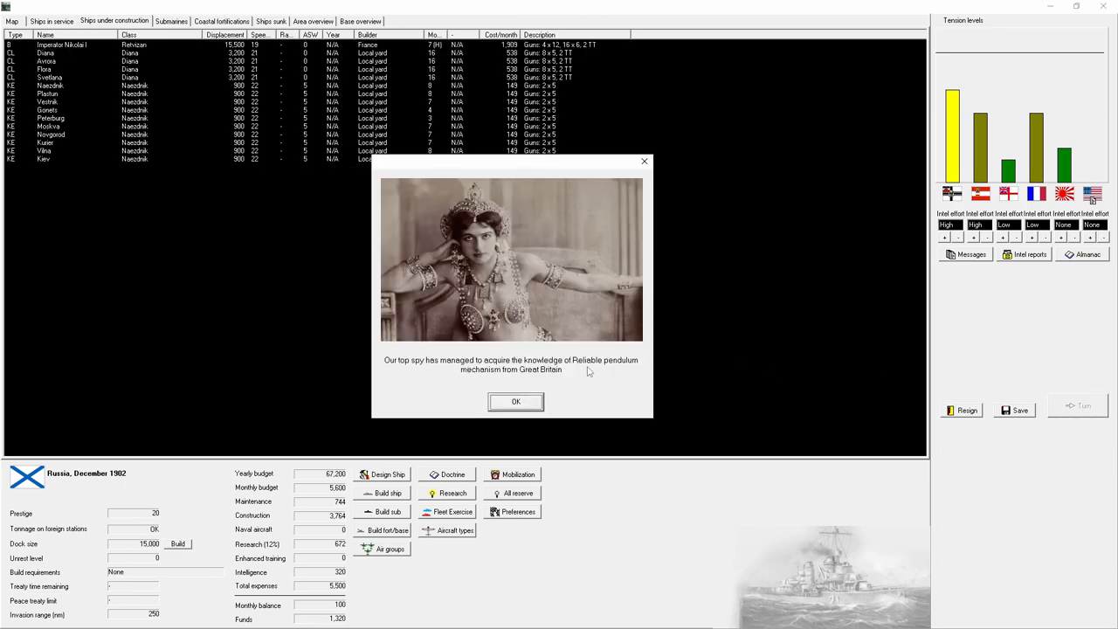
{"action": "left_click", "coordinate": [516, 401]}
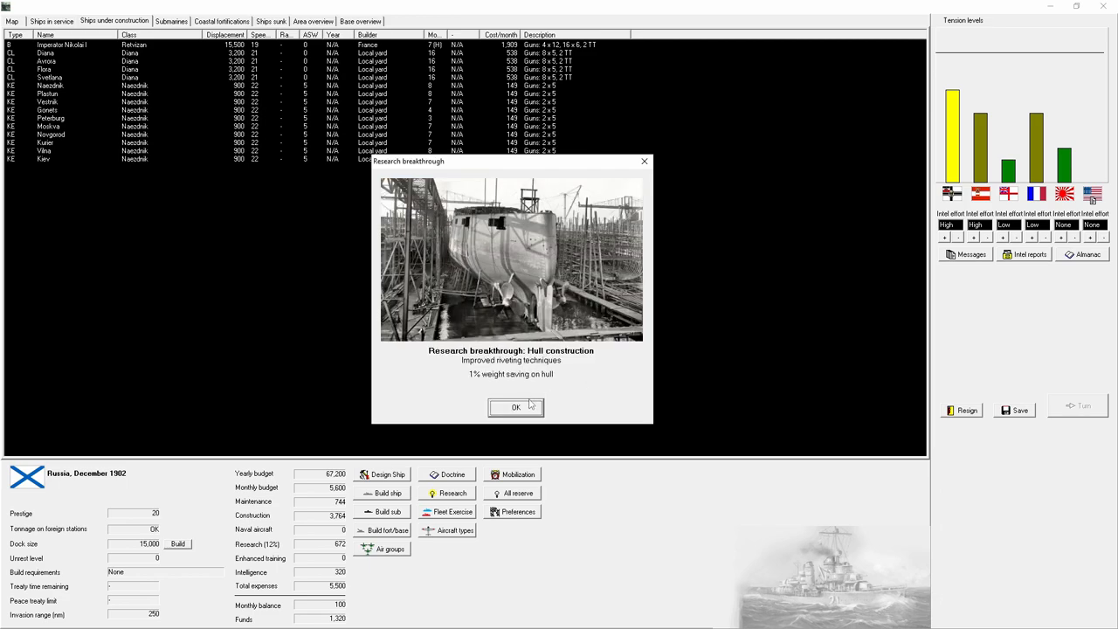
{"action": "left_click", "coordinate": [516, 407]}
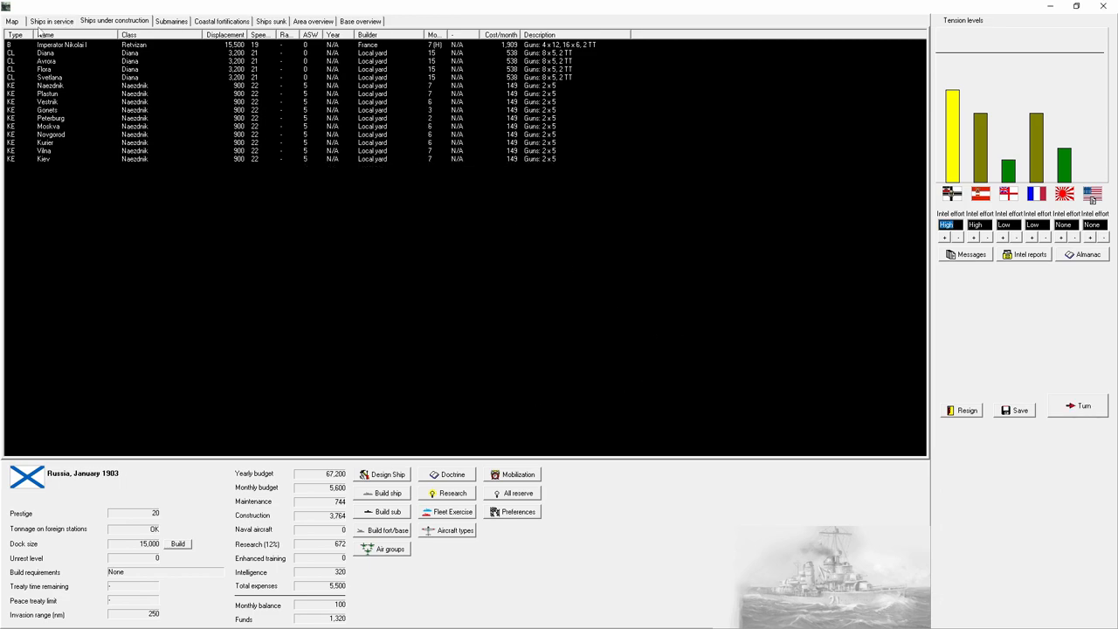
{"action": "left_click", "coordinate": [11, 21]}
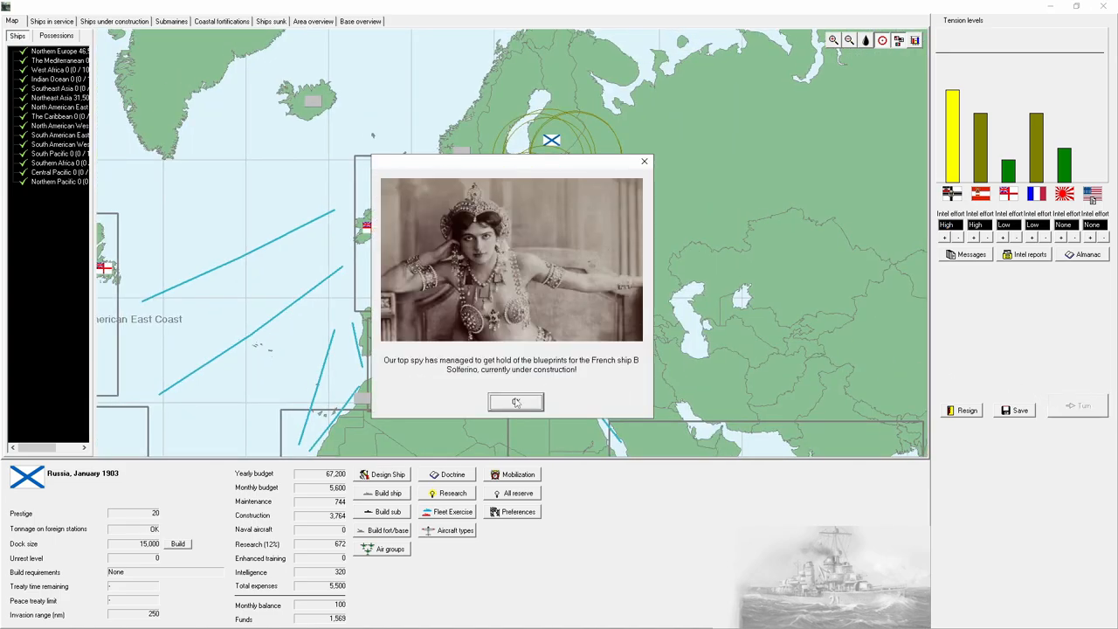
{"action": "left_click", "coordinate": [515, 402]}
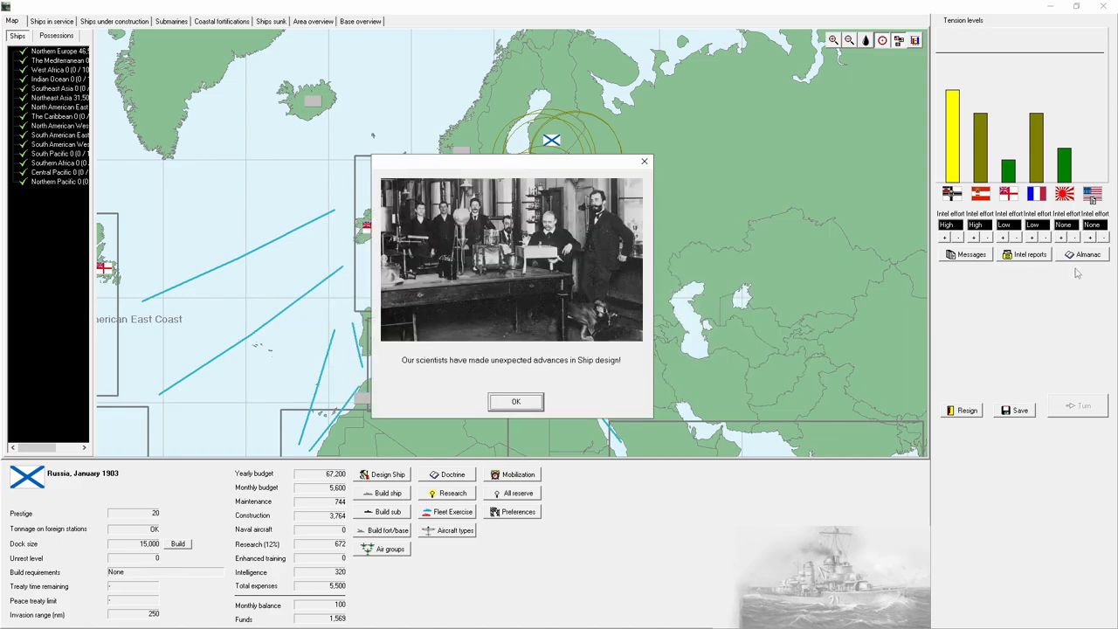
{"action": "left_click", "coordinate": [515, 401]}
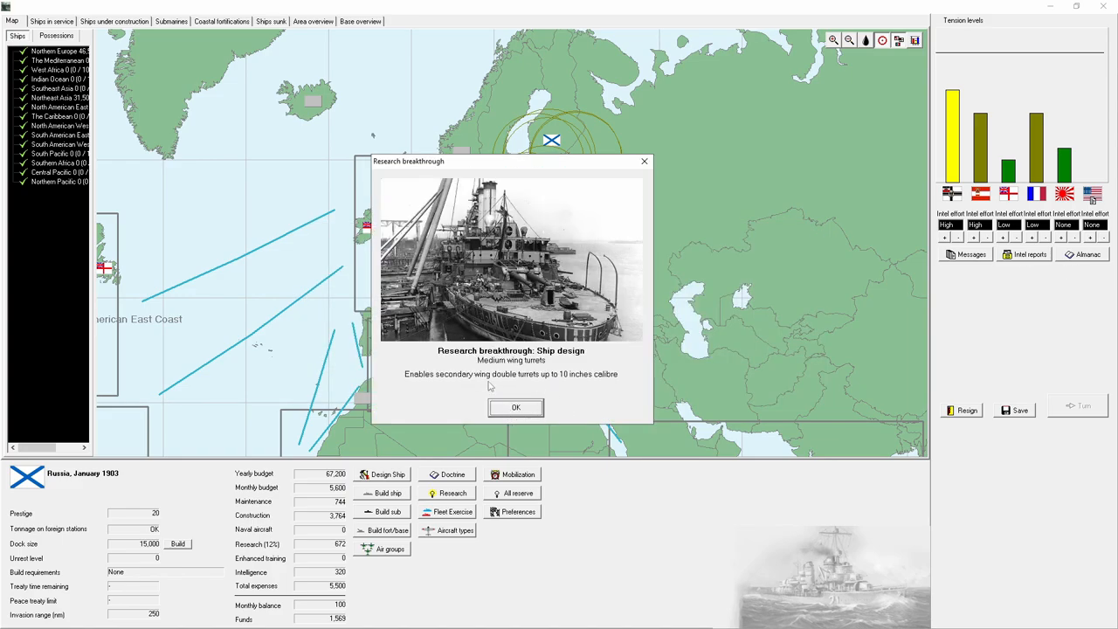
{"action": "left_click", "coordinate": [515, 408]}
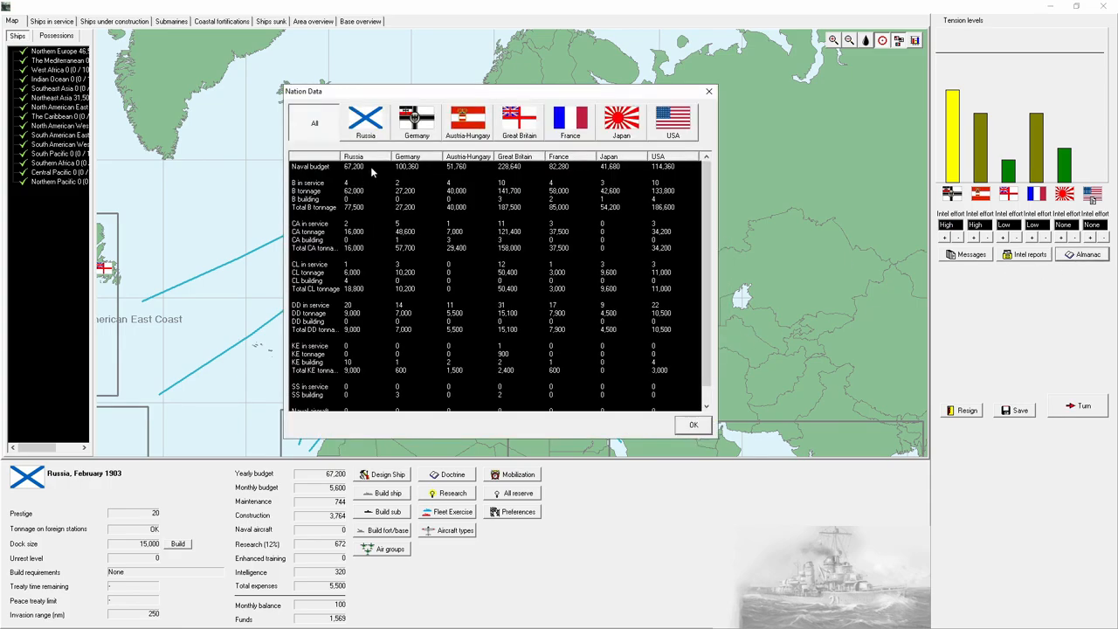
Step: Compare destroyer tonnage, then reach March 1903, answering Morocco and reviewing Kamchatka's oil
{"action": "left_click", "coordinate": [398, 224]}
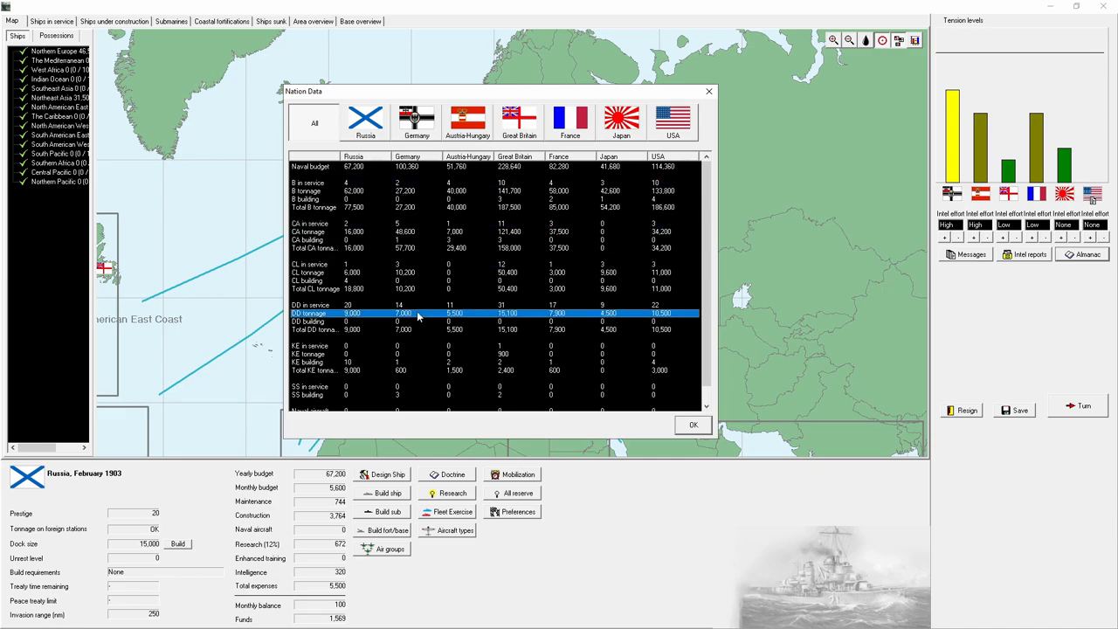
{"action": "left_click", "coordinate": [692, 425]}
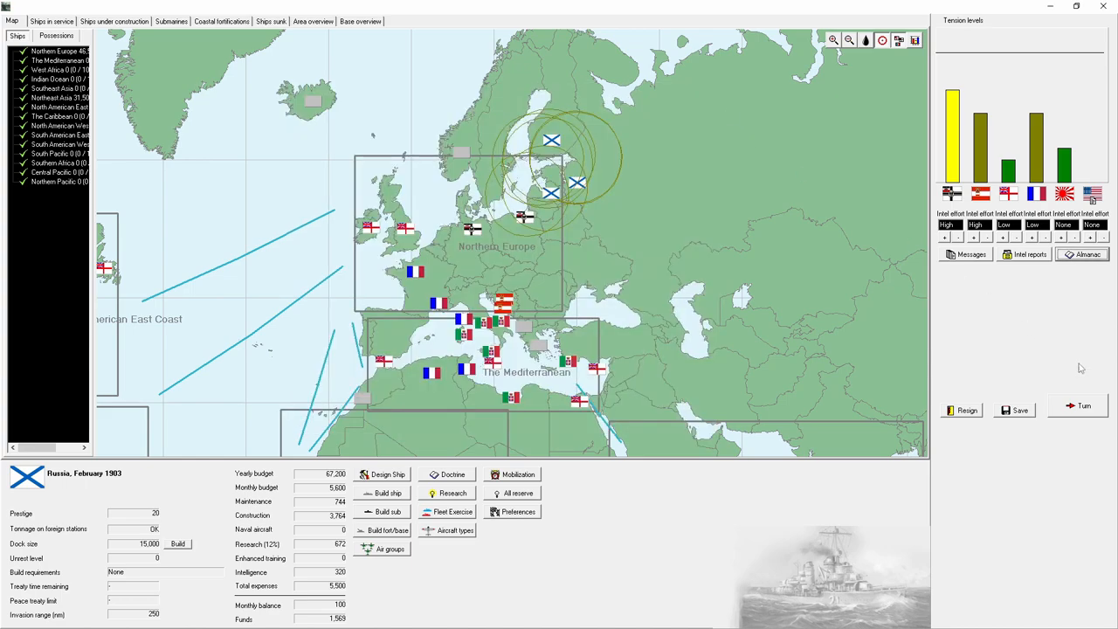
{"action": "left_click", "coordinate": [1083, 405]}
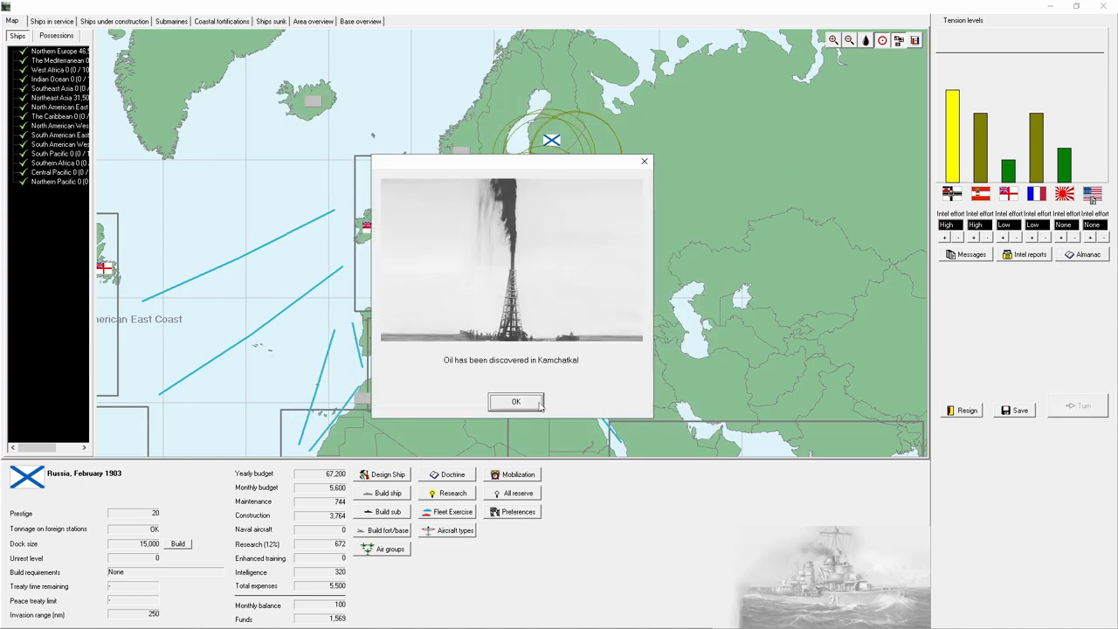
{"action": "left_click", "coordinate": [515, 401]}
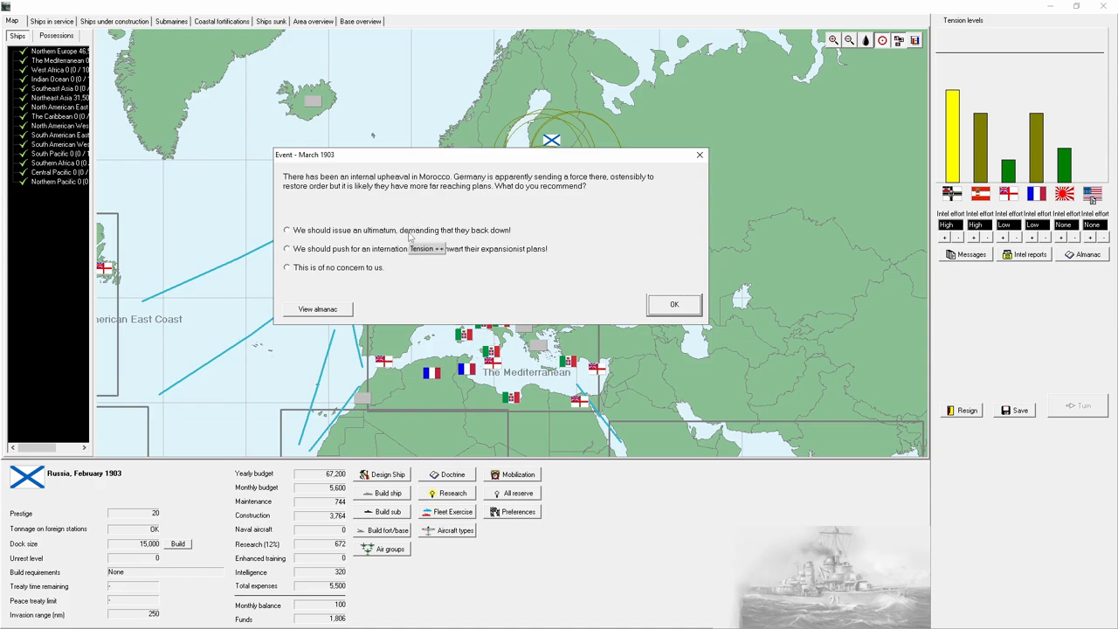
{"action": "left_click", "coordinate": [674, 304]}
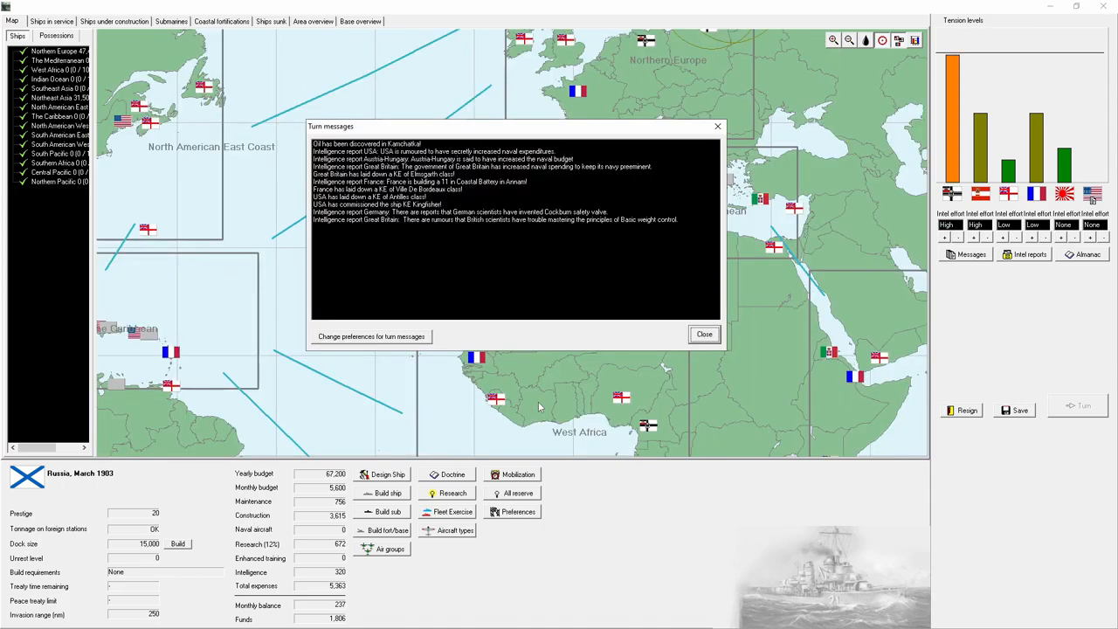
{"action": "left_click", "coordinate": [704, 334]}
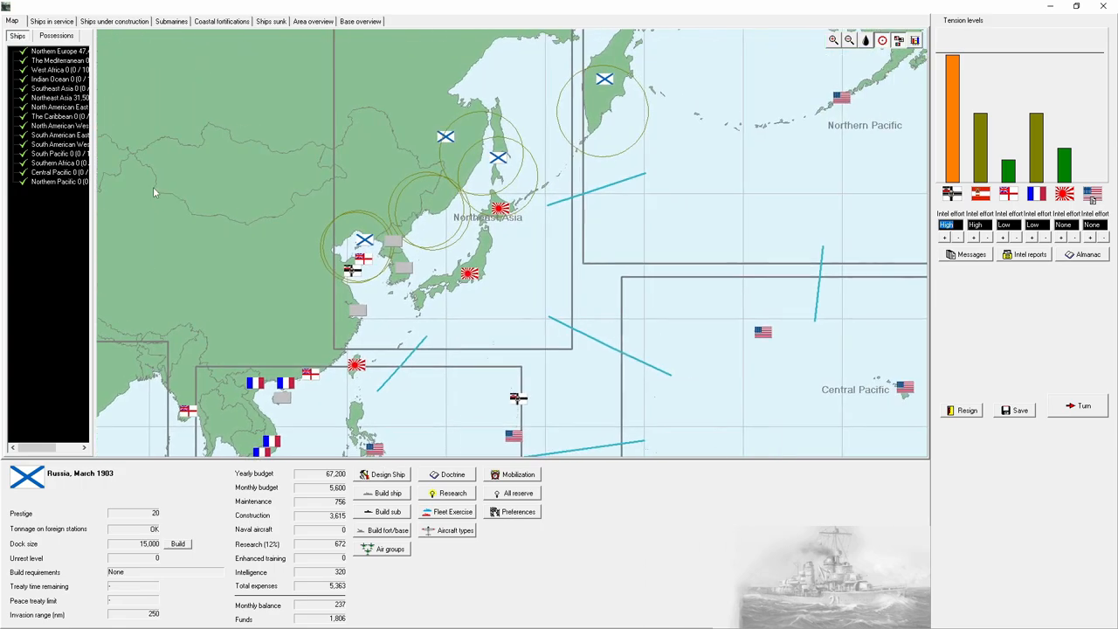
{"action": "mouse_move", "coordinate": [506, 165]}
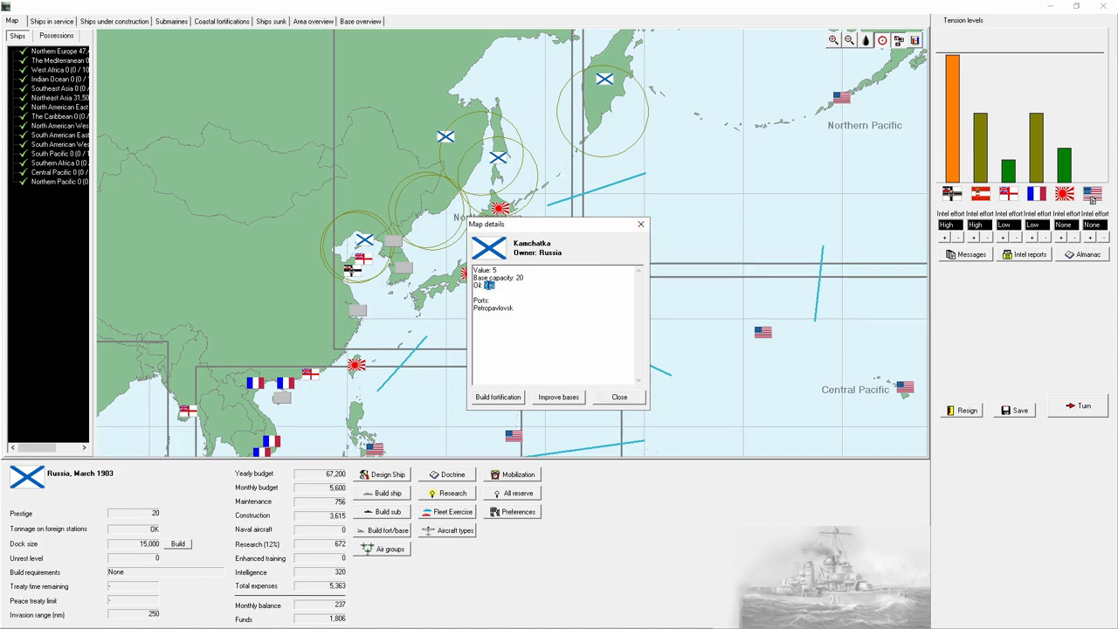
{"action": "left_click", "coordinate": [618, 396]}
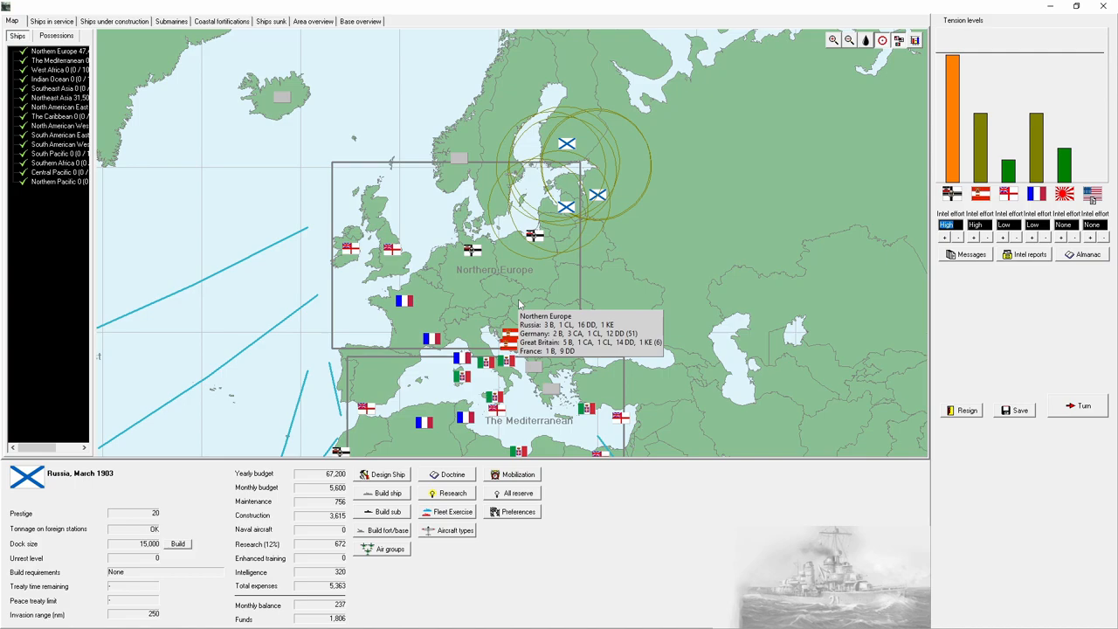
{"action": "mouse_move", "coordinate": [566, 250]}
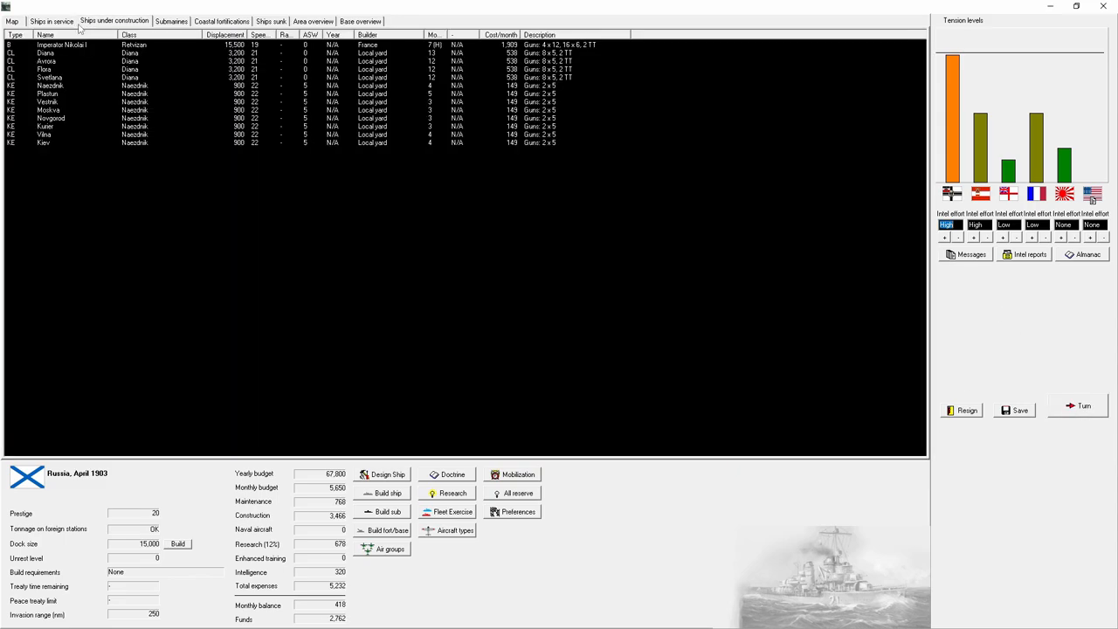
Step: Resume construction of the halted battleship and return to the world map
{"action": "right_click", "coordinate": [48, 52]}
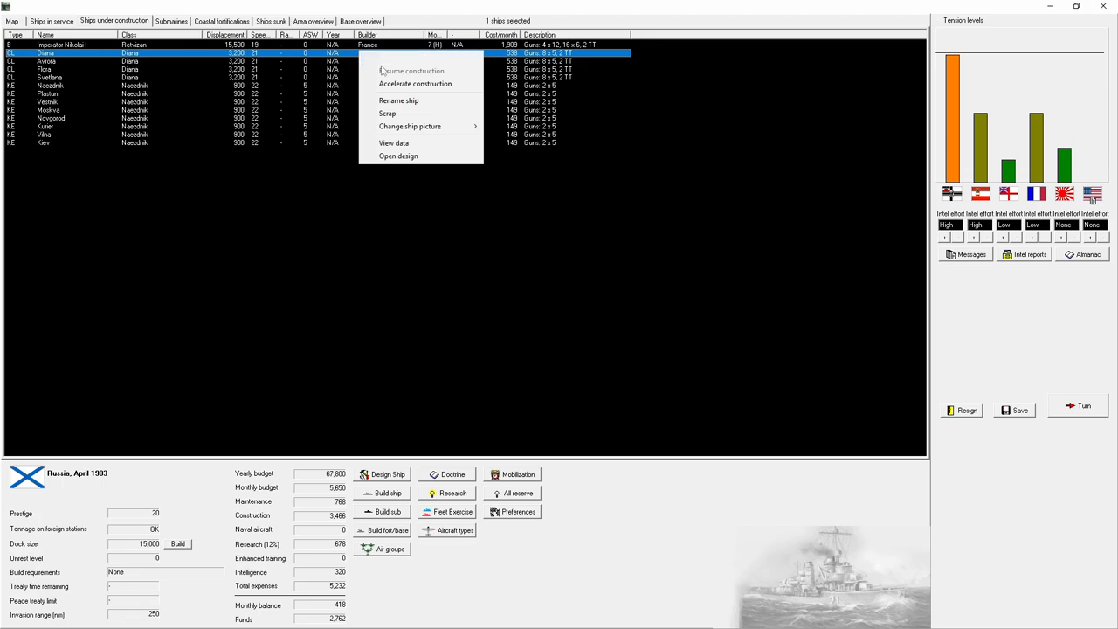
{"action": "left_click", "coordinate": [412, 71]}
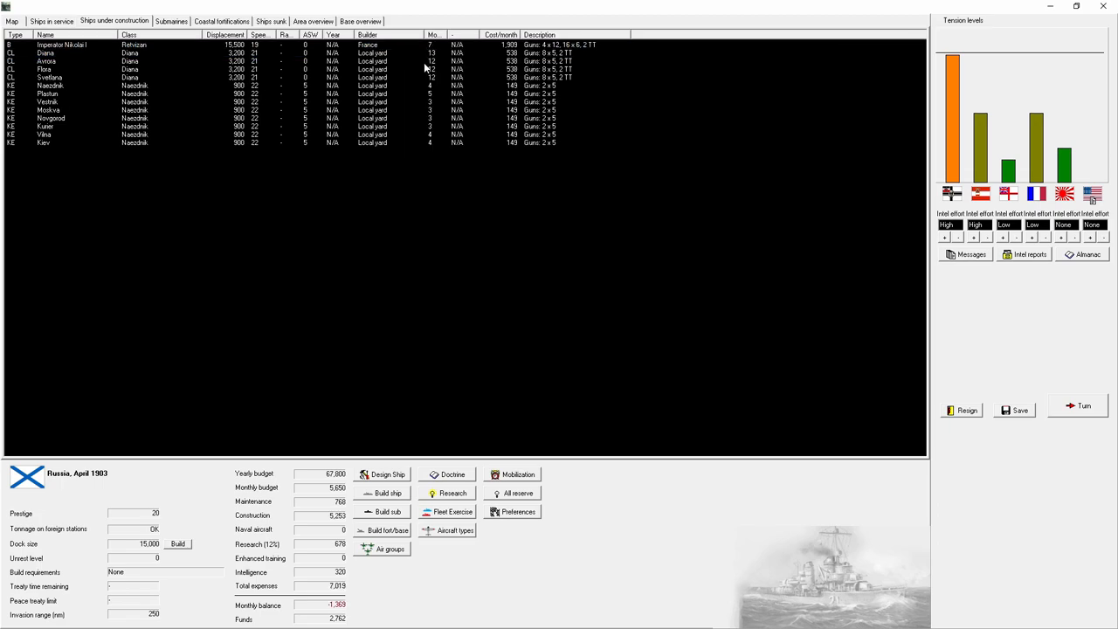
{"action": "left_click", "coordinate": [12, 21]}
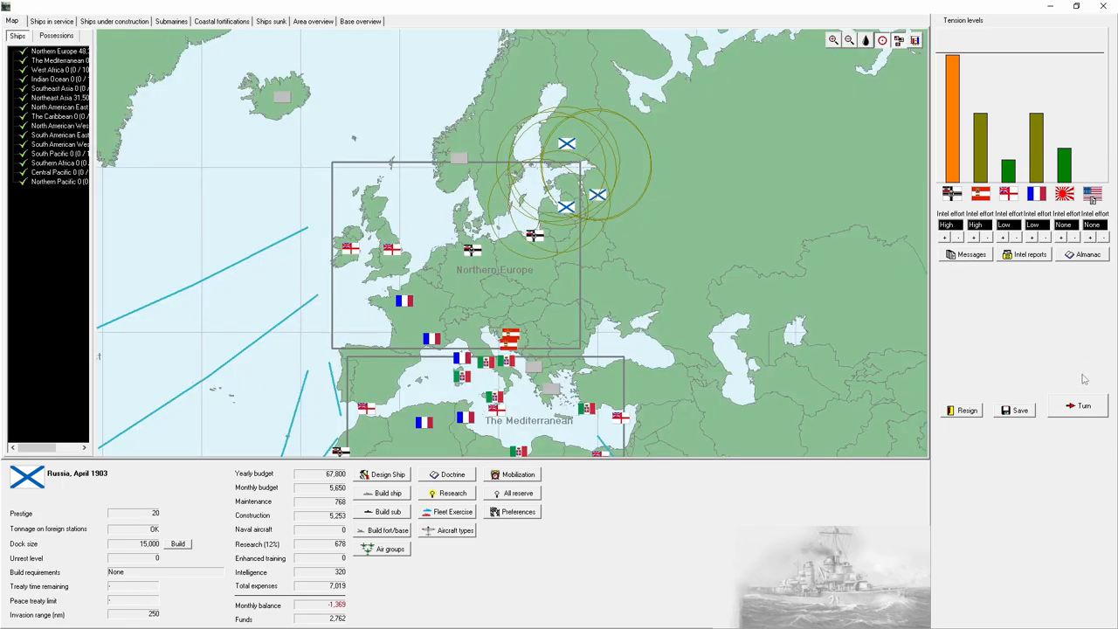
Step: Advance to June 1903, buying US 11-inch gun rights and letting Balkan arms exports proceed
{"action": "left_click", "coordinate": [1084, 405]}
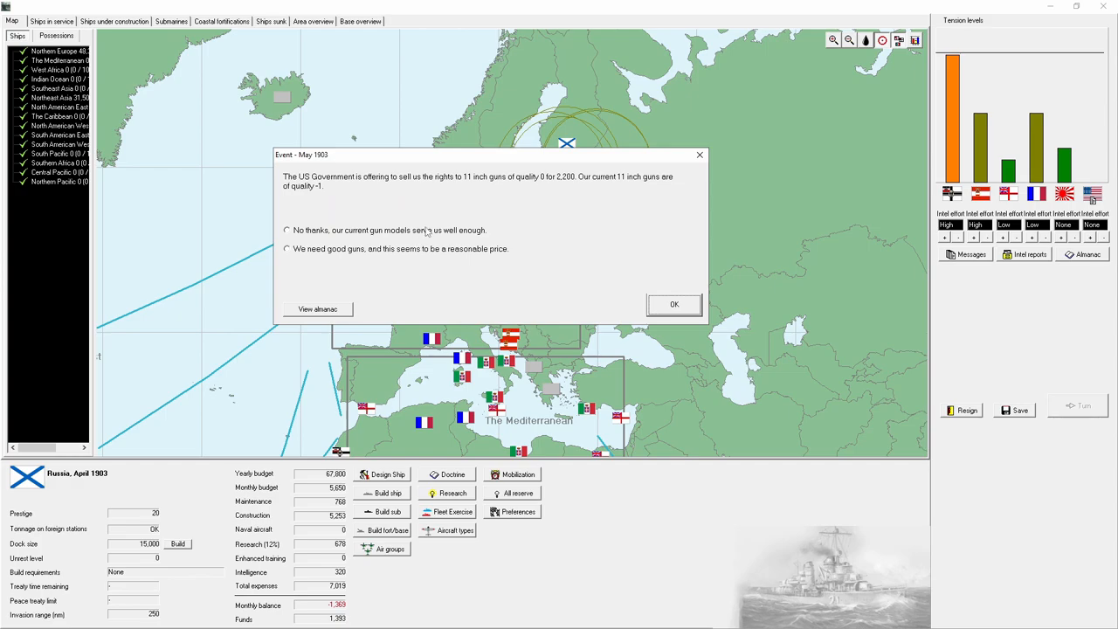
{"action": "left_click", "coordinate": [674, 304]}
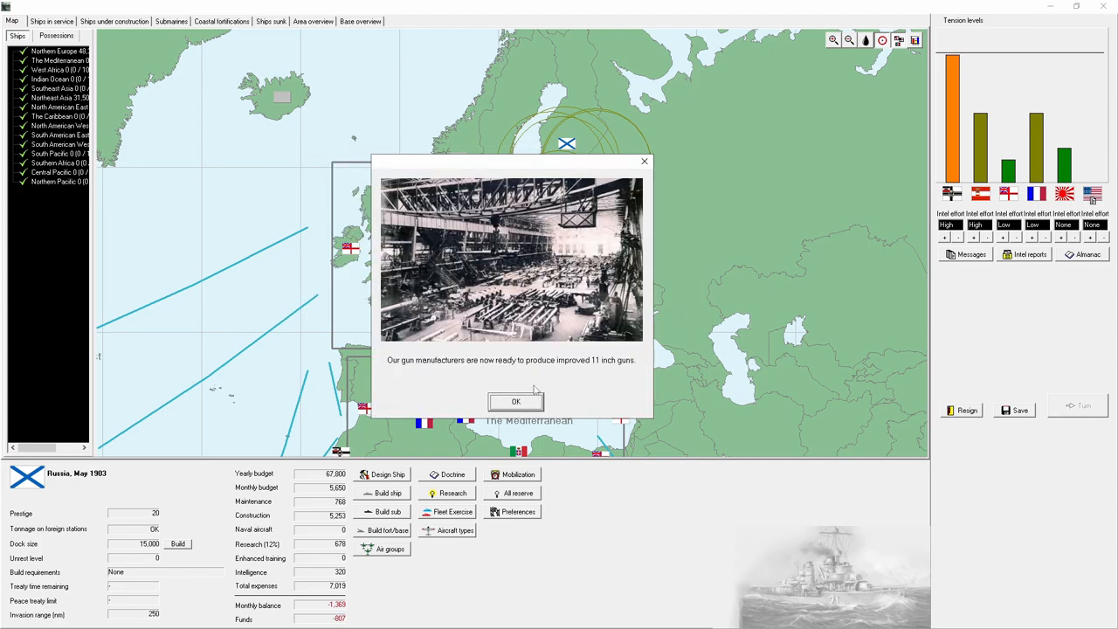
{"action": "left_click", "coordinate": [515, 401]}
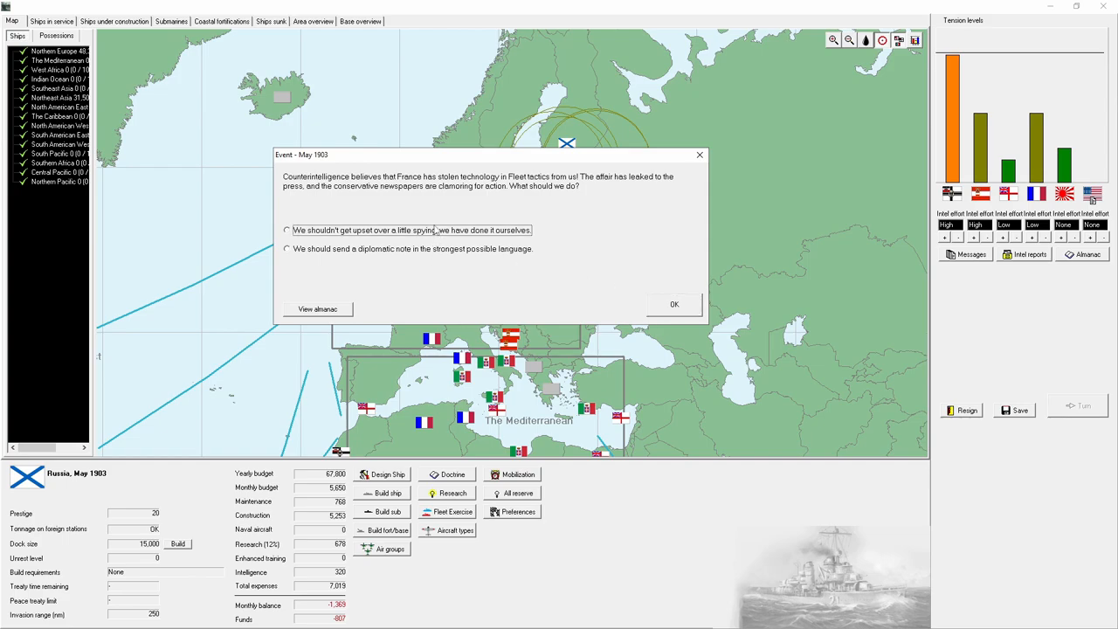
{"action": "left_click", "coordinate": [113, 21]}
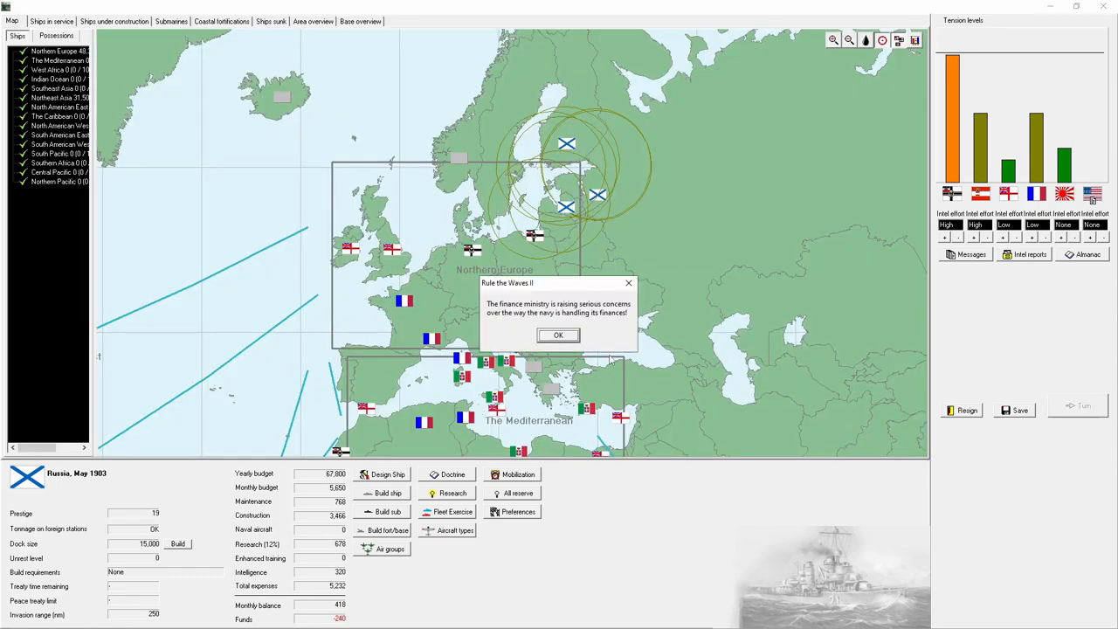
{"action": "left_click", "coordinate": [558, 335]}
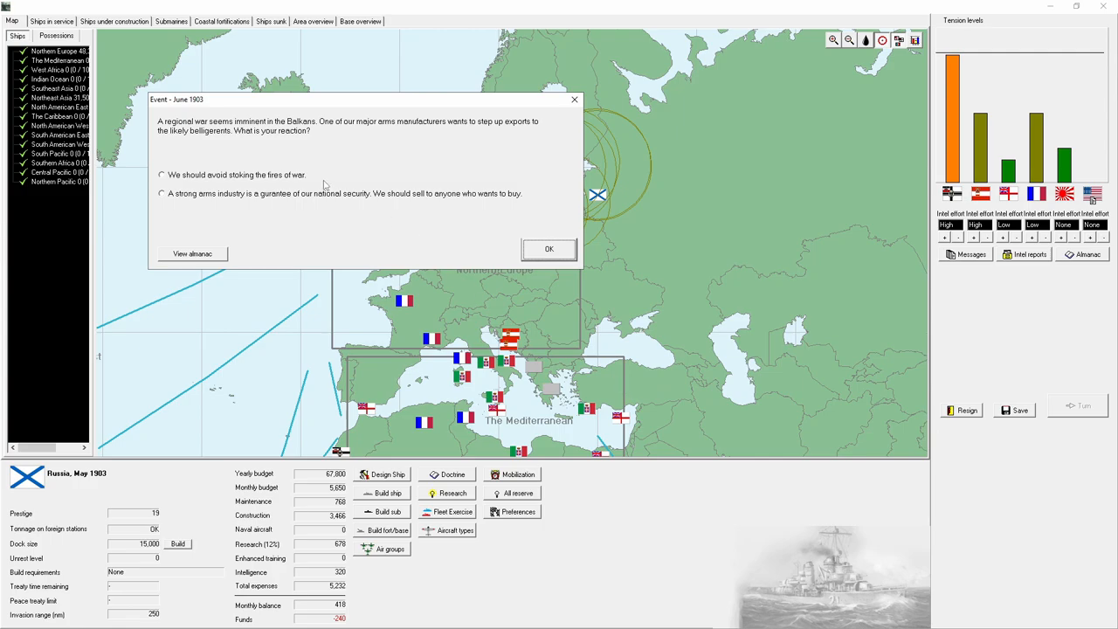
{"action": "mouse_move", "coordinate": [529, 319]}
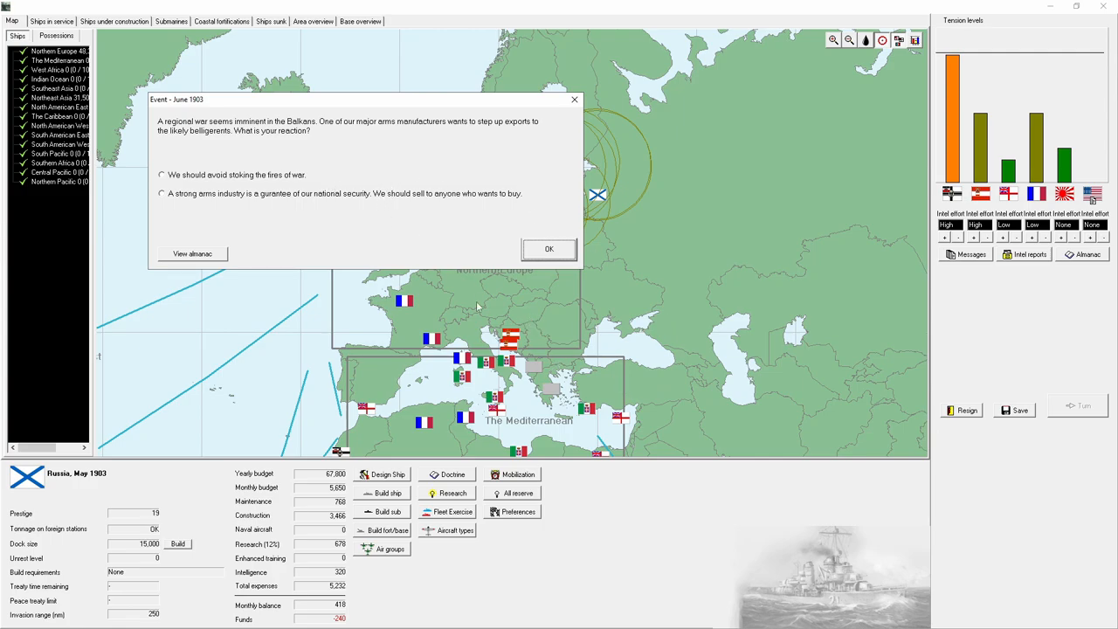
{"action": "mouse_move", "coordinate": [200, 197]}
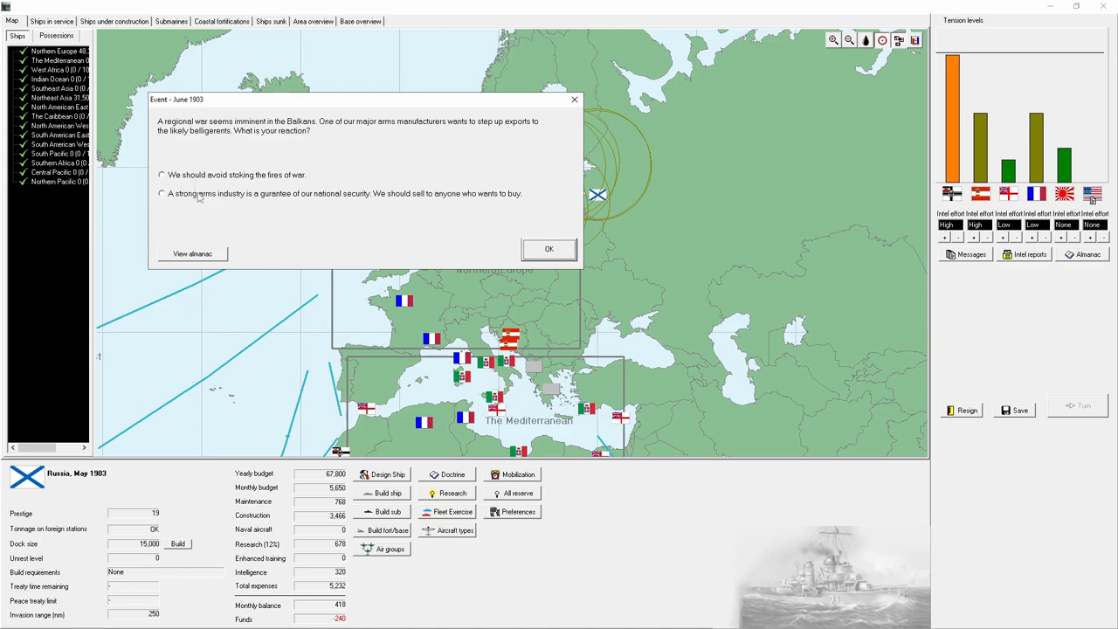
{"action": "left_click", "coordinate": [549, 249]}
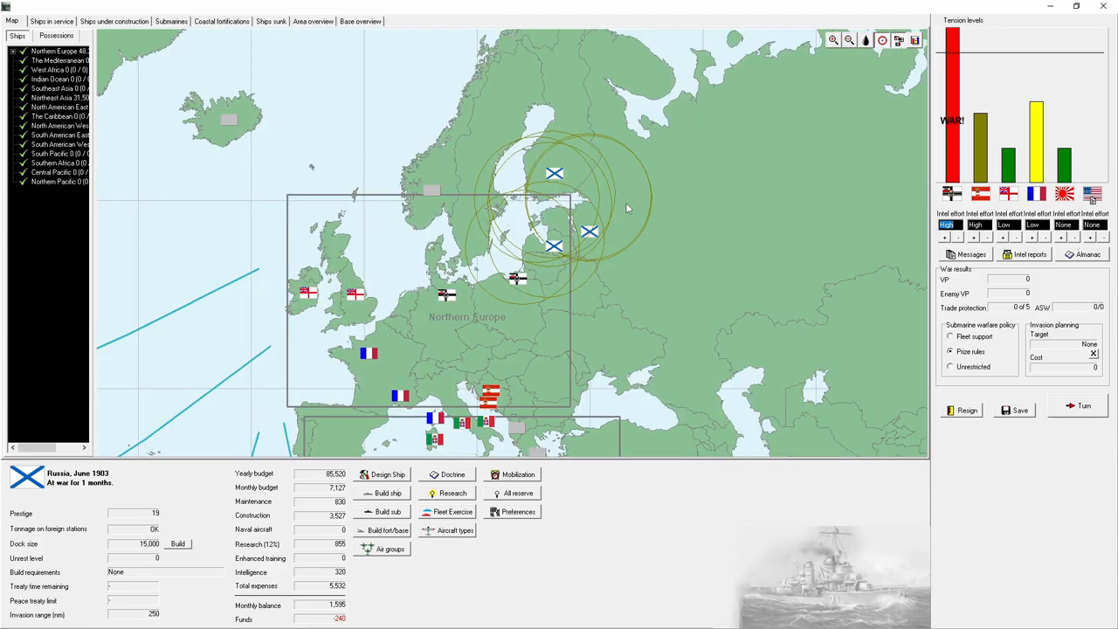
Step: Mobilize all reserve and mothballed ships and assign escort Peterburg and a destroyer to trade protection
{"action": "left_click", "coordinate": [518, 493]}
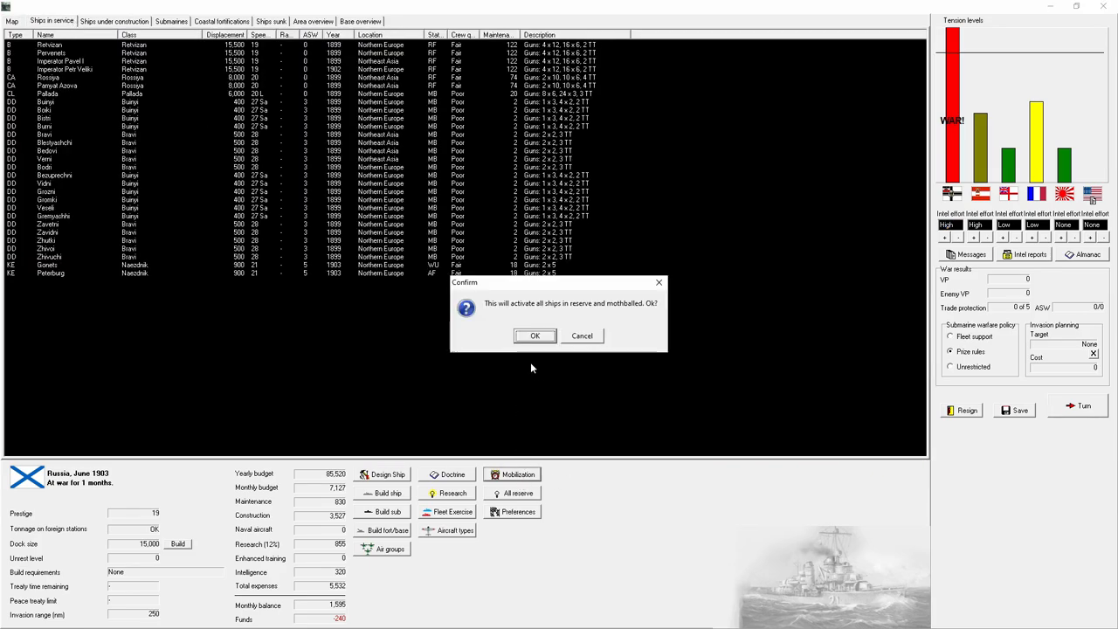
{"action": "left_click", "coordinate": [535, 336]}
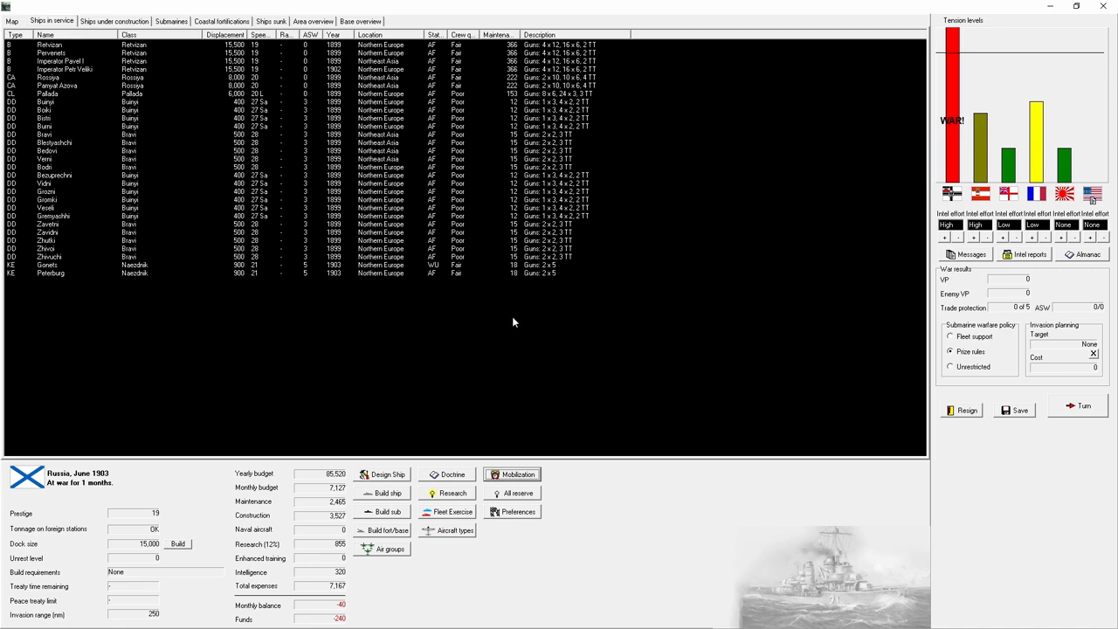
{"action": "right_click", "coordinate": [48, 264]}
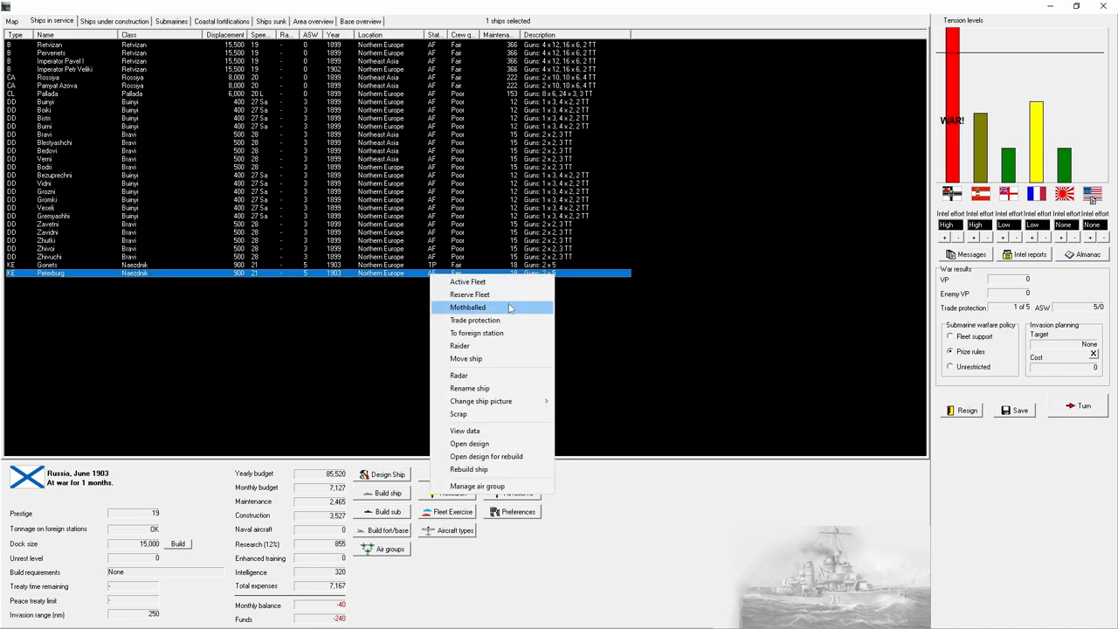
{"action": "left_click", "coordinate": [262, 191]}
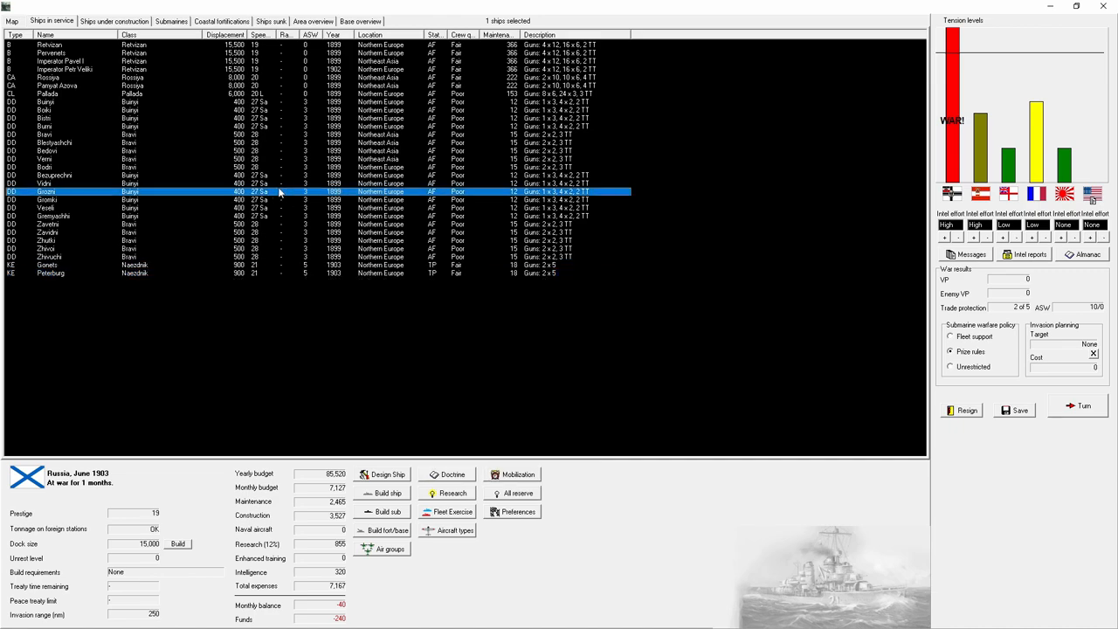
{"action": "right_click", "coordinate": [48, 199]}
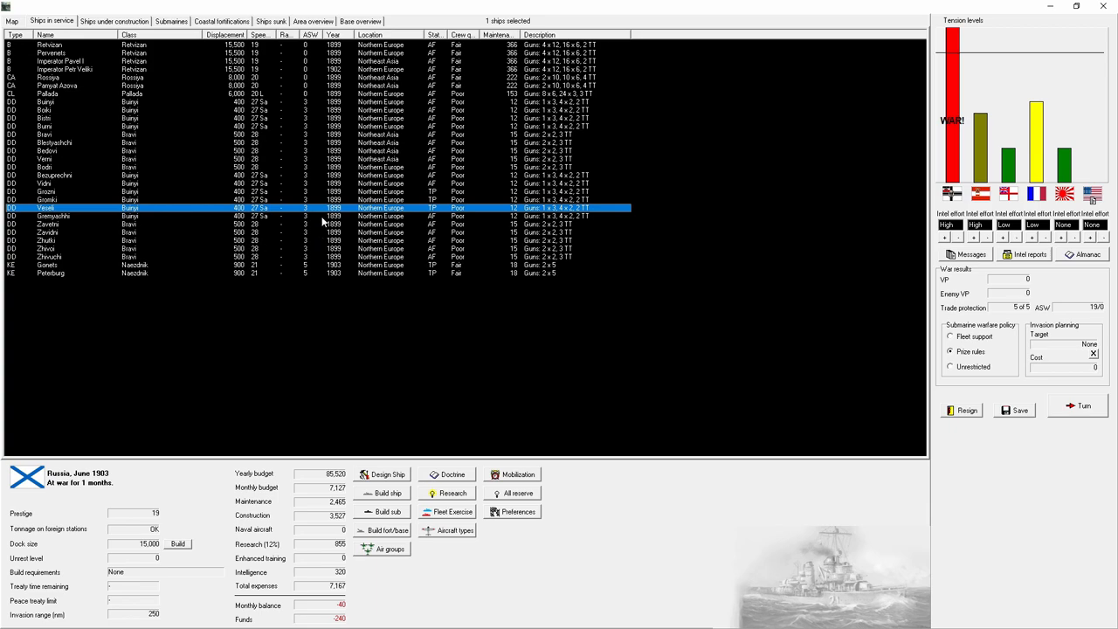
{"action": "left_click", "coordinate": [12, 20]}
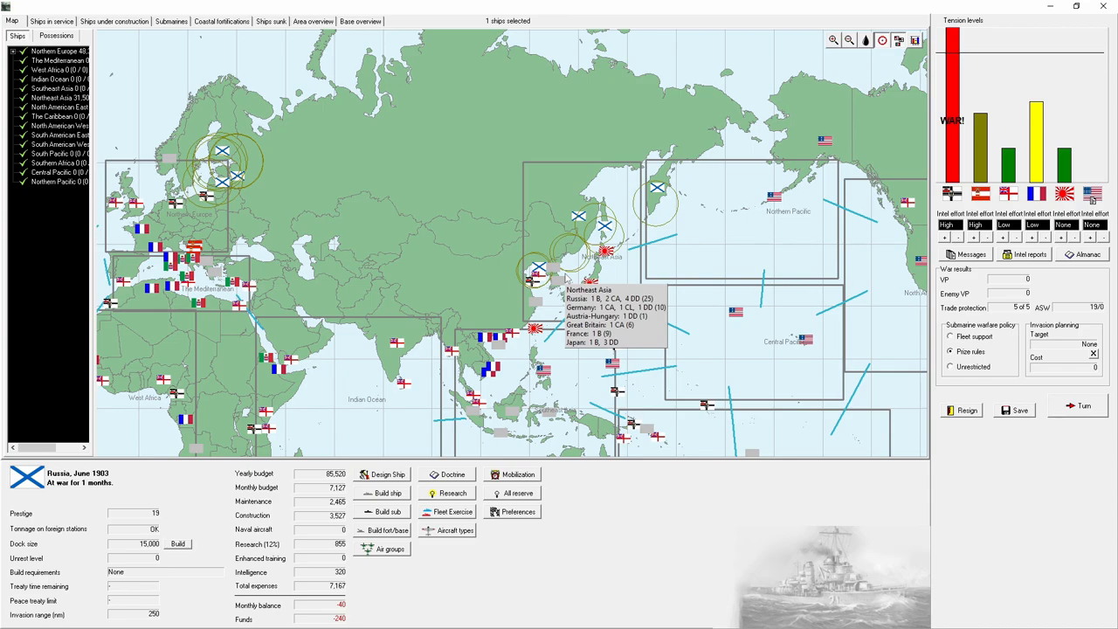
{"action": "mouse_move", "coordinate": [721, 276]}
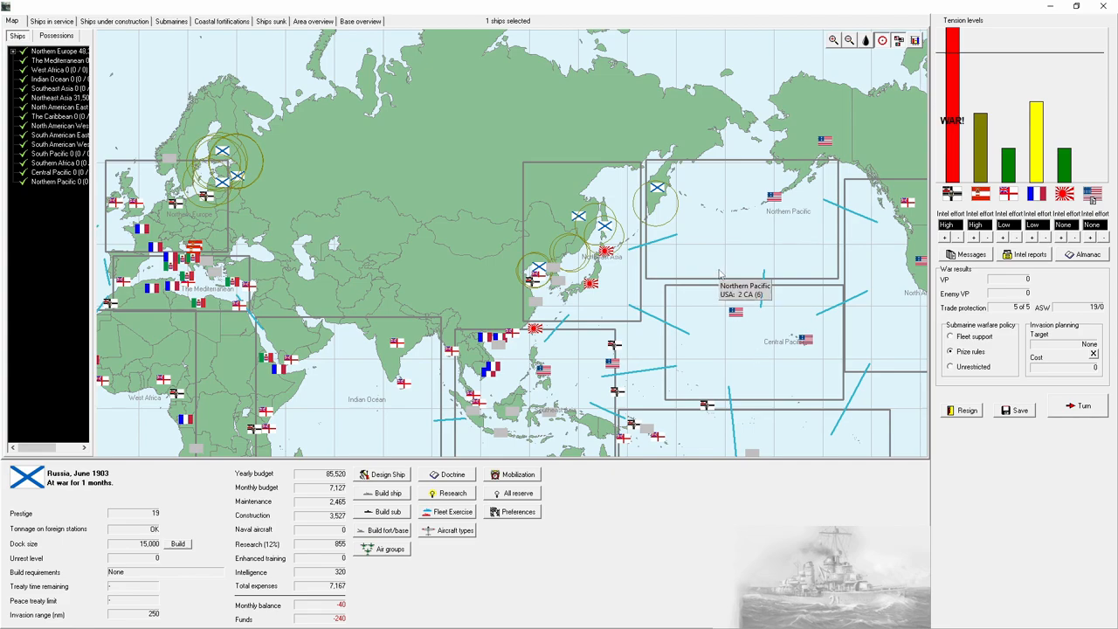
{"action": "mouse_move", "coordinate": [559, 380]}
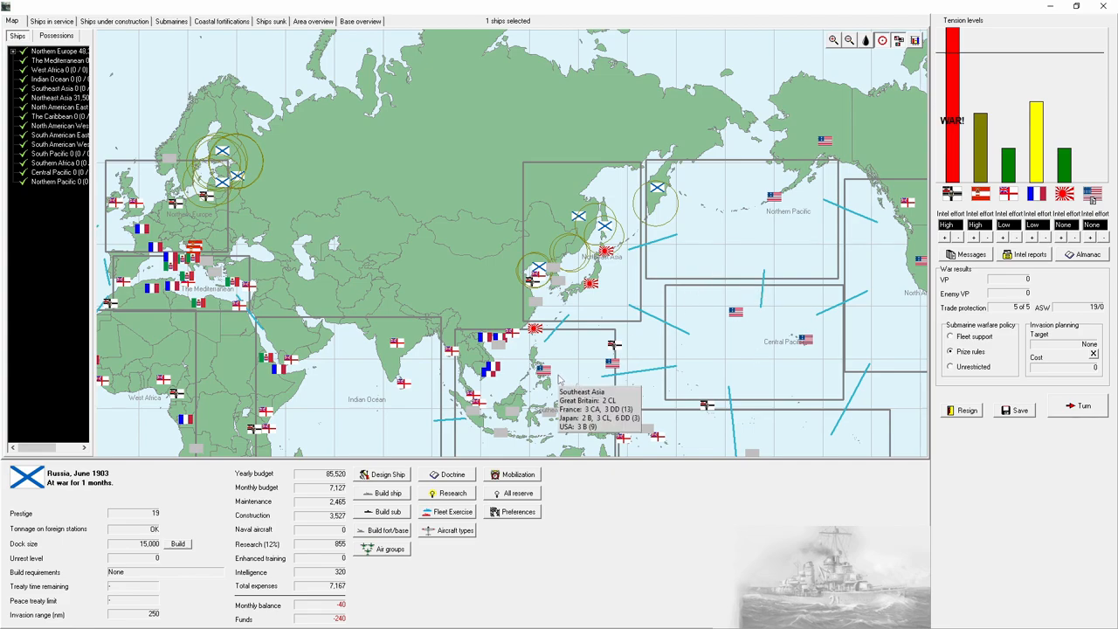
{"action": "mouse_move", "coordinate": [526, 281]}
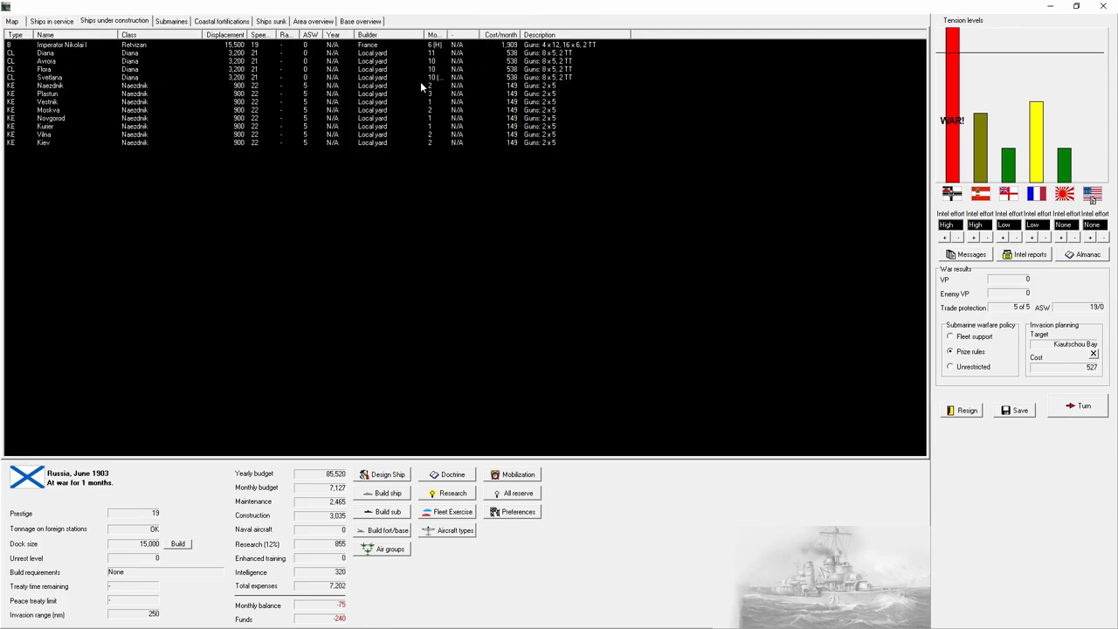
Step: End the June turn, accept the cruiser action, and collect 200 VP when Germany declines
{"action": "left_click", "coordinate": [51, 21]}
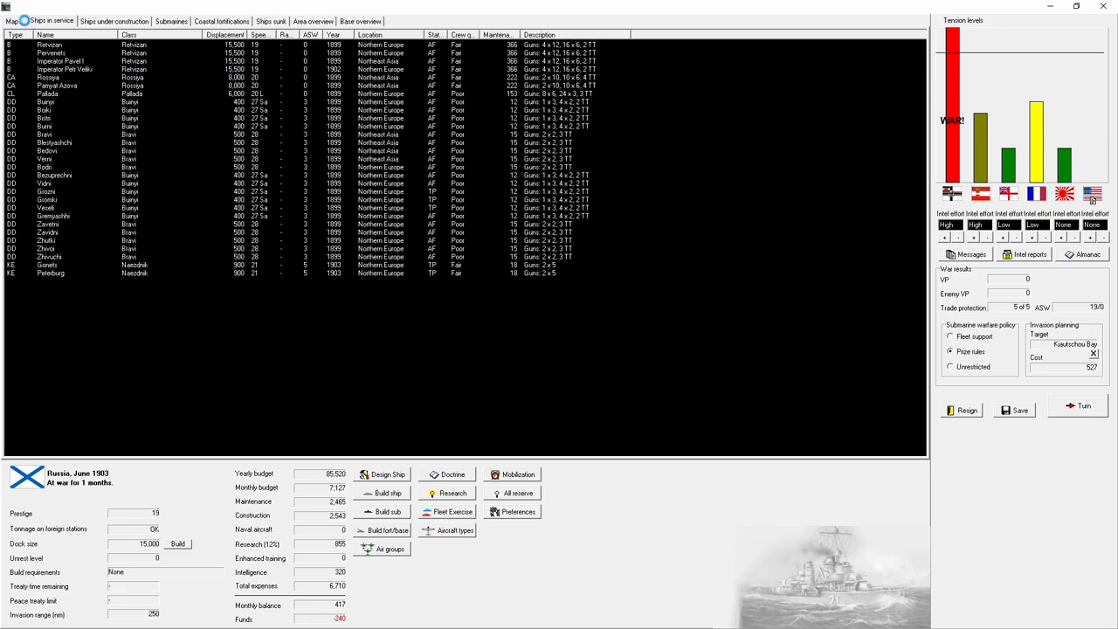
{"action": "left_click", "coordinate": [12, 21]}
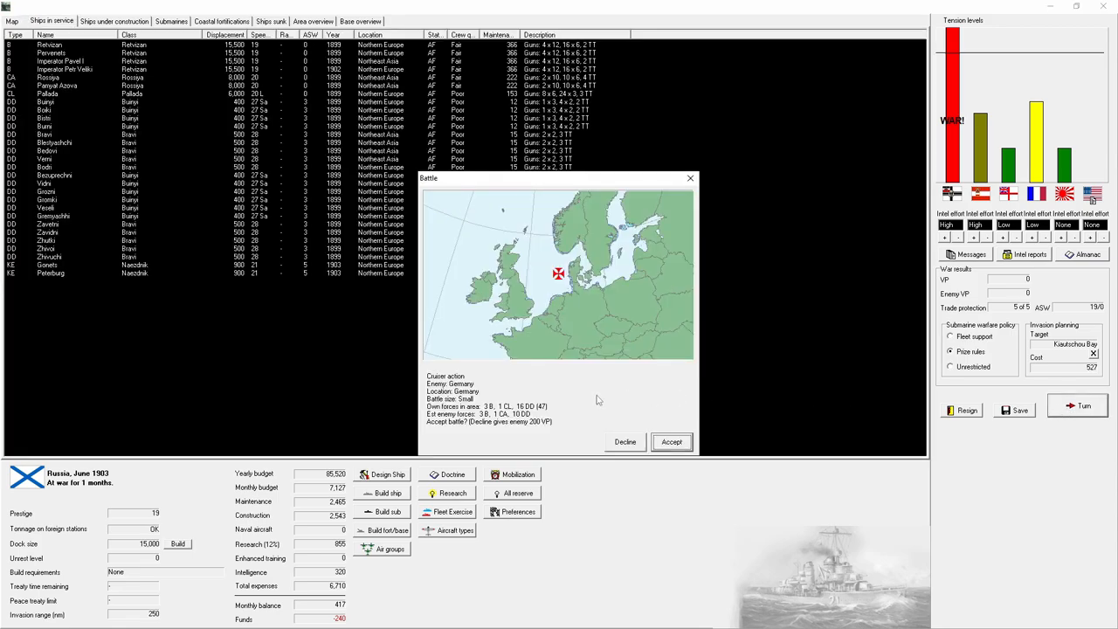
{"action": "left_click", "coordinate": [625, 441]}
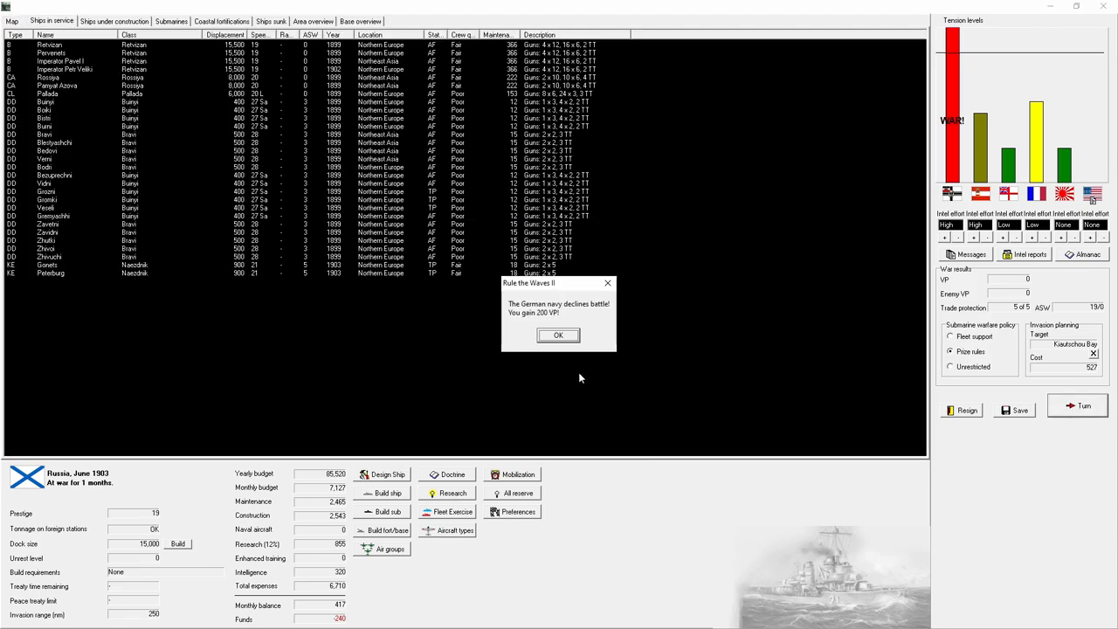
{"action": "left_click", "coordinate": [558, 335]}
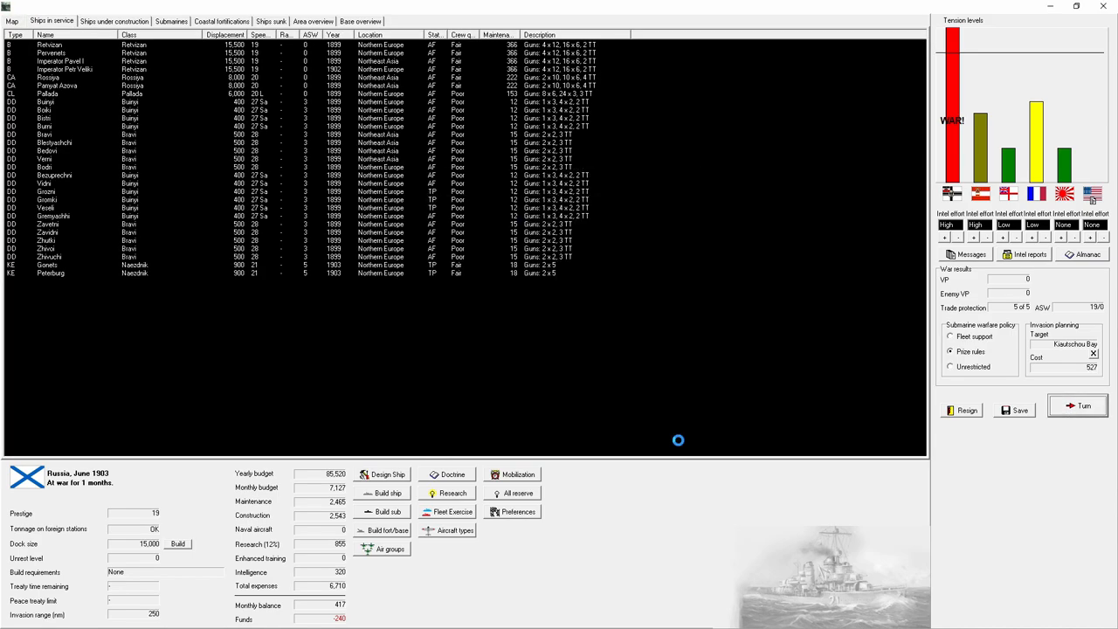
{"action": "left_click", "coordinate": [1079, 405]}
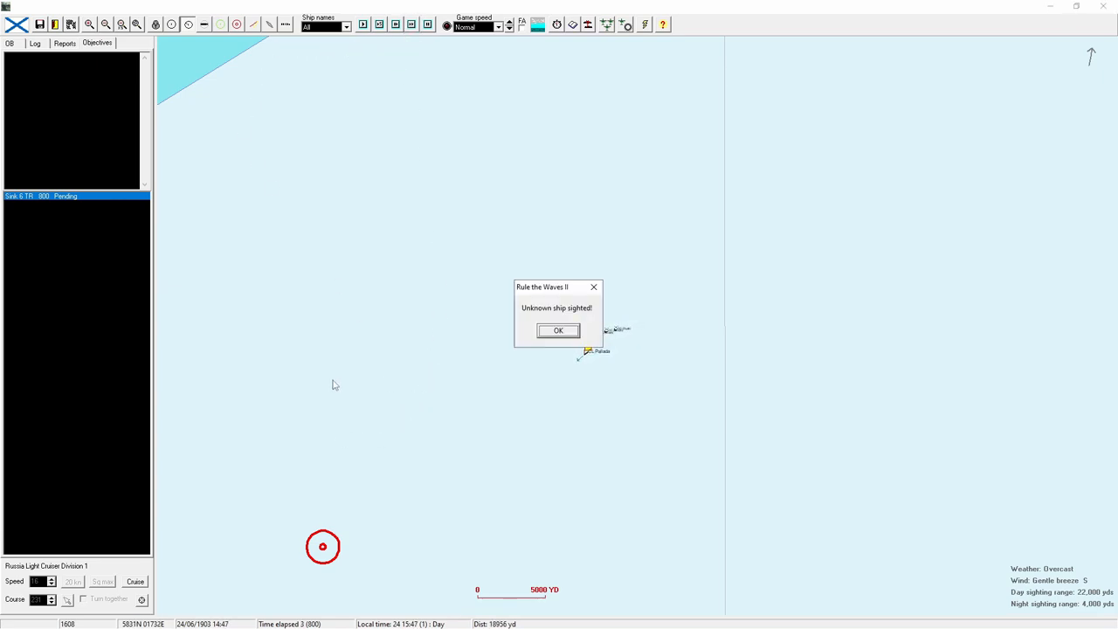
Step: Dismiss the unknown-ship alert, the German armoured cruiser details, and the merchant torpedo-hit notice
{"action": "left_click", "coordinate": [559, 330]}
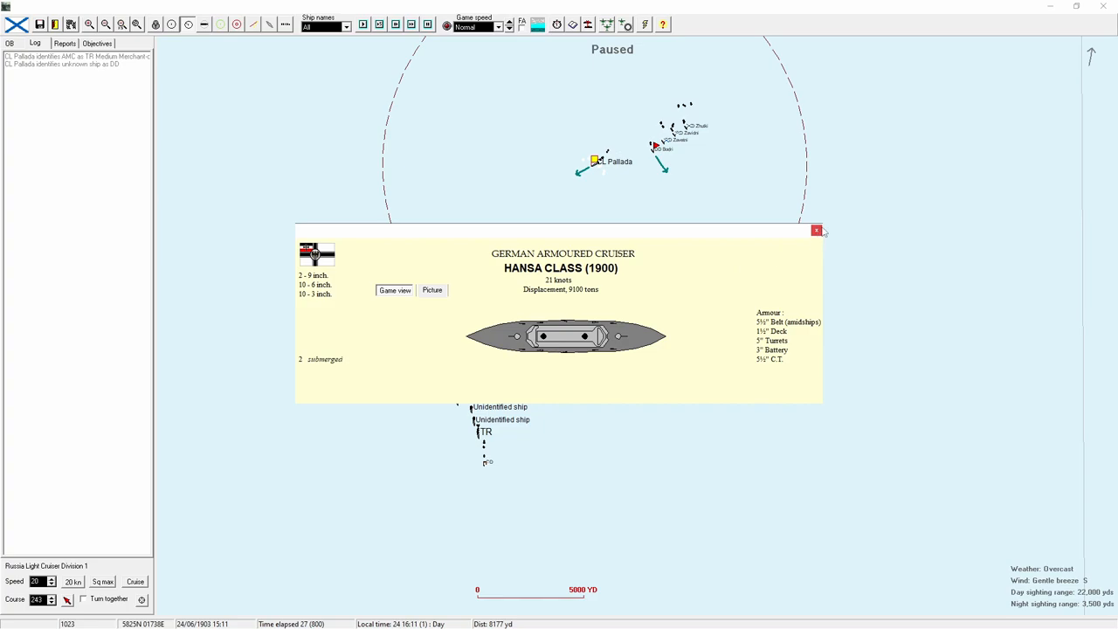
{"action": "left_click", "coordinate": [816, 231]}
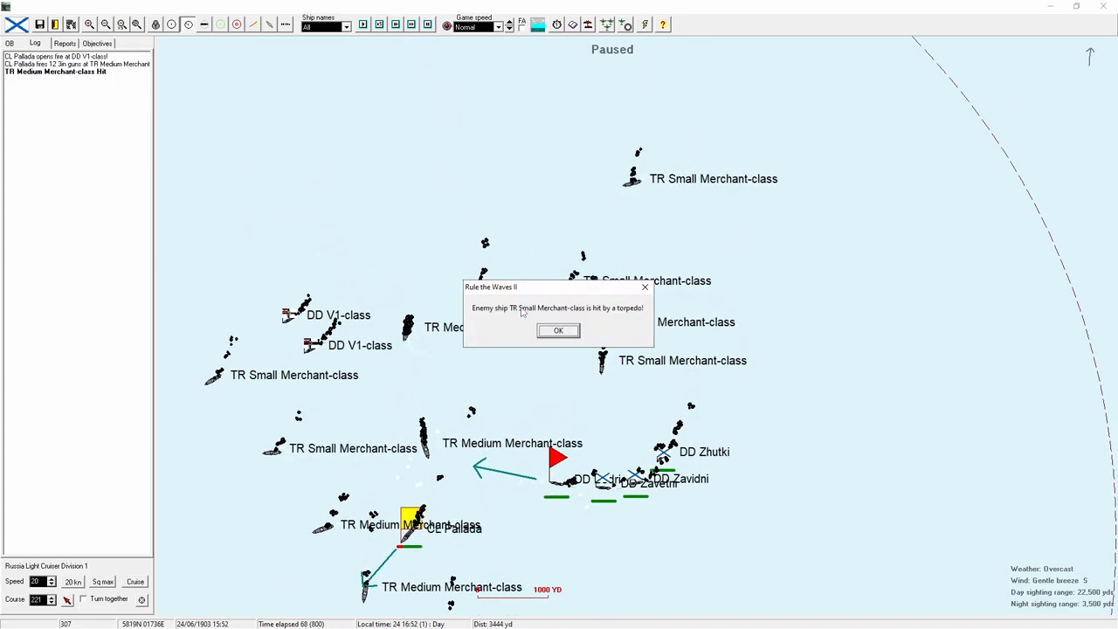
{"action": "left_click", "coordinate": [558, 330]}
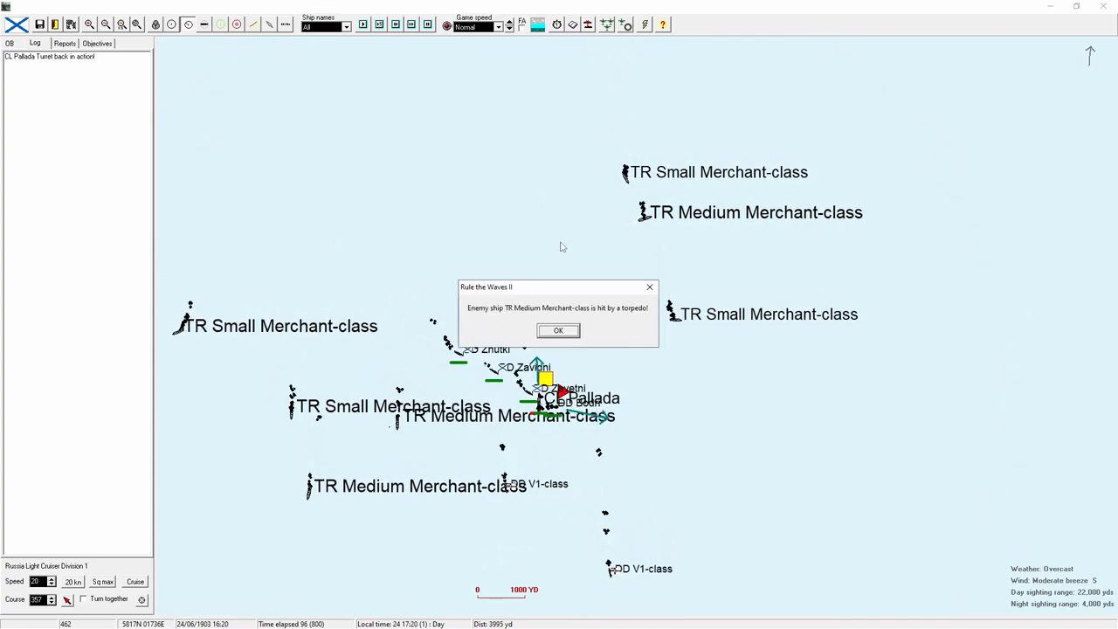
Step: Acknowledge two more medium merchant torpedo hits until the end-scenario prompt appears
{"action": "left_click", "coordinate": [557, 331]}
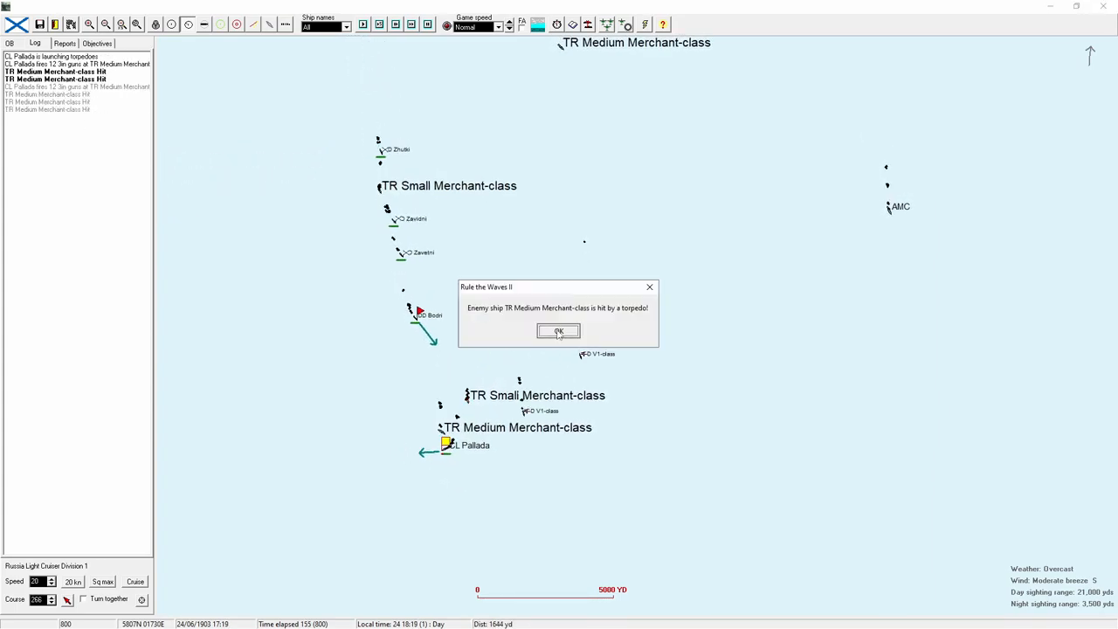
{"action": "left_click", "coordinate": [558, 331]}
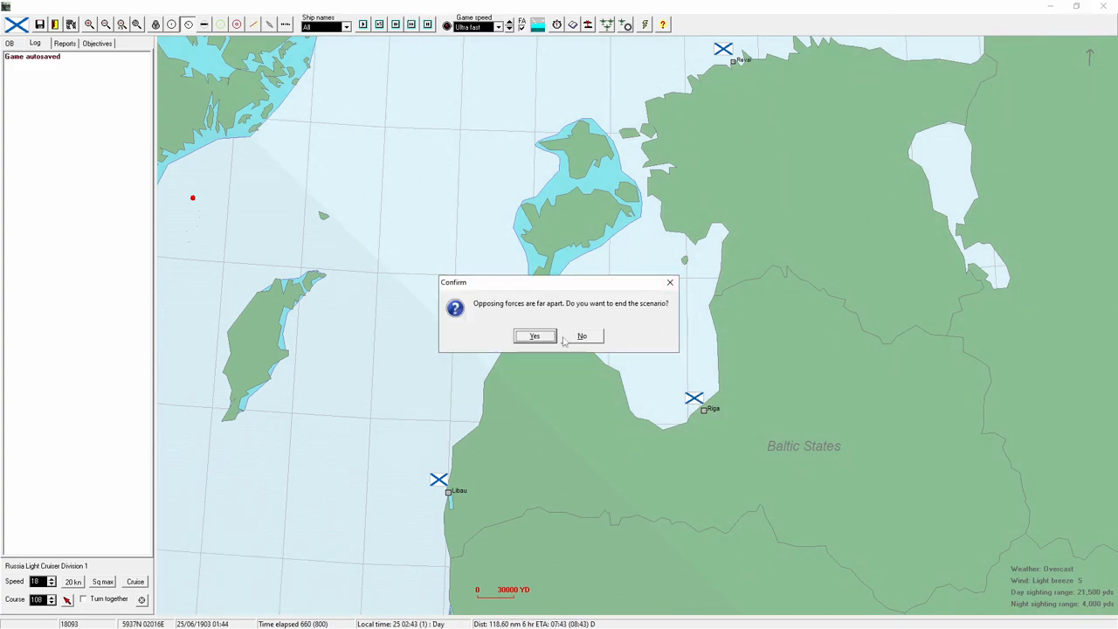
Step: End the raid scenario, close the German victory results and confirm leaving
{"action": "left_click", "coordinate": [534, 337]}
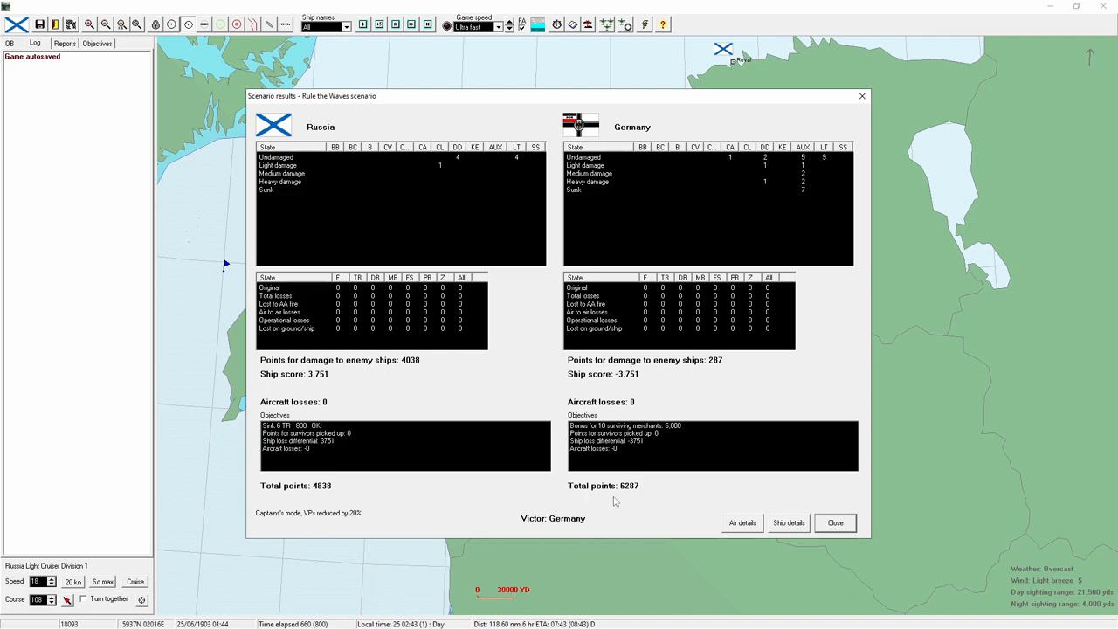
{"action": "mouse_move", "coordinate": [330, 498]}
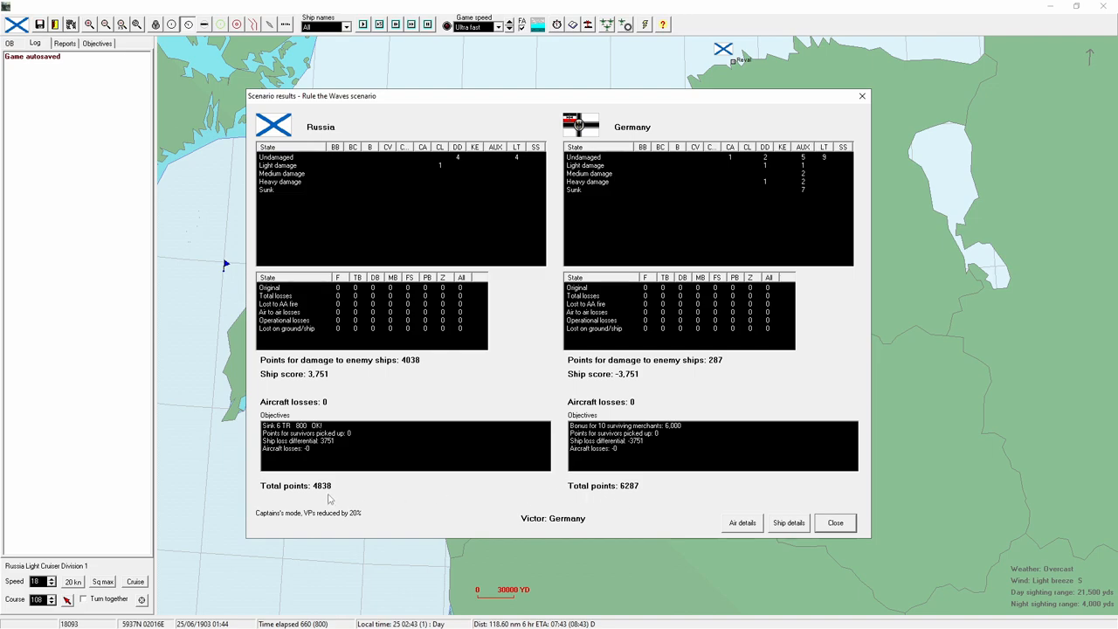
{"action": "mouse_move", "coordinate": [530, 164]}
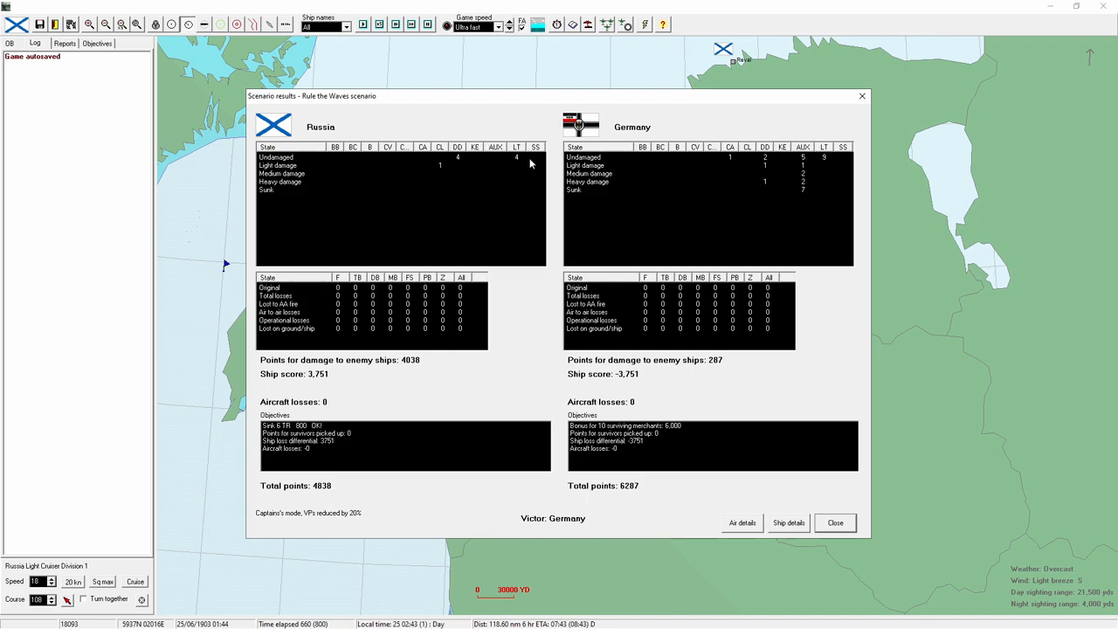
{"action": "mouse_move", "coordinate": [808, 185]}
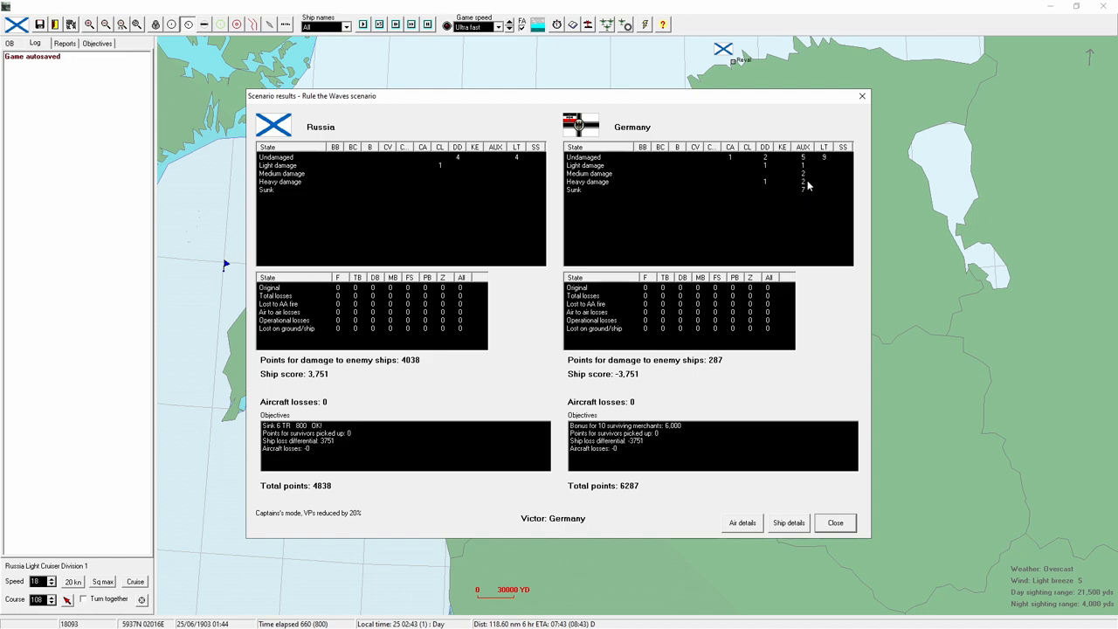
{"action": "mouse_move", "coordinate": [626, 379]}
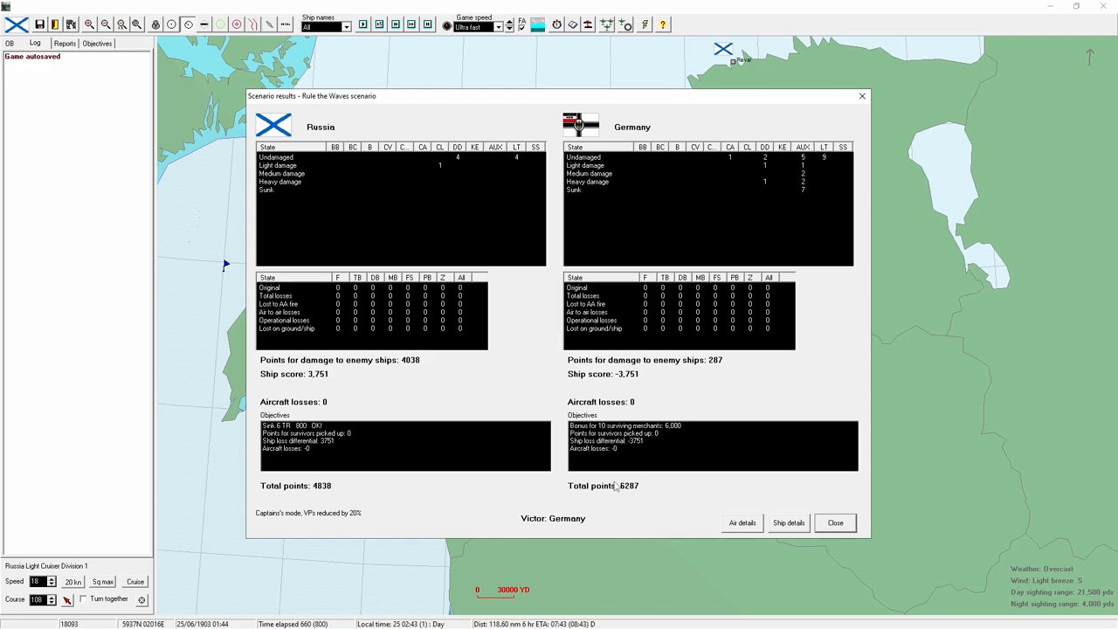
{"action": "mouse_move", "coordinate": [651, 434]}
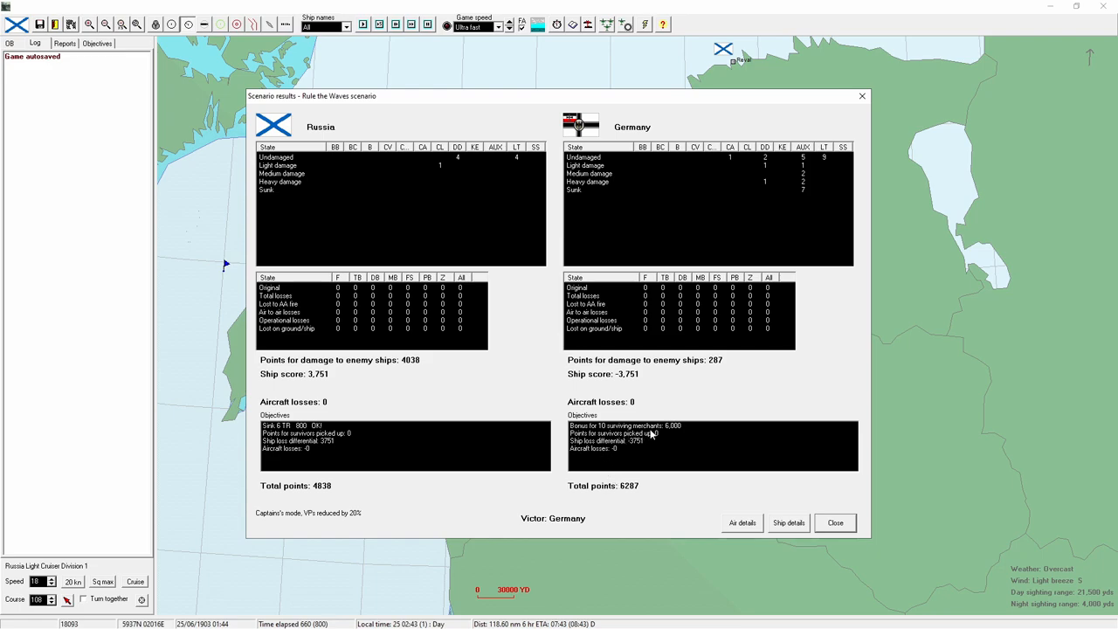
{"action": "mouse_move", "coordinate": [888, 525]}
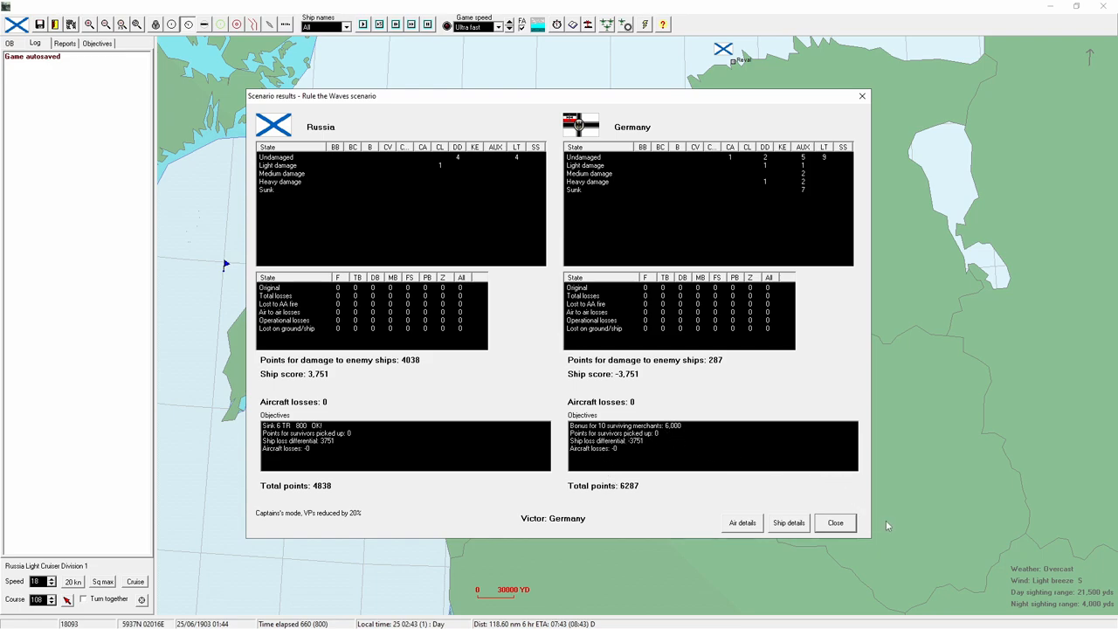
{"action": "left_click", "coordinate": [834, 522]}
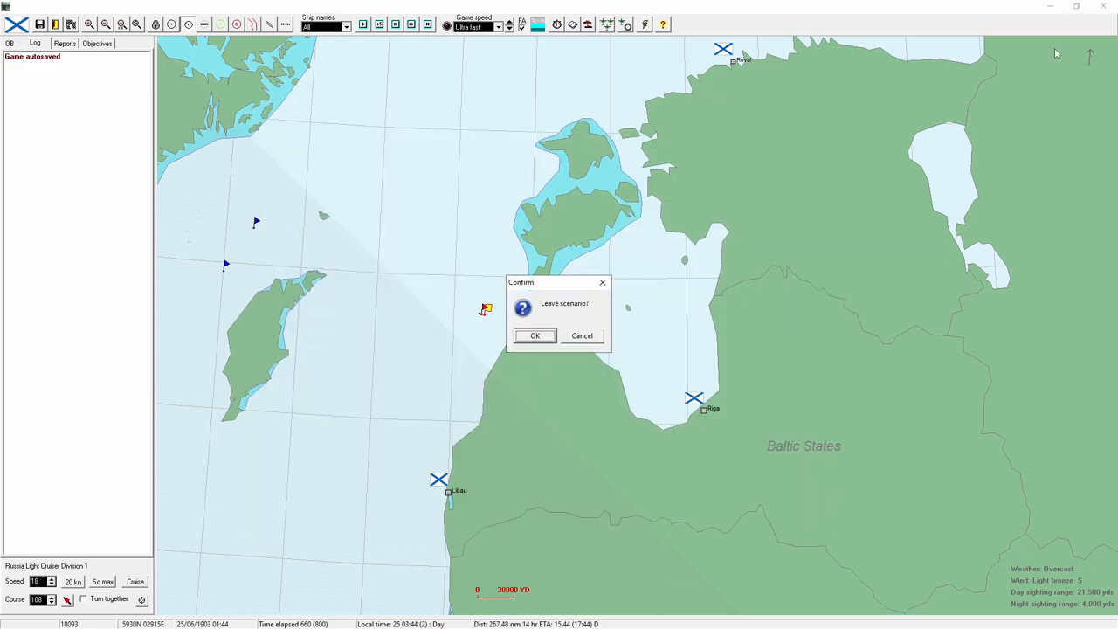
{"action": "left_click", "coordinate": [534, 336]}
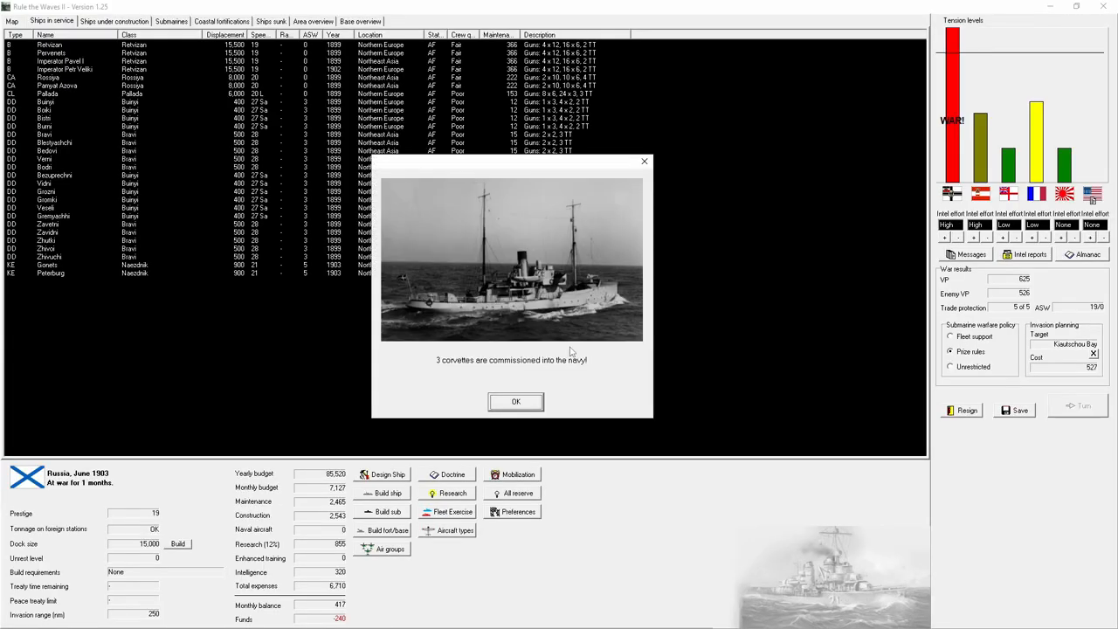
Step: Dismiss the corvette commissioning, submarine warfare summary and USA victory point notices
{"action": "left_click", "coordinate": [516, 401]}
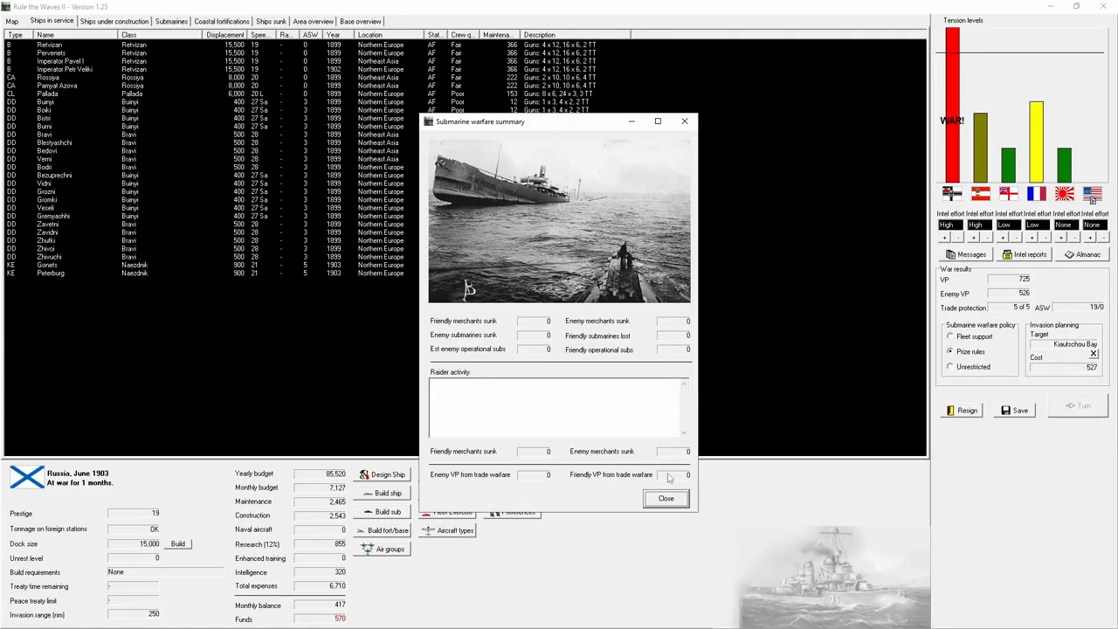
{"action": "left_click", "coordinate": [666, 498]}
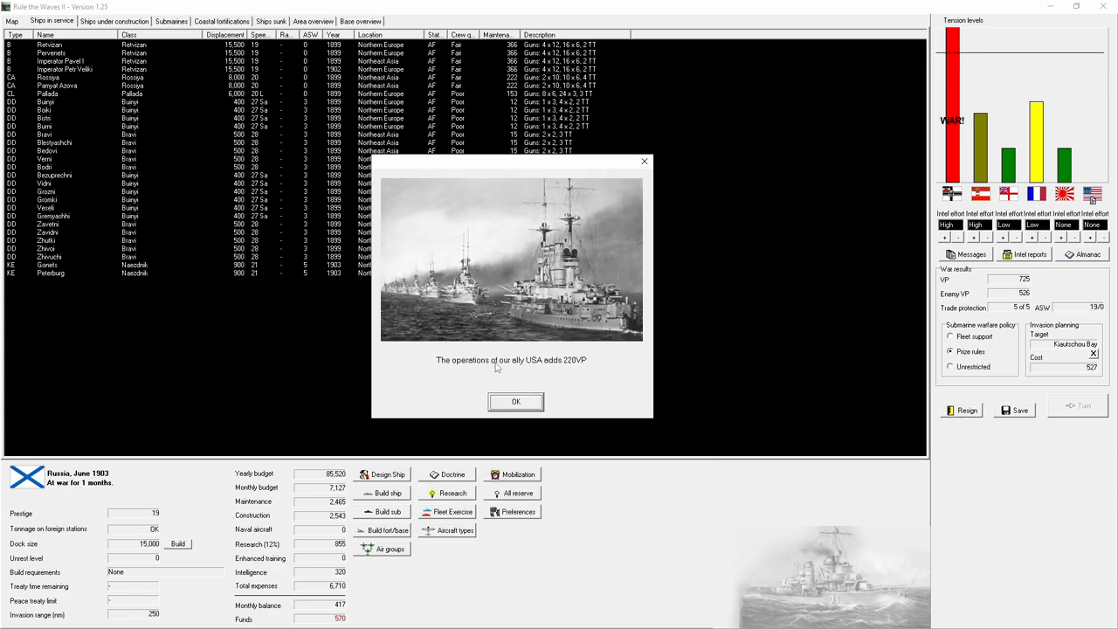
{"action": "left_click", "coordinate": [516, 401]}
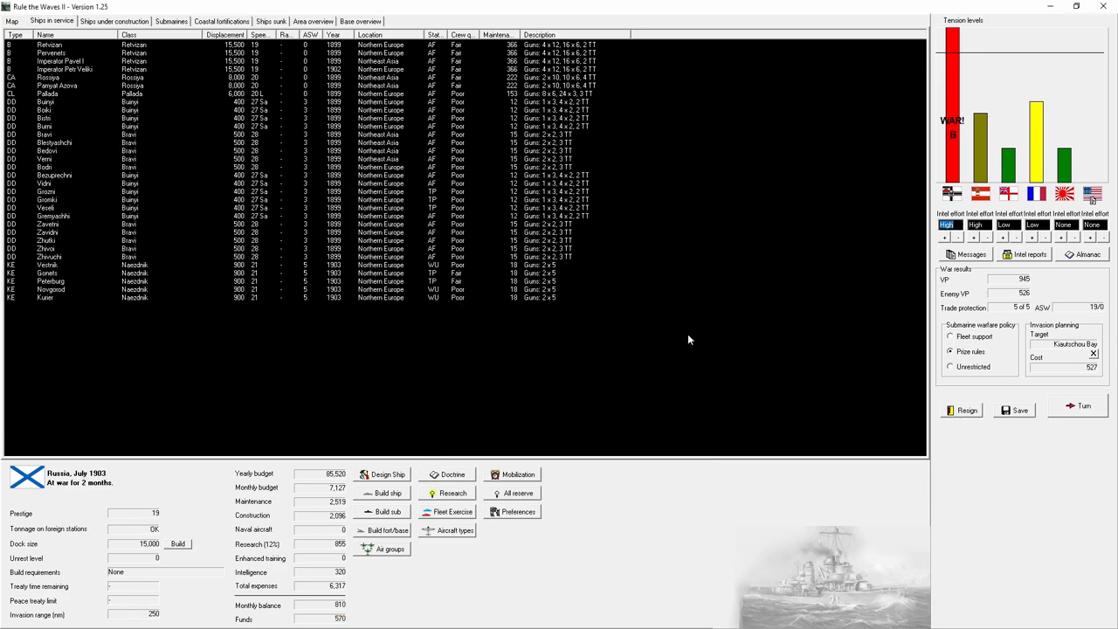
{"action": "mouse_move", "coordinate": [376, 312]}
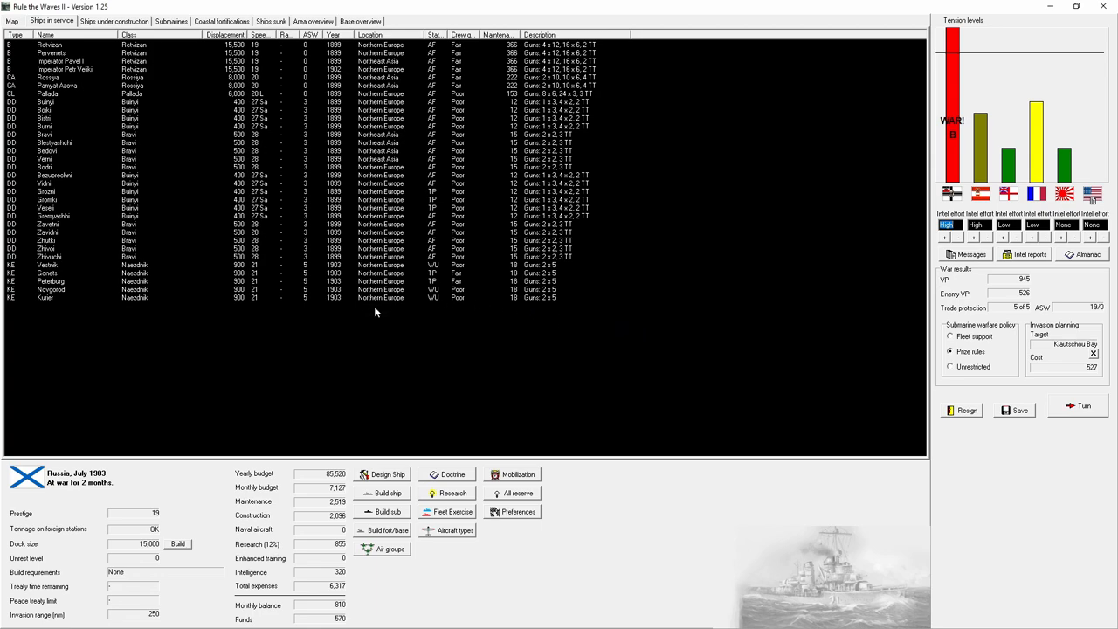
Step: Set the five KE corvettes to trade protection and resume building Flora and Svetlana
{"action": "left_click", "coordinate": [115, 20]}
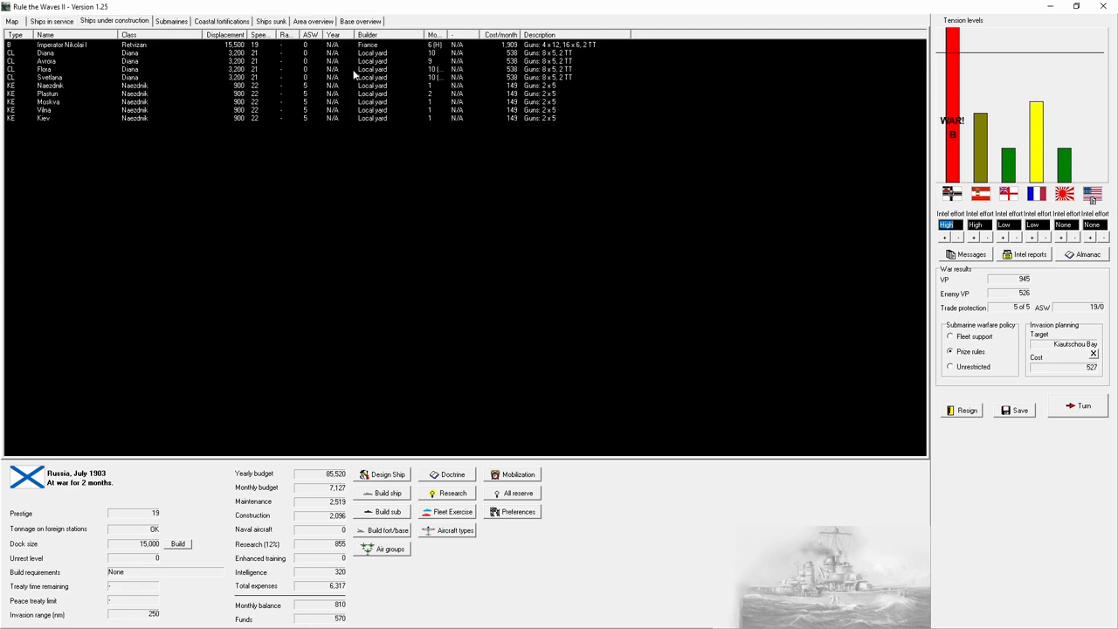
{"action": "left_click", "coordinate": [51, 21]}
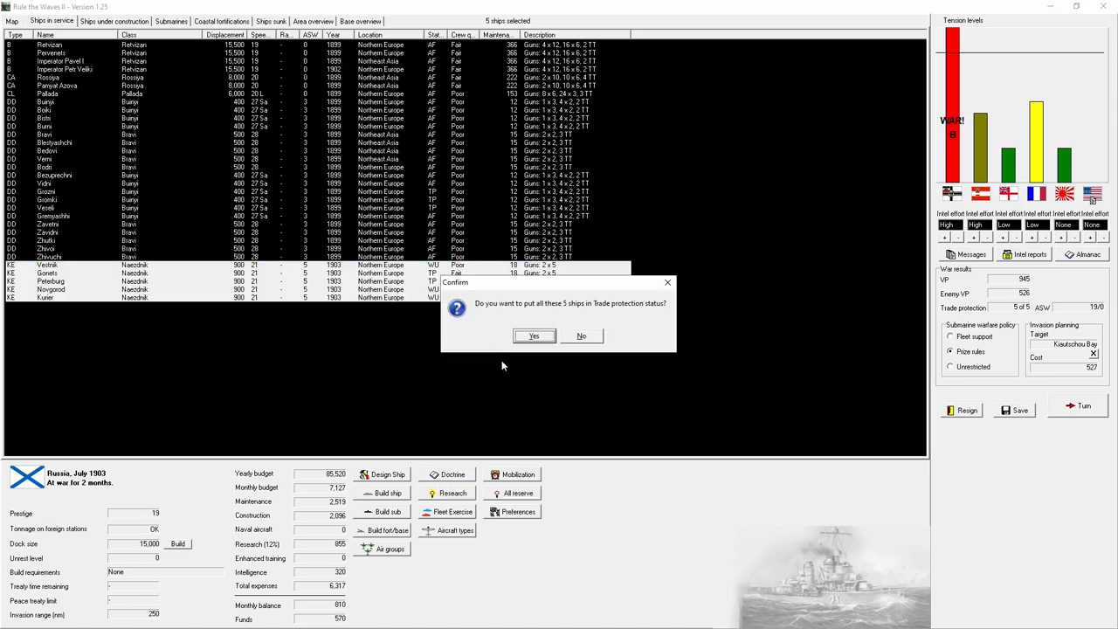
{"action": "left_click", "coordinate": [534, 336]}
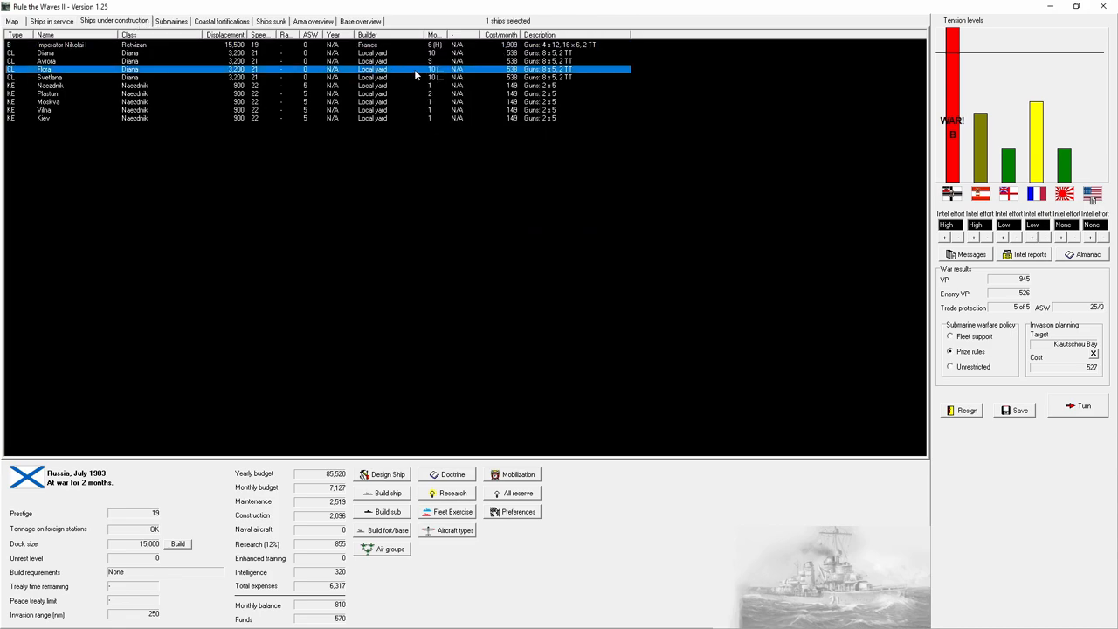
{"action": "left_click", "coordinate": [49, 77]}
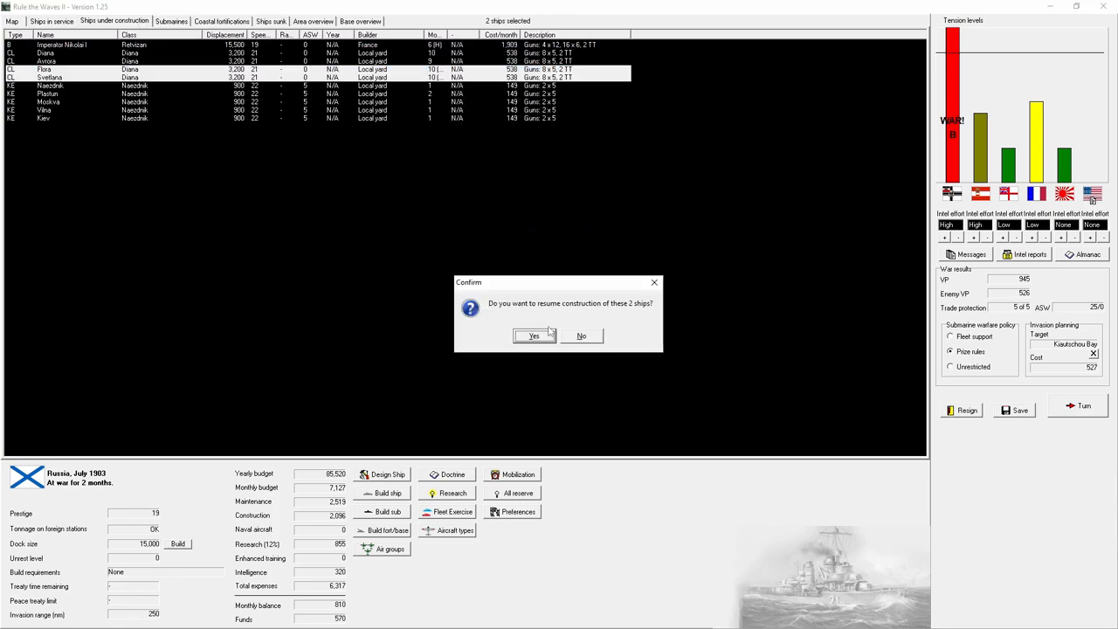
{"action": "left_click", "coordinate": [533, 337]}
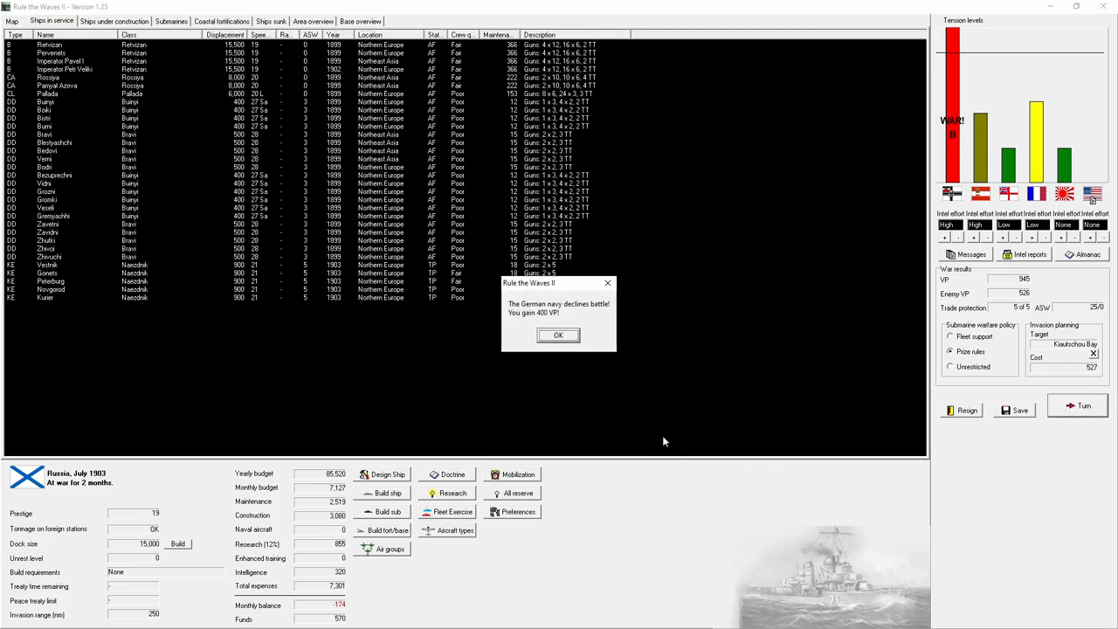
Step: Acknowledge Germany declining battle, advance the turn, and dismiss early destroyer clash alerts
{"action": "left_click", "coordinate": [558, 334]}
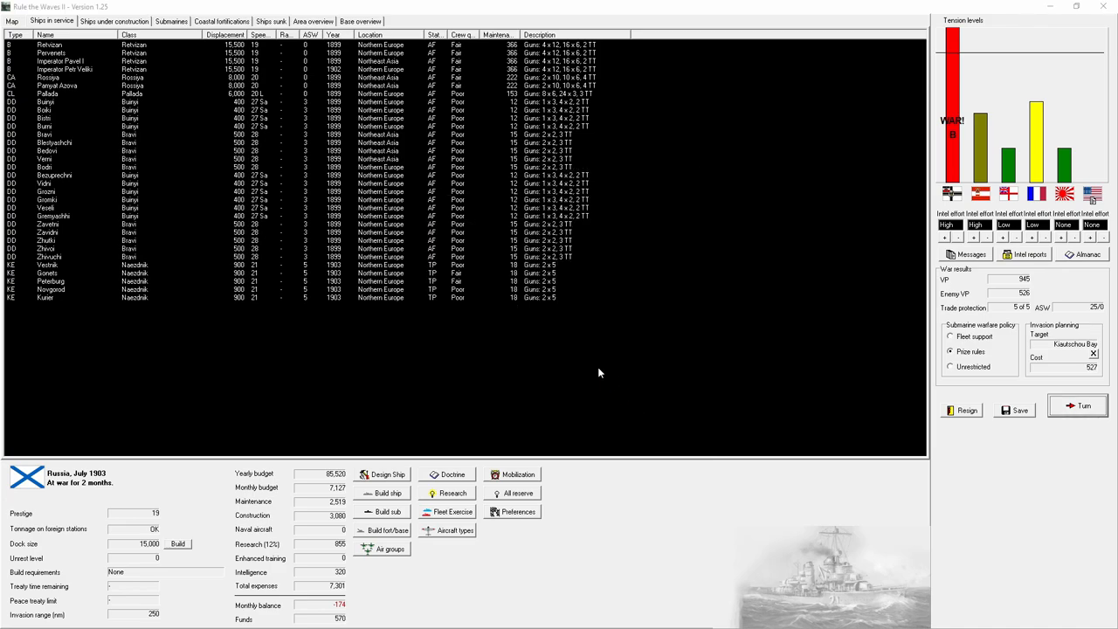
{"action": "left_click", "coordinate": [1079, 405]}
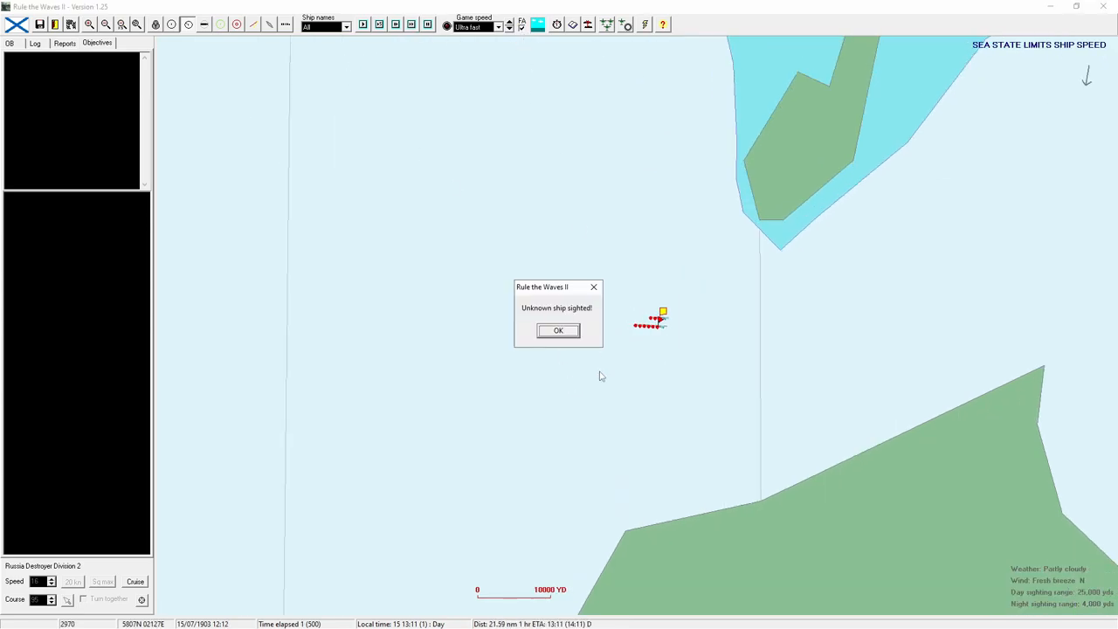
{"action": "left_click", "coordinate": [558, 331]}
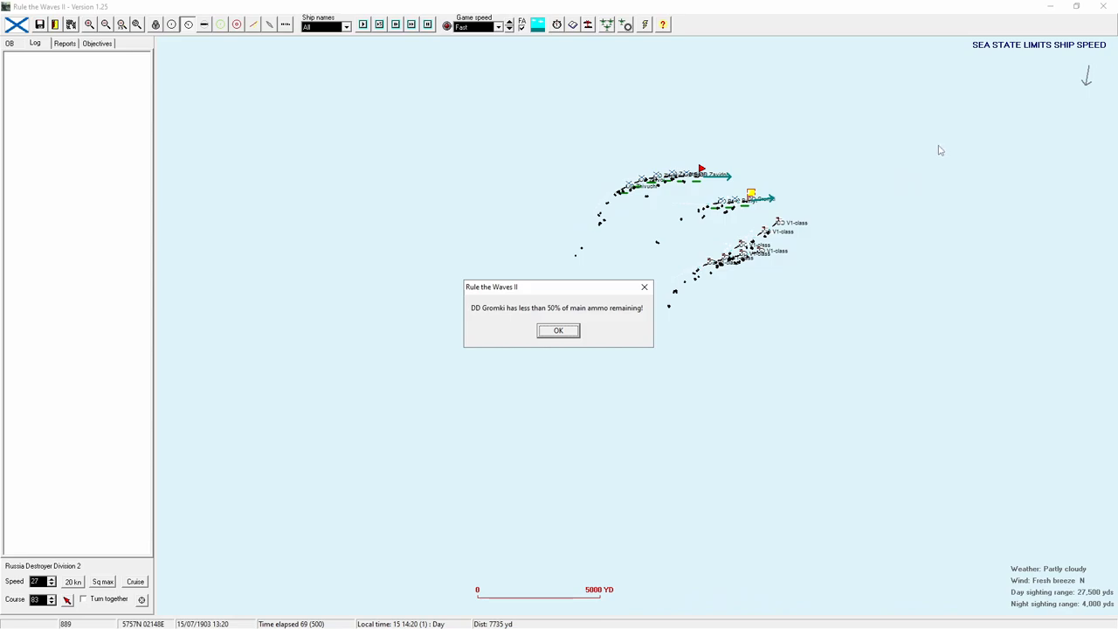
{"action": "left_click", "coordinate": [558, 330]}
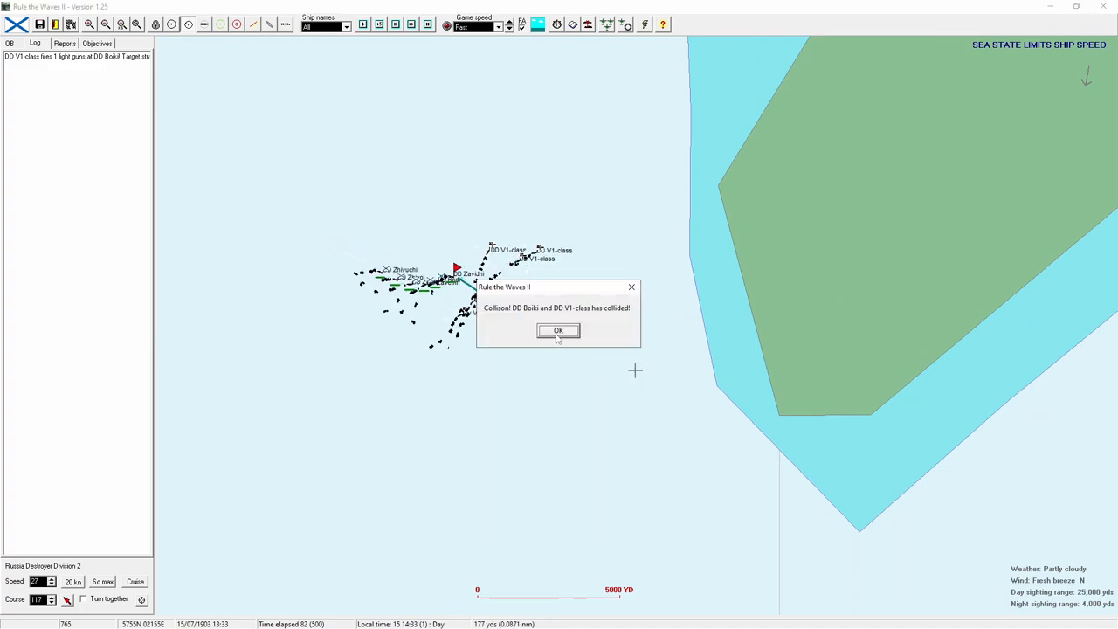
{"action": "left_click", "coordinate": [558, 330]}
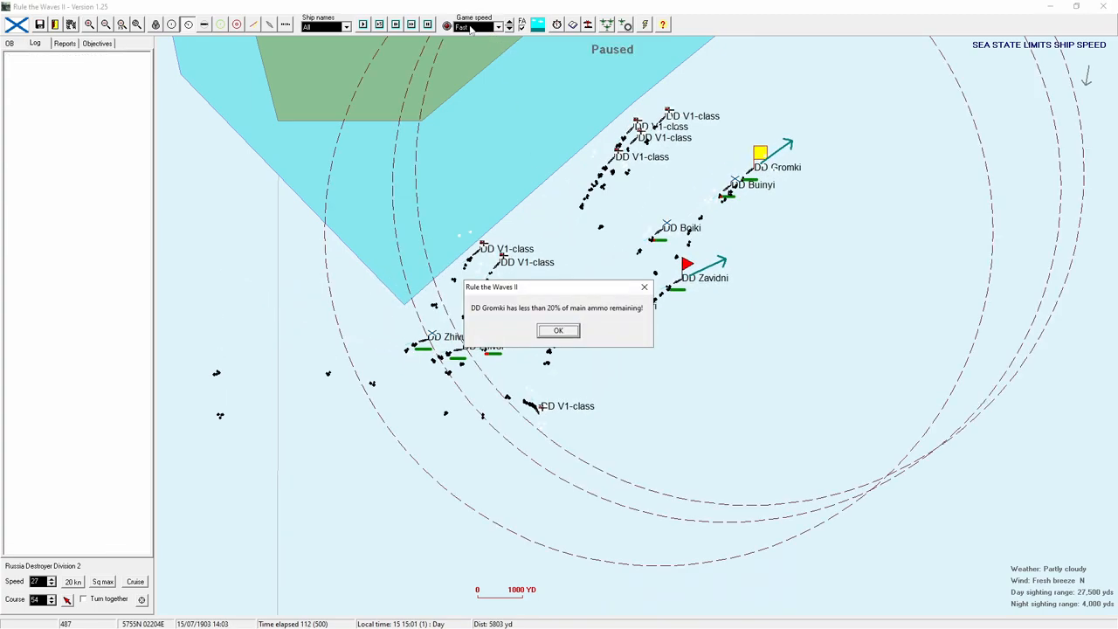
Step: Dismiss Buinyi's ramming, torpedo and ammo alerts, then inspect the V1-class destroyer card
{"action": "left_click", "coordinate": [558, 330]}
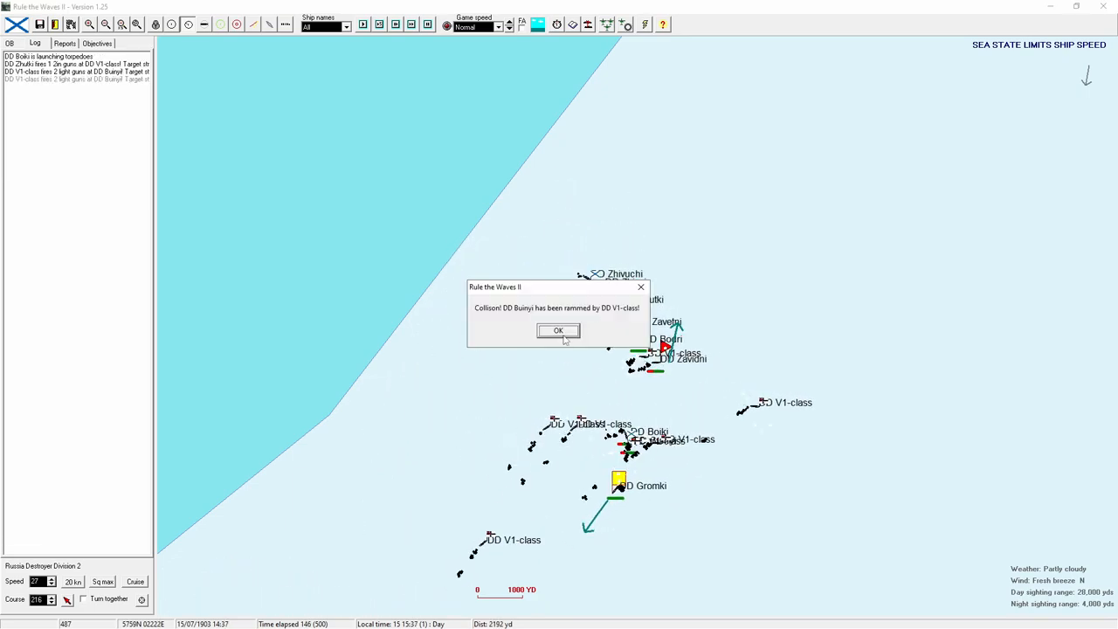
{"action": "left_click", "coordinate": [558, 331]}
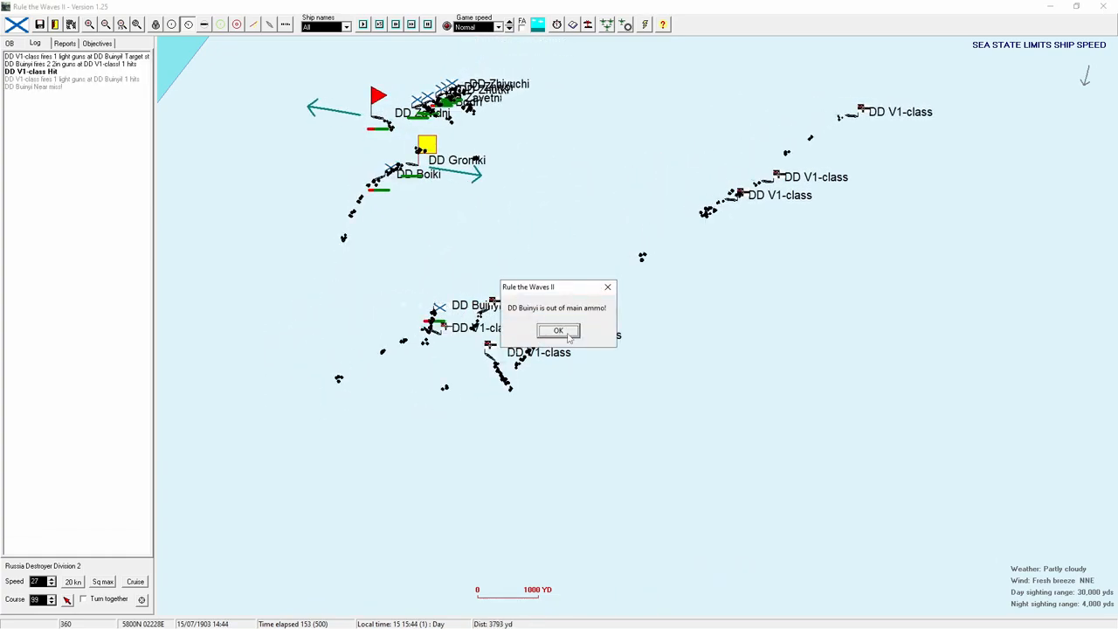
{"action": "left_click", "coordinate": [558, 331]}
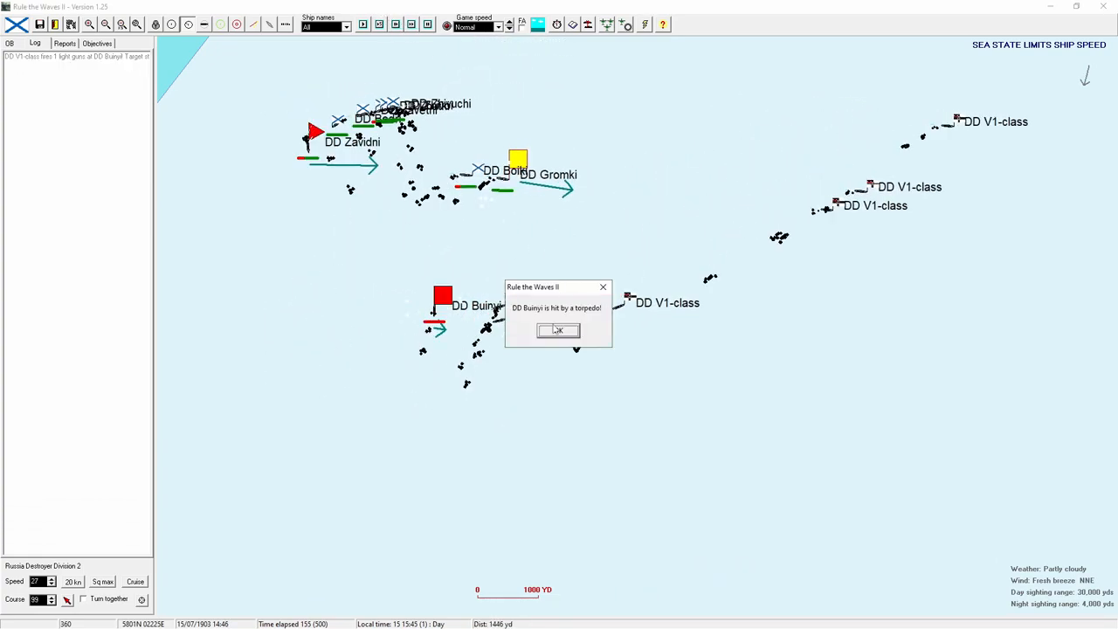
{"action": "left_click", "coordinate": [558, 330]}
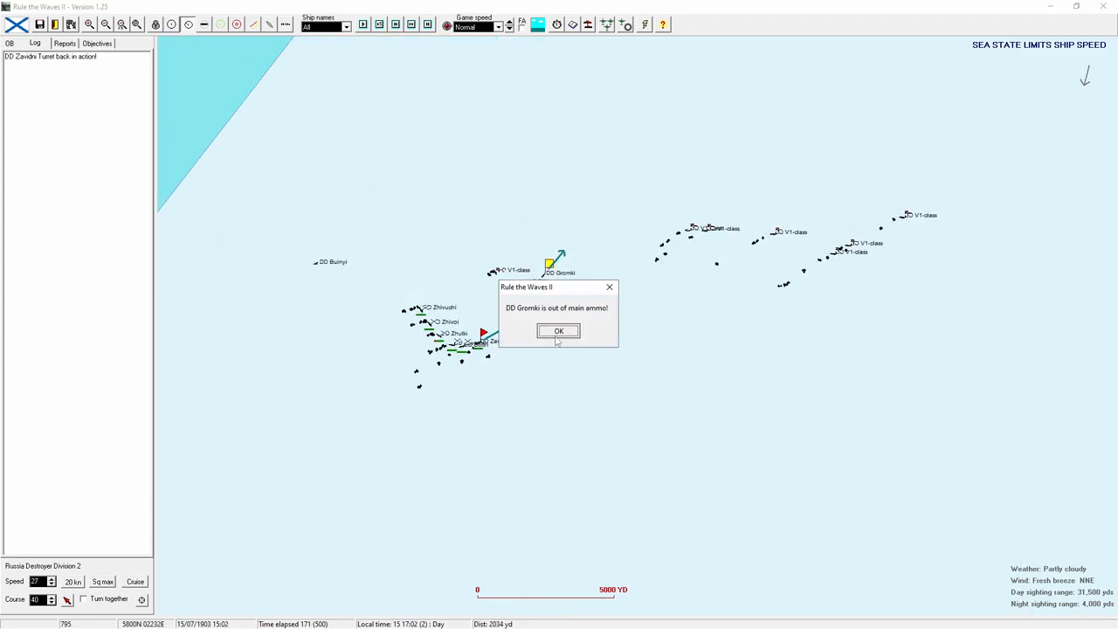
{"action": "left_click", "coordinate": [558, 330]}
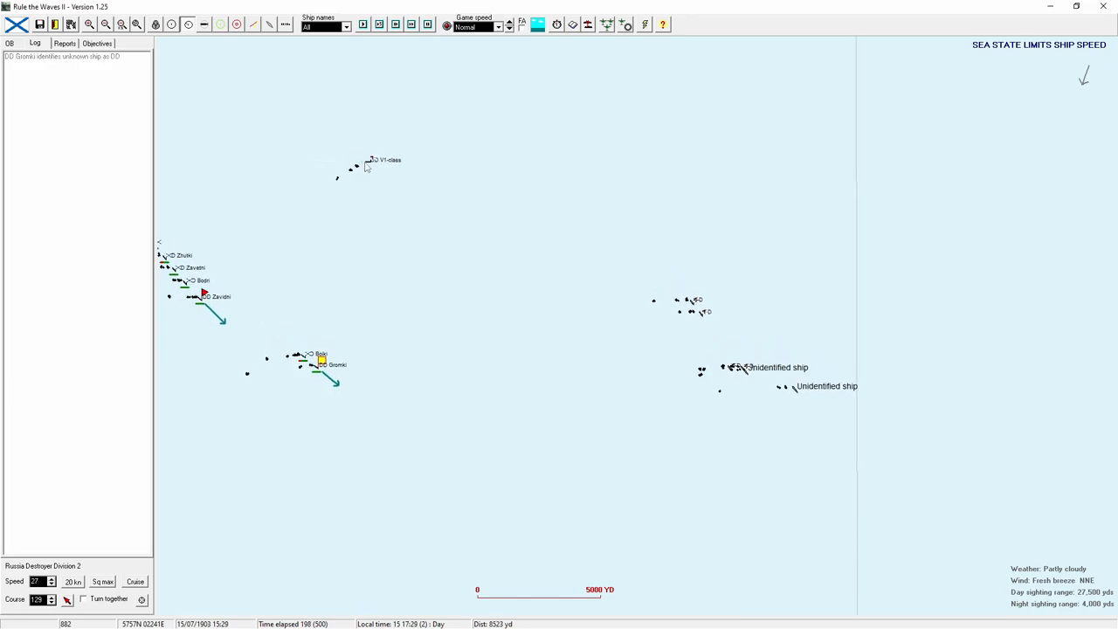
{"action": "left_click", "coordinate": [373, 160]}
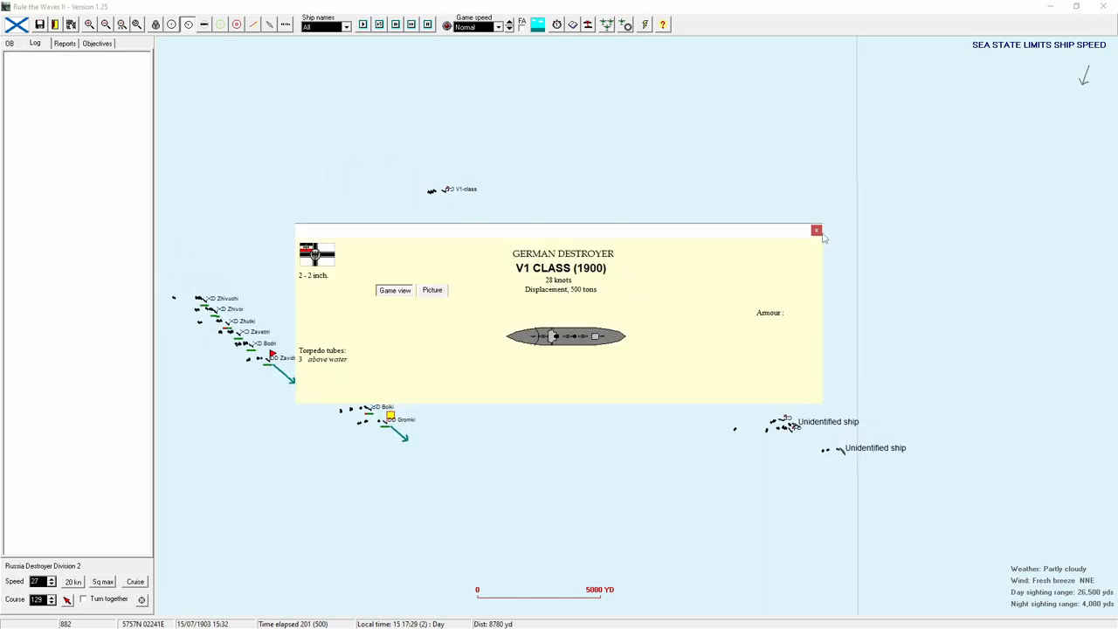
{"action": "left_click", "coordinate": [816, 230]}
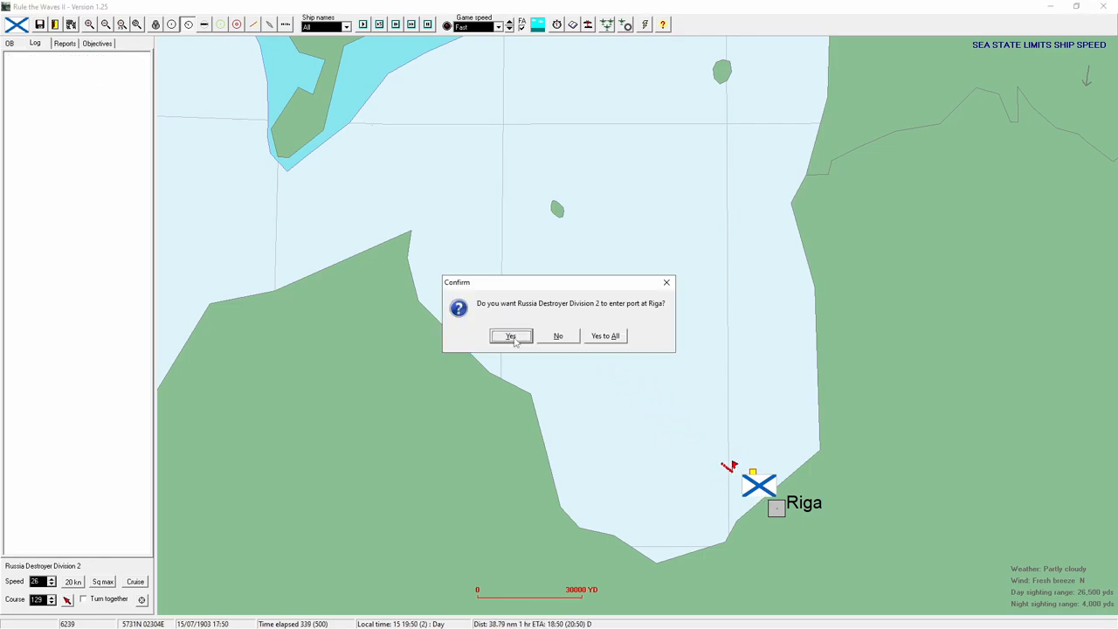
Step: Enter port at Riga, close German marginal victory results and the Kiautschou Bay notice
{"action": "left_click", "coordinate": [511, 336]}
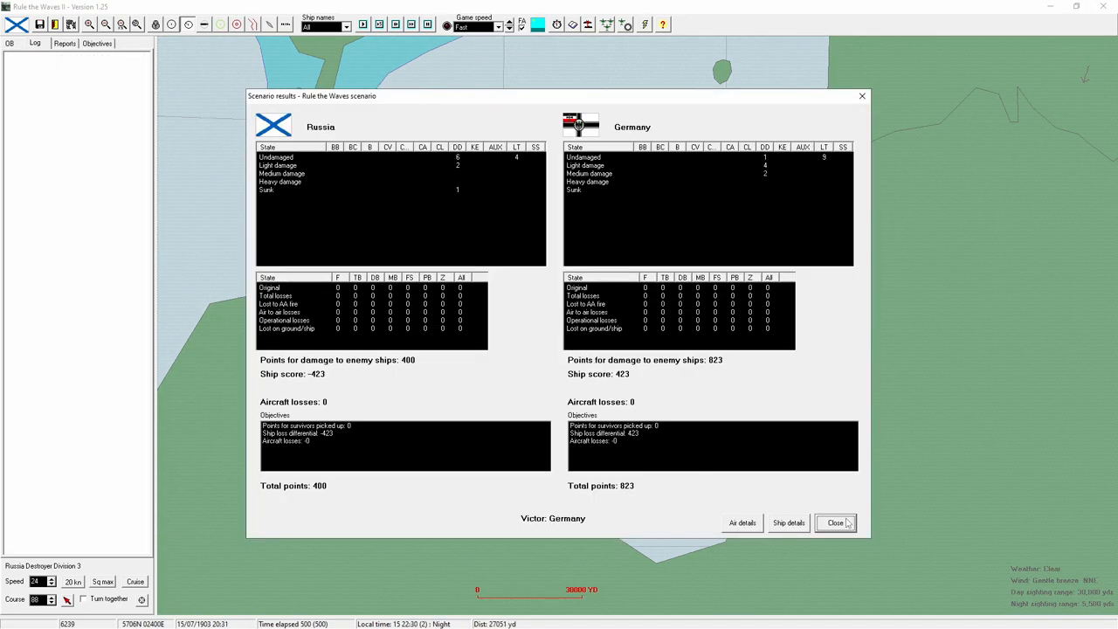
{"action": "left_click", "coordinate": [835, 523]}
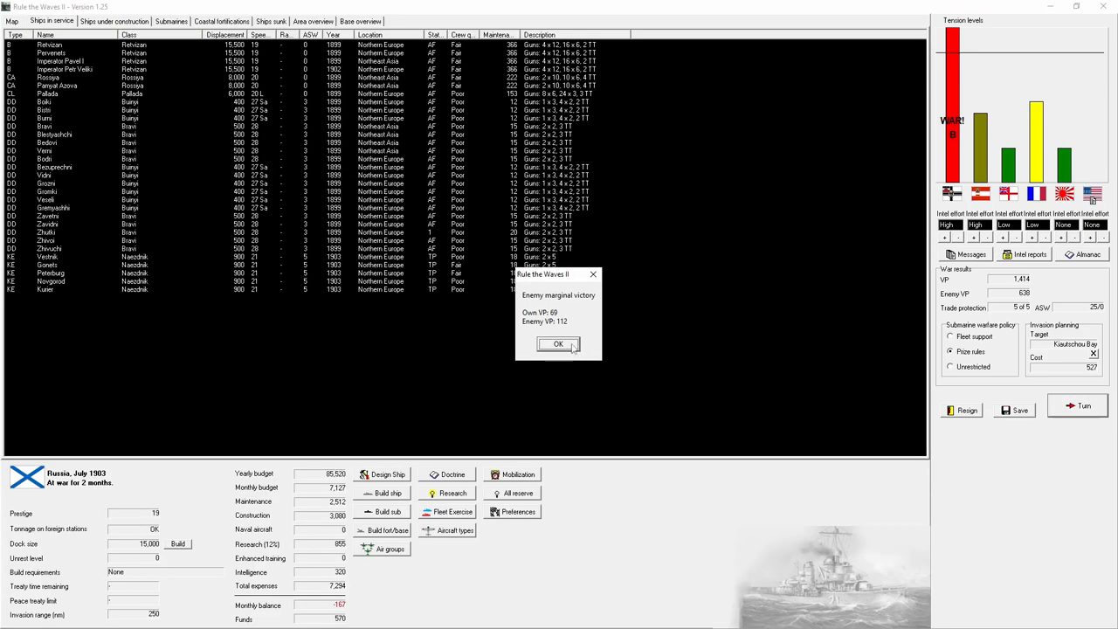
{"action": "left_click", "coordinate": [558, 343]}
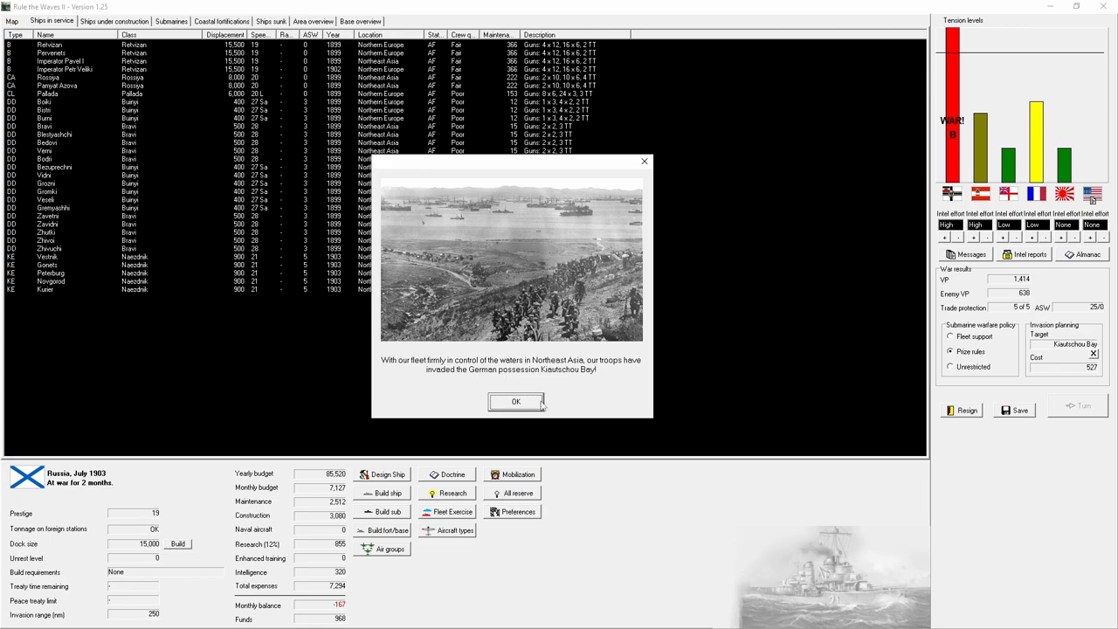
{"action": "left_click", "coordinate": [515, 402]}
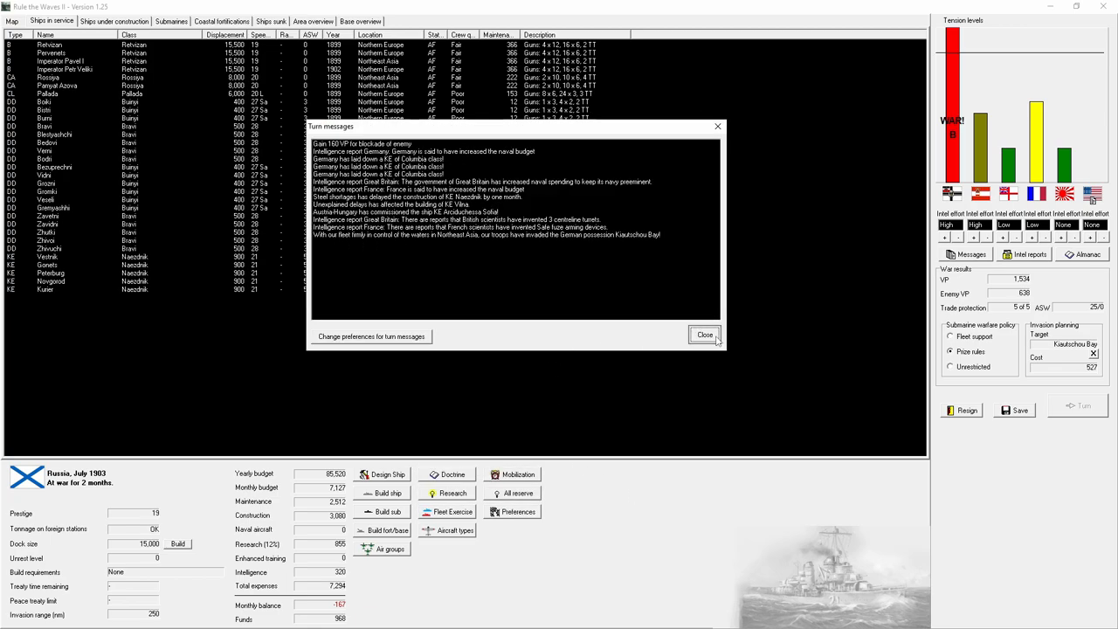
{"action": "left_click", "coordinate": [704, 335]}
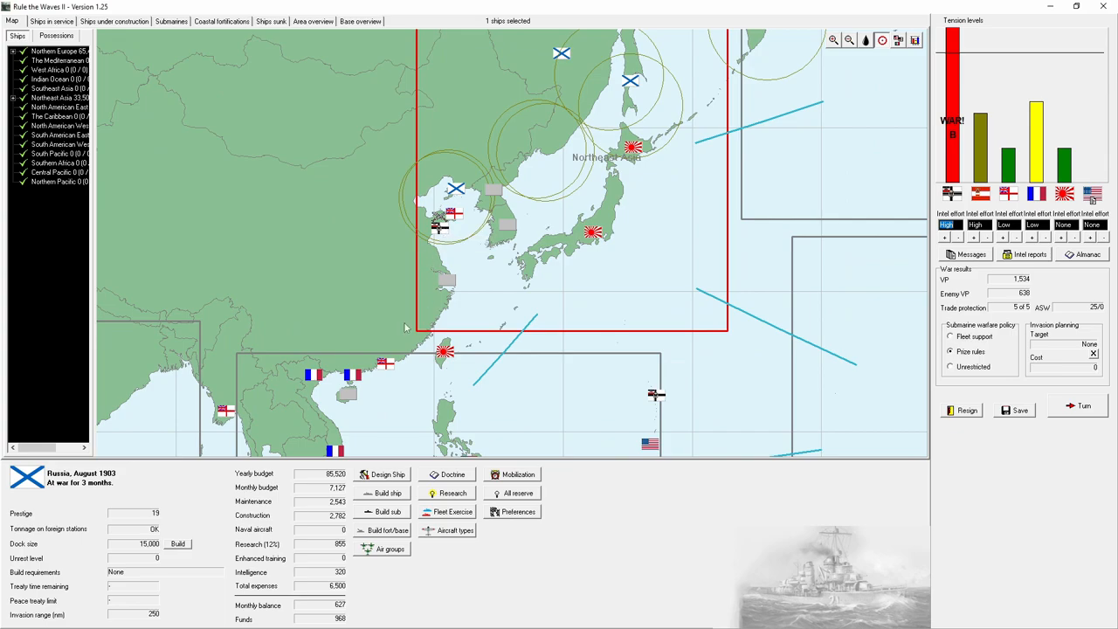
Step: Check Imperator Nikolai I's construction, end the August 1903 turn and acknowledge battle notices
{"action": "left_click", "coordinate": [114, 21]}
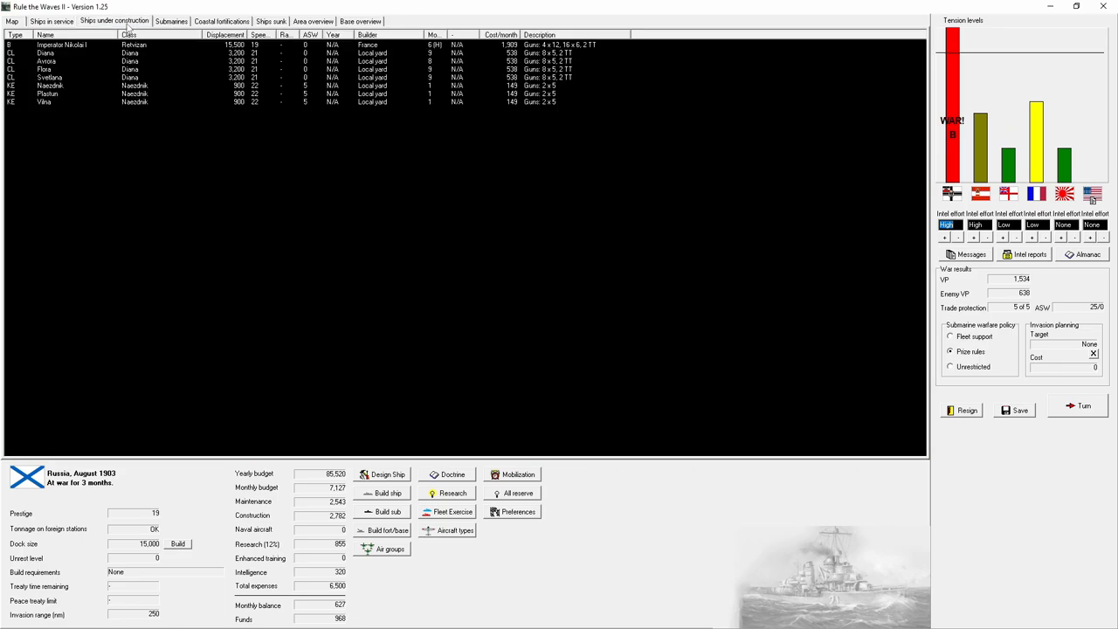
{"action": "right_click", "coordinate": [61, 44]}
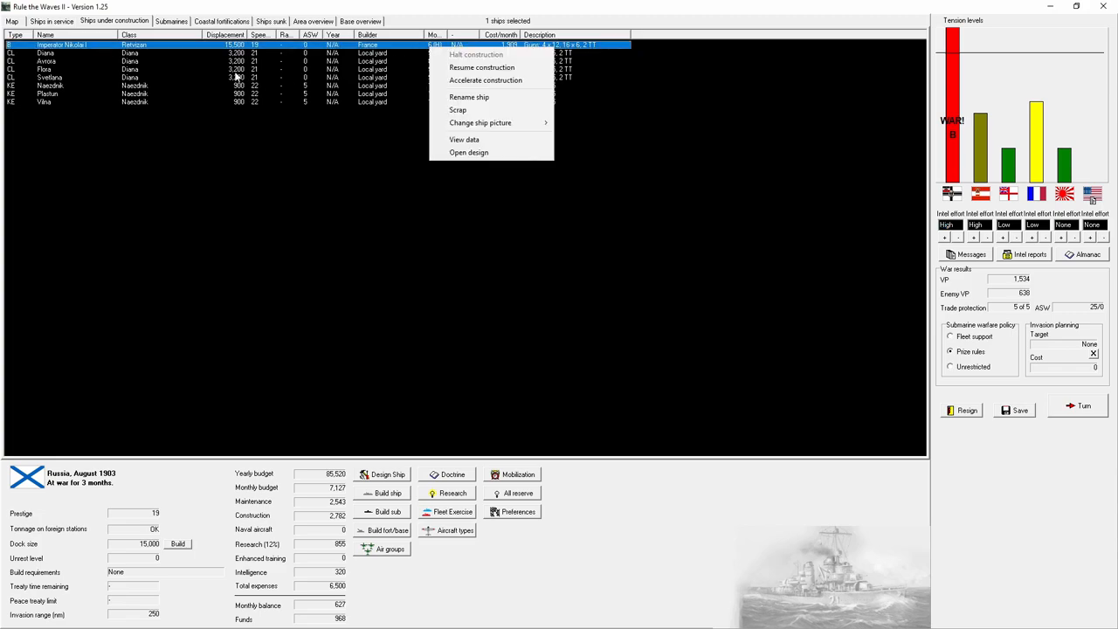
{"action": "left_click", "coordinate": [11, 21]}
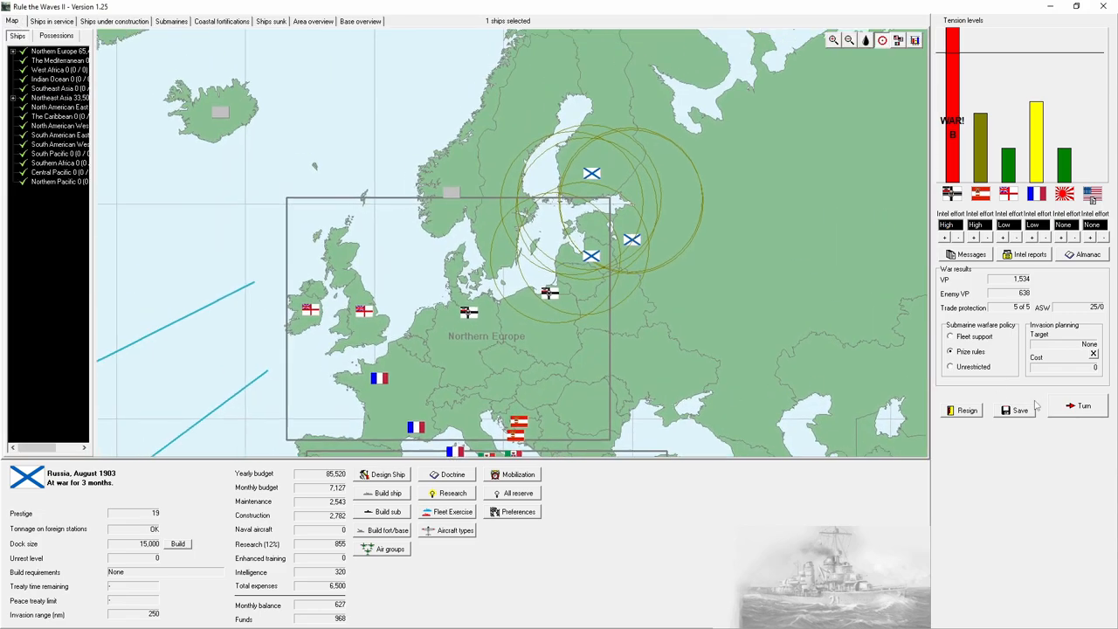
{"action": "left_click", "coordinate": [1084, 405]}
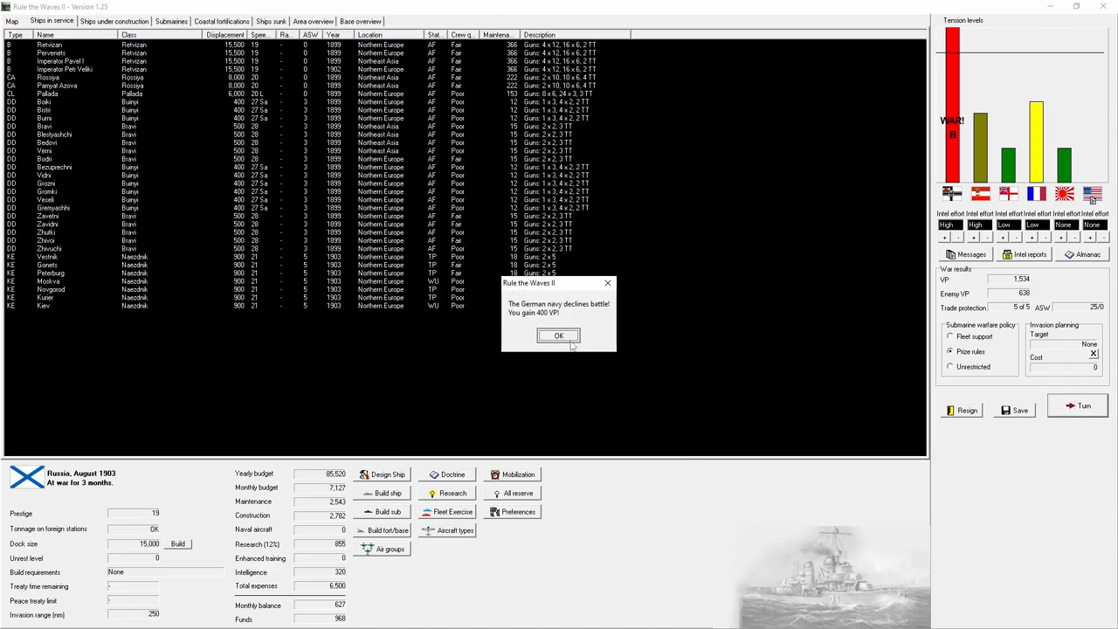
{"action": "left_click", "coordinate": [558, 336]}
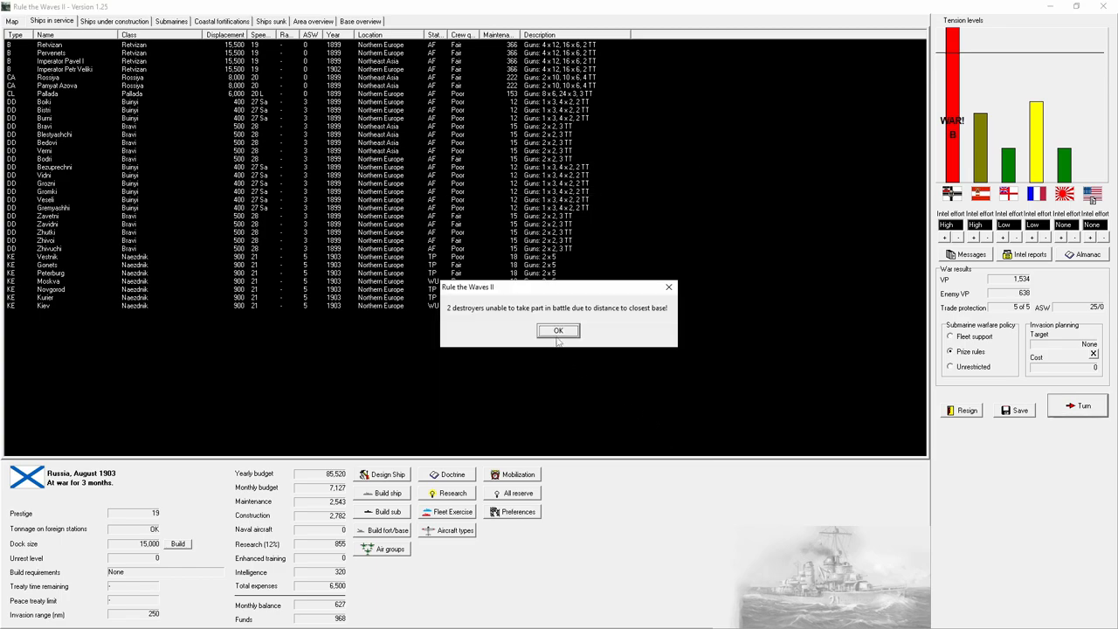
{"action": "left_click", "coordinate": [559, 331]}
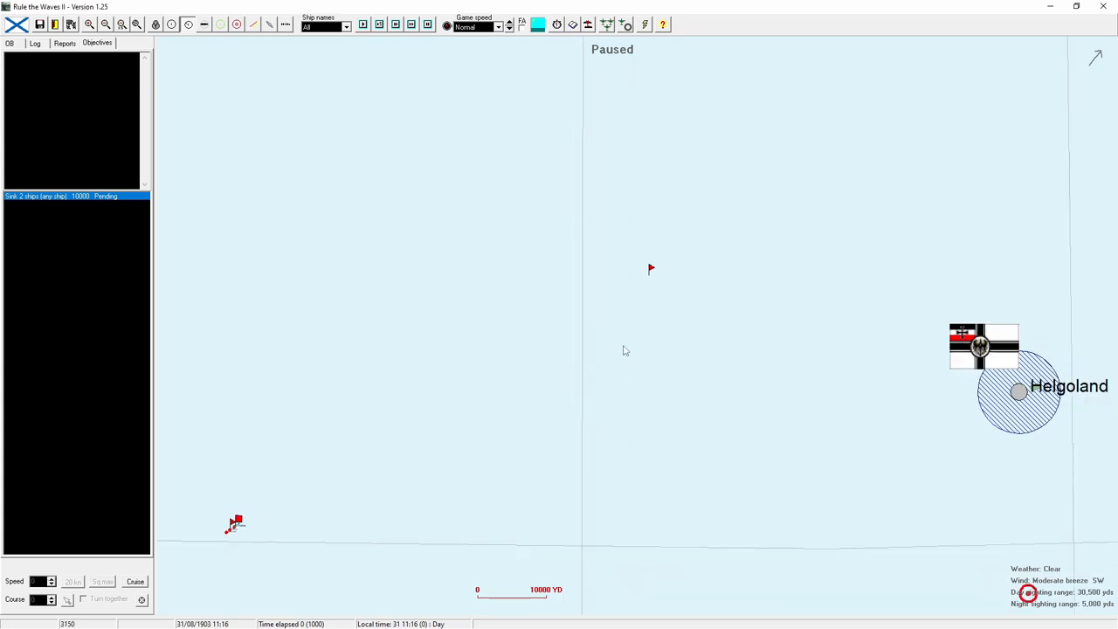
Step: Resume the Helgoland battle, decline survivor pickup and acknowledge the sink-two-ships objective
{"action": "left_click", "coordinate": [236, 524]}
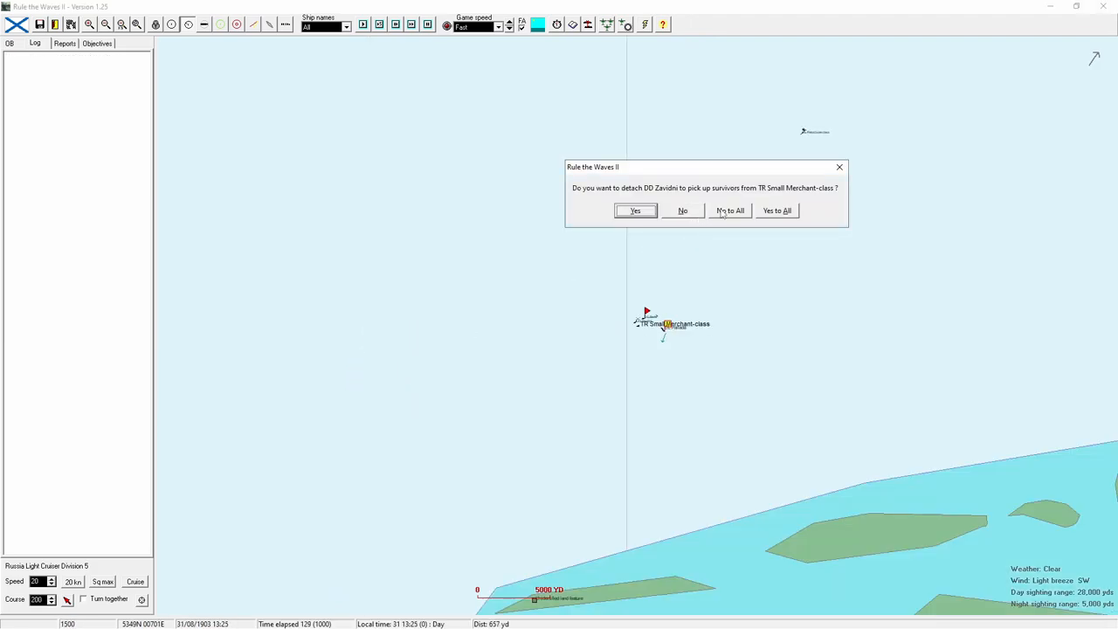
{"action": "left_click", "coordinate": [635, 211]}
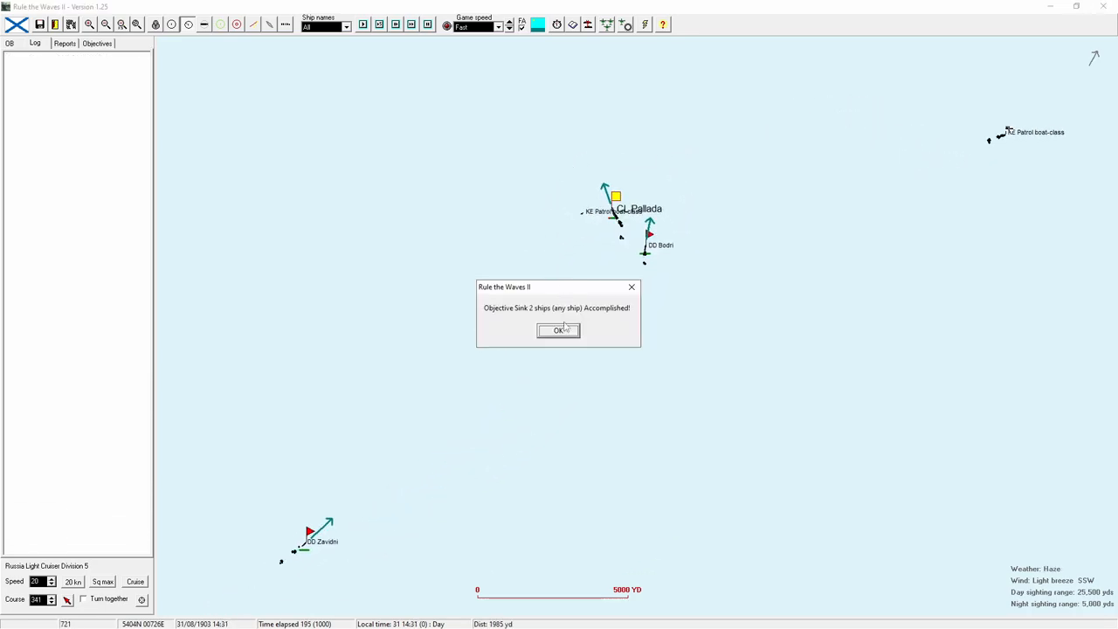
{"action": "left_click", "coordinate": [558, 331]}
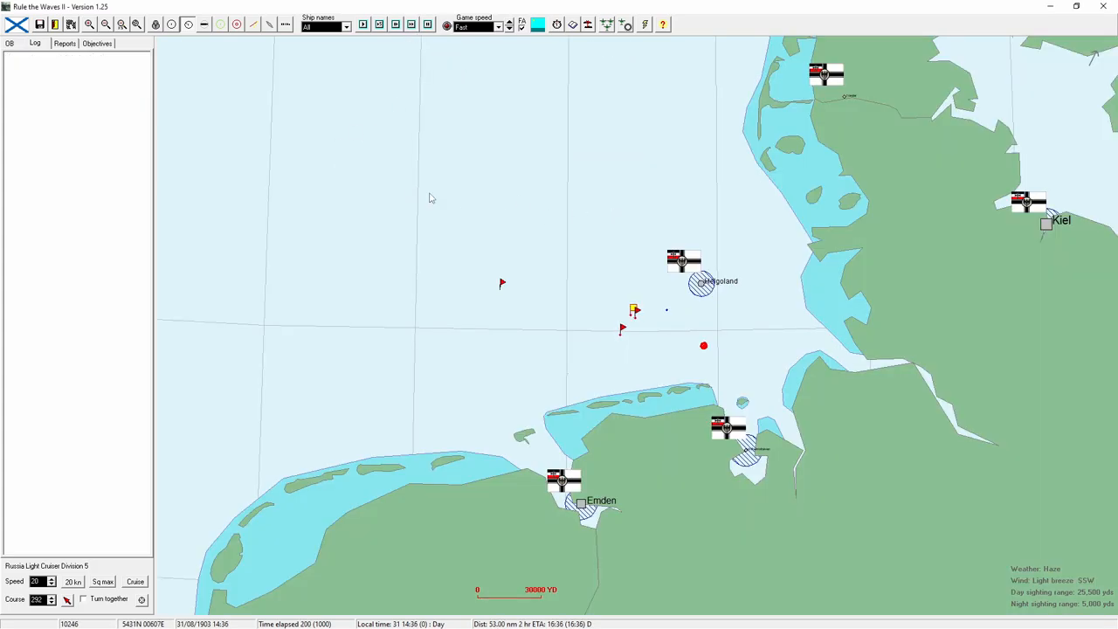
{"action": "left_click", "coordinate": [104, 25]}
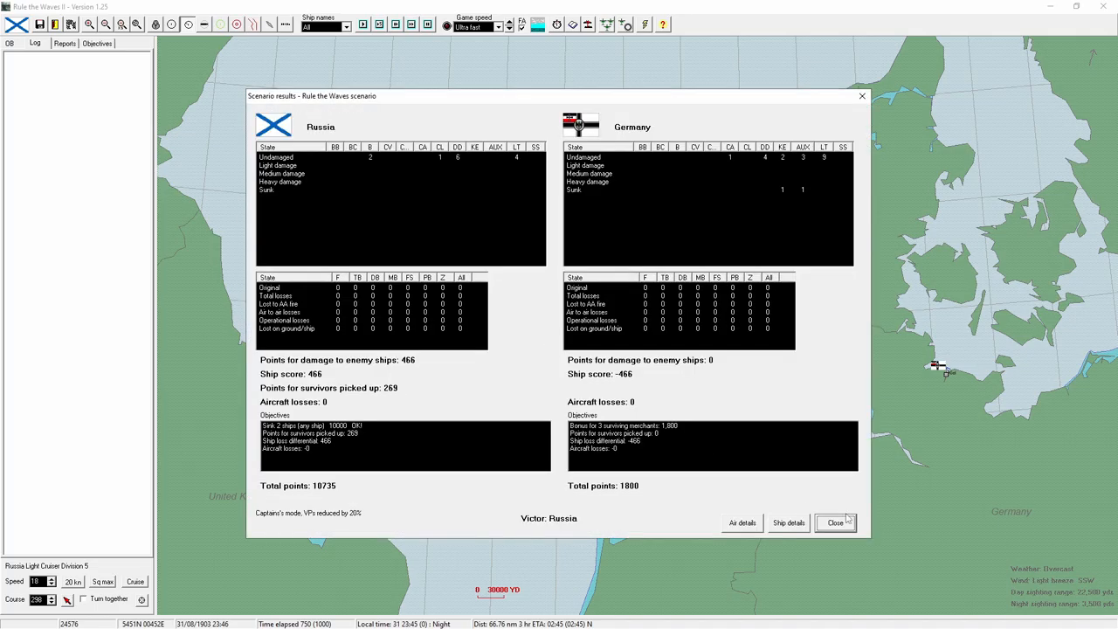
Step: Leave the won battle, buy face hardening armour from the US, and close turn messages
{"action": "left_click", "coordinate": [835, 523]}
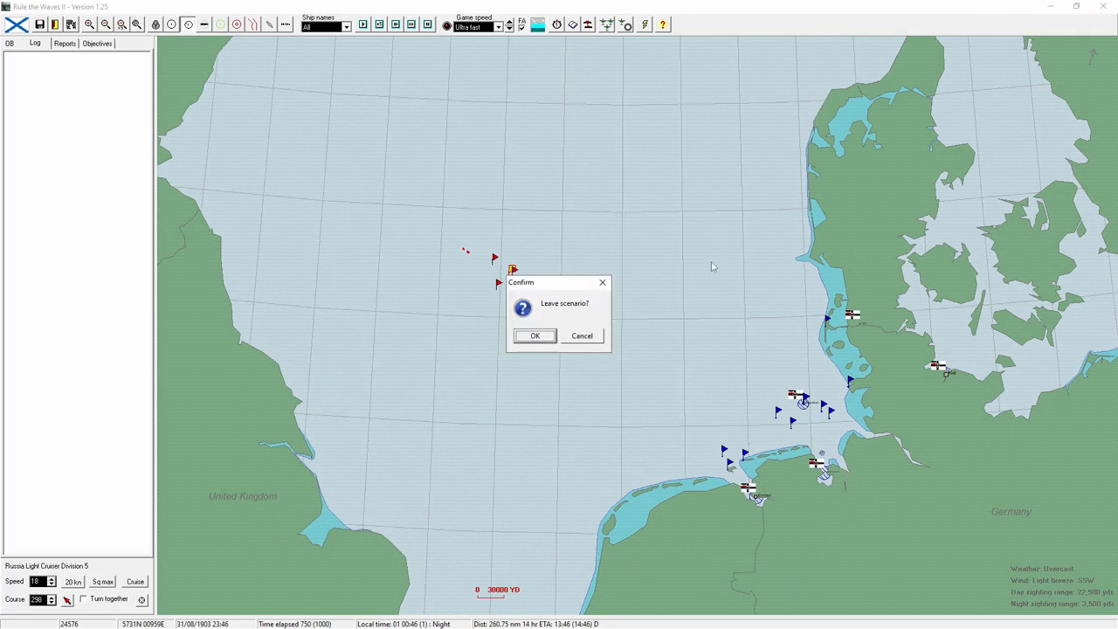
{"action": "left_click", "coordinate": [534, 335]}
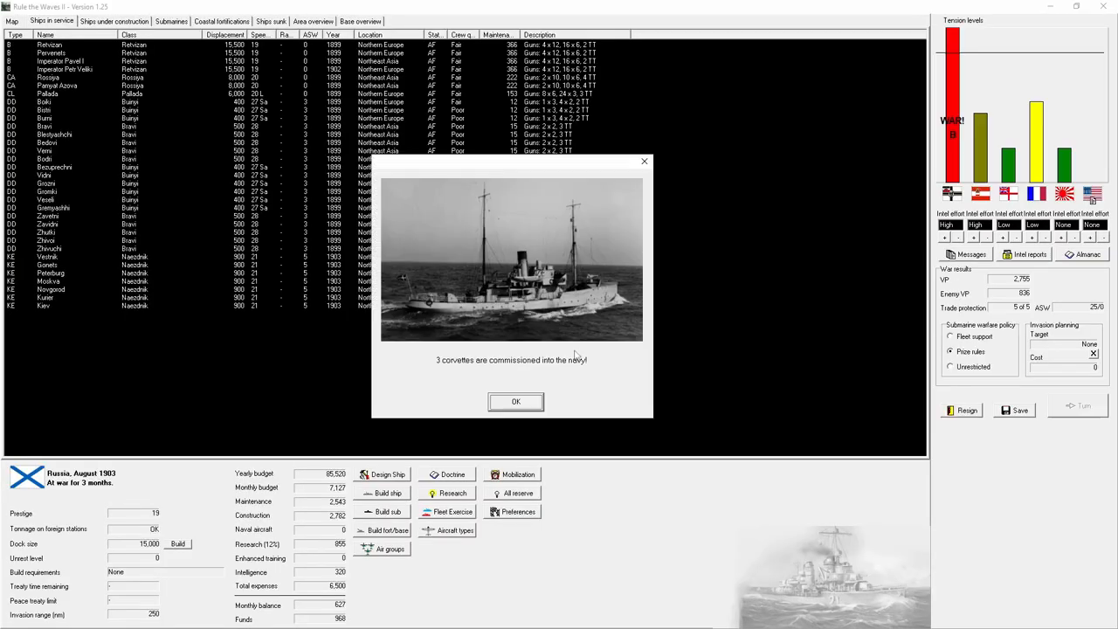
{"action": "left_click", "coordinate": [515, 401]}
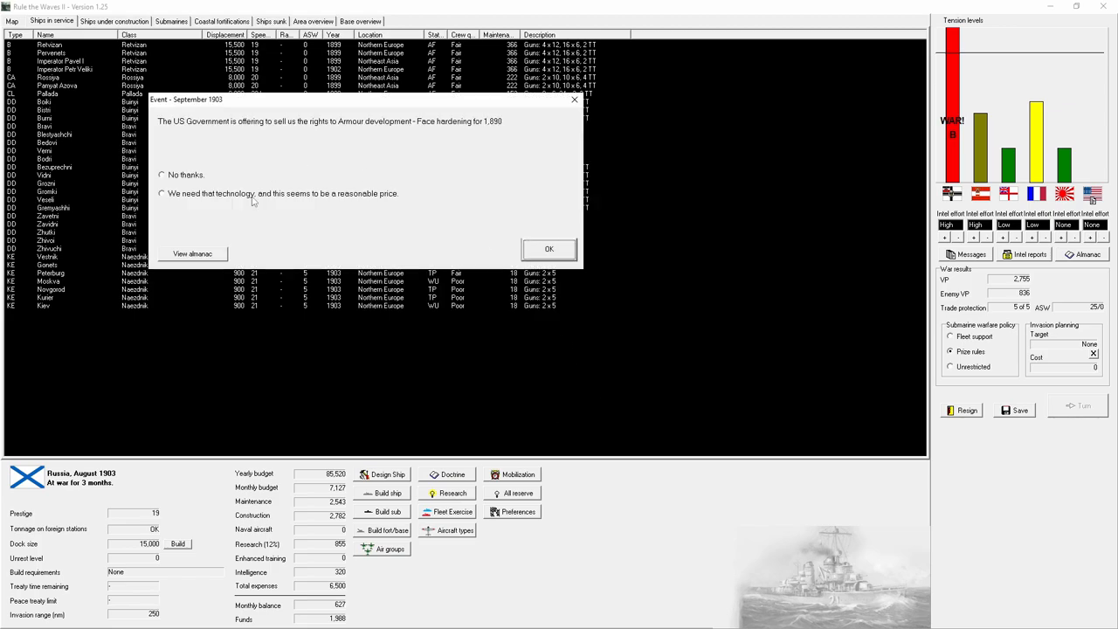
{"action": "left_click", "coordinate": [549, 249]}
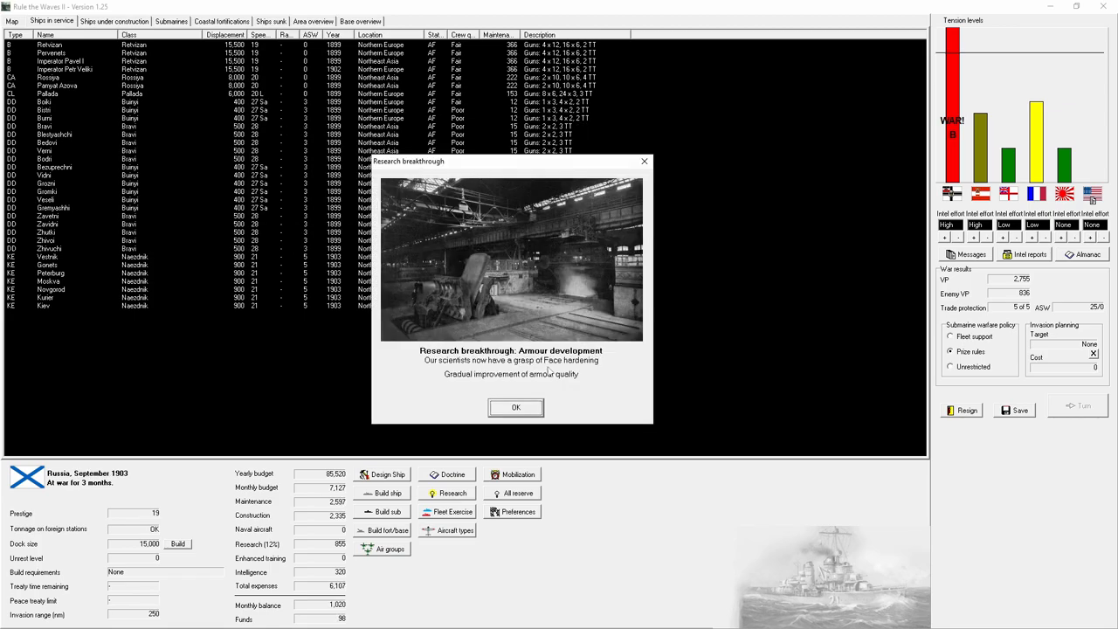
{"action": "left_click", "coordinate": [516, 407]}
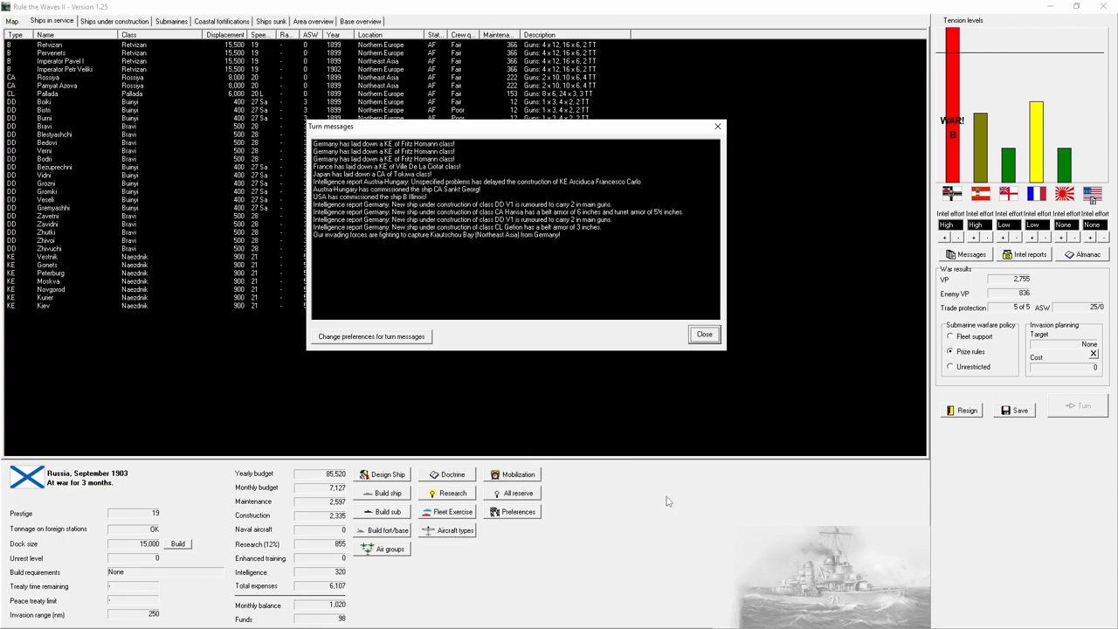
{"action": "left_click", "coordinate": [705, 334]}
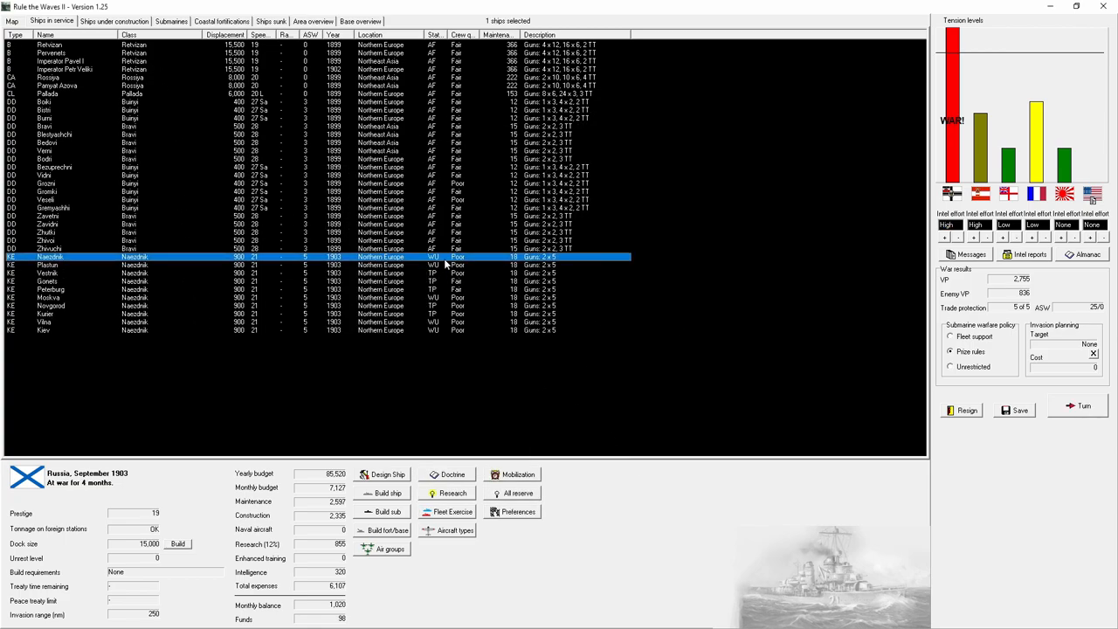
{"action": "mouse_move", "coordinate": [428, 71]}
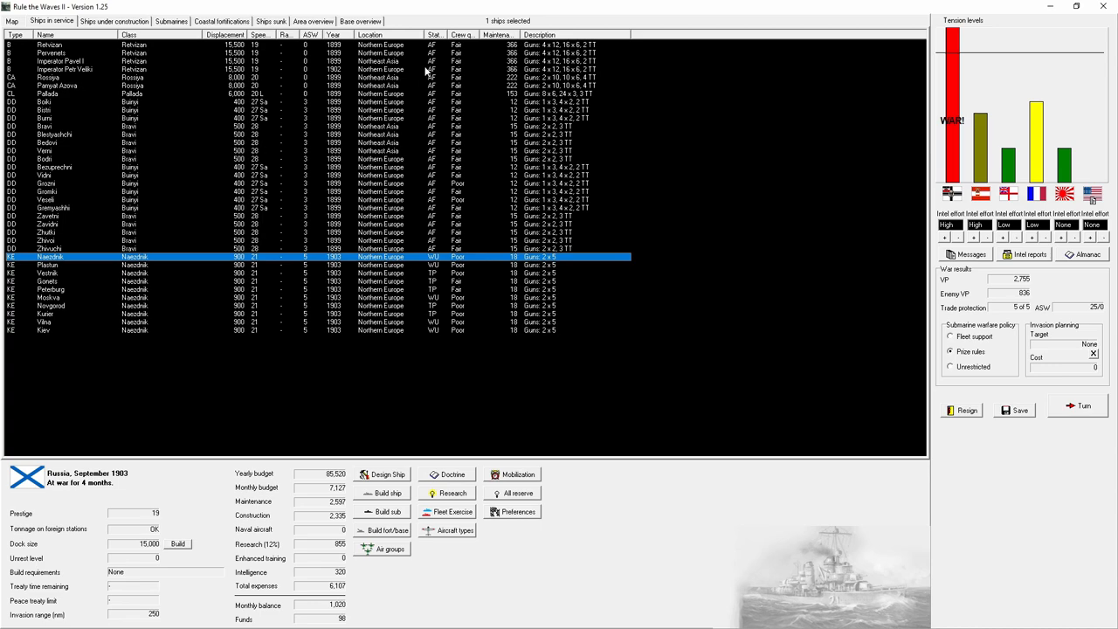
Step: Review battleship Pervenets and ships under construction, then end the September 1903 turn
{"action": "left_click", "coordinate": [52, 52]}
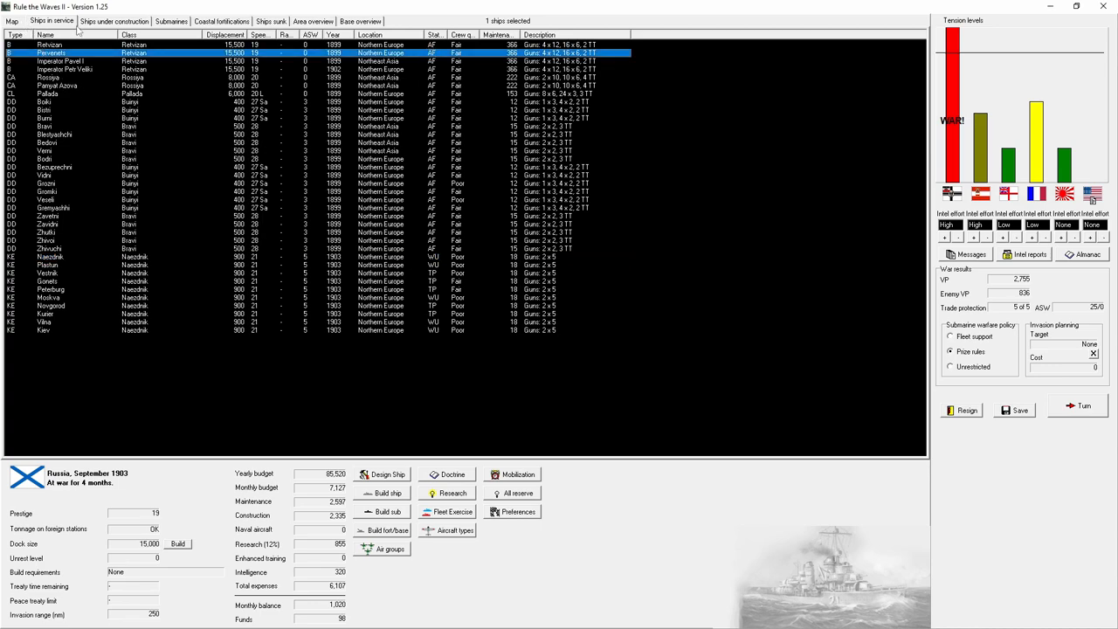
{"action": "left_click", "coordinate": [113, 21]}
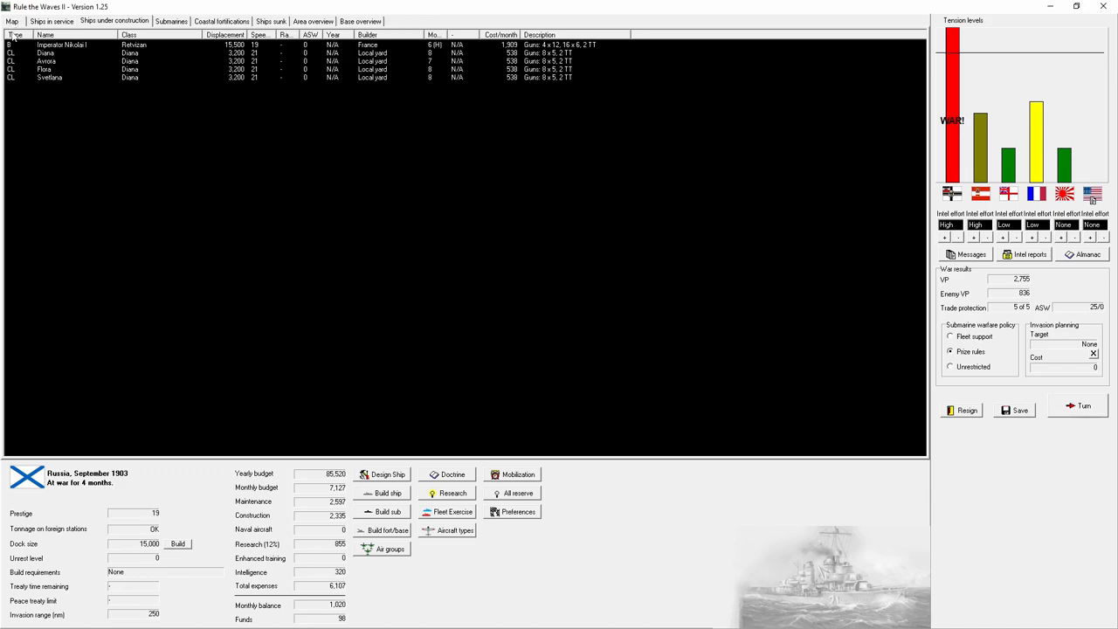
{"action": "left_click", "coordinate": [12, 21]}
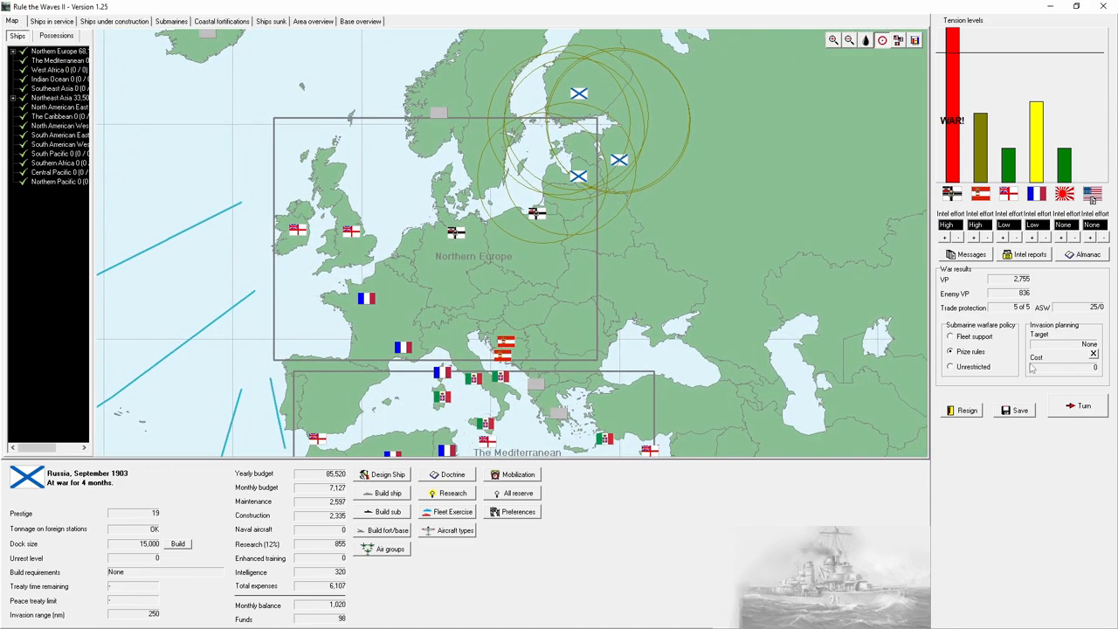
{"action": "left_click", "coordinate": [51, 21]}
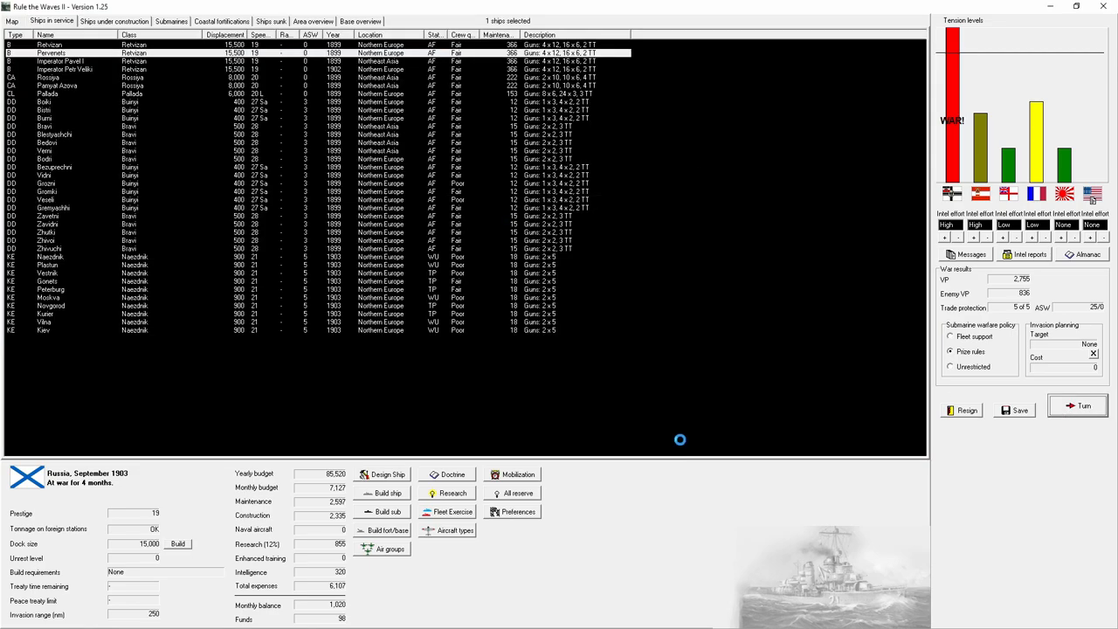
Step: Start the Baltic battle and acknowledge the unknown ship sighting
{"action": "left_click", "coordinate": [1082, 405]}
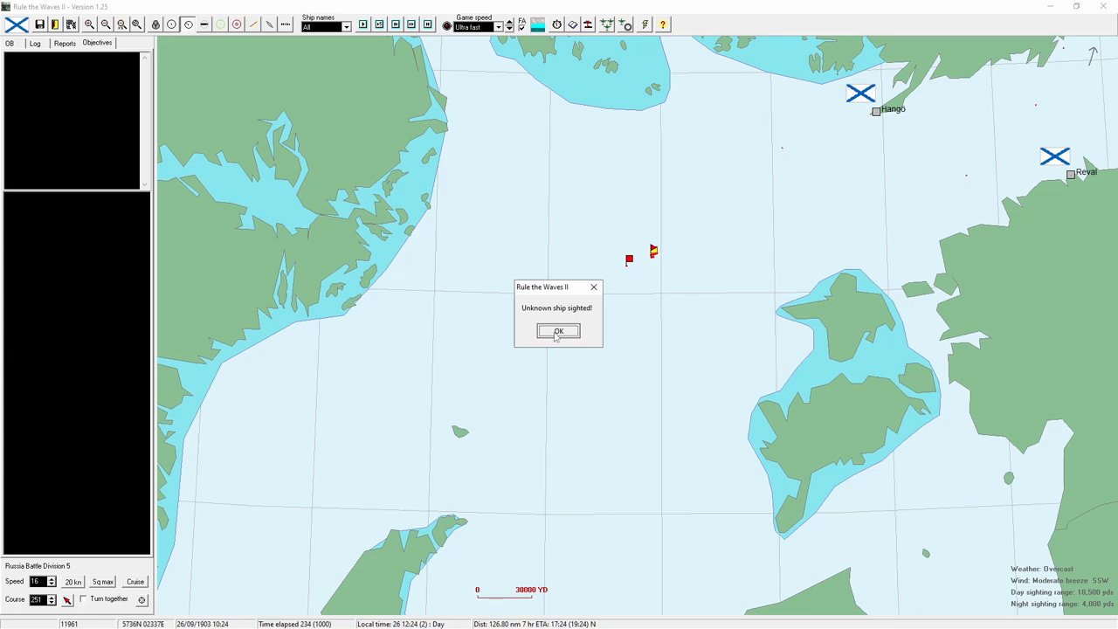
{"action": "left_click", "coordinate": [557, 331]}
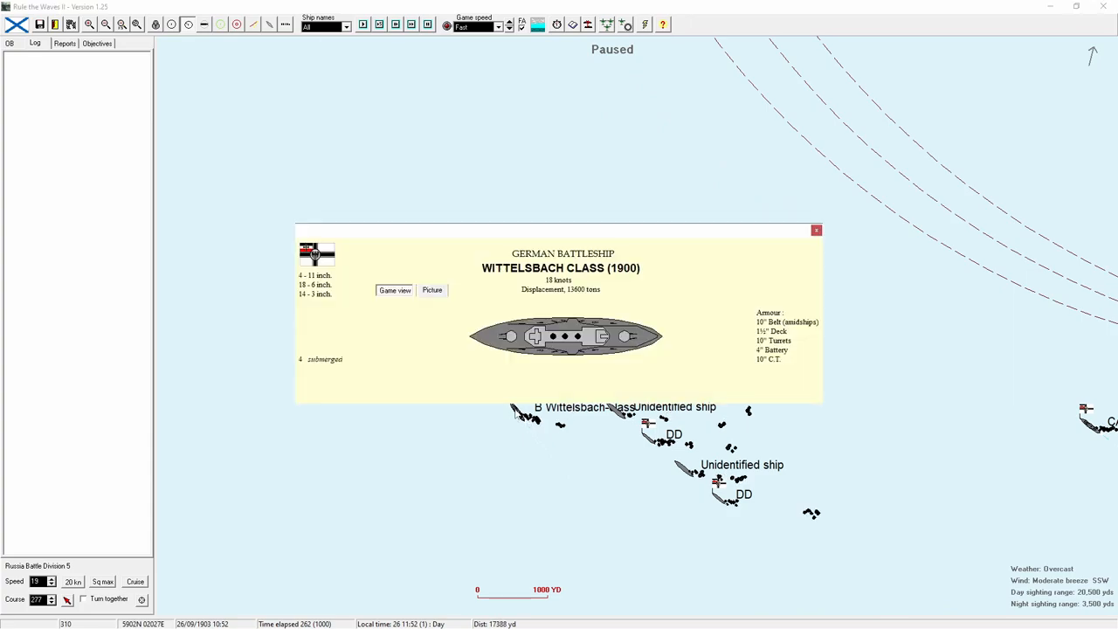
Step: Close the Wittelsbach-class battleship card and let the battle run as gunfire begins
{"action": "left_click", "coordinate": [816, 230]}
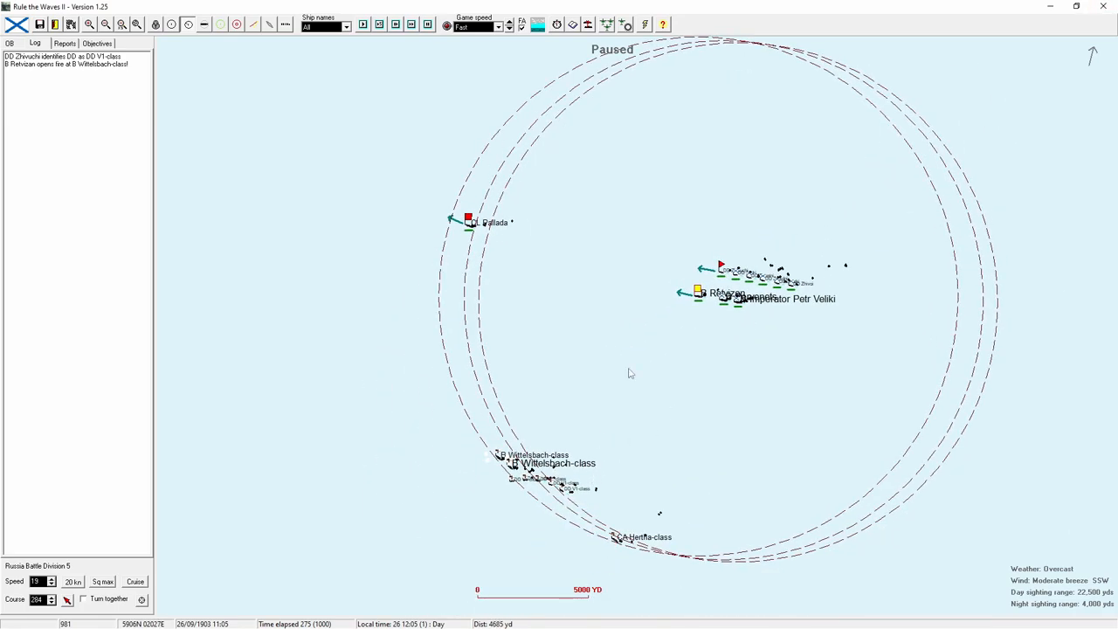
{"action": "mouse_move", "coordinate": [736, 510]}
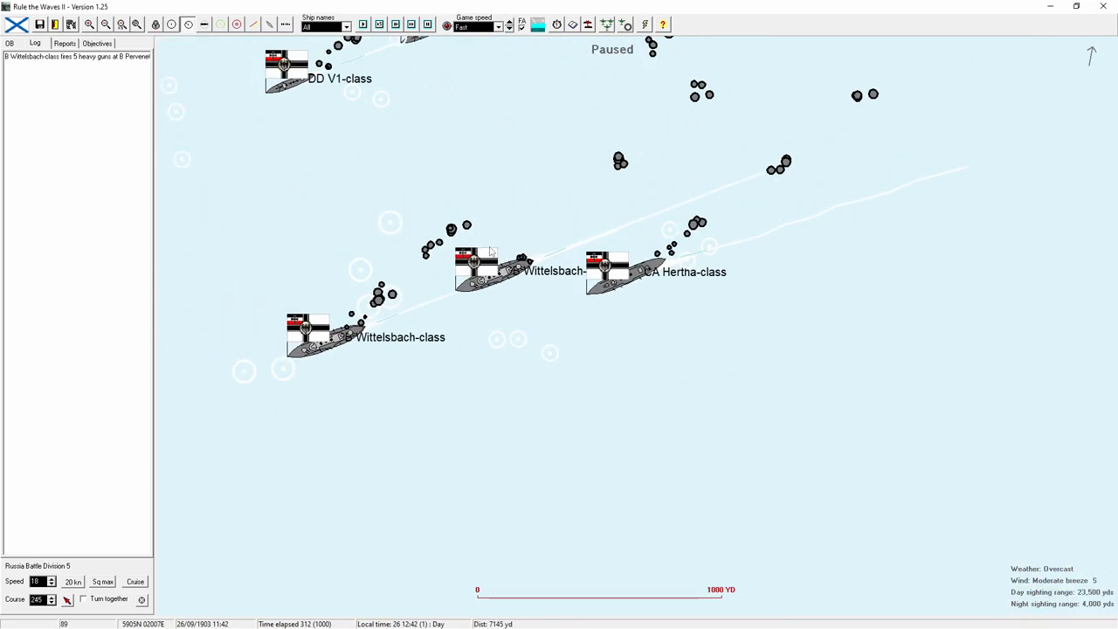
Step: Check the German Hertha-class armoured cruiser's details card, then close it
{"action": "left_click", "coordinate": [607, 271]}
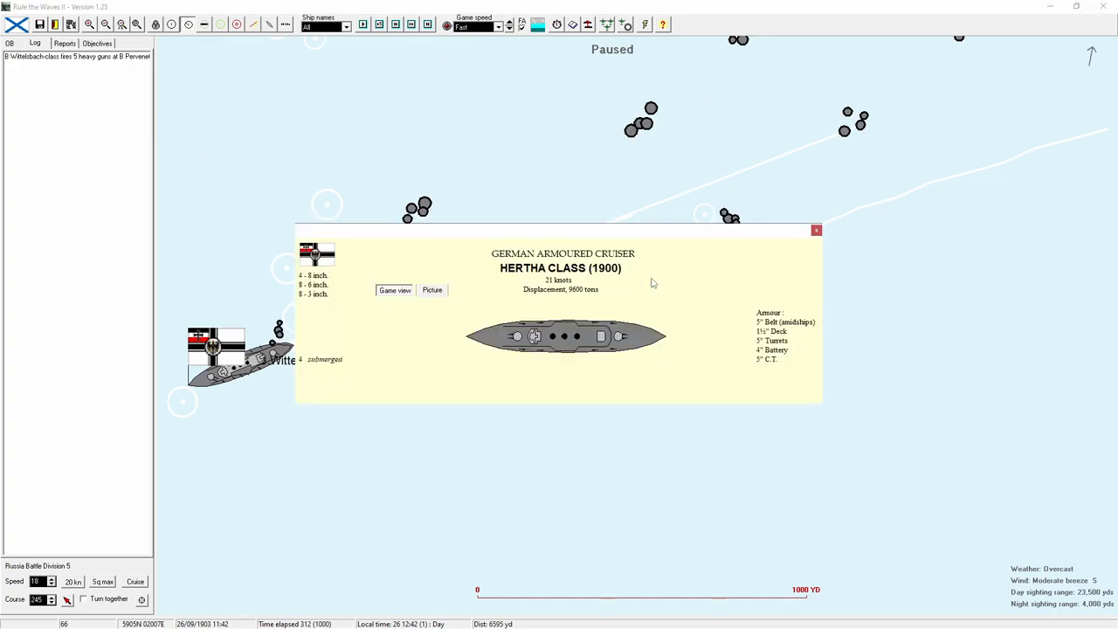
{"action": "left_click", "coordinate": [816, 230]}
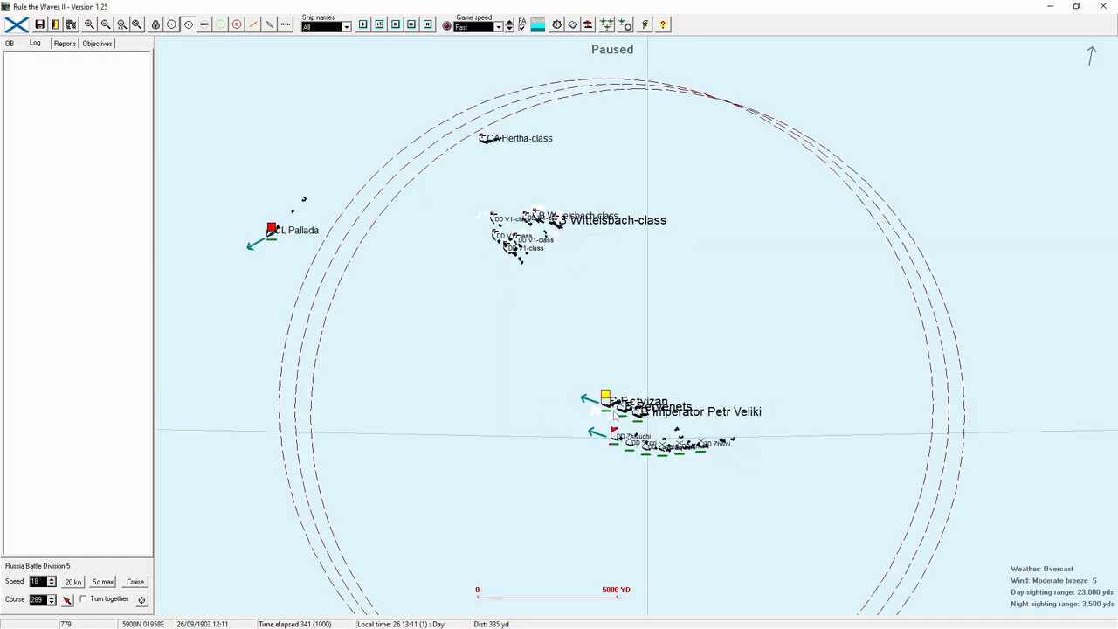
{"action": "mouse_move", "coordinate": [607, 410]}
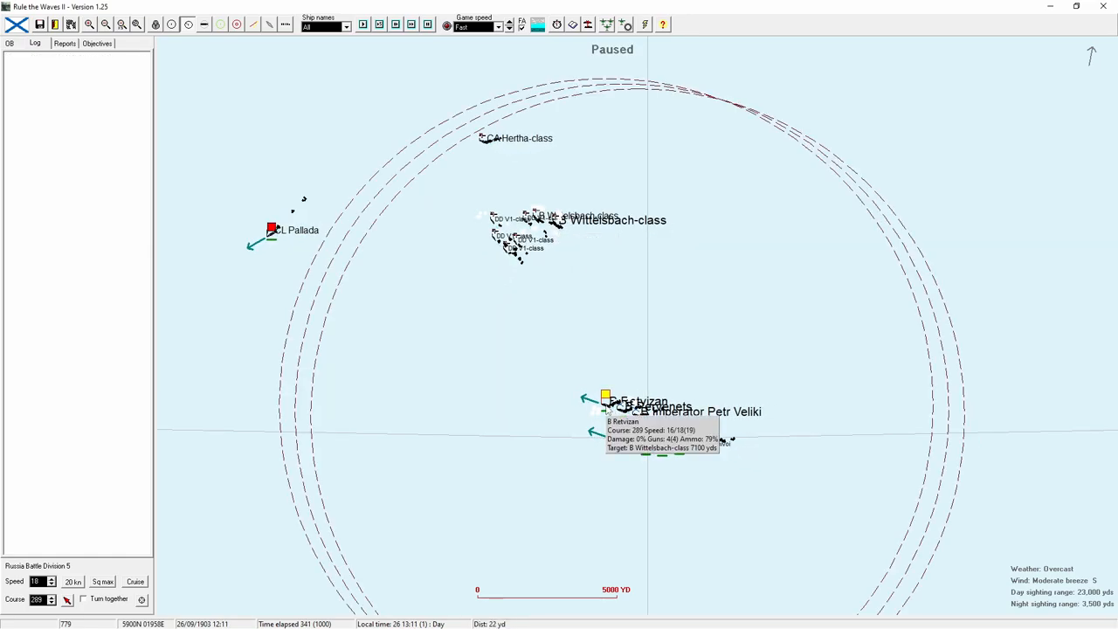
Step: Review and close the status windows for battleships Retvizan and Pervenets as the battle continues
{"action": "left_click", "coordinate": [607, 397]}
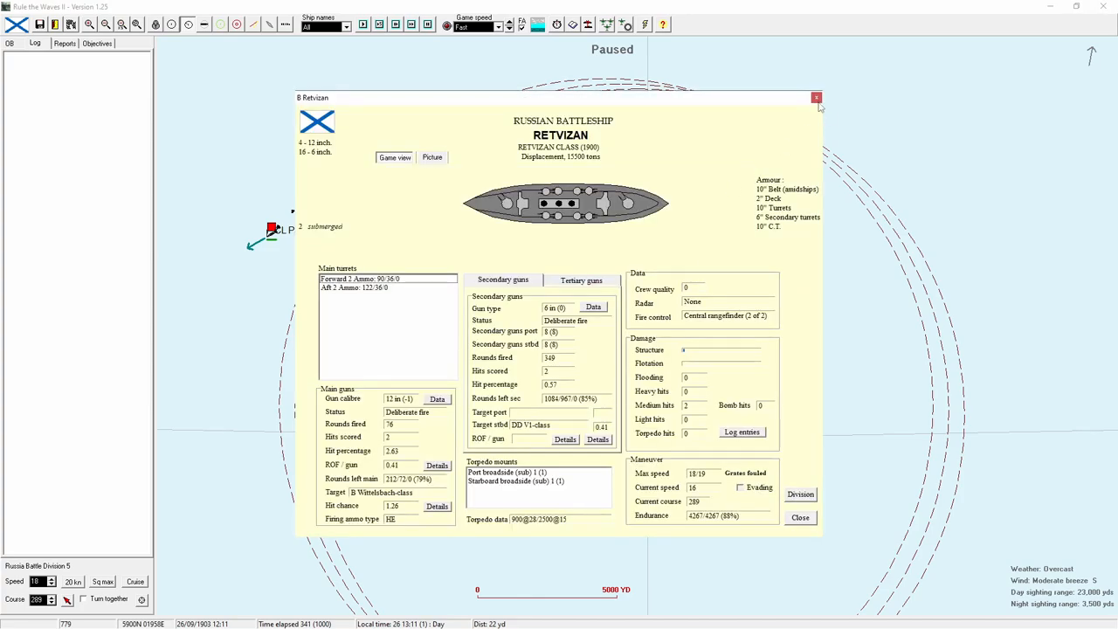
{"action": "left_click", "coordinate": [816, 97]}
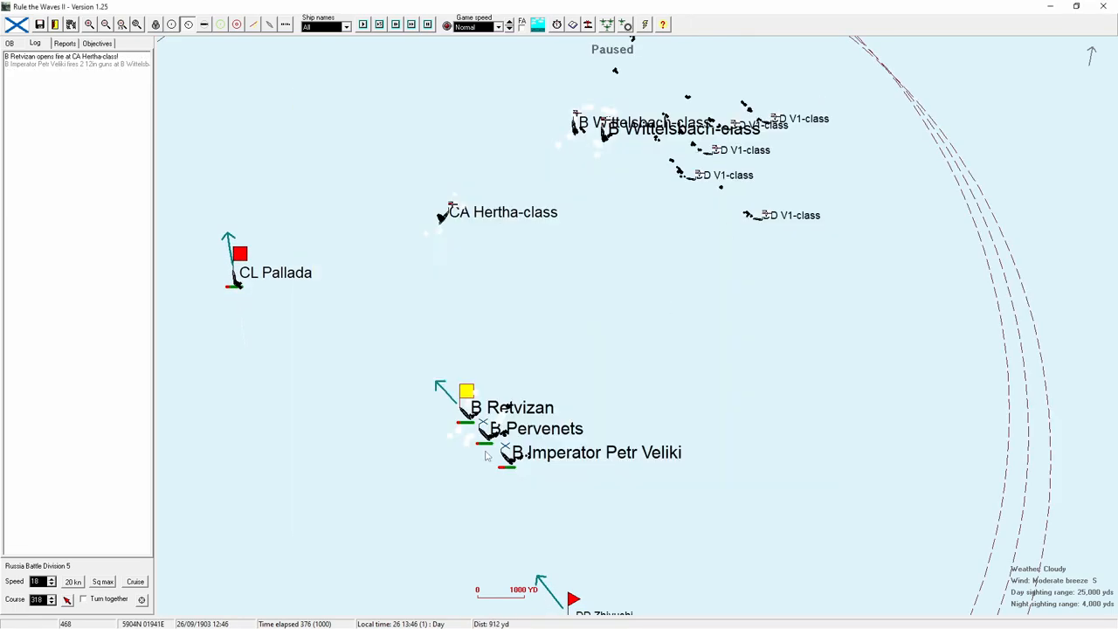
{"action": "left_click", "coordinate": [493, 428]}
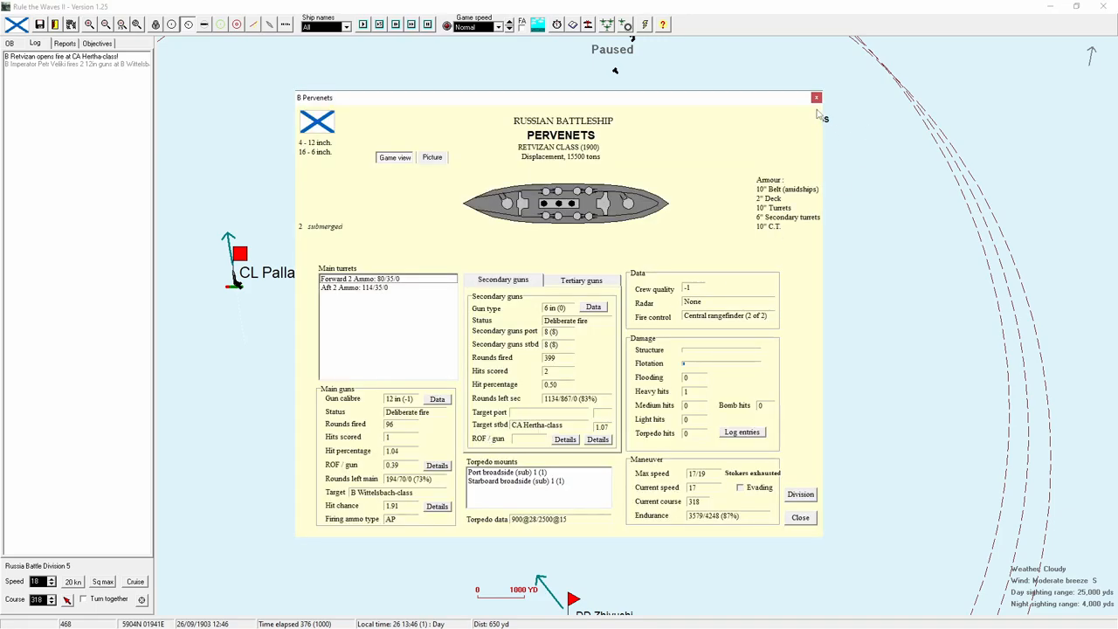
{"action": "left_click", "coordinate": [816, 97]}
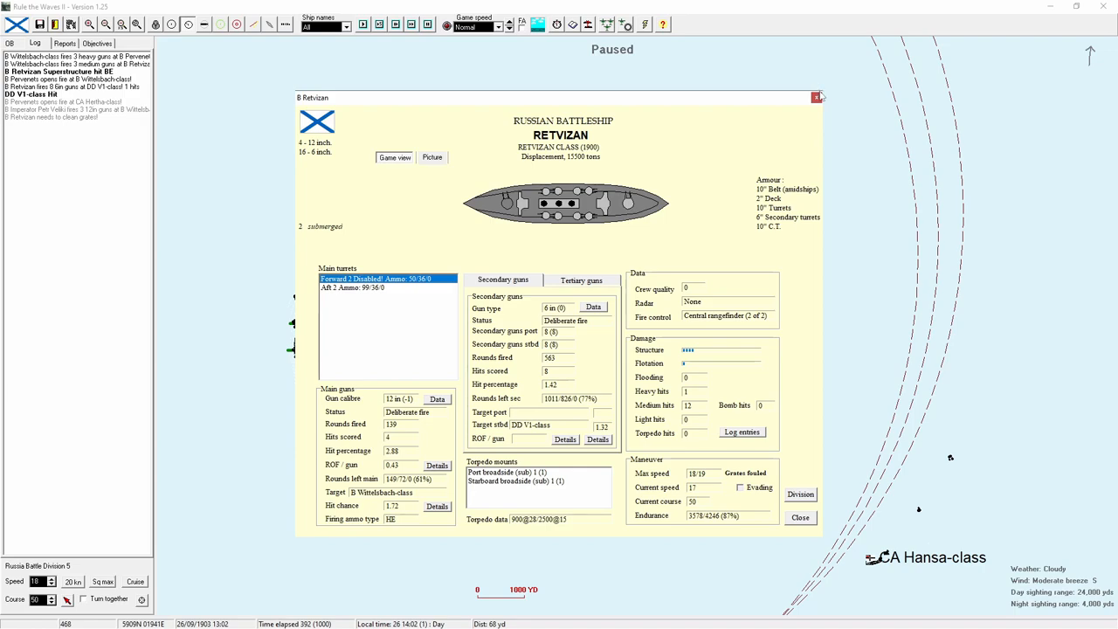
{"action": "left_click", "coordinate": [816, 97]}
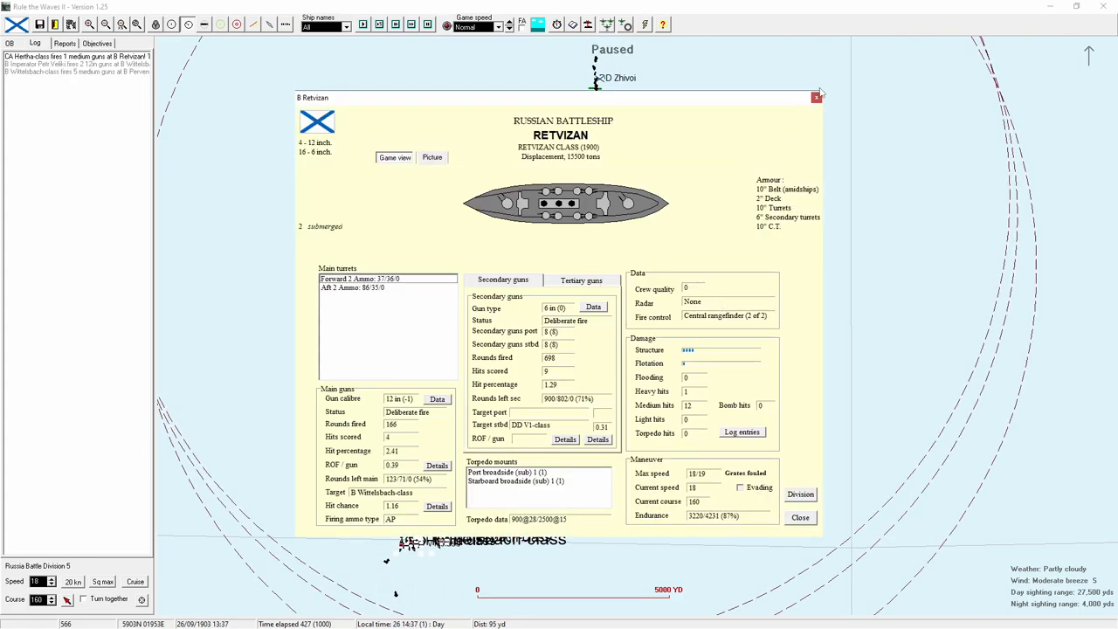
{"action": "left_click", "coordinate": [817, 96]}
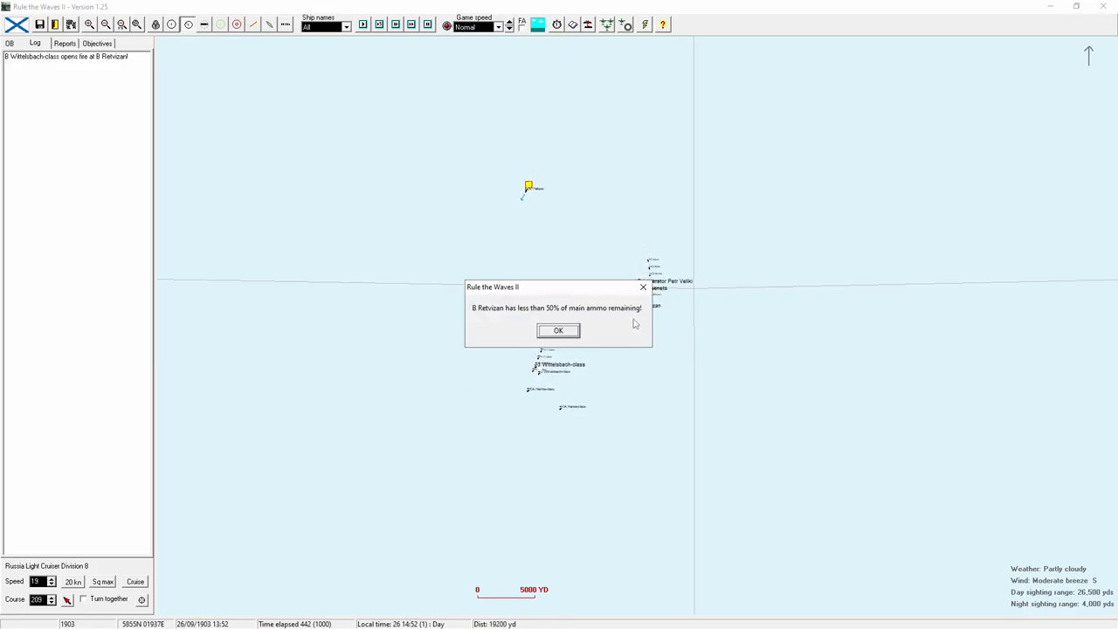
Step: Dismiss Retvizan's low-ammunition warning and confirm ending the coastal raid at nightfall
{"action": "left_click", "coordinate": [557, 331]}
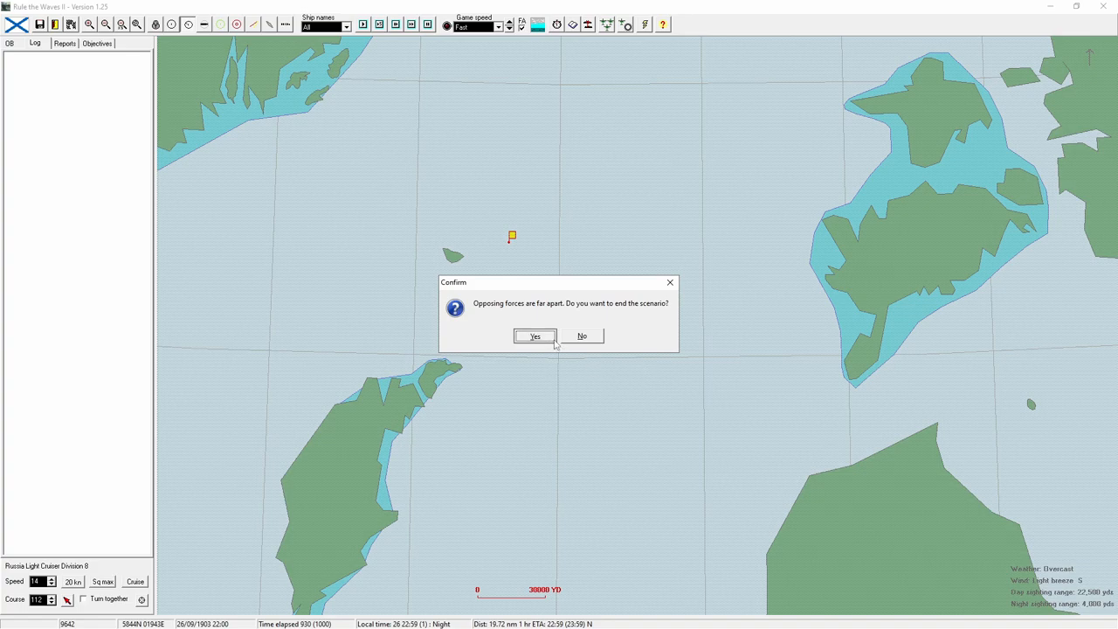
{"action": "left_click", "coordinate": [535, 336]}
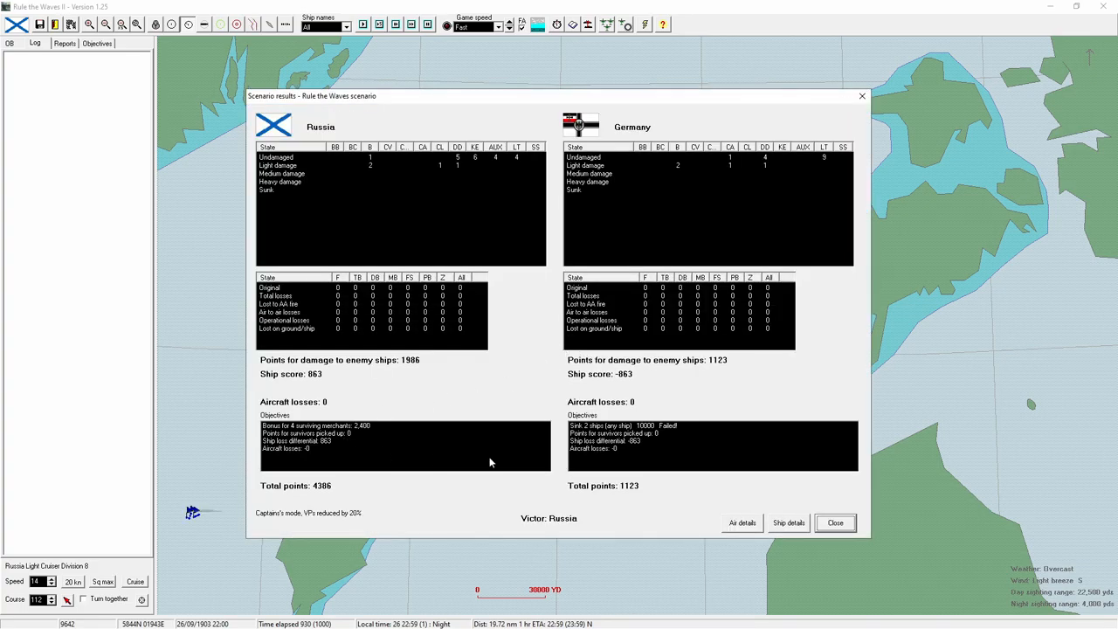
Step: Review the scenario results (Russia 4,386 vs Germany 1,123), close them and acknowledge the minor victory
{"action": "left_click", "coordinate": [336, 426]}
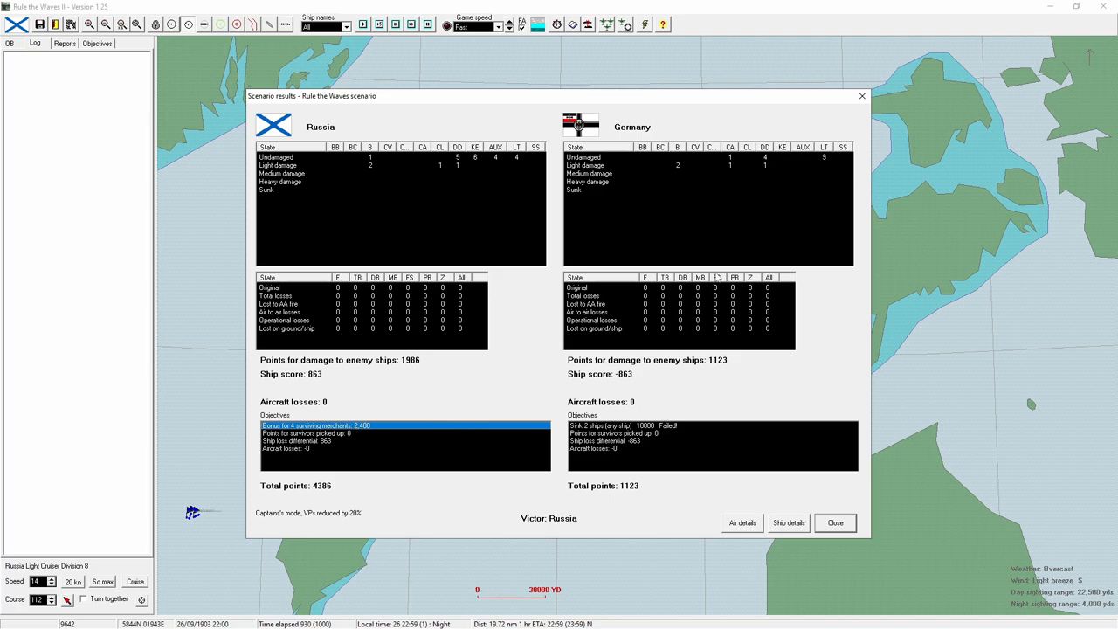
{"action": "mouse_move", "coordinate": [694, 183]}
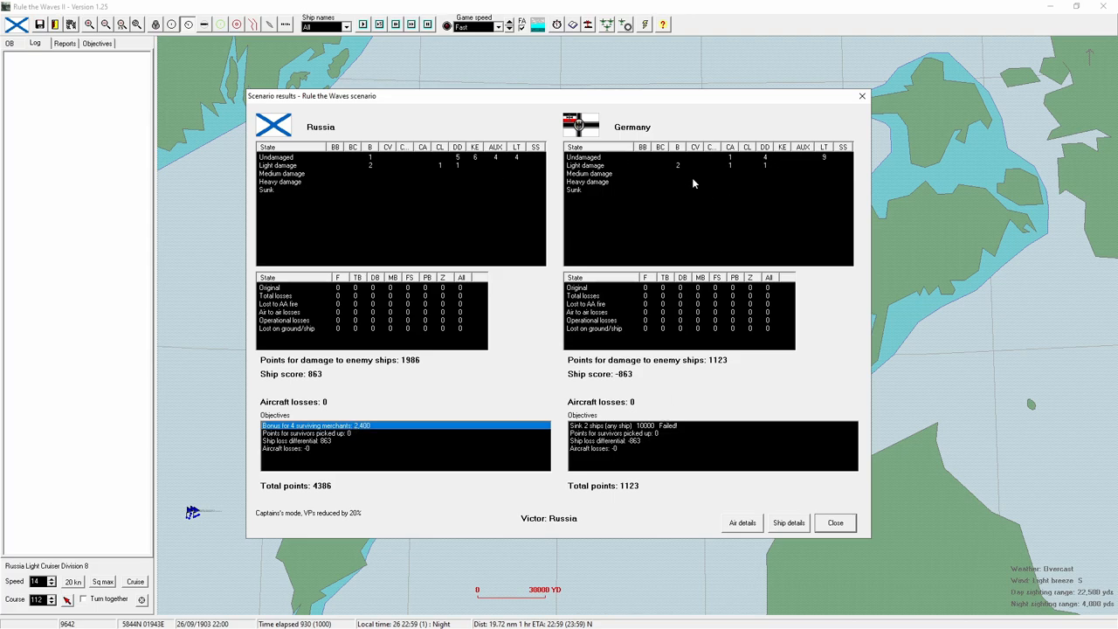
{"action": "mouse_move", "coordinate": [686, 175]}
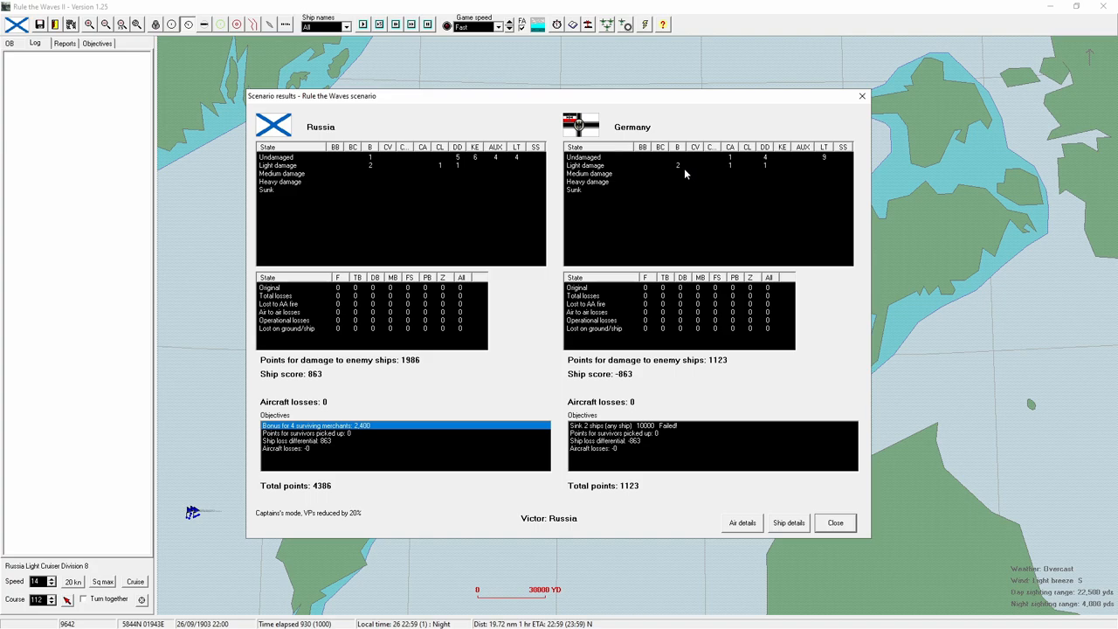
{"action": "left_click", "coordinate": [835, 523]}
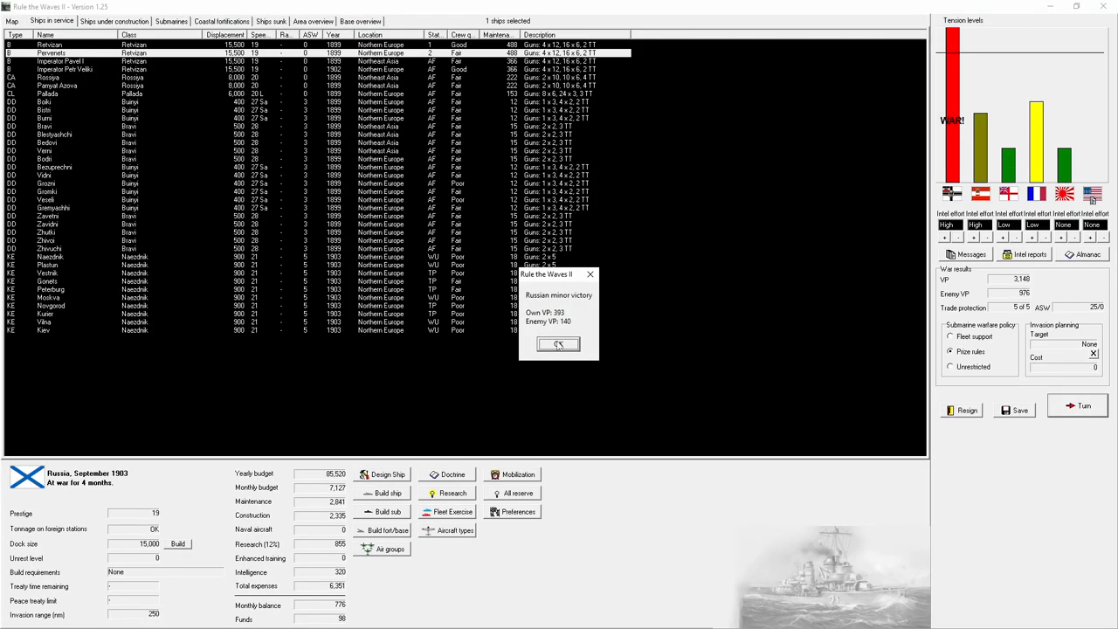
{"action": "left_click", "coordinate": [558, 344]}
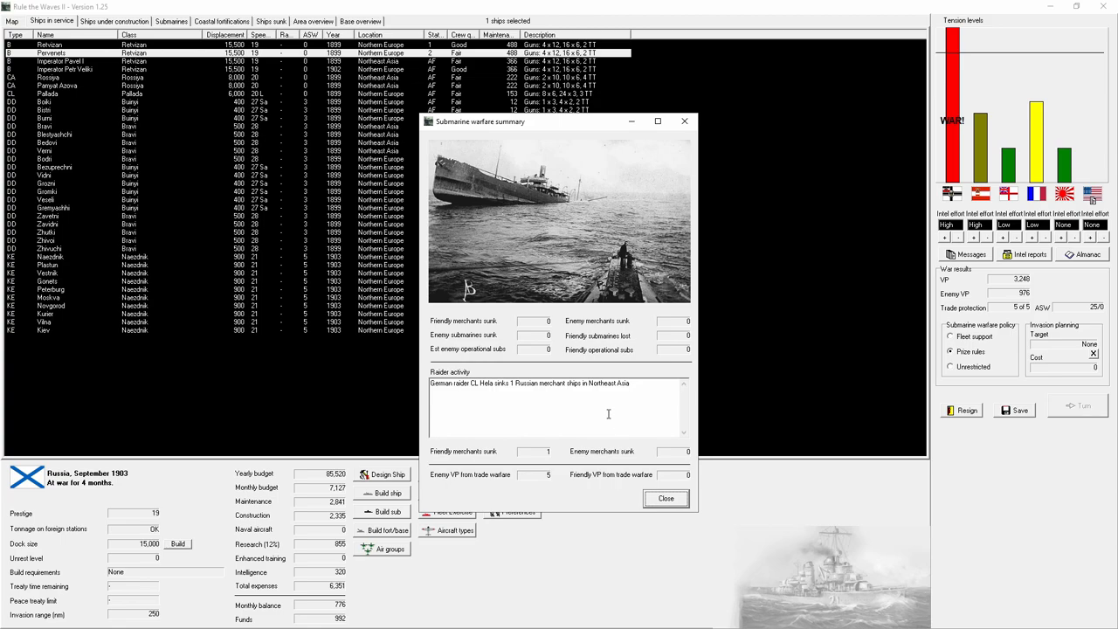
Step: Clear the post-battle reports, including France seizing Imperator Nikolai I, and view the ship designs list
{"action": "left_click", "coordinate": [665, 498]}
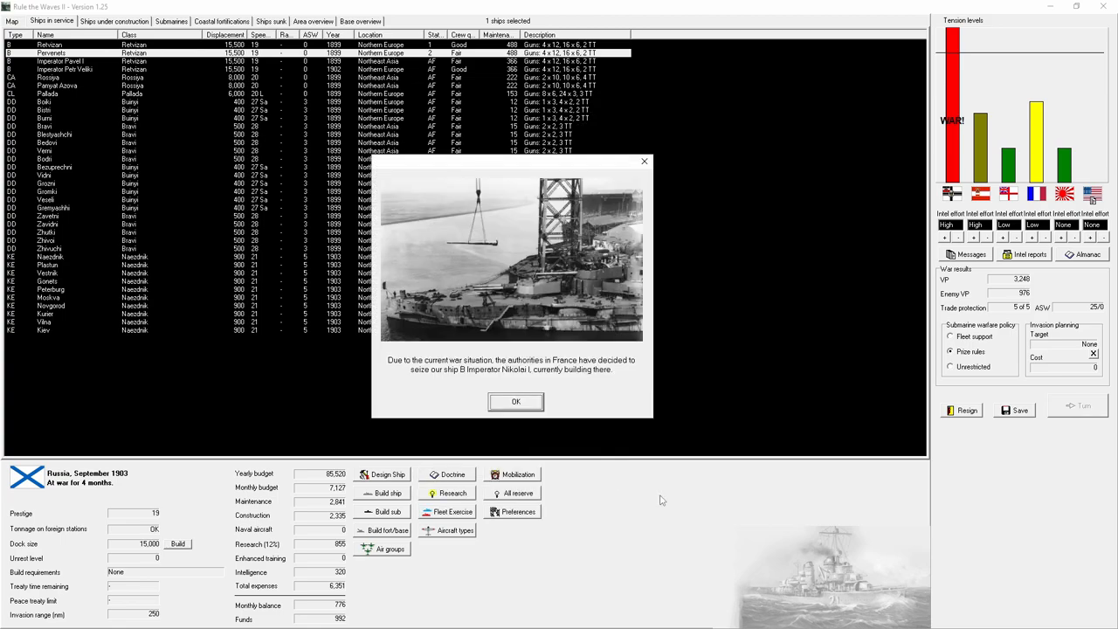
{"action": "mouse_move", "coordinate": [492, 375]}
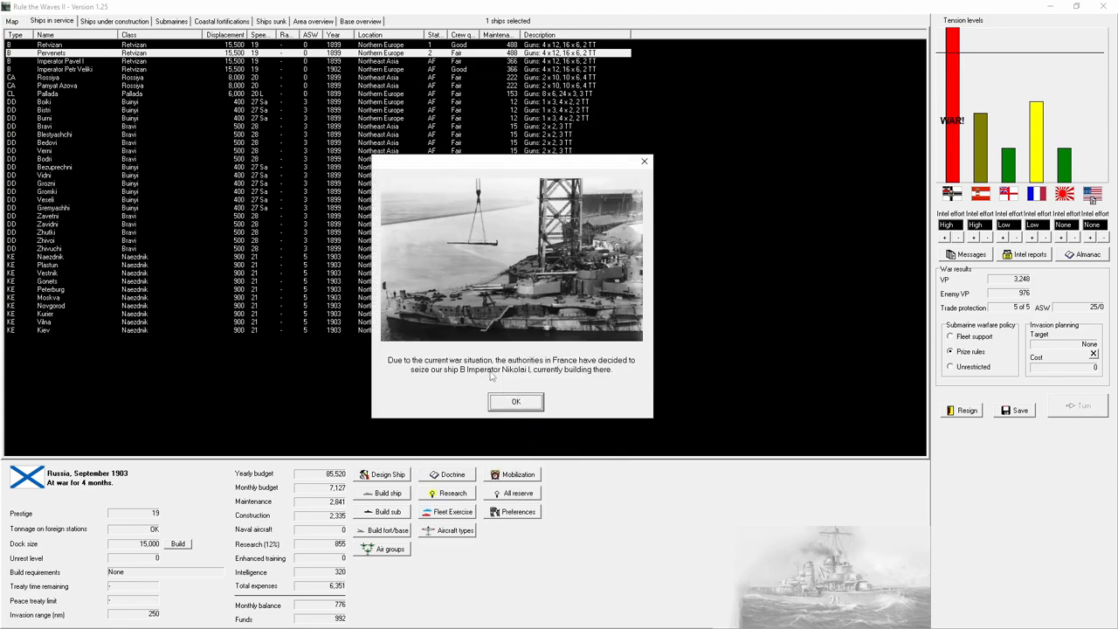
{"action": "left_click", "coordinate": [516, 402]}
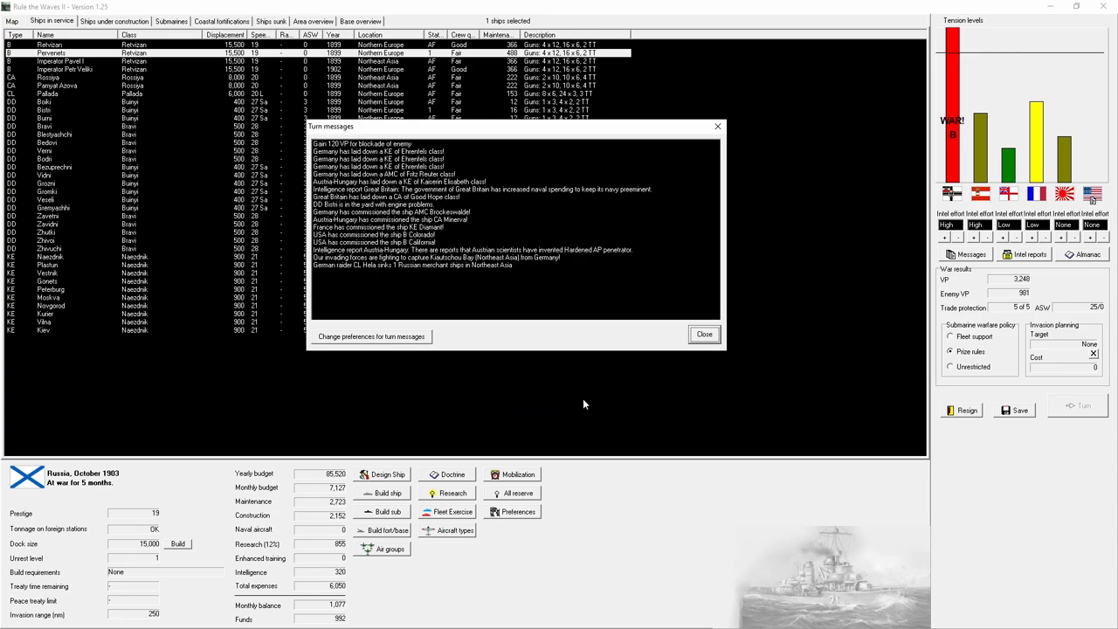
{"action": "left_click", "coordinate": [704, 334]}
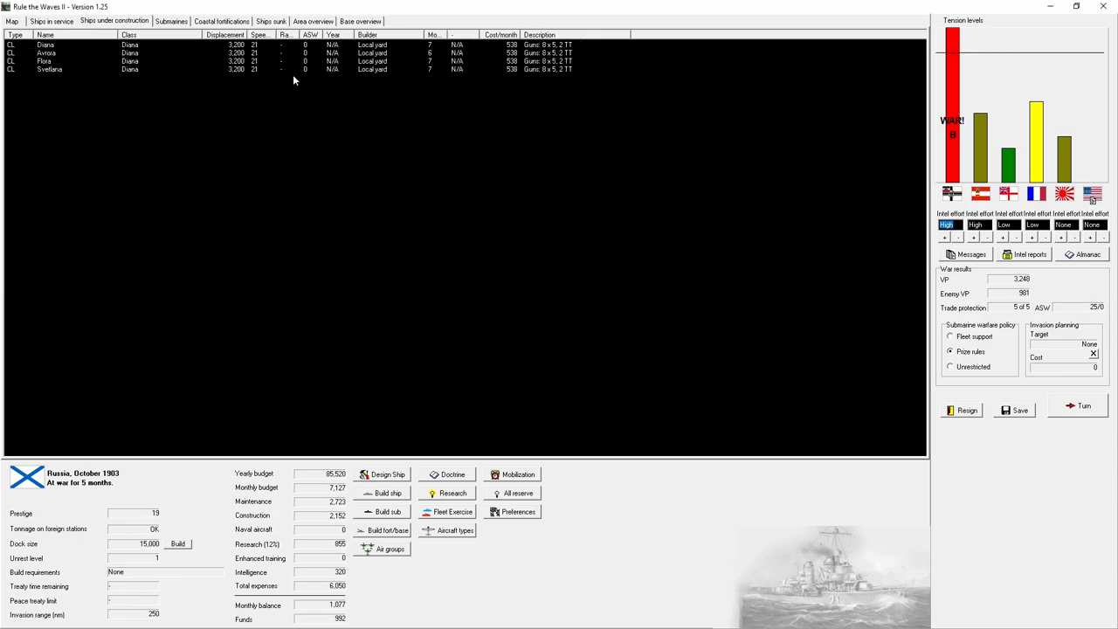
{"action": "left_click", "coordinate": [387, 493]}
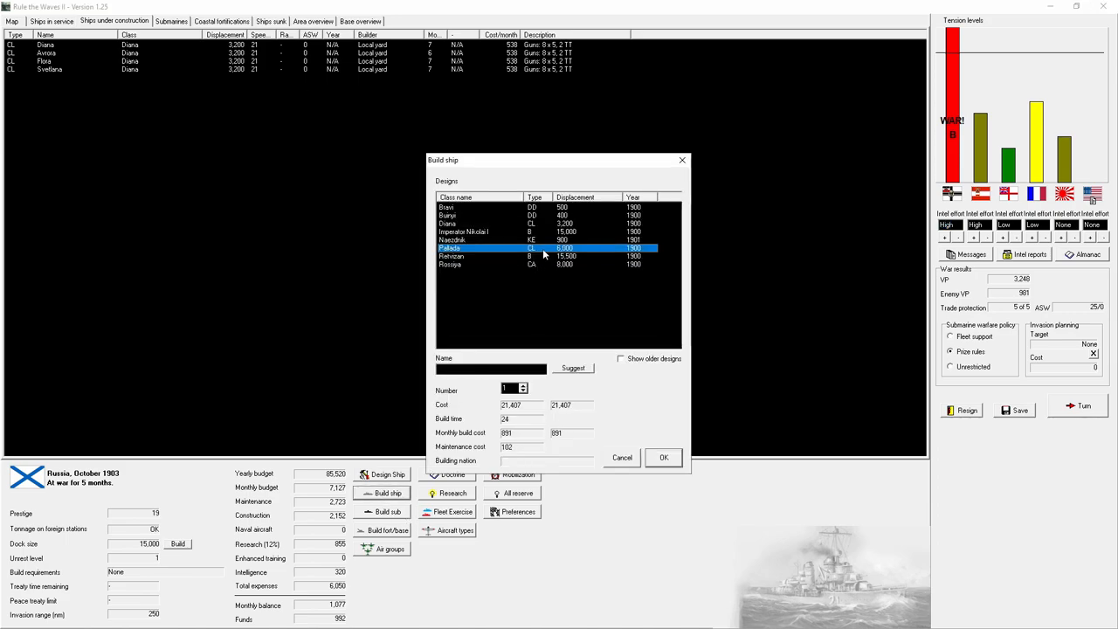
Step: Leave ship ordering without an order, return to ships in service, and process the October 1903 turn
{"action": "left_click", "coordinate": [622, 457]}
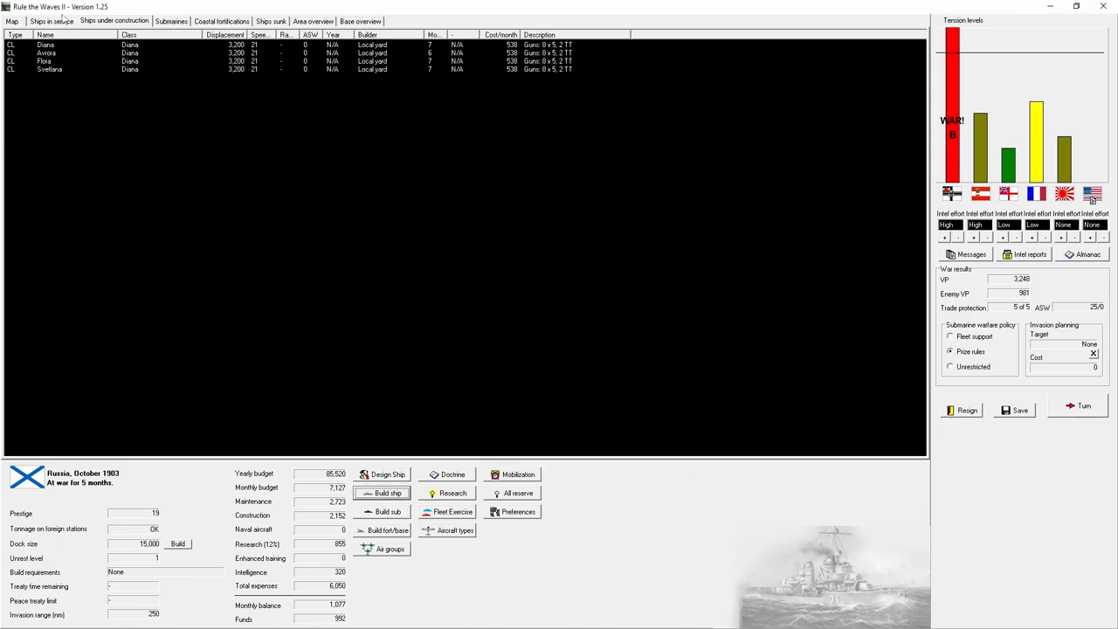
{"action": "left_click", "coordinate": [50, 21]}
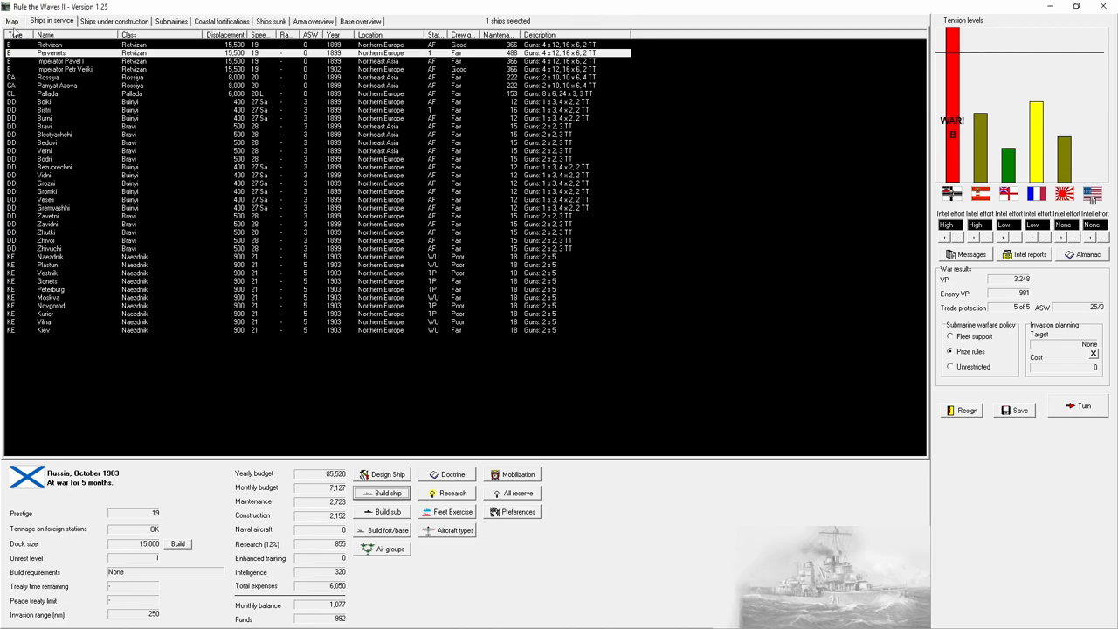
{"action": "left_click", "coordinate": [11, 21]}
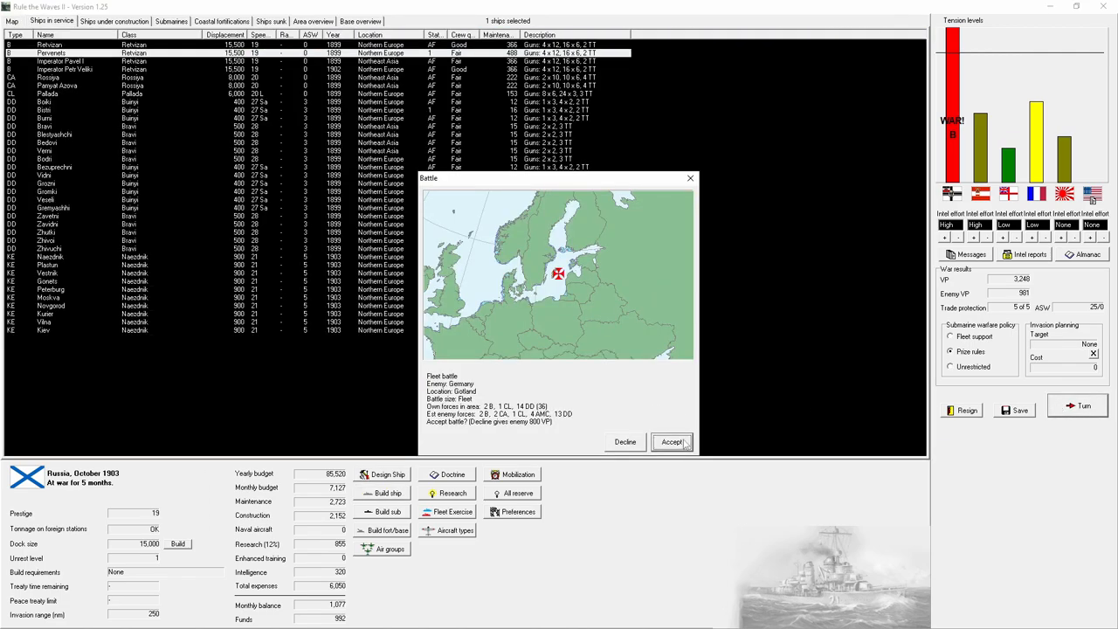
Step: Accept the Gotland fleet battle, dismiss the placement error and load the tactical map
{"action": "left_click", "coordinate": [672, 441]}
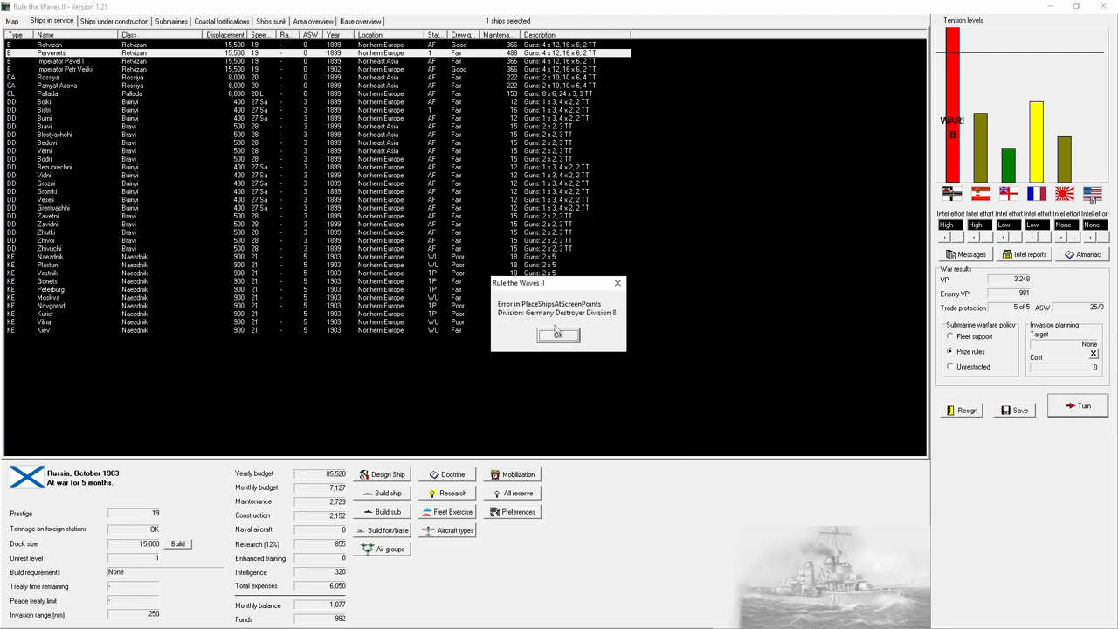
{"action": "left_click", "coordinate": [558, 335]}
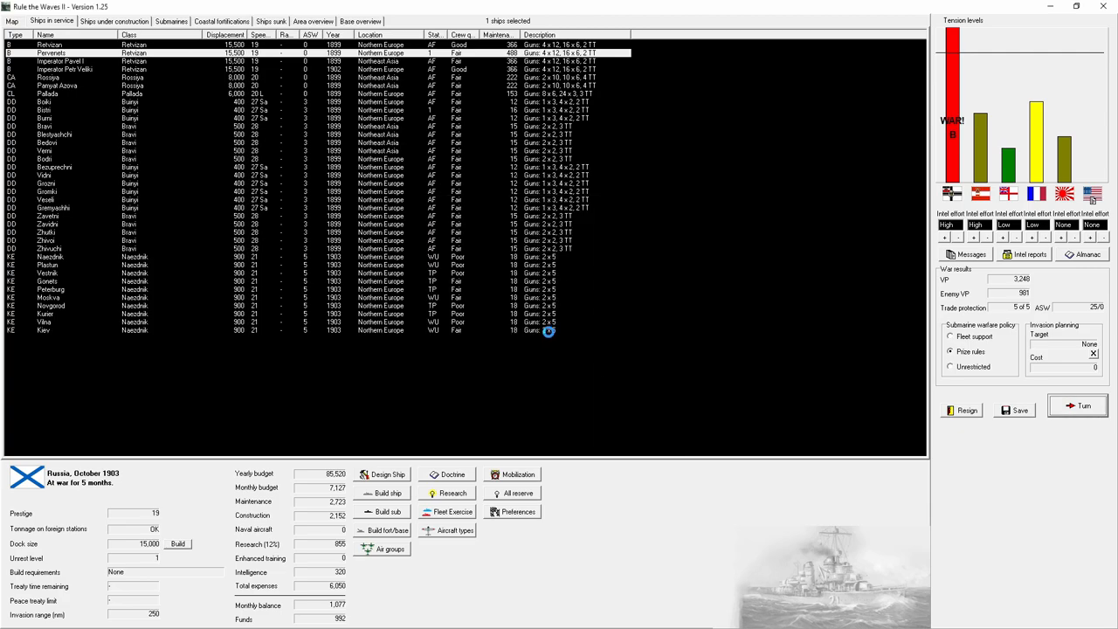
{"action": "left_click", "coordinate": [1083, 405]}
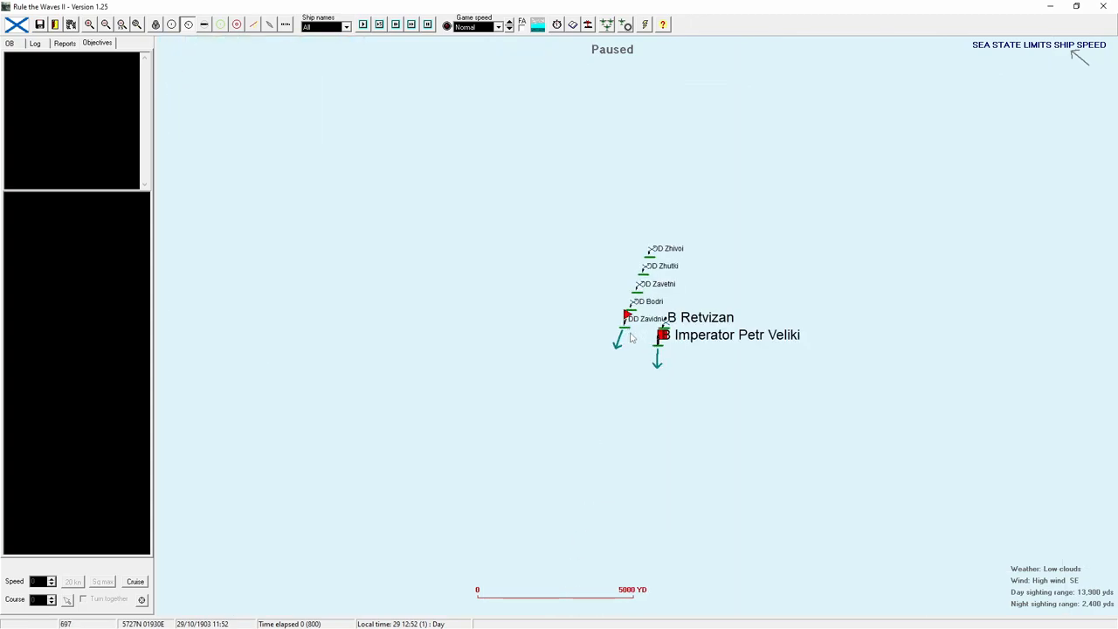